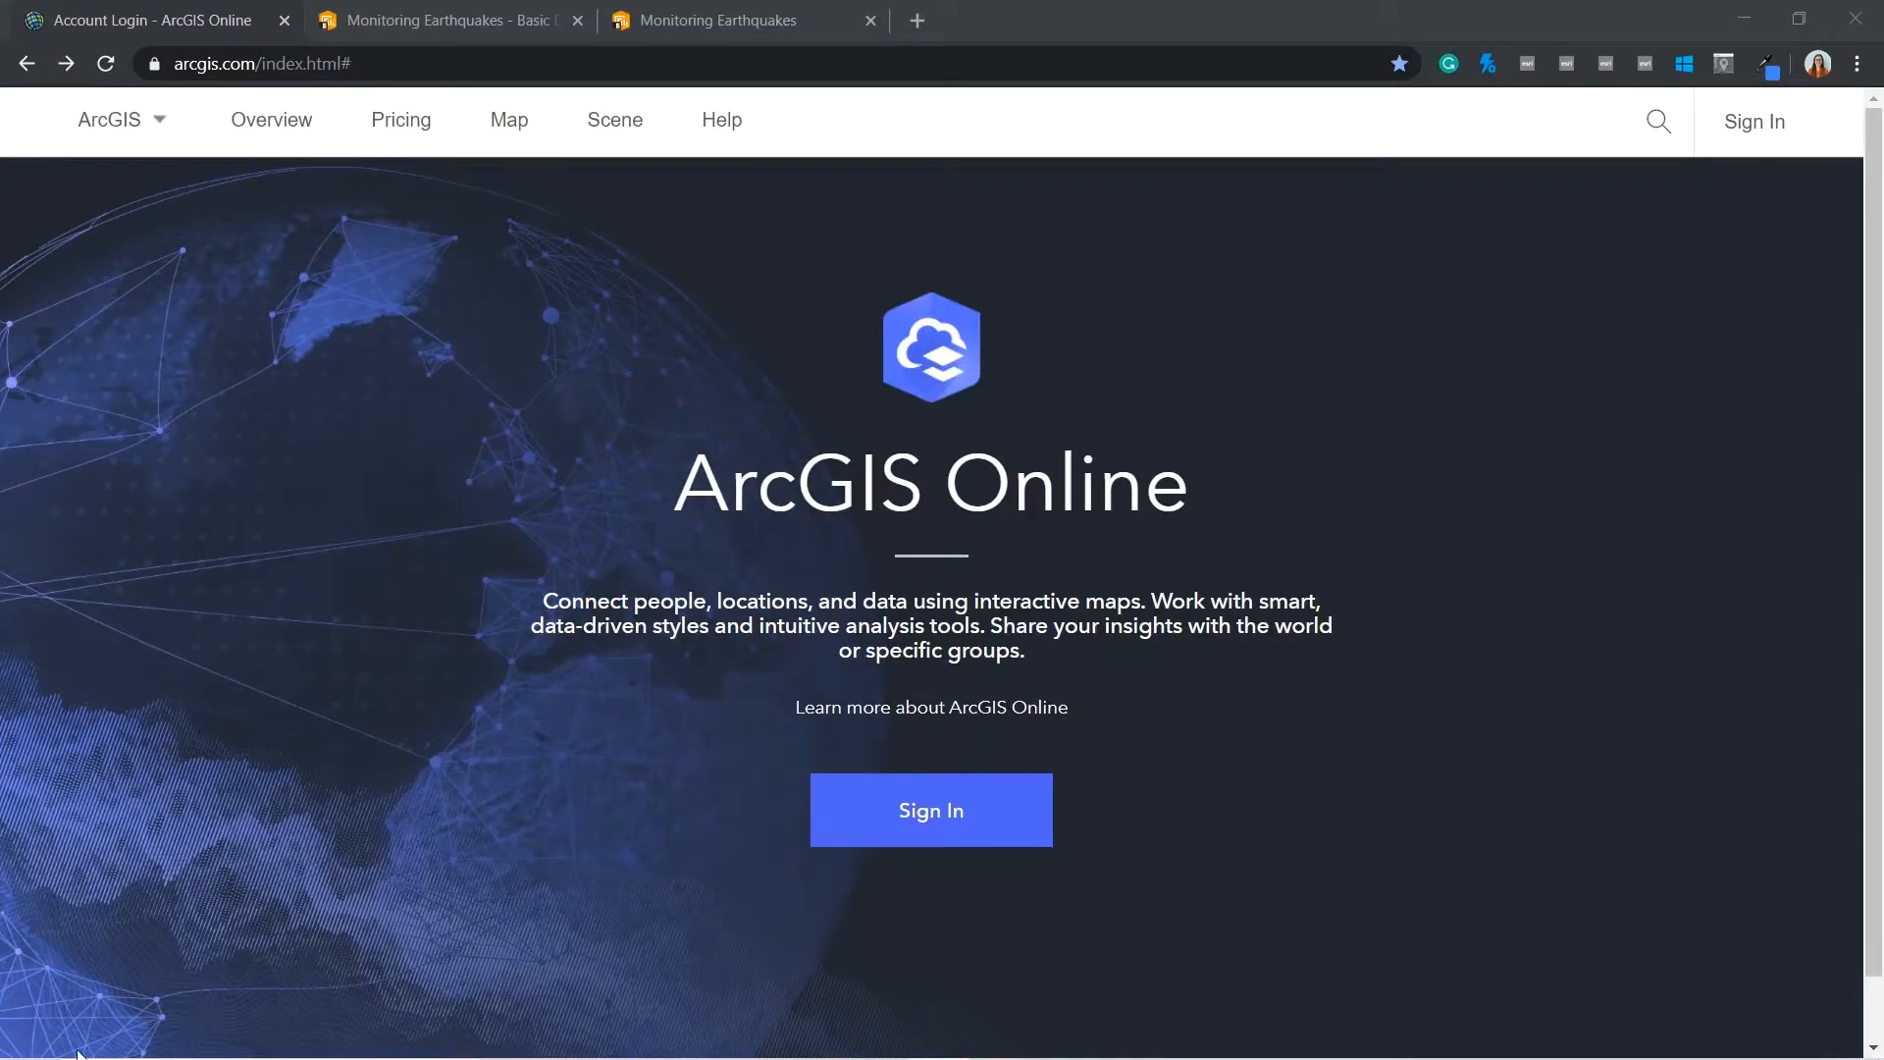
{"action": "mouse_move", "coordinate": [931, 811]}
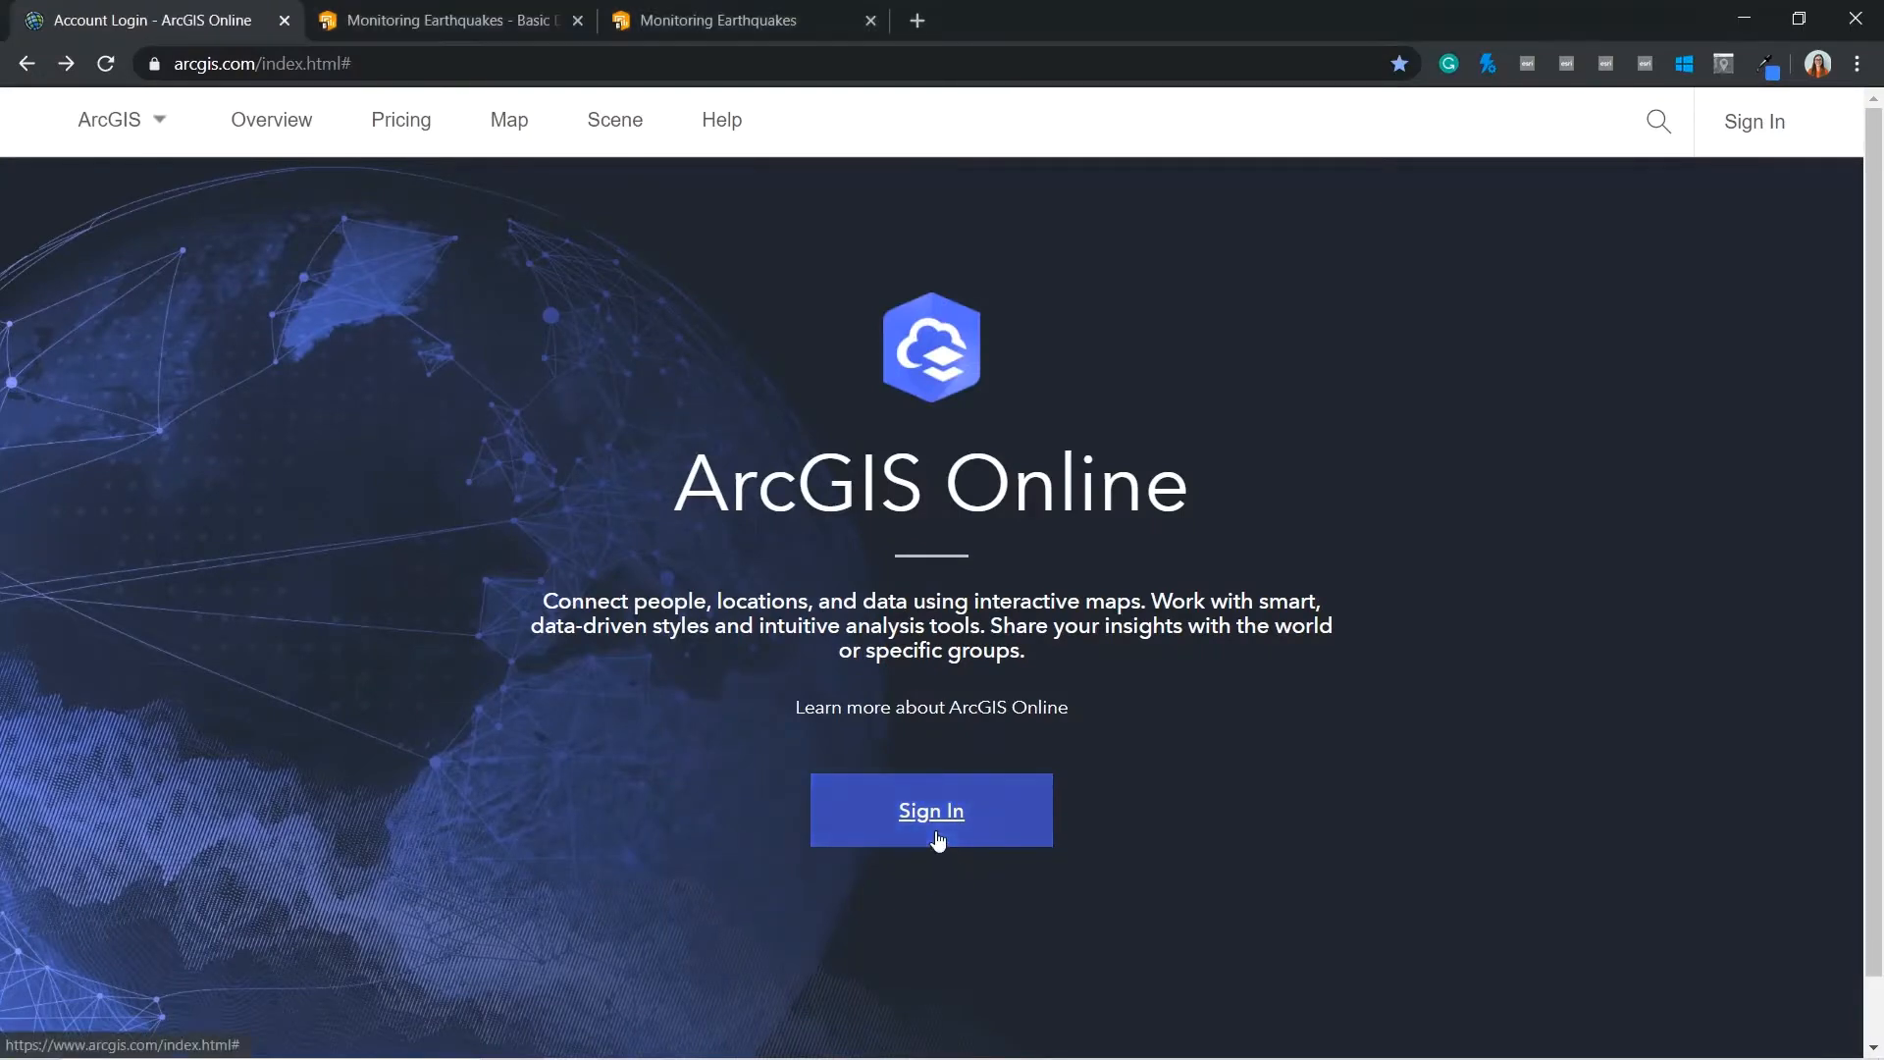
Sign in to ArcGIS Online and land on the organization home page
{"action": "left_click", "coordinate": [930, 811]}
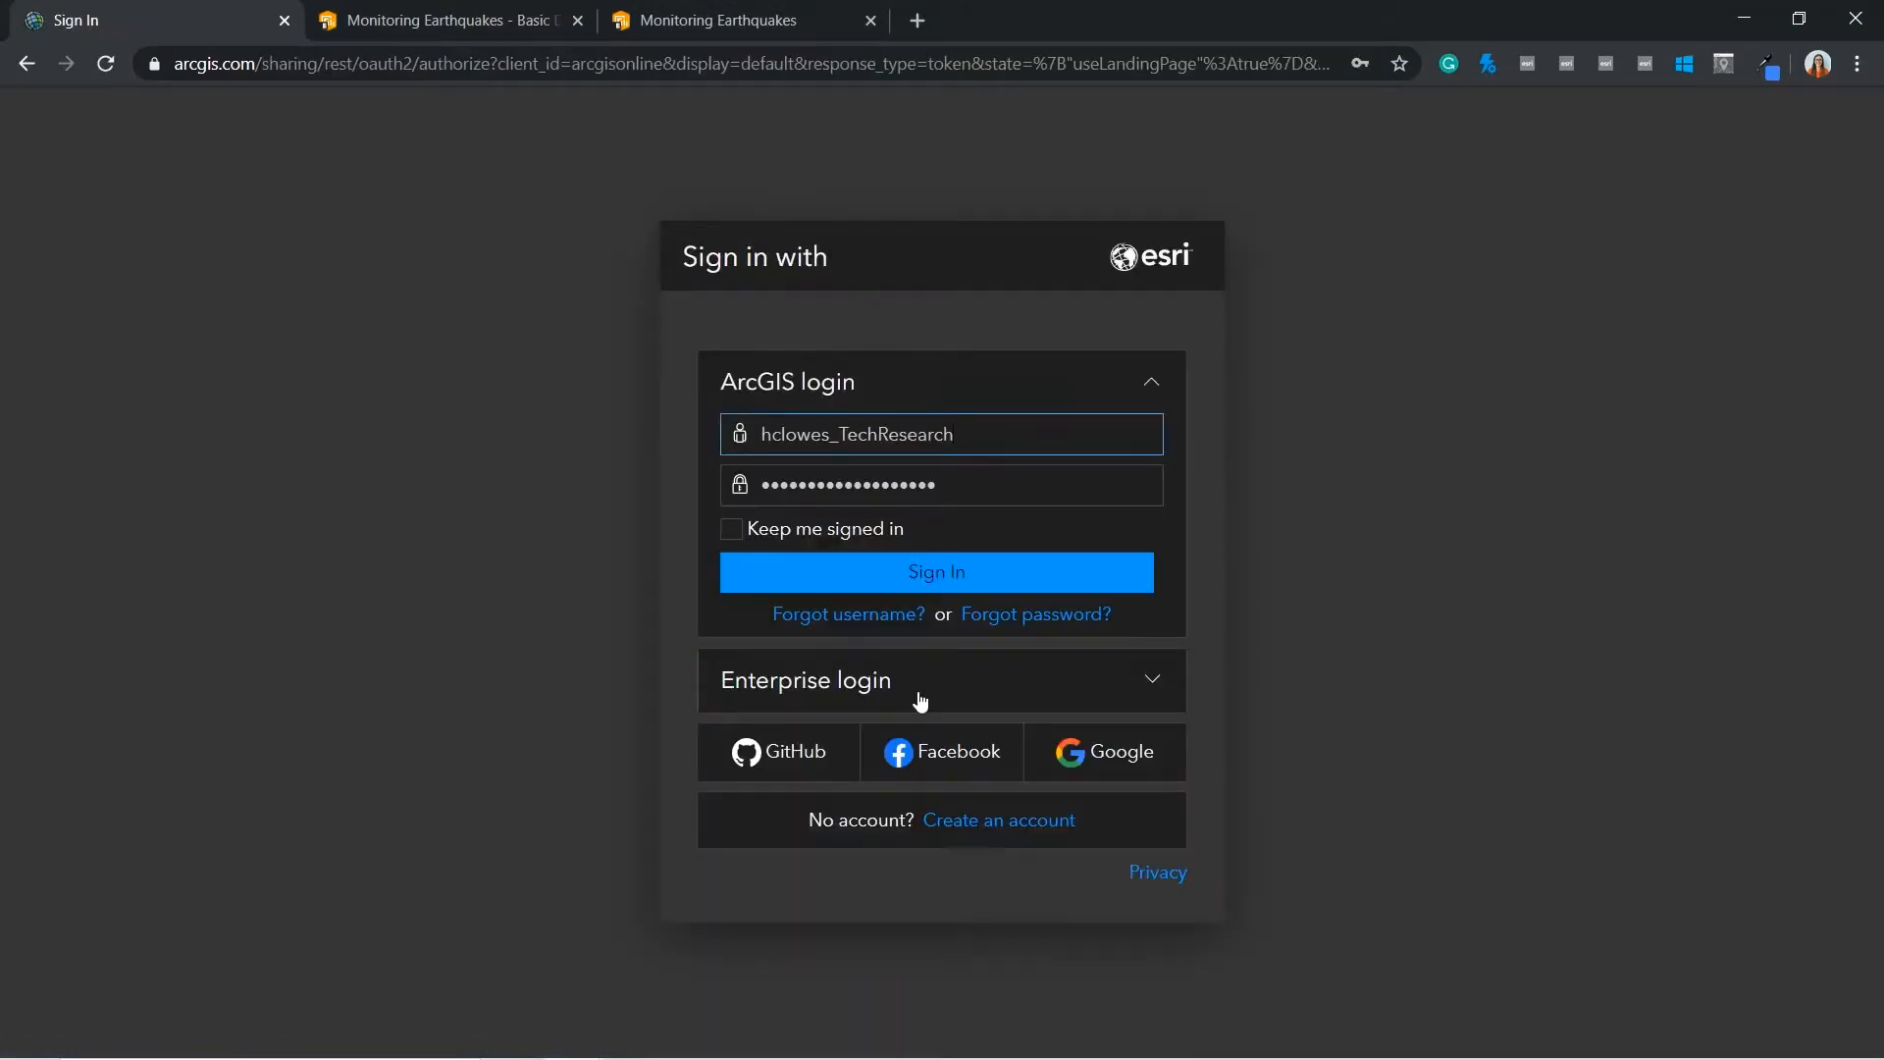
{"action": "left_click", "coordinate": [936, 571]}
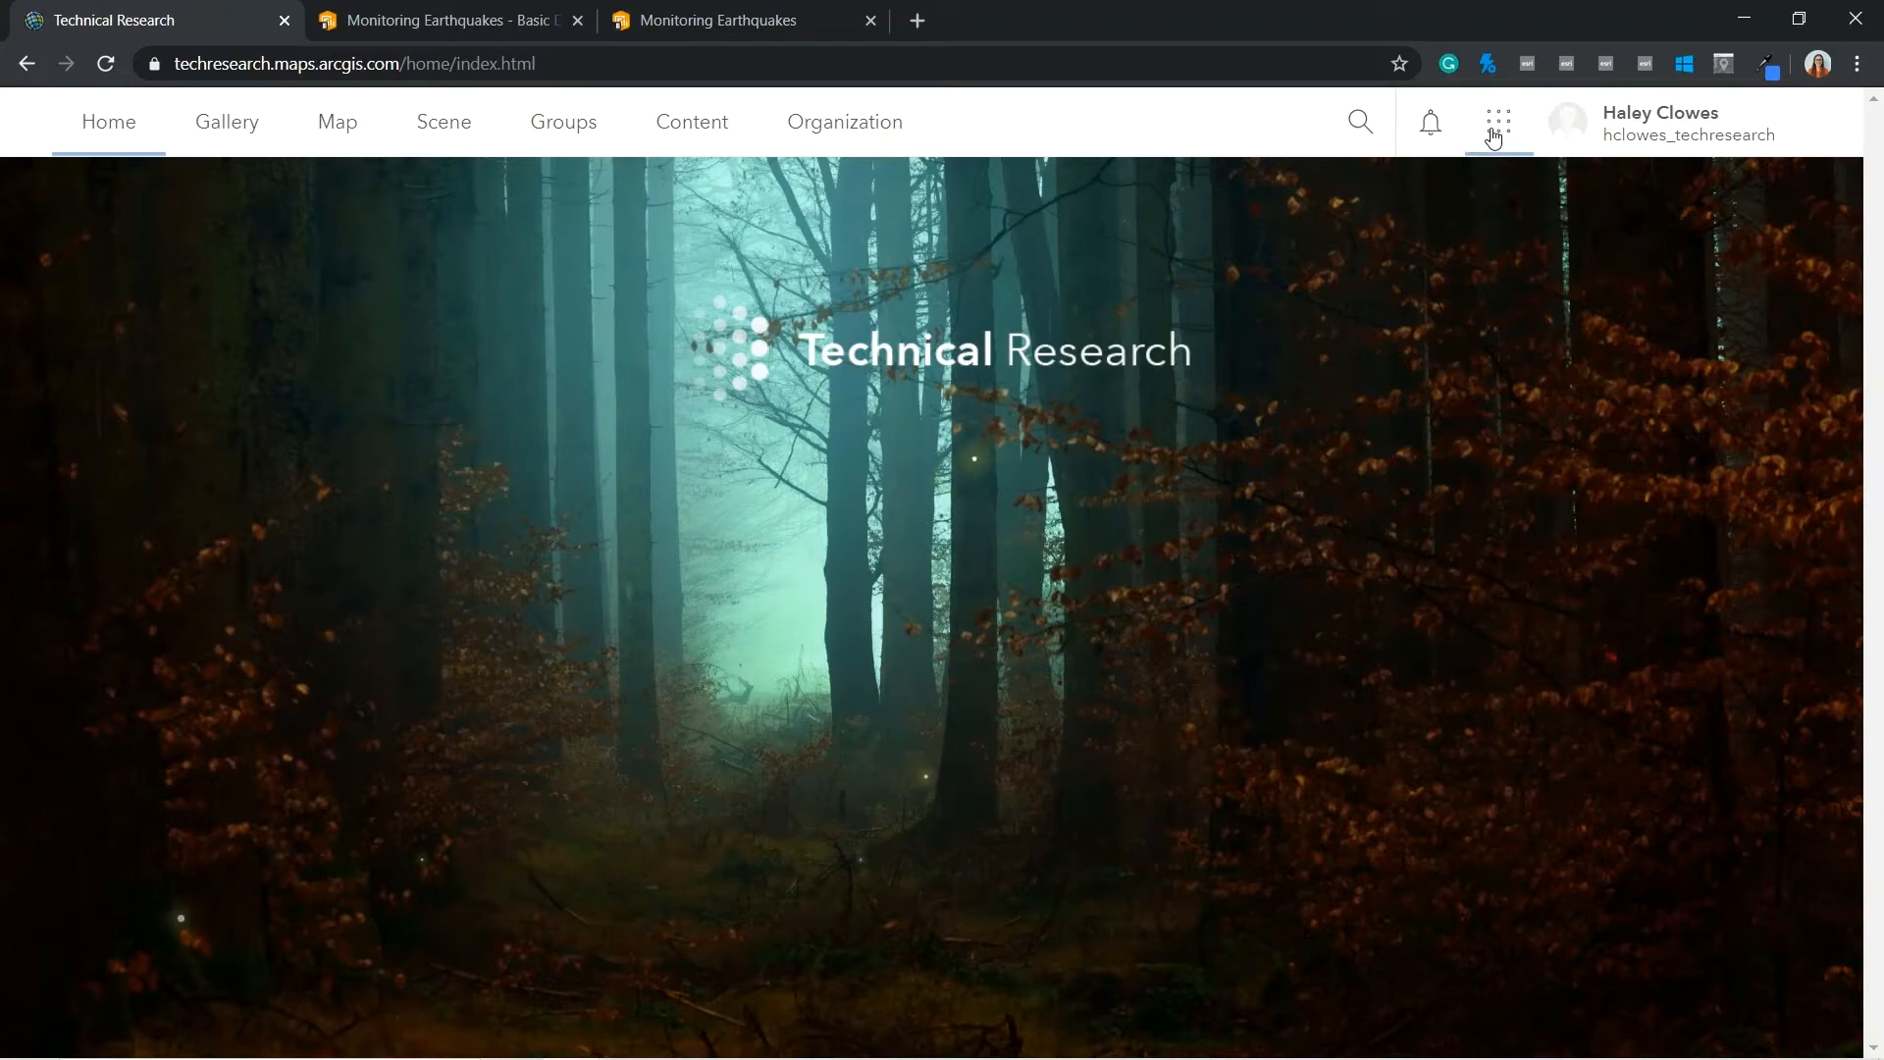
Launch ArcGIS Dashboards and view the Monitoring Earthquakes - Basic Dashboard example
{"action": "left_click", "coordinate": [1497, 122]}
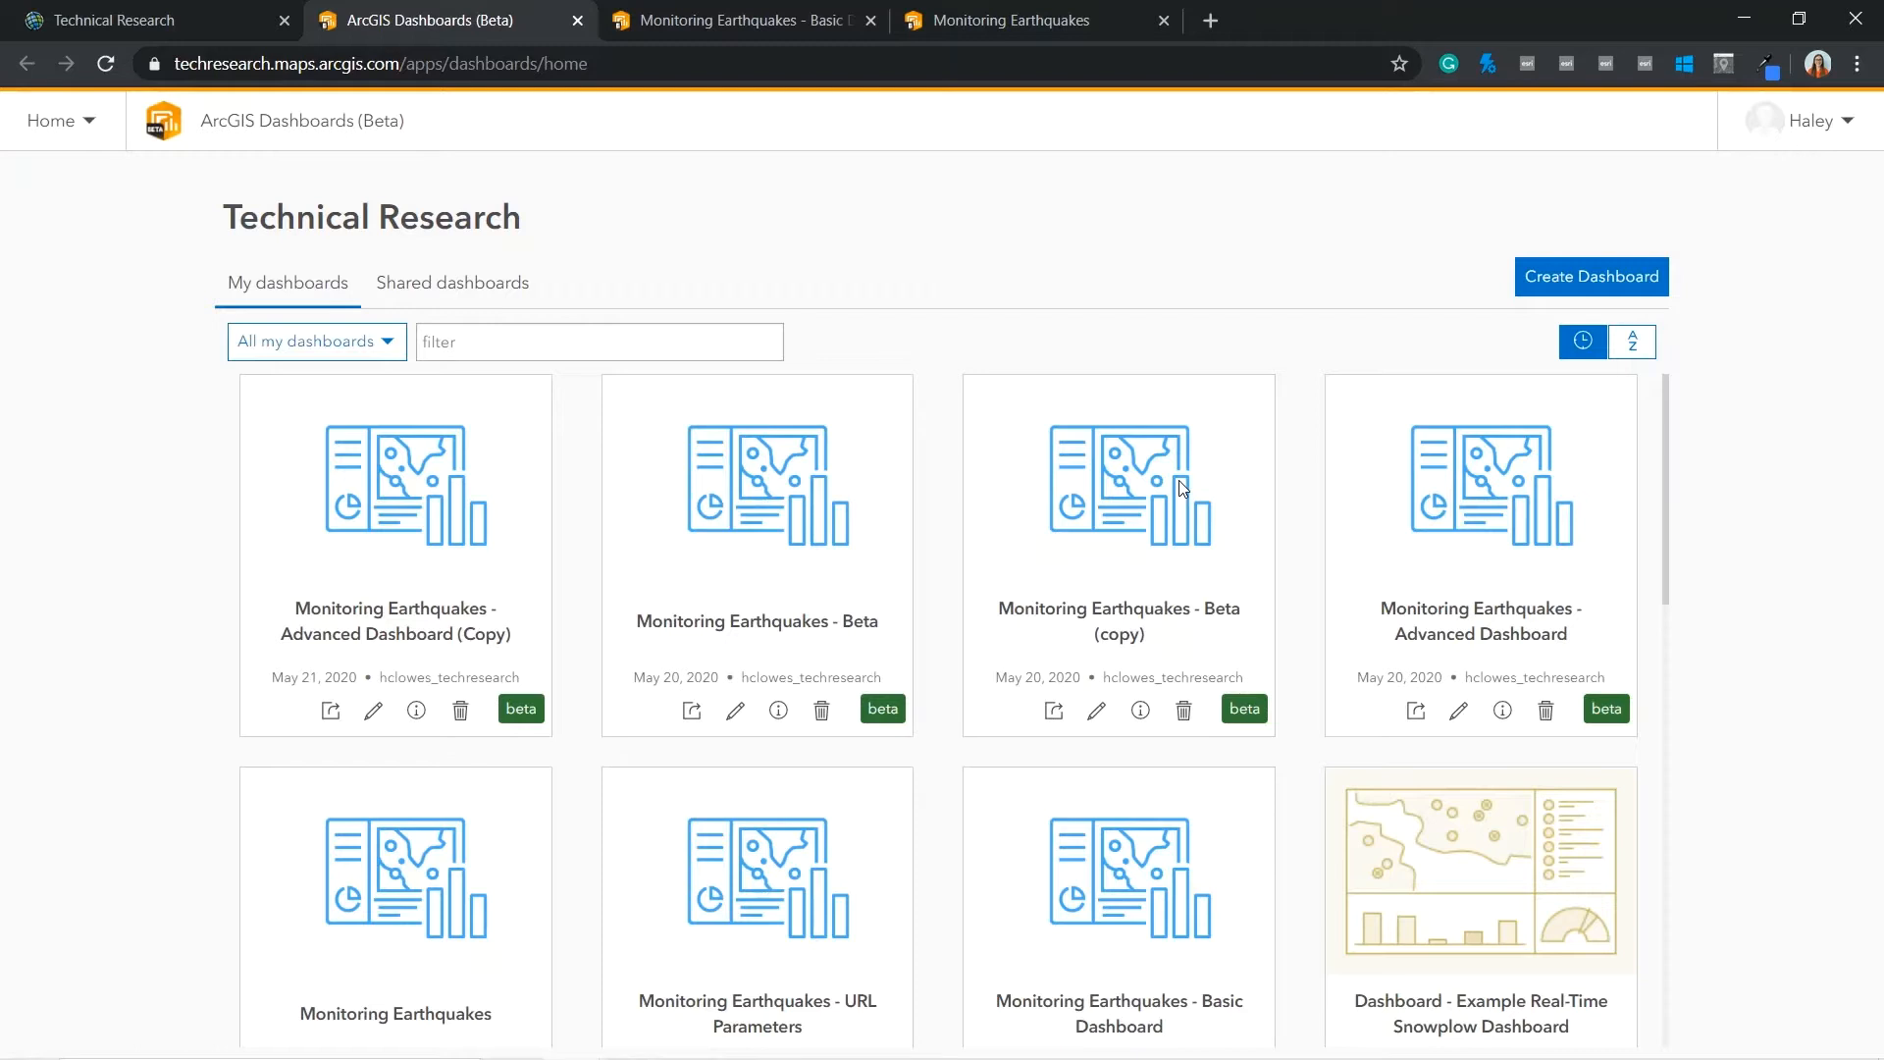
{"action": "mouse_move", "coordinate": [1591, 277]}
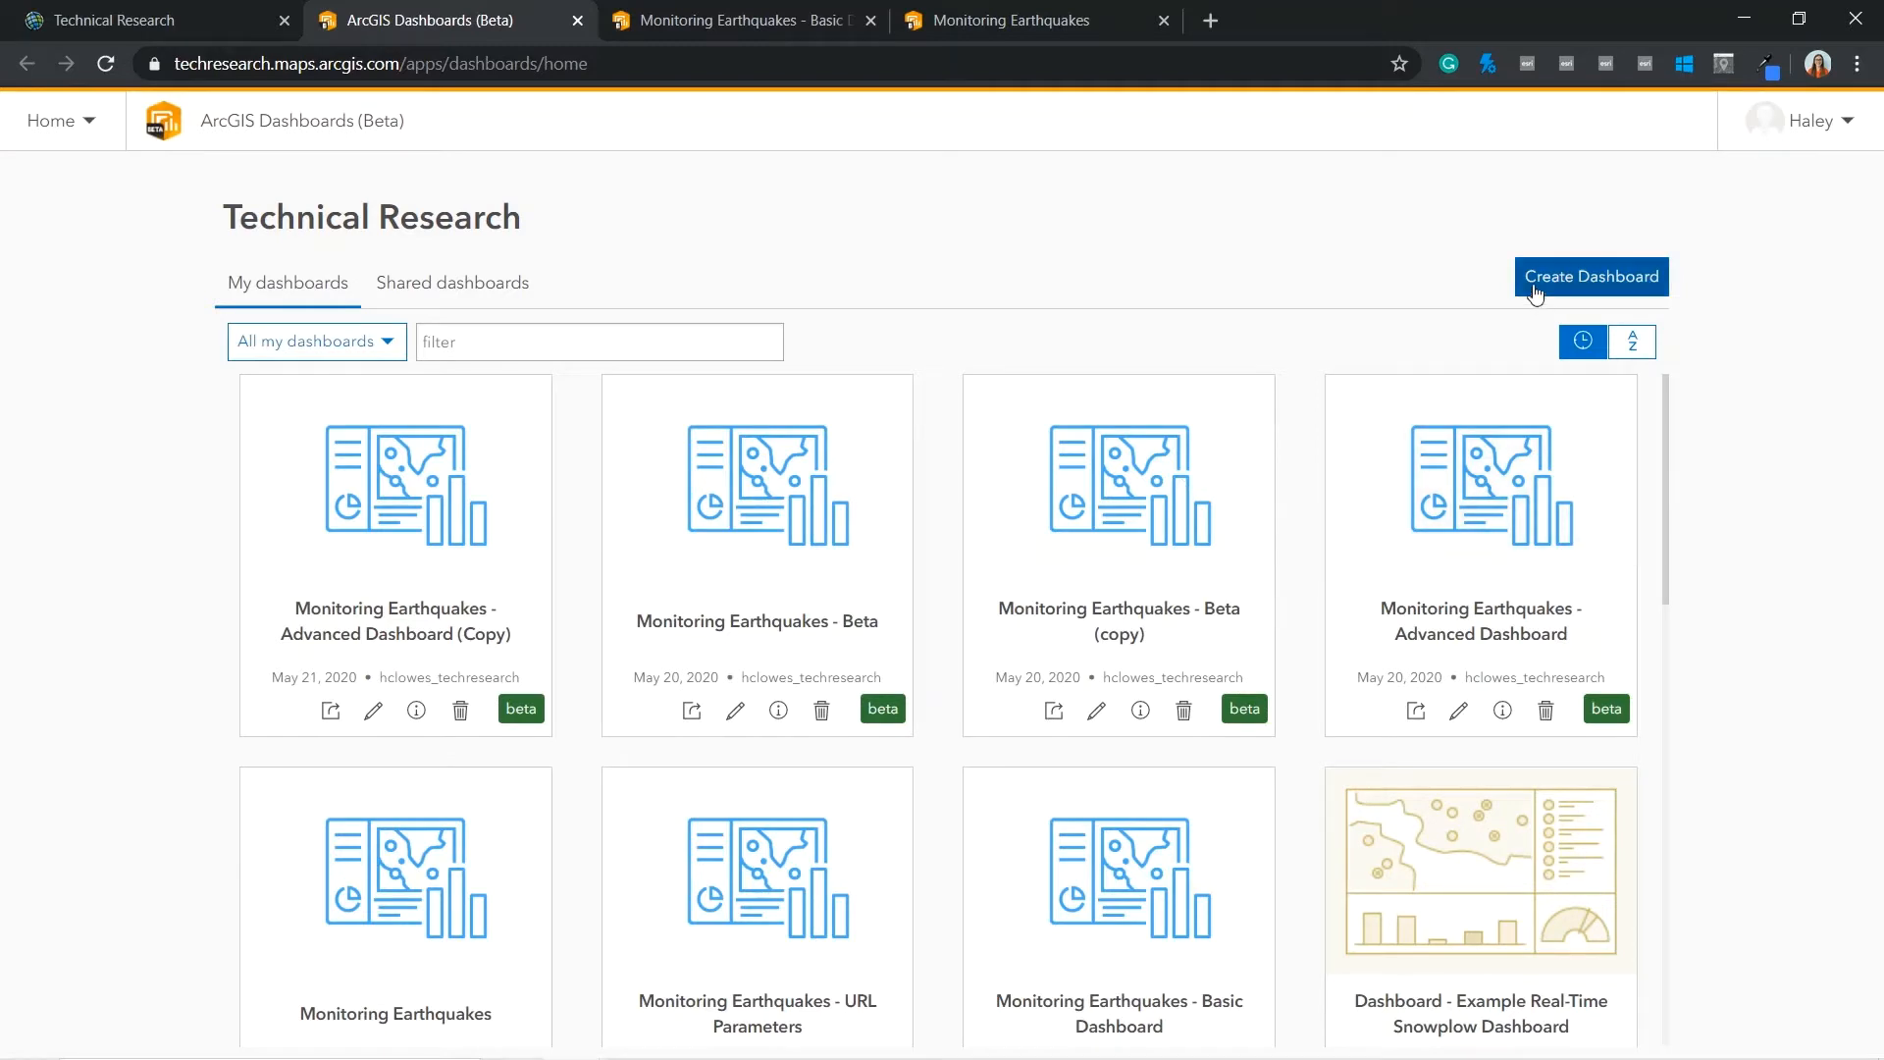
{"action": "mouse_move", "coordinate": [373, 711]}
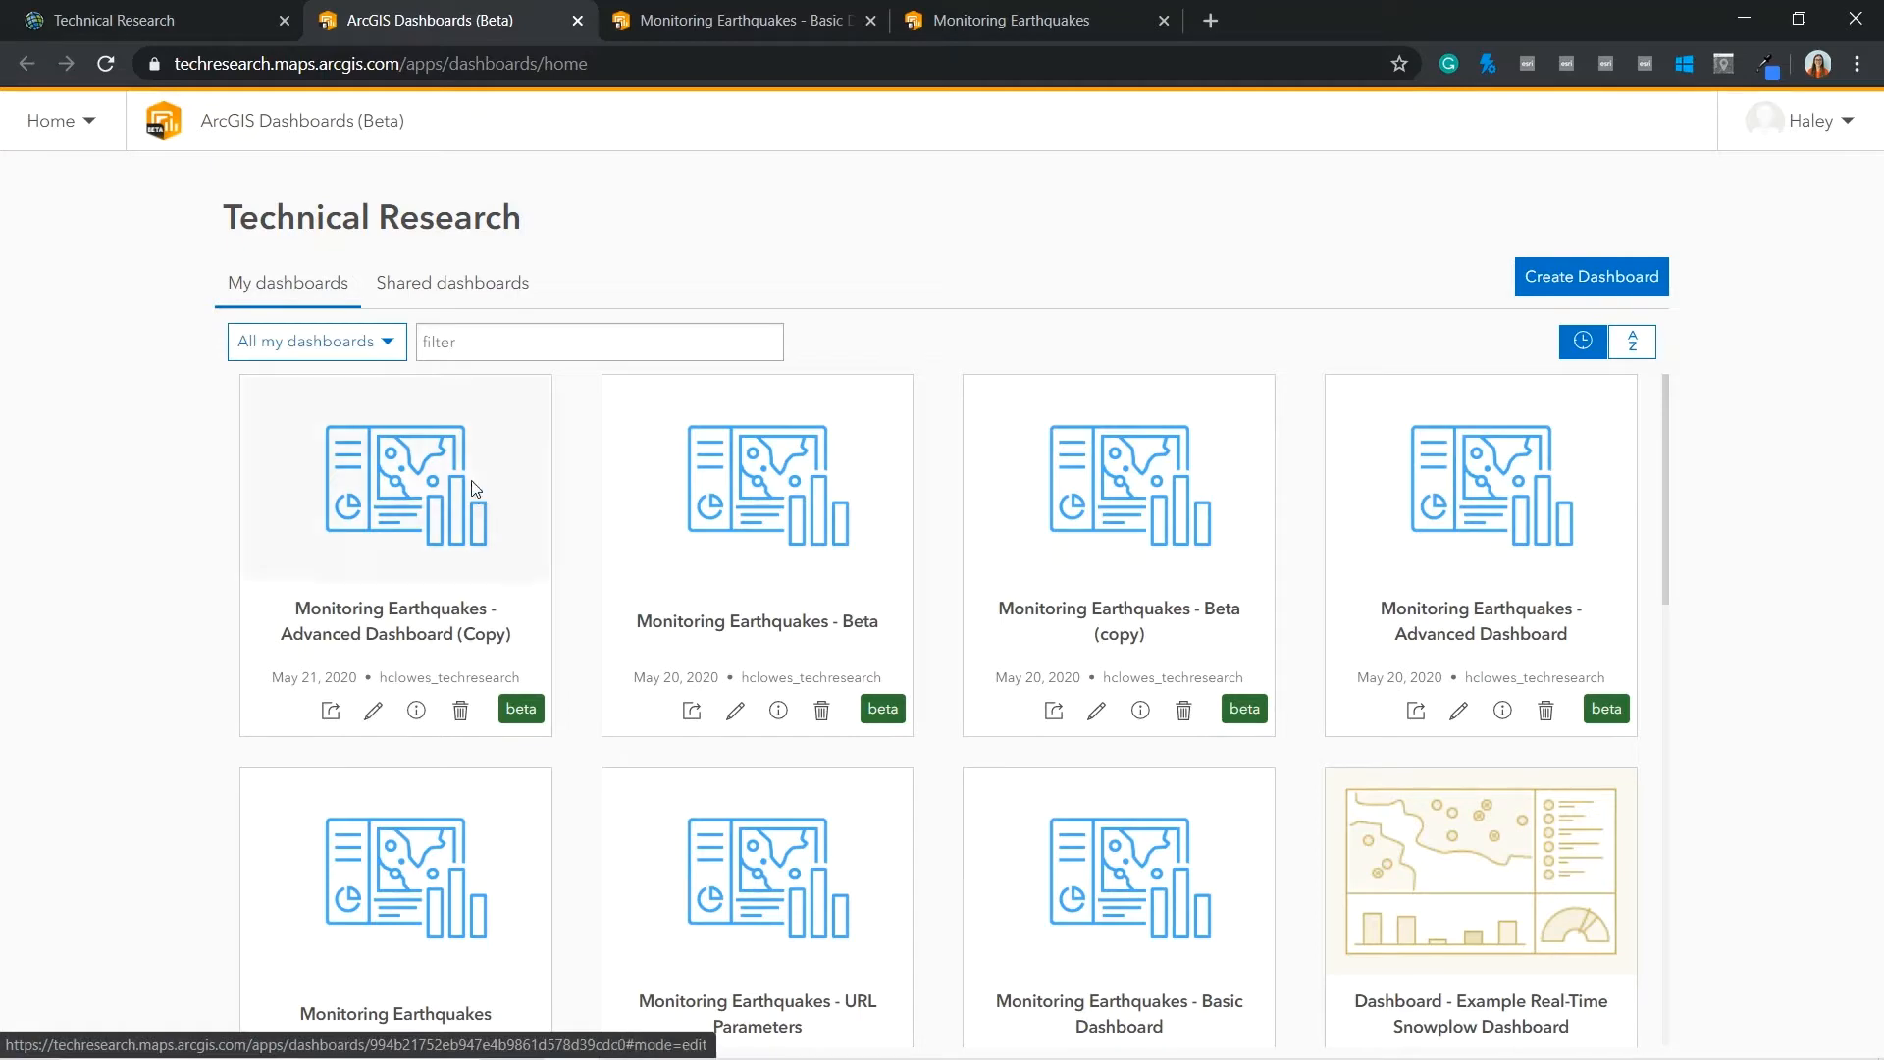
{"action": "left_click", "coordinate": [732, 20]}
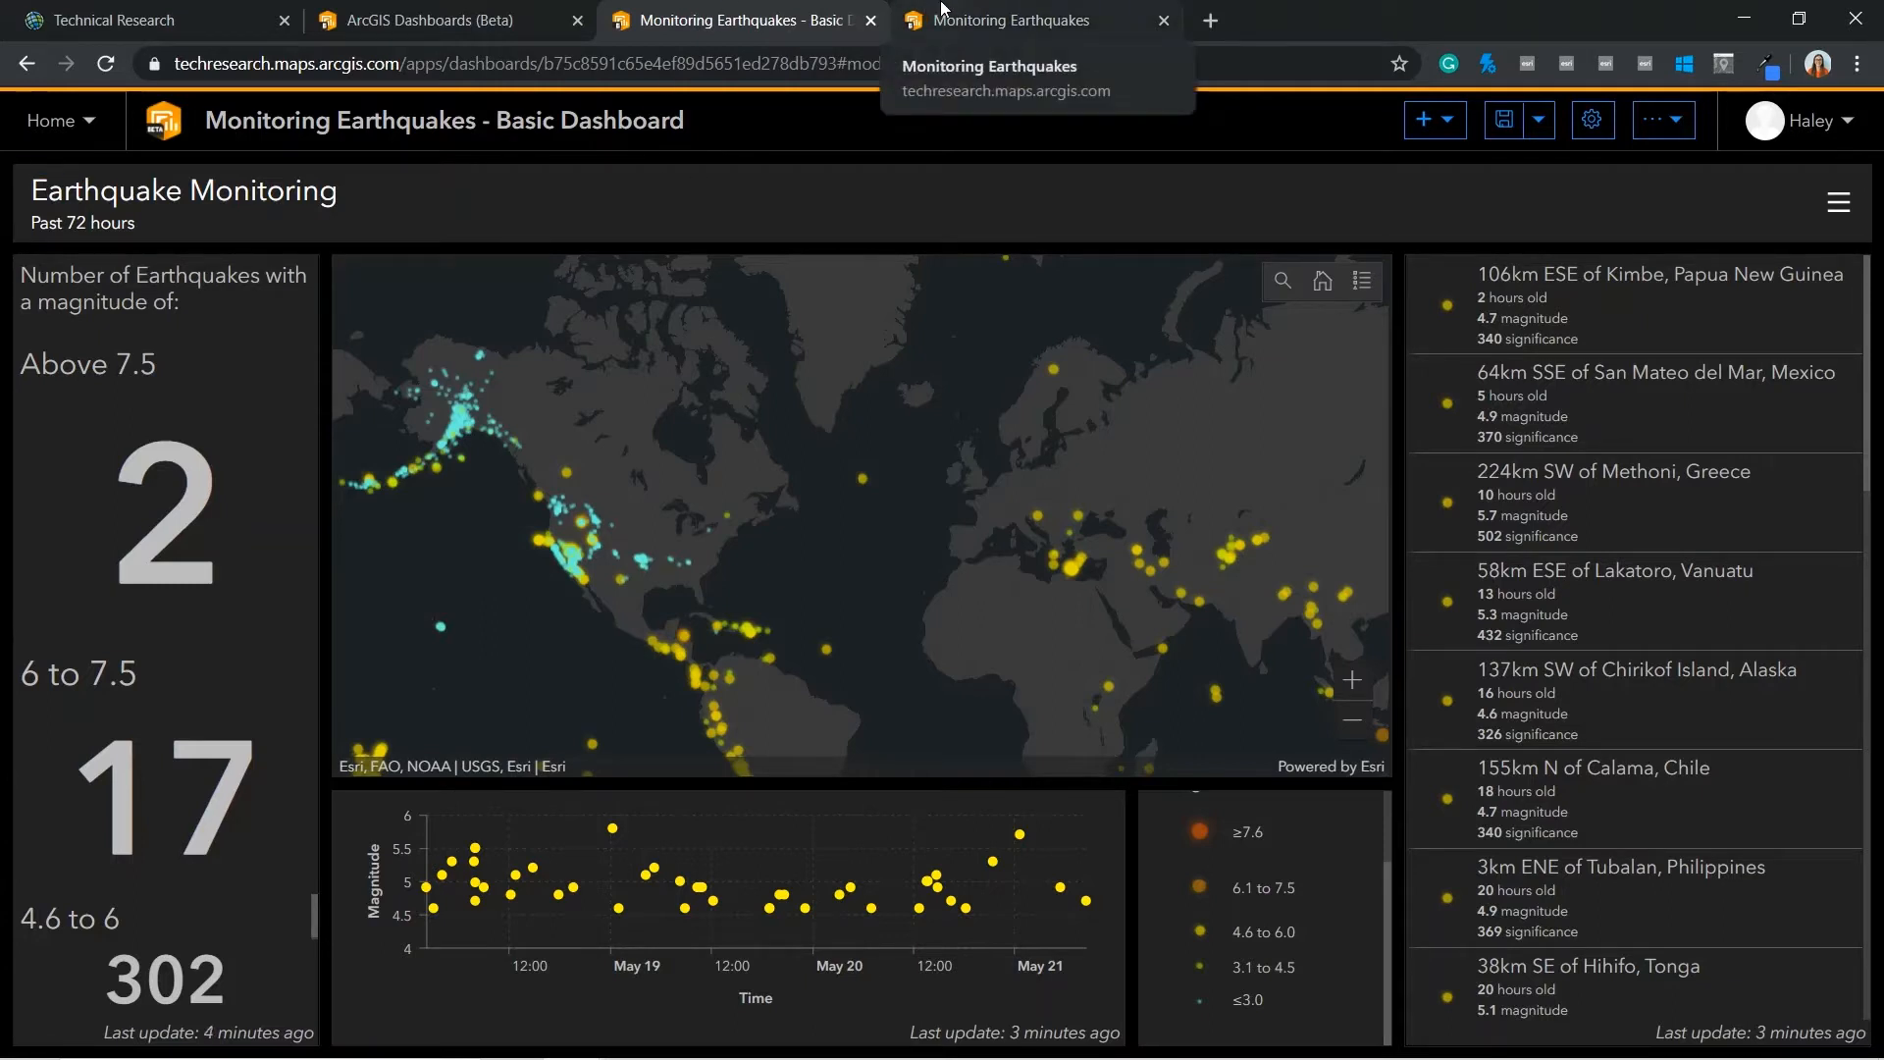
{"action": "mouse_move", "coordinate": [1040, 8]}
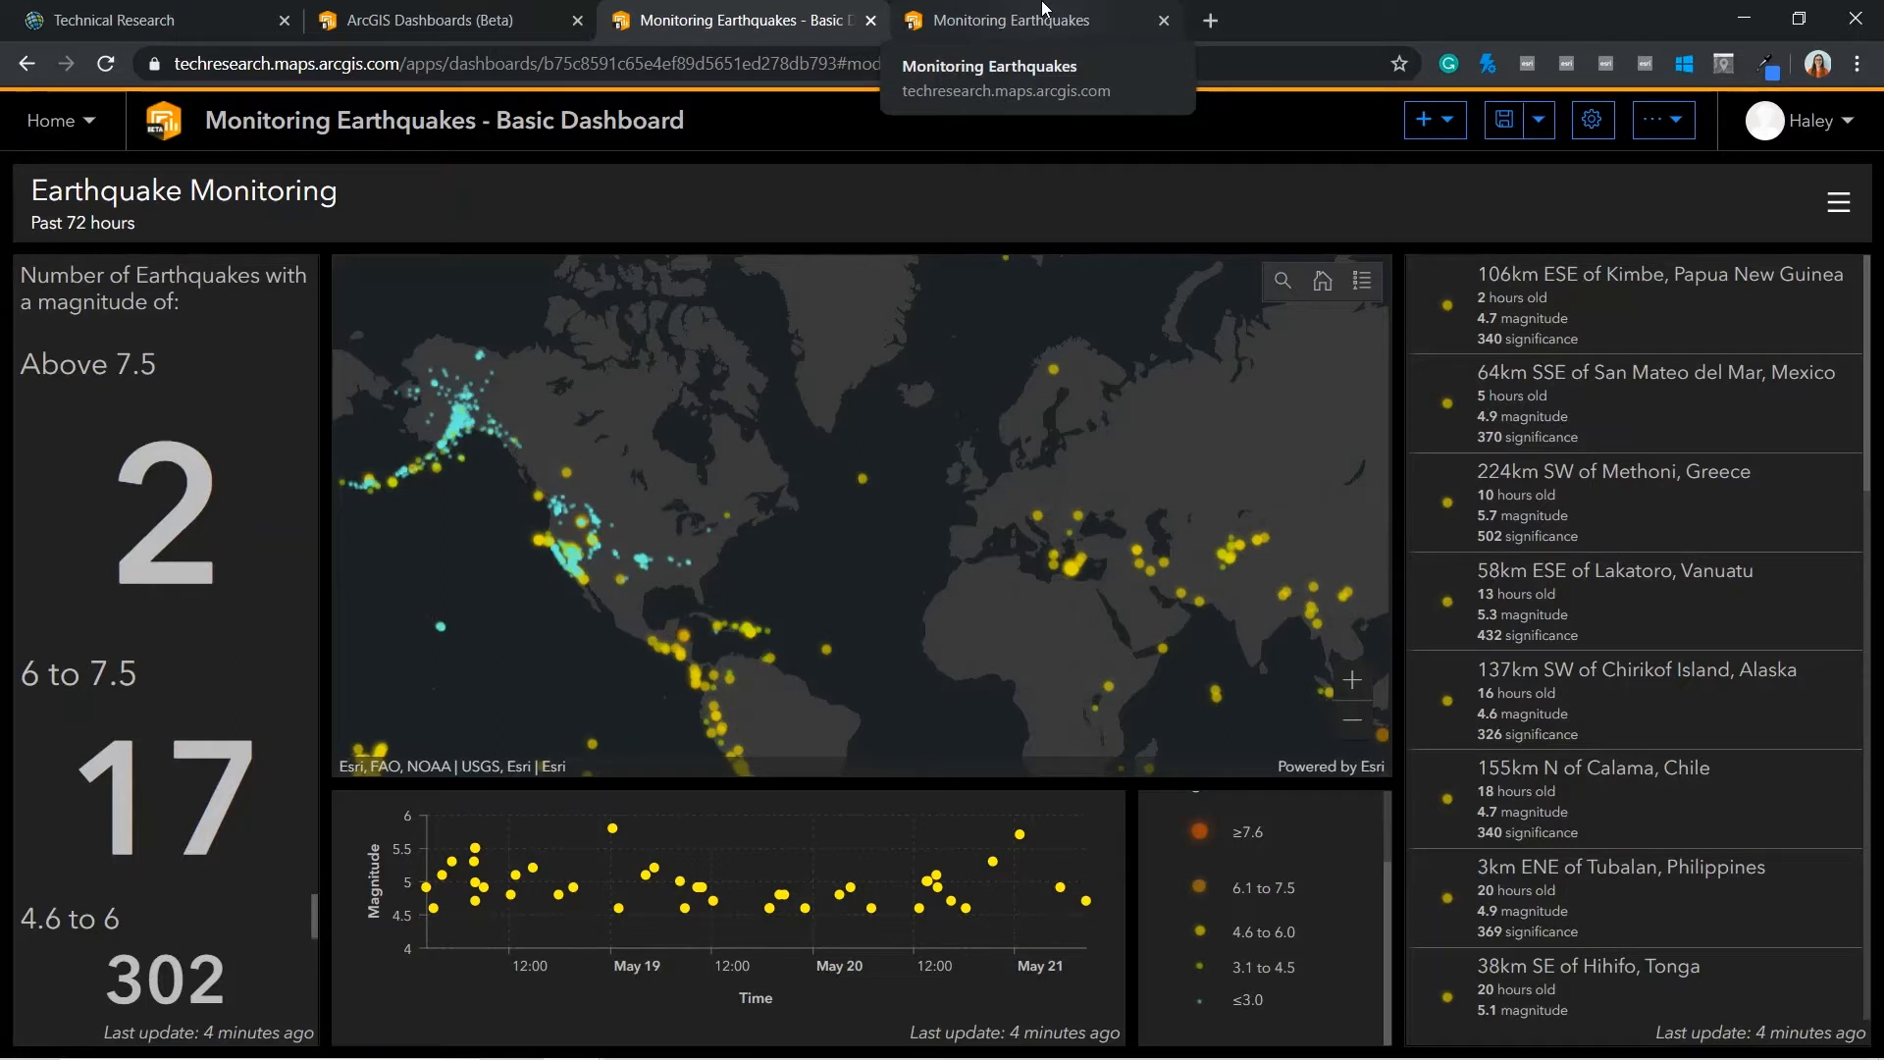
Switch to the empty Monitoring Earthquakes dashboard and check its Dark theme setting
{"action": "left_click", "coordinate": [1012, 20]}
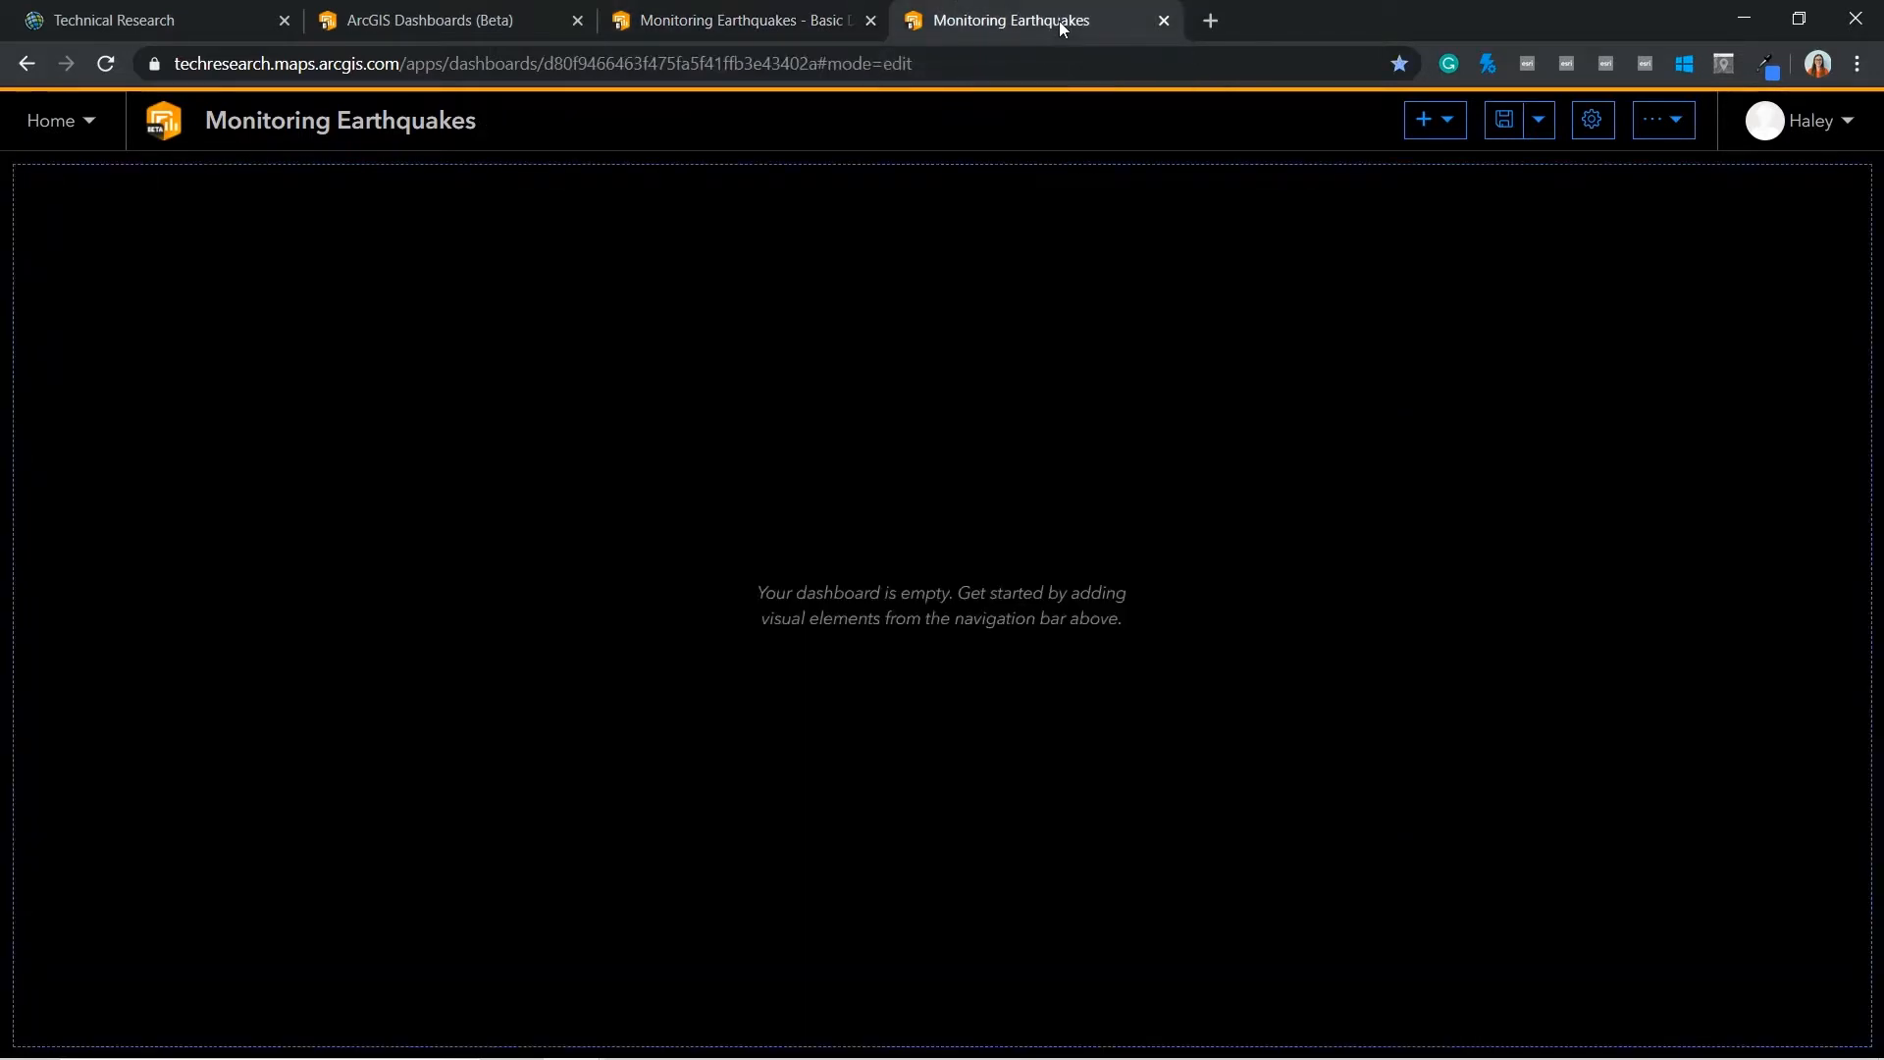
{"action": "mouse_move", "coordinate": [1254, 488]}
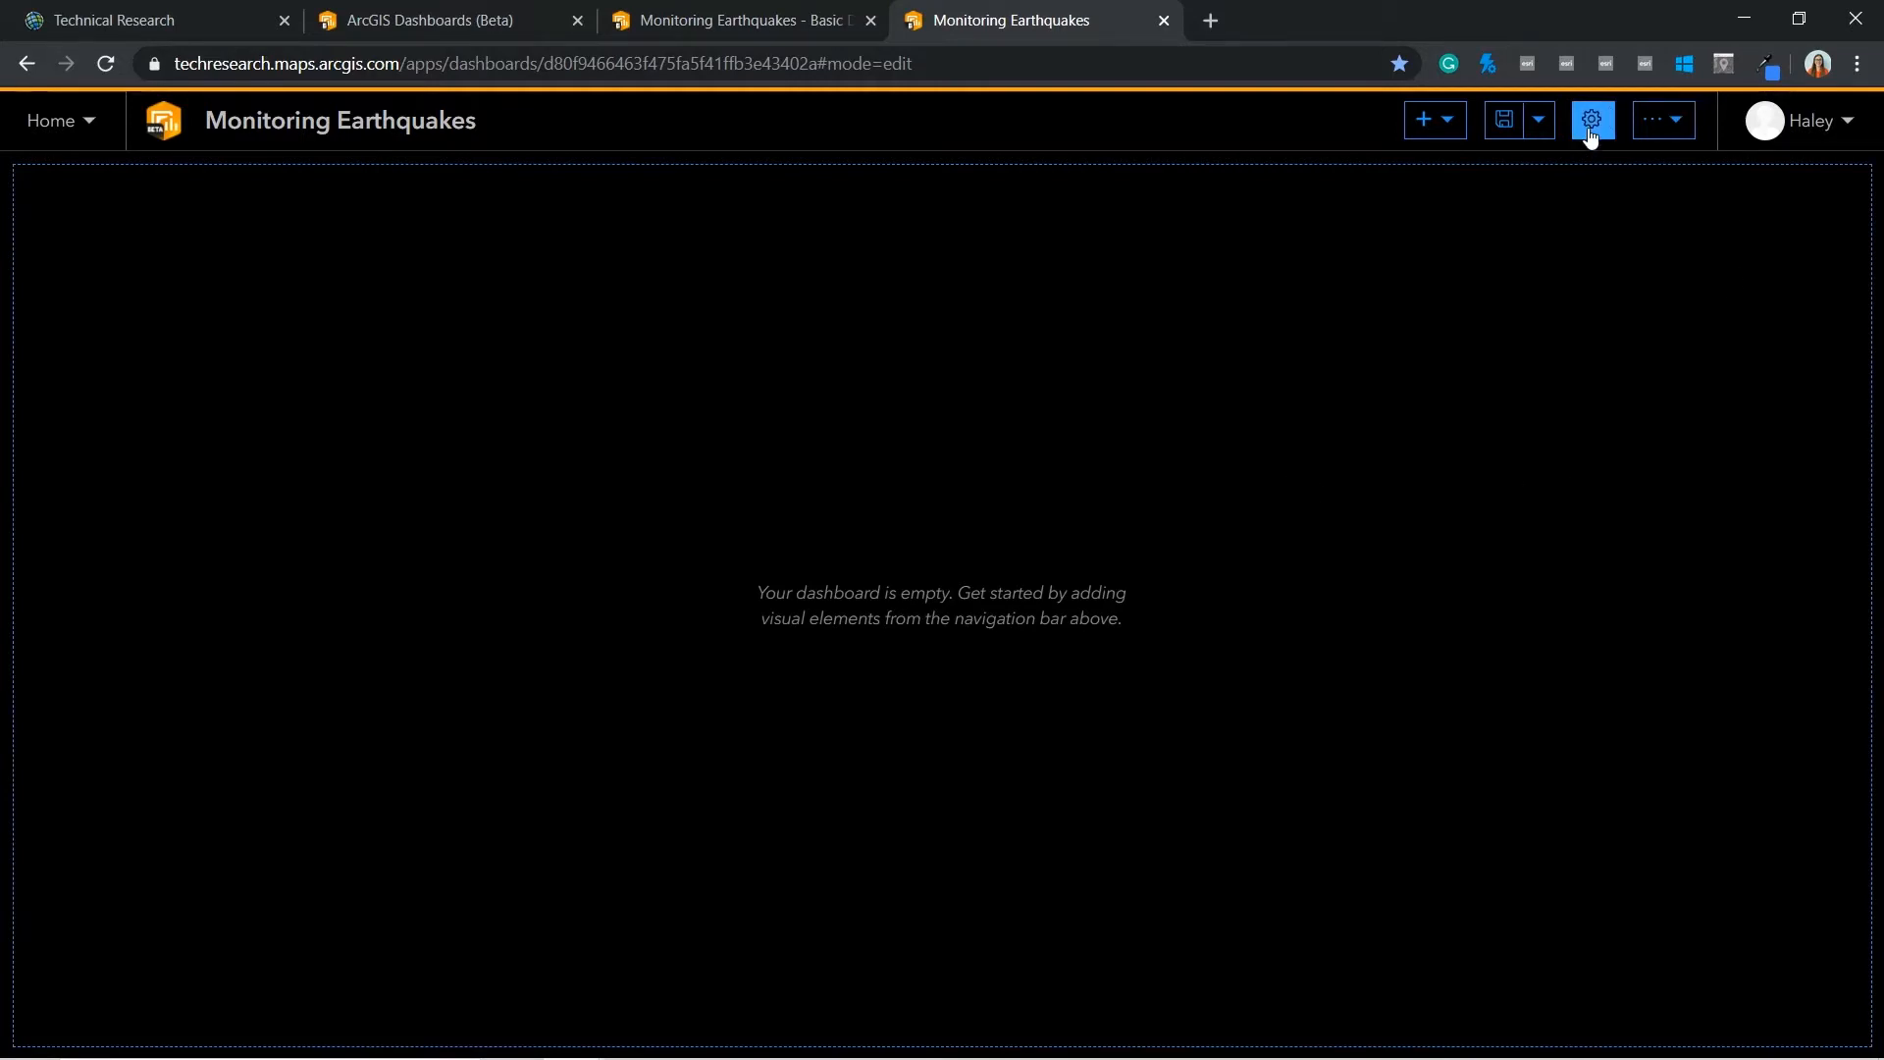
{"action": "left_click", "coordinate": [1589, 120]}
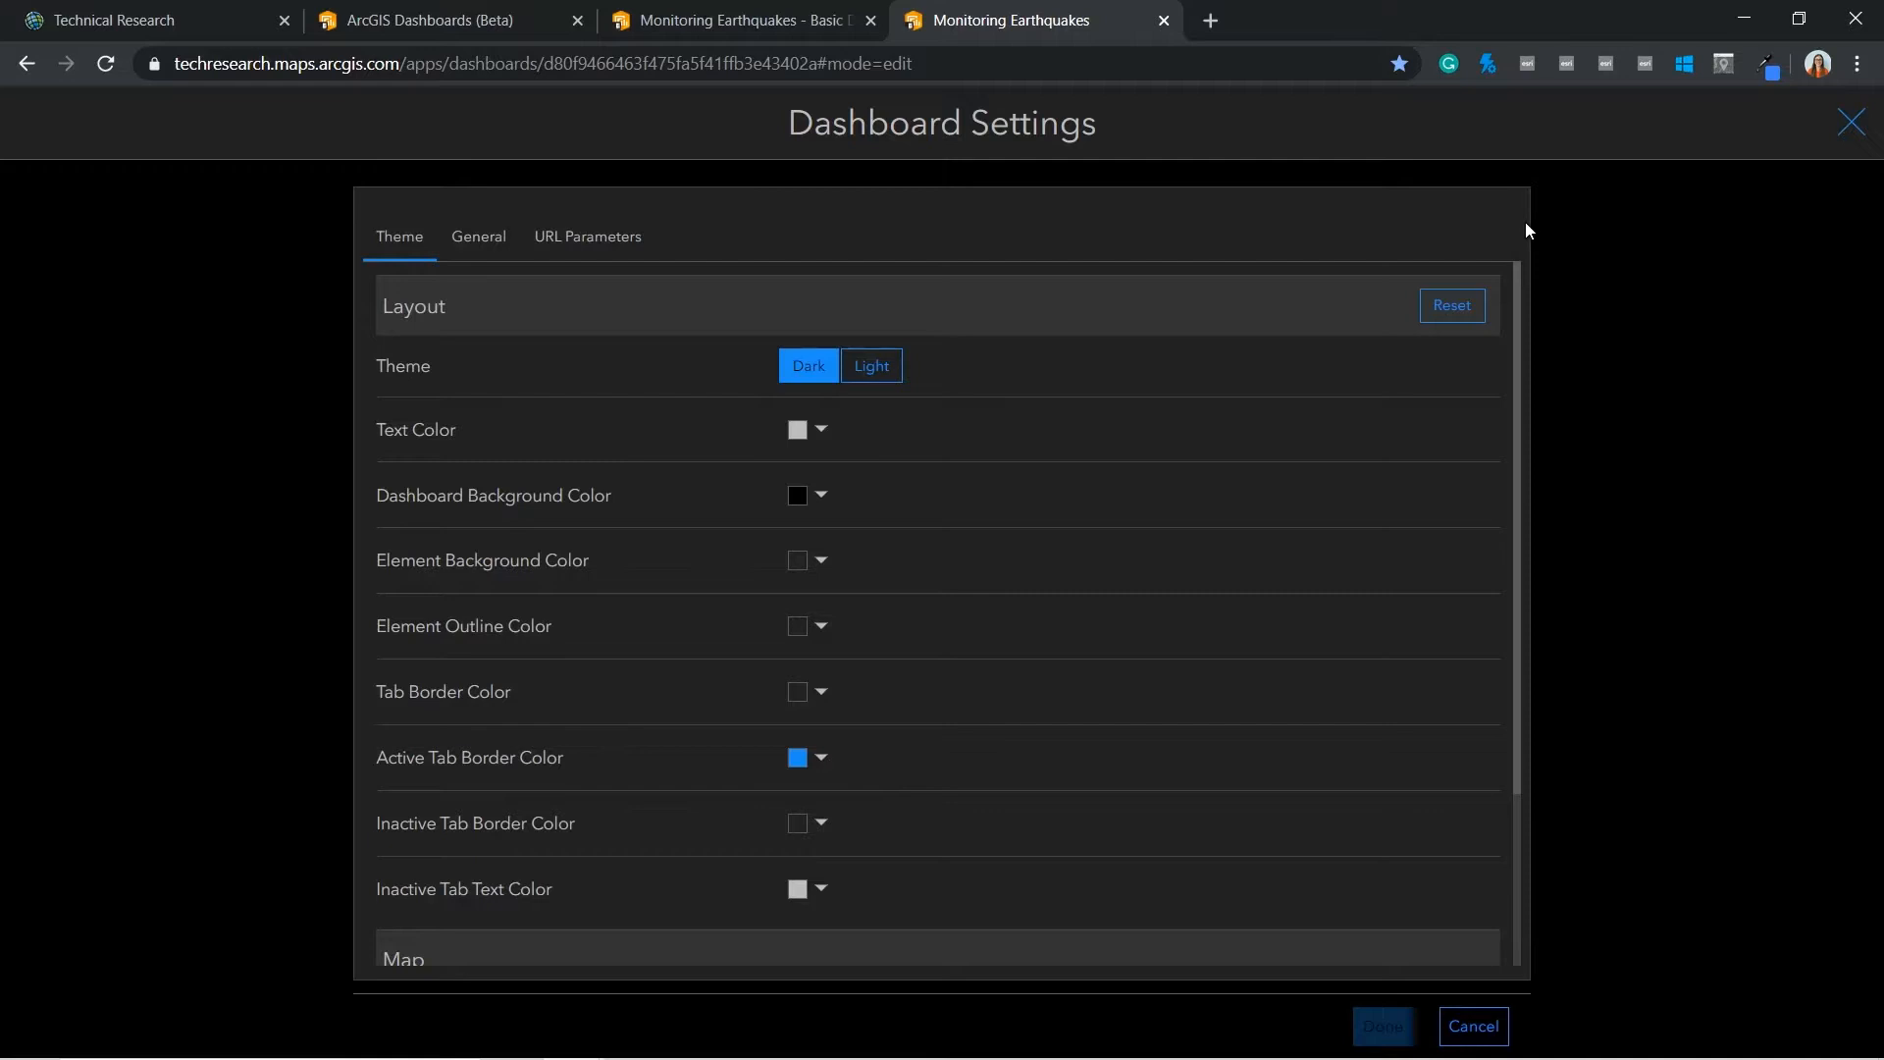
{"action": "mouse_move", "coordinate": [961, 363]}
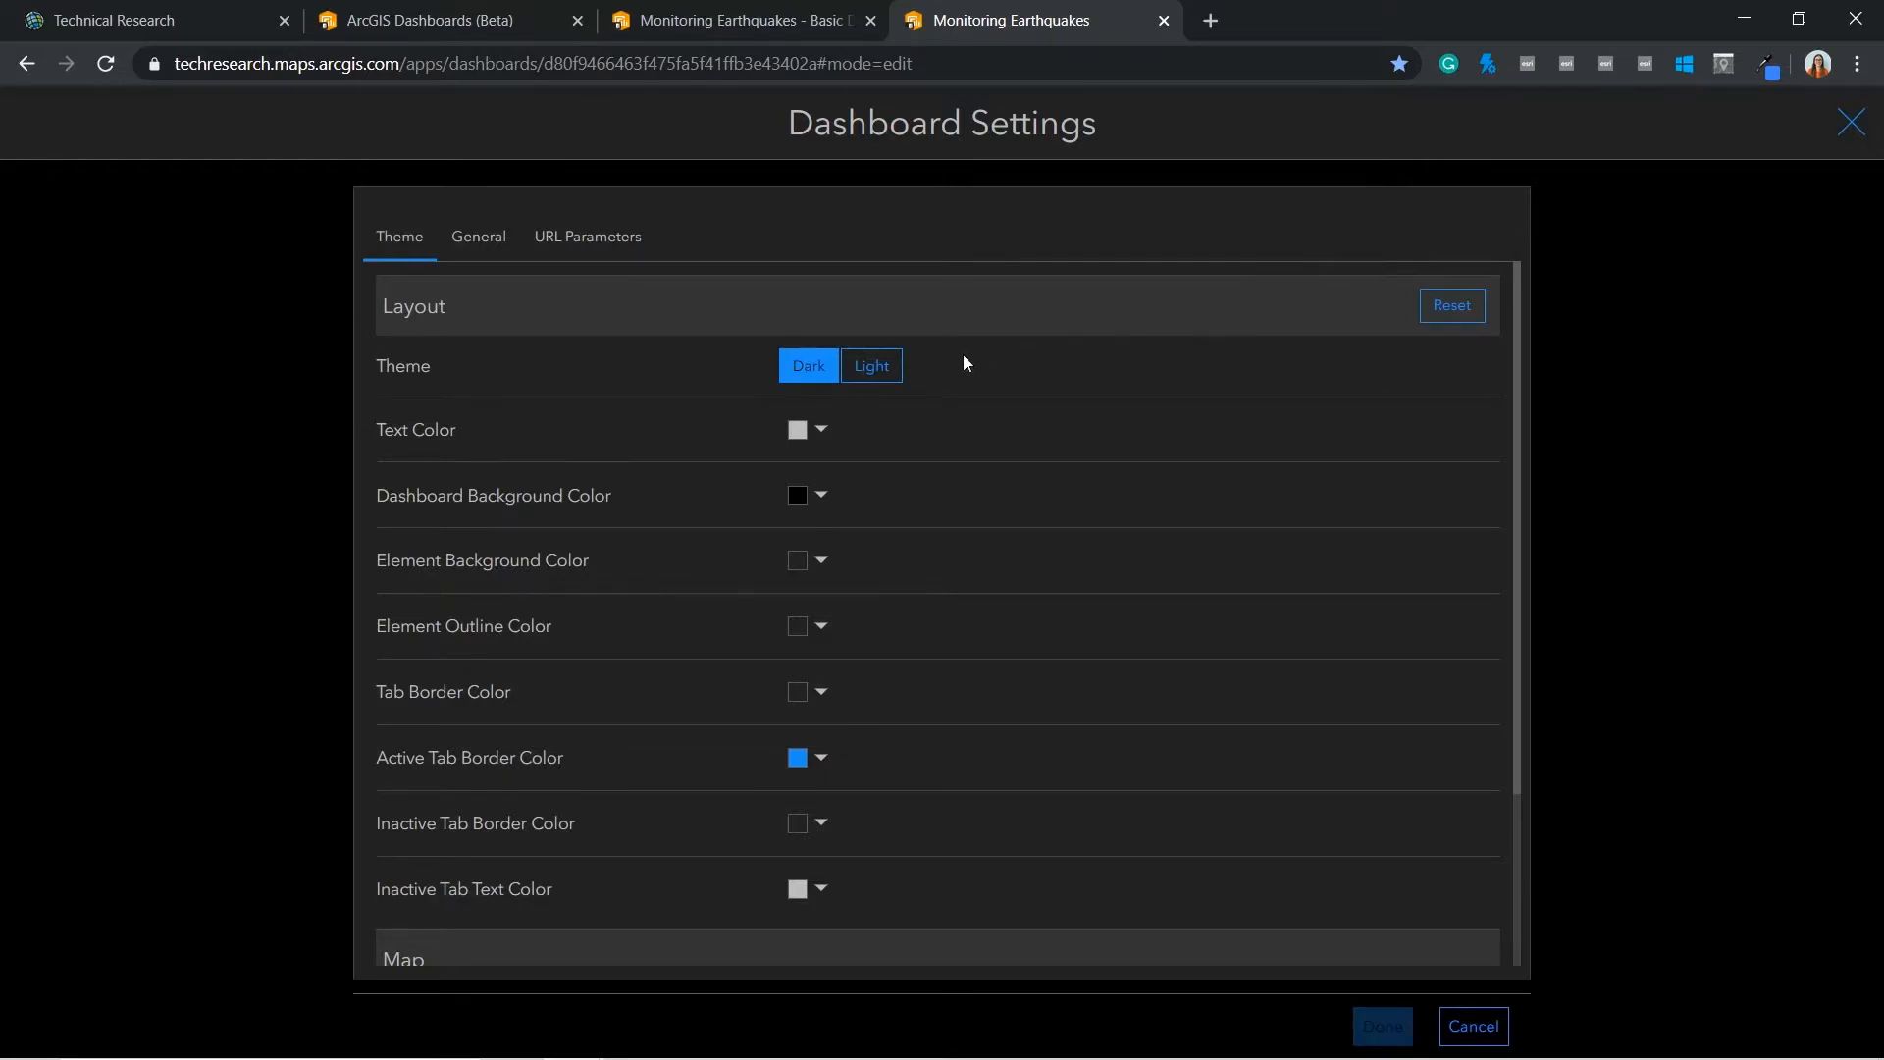
{"action": "mouse_move", "coordinate": [1312, 976]}
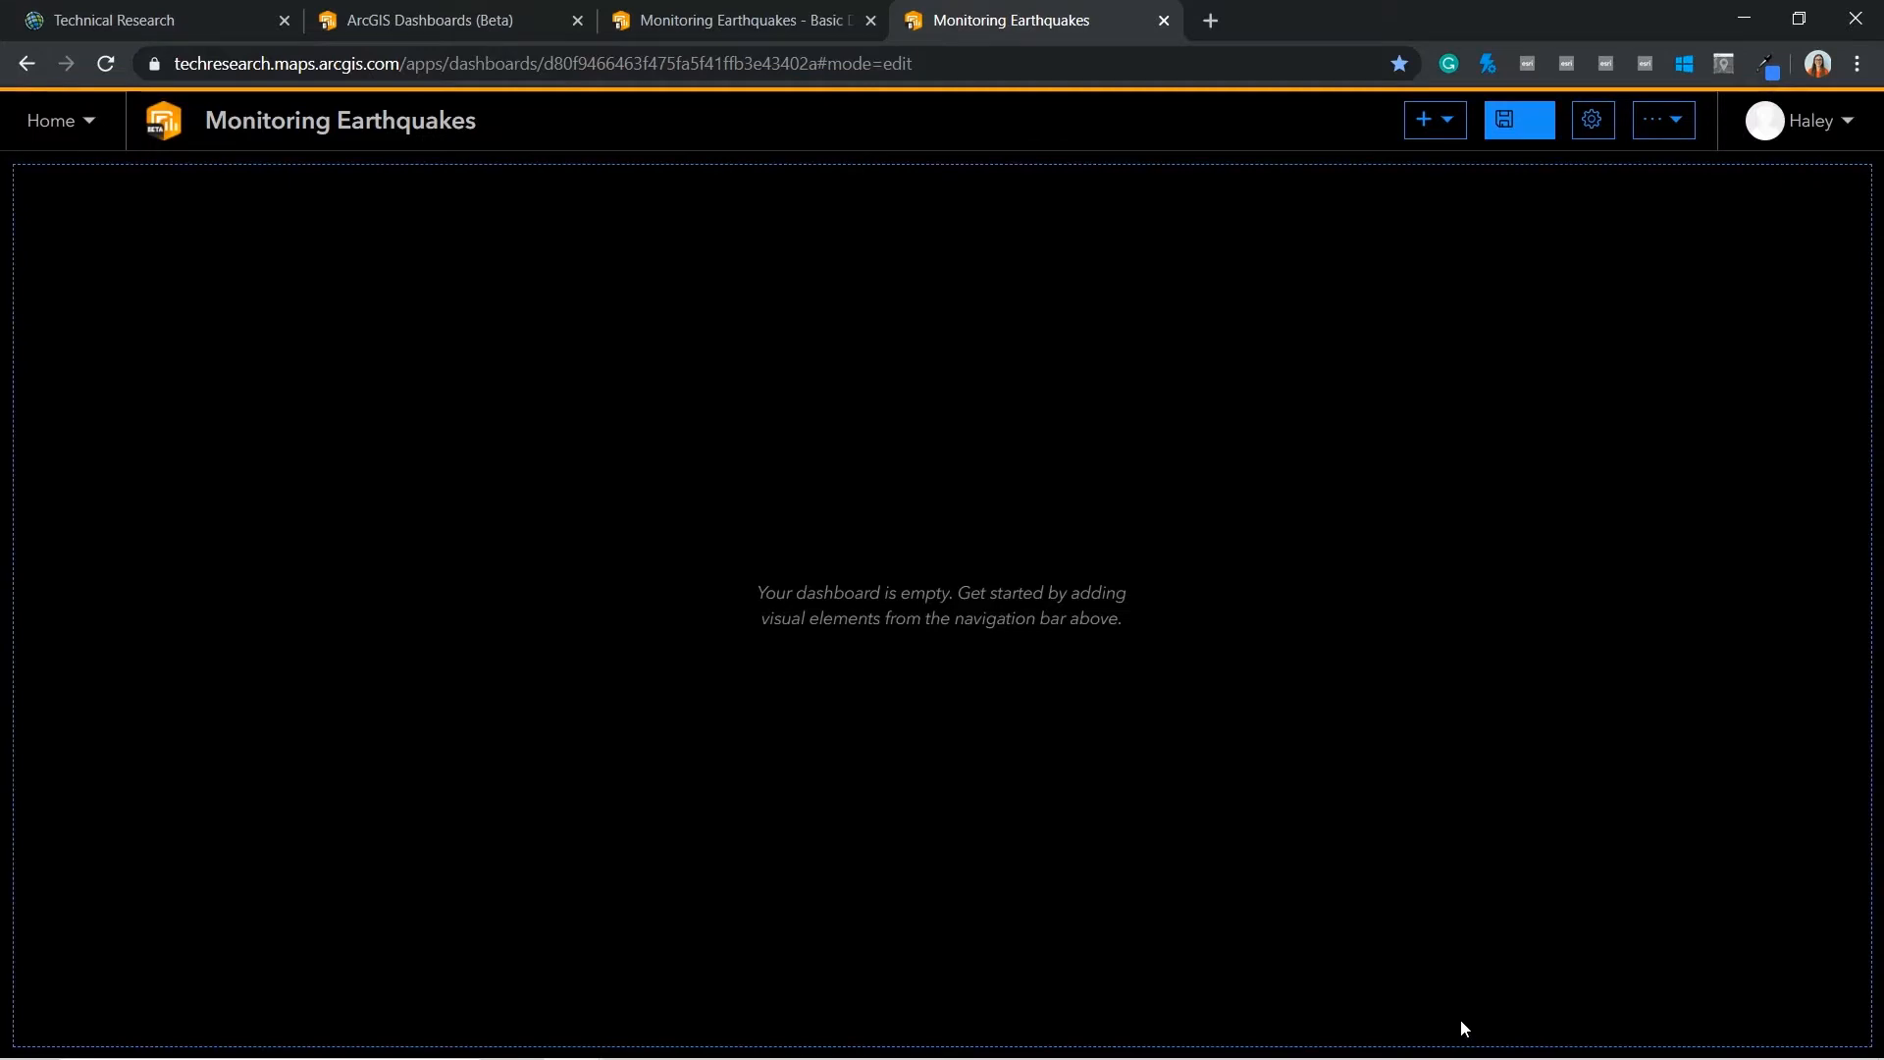
{"action": "mouse_move", "coordinate": [1632, 975]}
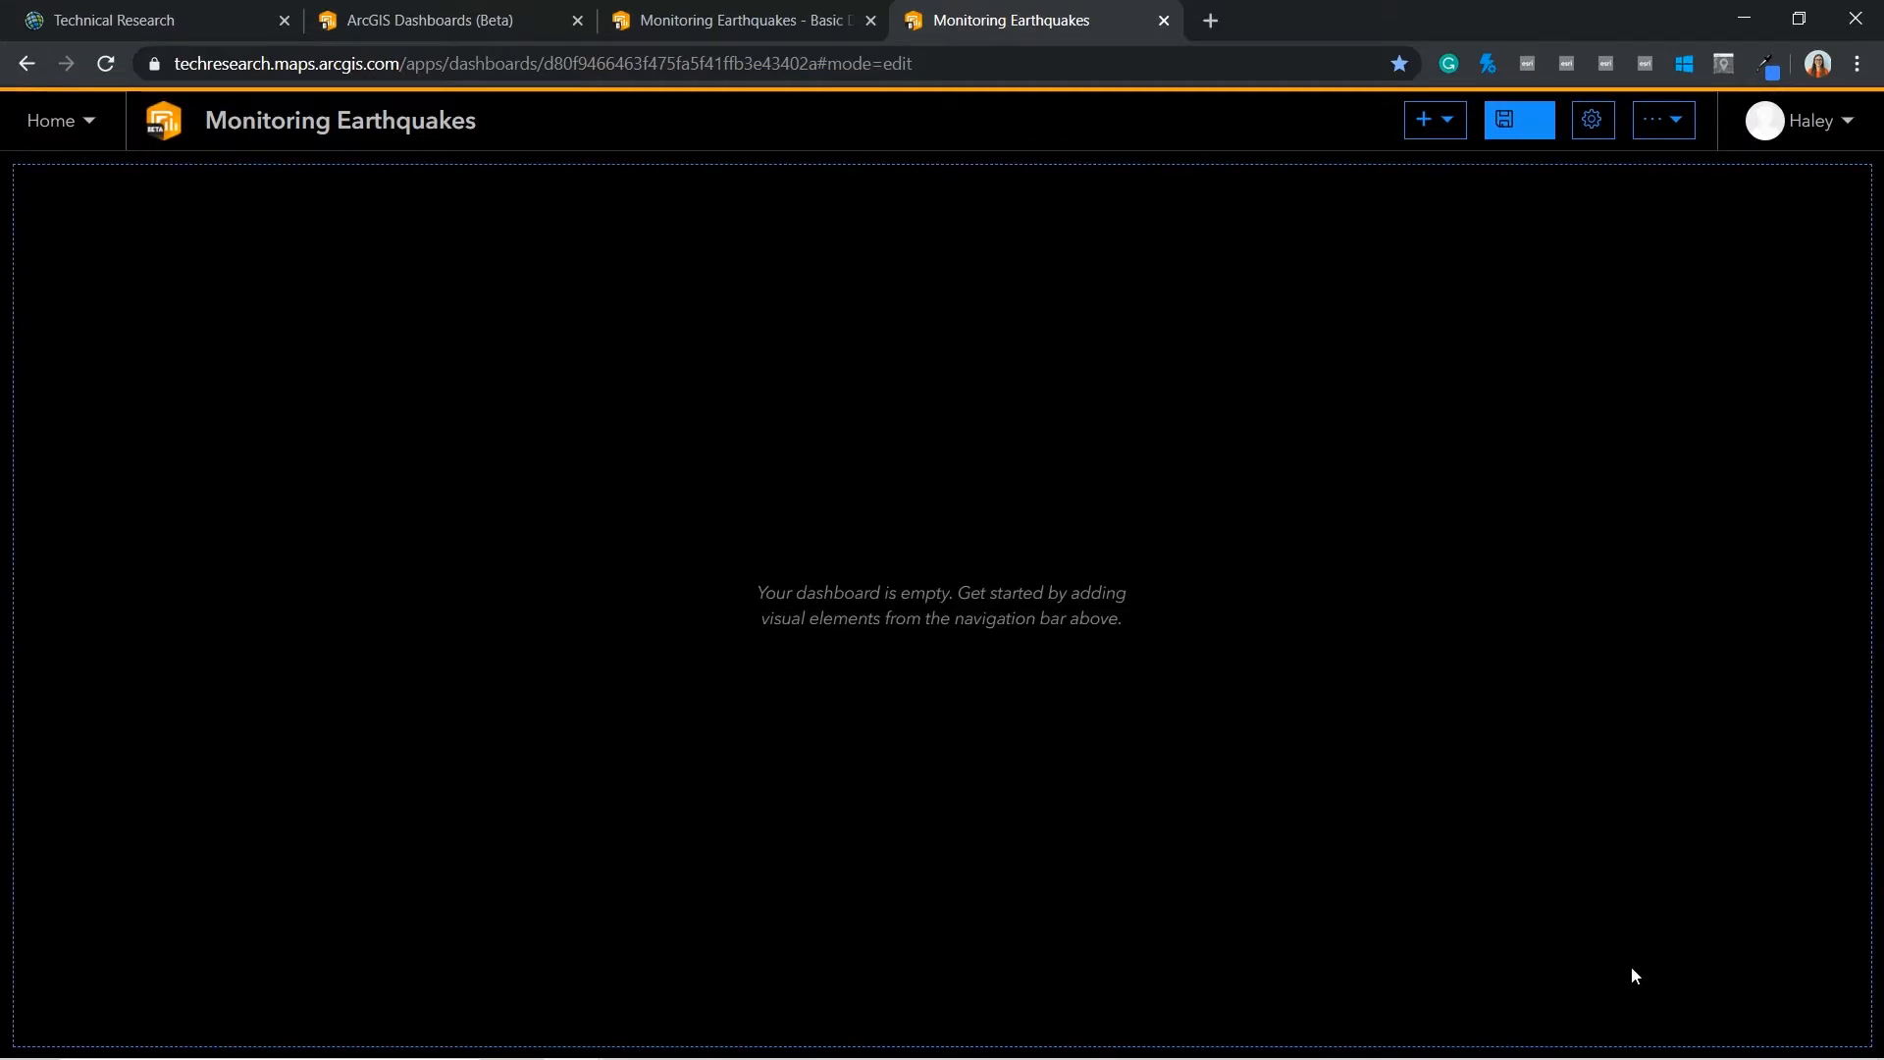
{"action": "mouse_move", "coordinate": [1424, 120]}
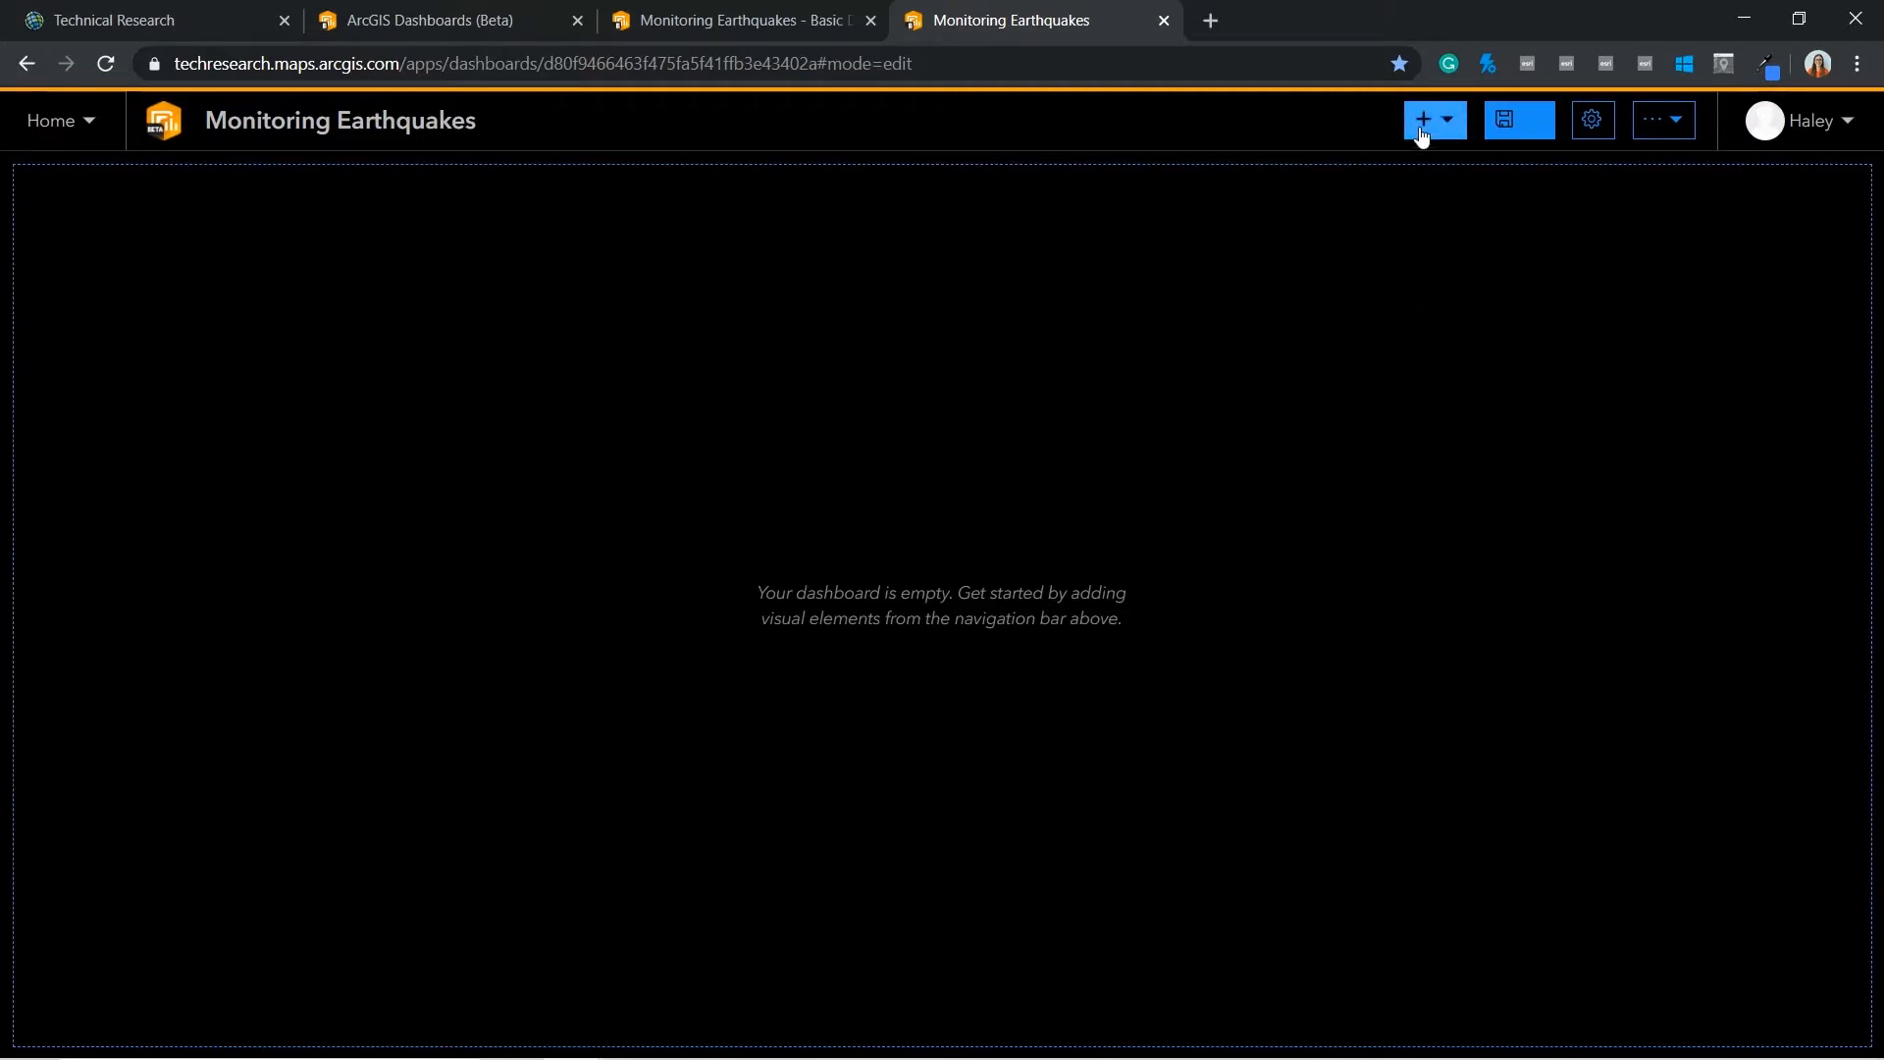
Add a map element using the Recent Earthquakes map with Search turned on
{"action": "left_click", "coordinate": [1423, 120]}
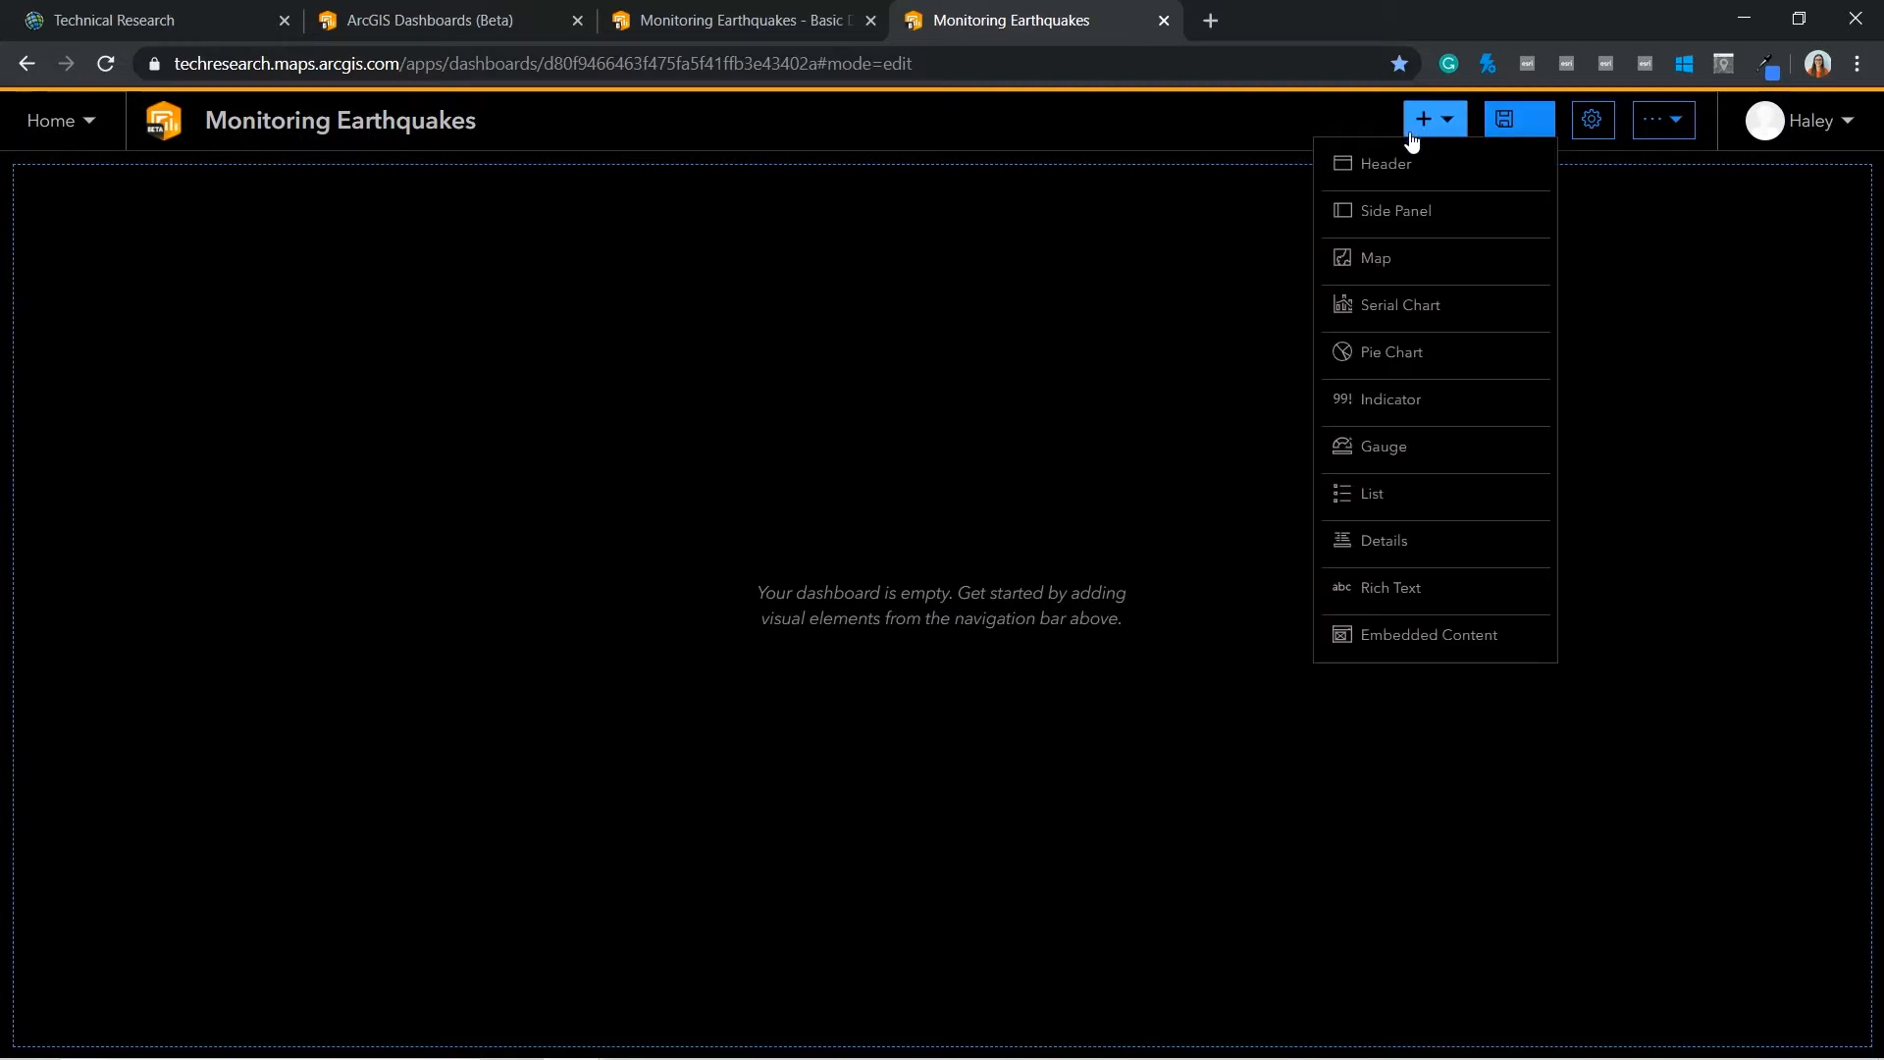
{"action": "left_click", "coordinate": [1374, 257]}
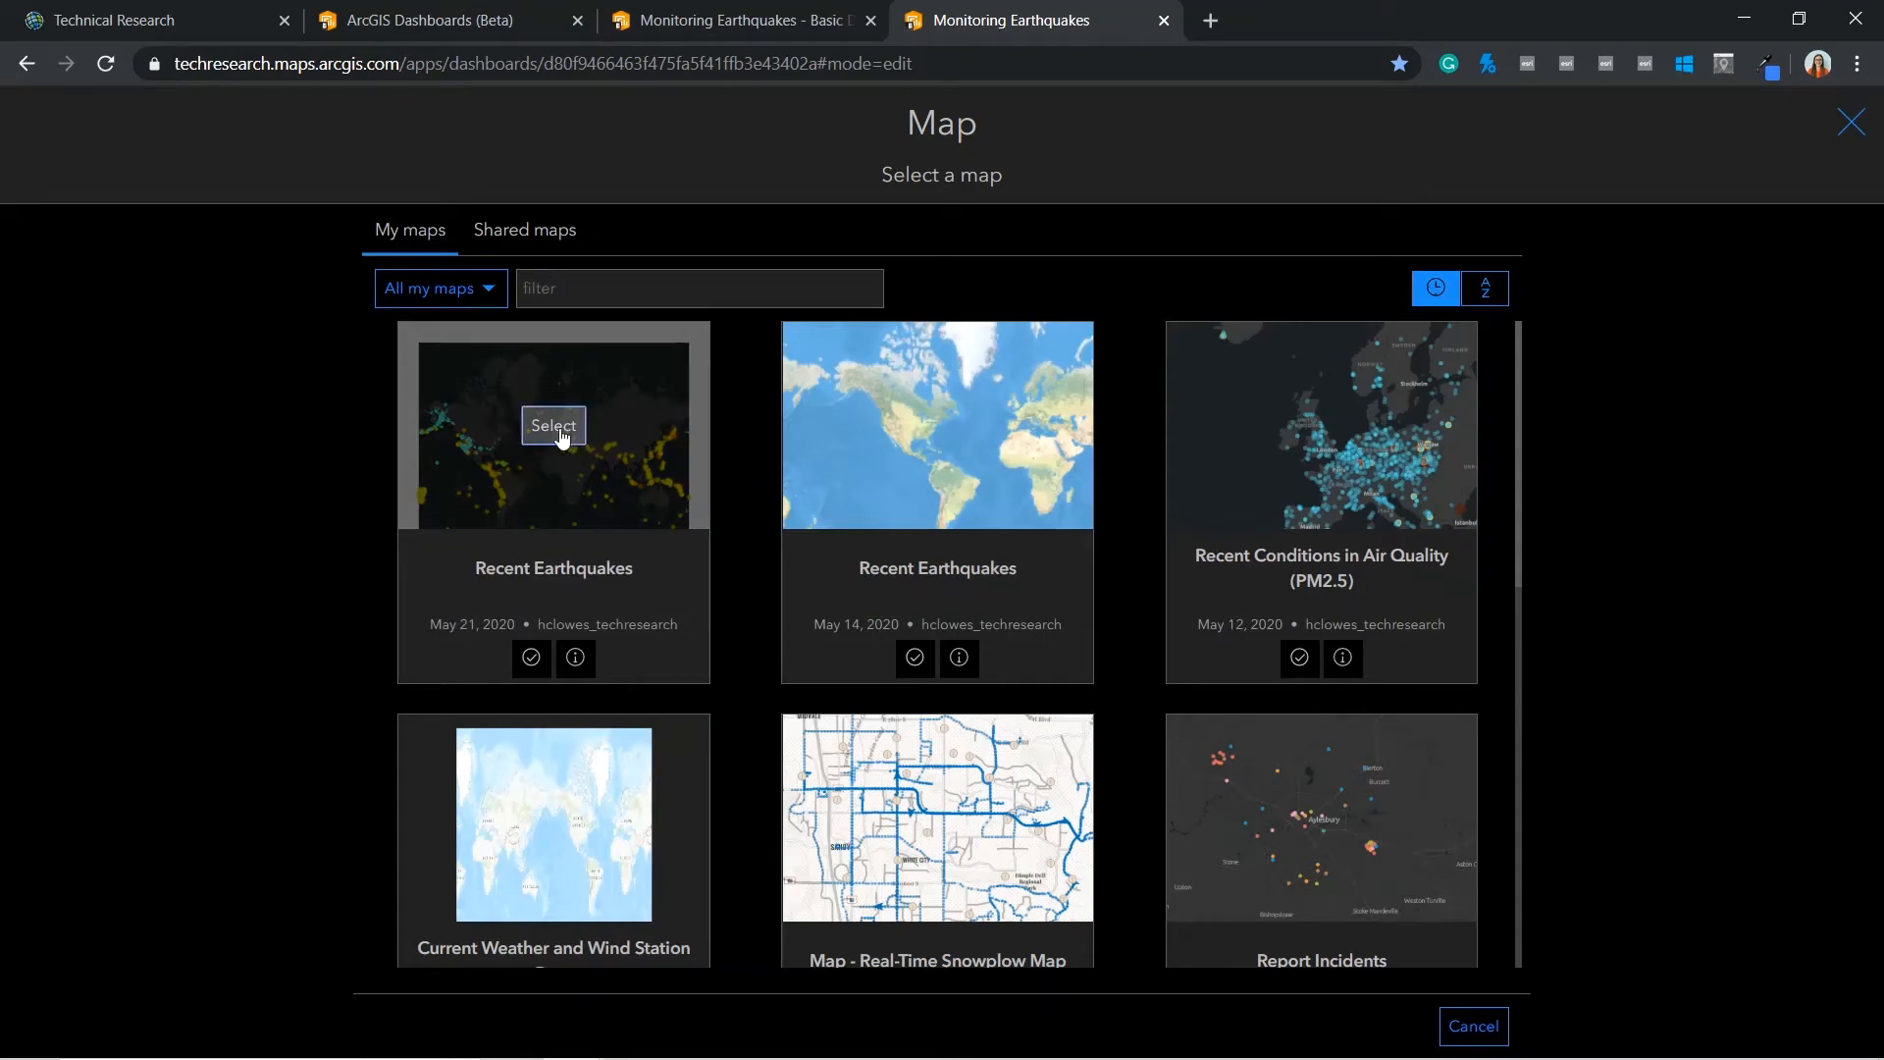
{"action": "mouse_move", "coordinate": [1013, 708]}
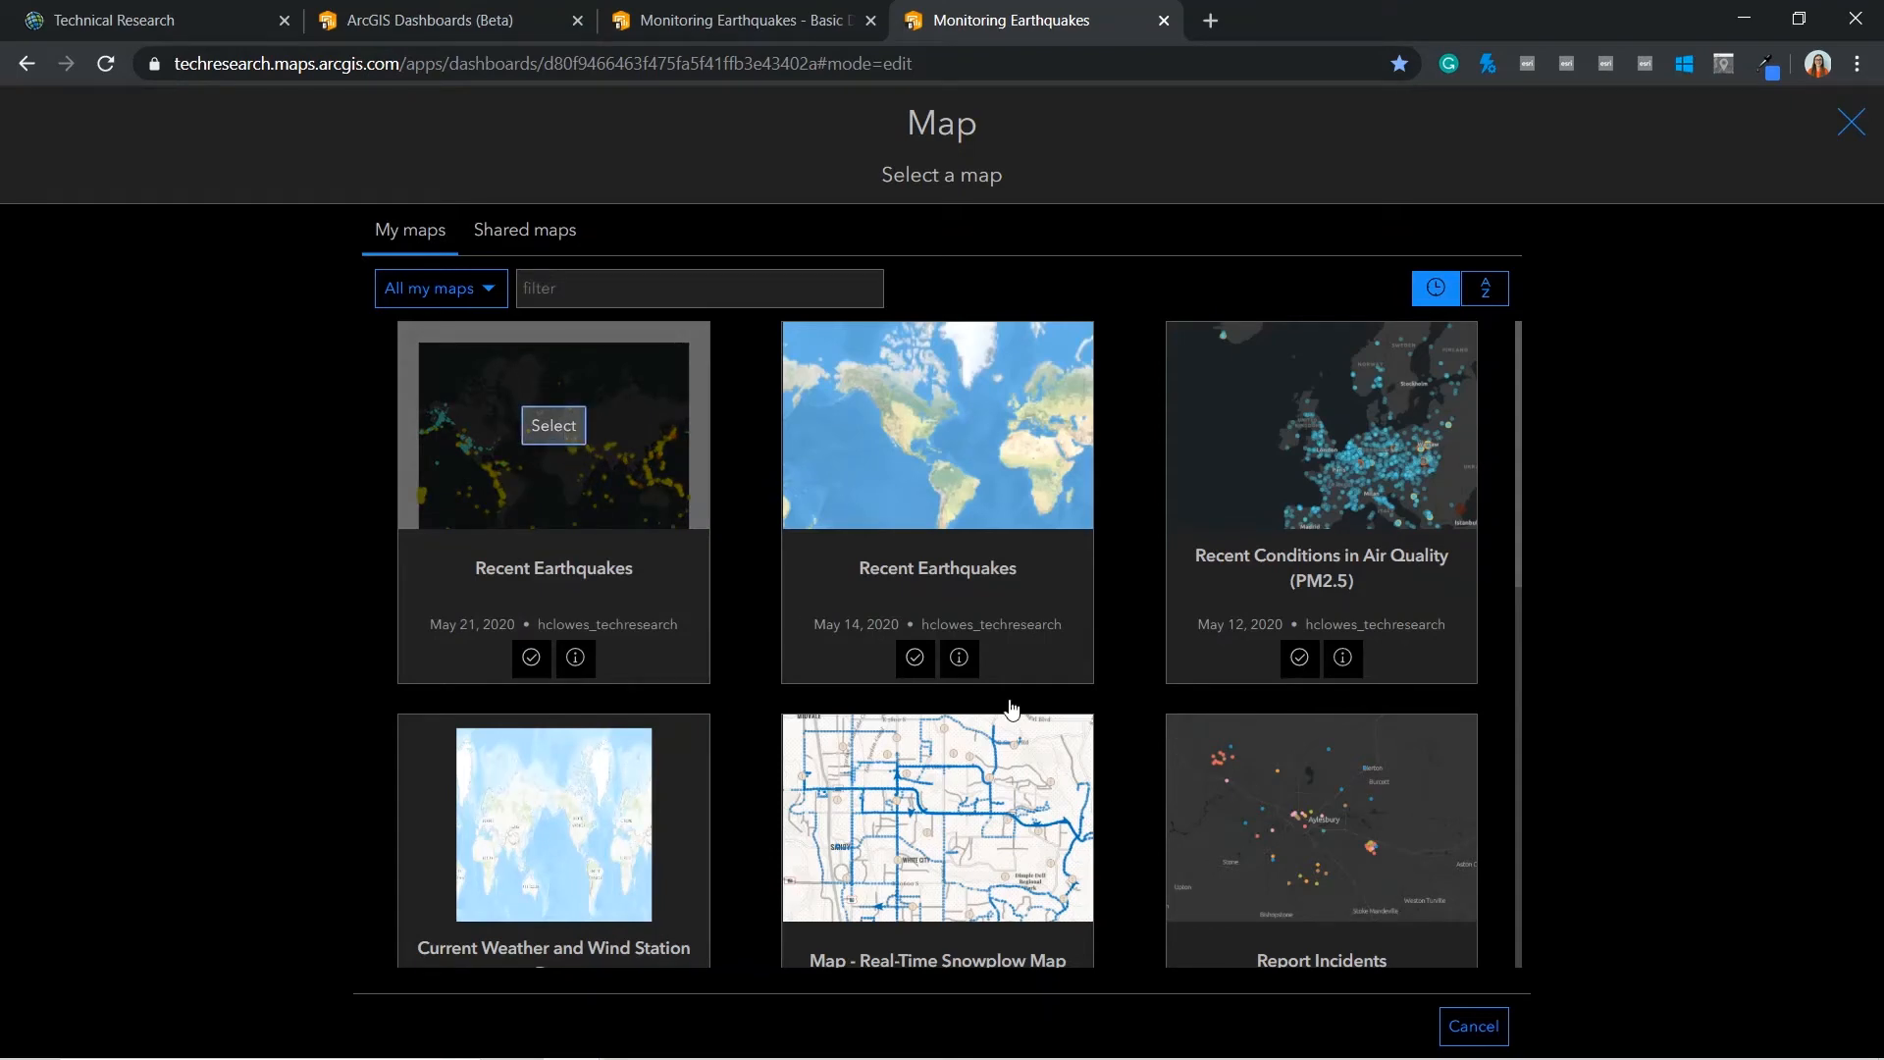
{"action": "left_click", "coordinate": [551, 424]}
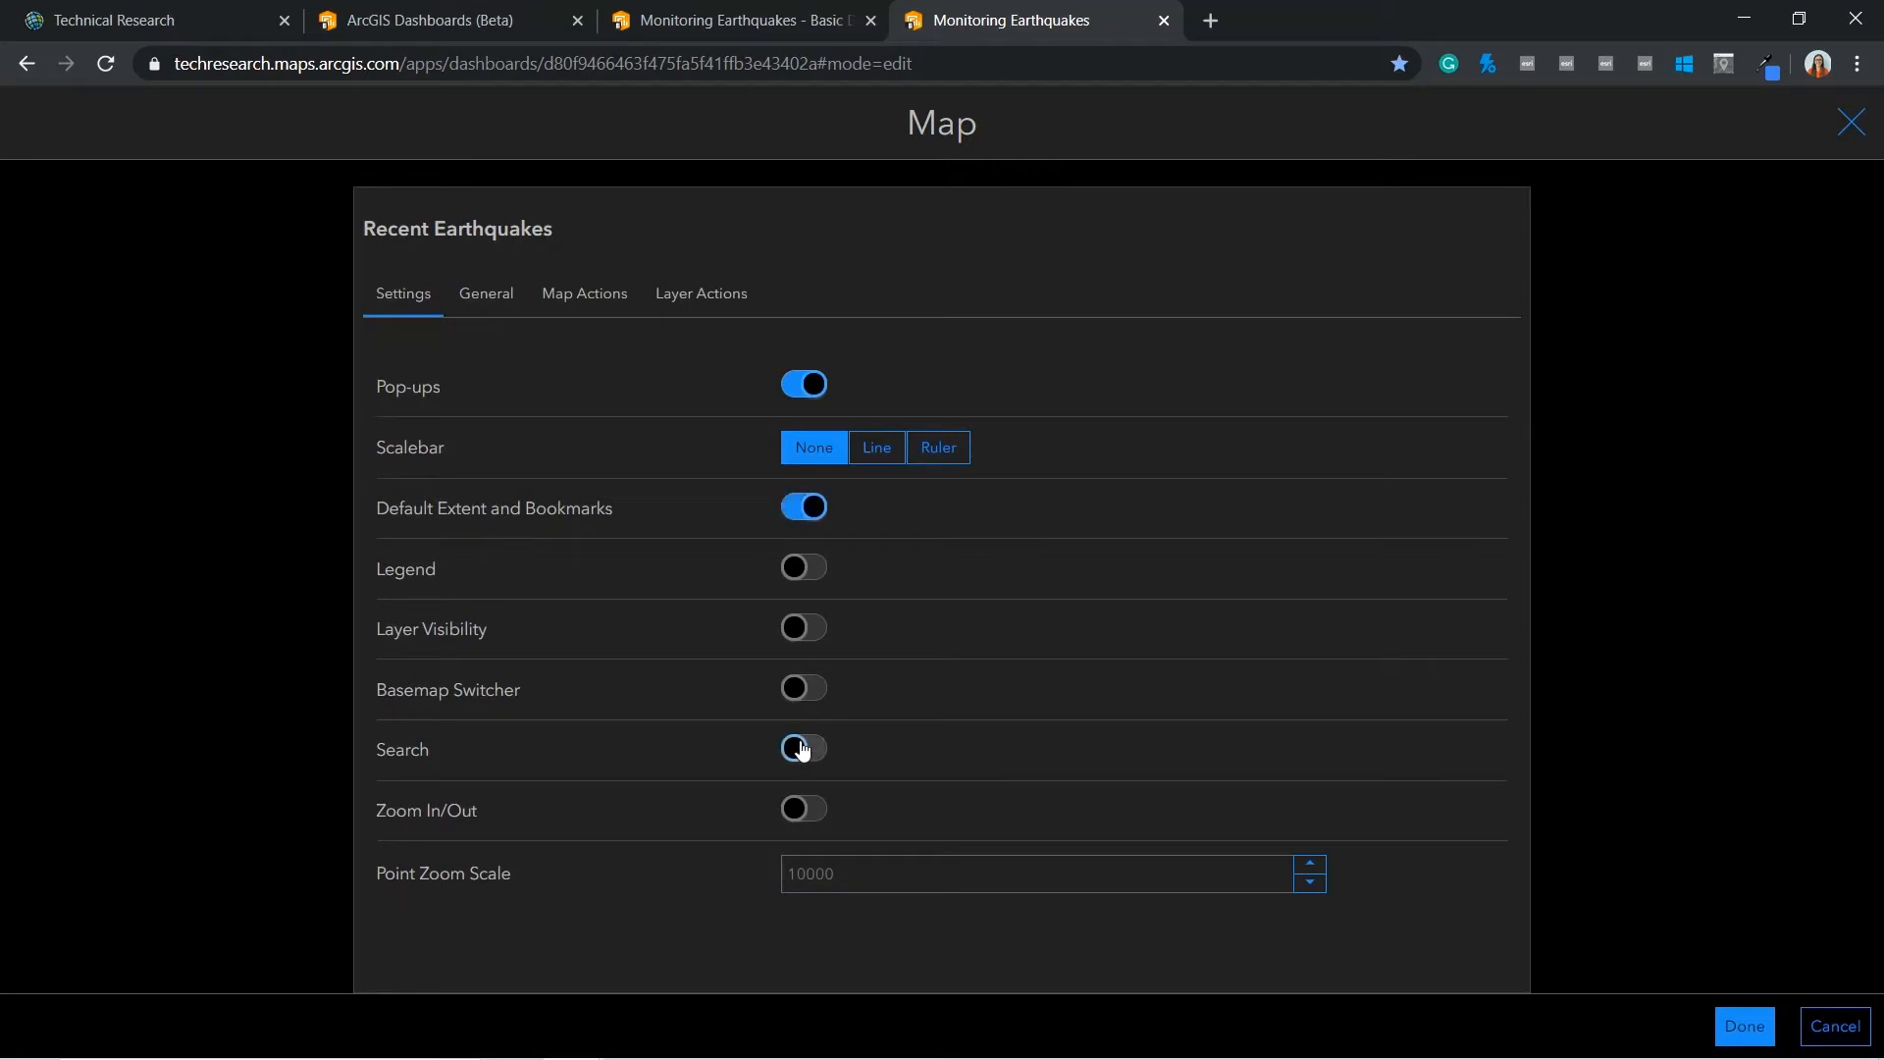
{"action": "left_click", "coordinate": [1742, 1032]}
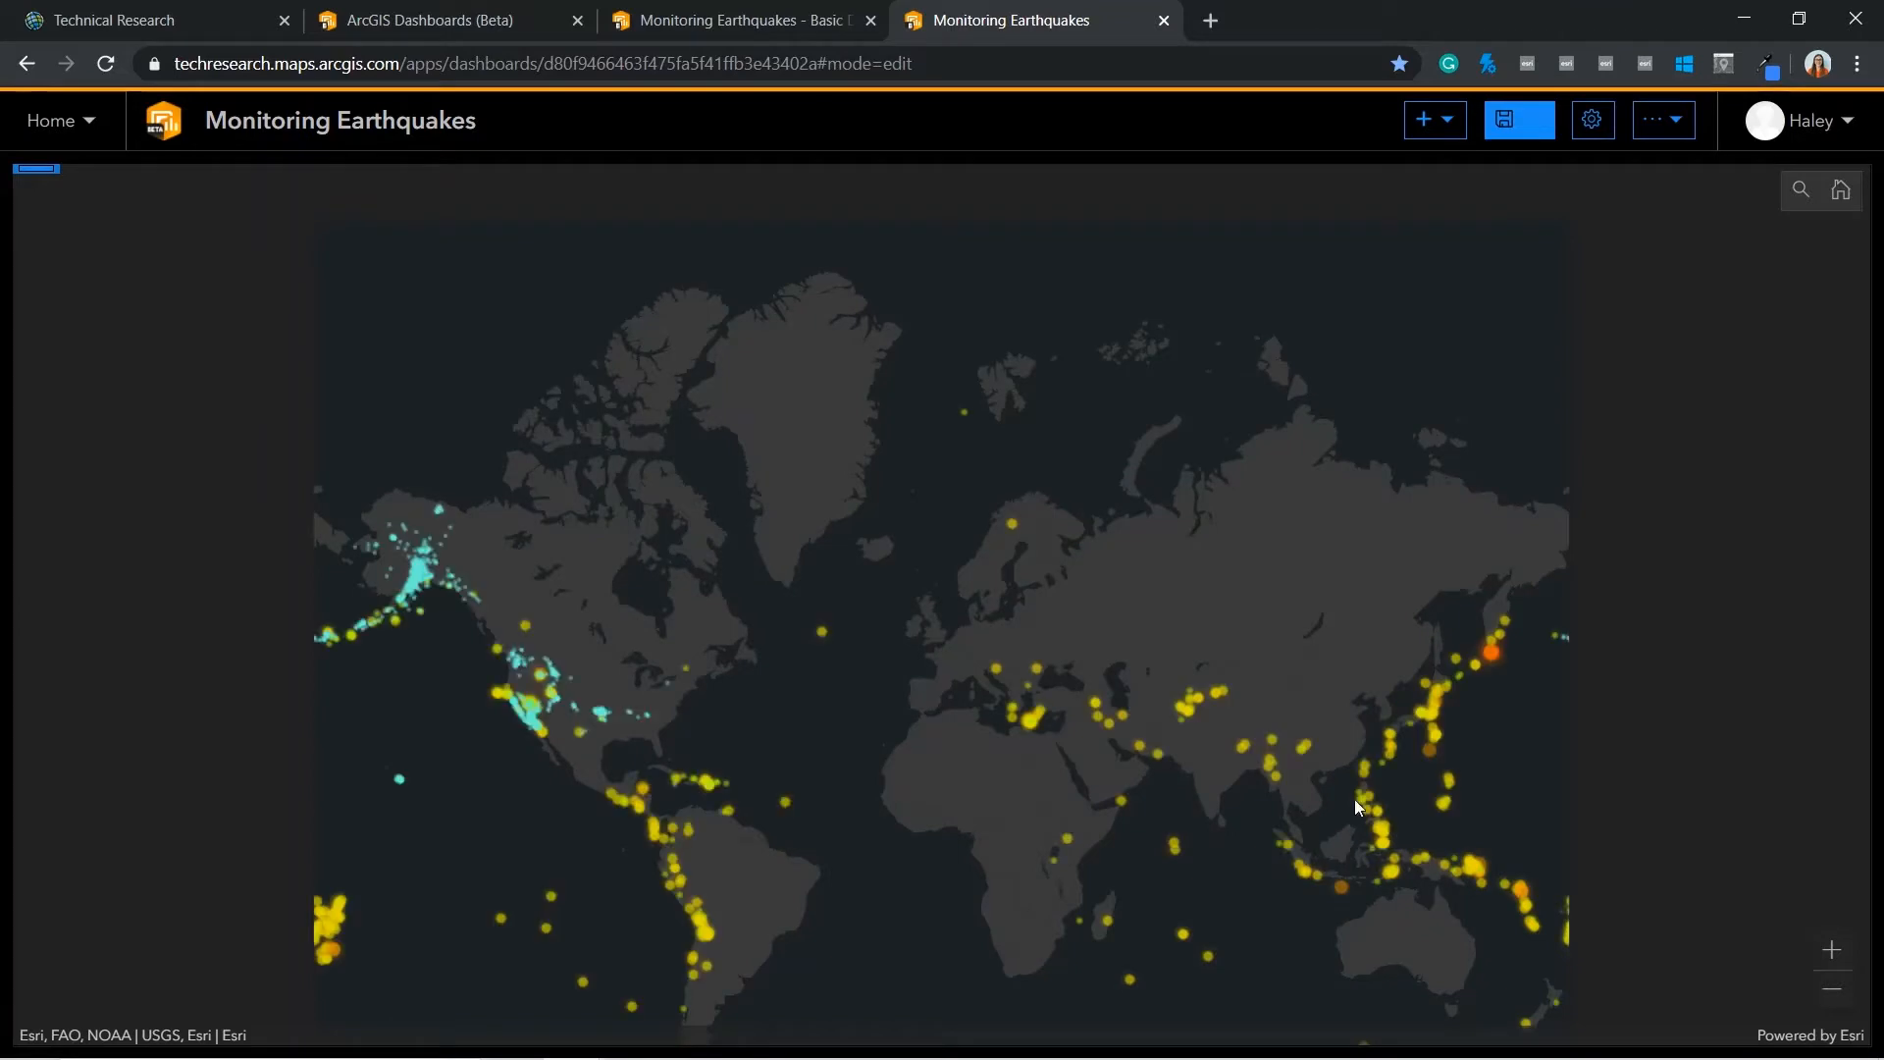
{"action": "left_click", "coordinate": [1424, 119]}
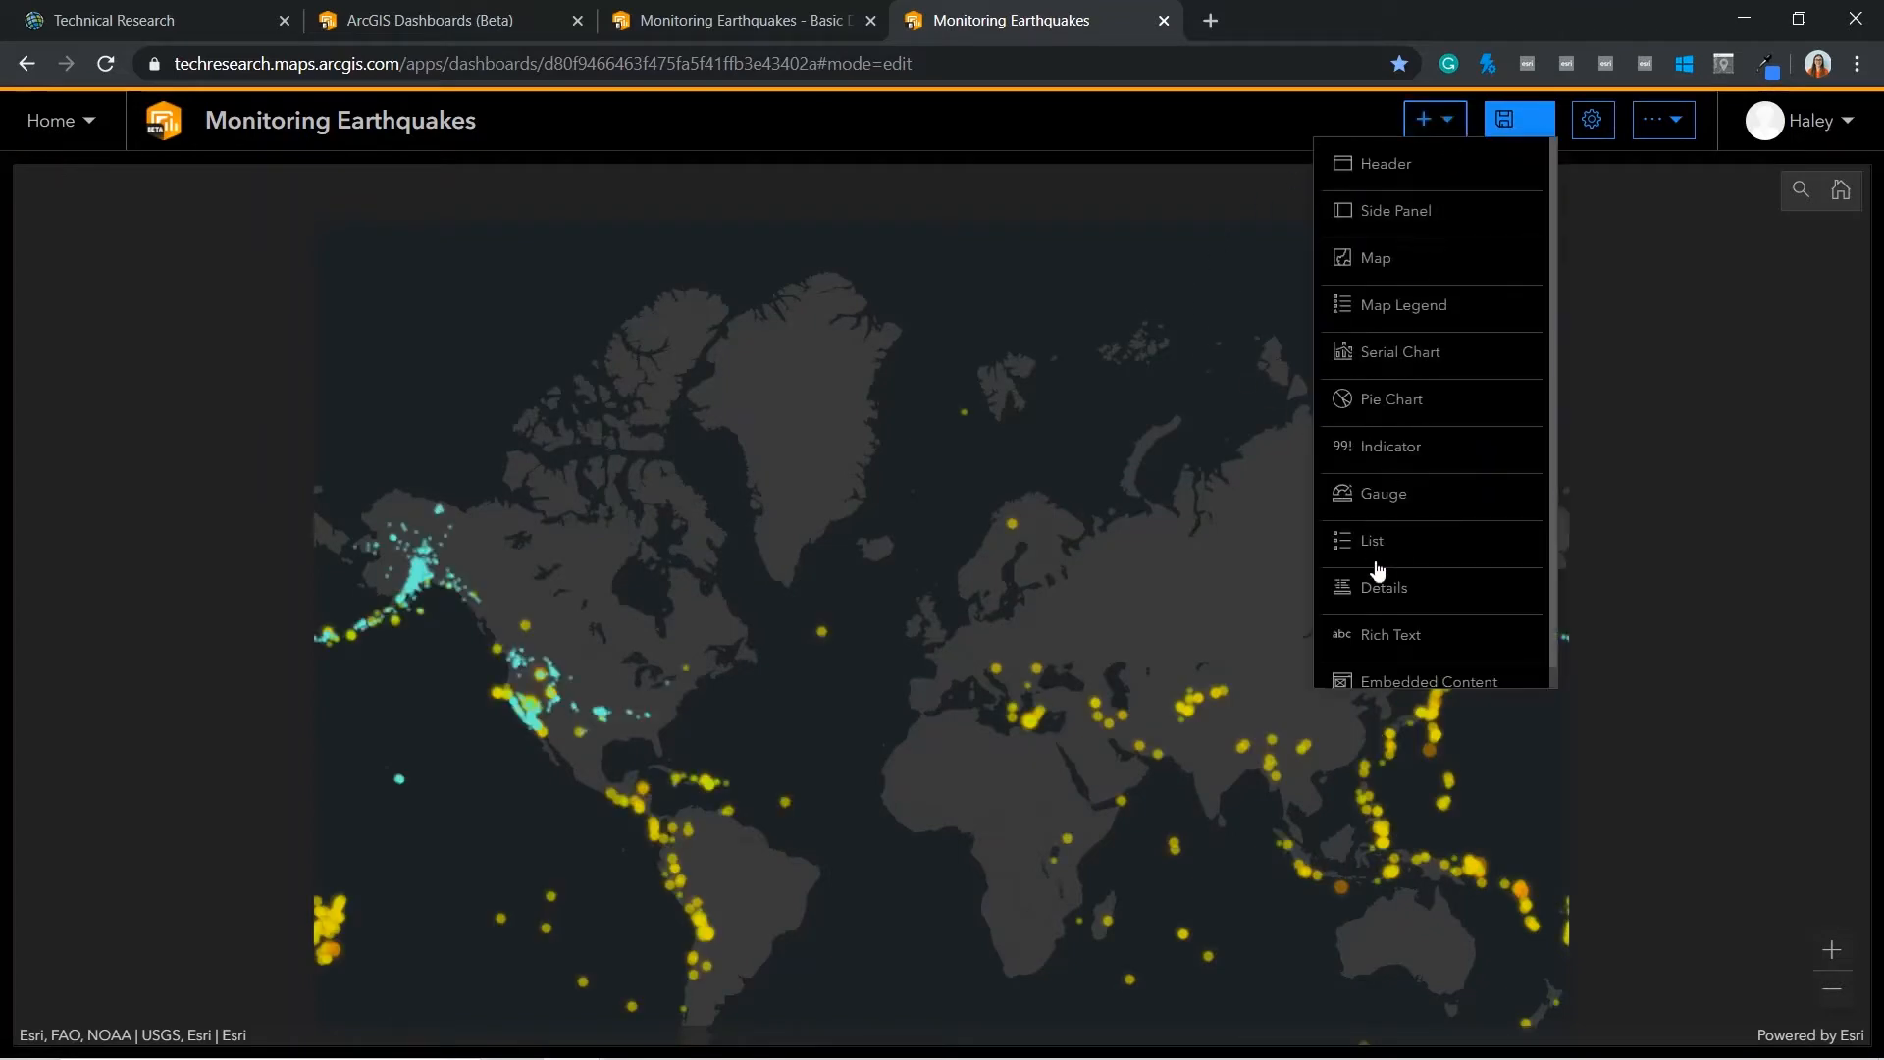
Add a list on Events by Magnitude filtered to Magnitude greater than 4.5
{"action": "left_click", "coordinate": [1371, 539]}
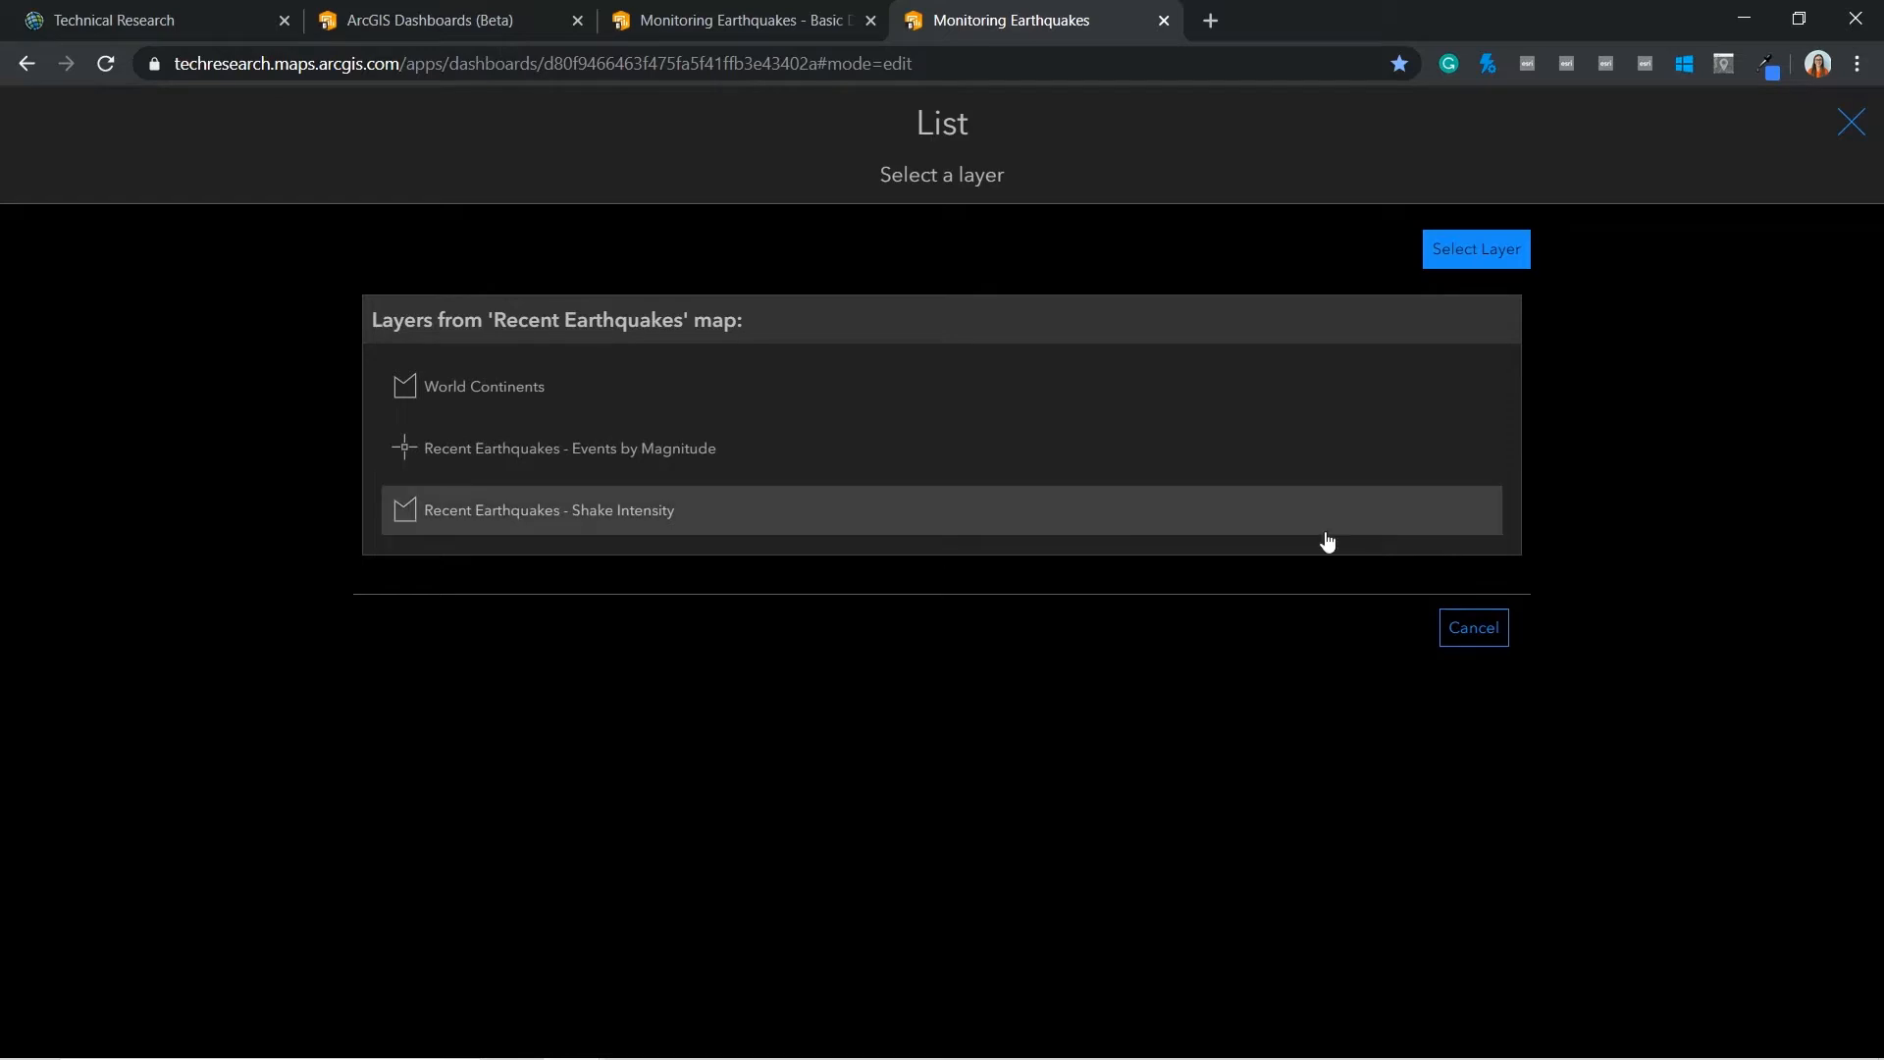
{"action": "left_click", "coordinate": [569, 448]}
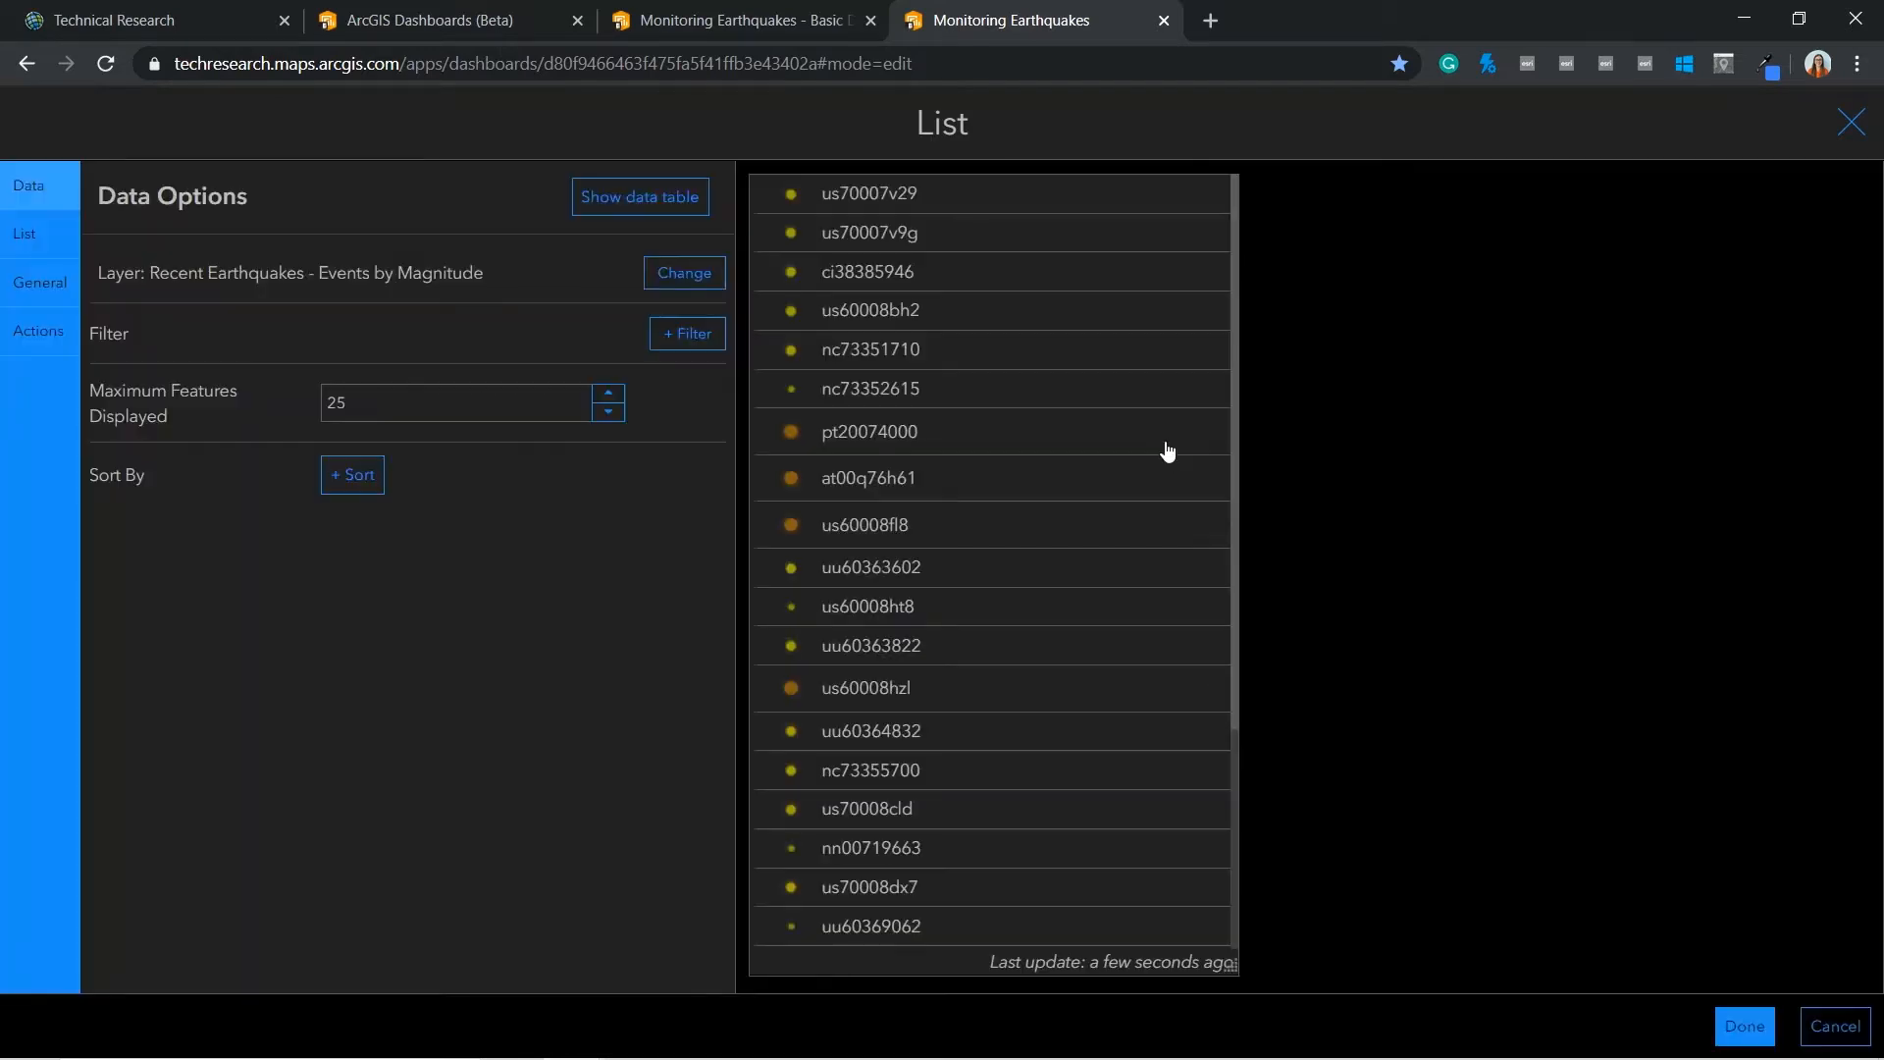
{"action": "left_click", "coordinate": [687, 334]}
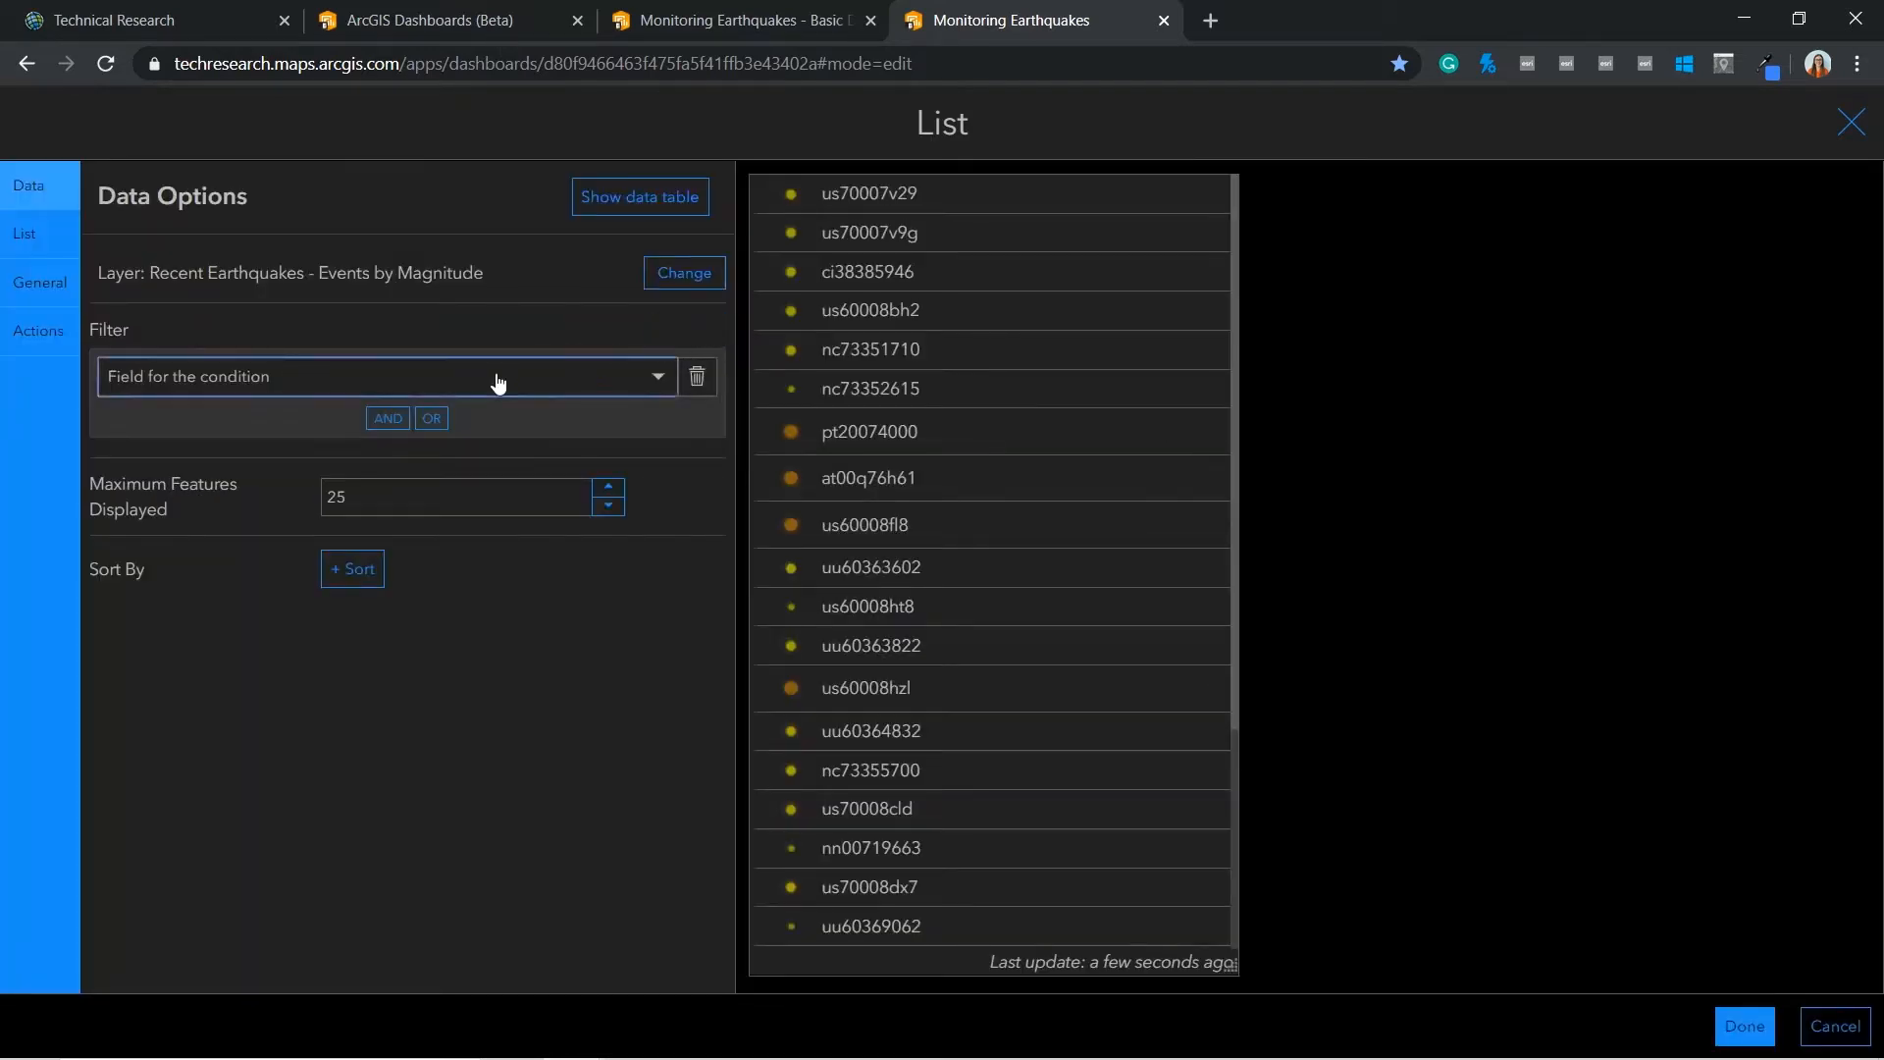
{"action": "left_click", "coordinate": [385, 376]}
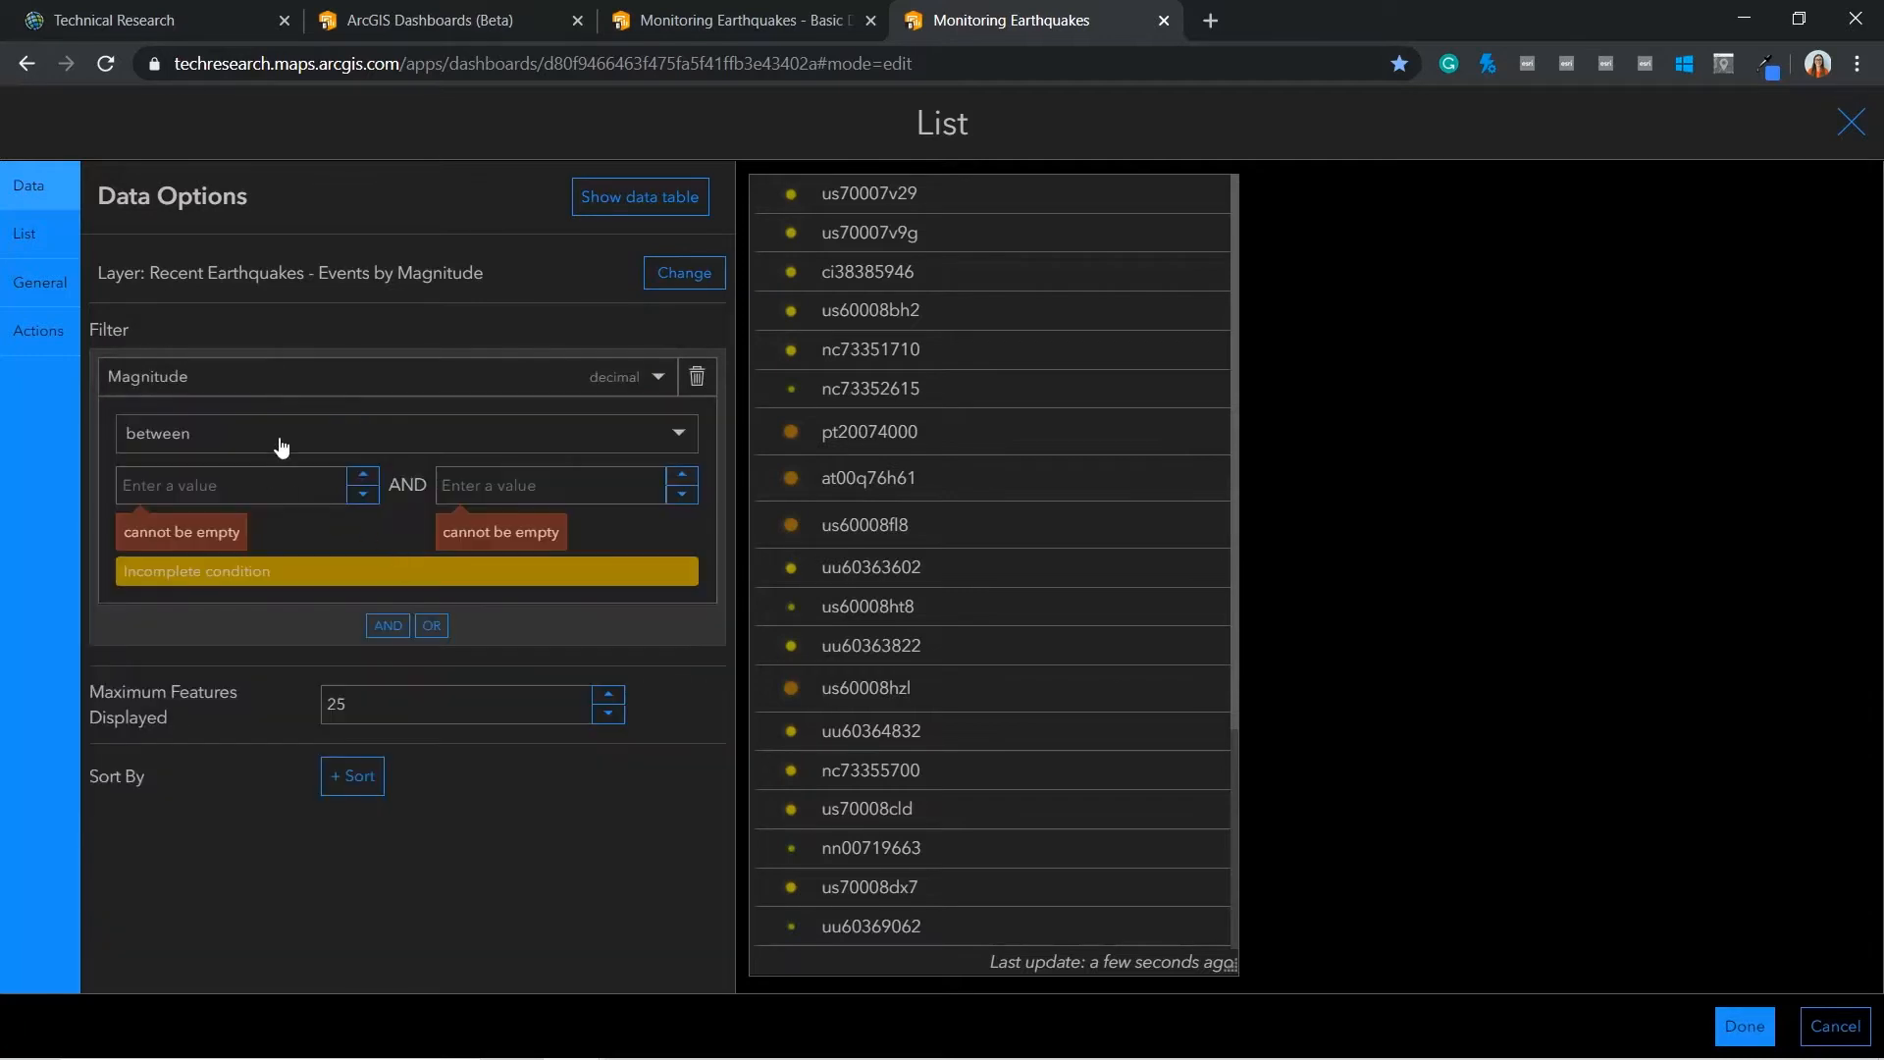
{"action": "left_click", "coordinate": [404, 432]}
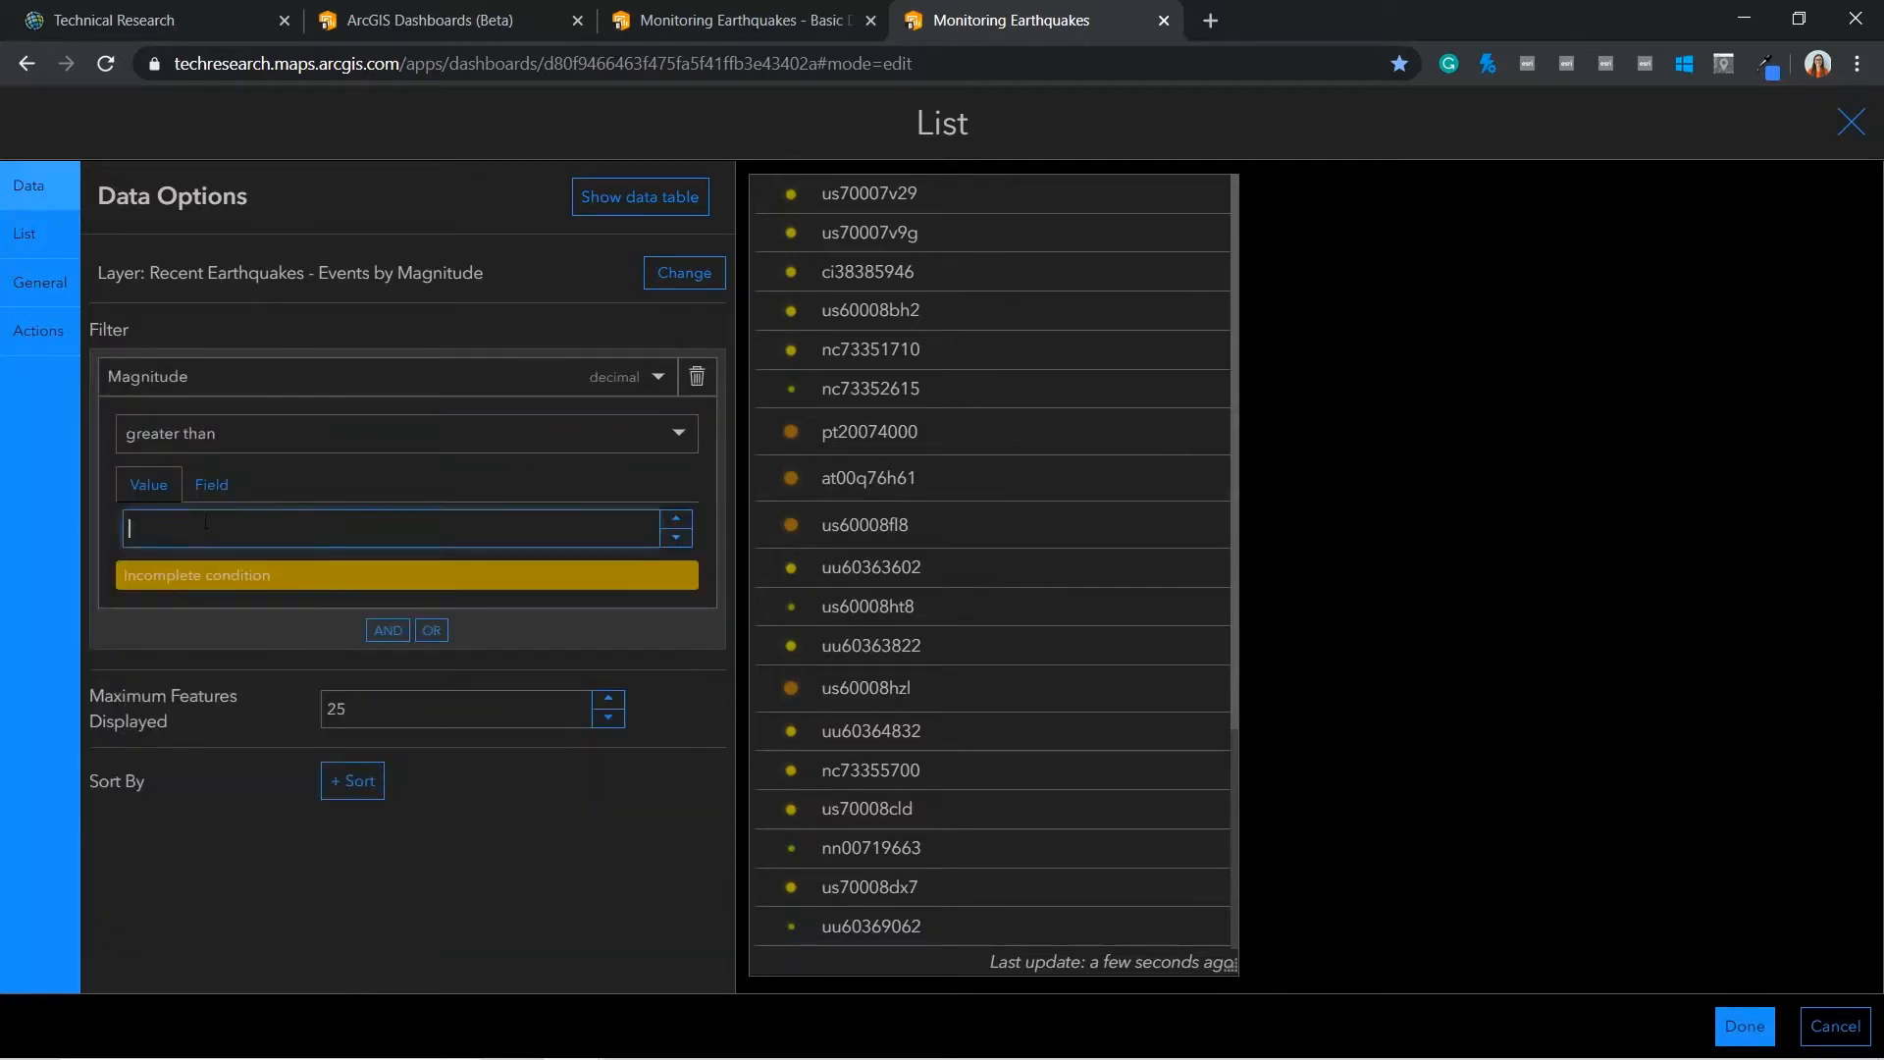
{"action": "type", "text": "4.5"}
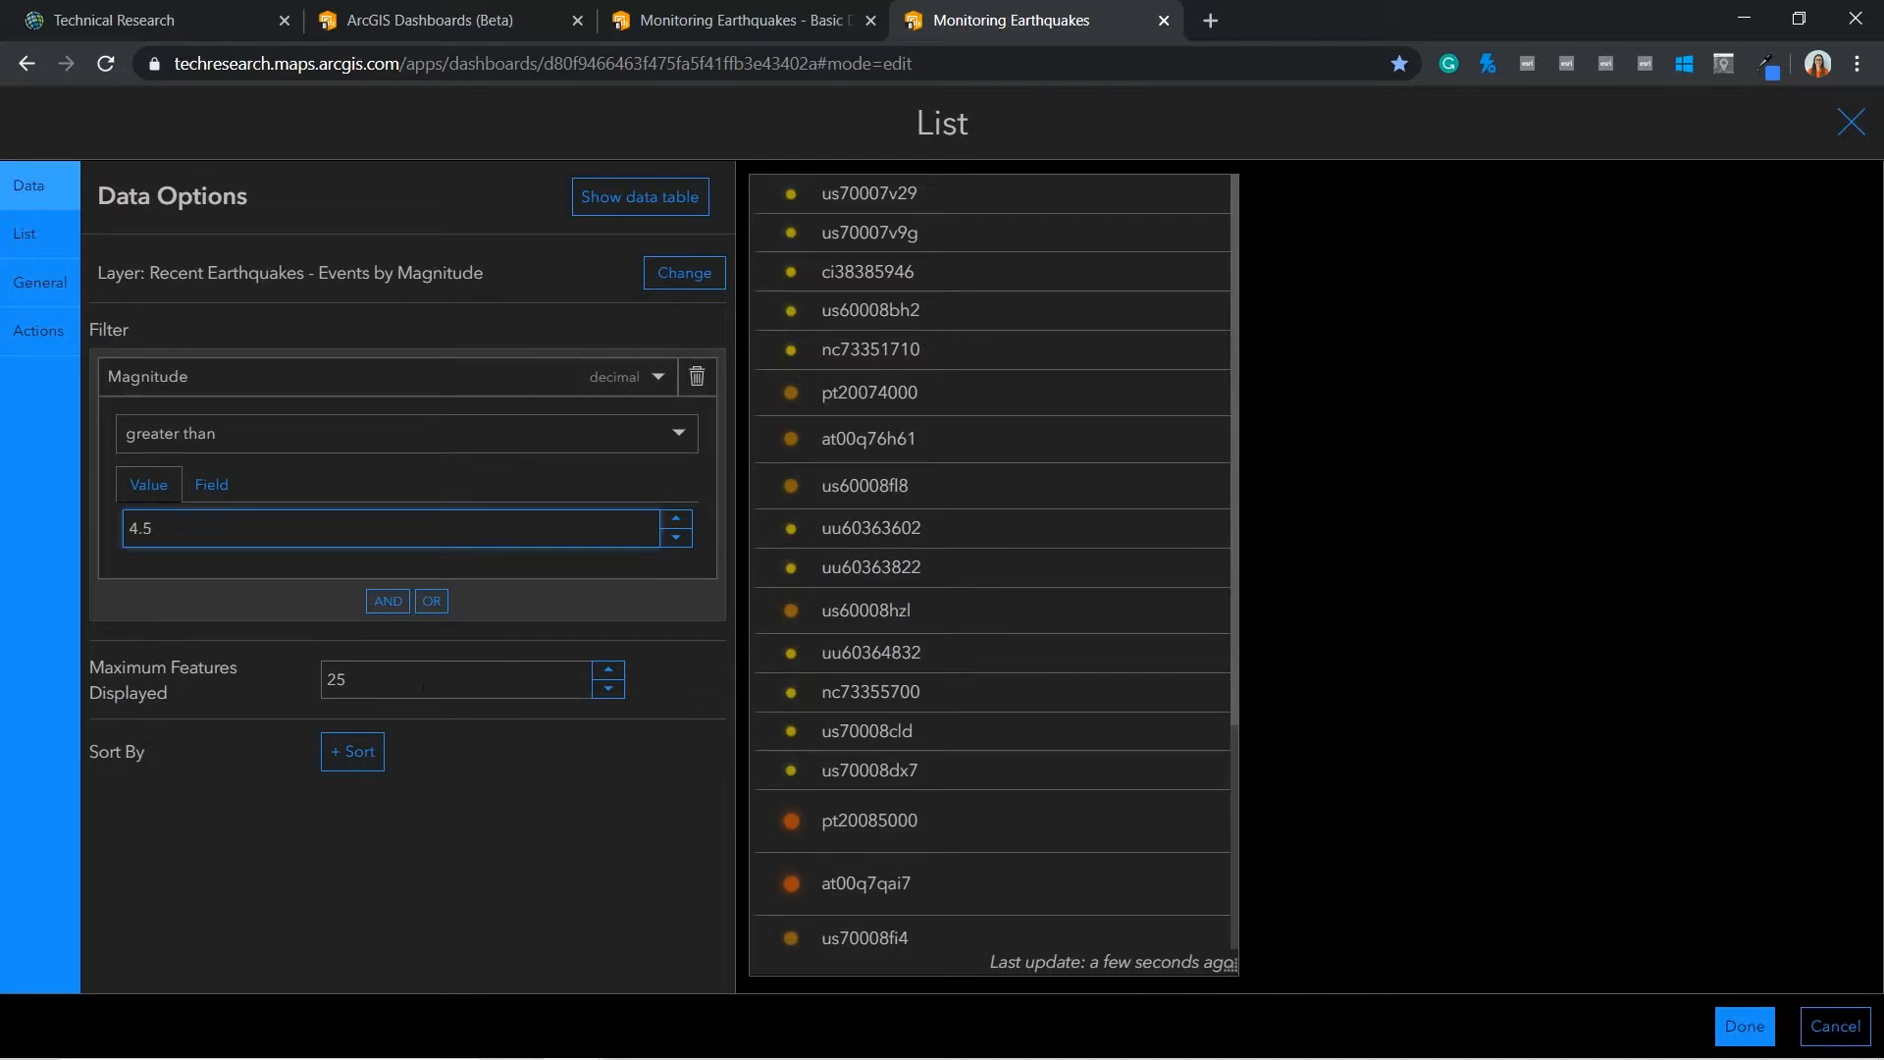
Sort the list by Event Time descending so newest earthquakes come first
{"action": "left_click", "coordinate": [352, 751]}
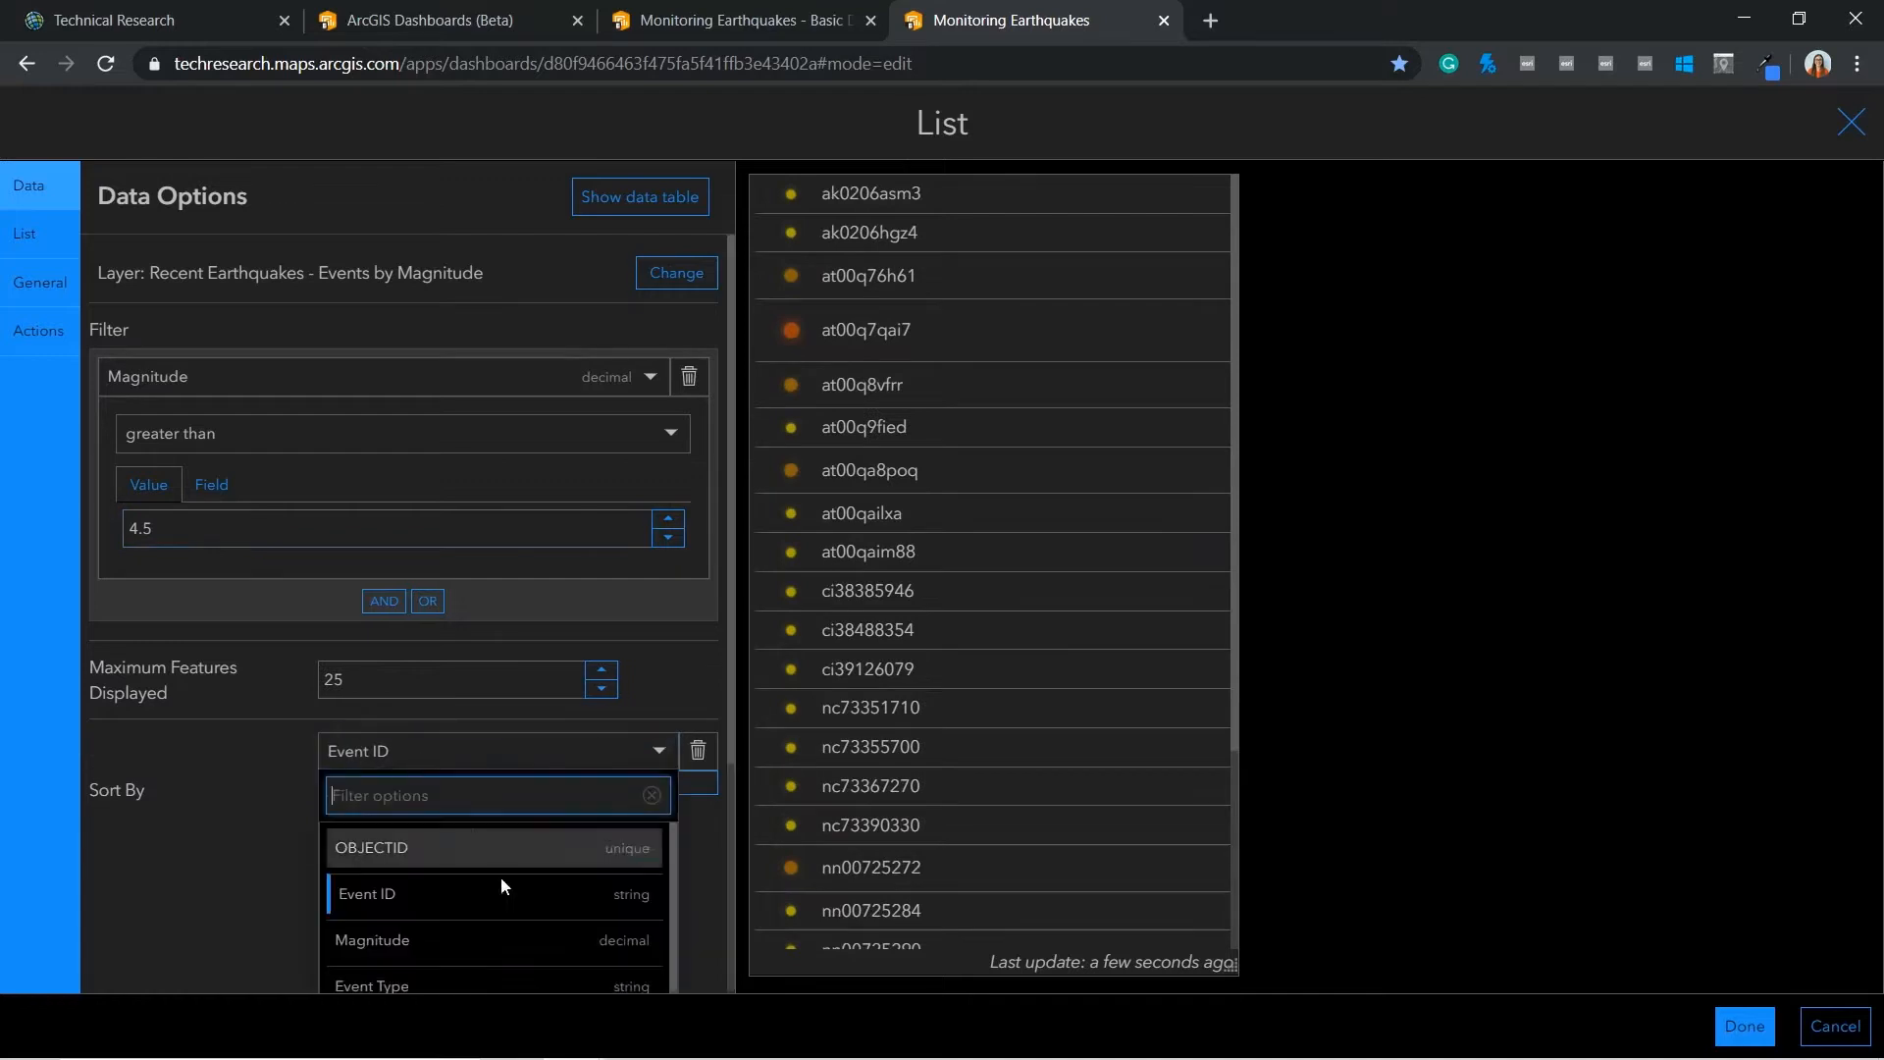
{"action": "scroll", "scroll_direction": "down", "scroll_amount": 3}
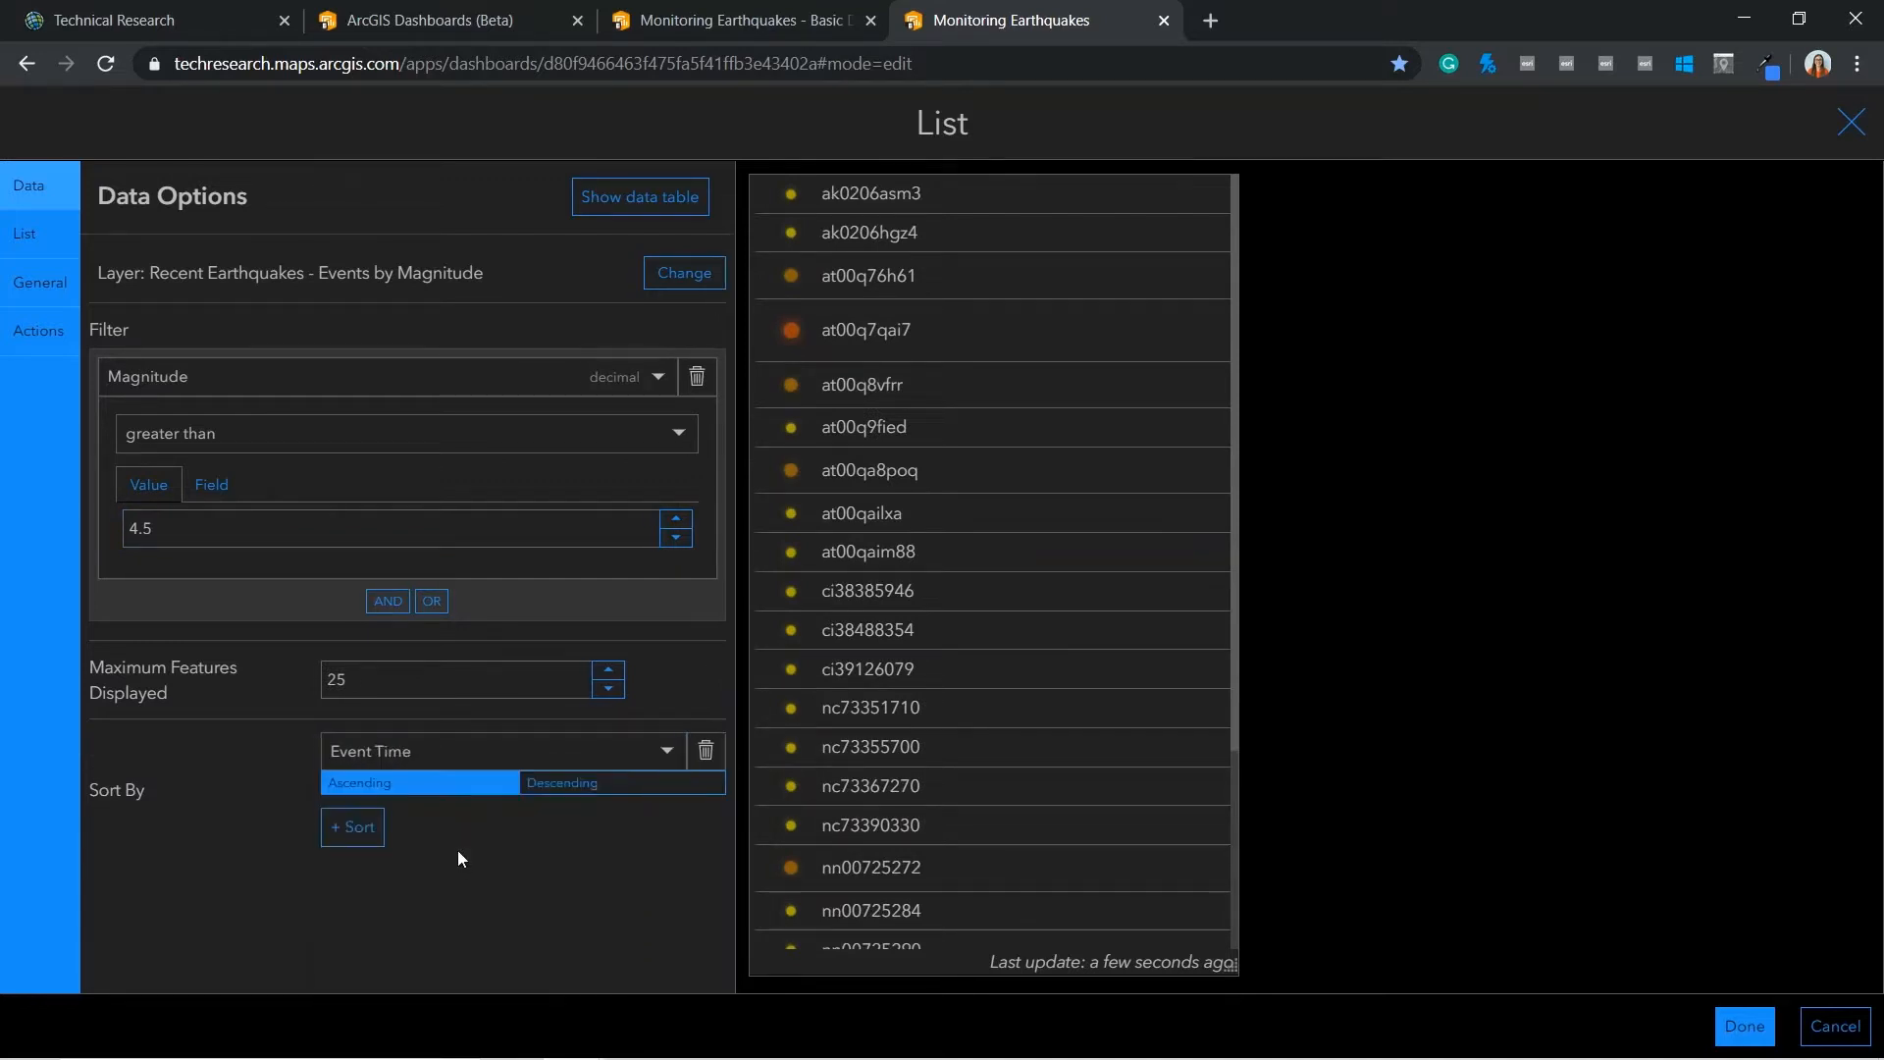
{"action": "left_click", "coordinate": [561, 783]}
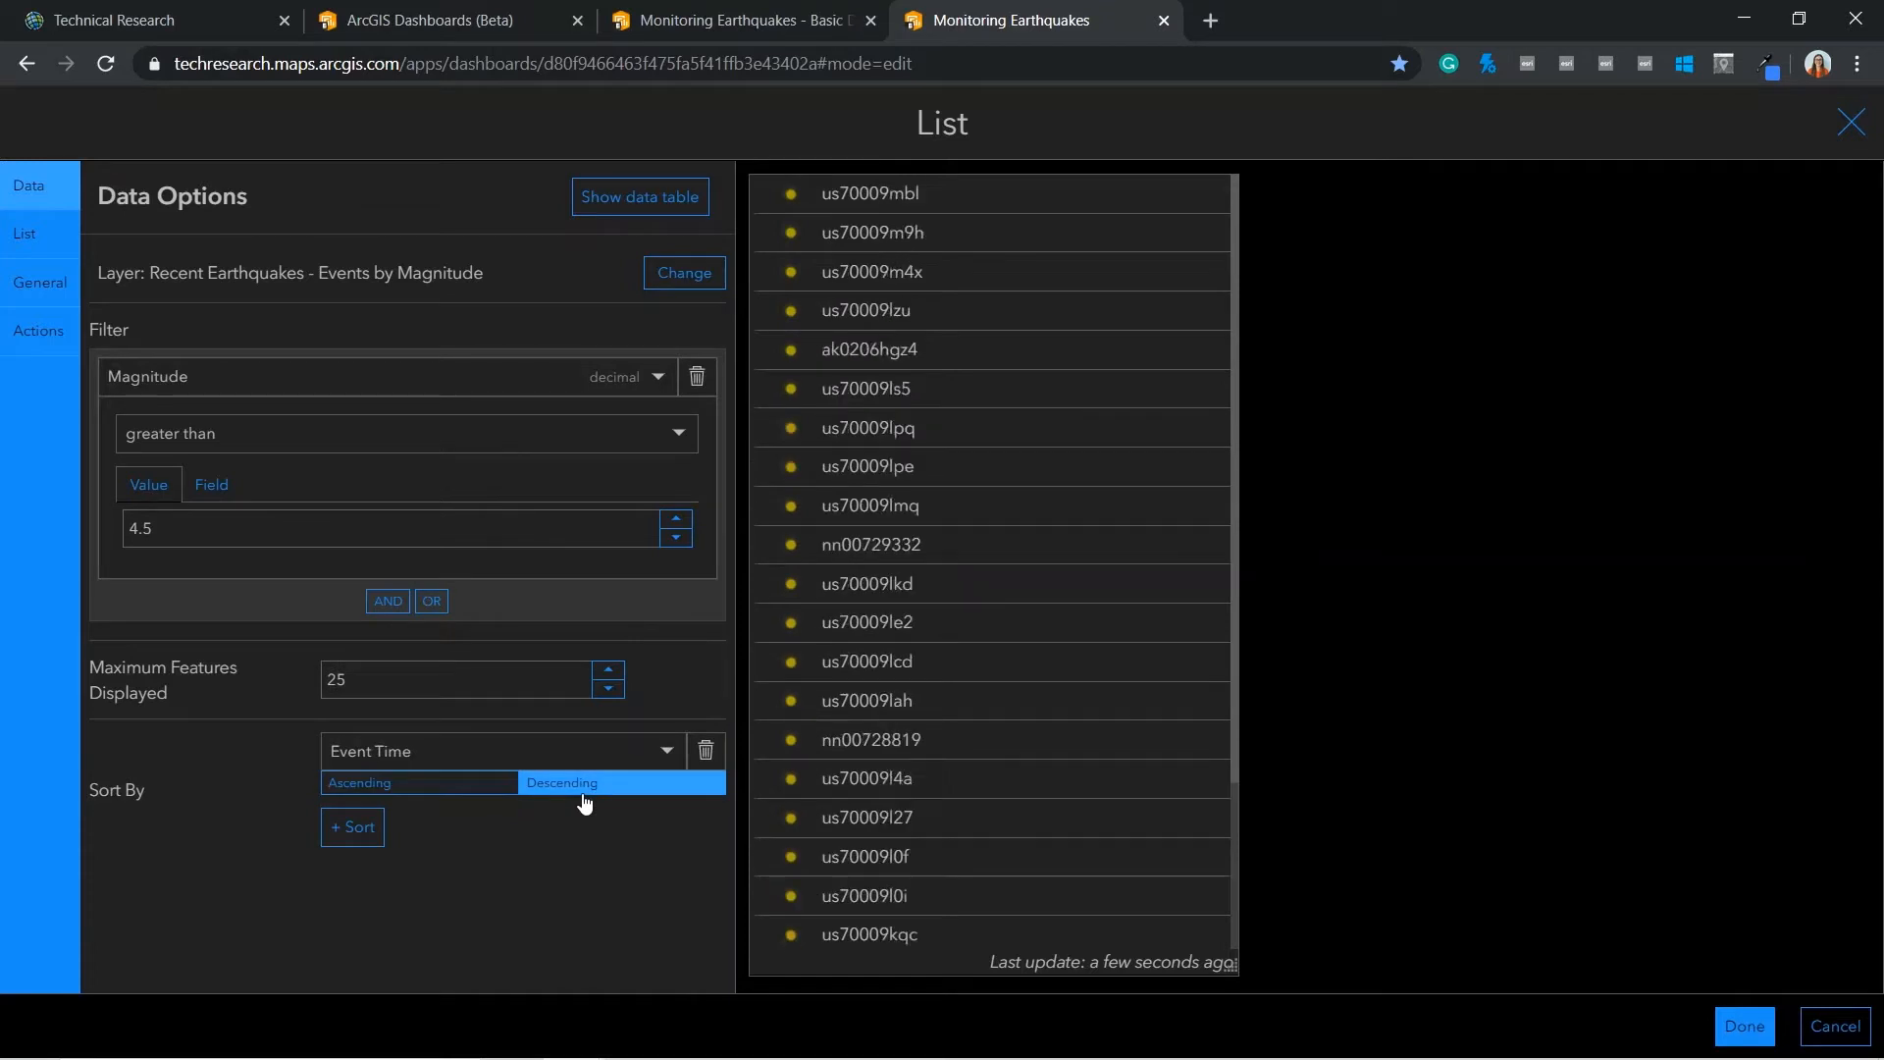
{"action": "mouse_move", "coordinate": [39, 282]}
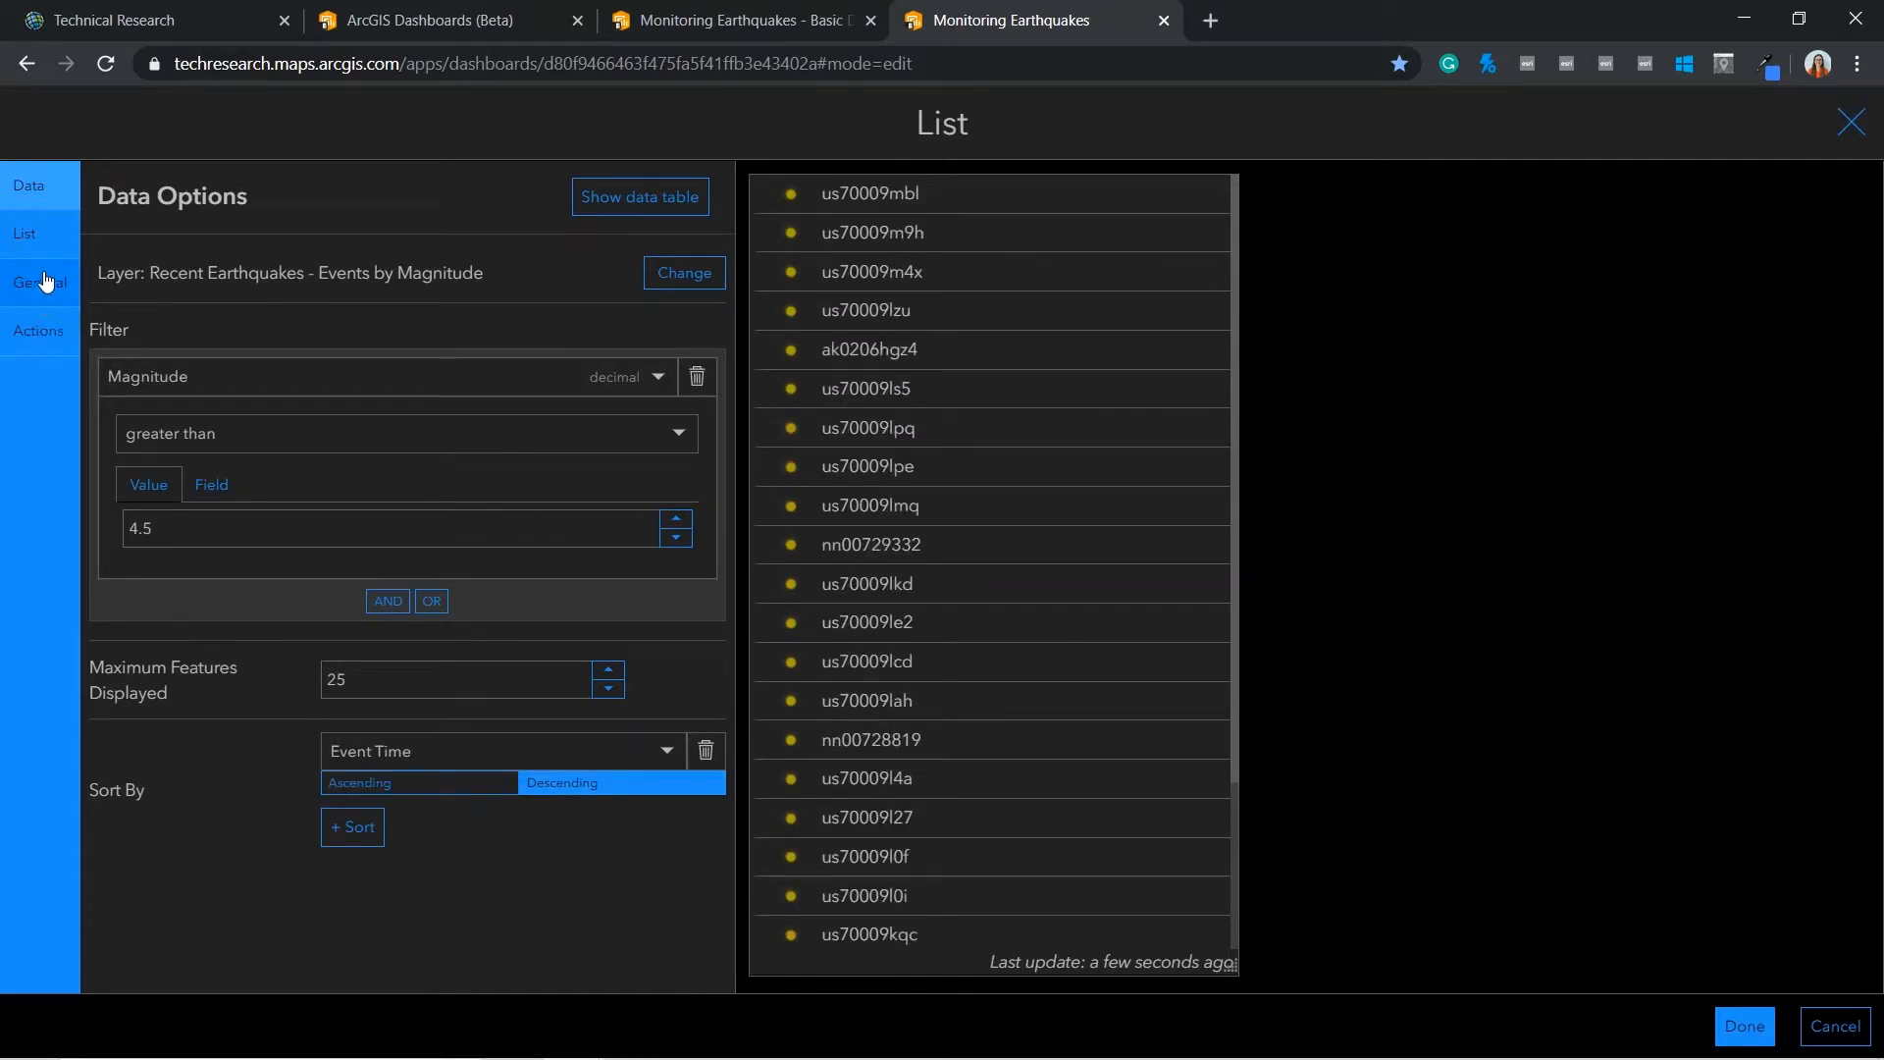
Template list items with {place} at size 18 over hours old, magnitude and significance at size 11
{"action": "left_click", "coordinate": [23, 233]}
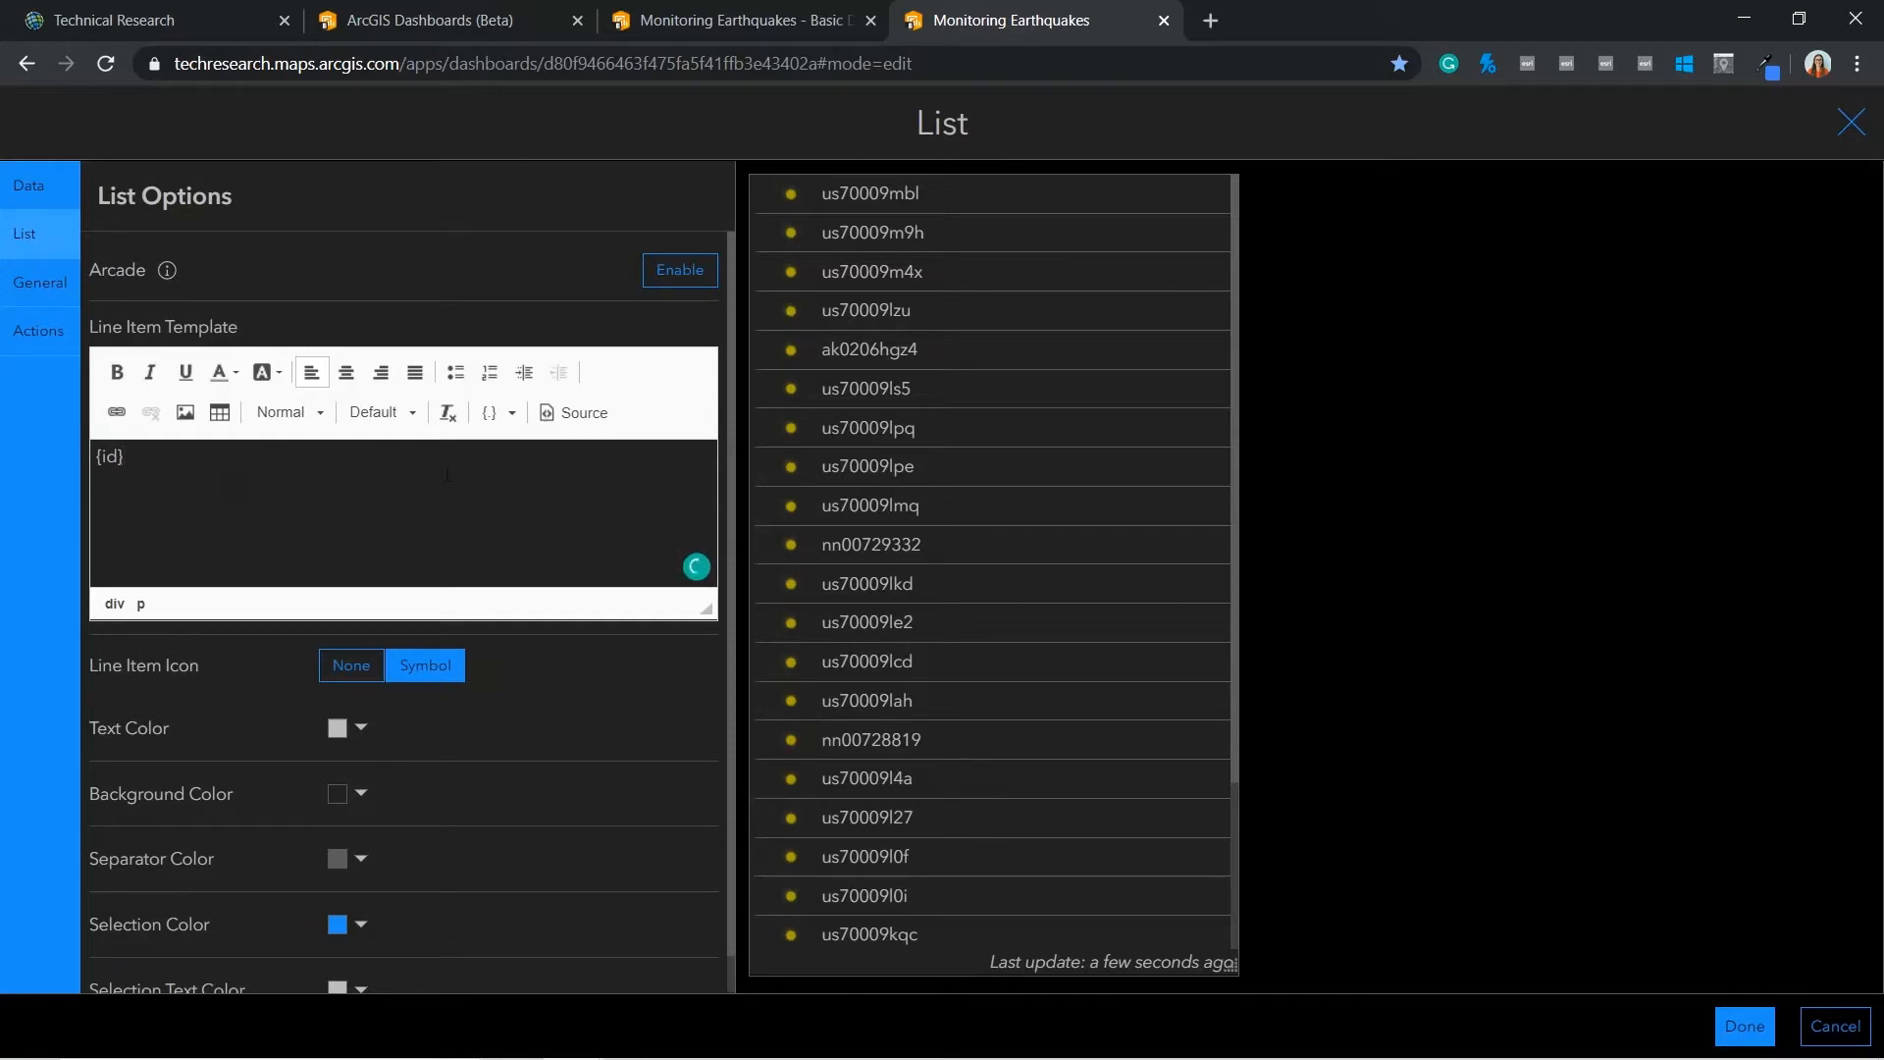
{"action": "left_click", "coordinate": [488, 412]}
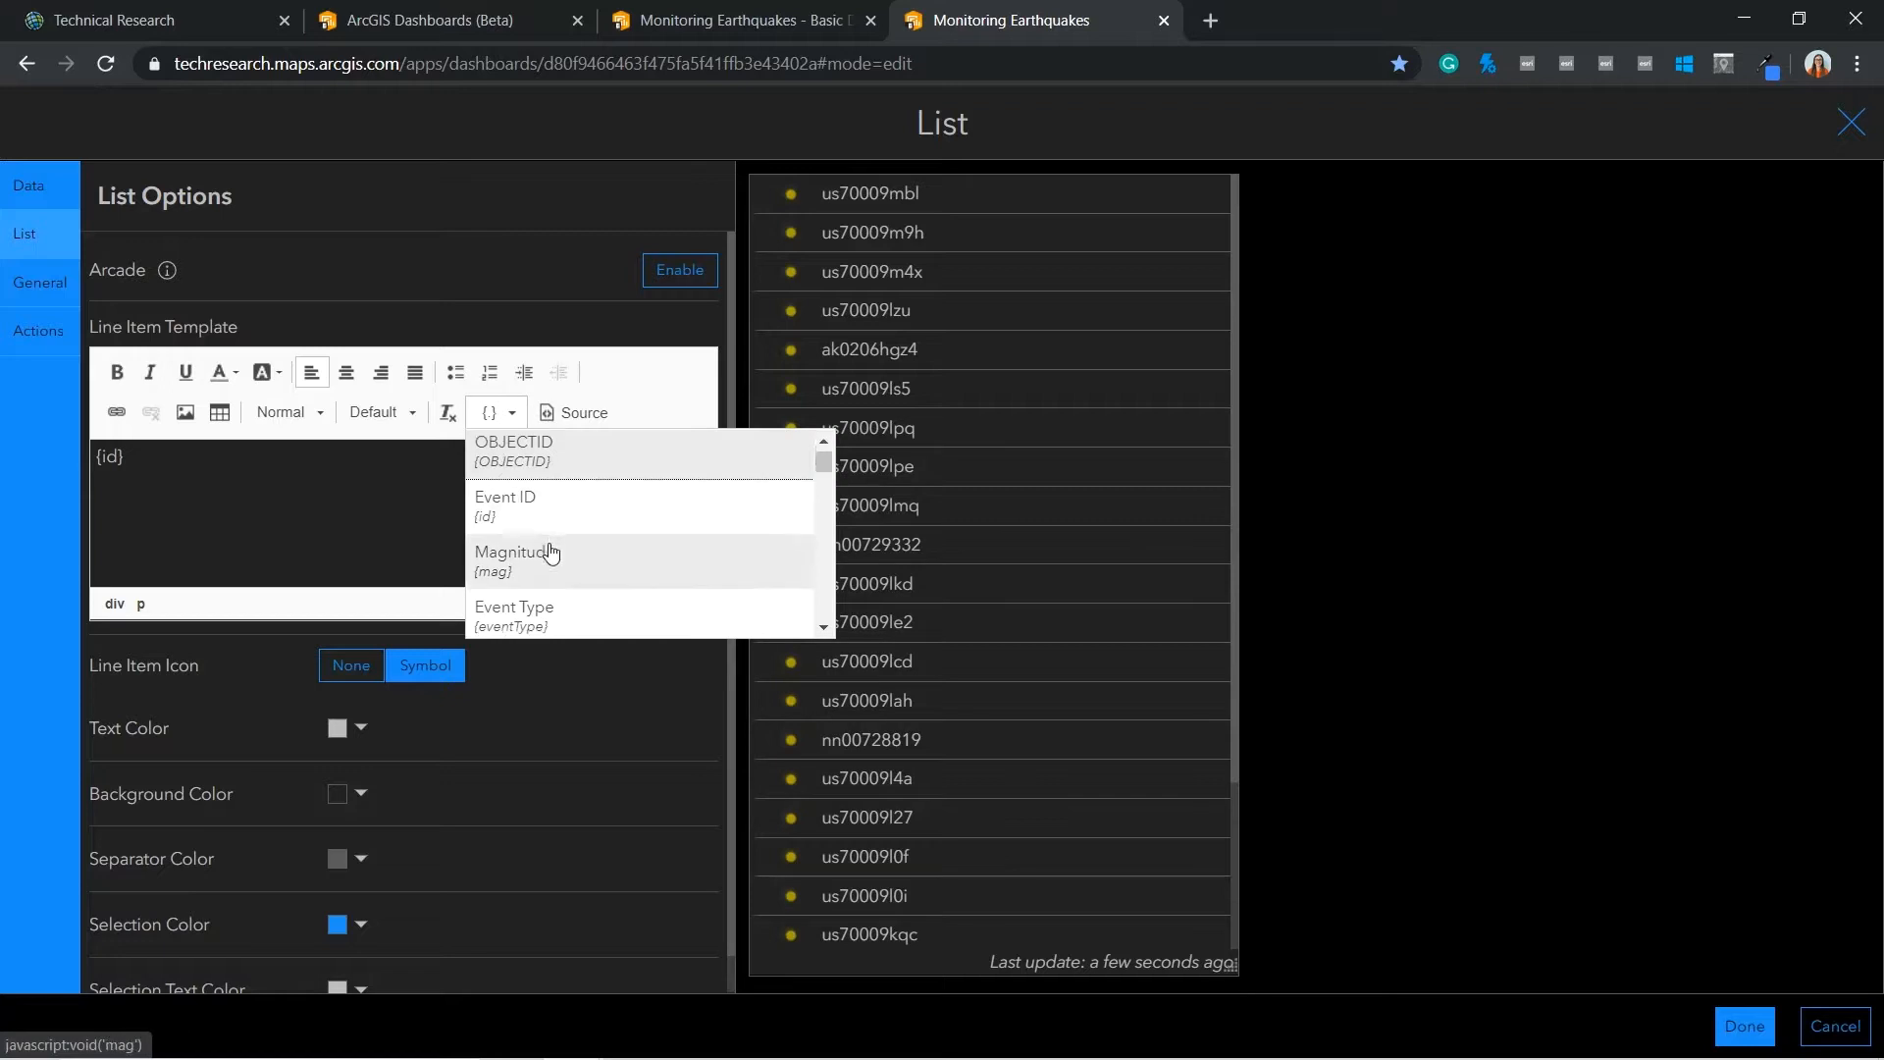
{"action": "scroll", "scroll_direction": "down", "scroll_amount": 3}
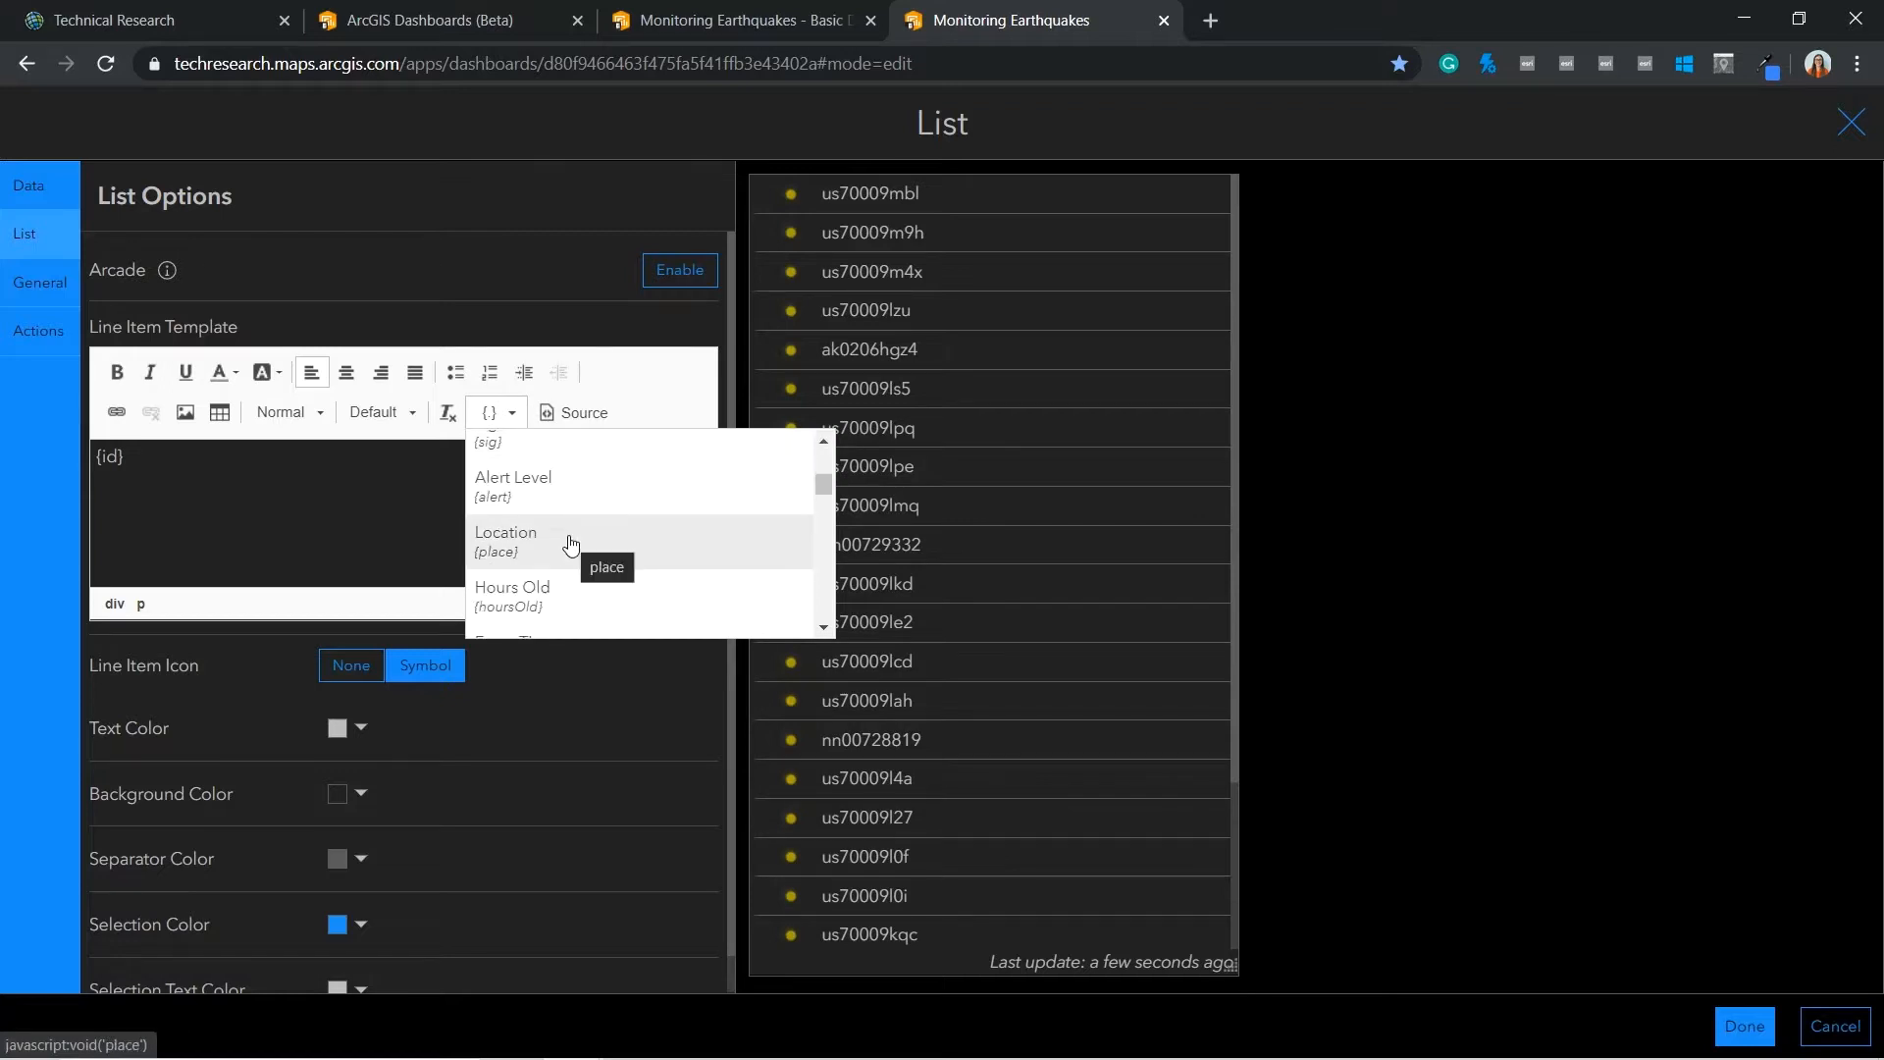
{"action": "left_click", "coordinate": [506, 542]}
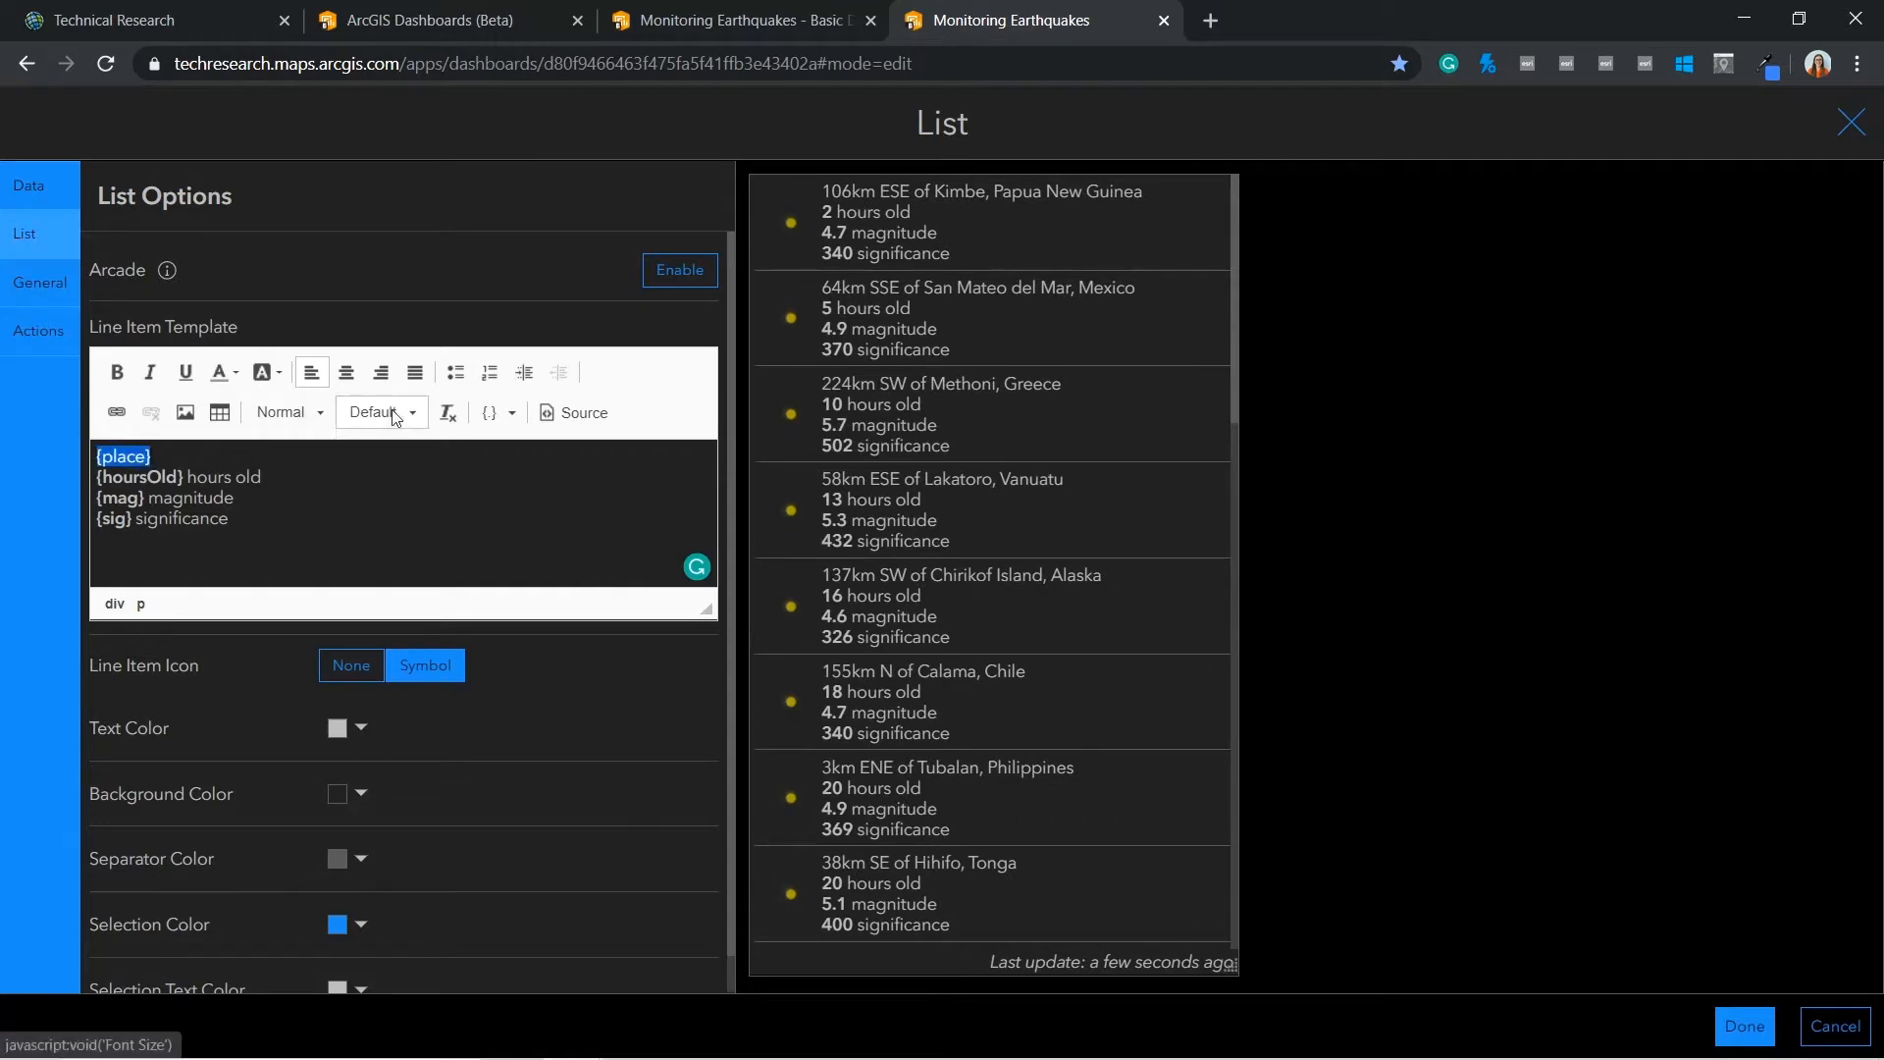
{"action": "left_click", "coordinate": [410, 412]}
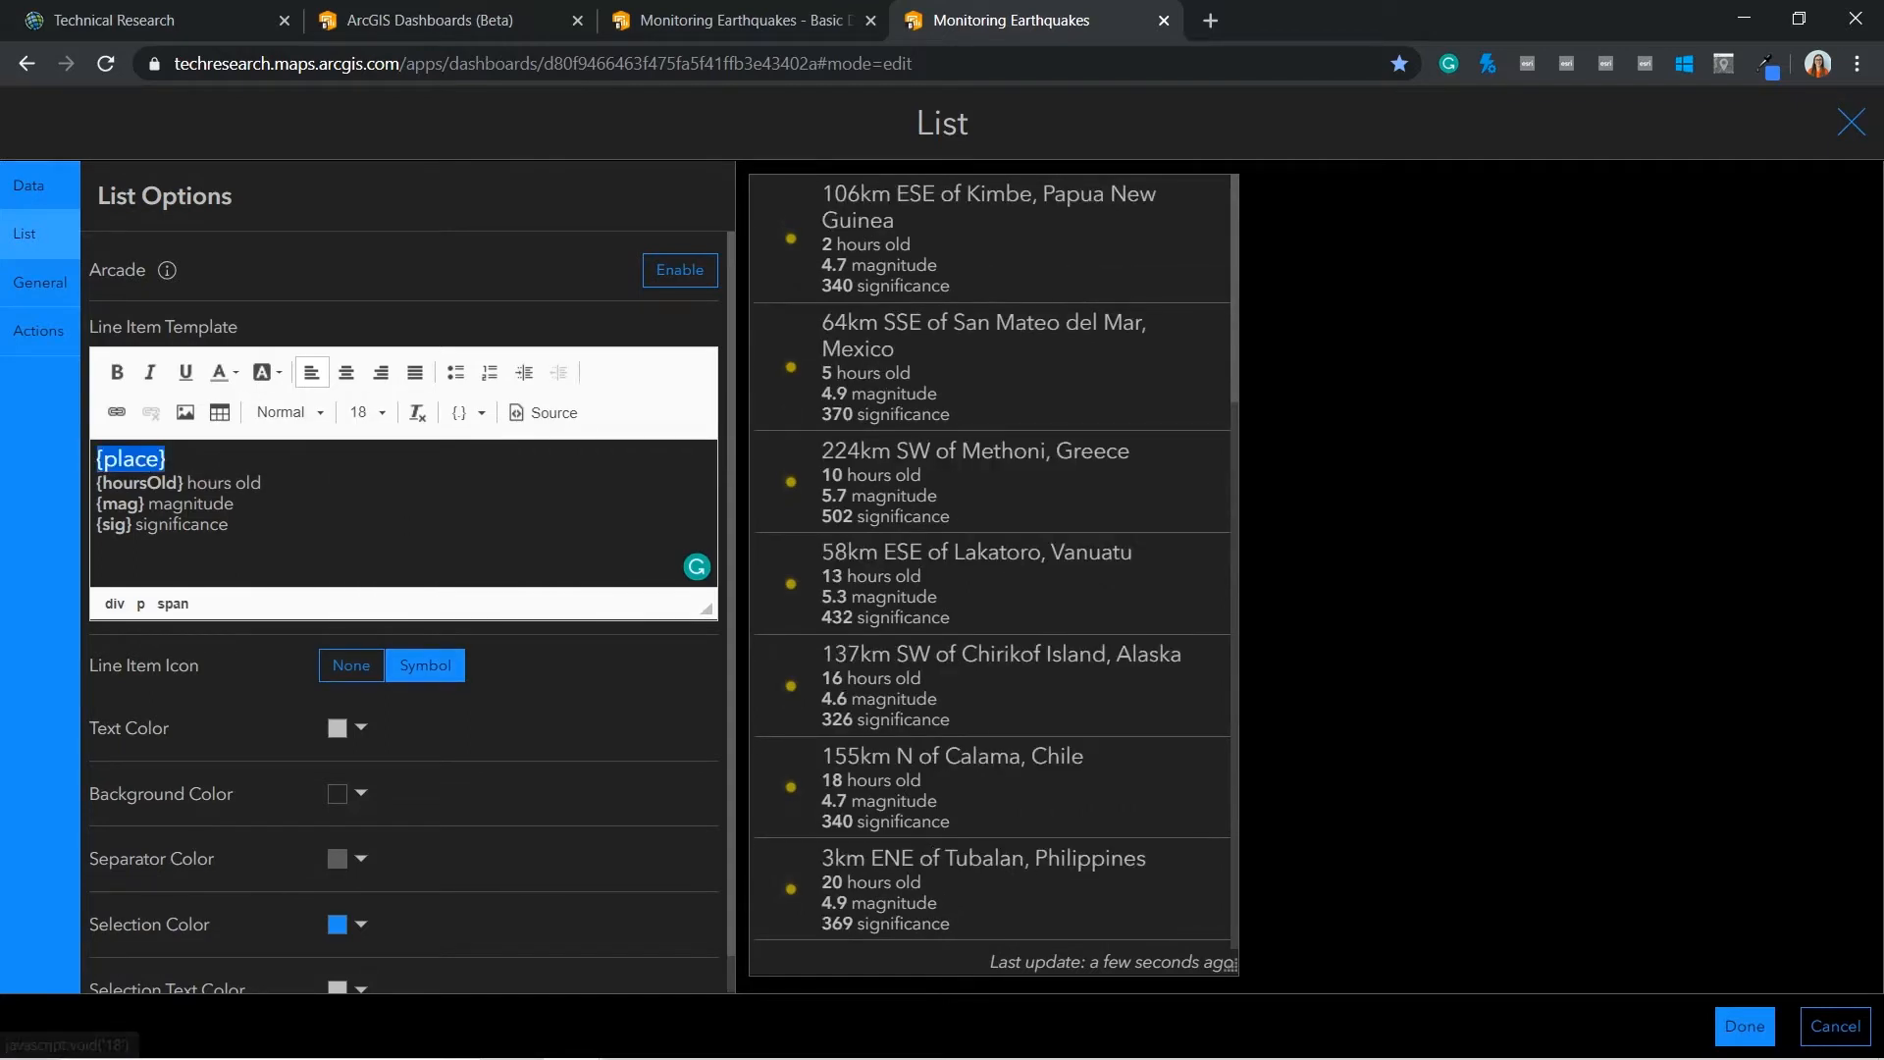
{"action": "left_click", "coordinate": [377, 412]}
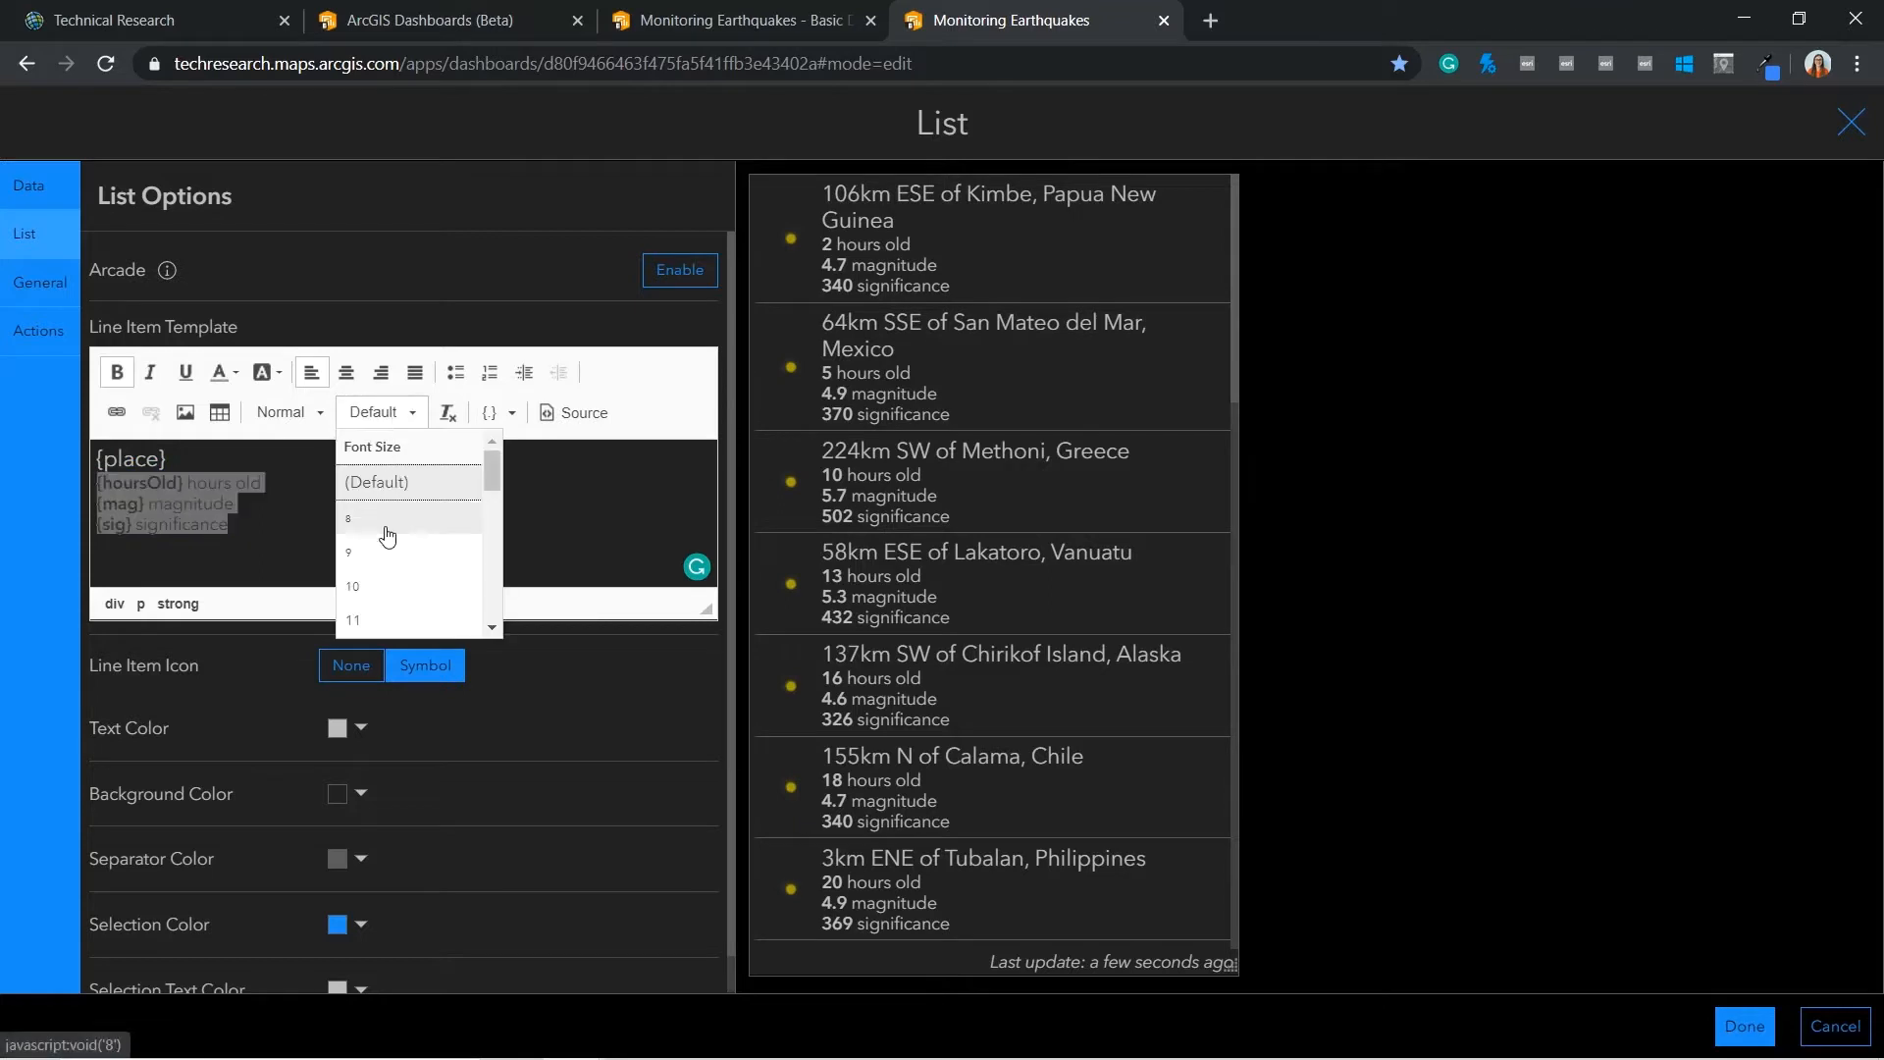
{"action": "left_click", "coordinate": [353, 620]}
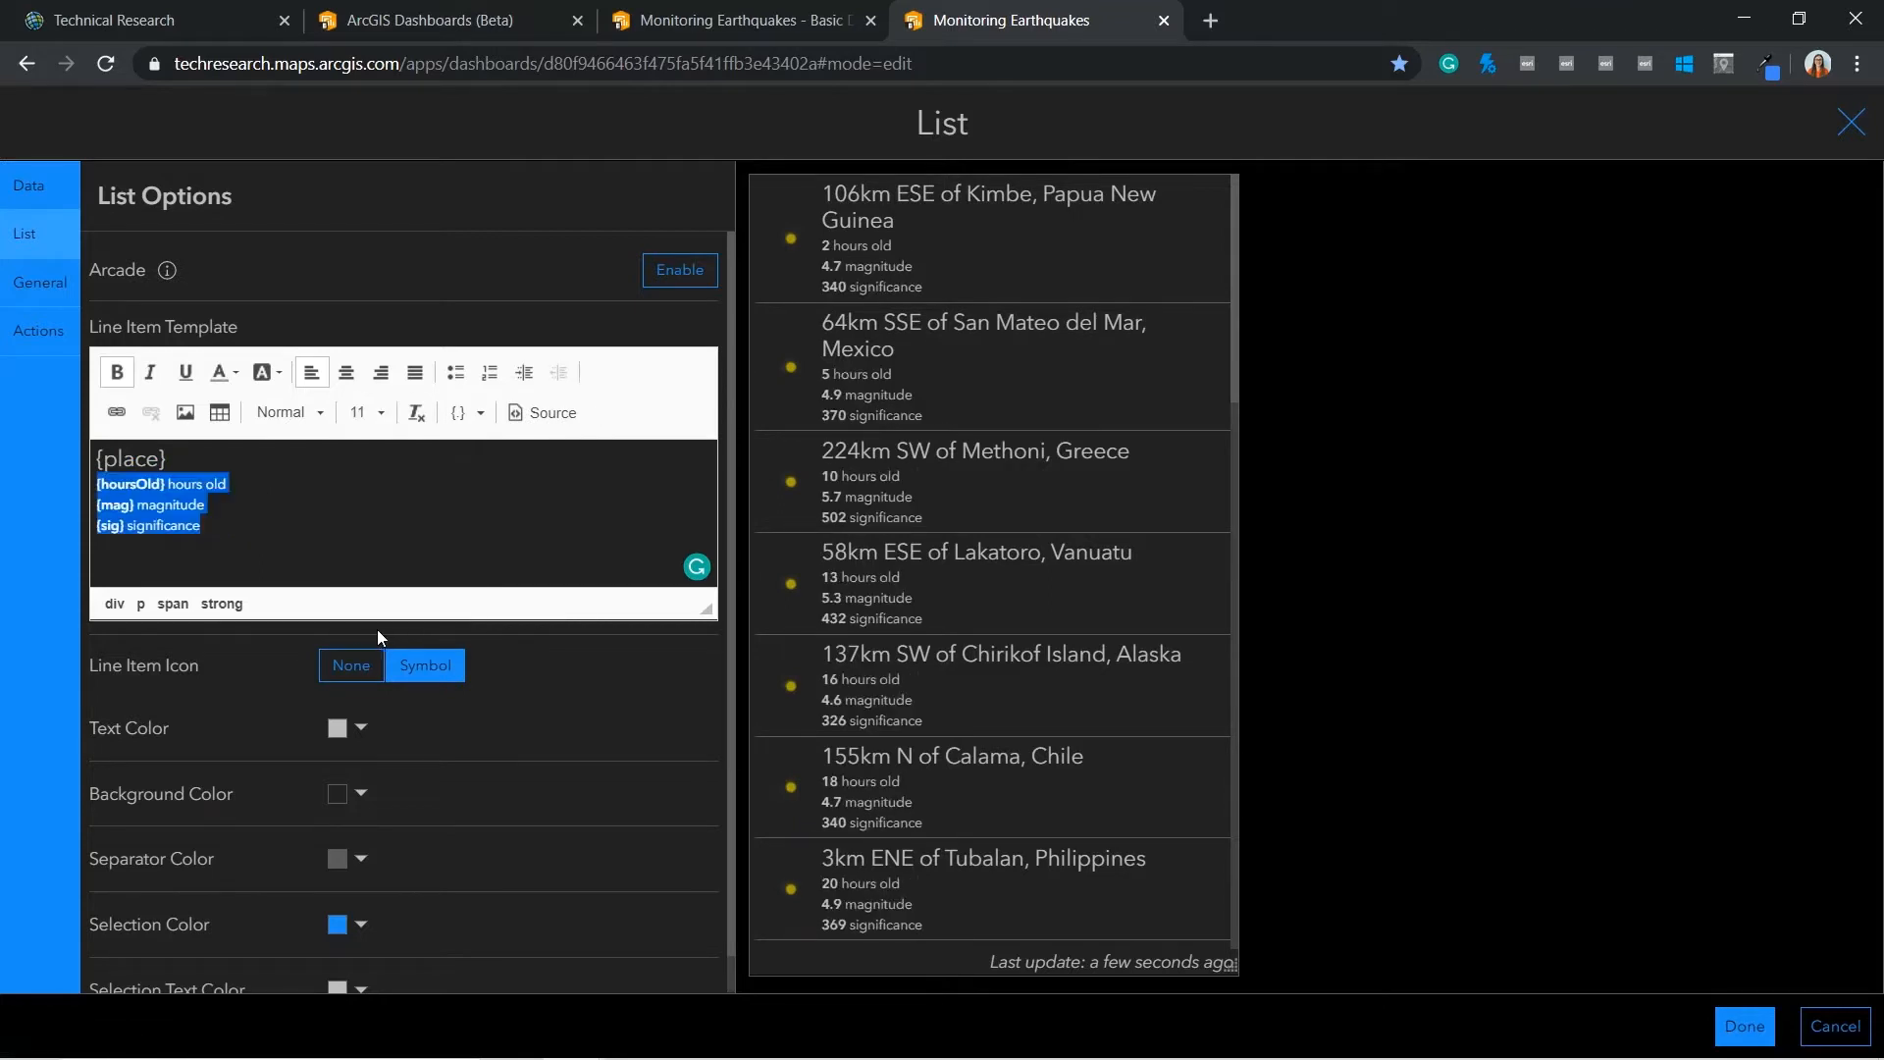
{"action": "mouse_move", "coordinate": [1743, 1026]}
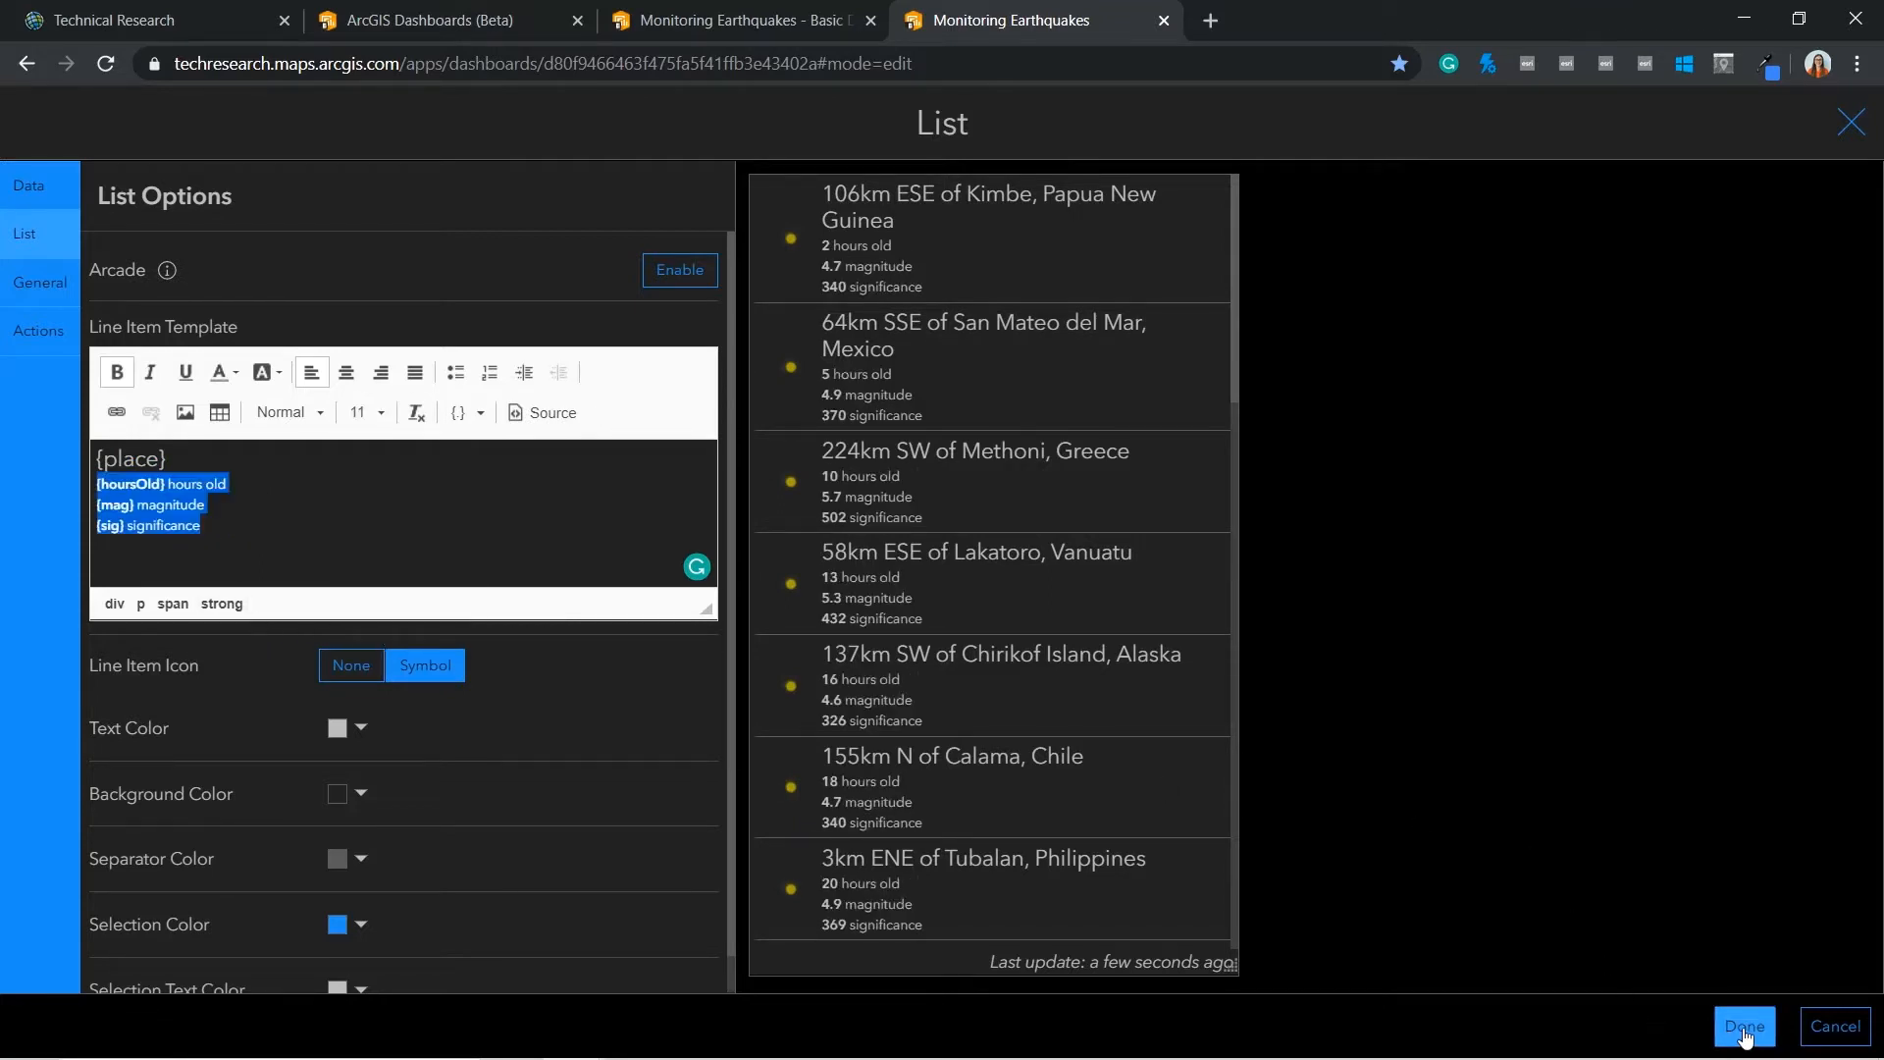
Place the formatted earthquake list on the dashboard beside the map
{"action": "left_click", "coordinate": [1742, 1027]}
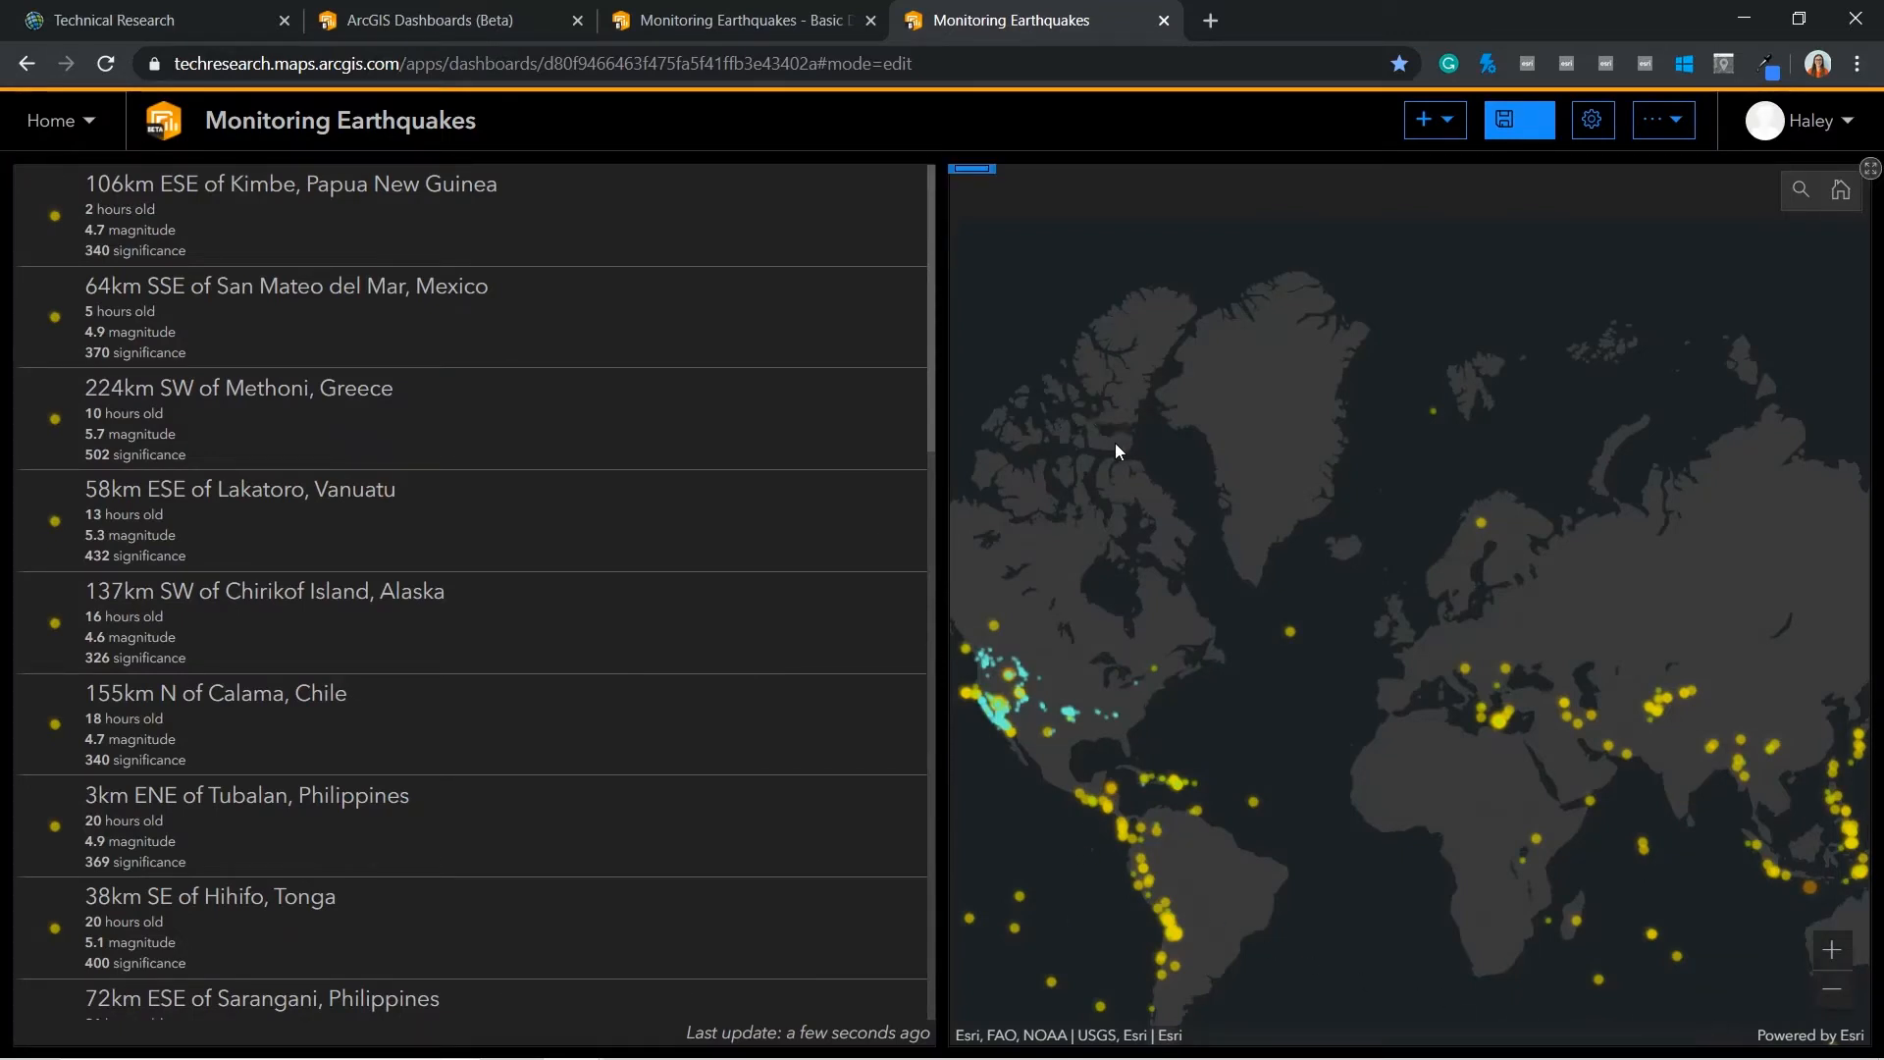
{"action": "mouse_move", "coordinate": [1207, 430]}
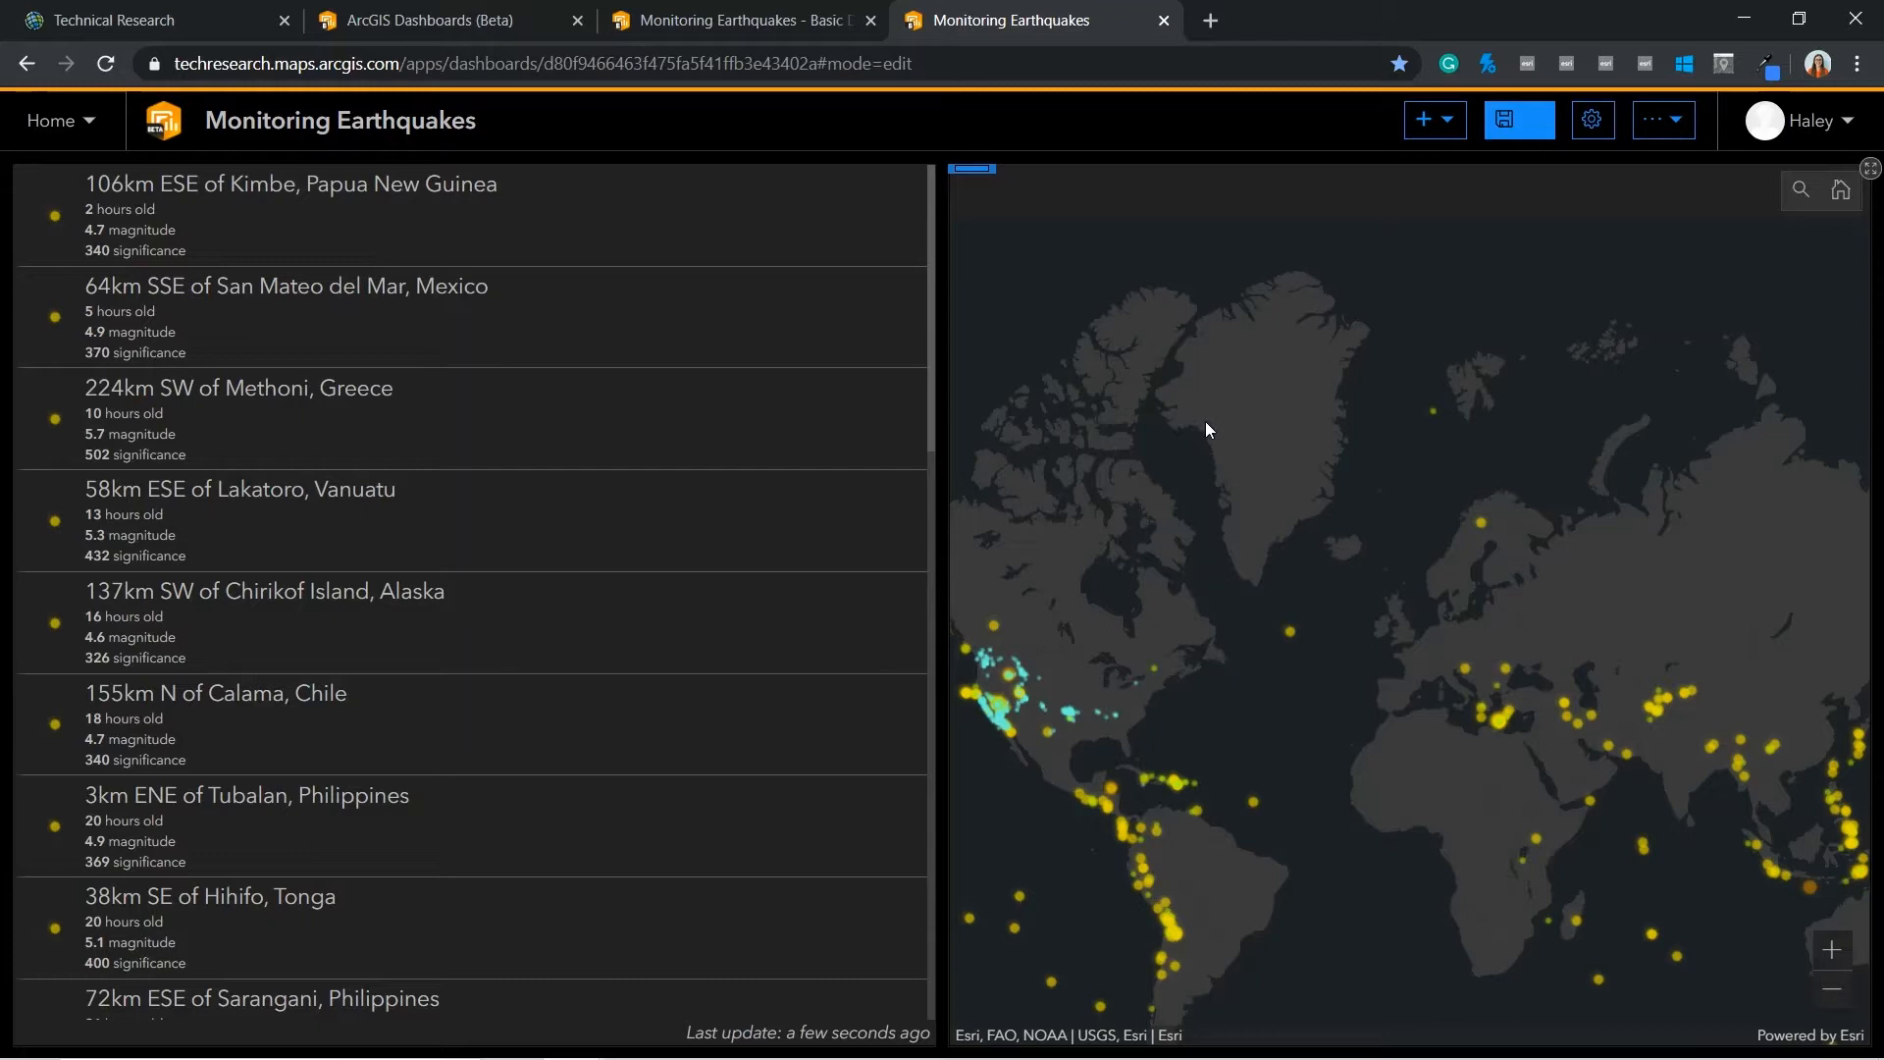
{"action": "mouse_move", "coordinate": [1309, 263]}
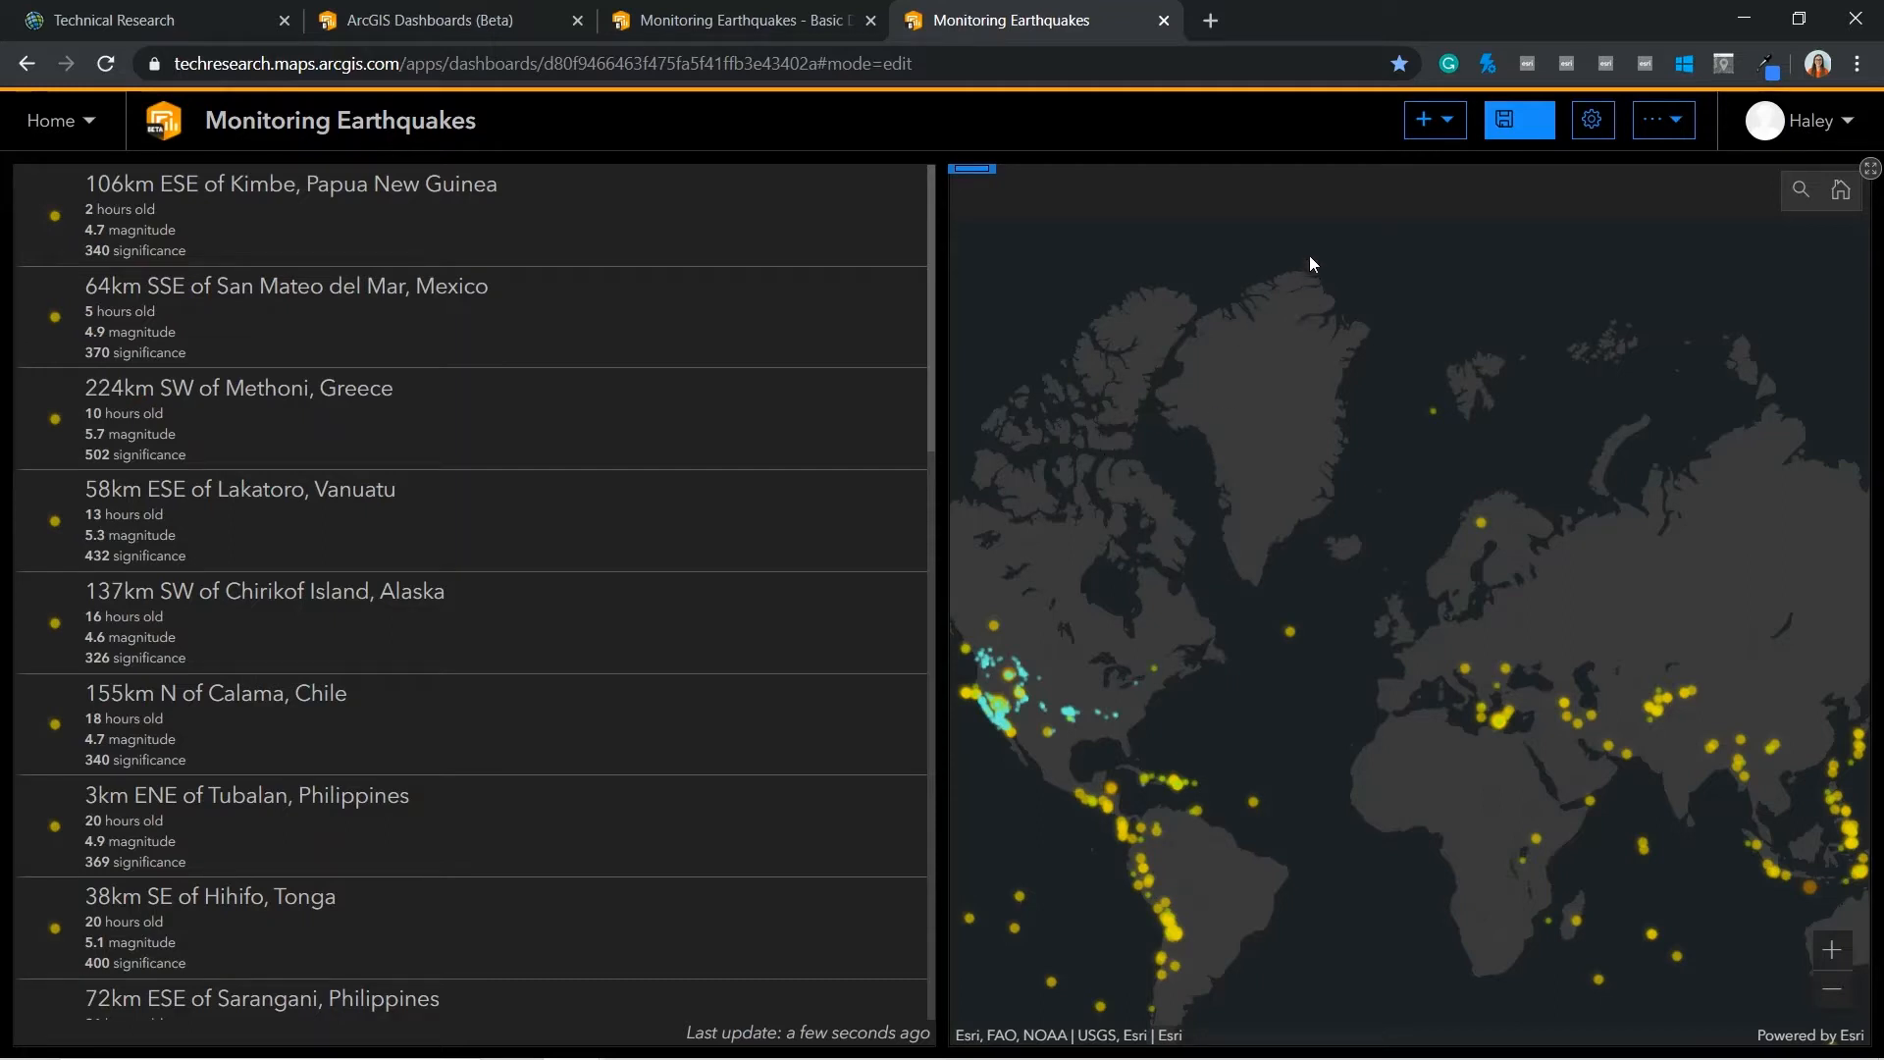
{"action": "left_click", "coordinate": [1423, 120]}
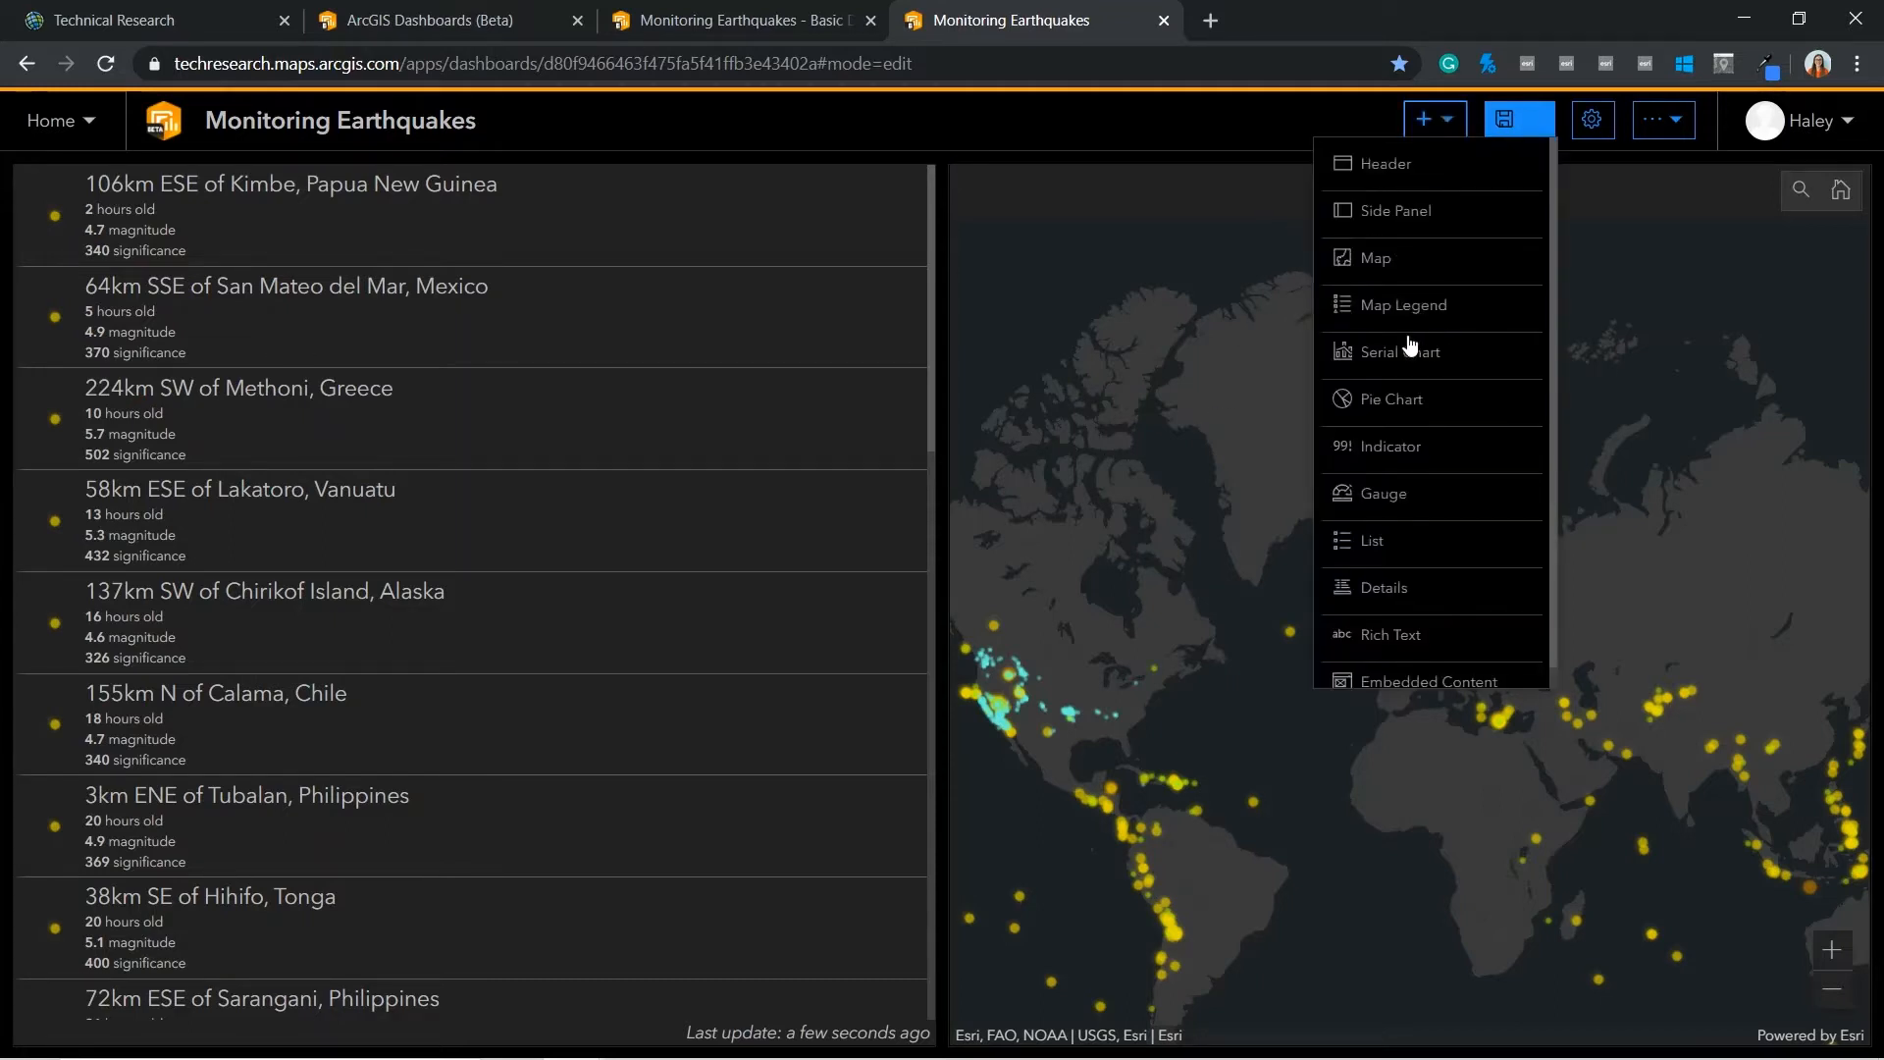
Add a serial chart on Events by Magnitude filtered to Magnitude greater than 4.5
{"action": "left_click", "coordinate": [1387, 351]}
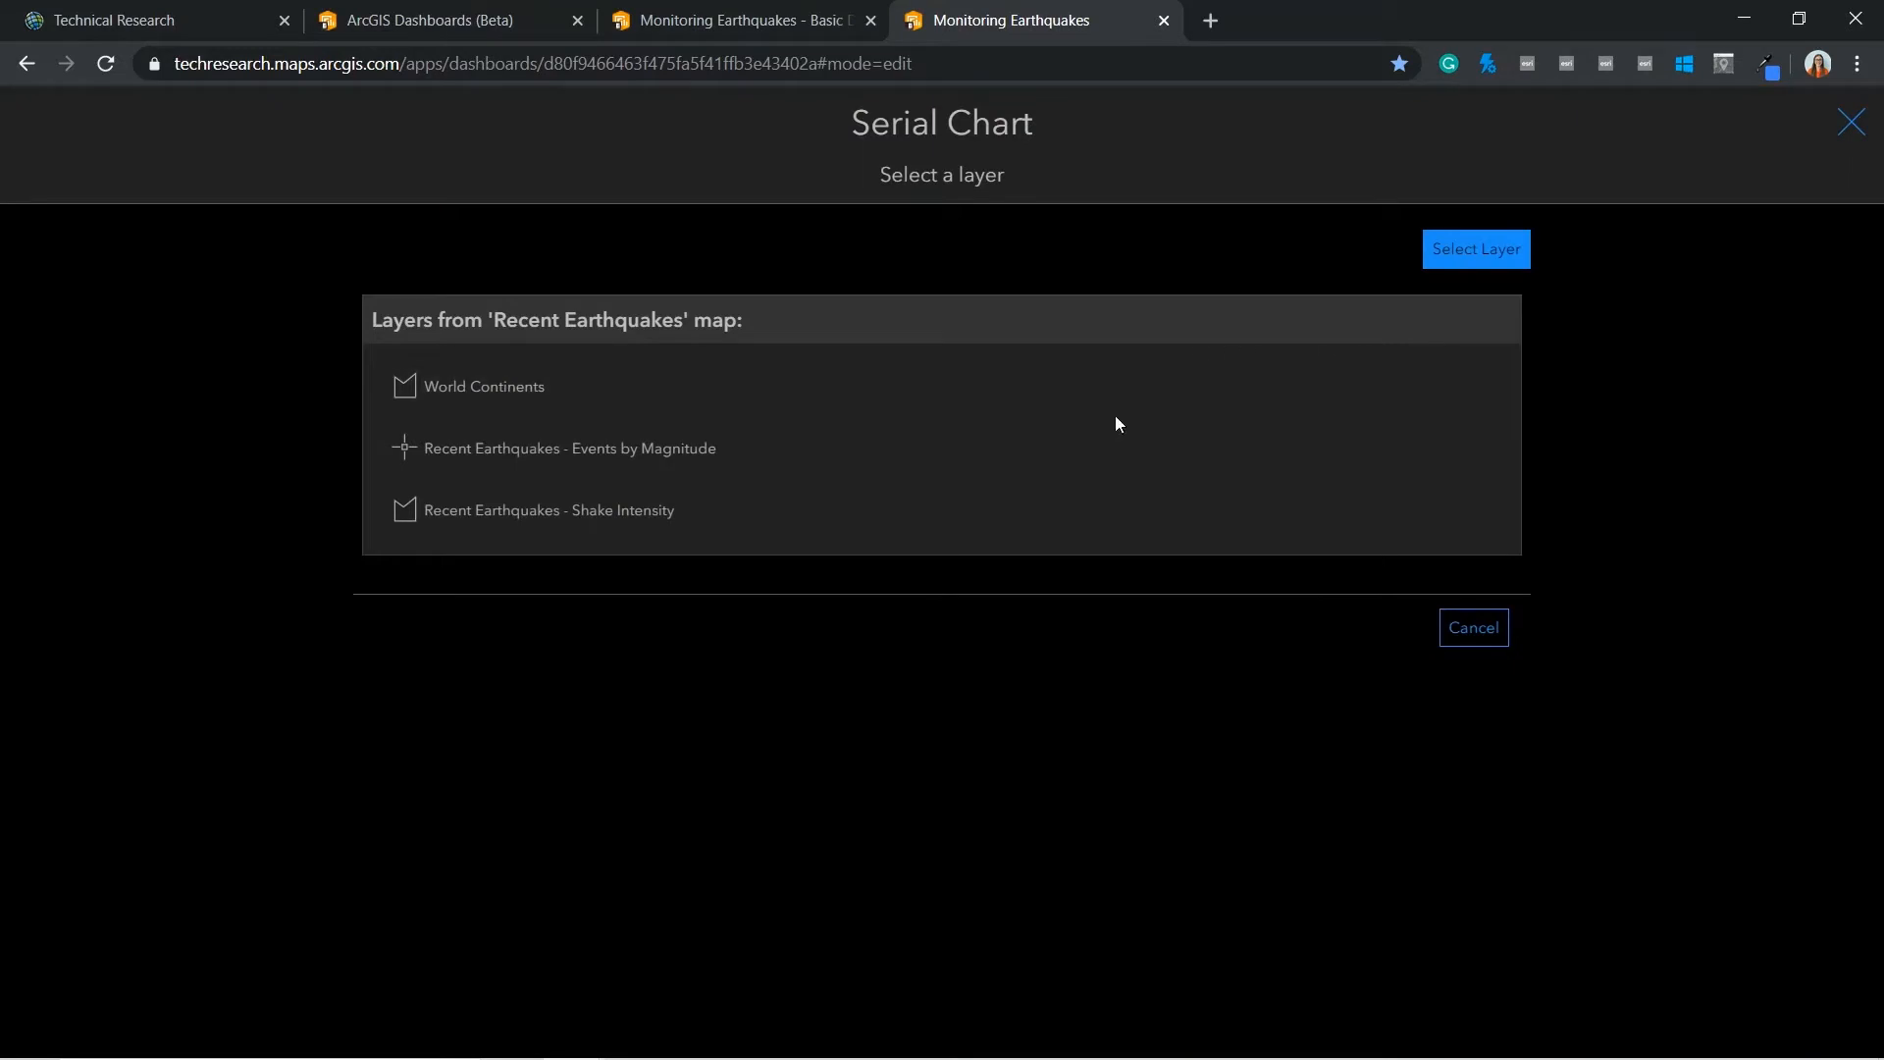
{"action": "left_click", "coordinate": [567, 448]}
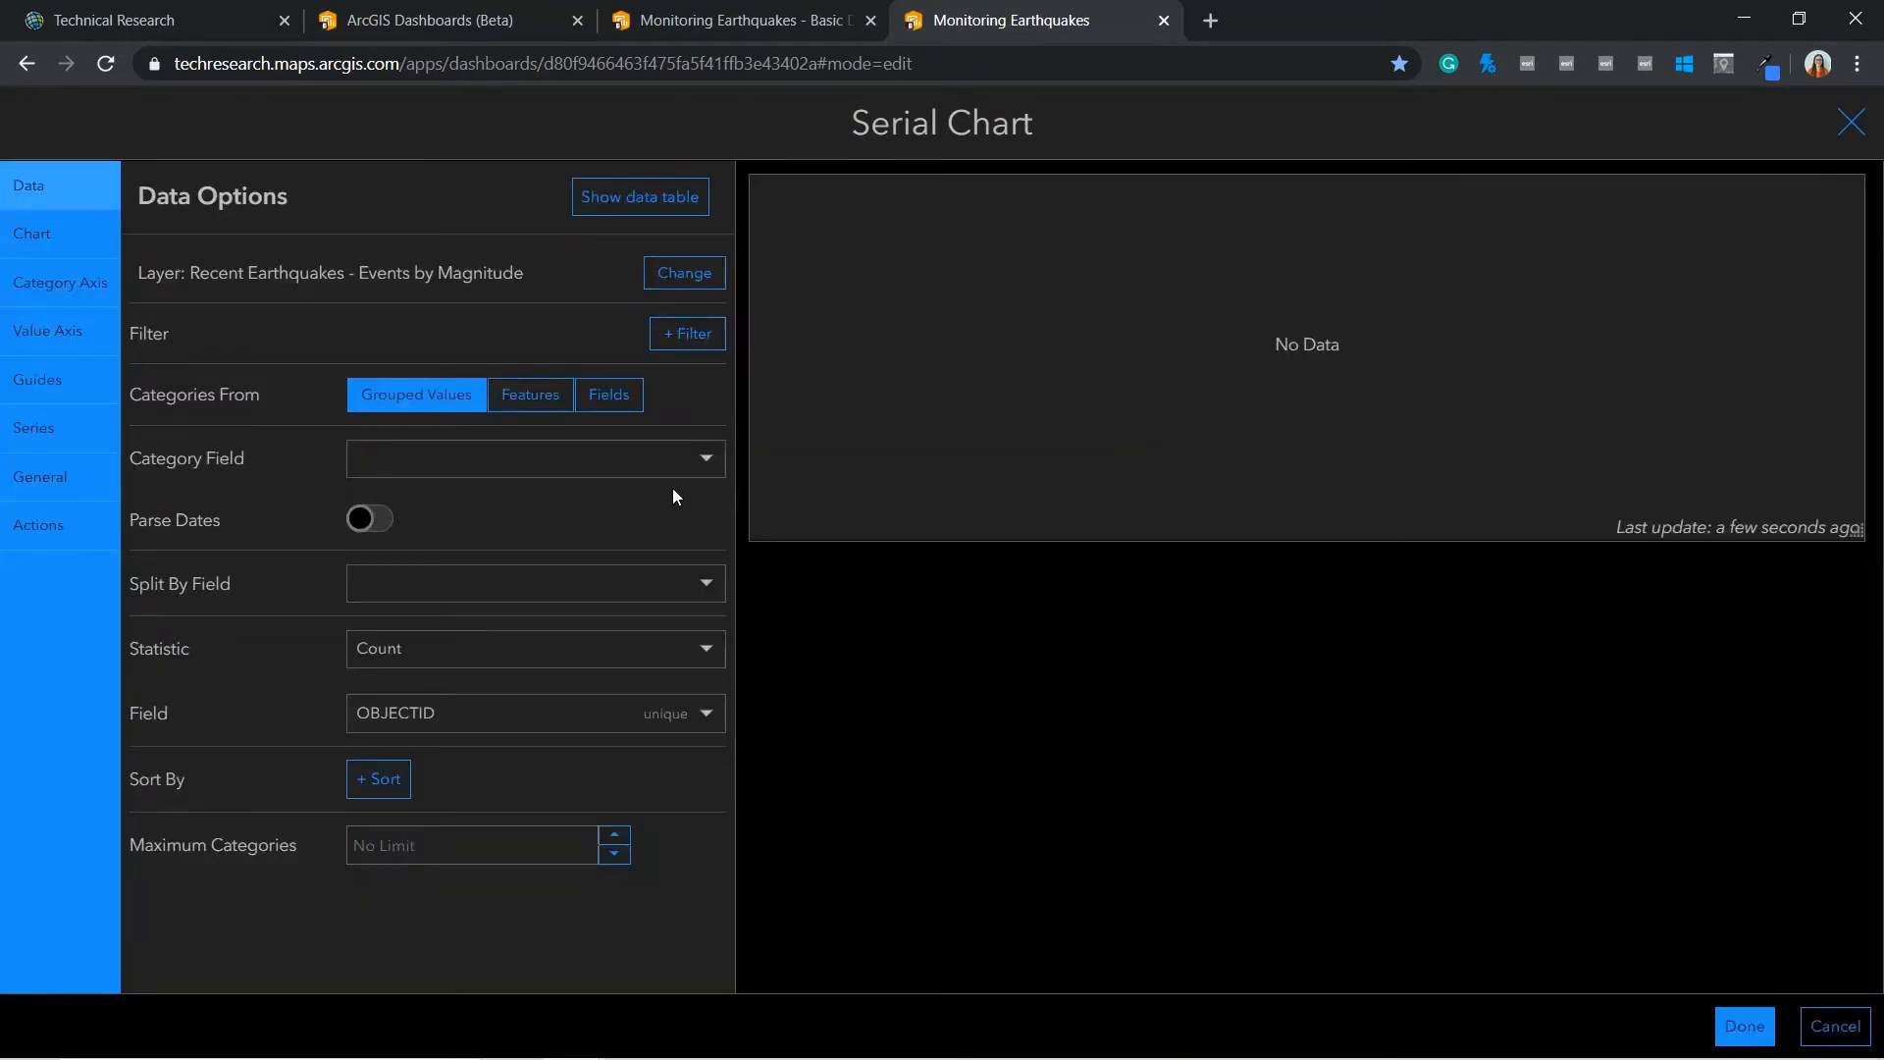
{"action": "left_click", "coordinate": [687, 333]}
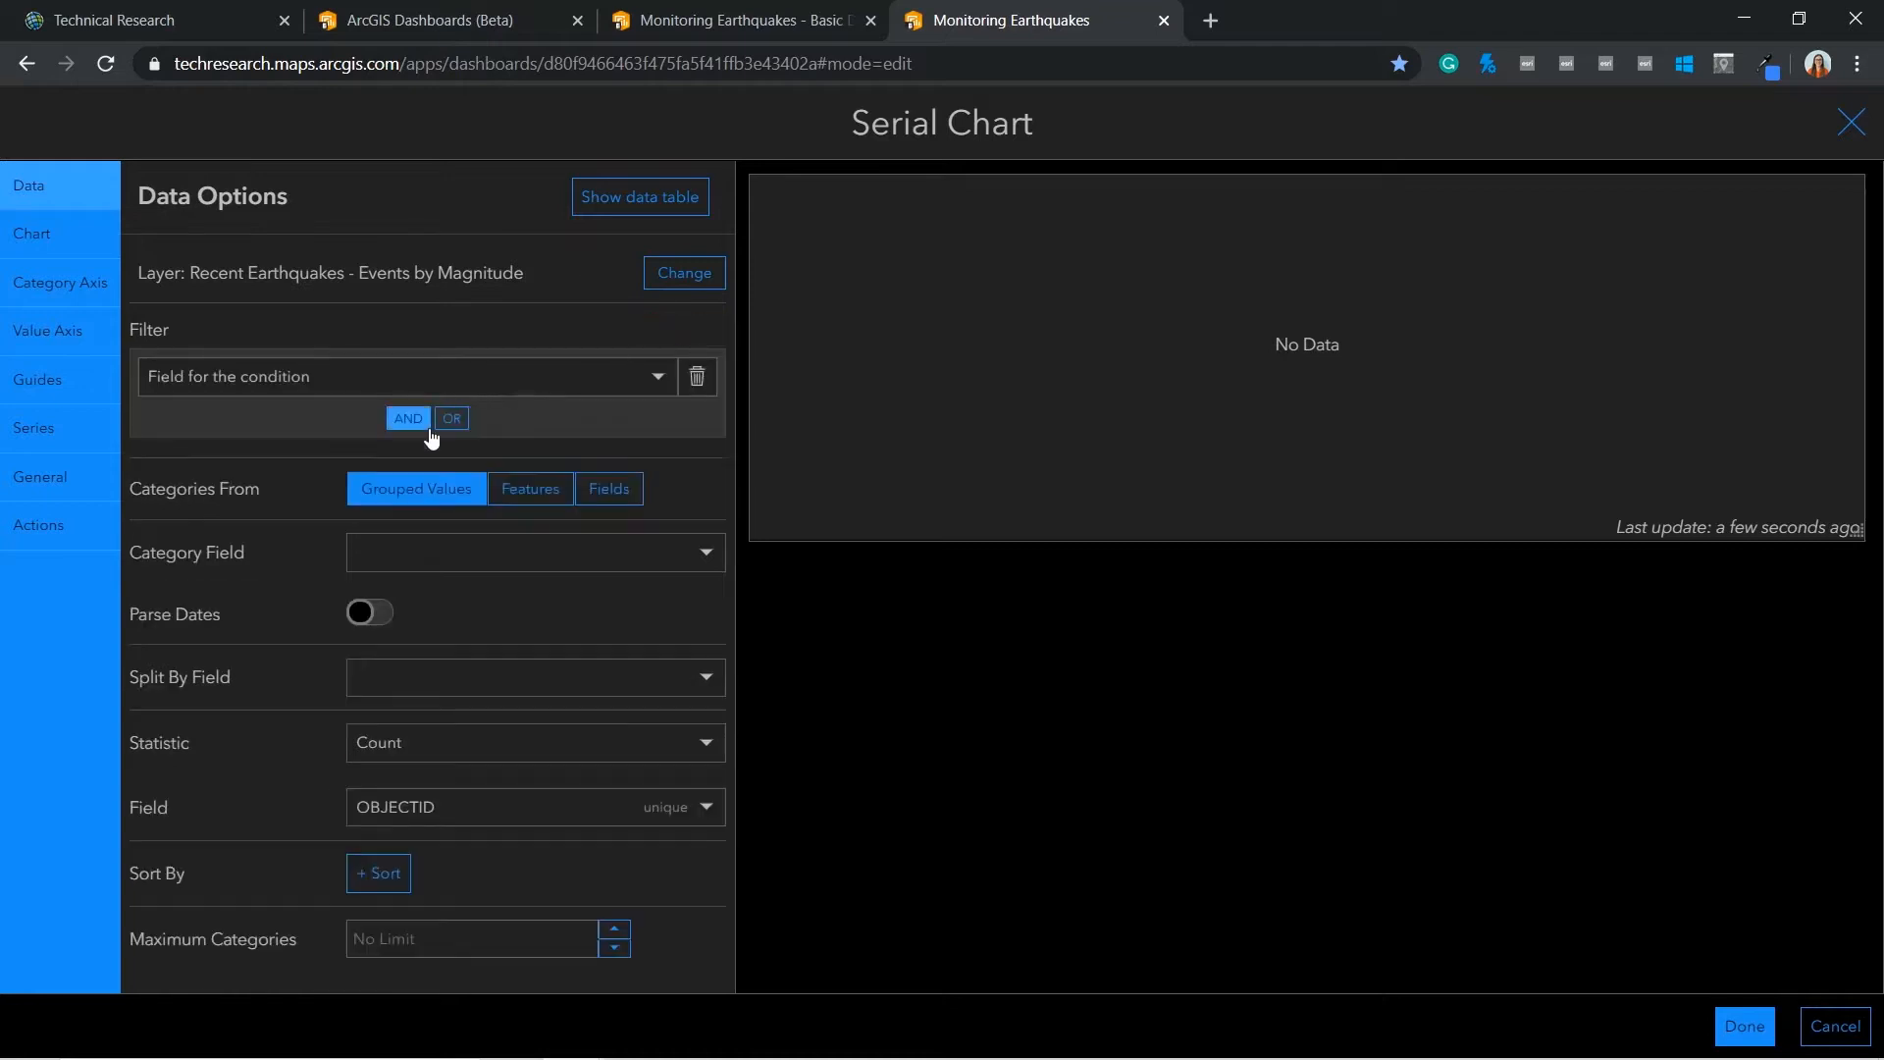
{"action": "left_click", "coordinate": [402, 377]}
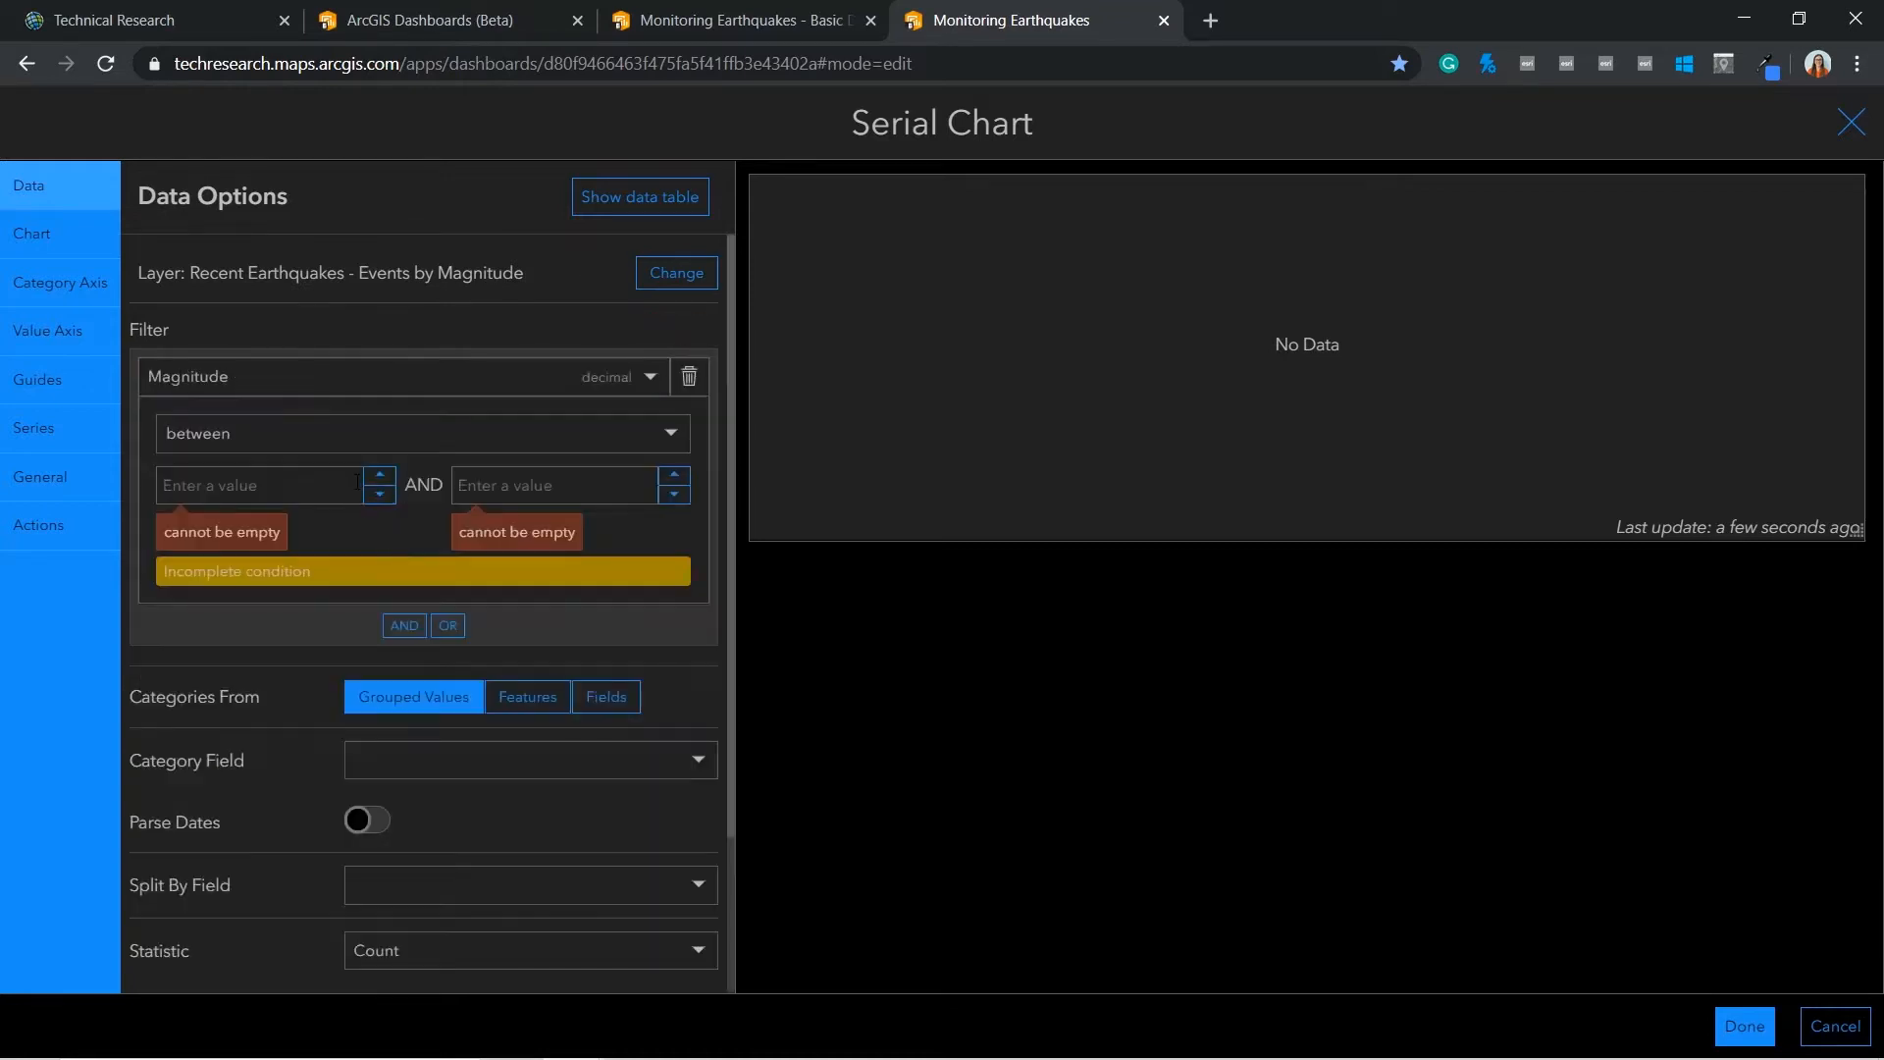
{"action": "left_click", "coordinate": [420, 431]}
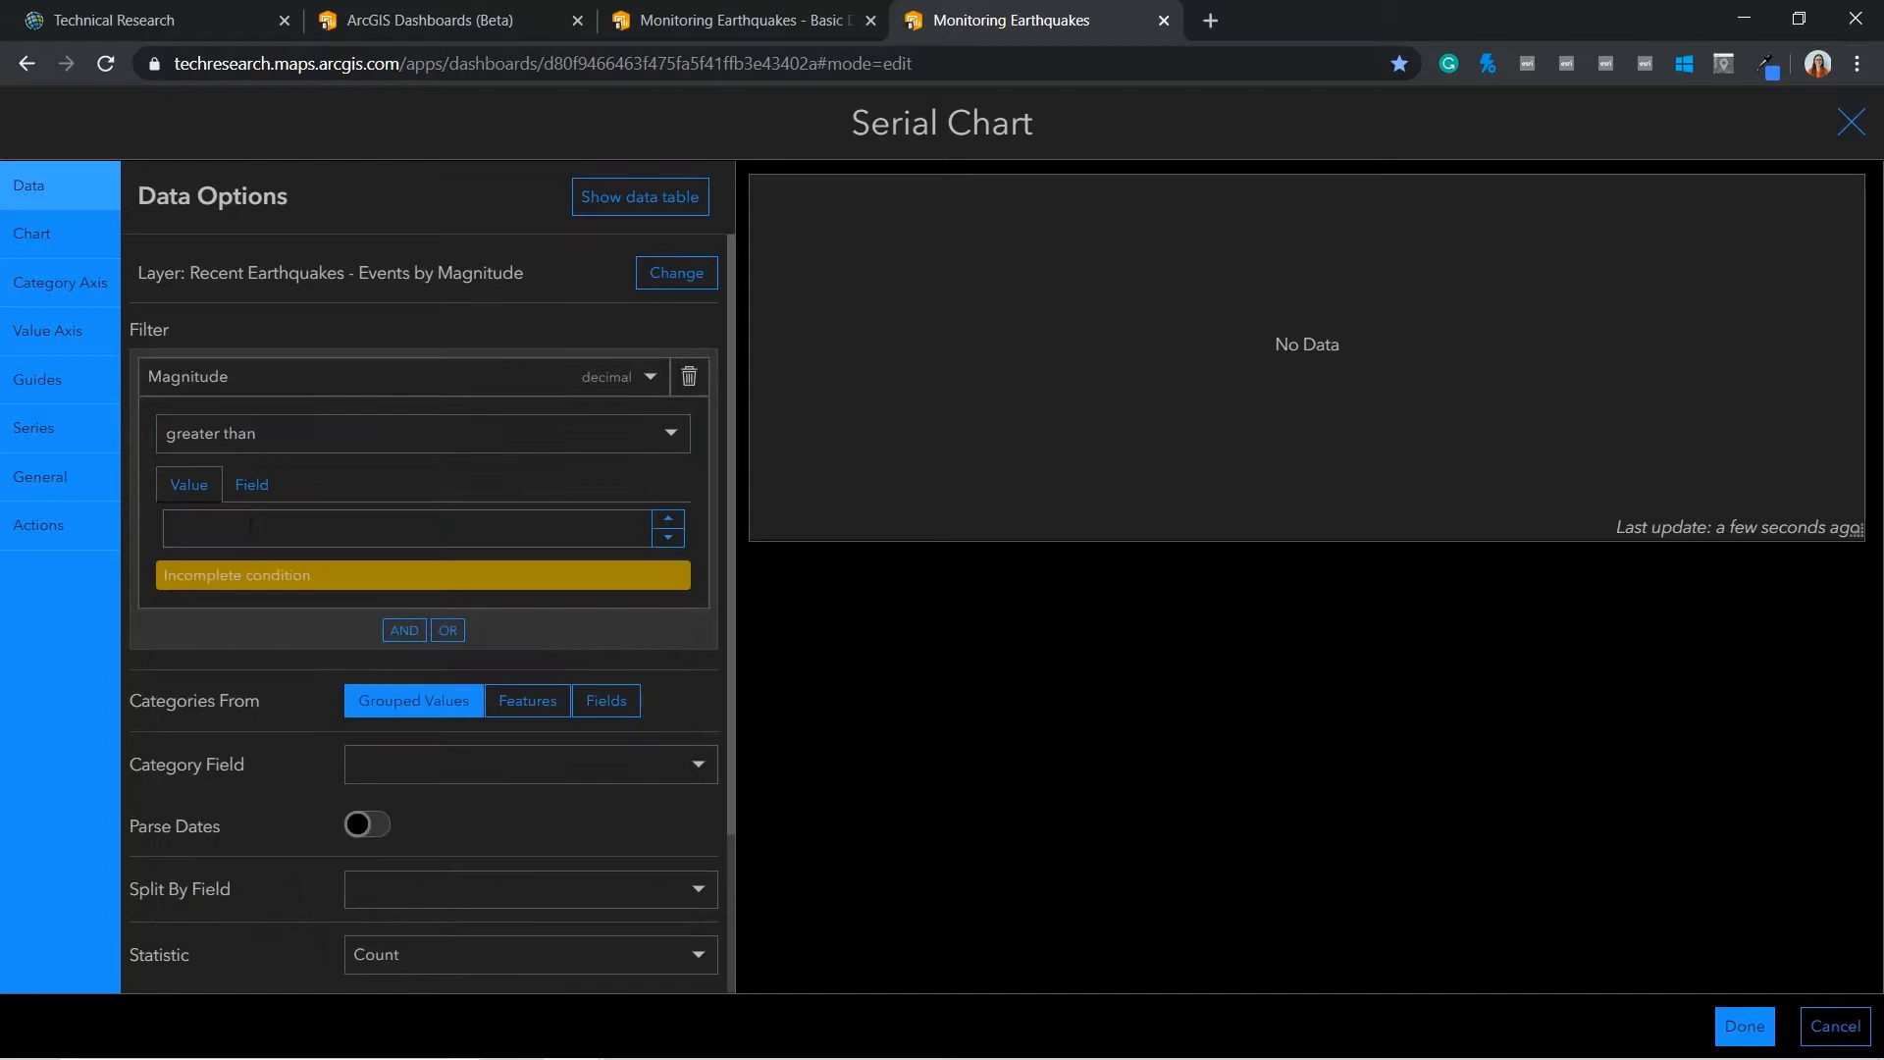
{"action": "type", "text": "4.5"}
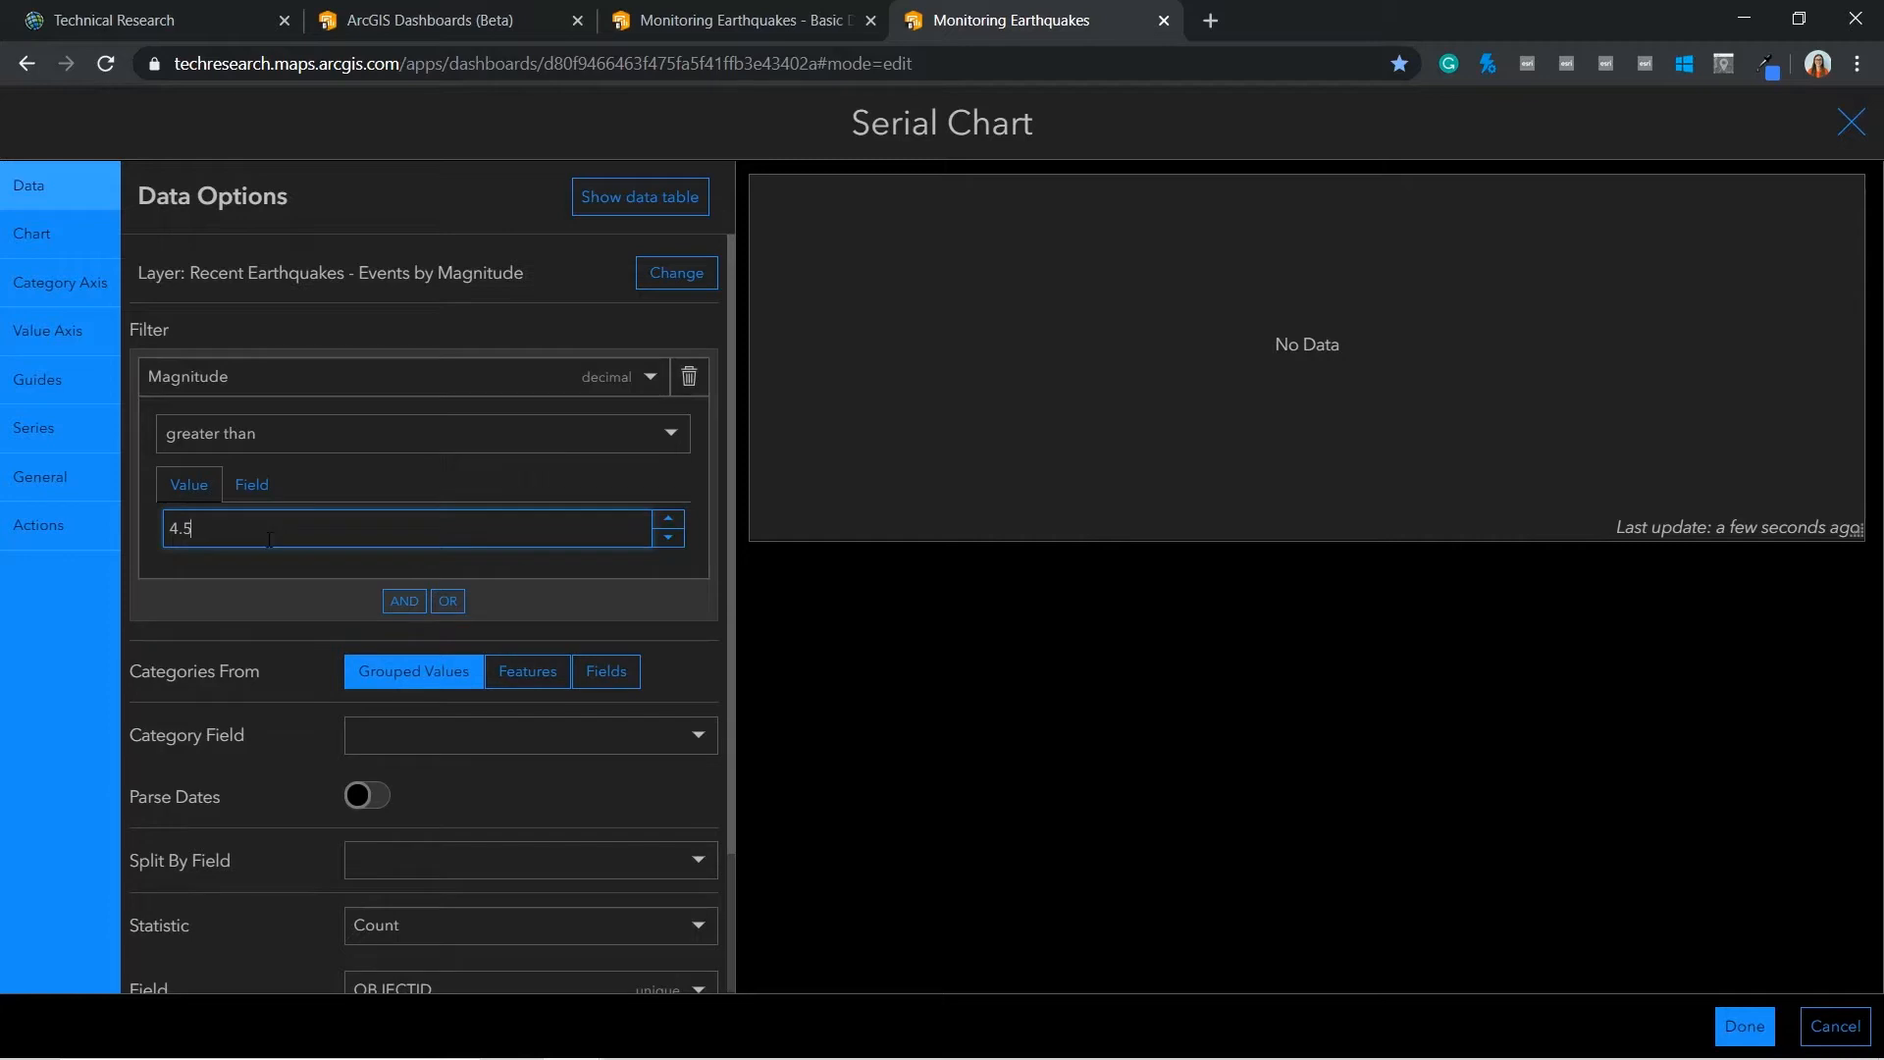
Add a second filter on Event Time within the last 3 days, categories from features
{"action": "left_click", "coordinate": [404, 601]}
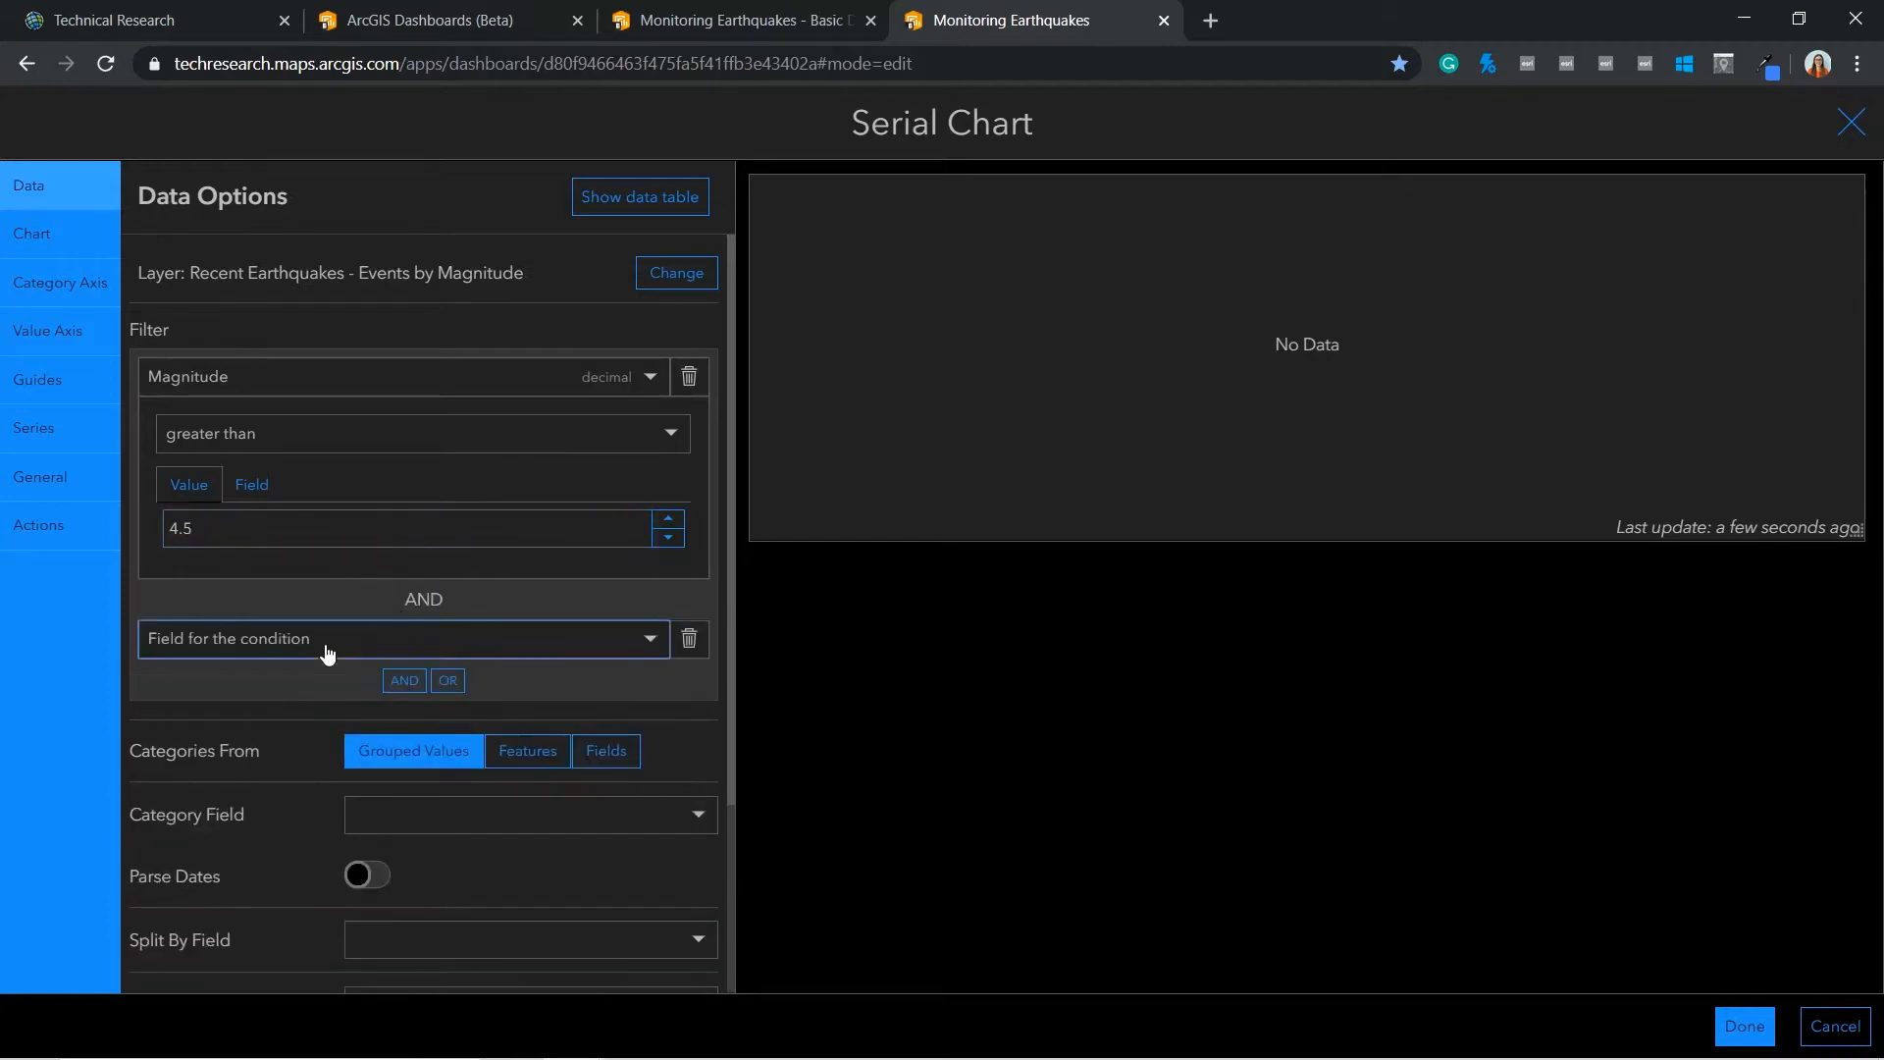
{"action": "left_click", "coordinate": [402, 638]}
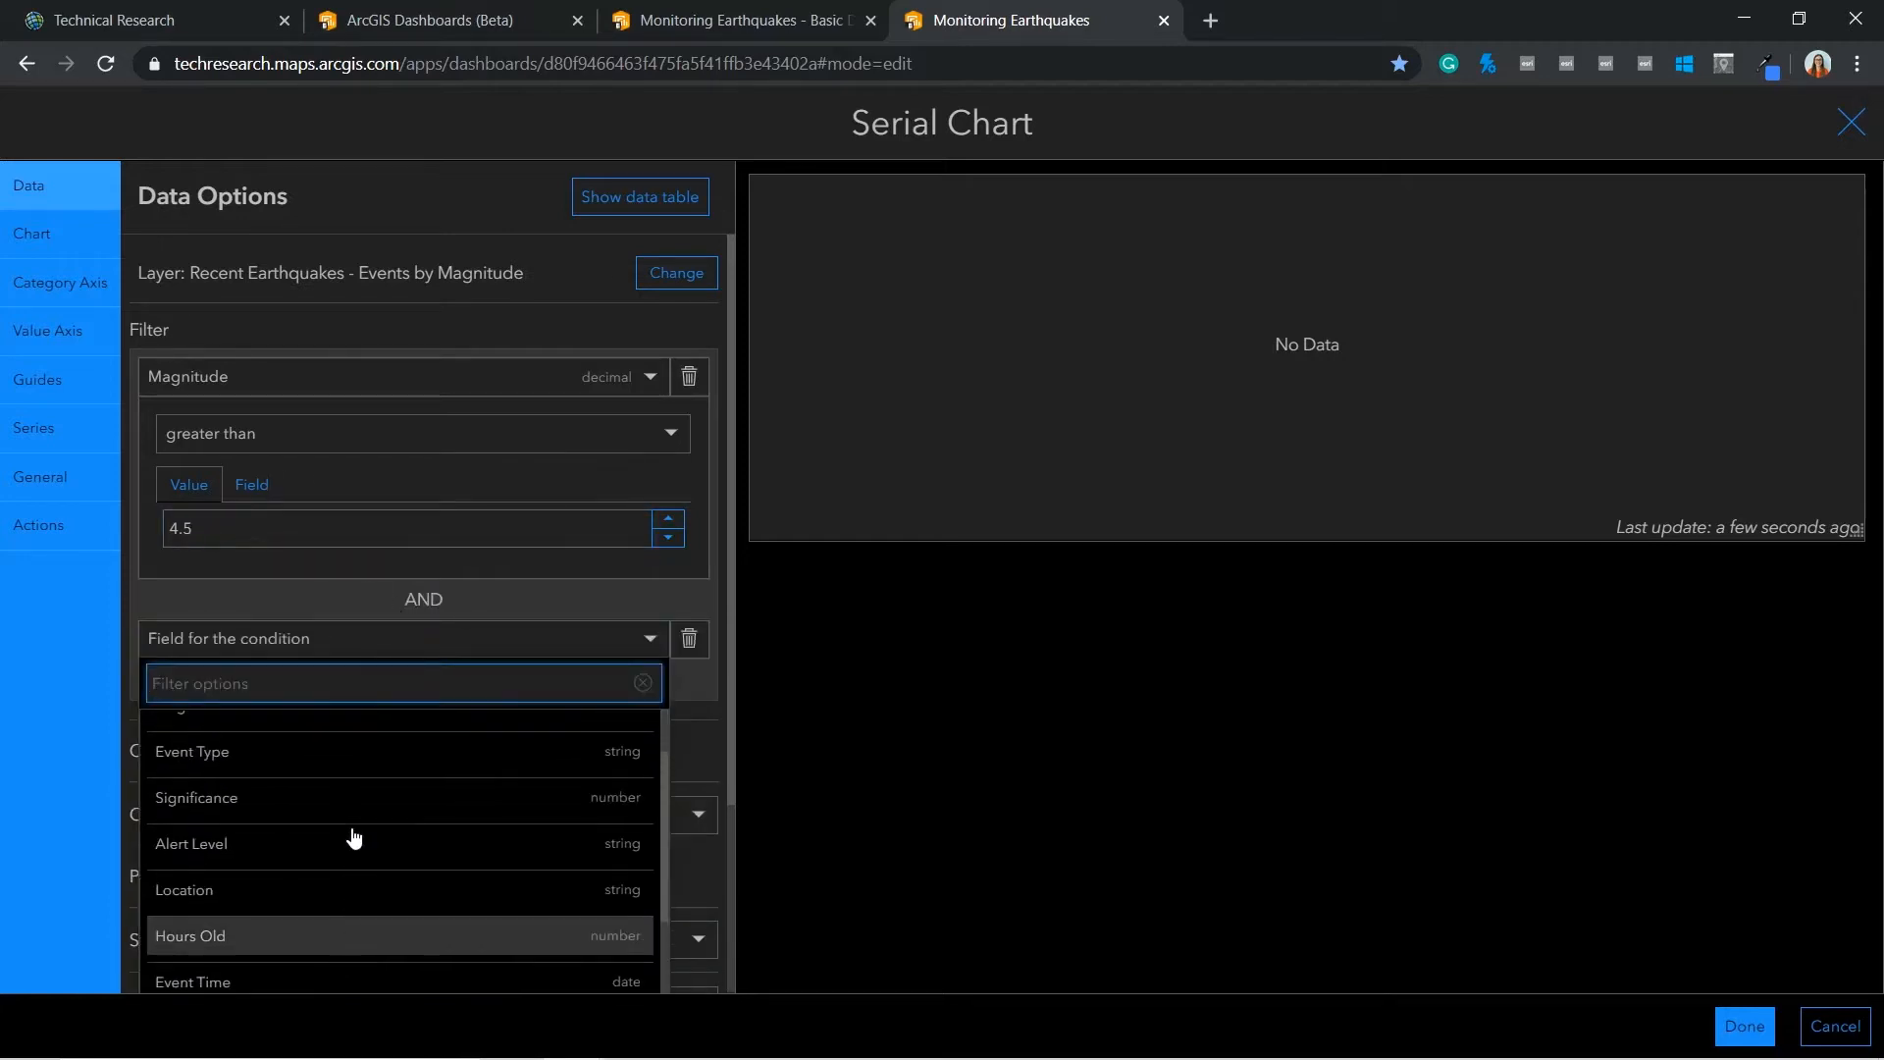
{"action": "scroll", "scroll_direction": "down", "scroll_amount": 3}
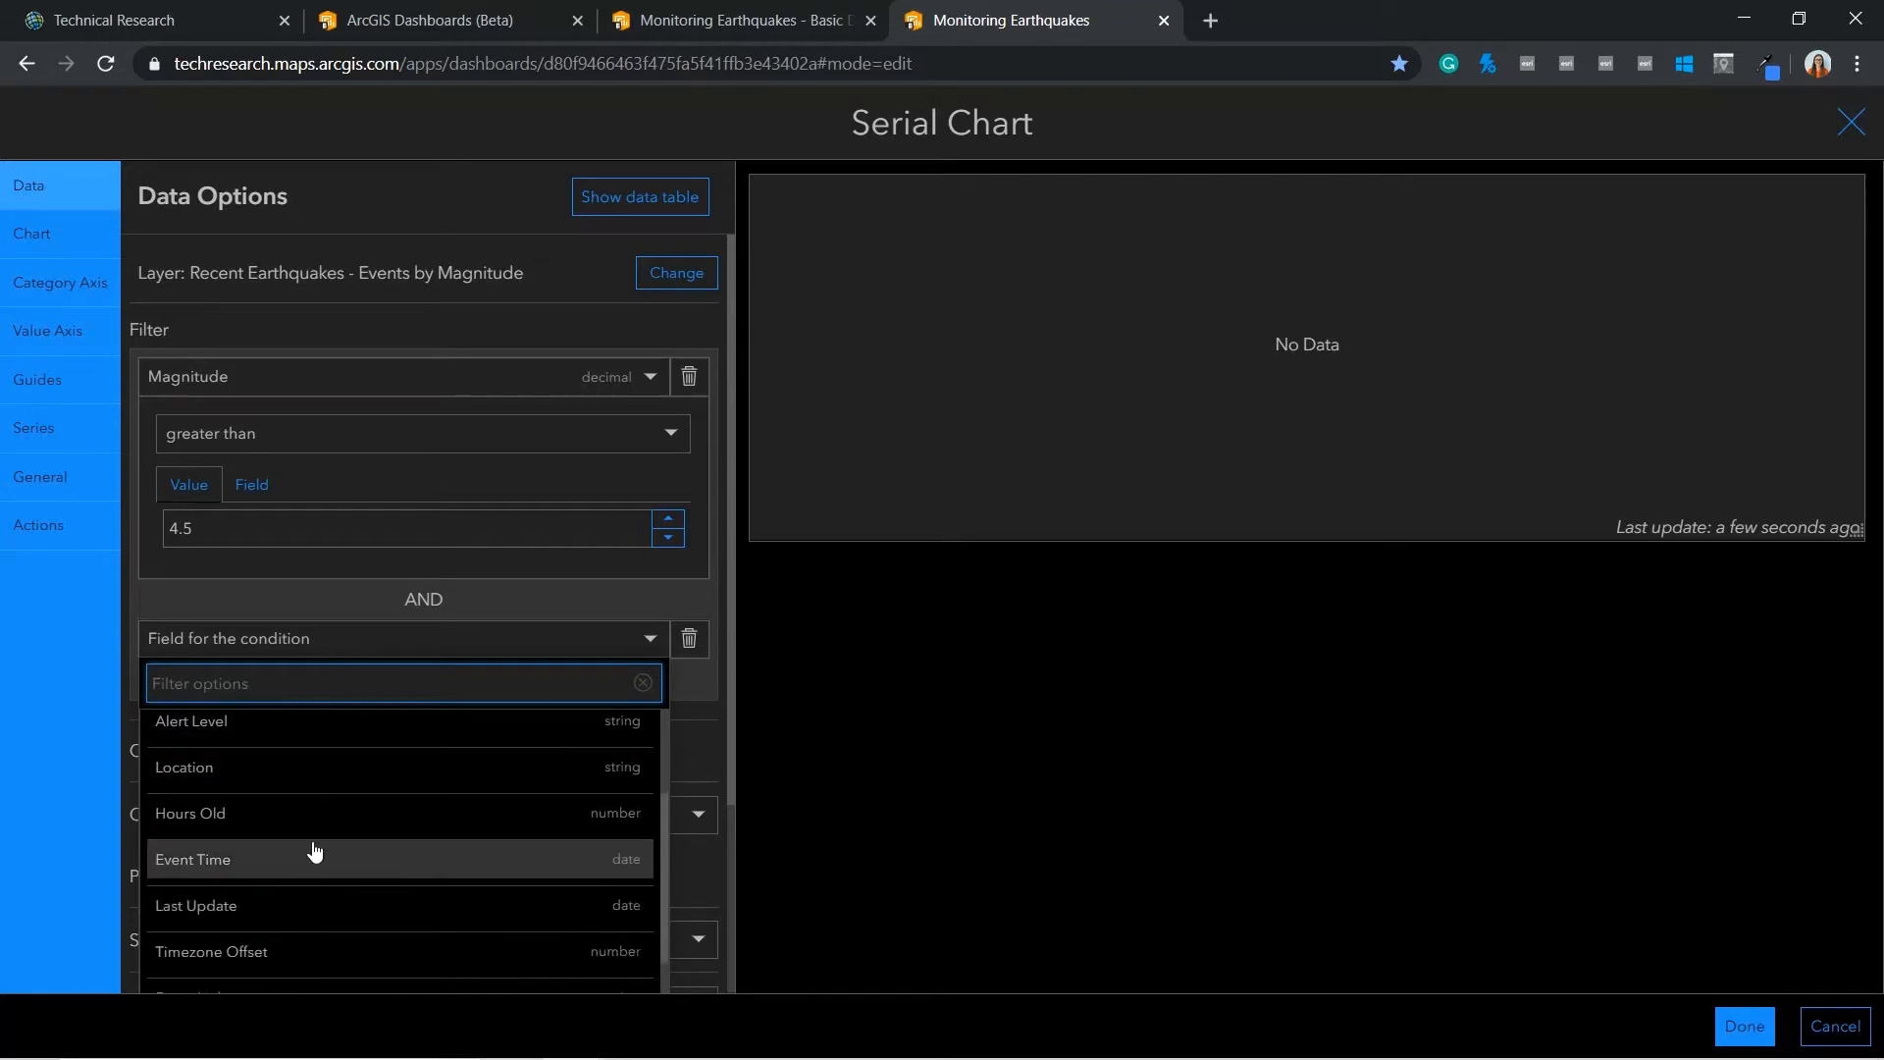
{"action": "left_click", "coordinate": [193, 860]}
{"action": "type", "text": "3"}
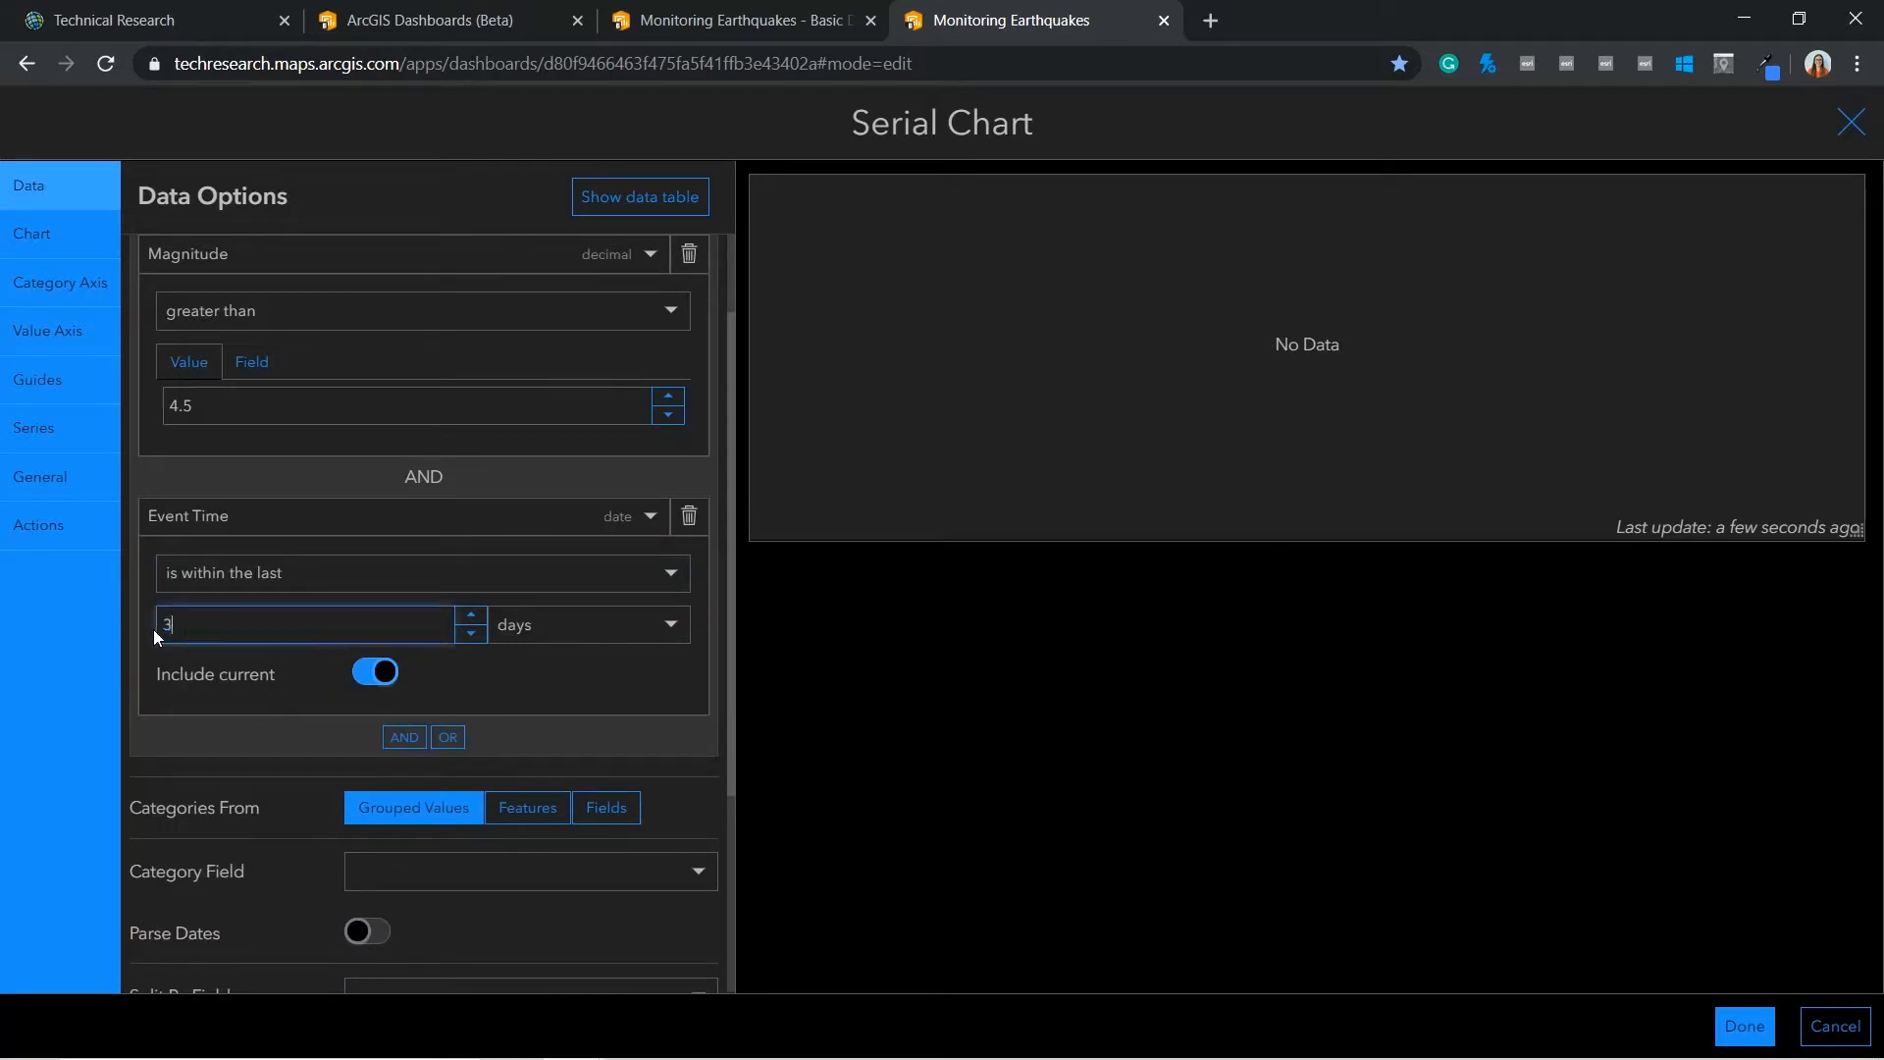
{"action": "scroll", "scroll_direction": "down", "scroll_amount": 3}
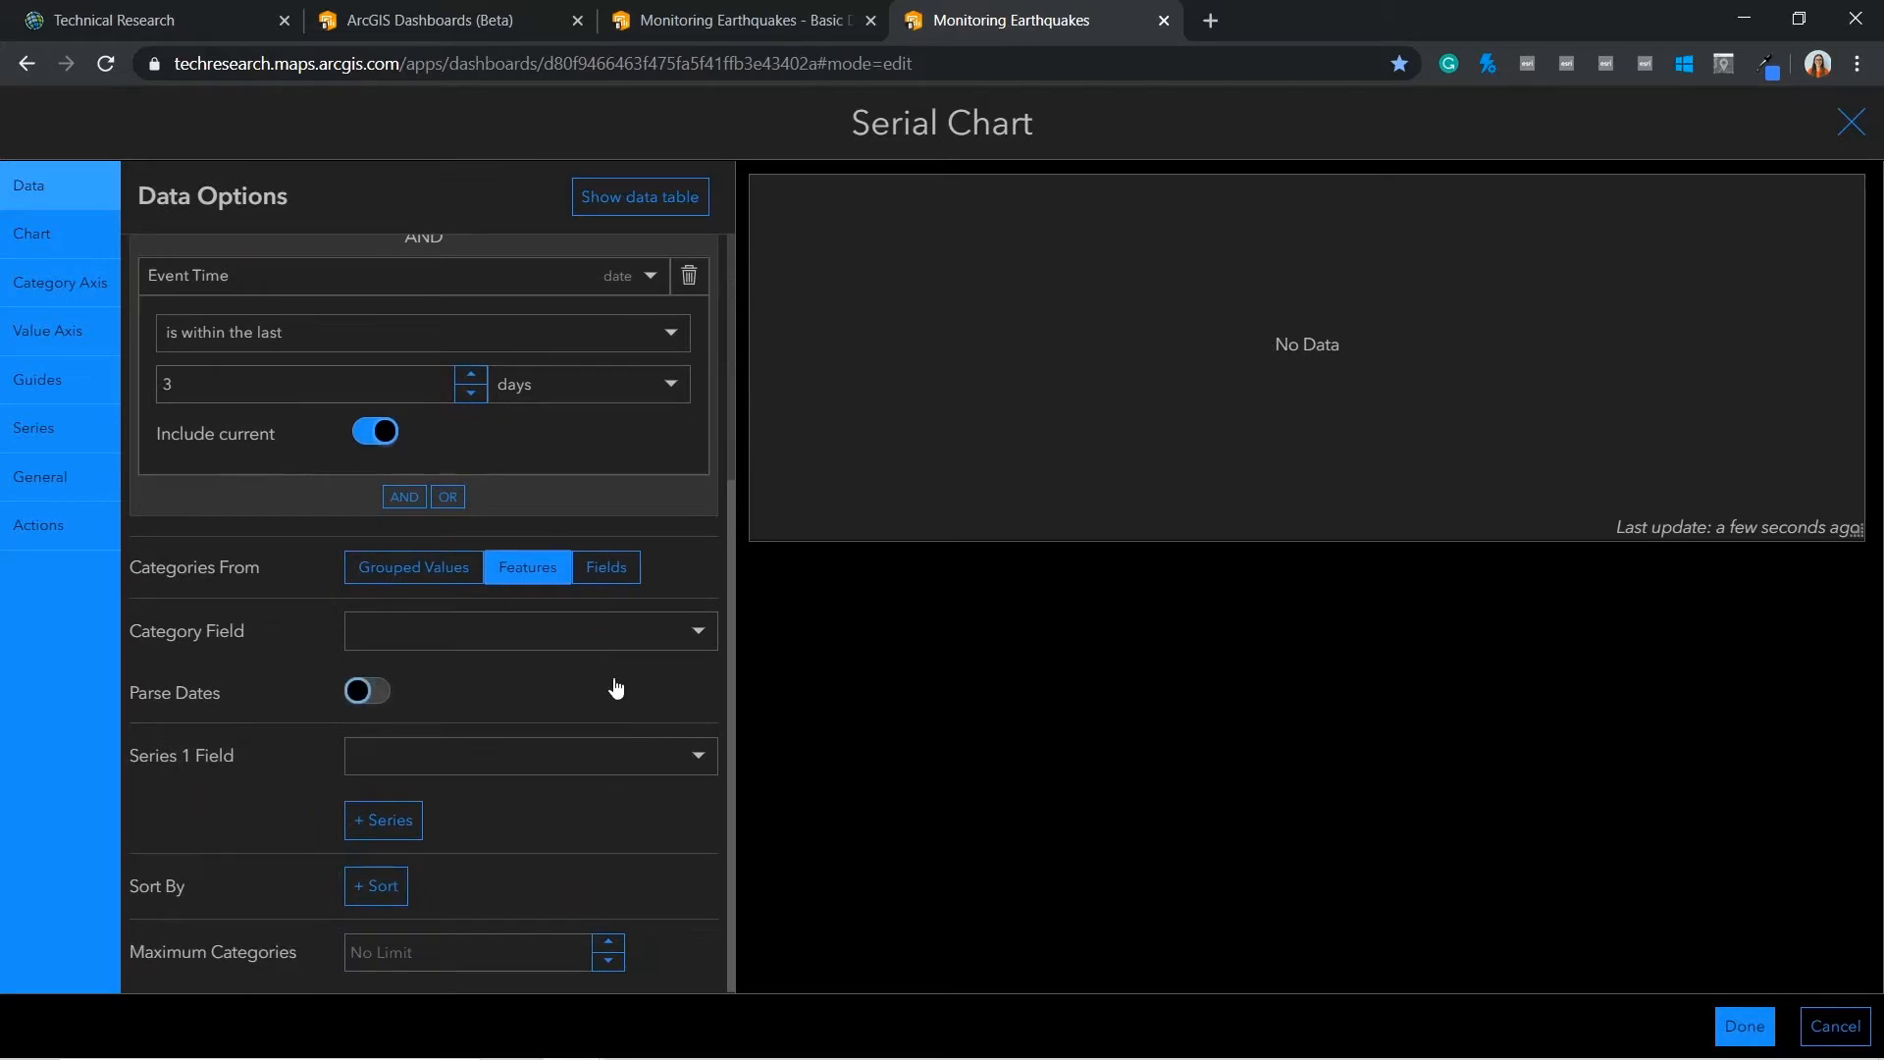
Set the chart's category field to Event Time and series field to Magnitude
{"action": "left_click", "coordinate": [528, 630]}
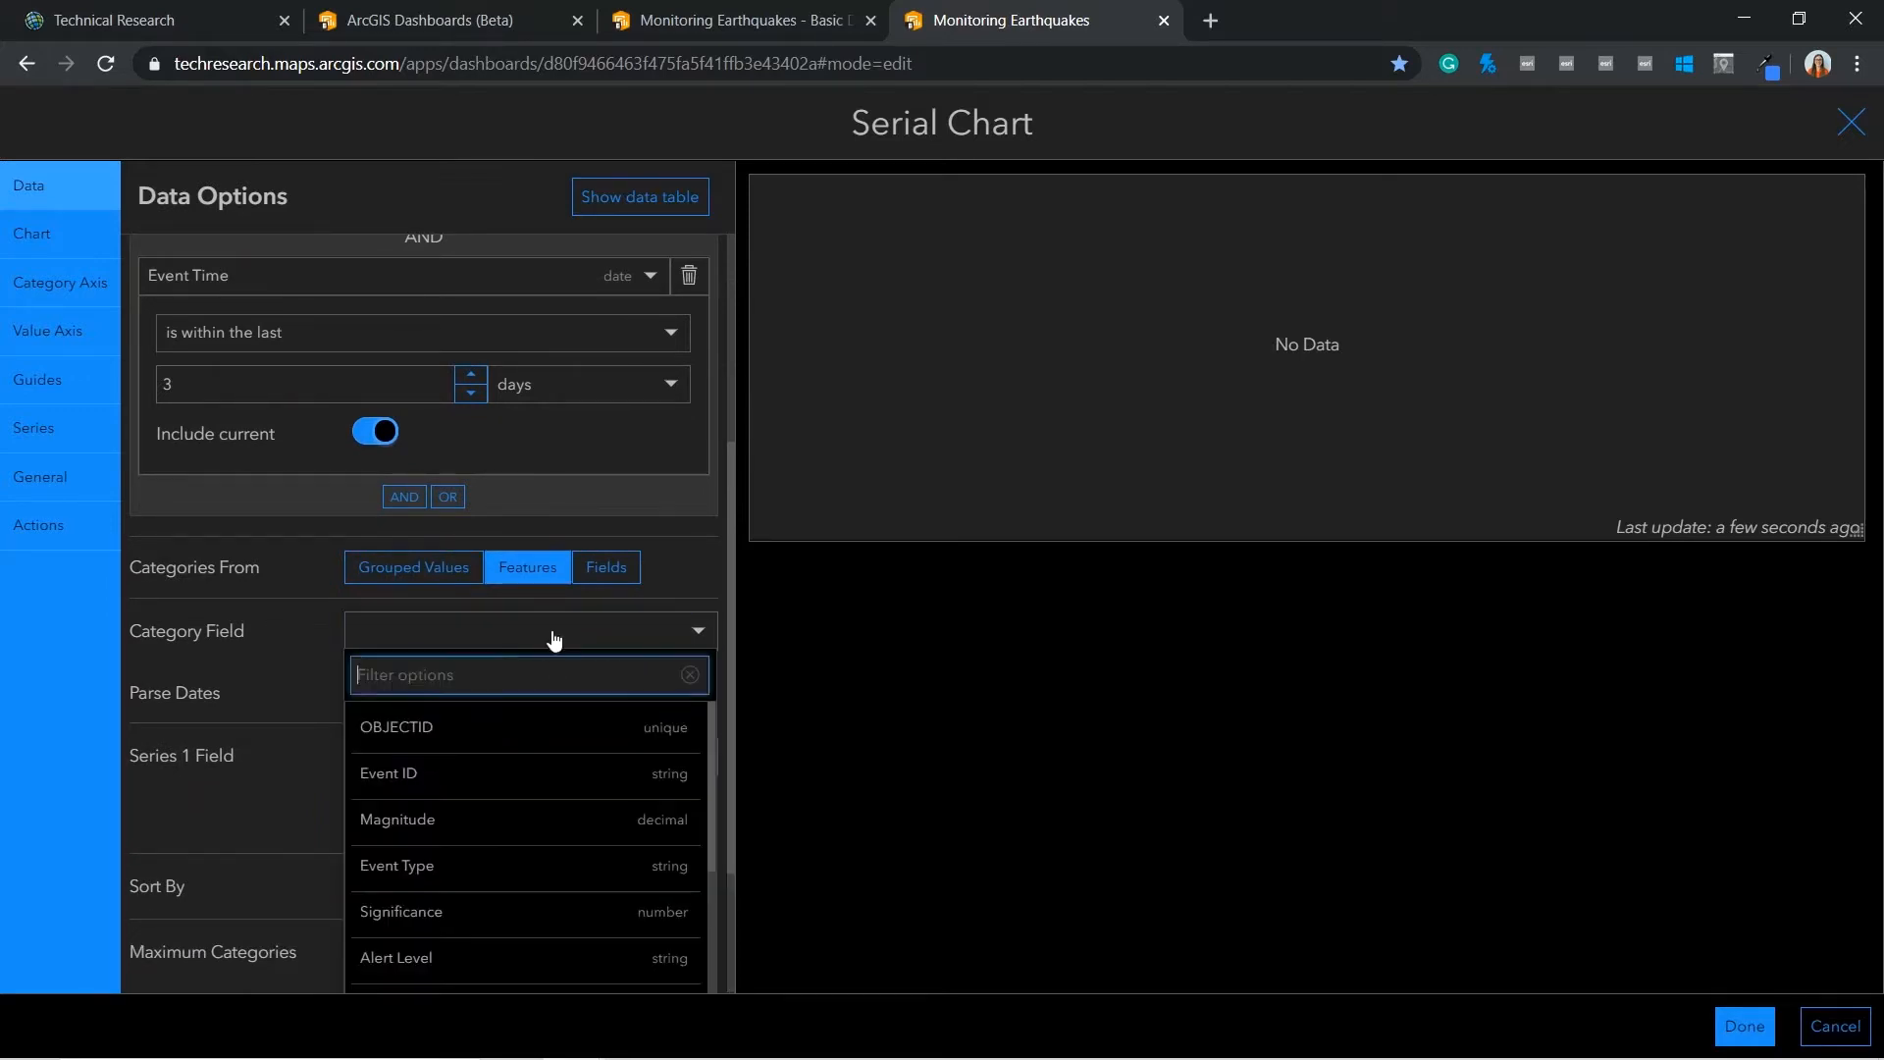
{"action": "scroll", "scroll_direction": "down", "scroll_amount": 3}
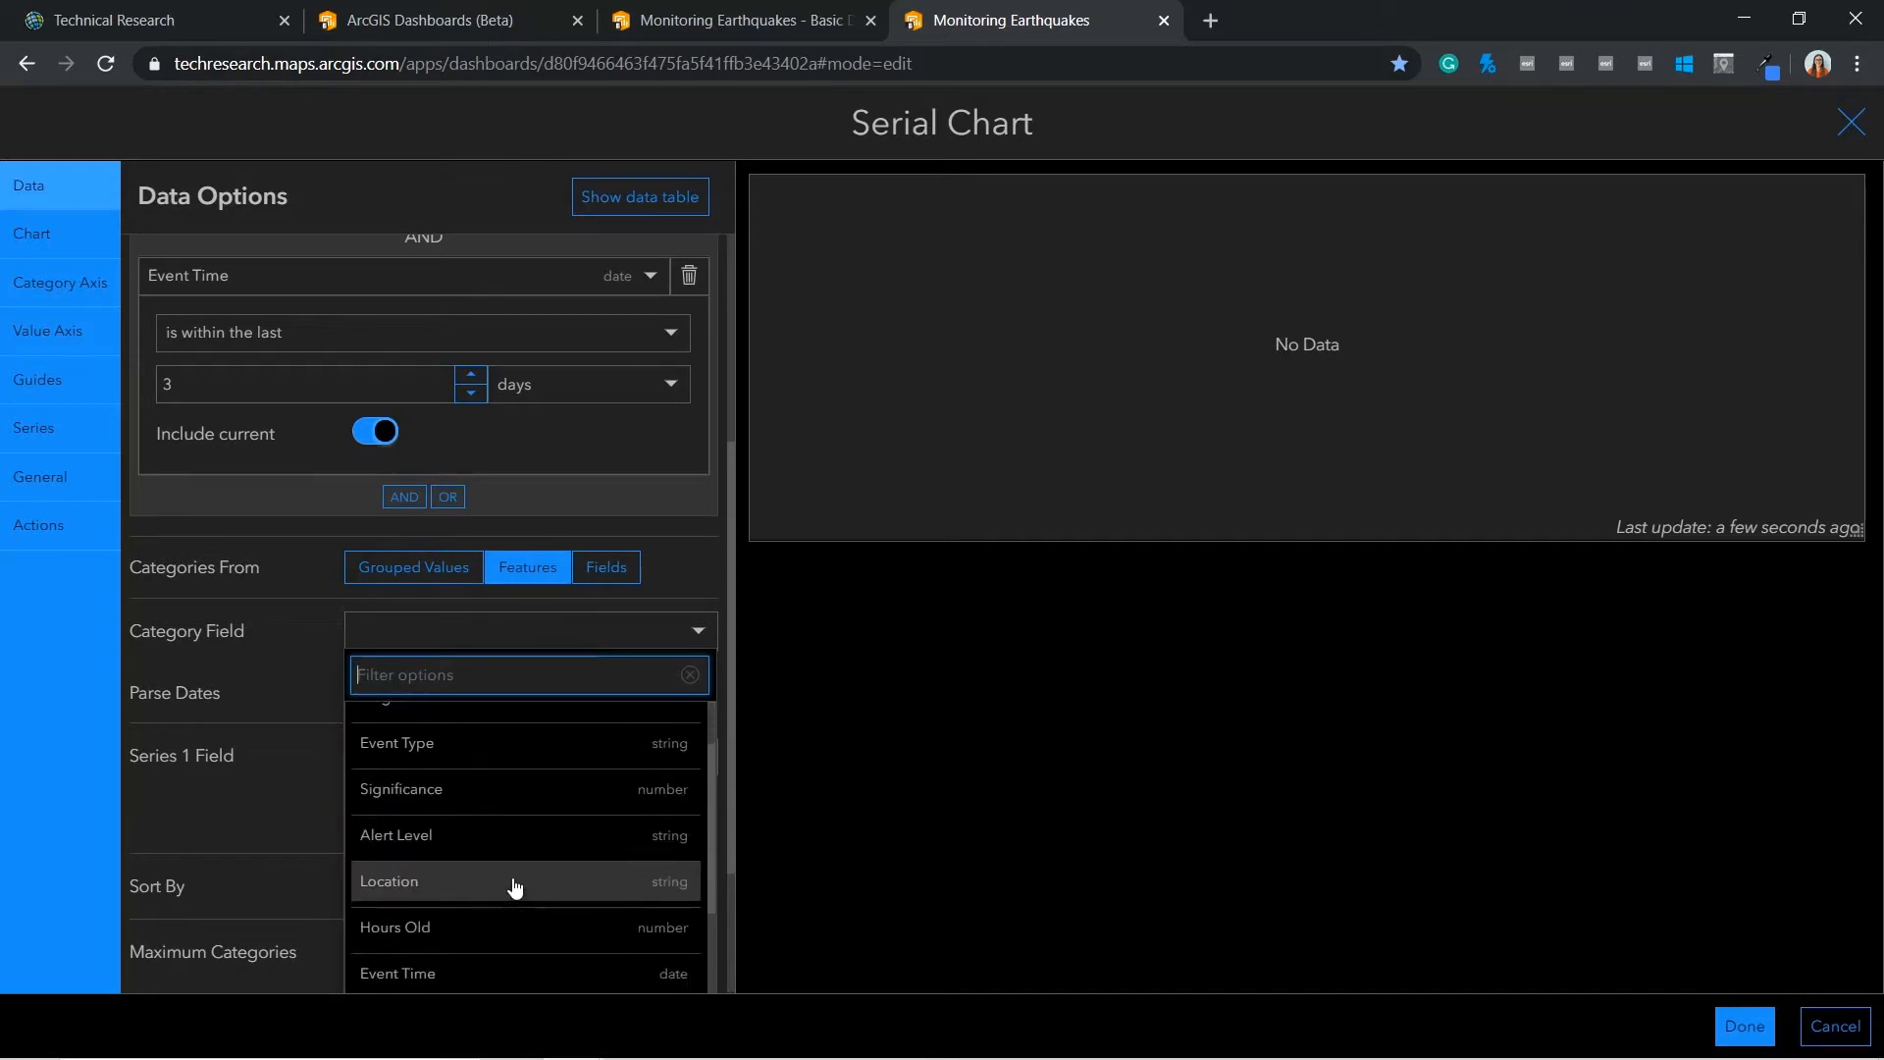
{"action": "left_click", "coordinate": [397, 971]}
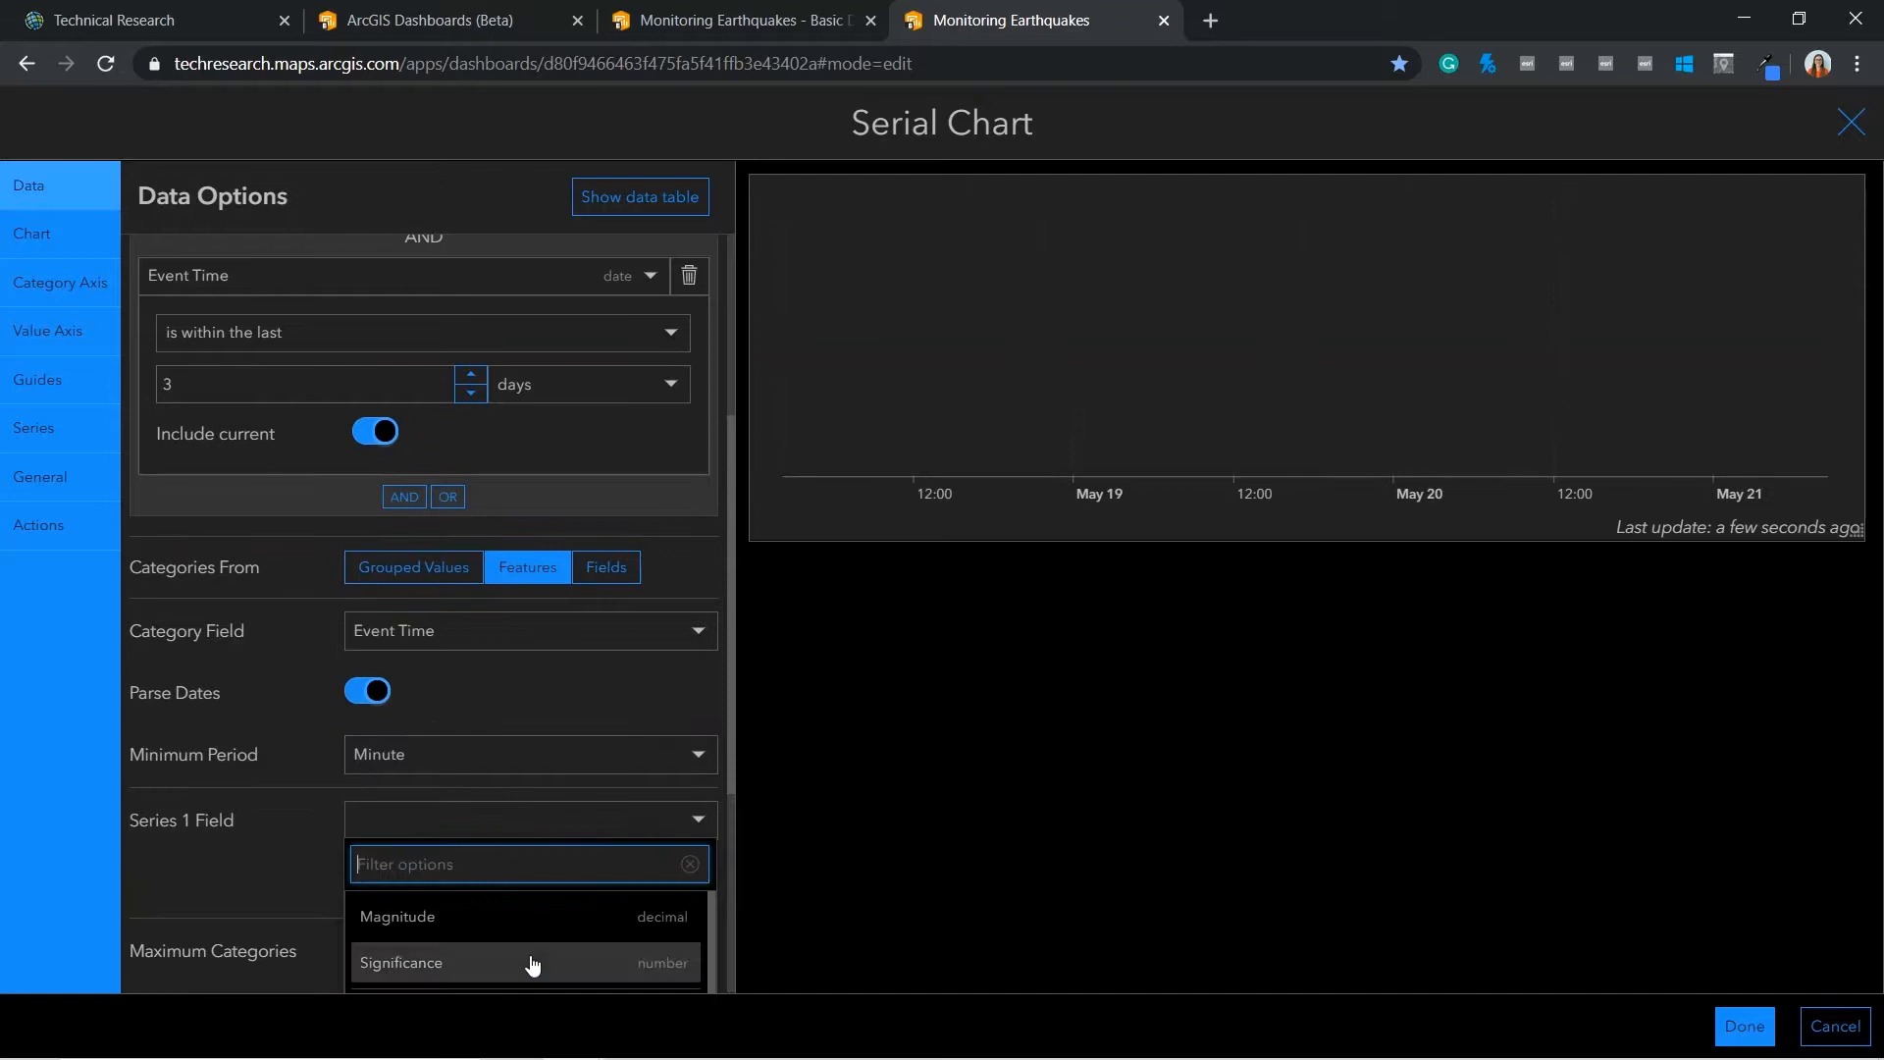
{"action": "left_click", "coordinate": [397, 917]}
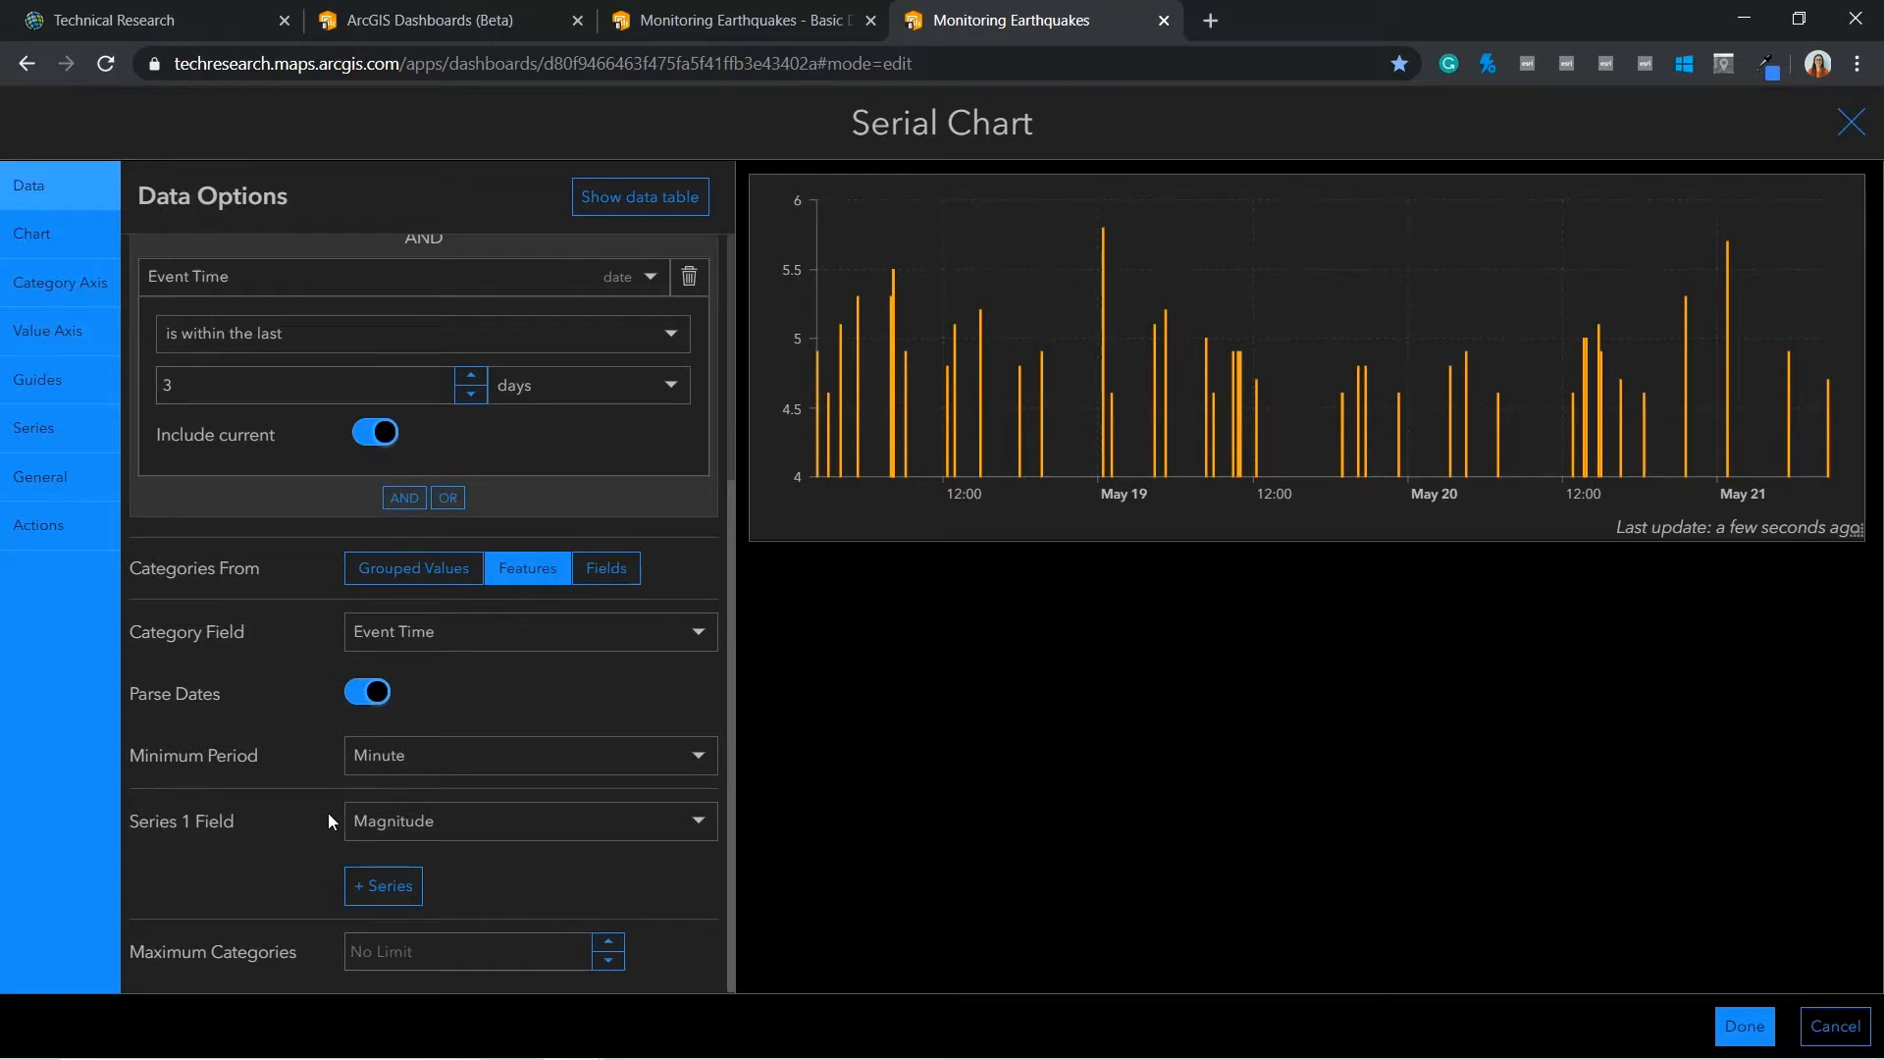
{"action": "mouse_move", "coordinate": [47, 329]}
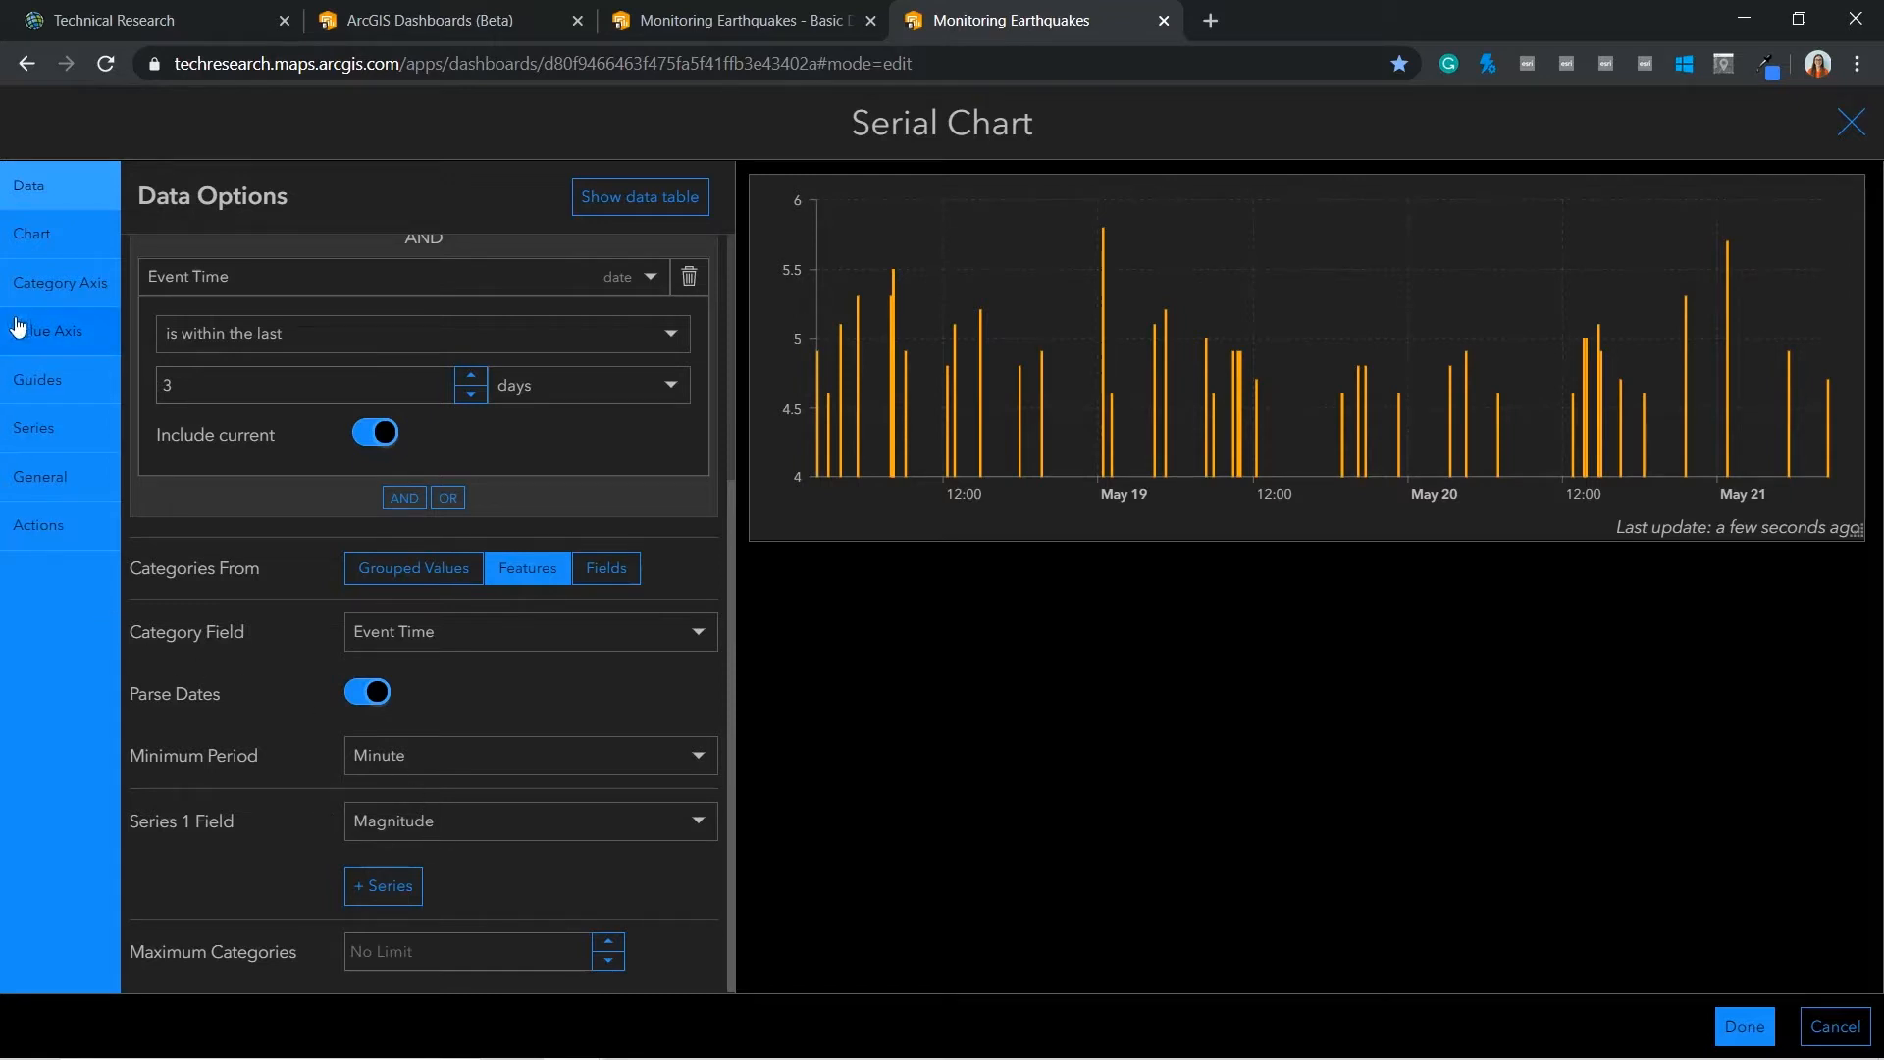
{"action": "mouse_move", "coordinate": [34, 427]}
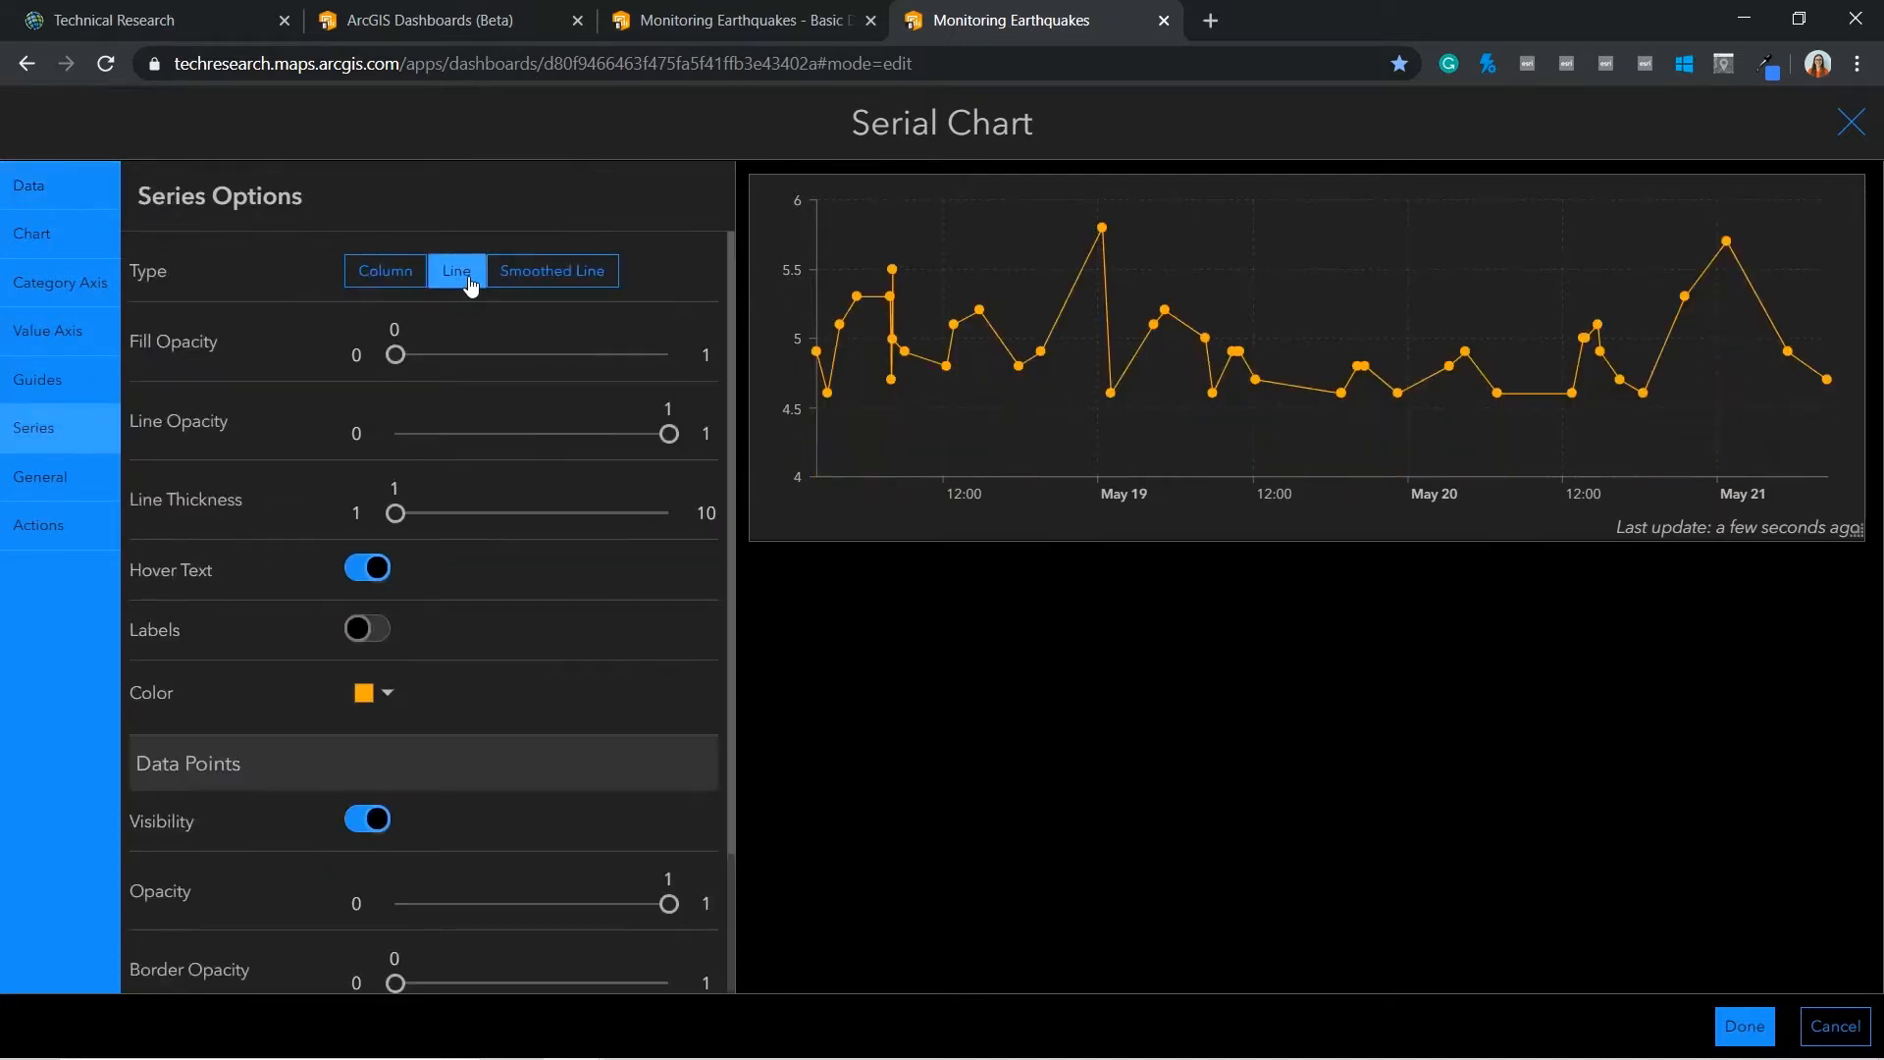
Set series line opacity to 0 and colour to yellow so only points show
{"action": "left_click_drag", "start_coordinate": [667, 434], "coordinate": [532, 434]}
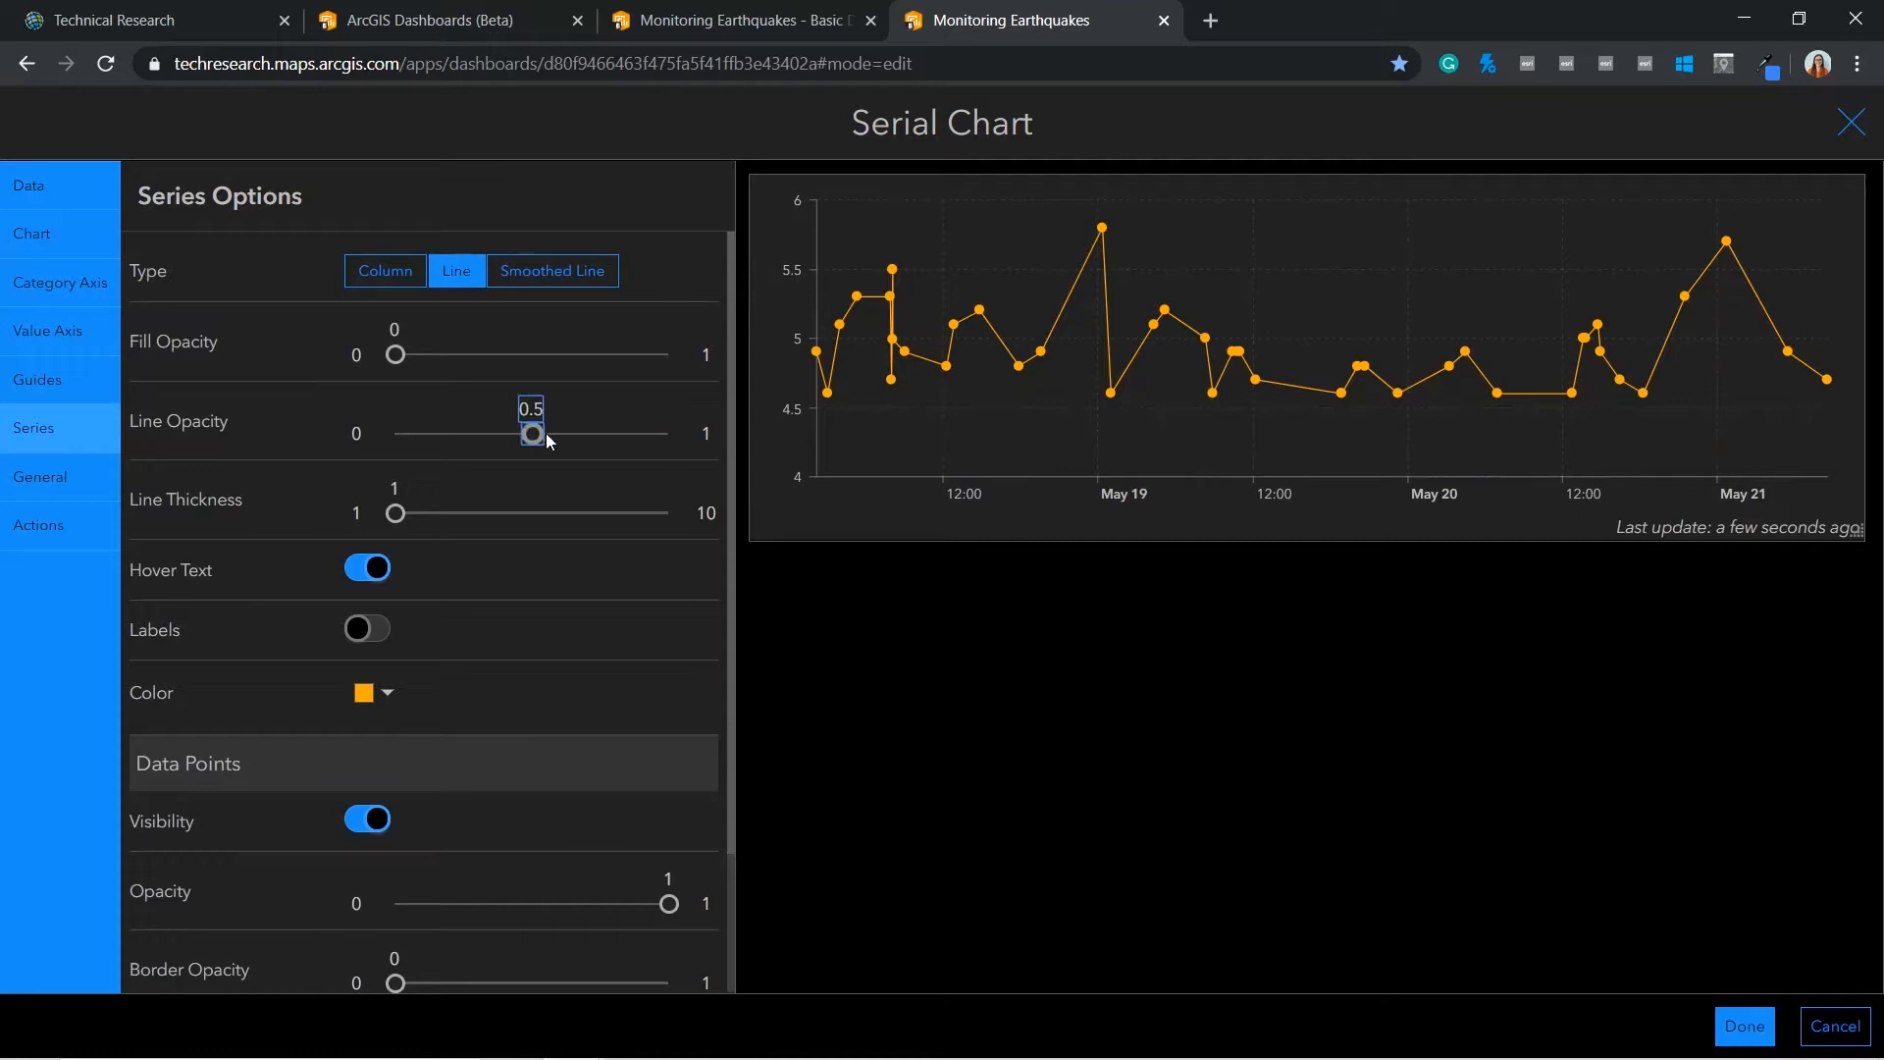
{"action": "left_click", "coordinate": [387, 693]}
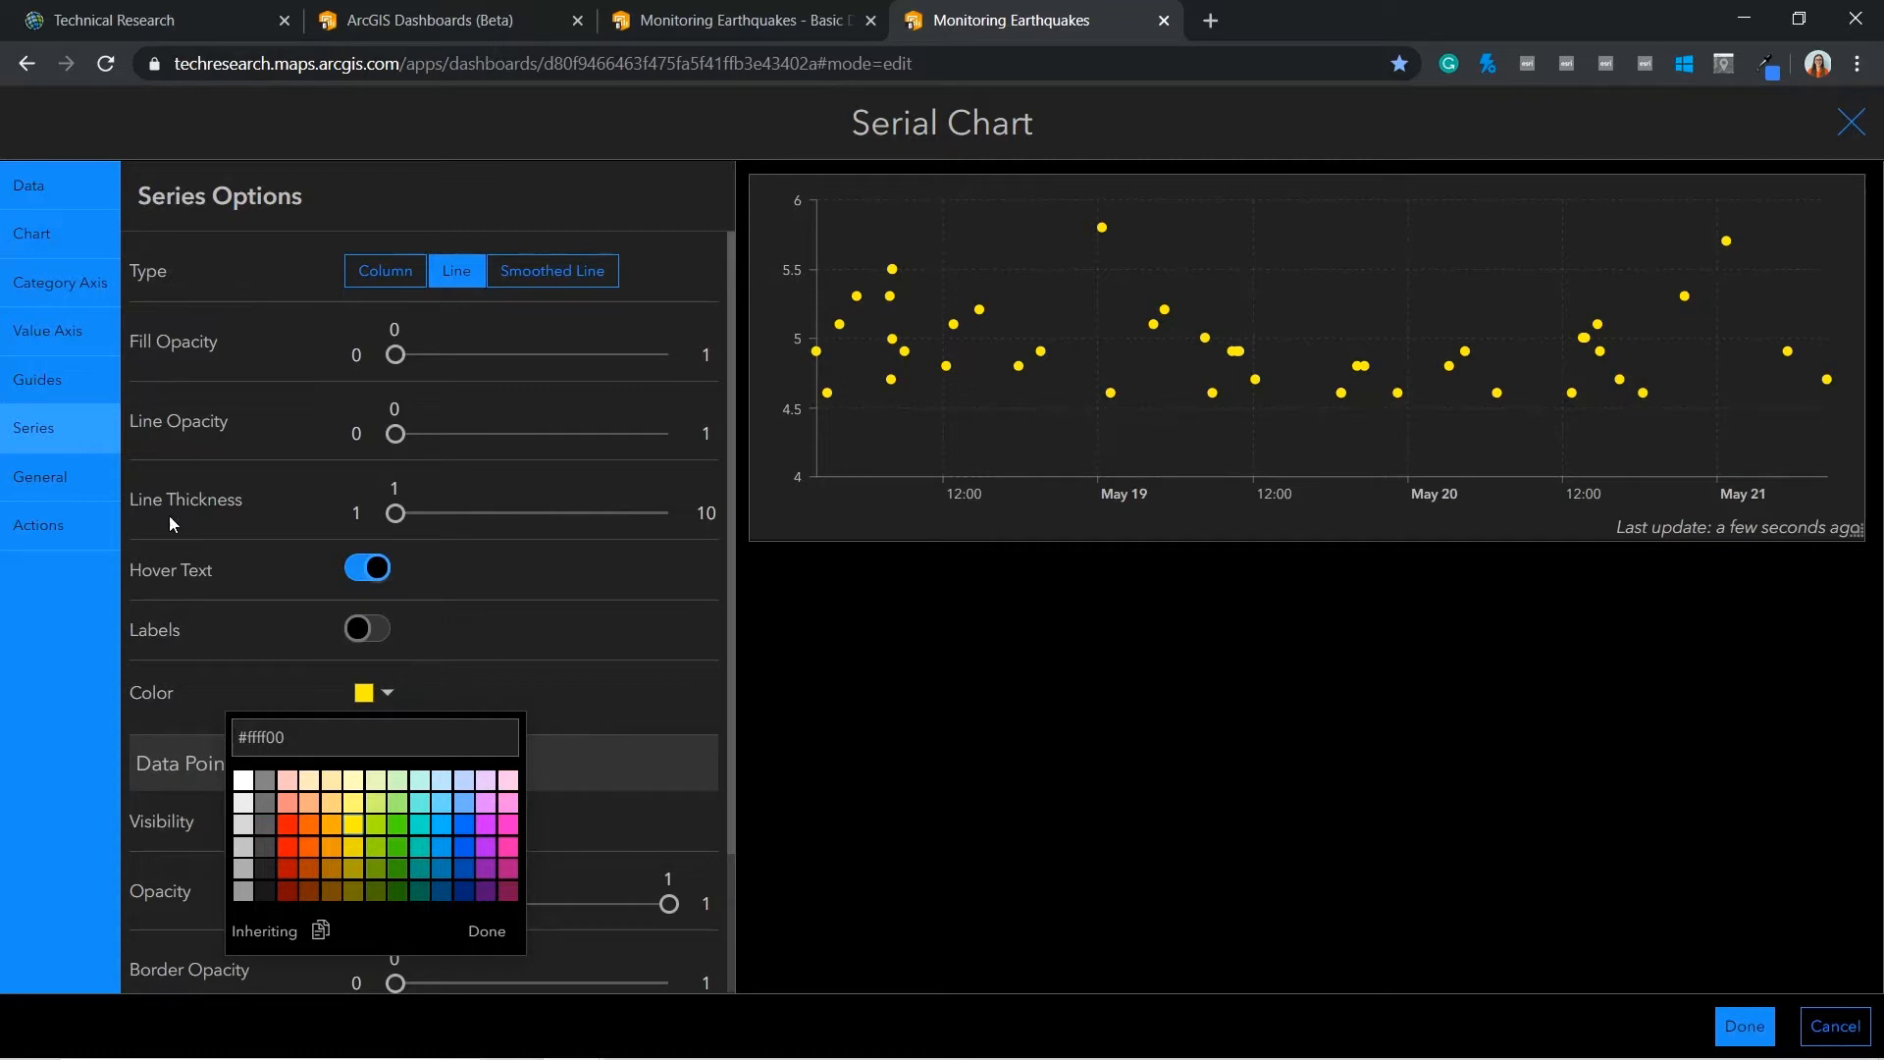
Title the category axis Time and the value axis Magnitude, then save the chart to the dashboard
{"action": "left_click", "coordinate": [57, 282]}
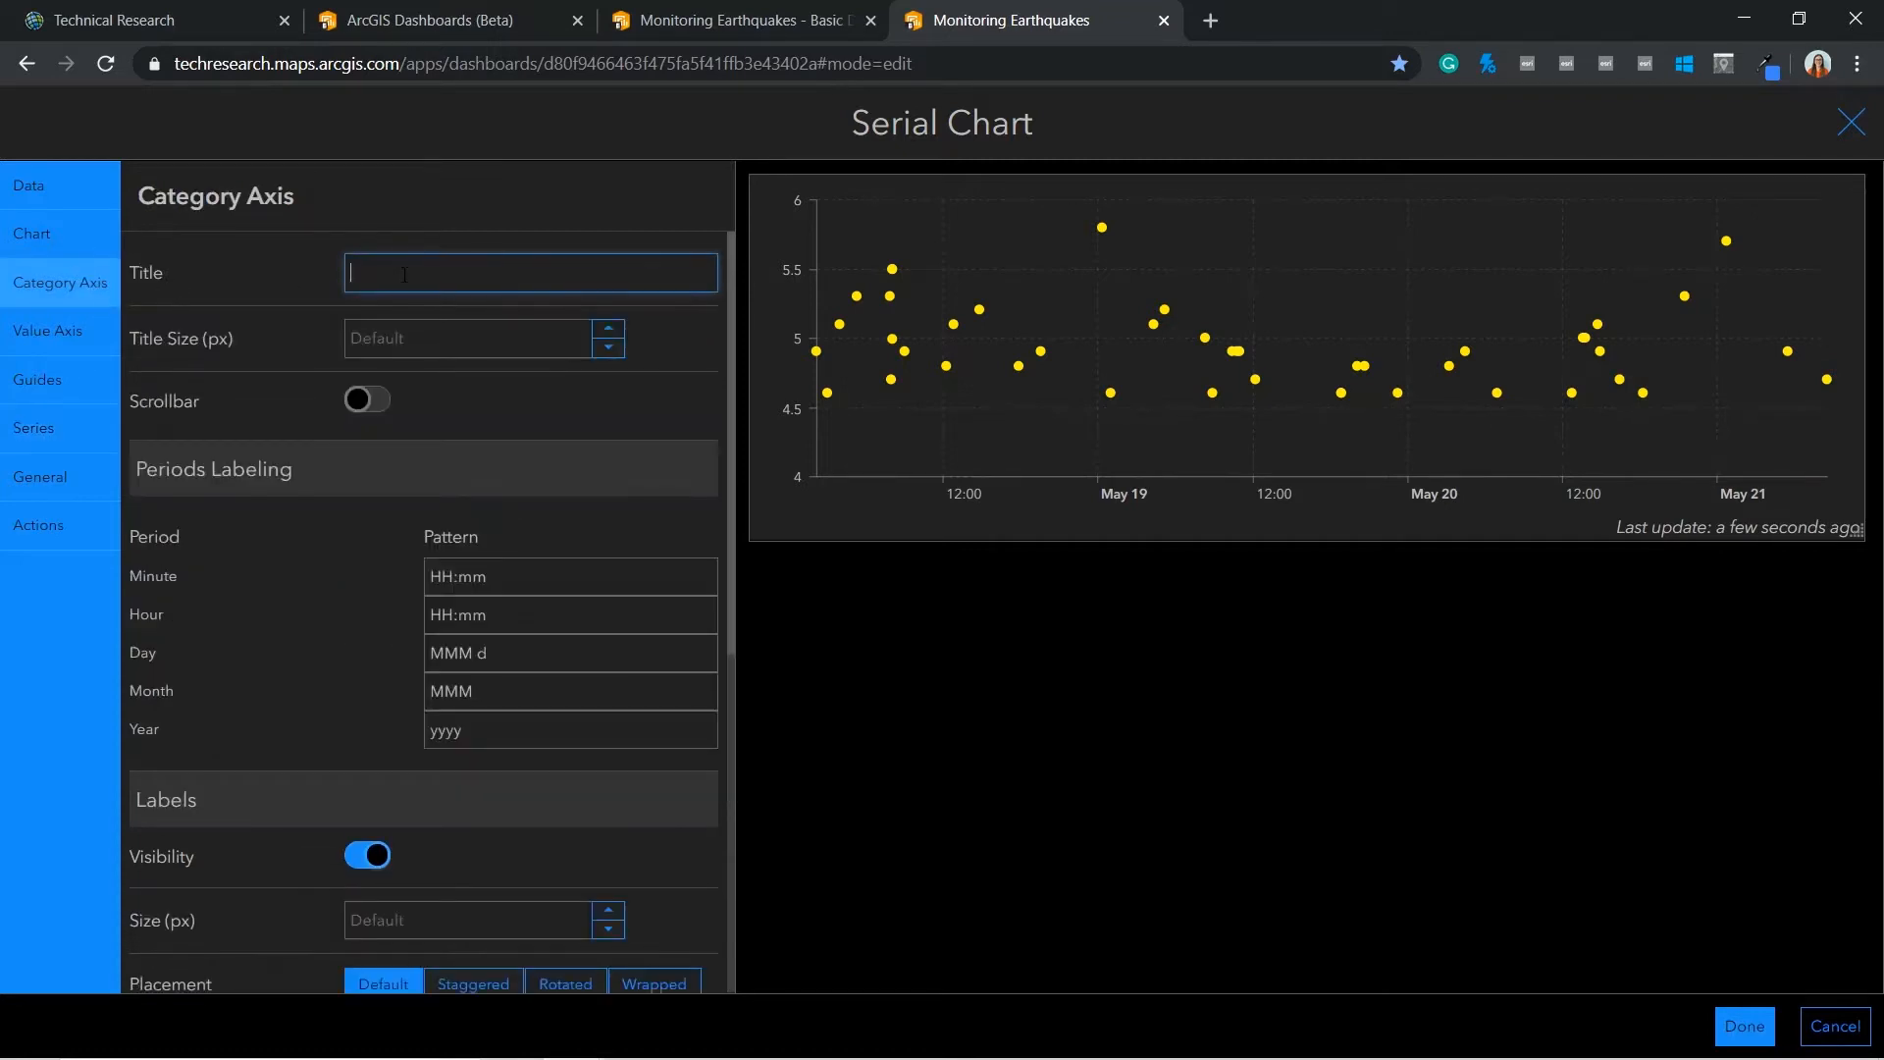
{"action": "type", "text": "Time"}
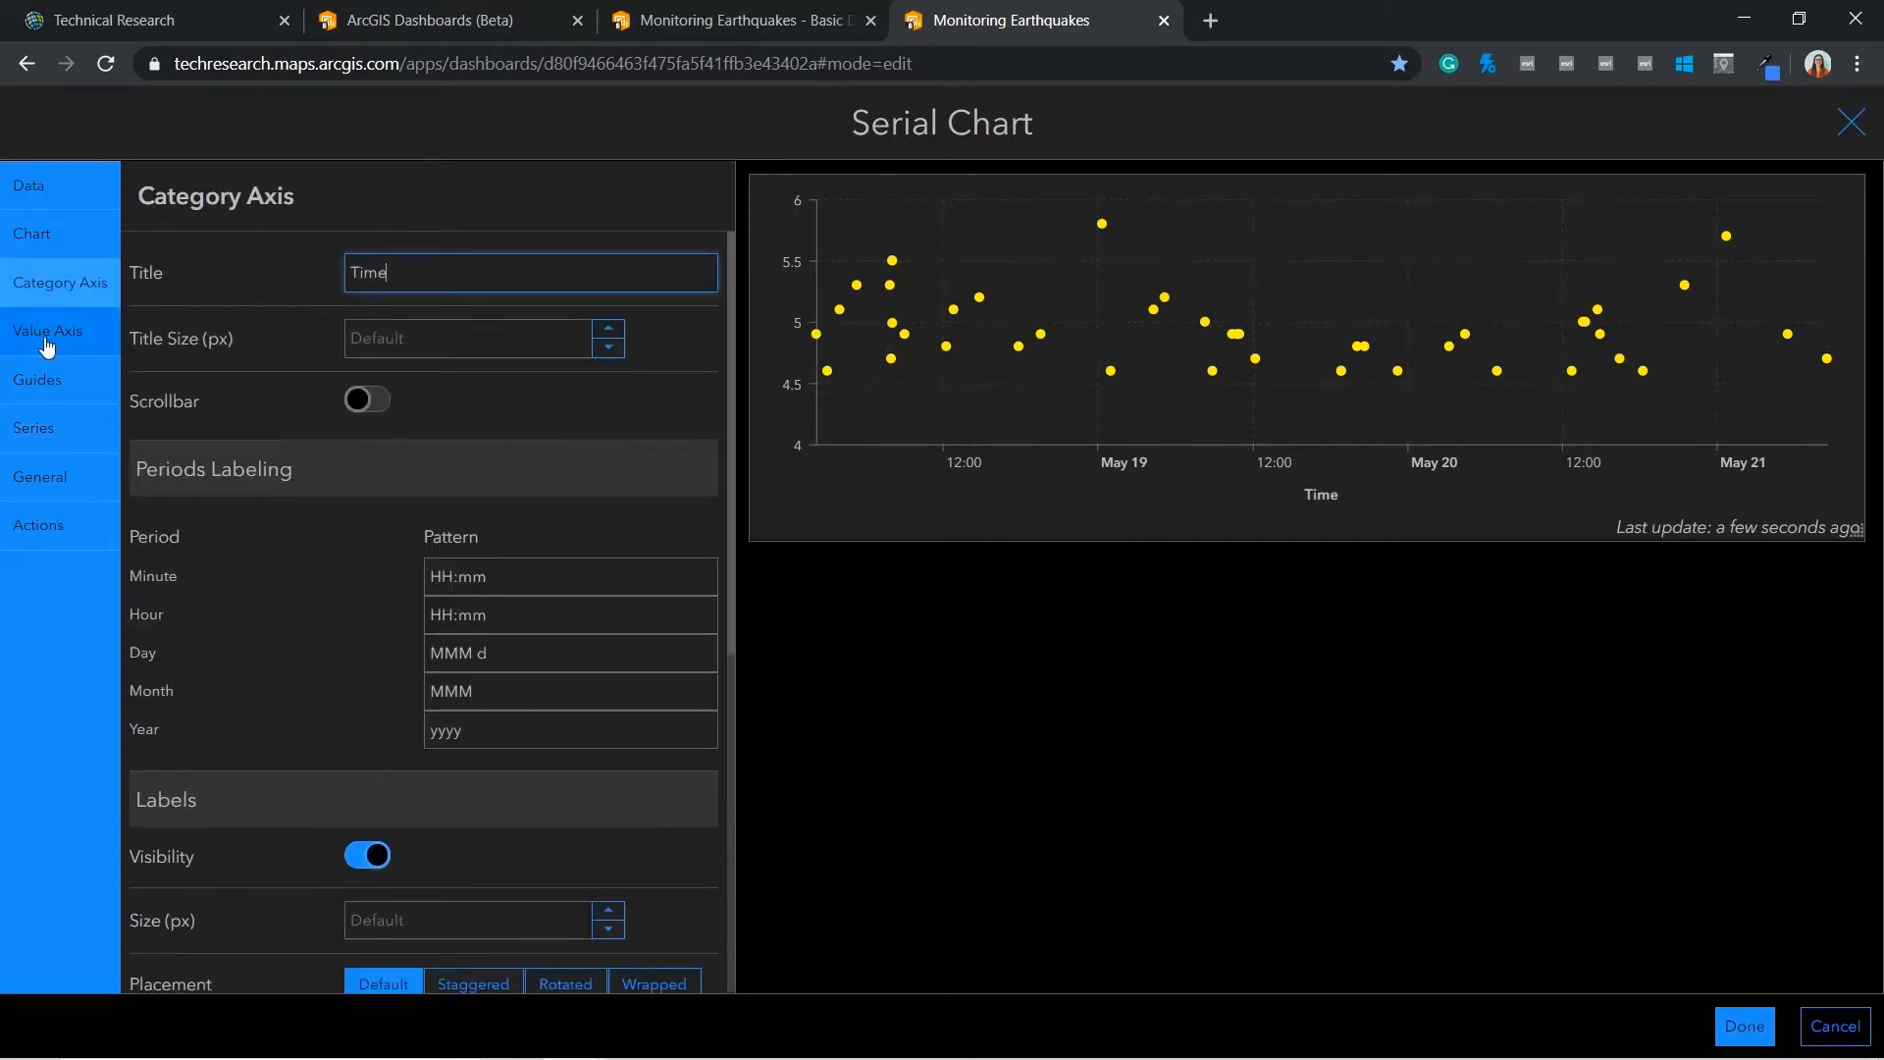
{"action": "left_click", "coordinate": [47, 332]}
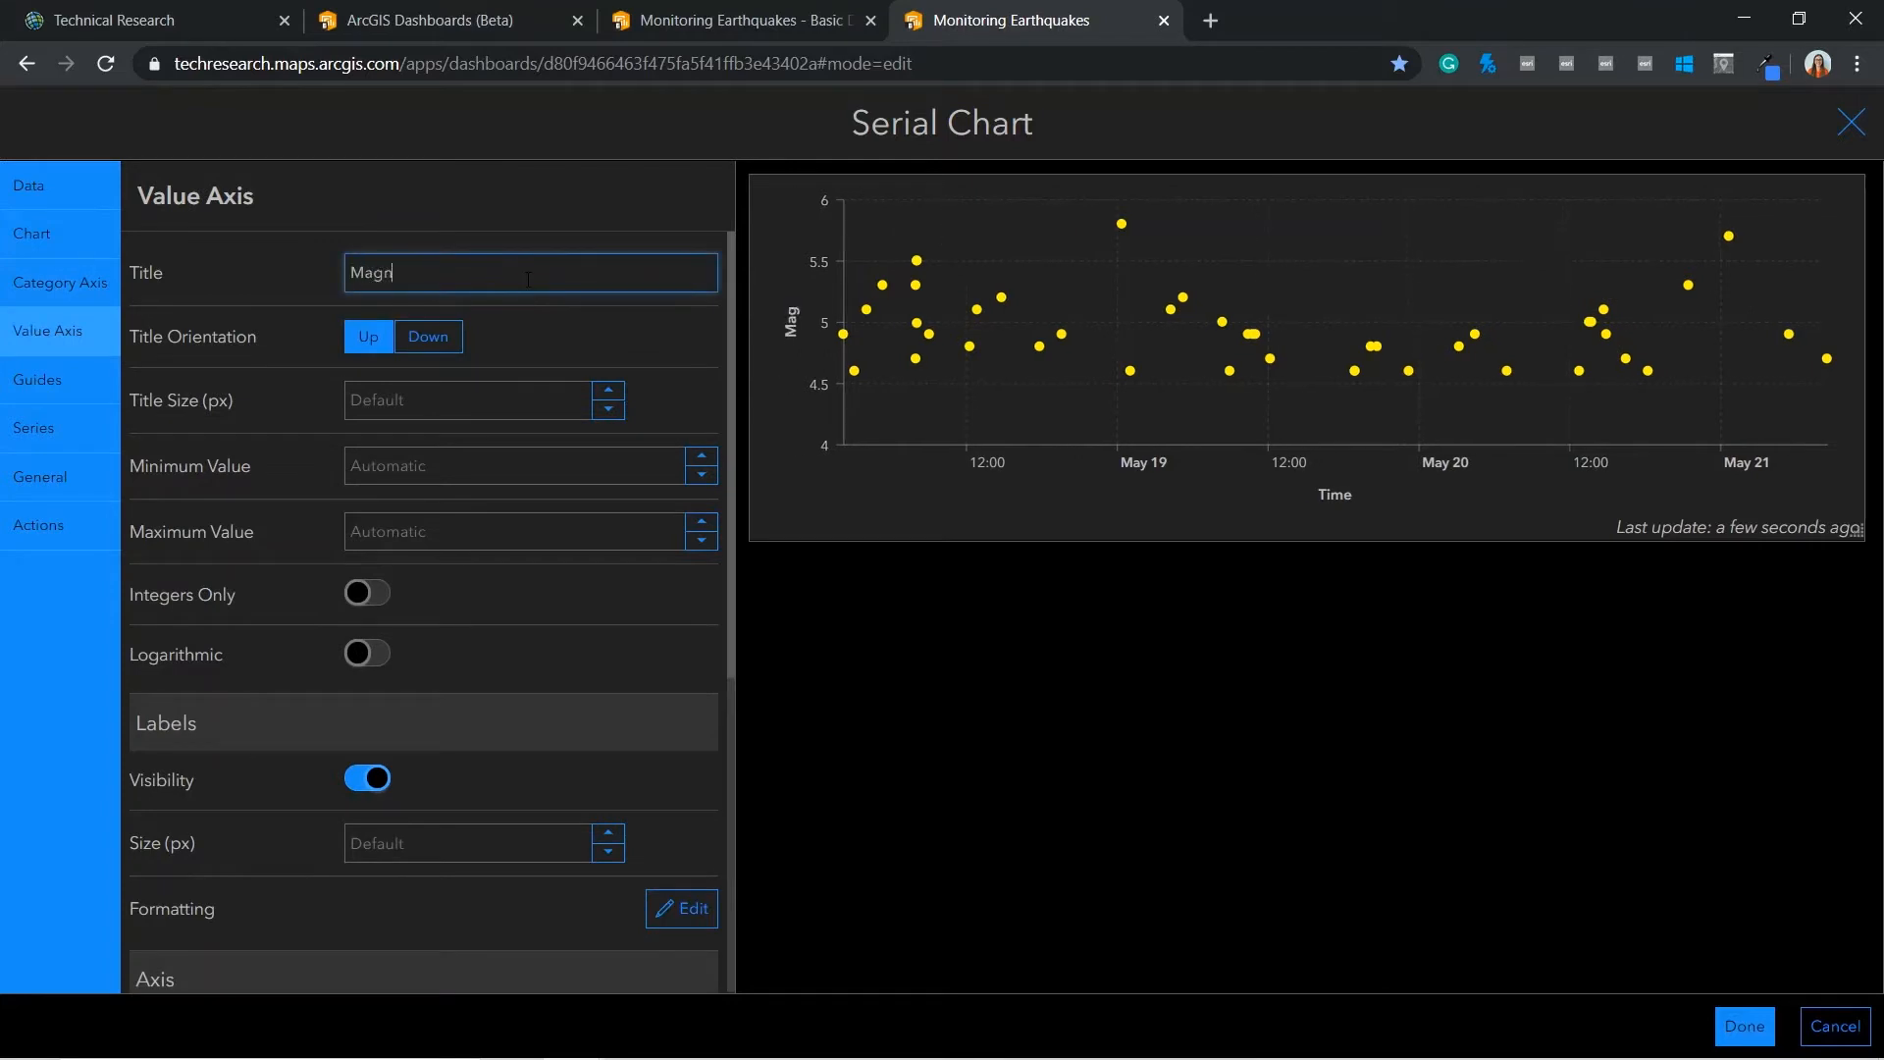
{"action": "type", "text": "itude"}
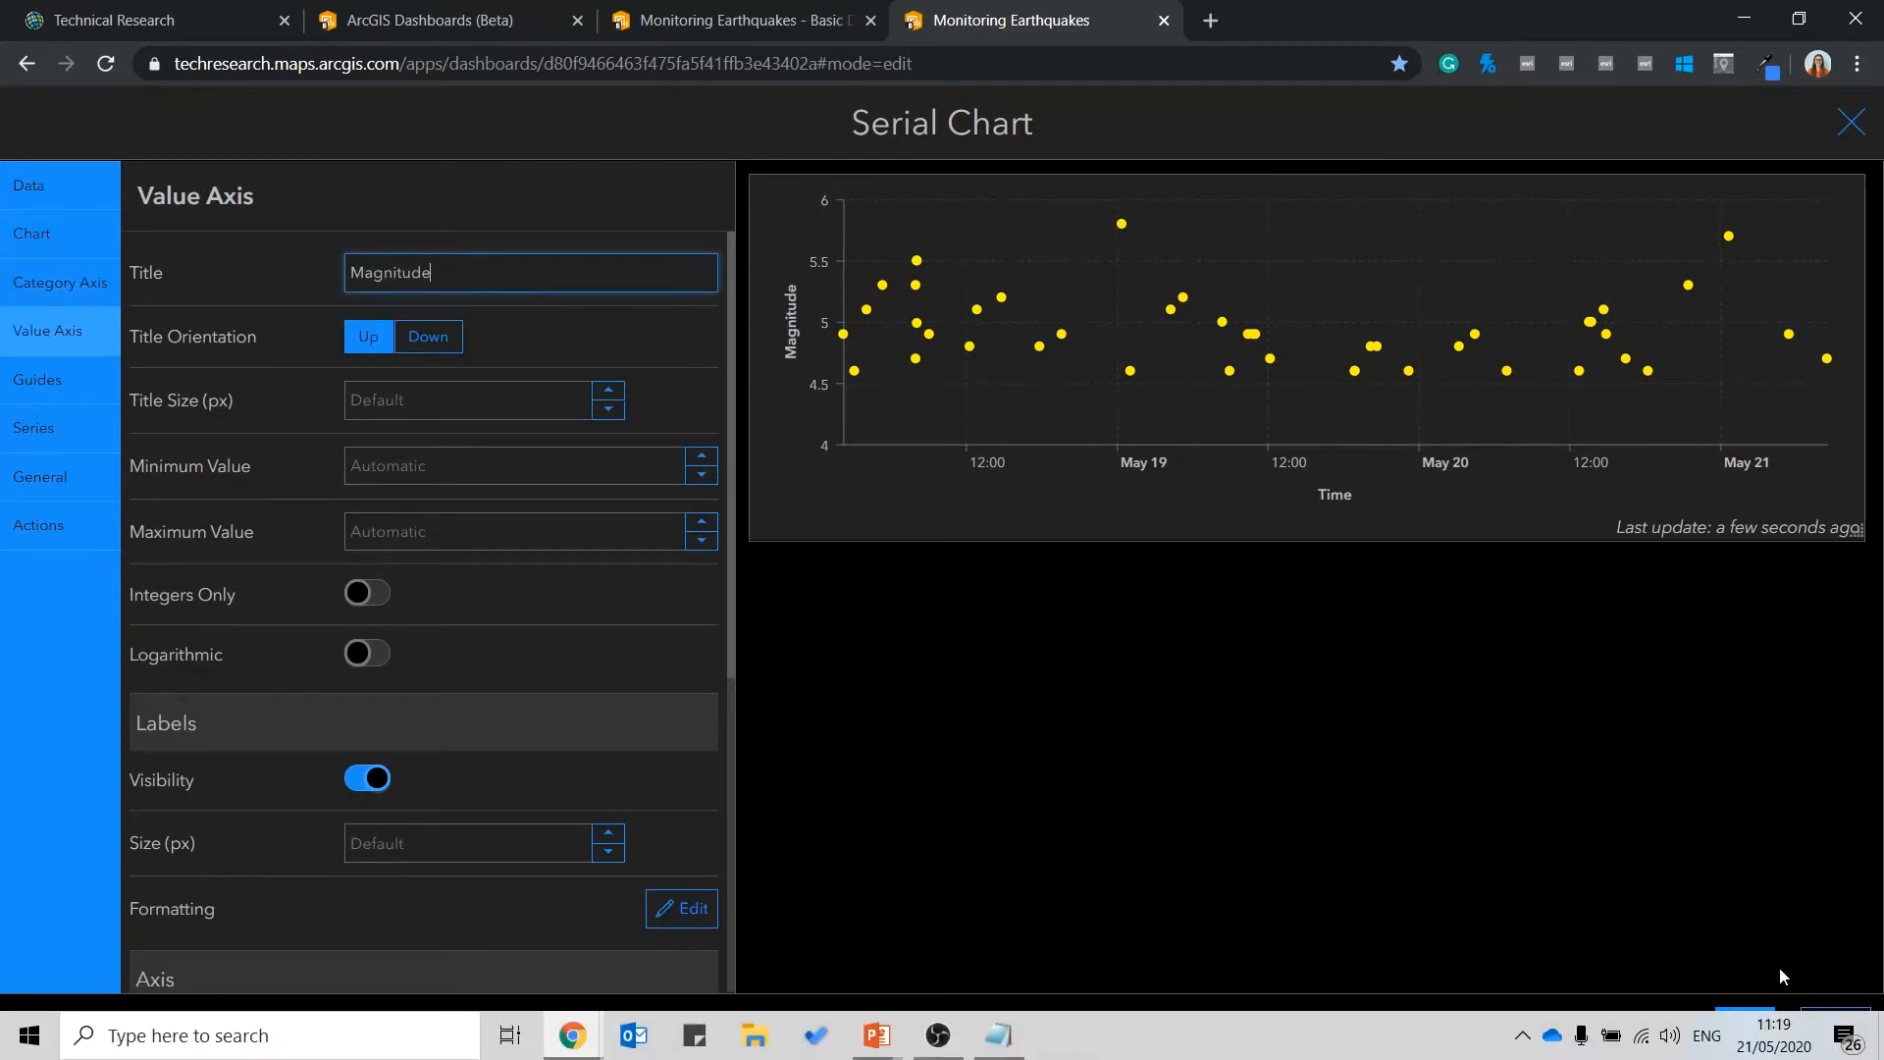
{"action": "left_click", "coordinate": [1854, 121]}
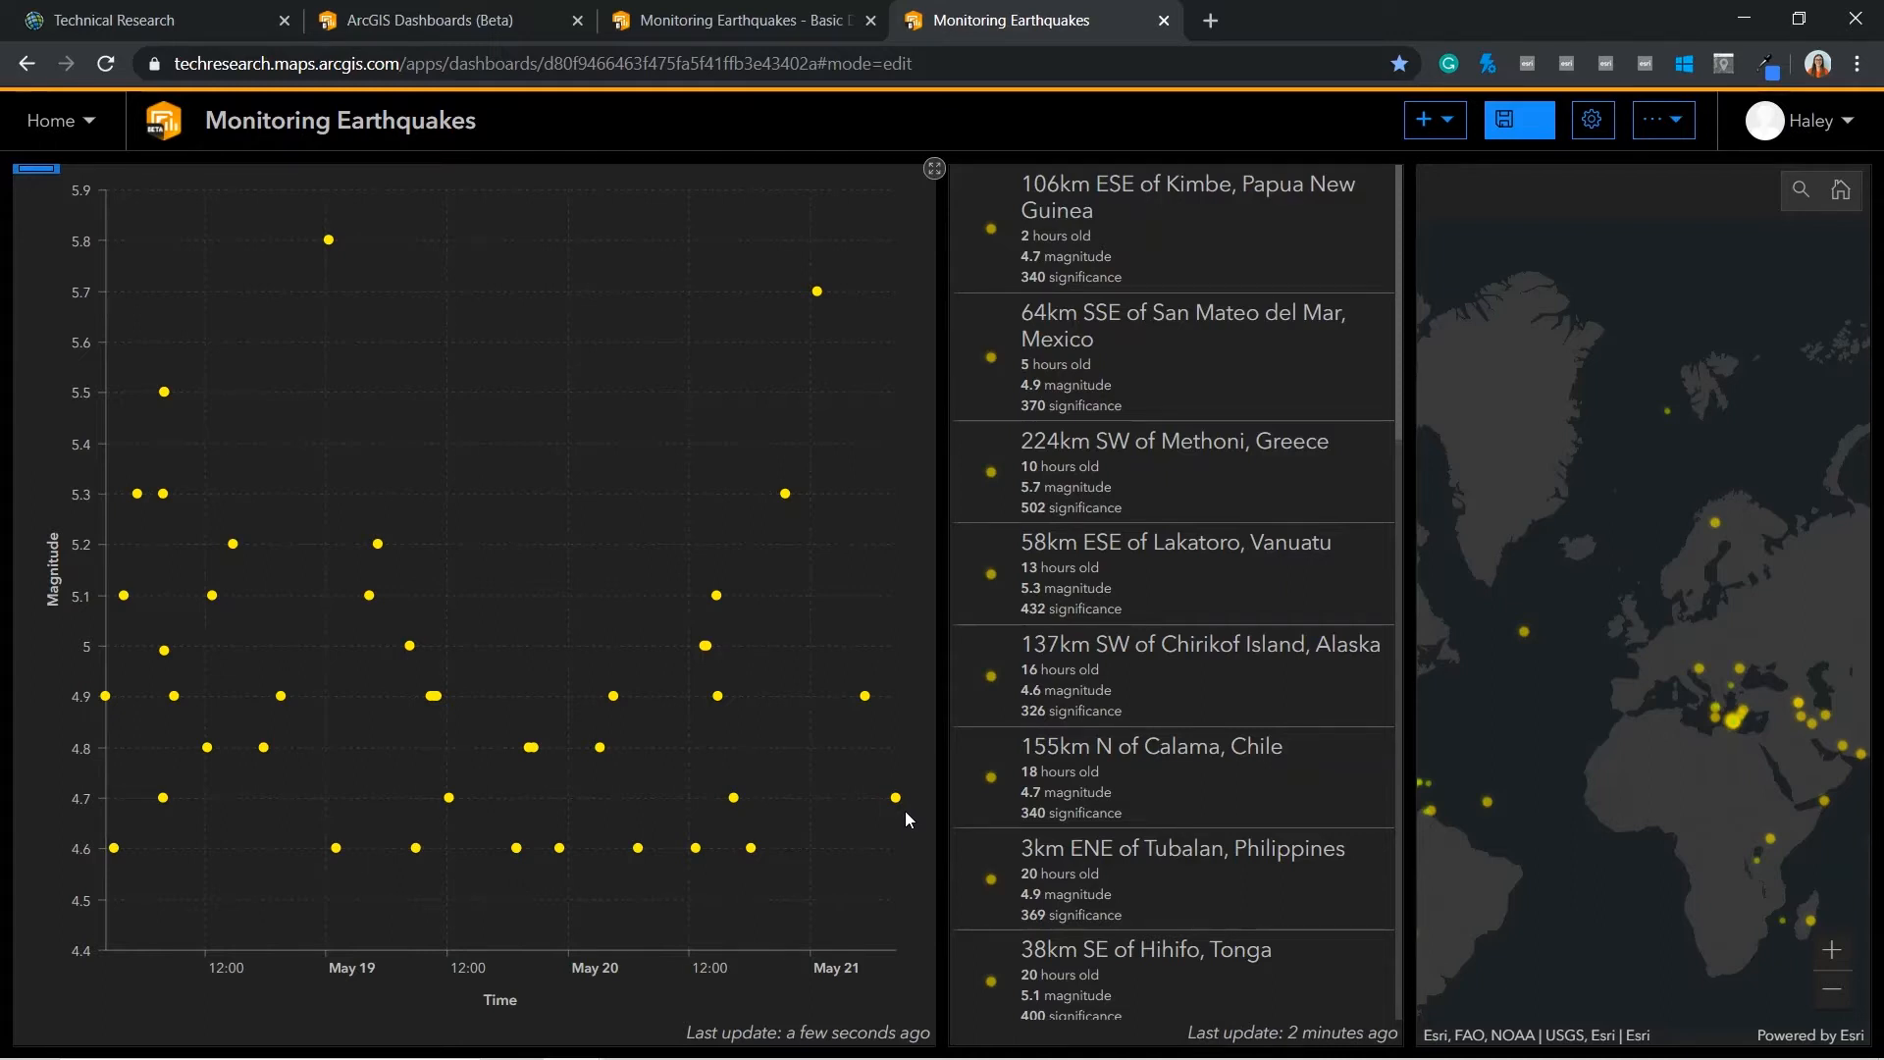
Add an indicator filtered to Magnitude greater than 4.5 and less than or equal to 6
{"action": "left_click", "coordinate": [1425, 120]}
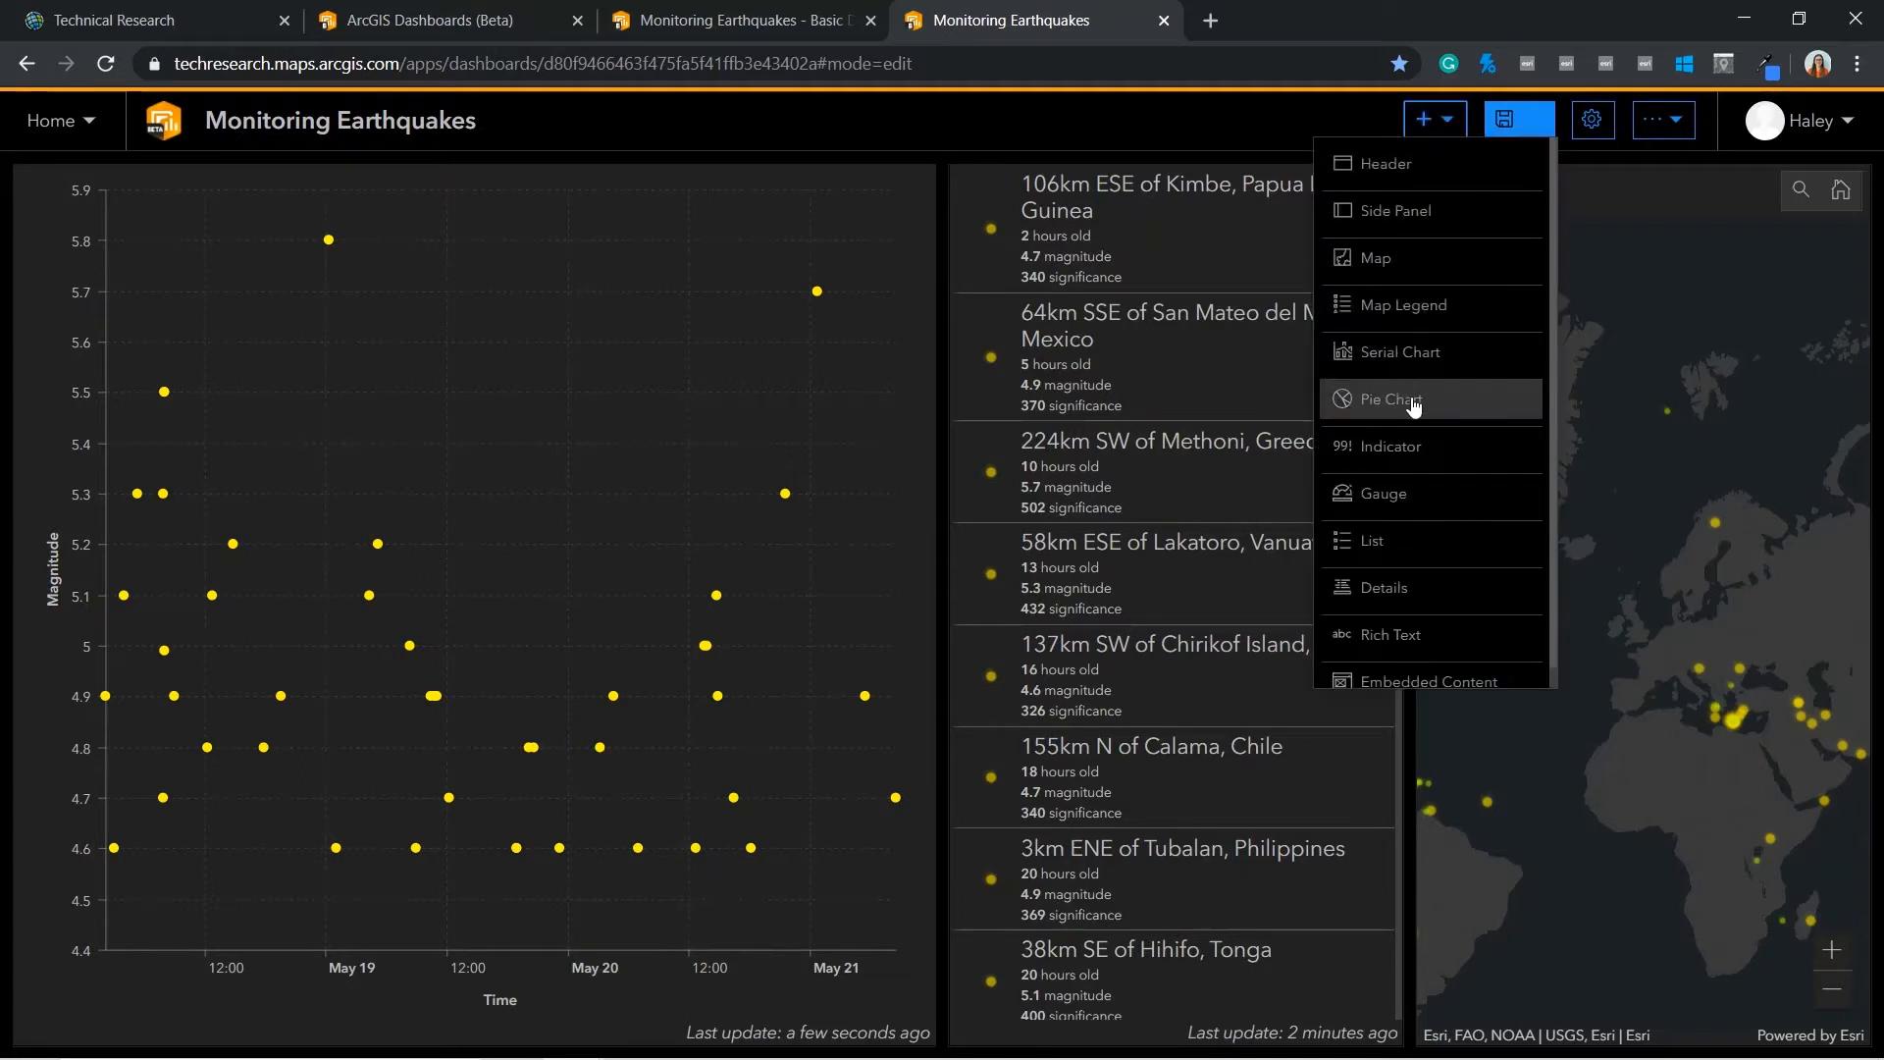
{"action": "left_click", "coordinate": [1389, 445]}
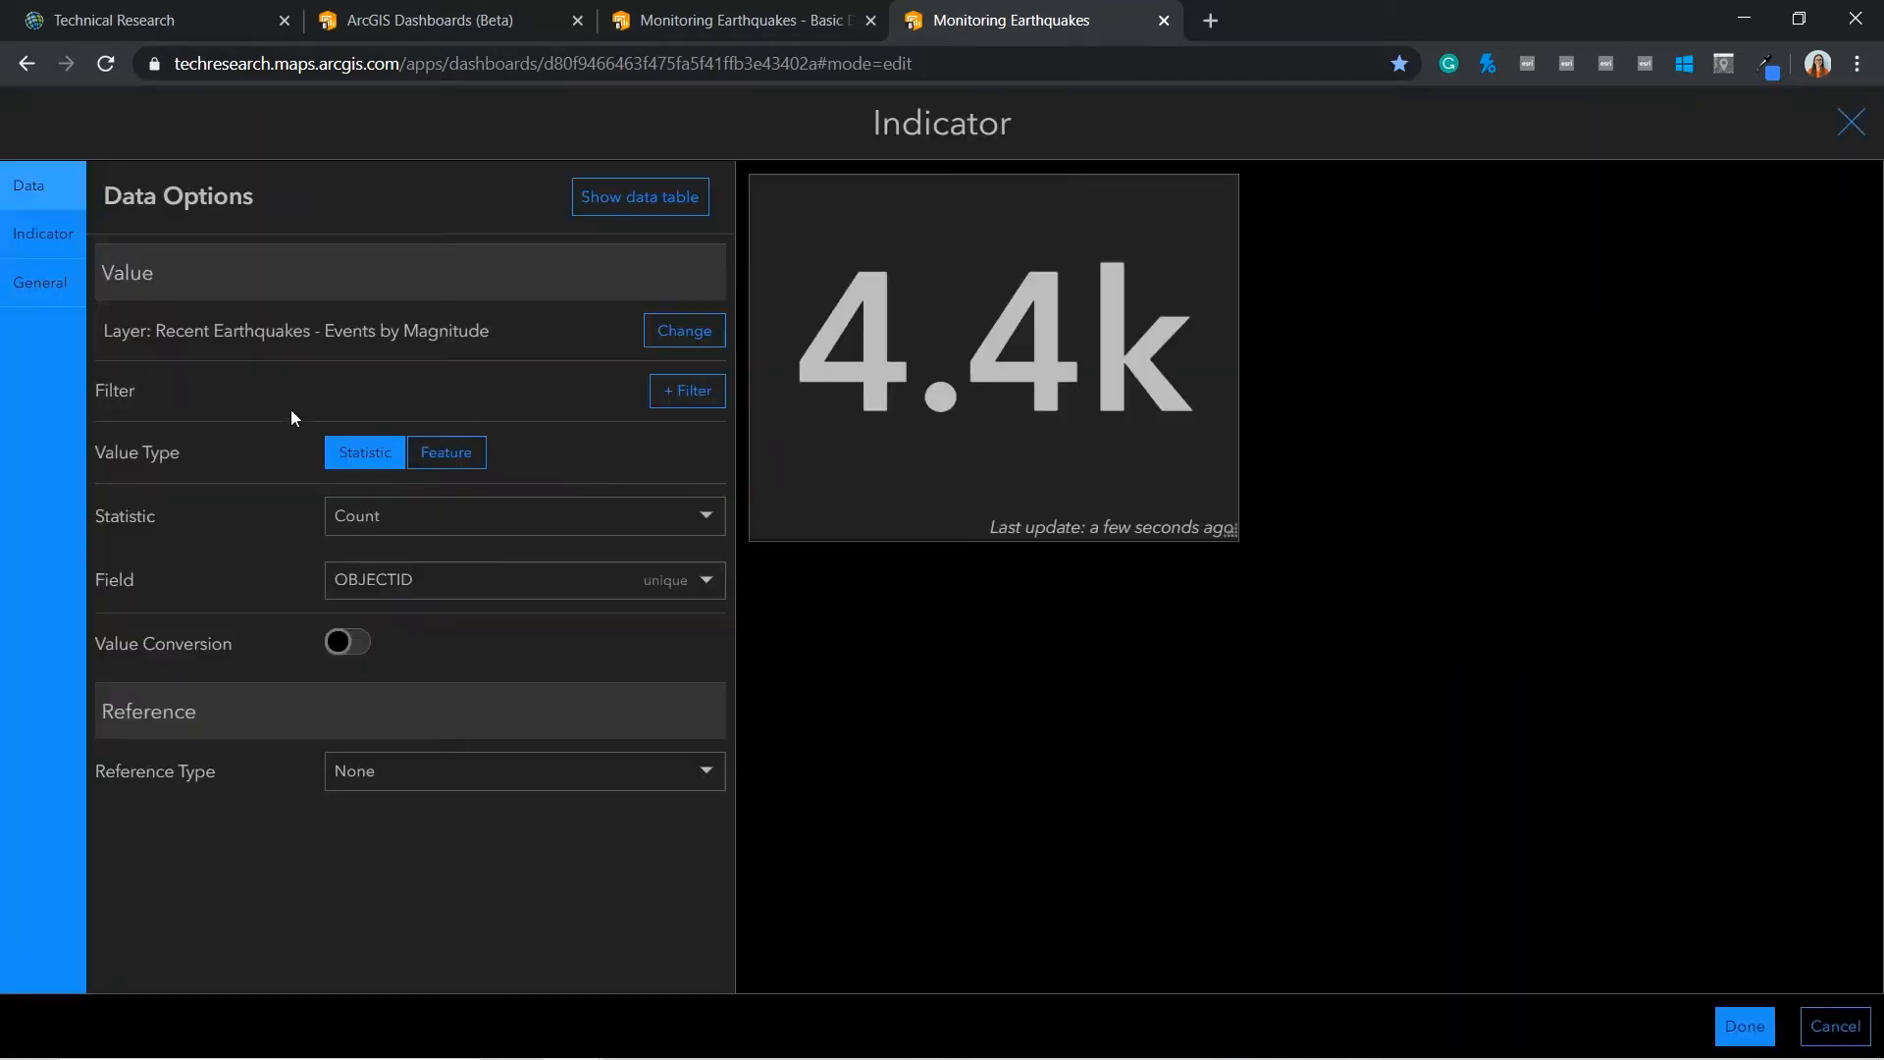
{"action": "left_click", "coordinate": [687, 391]}
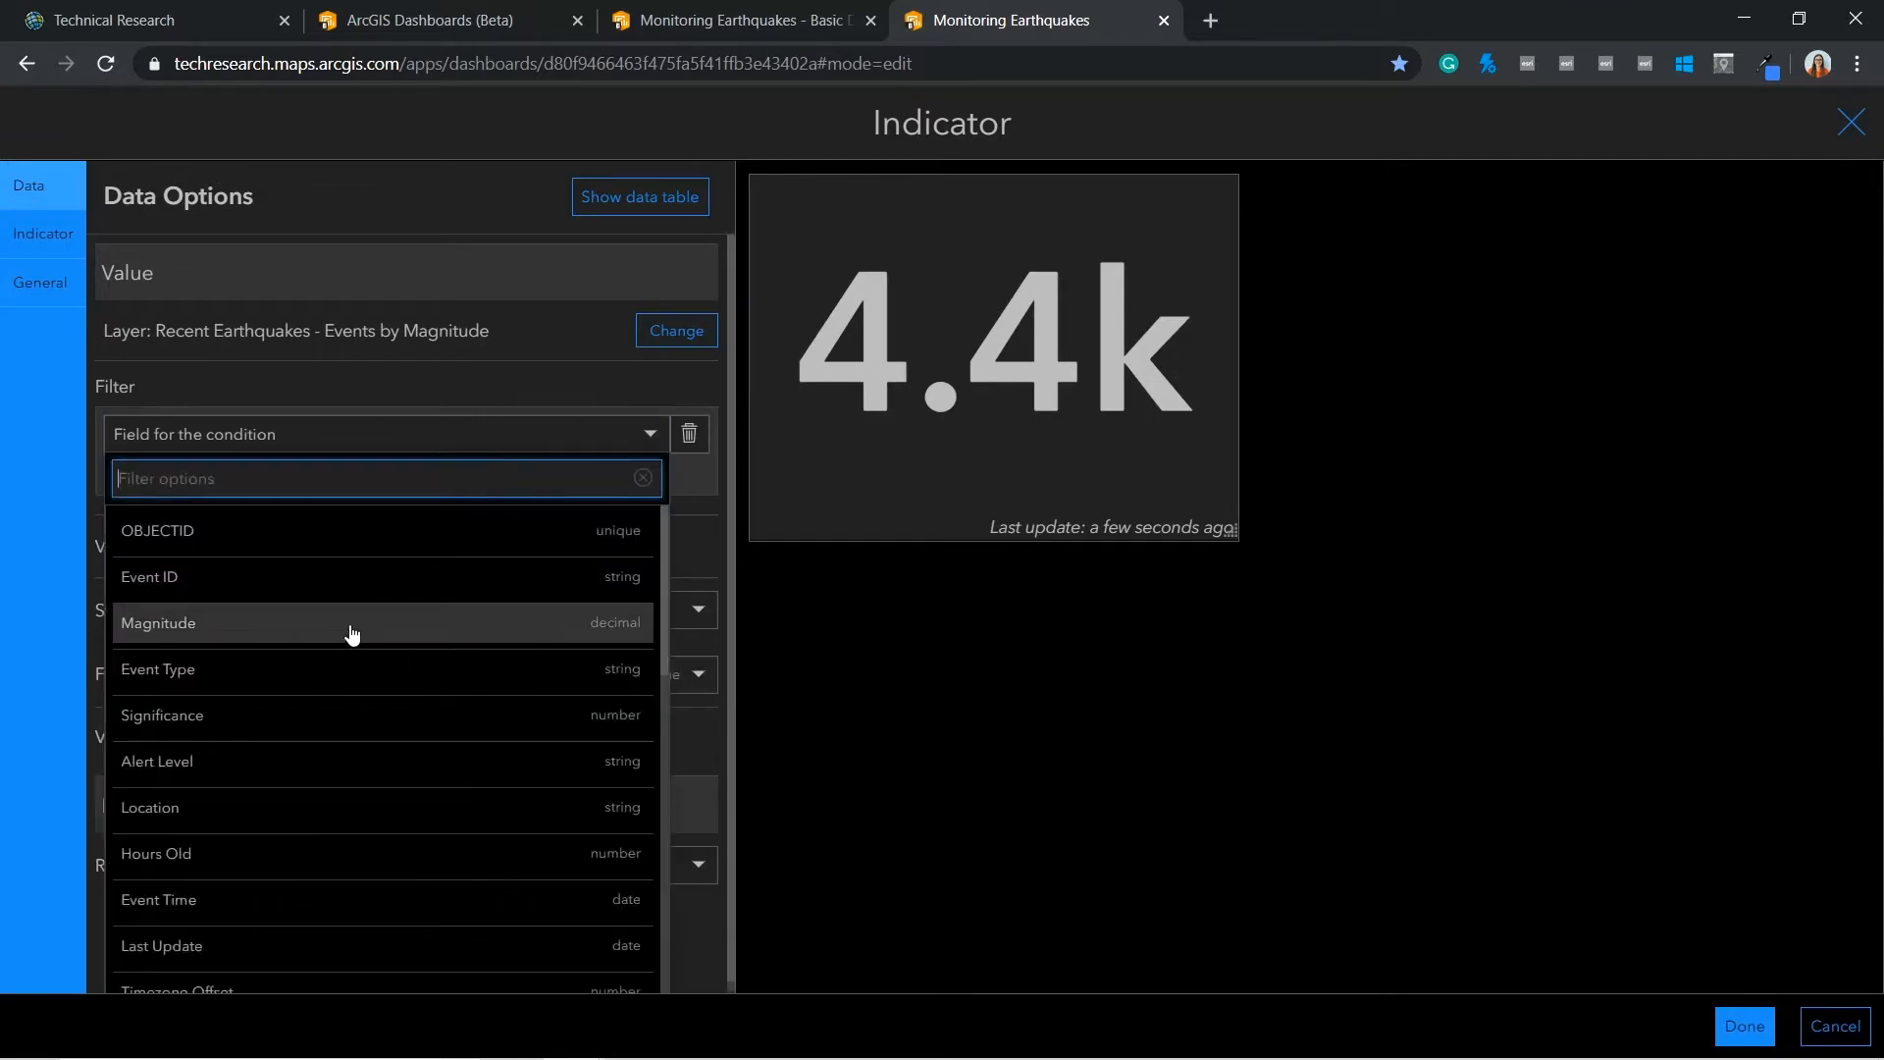
{"action": "left_click", "coordinate": [157, 622]}
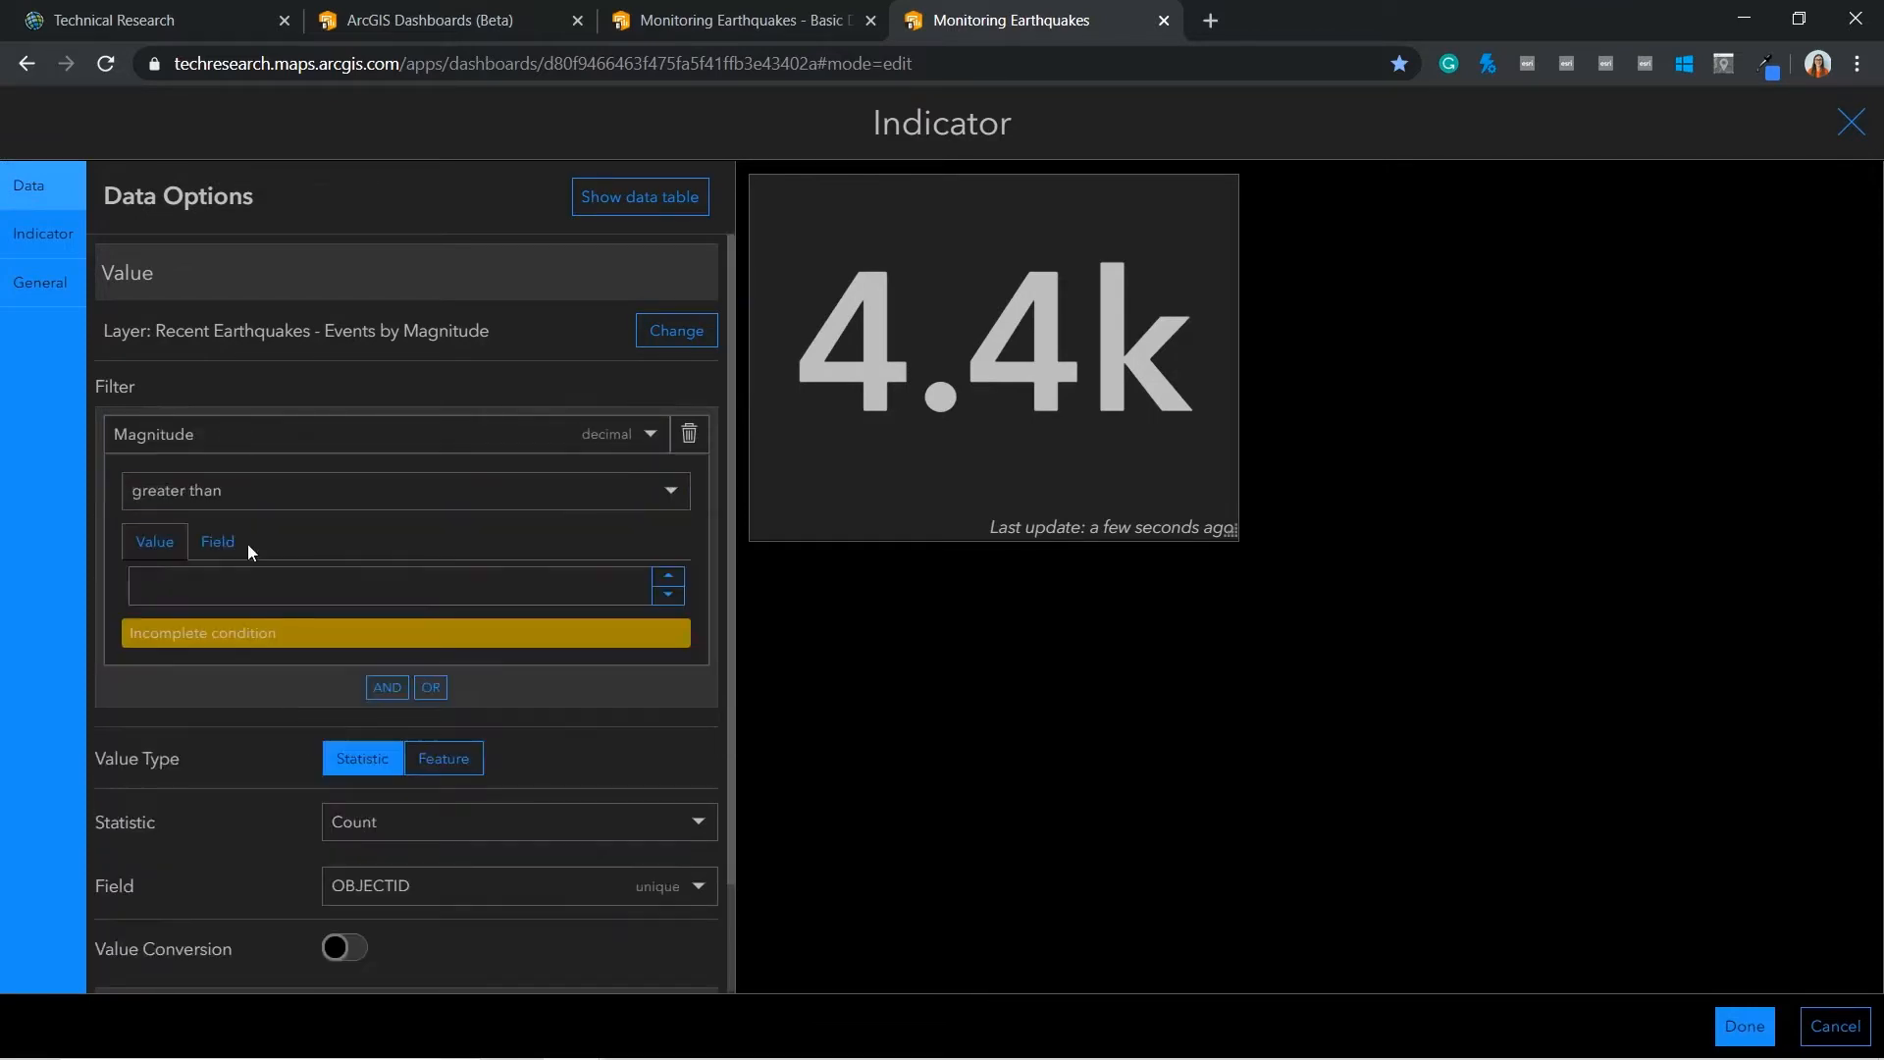
{"action": "type", "text": "4.5"}
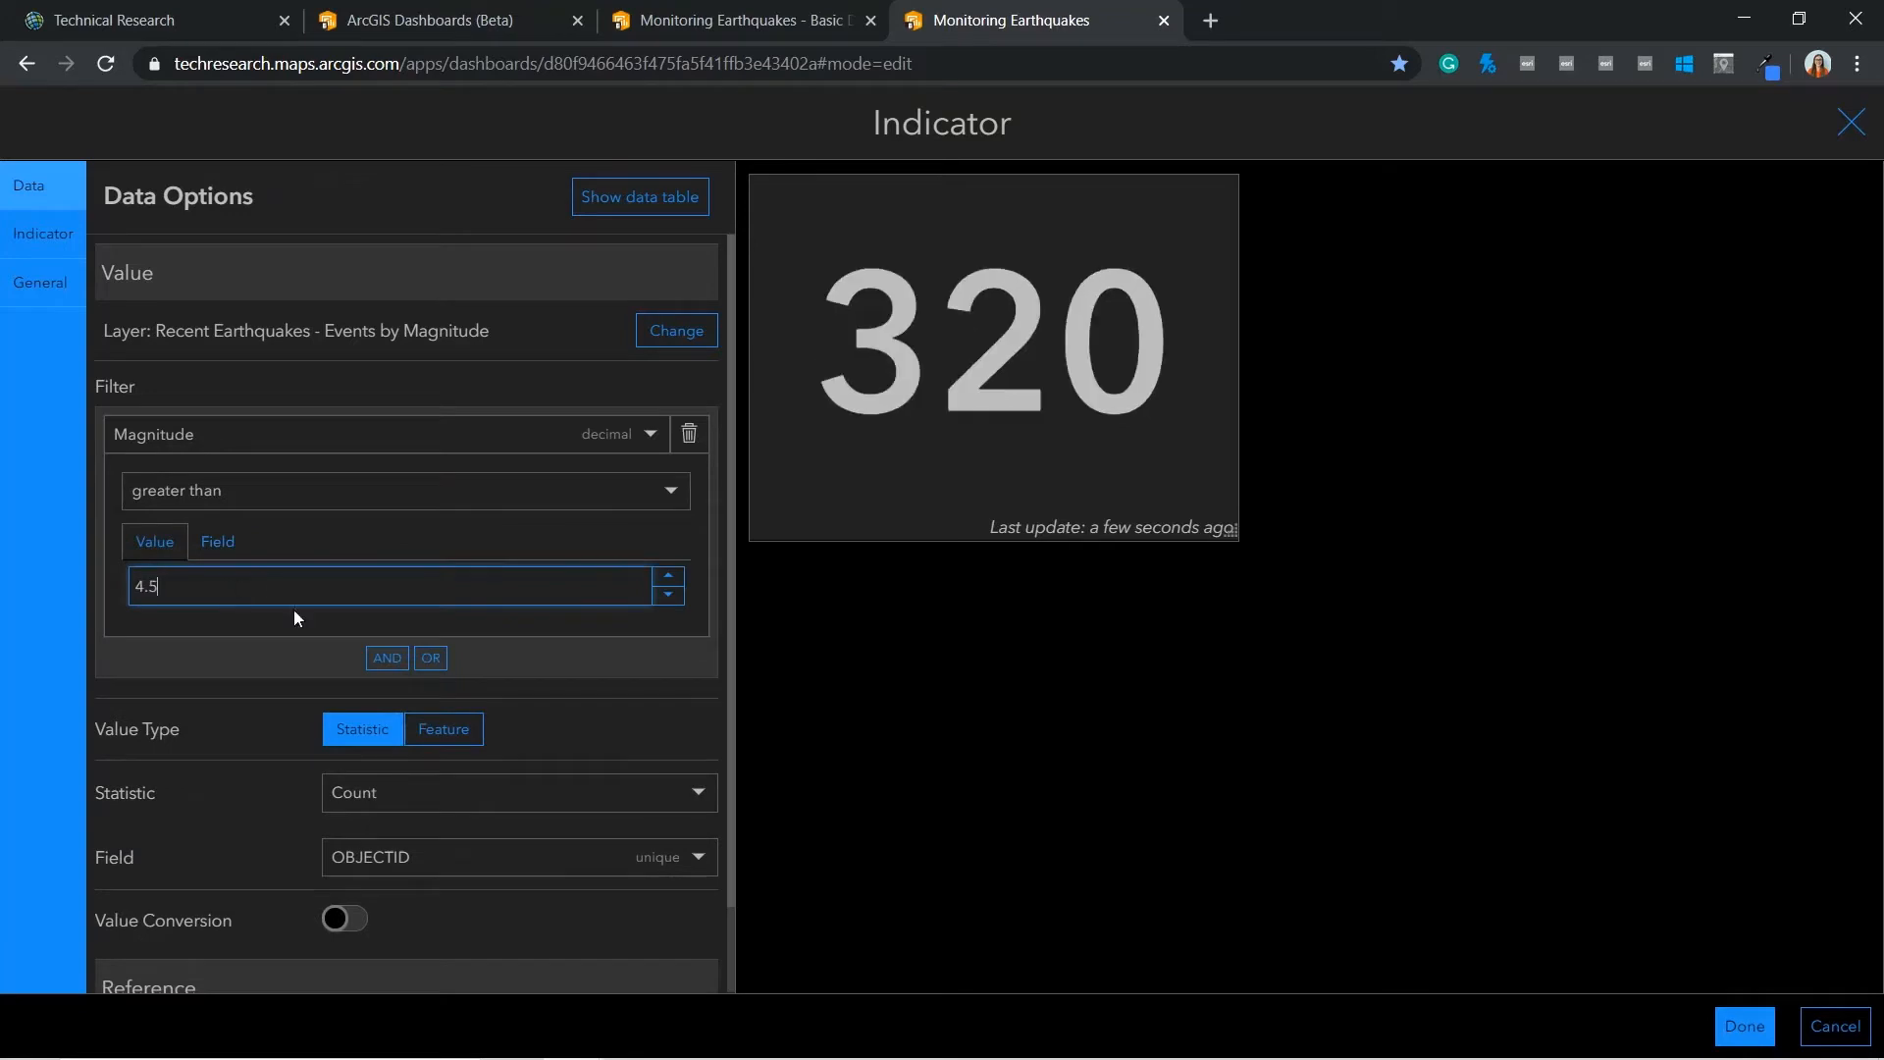
{"action": "left_click", "coordinate": [387, 658]}
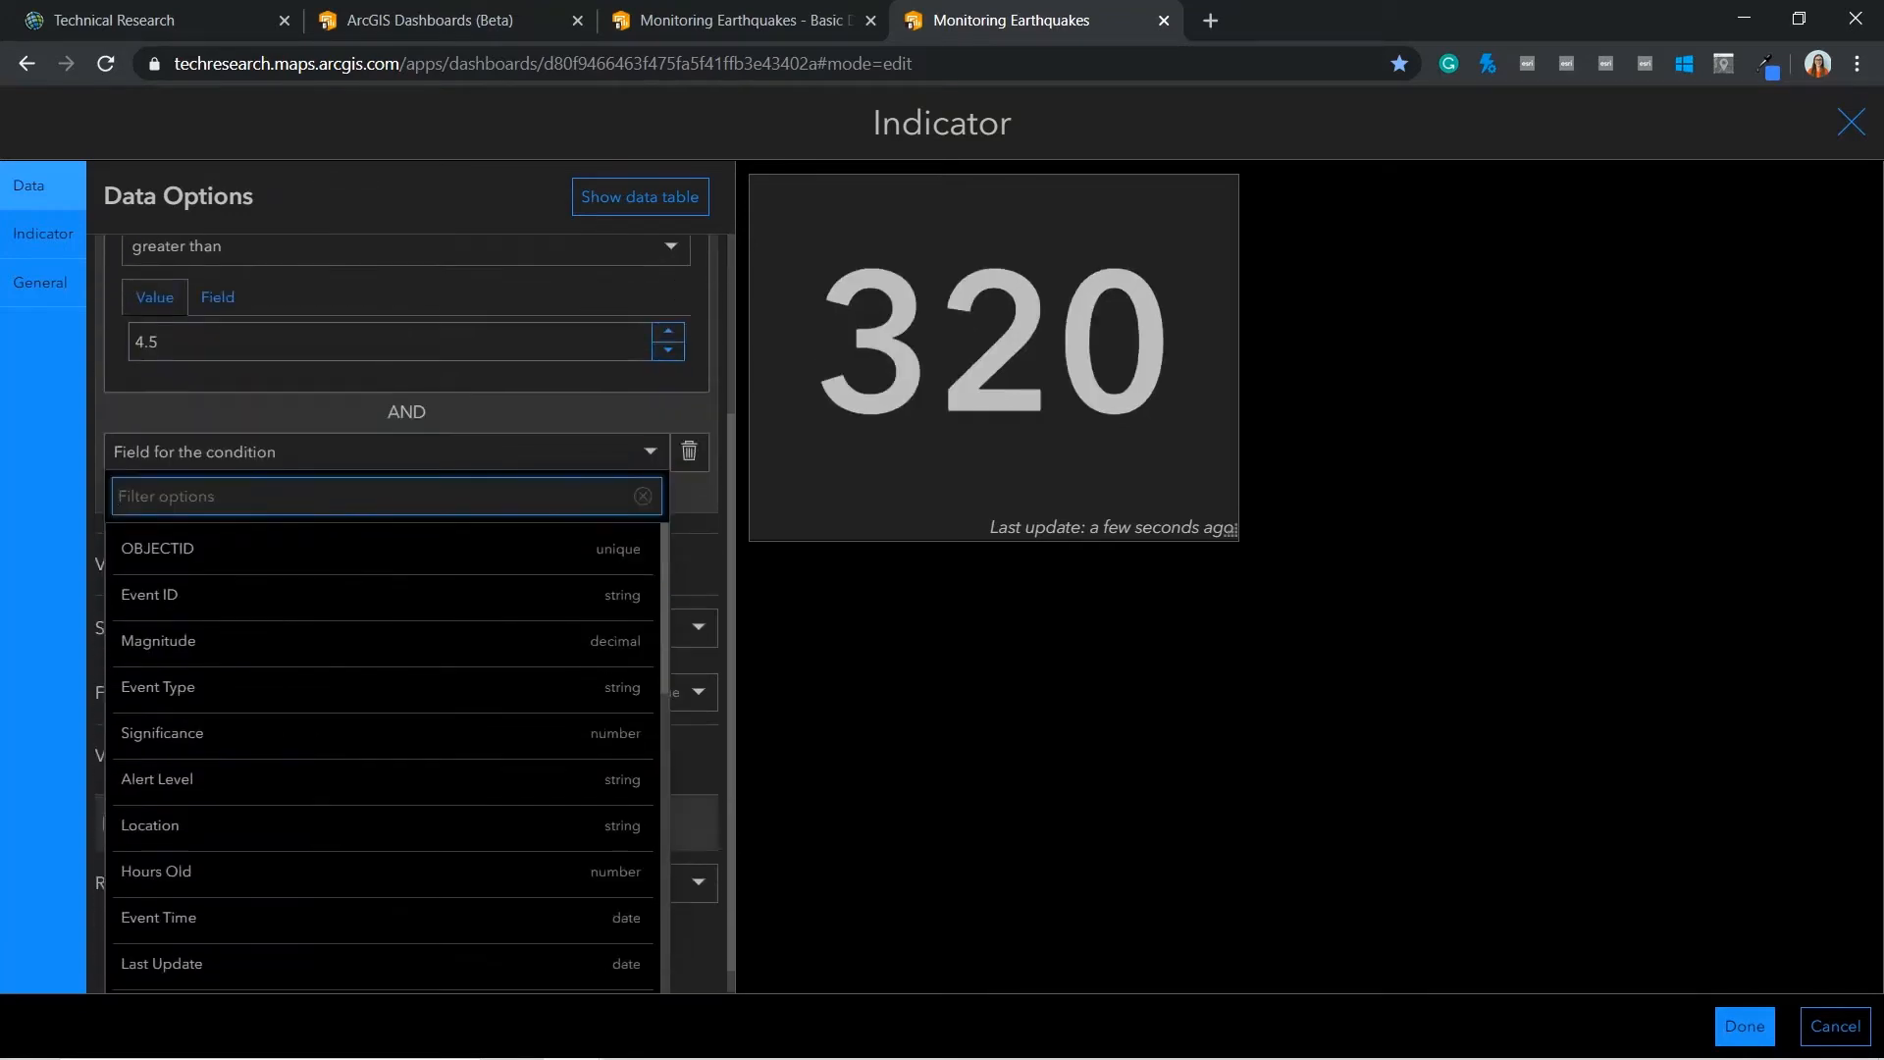
{"action": "left_click", "coordinate": [157, 639]}
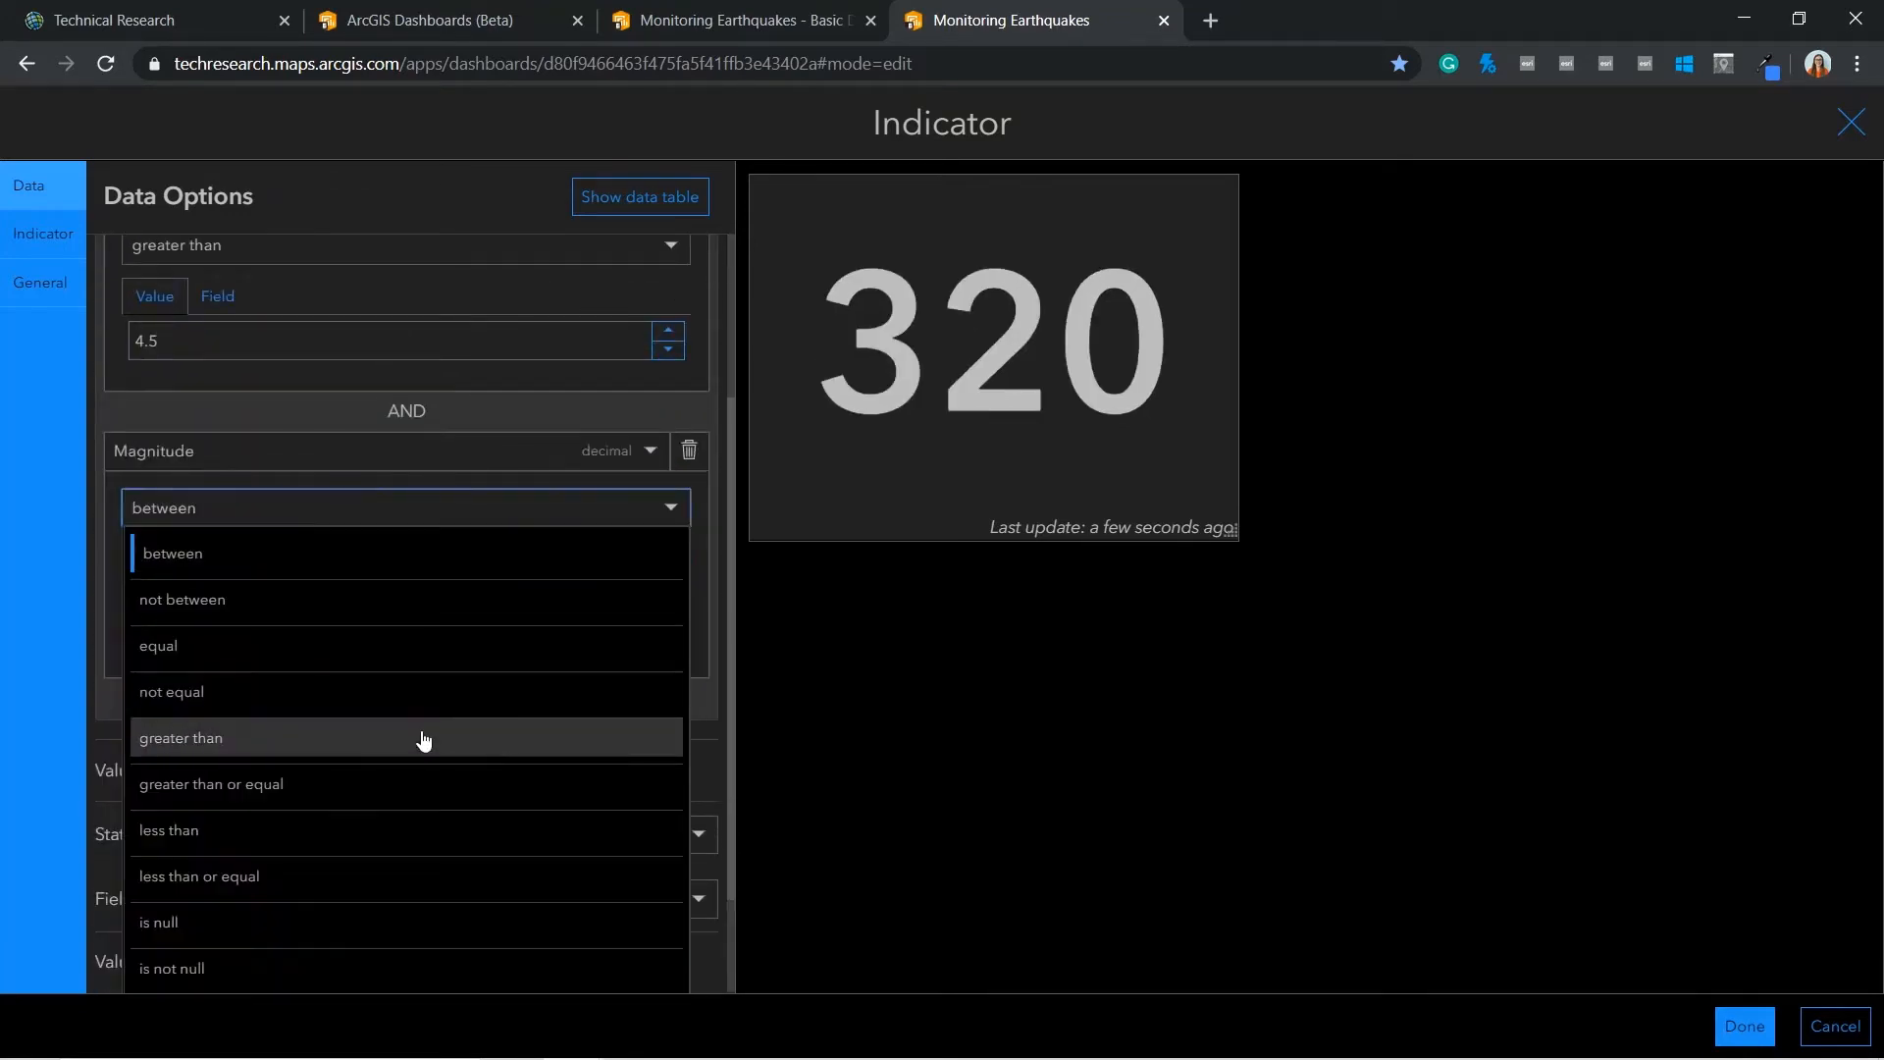
{"action": "left_click", "coordinate": [198, 875]}
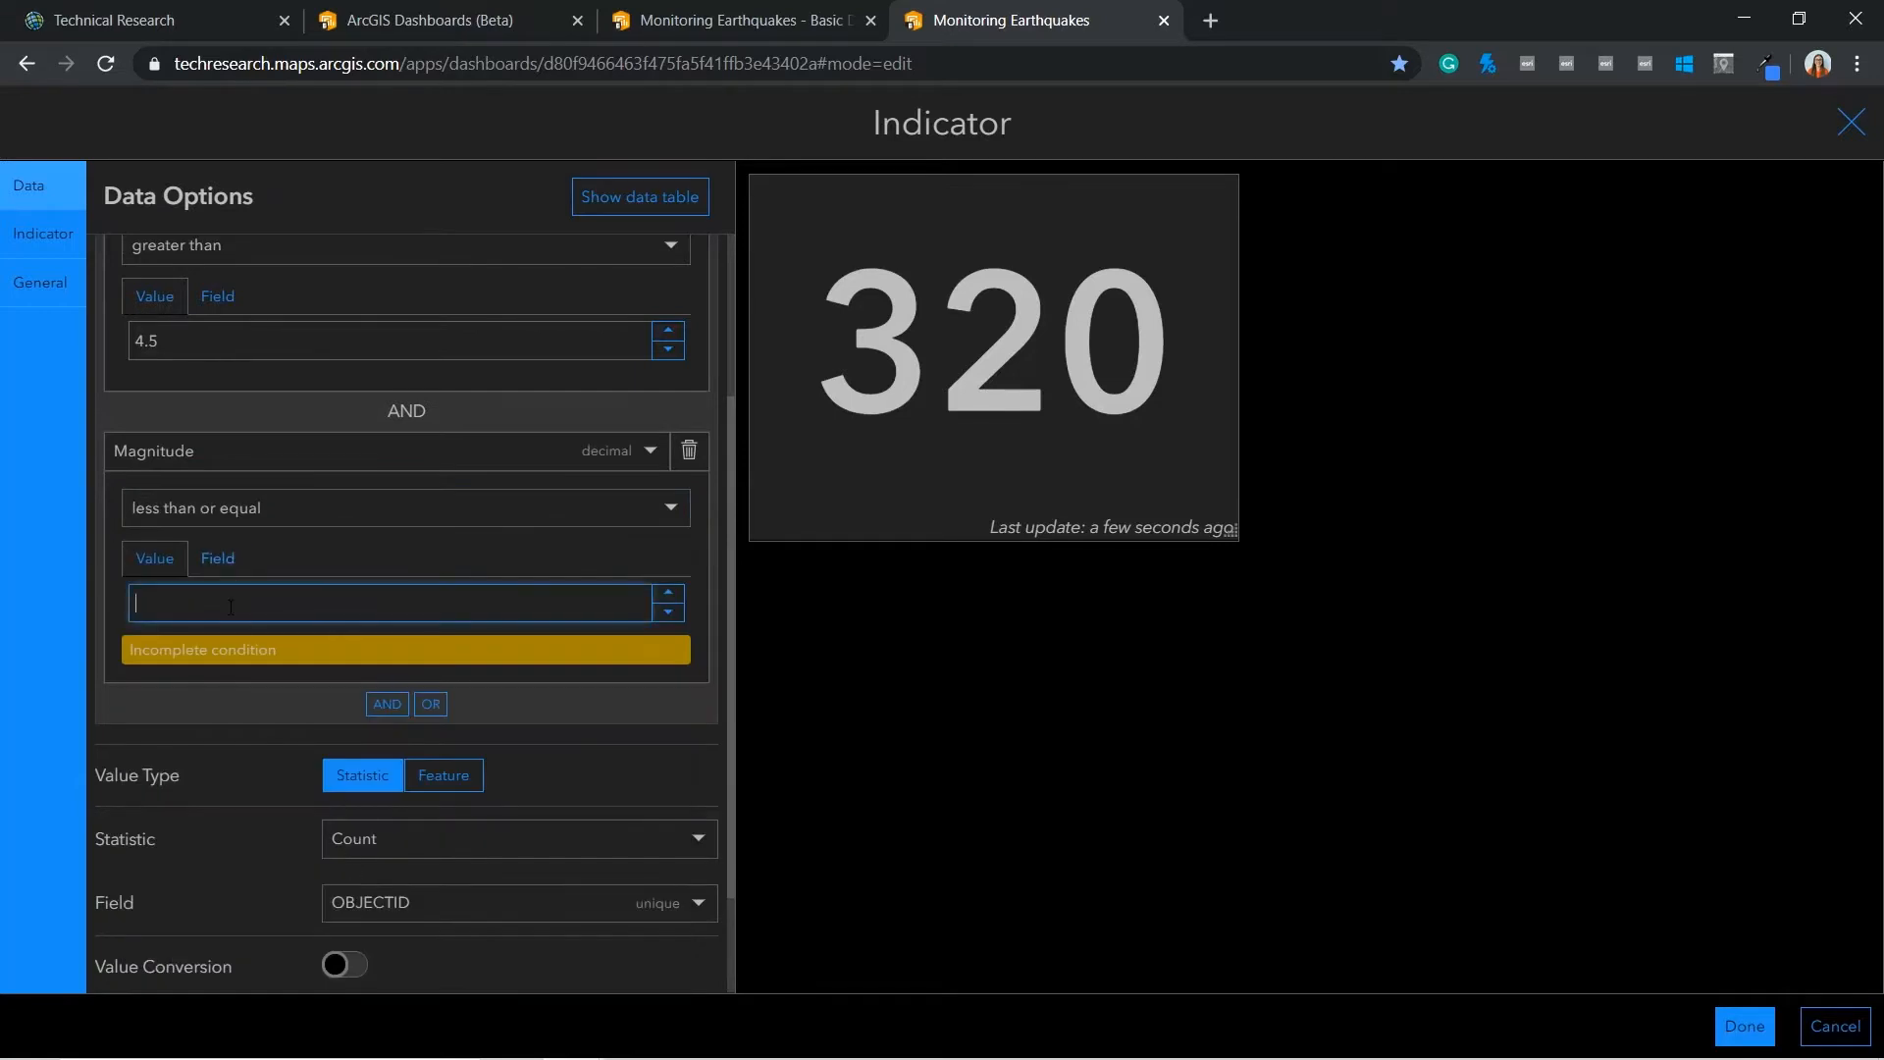
{"action": "type", "text": "6"}
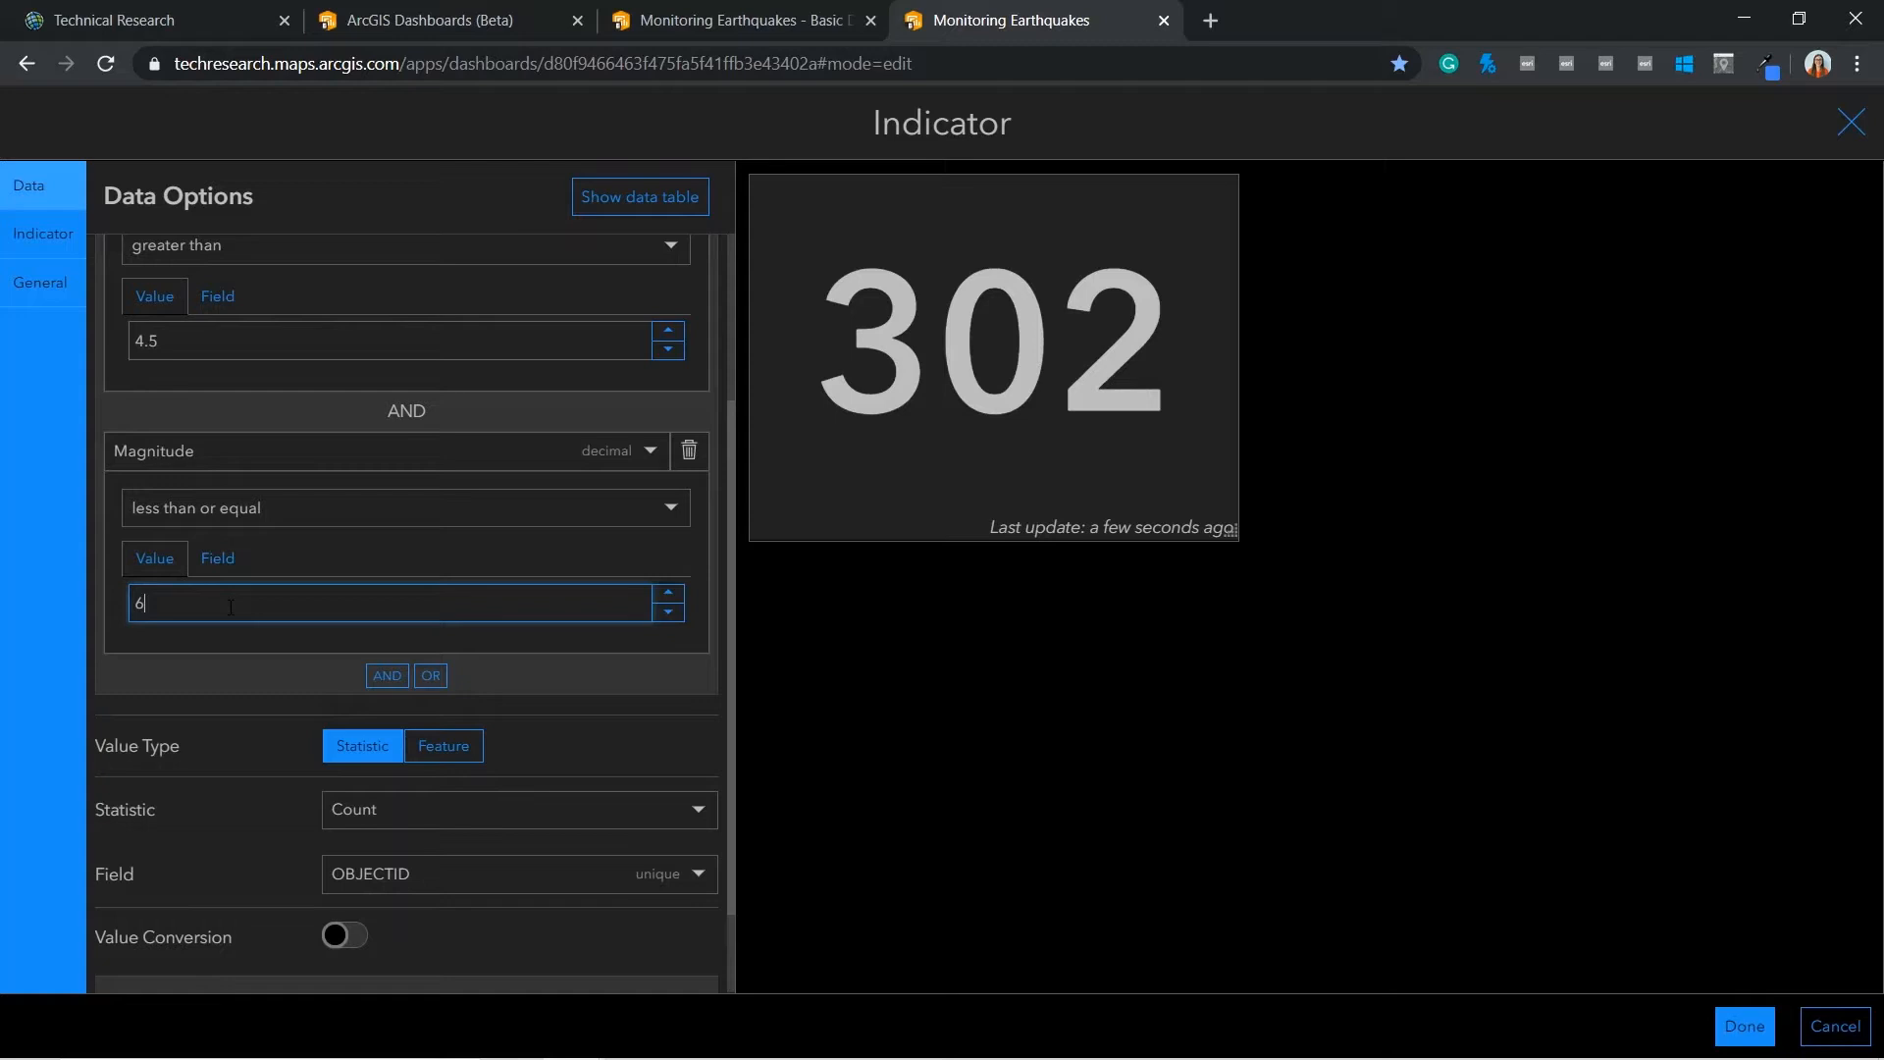
Title the indicator '4.6 to 6' as a larger heading and place it on the dashboard
{"action": "left_click", "coordinate": [41, 283]}
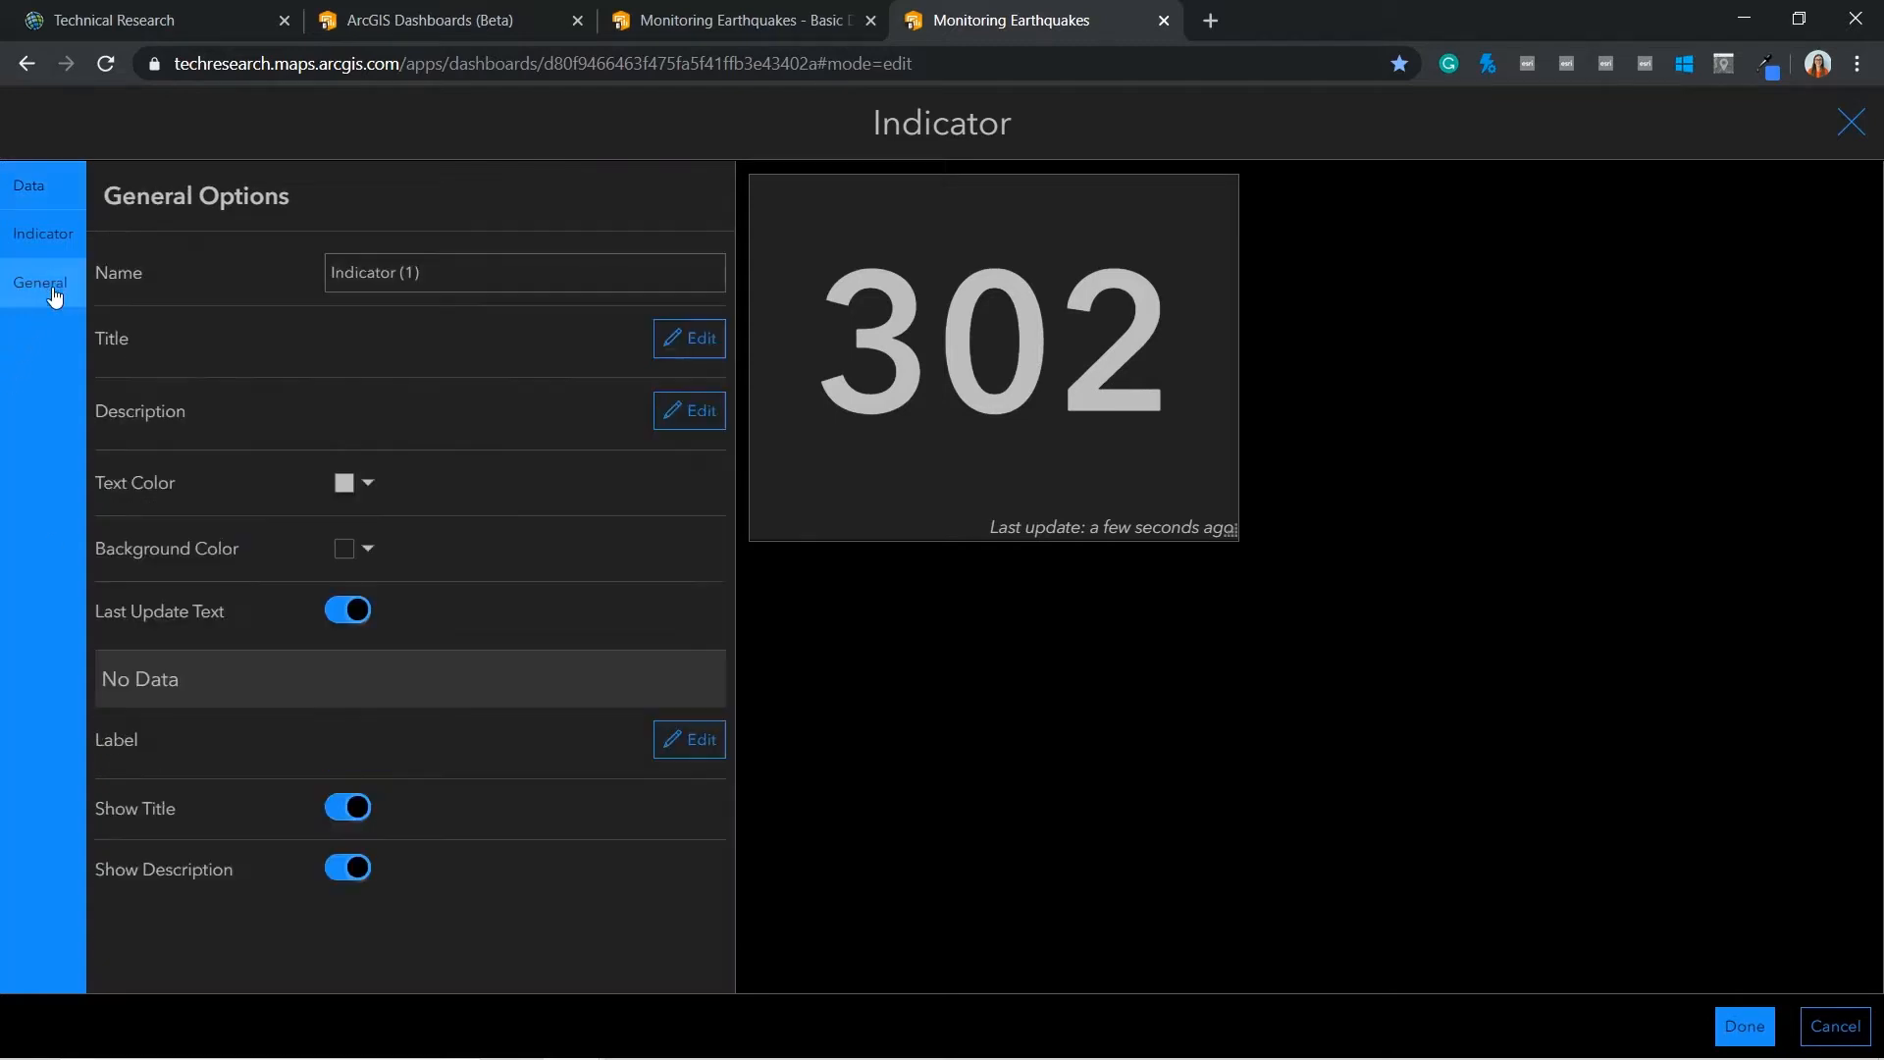
{"action": "left_click", "coordinate": [688, 337]}
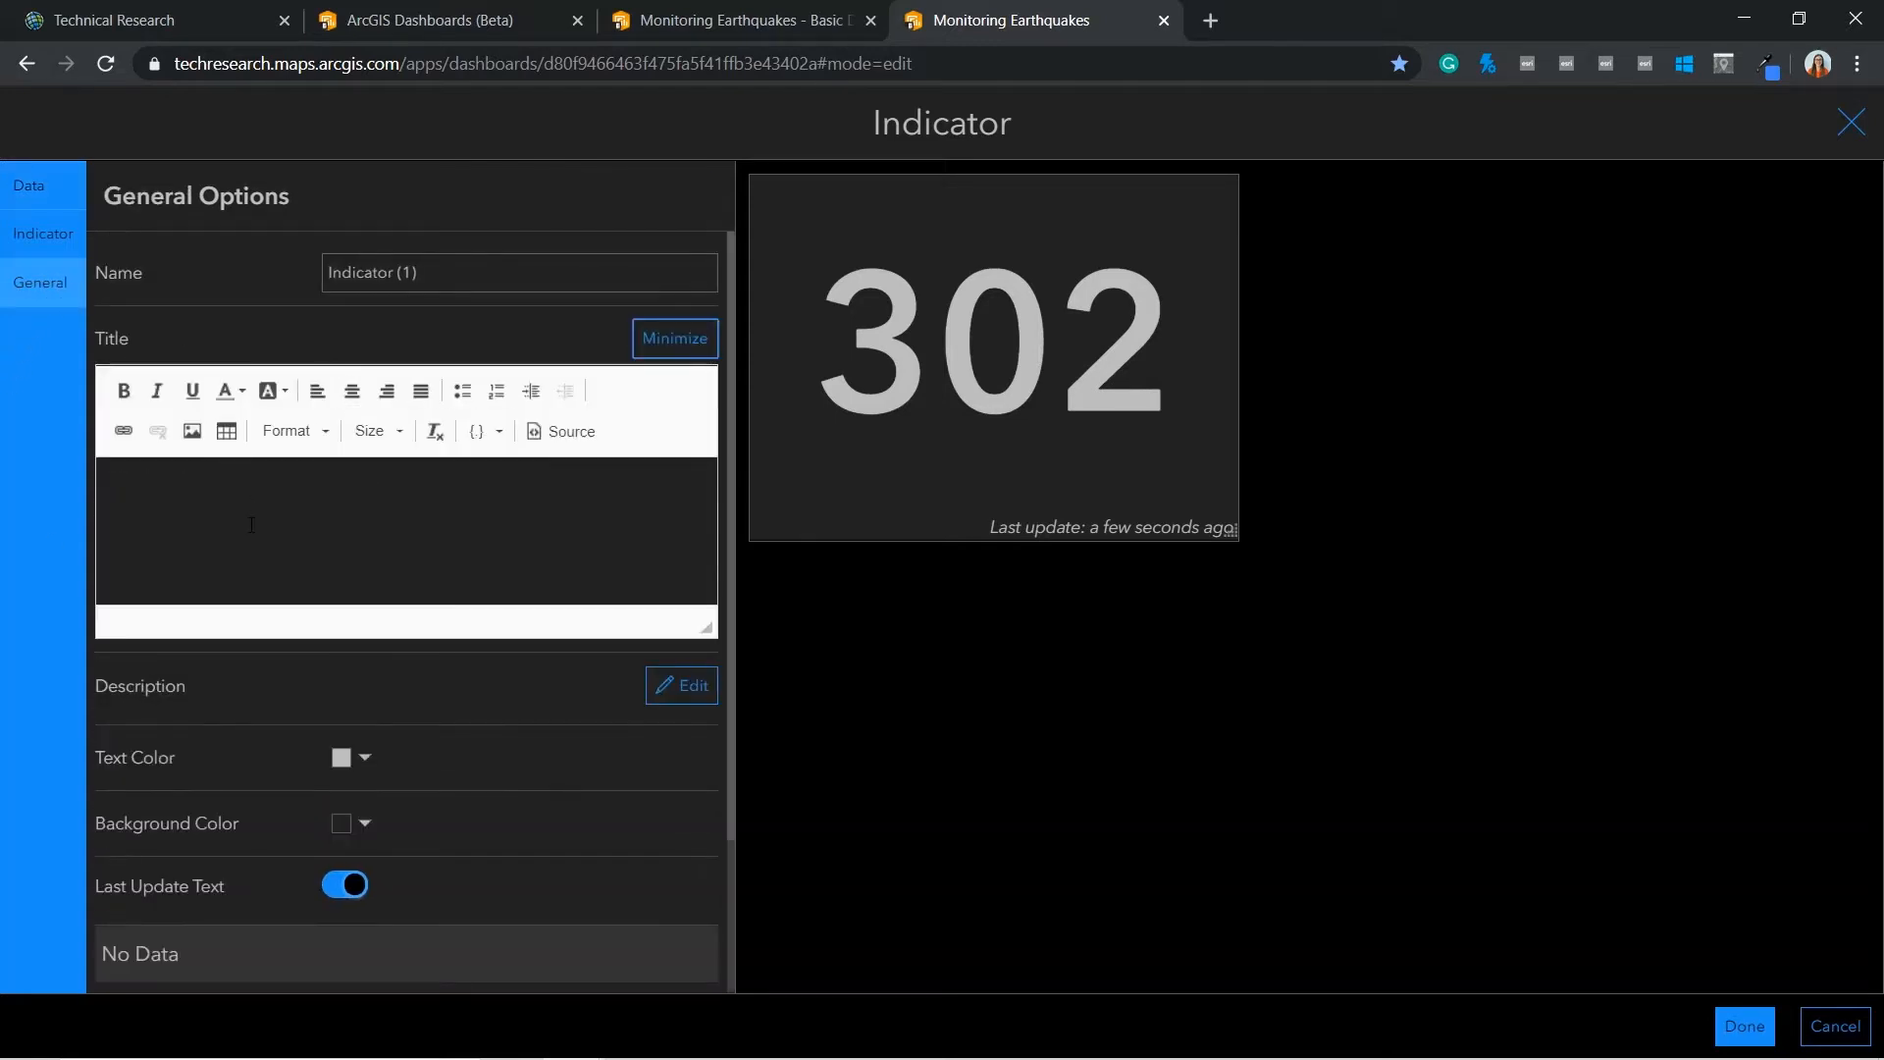
{"action": "type", "text": "4.6 to 6"}
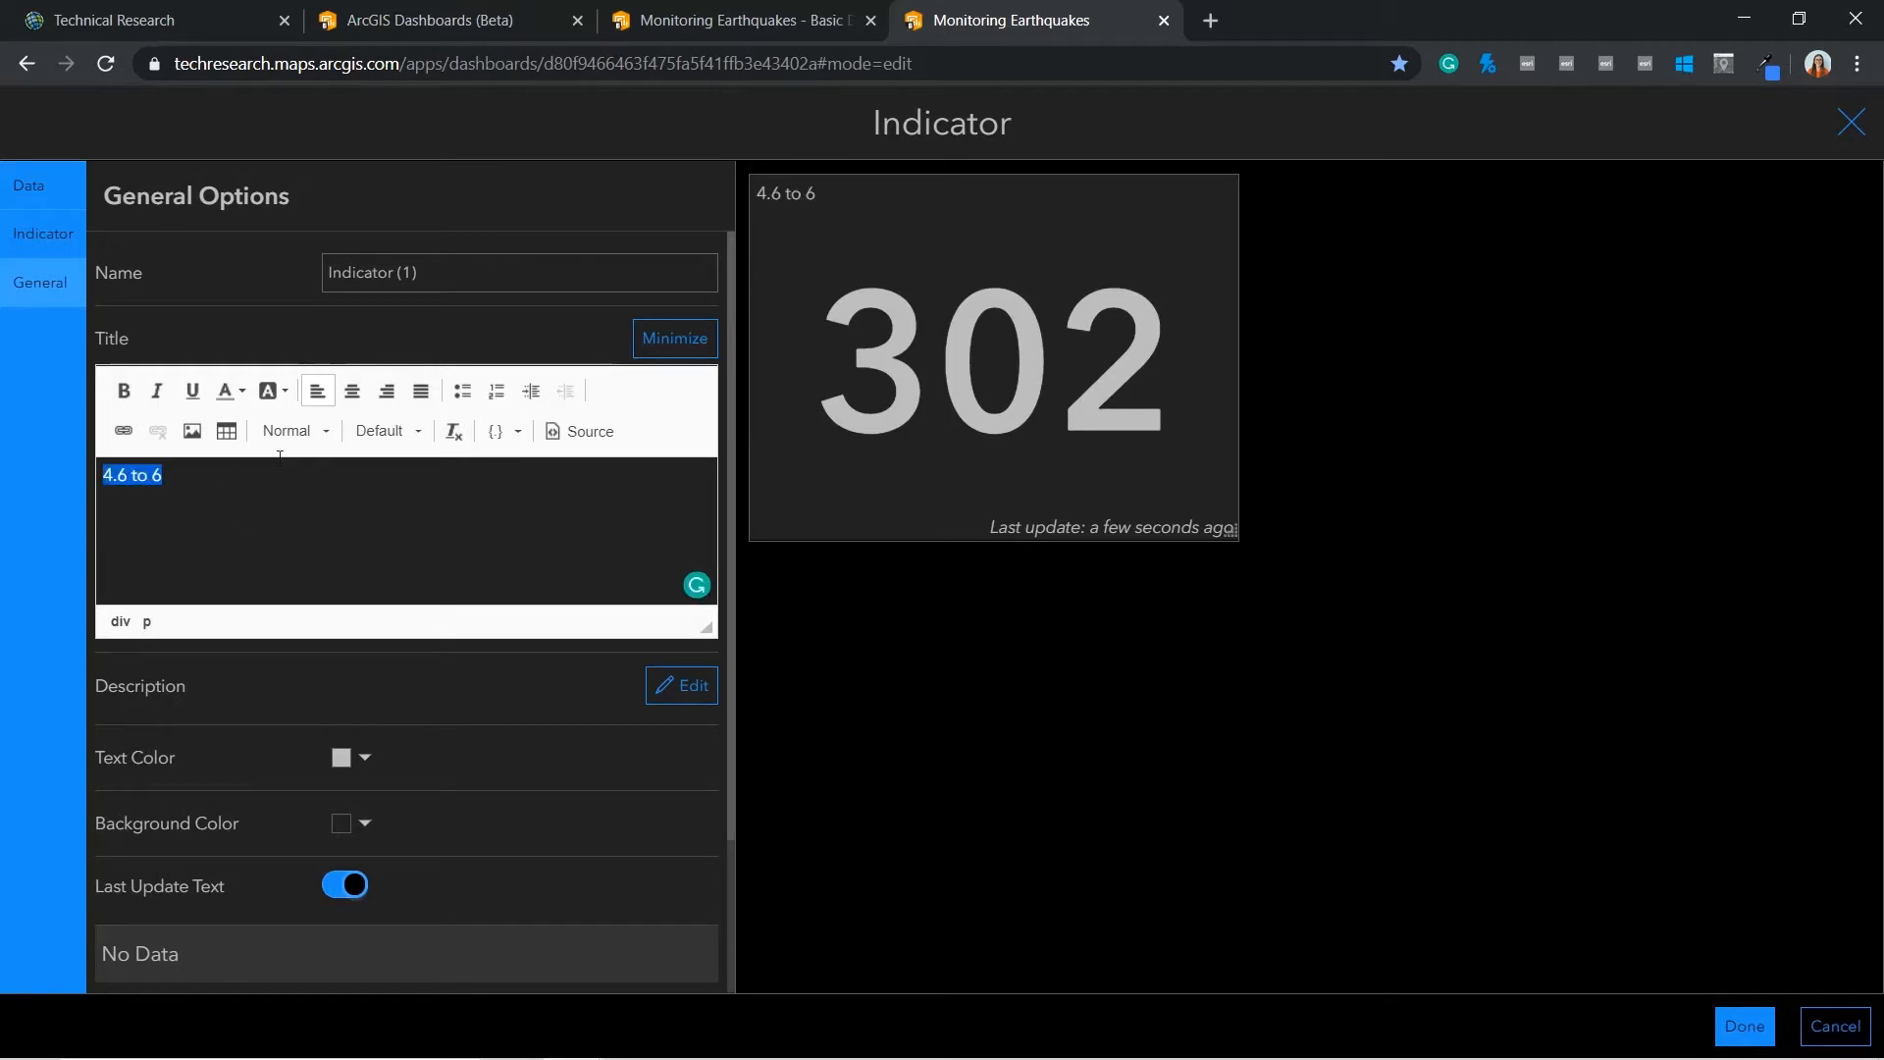
{"action": "left_click", "coordinate": [286, 430]}
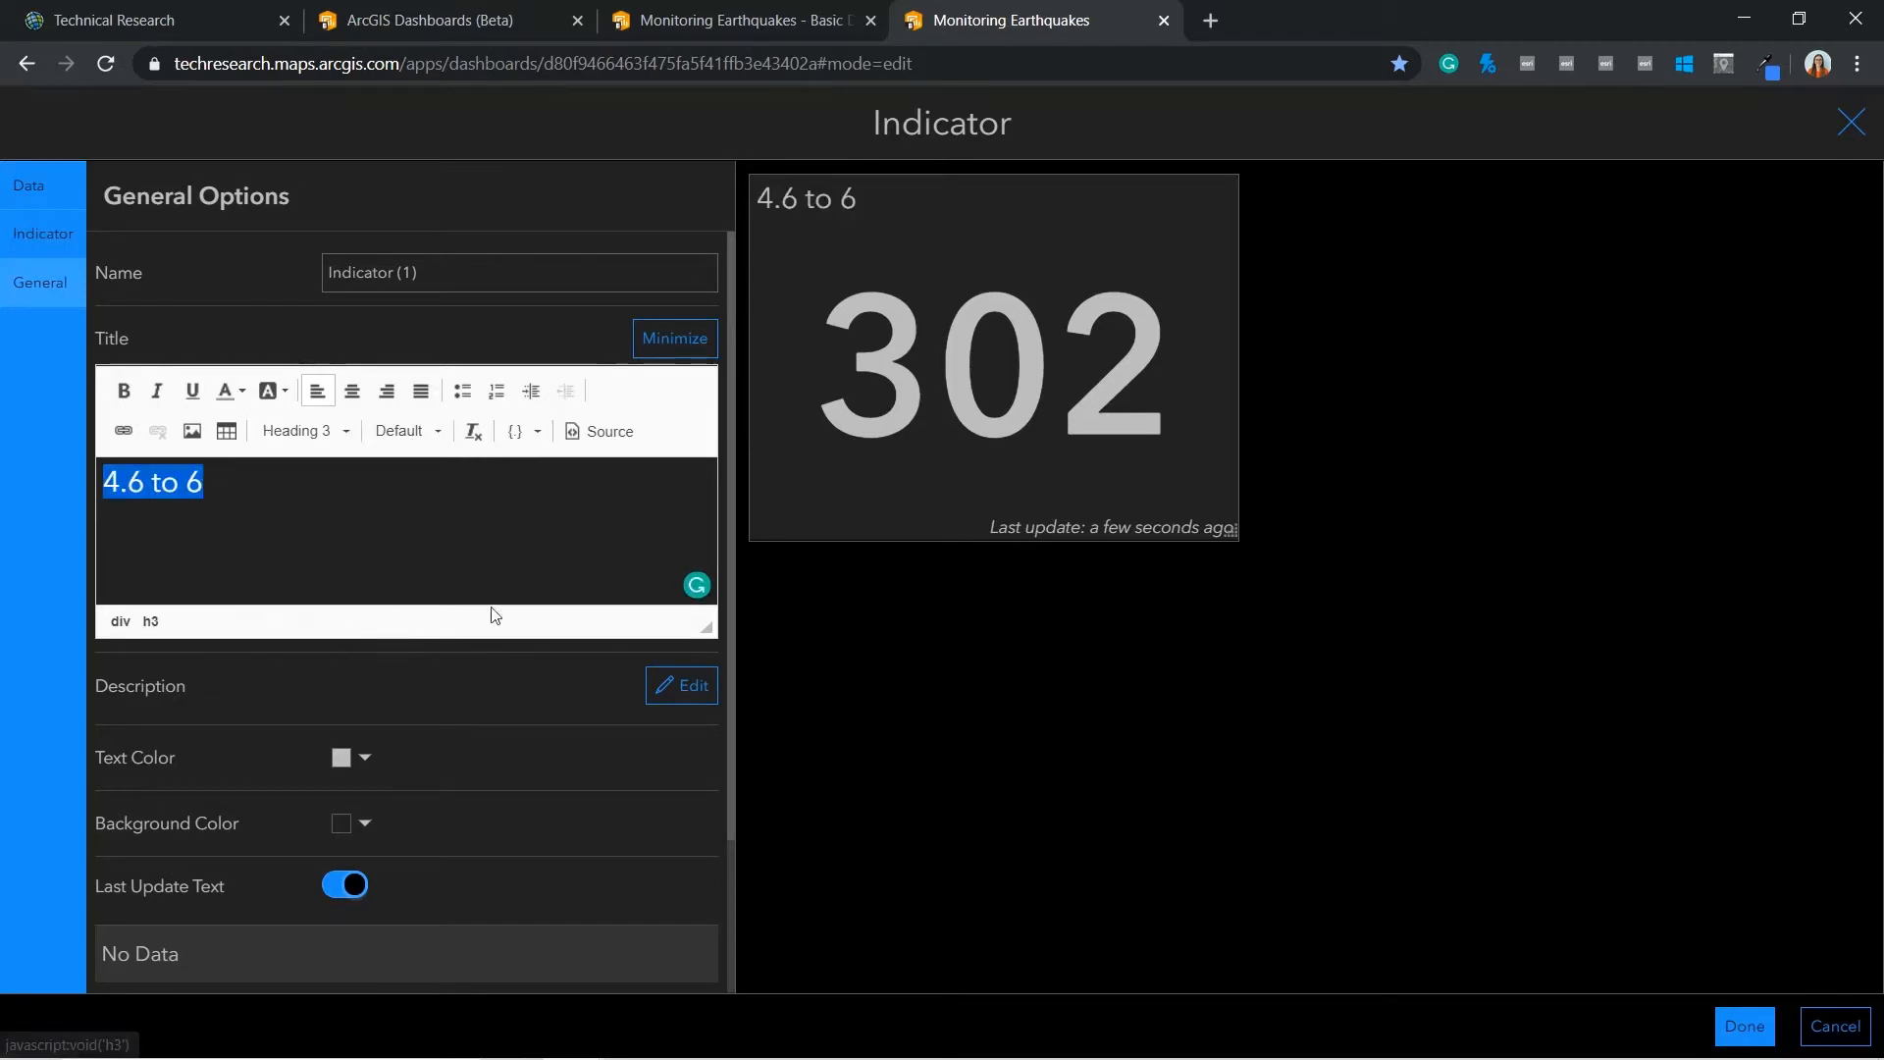
{"action": "left_click", "coordinate": [1742, 1026]}
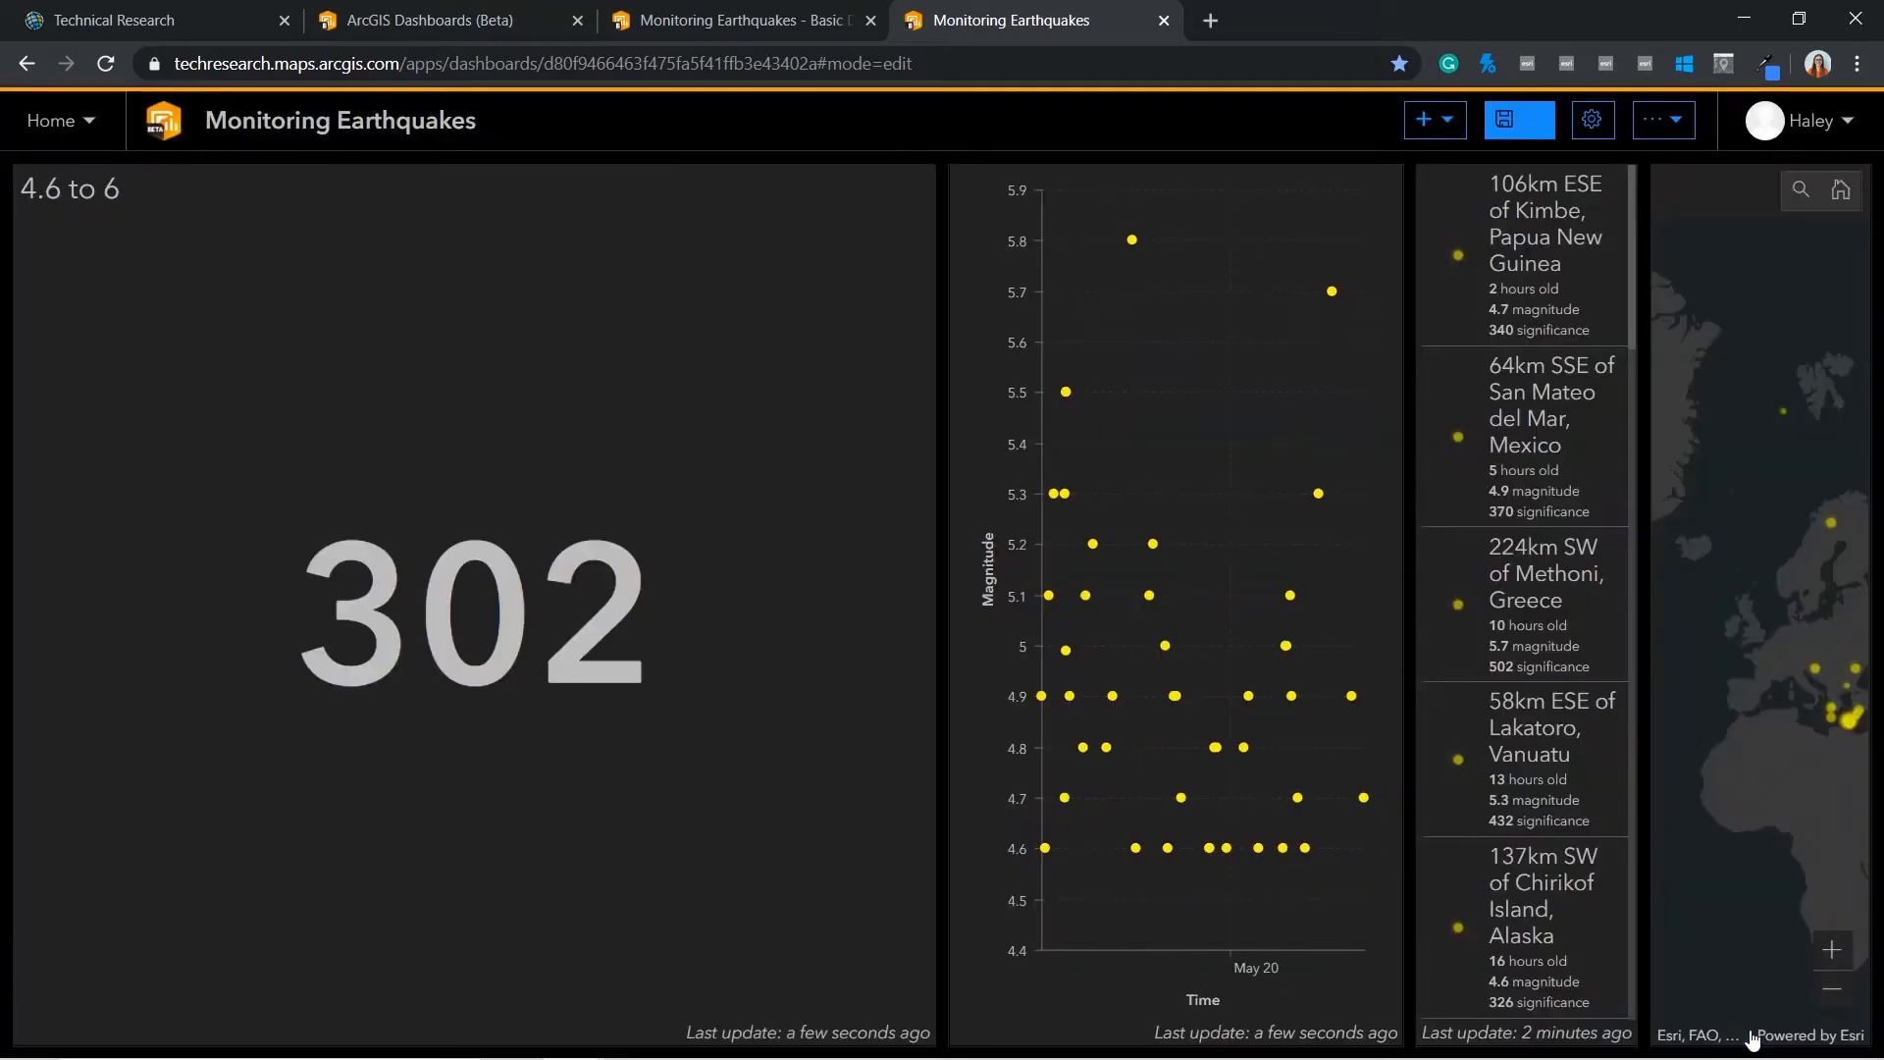
{"action": "mouse_move", "coordinate": [1136, 718]}
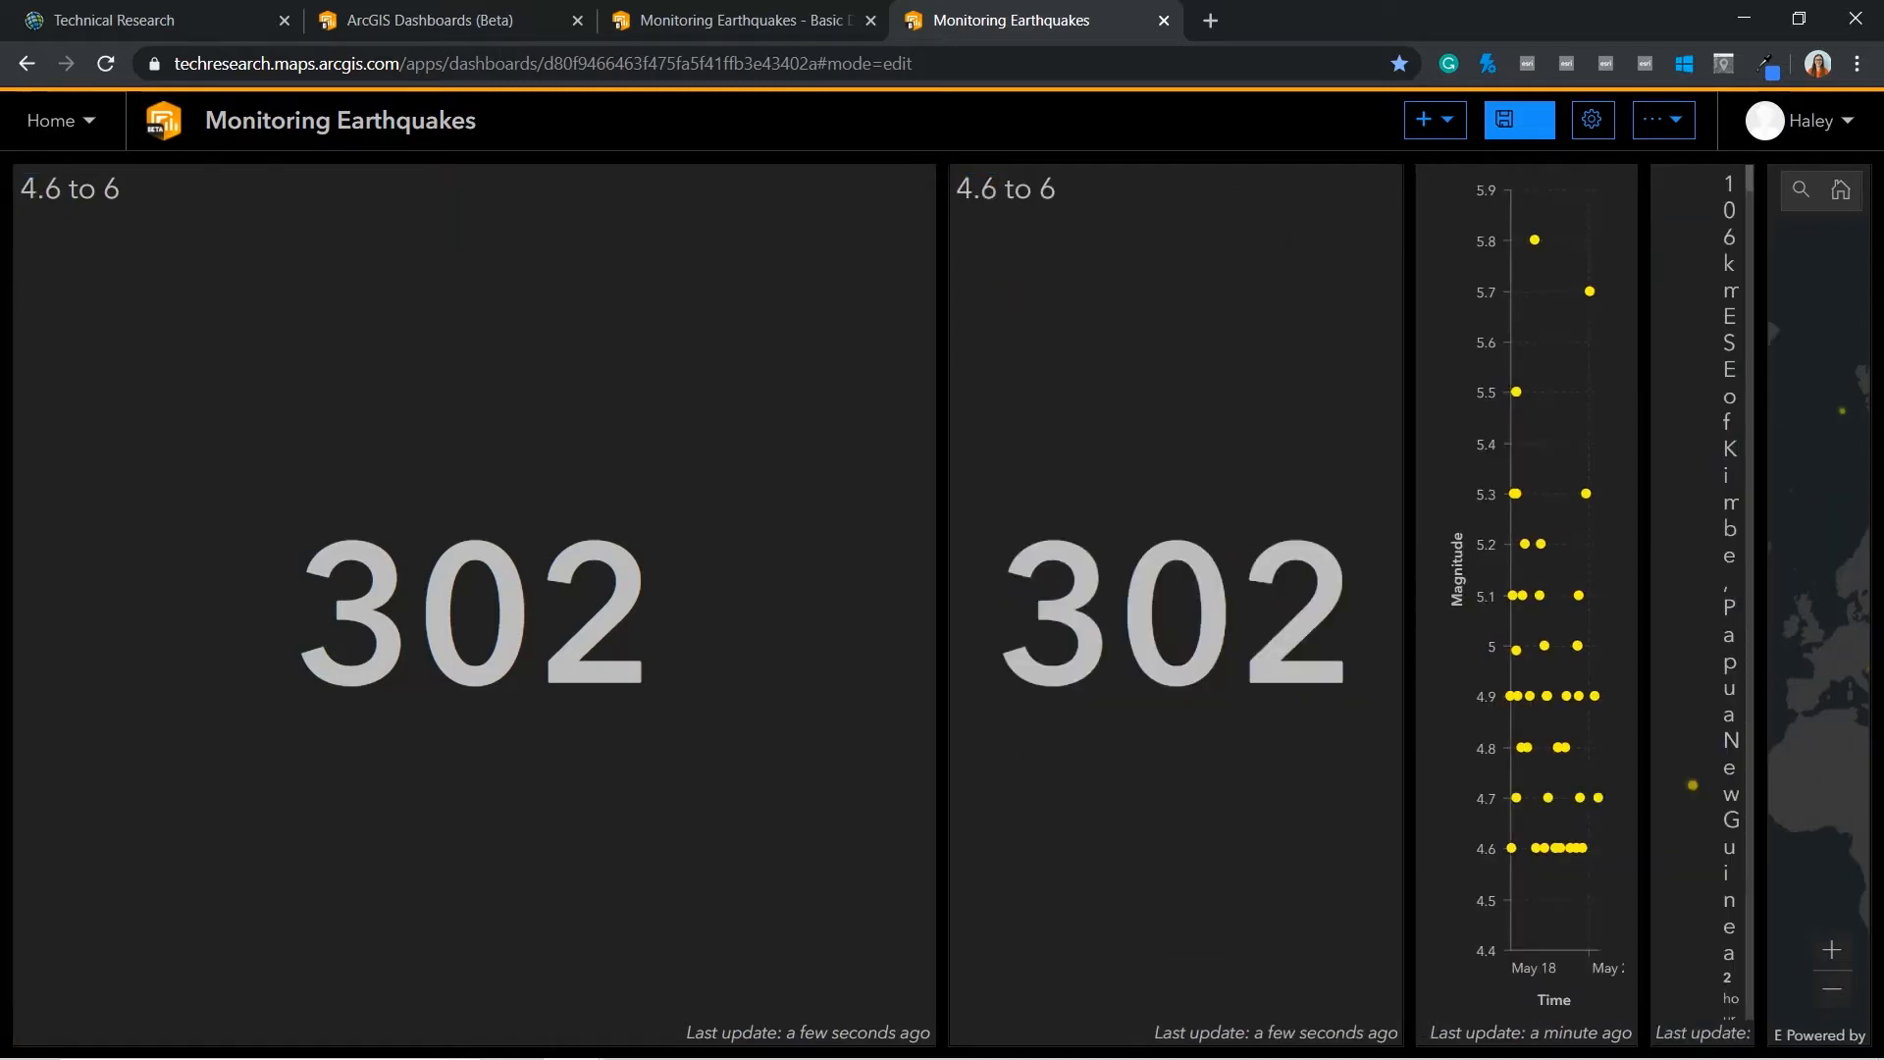
Switch to the Monitoring Earthquakes – Advanced Dashboard browser tab
{"action": "left_click", "coordinate": [737, 20]}
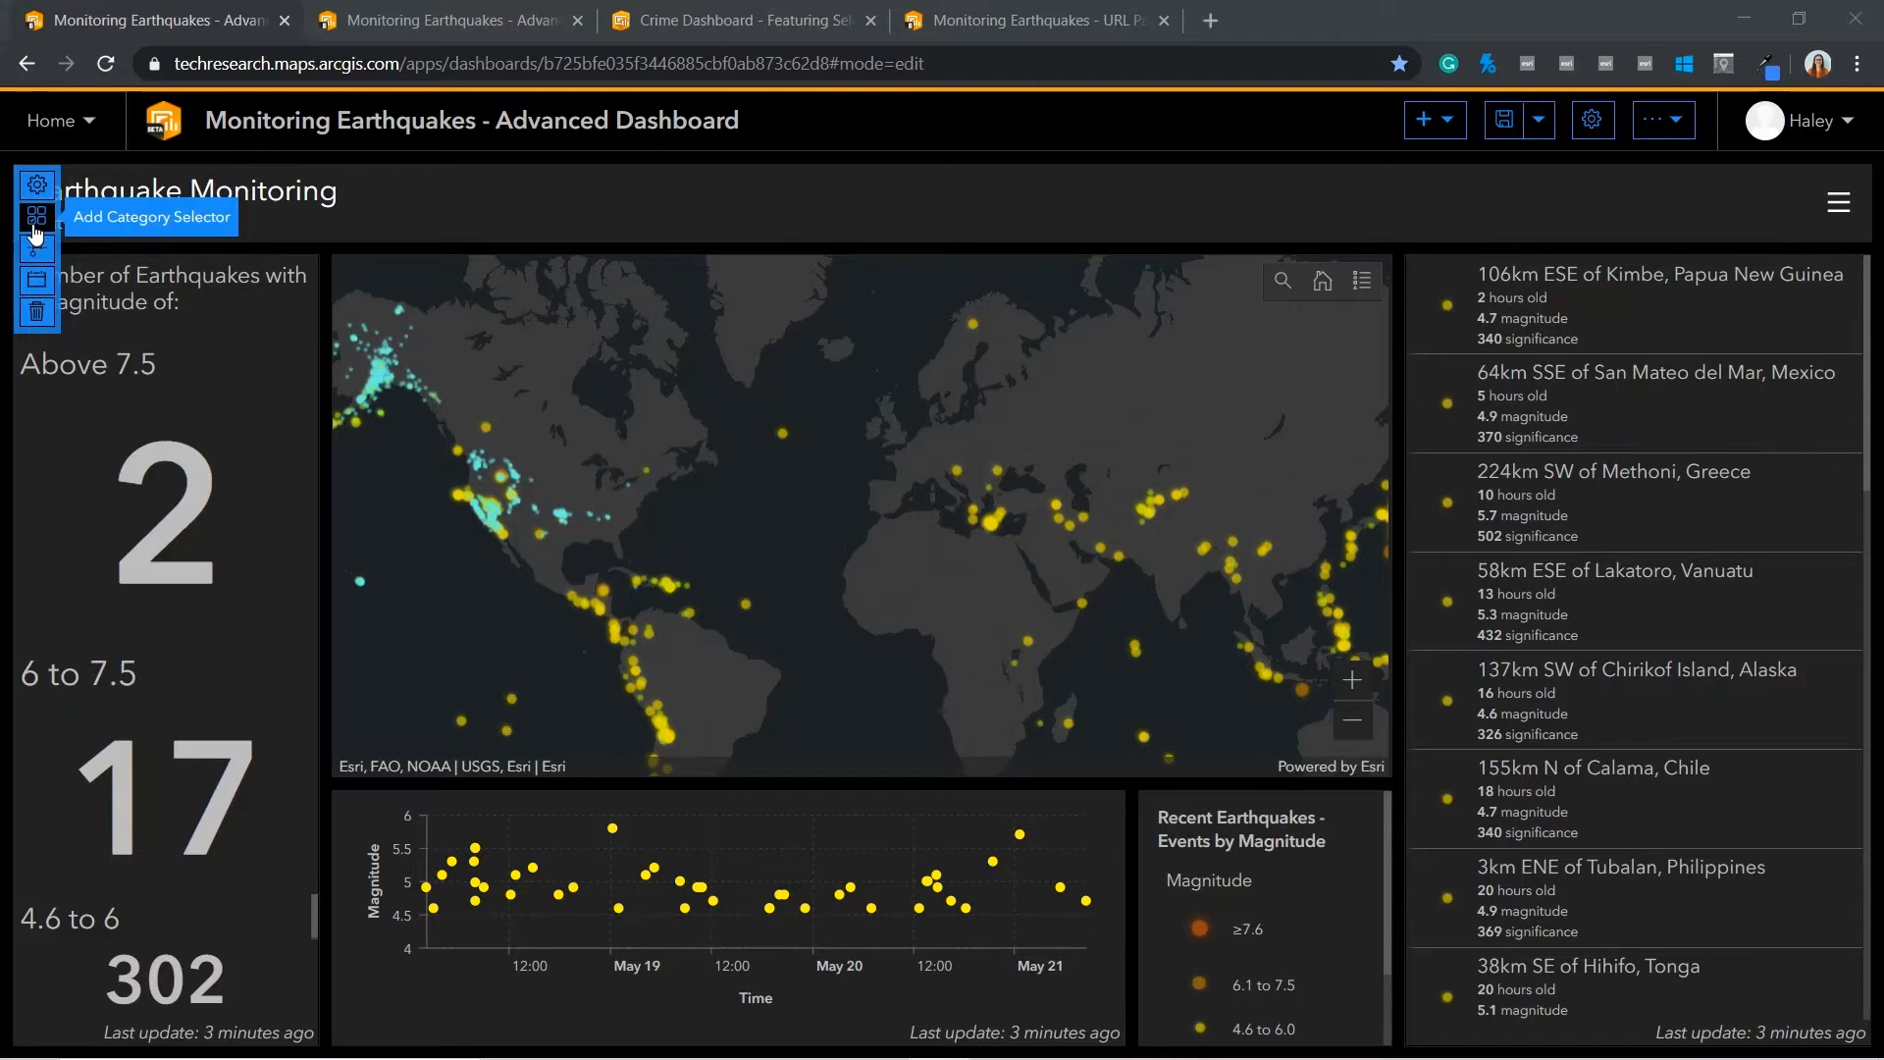
Add a Category Selector element to the dashboard header
{"action": "left_click", "coordinate": [36, 218]}
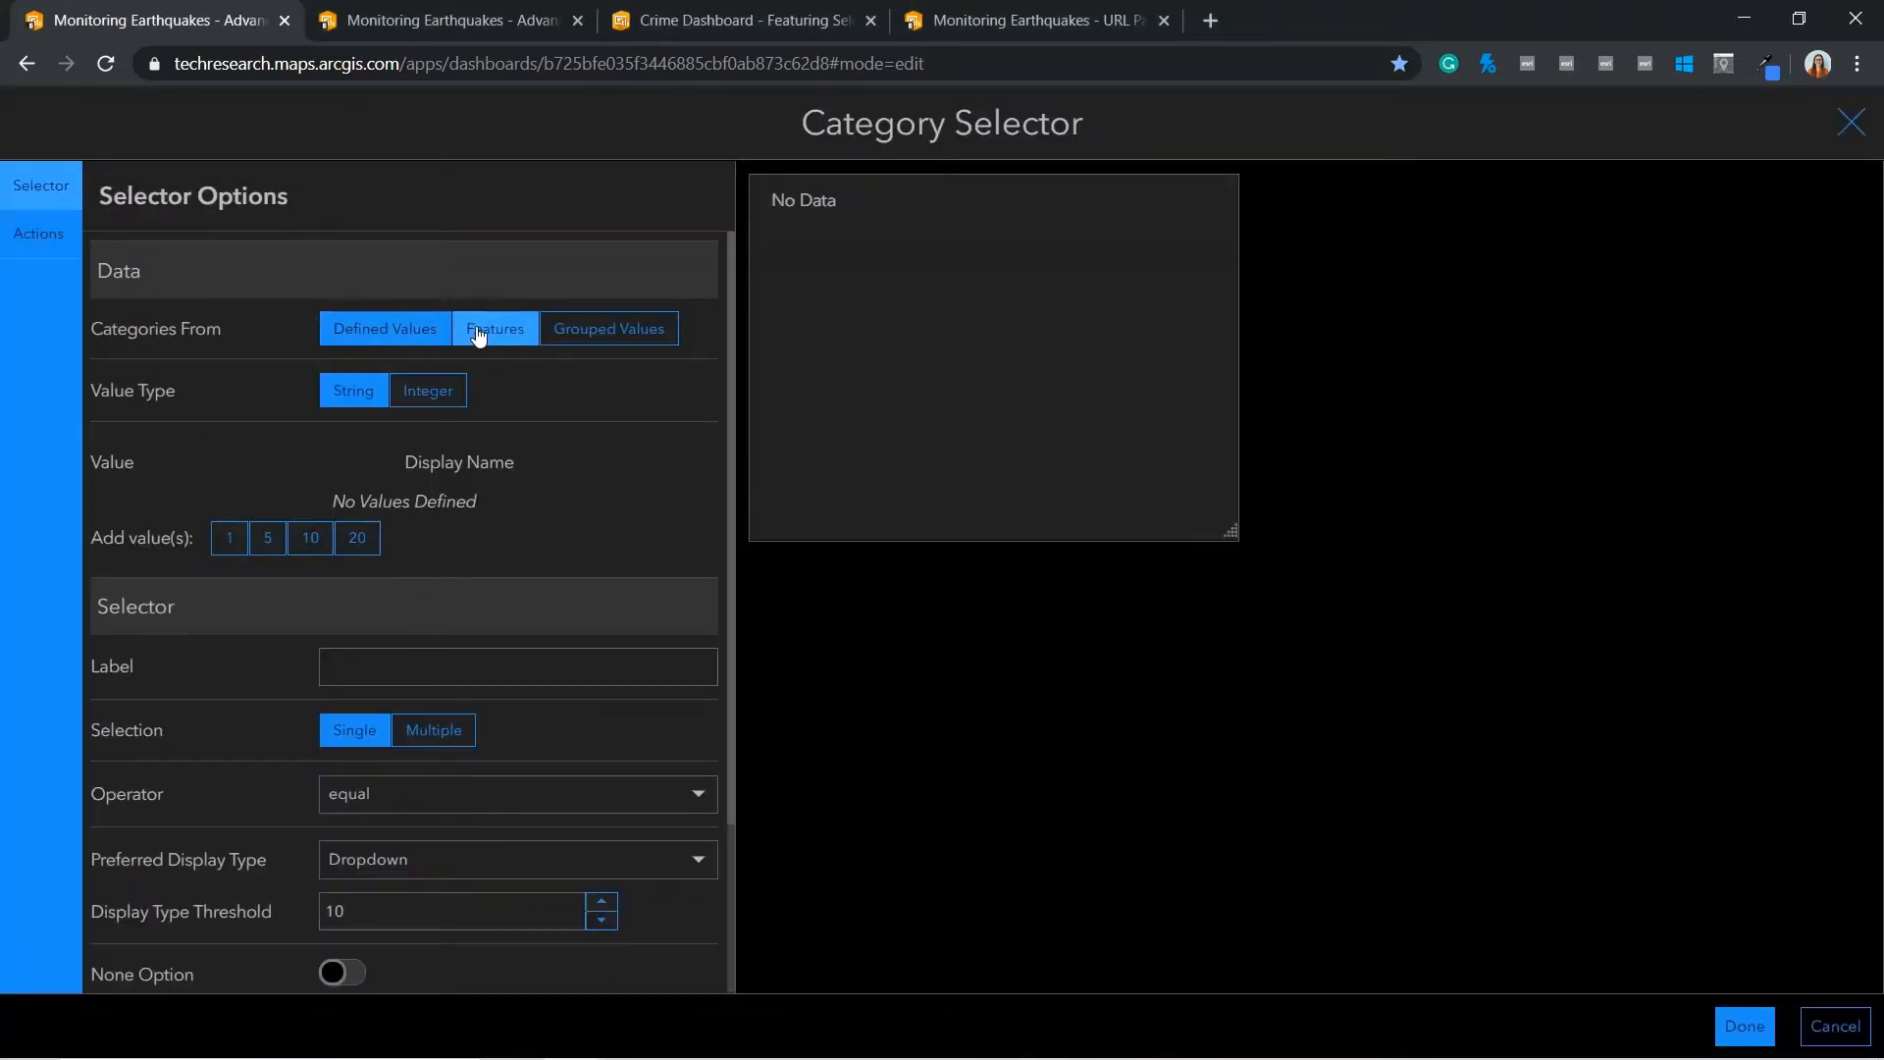
Build the selector categories from Recent Earthquakes features sorted by Event Time
{"action": "left_click", "coordinate": [494, 328]}
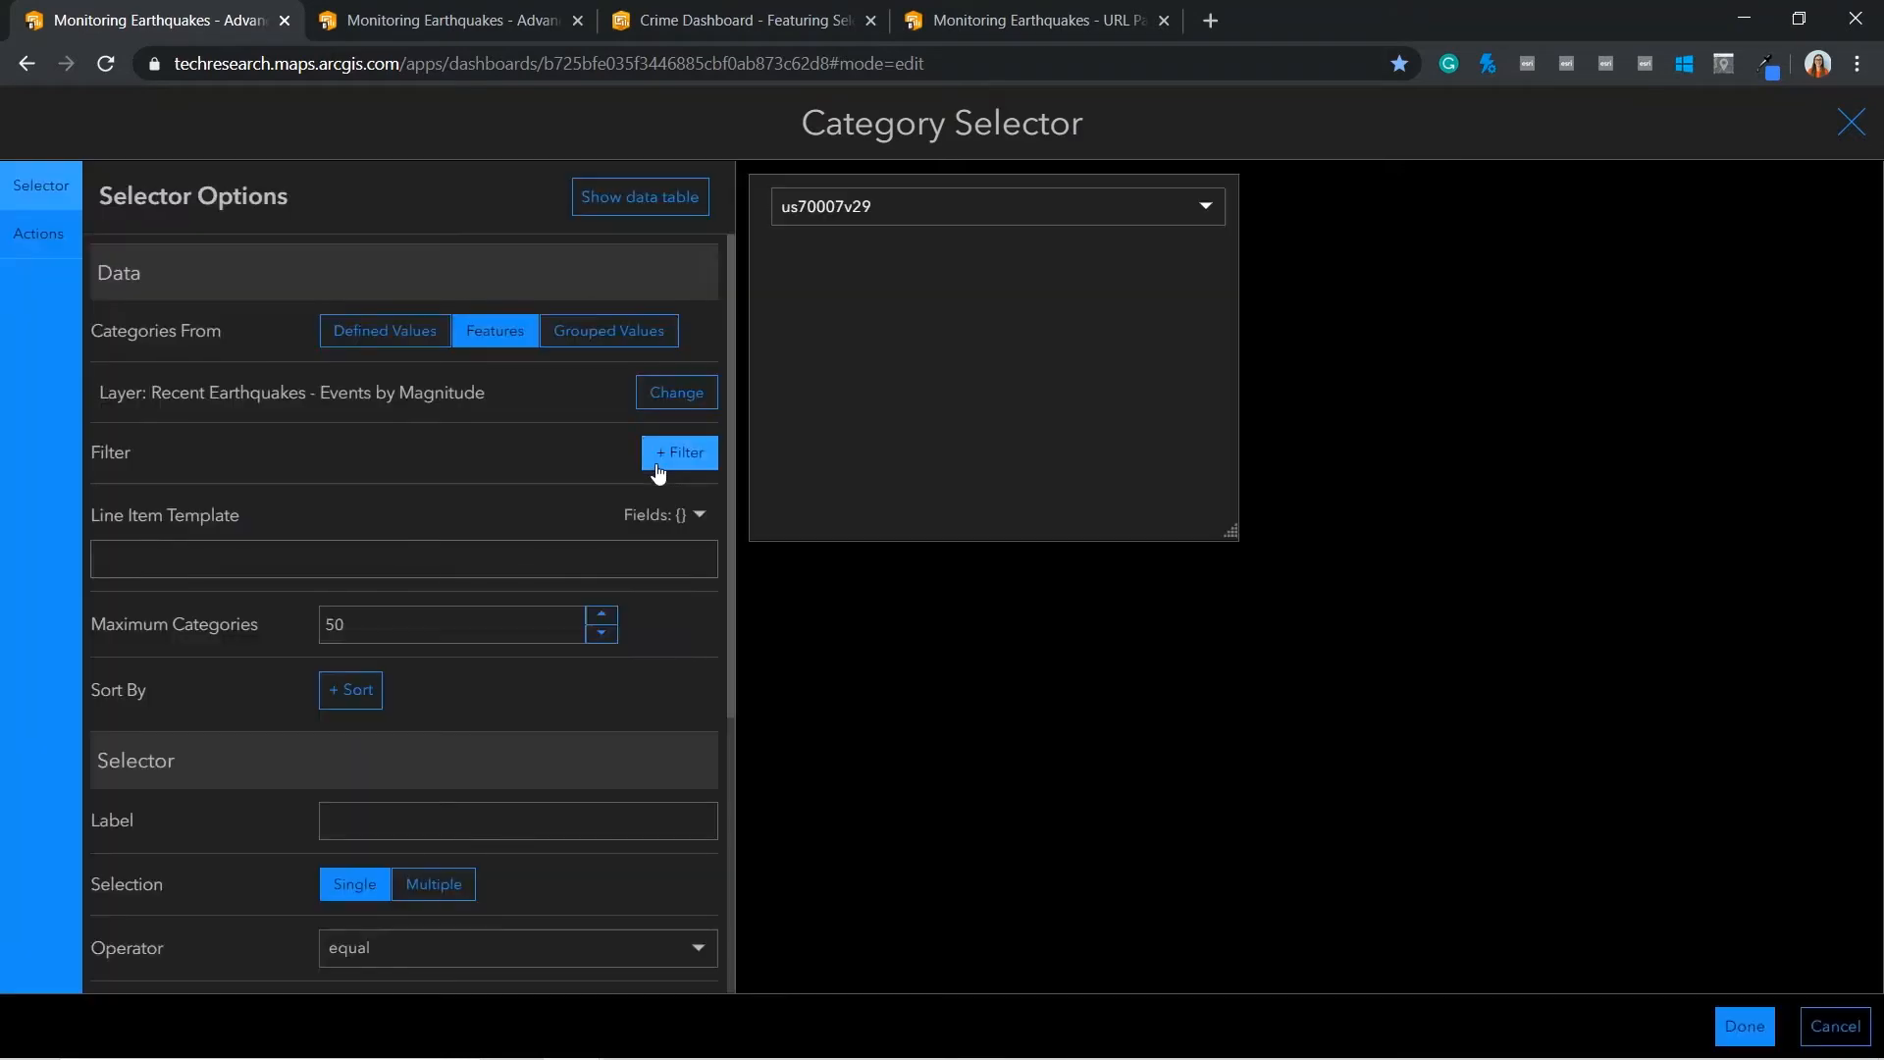
{"action": "mouse_move", "coordinate": [349, 689]}
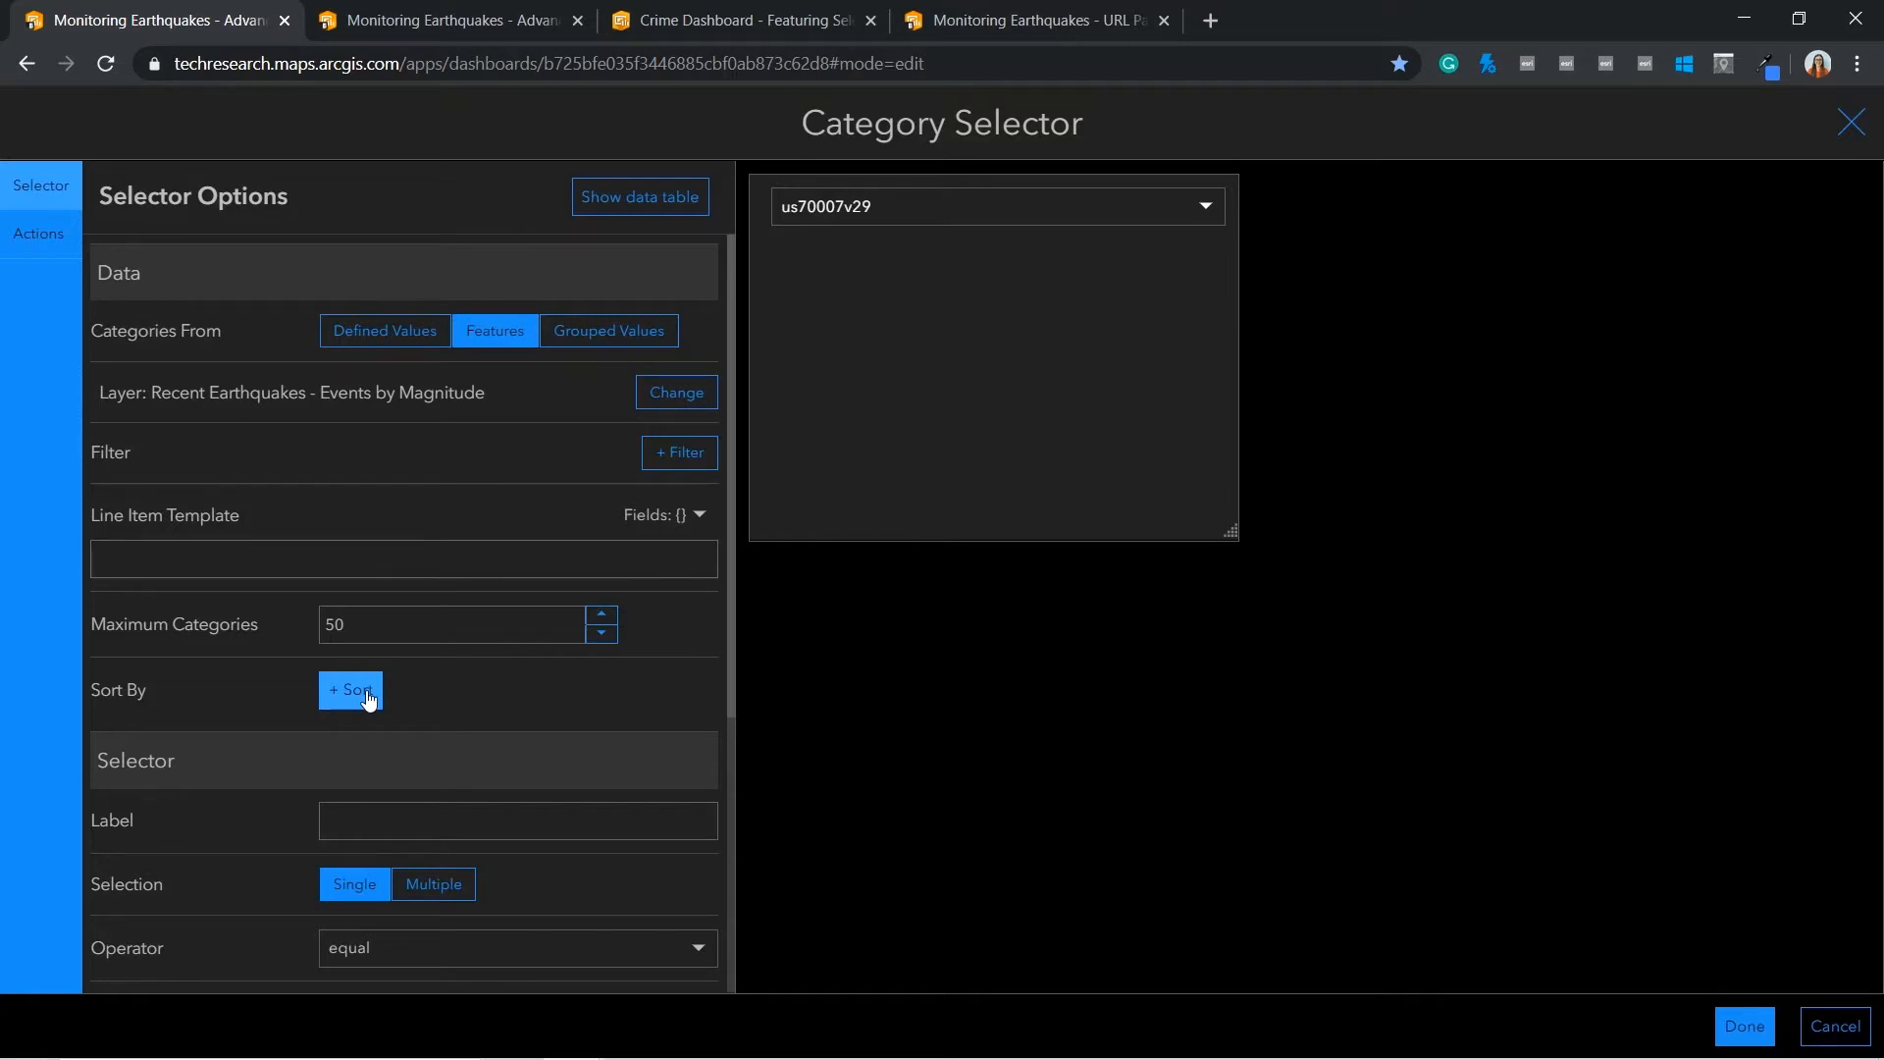
{"action": "left_click", "coordinate": [350, 689]}
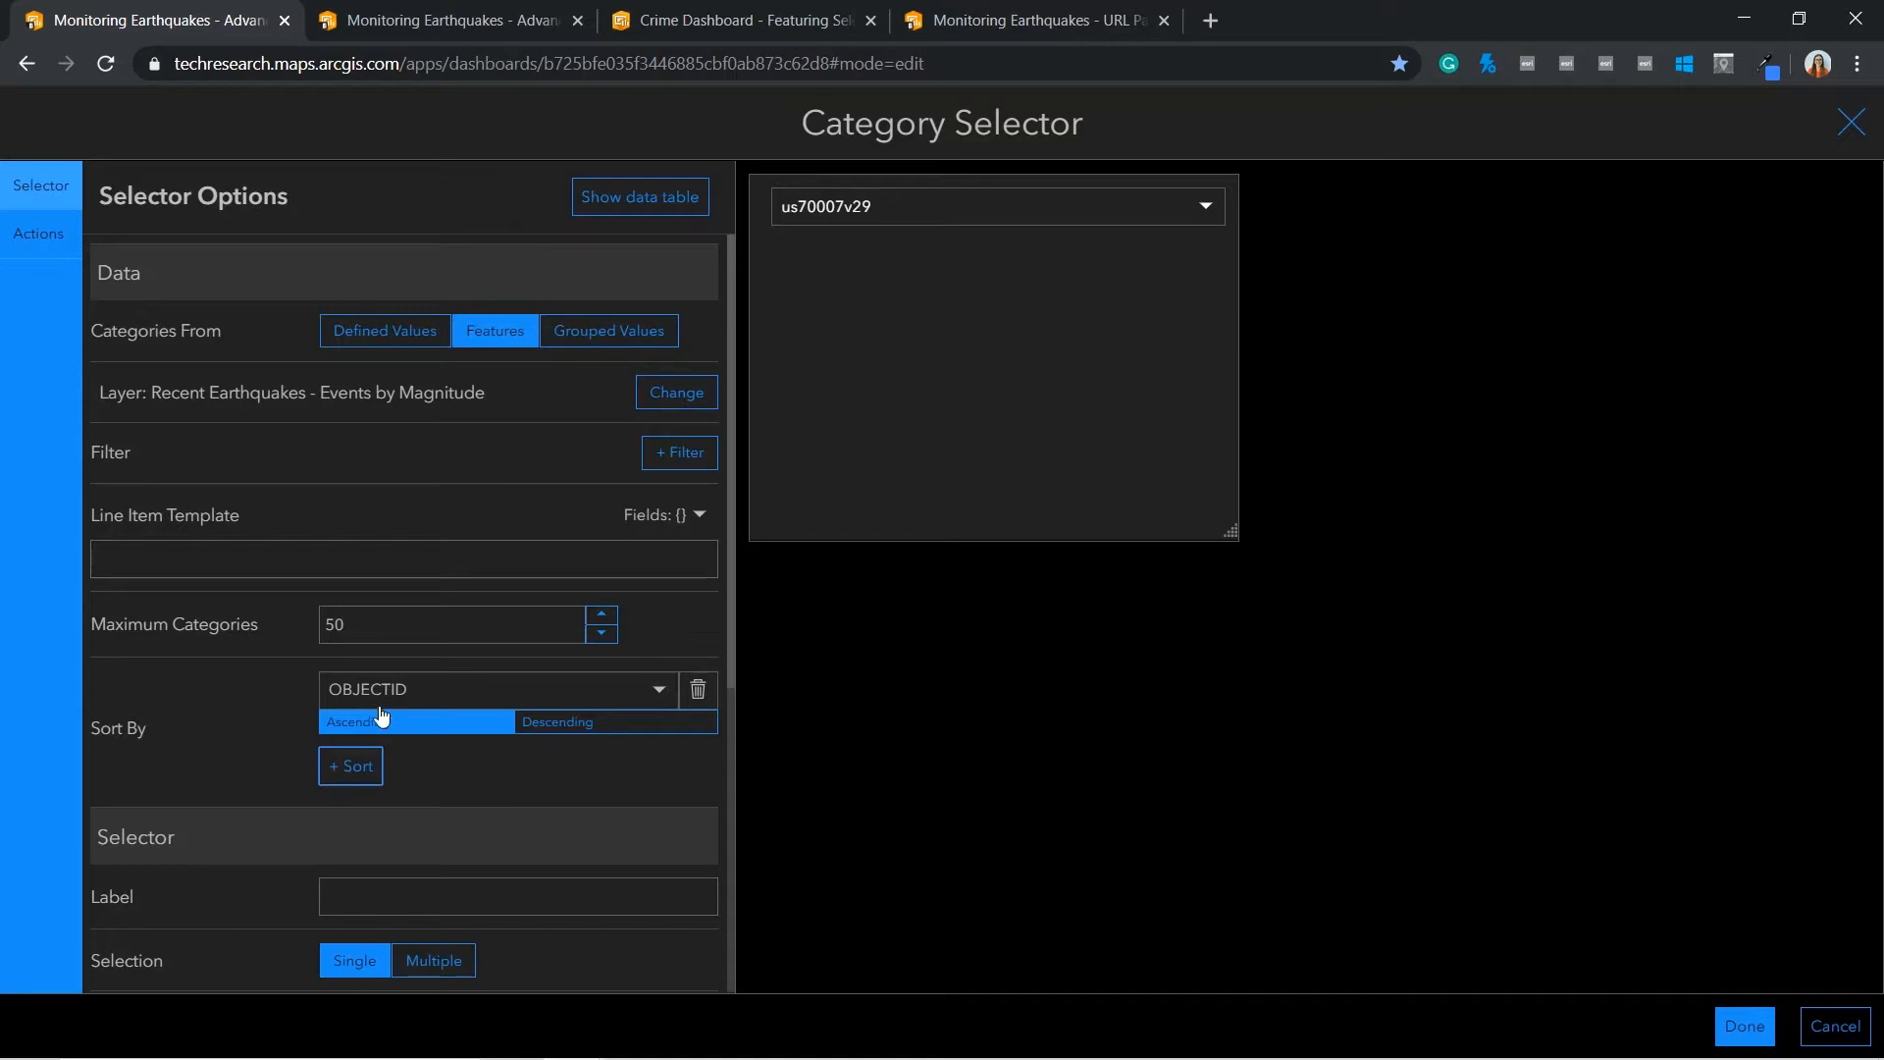
{"action": "left_click", "coordinate": [497, 688]}
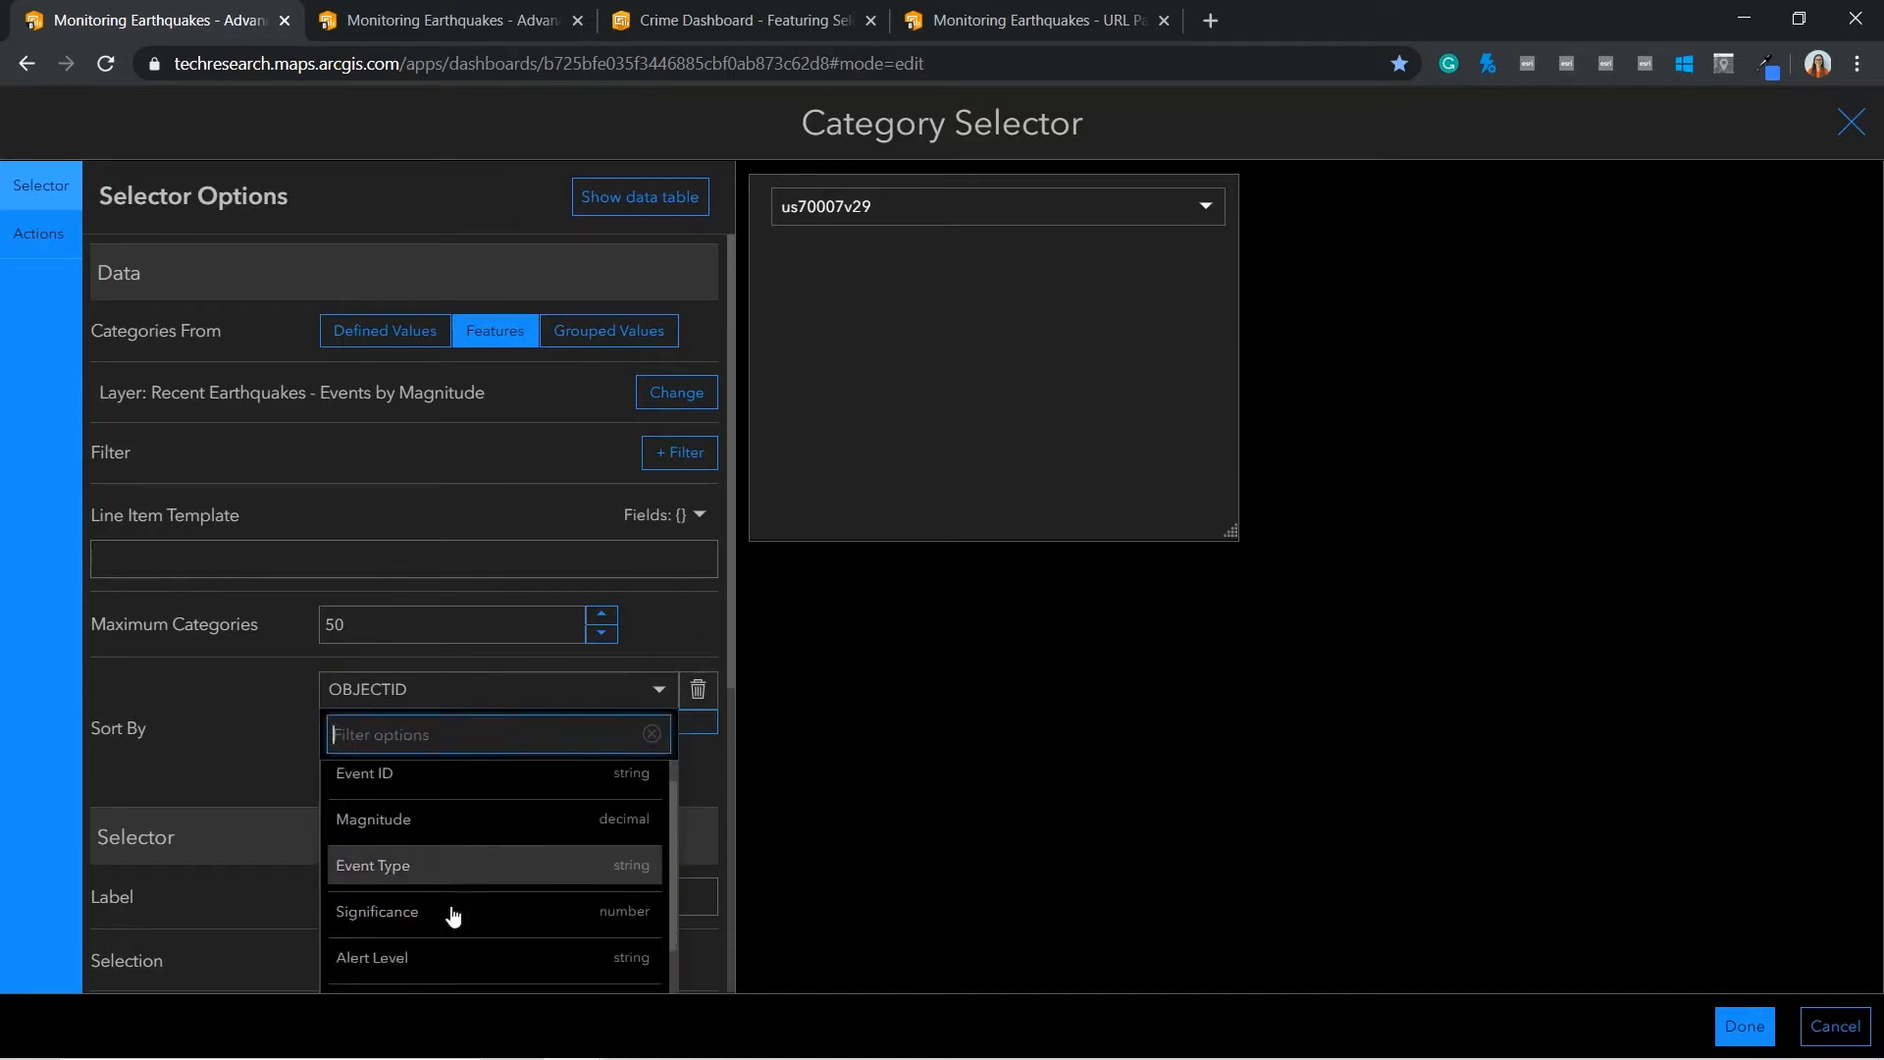
{"action": "scroll", "scroll_direction": "down", "scroll_amount": 3}
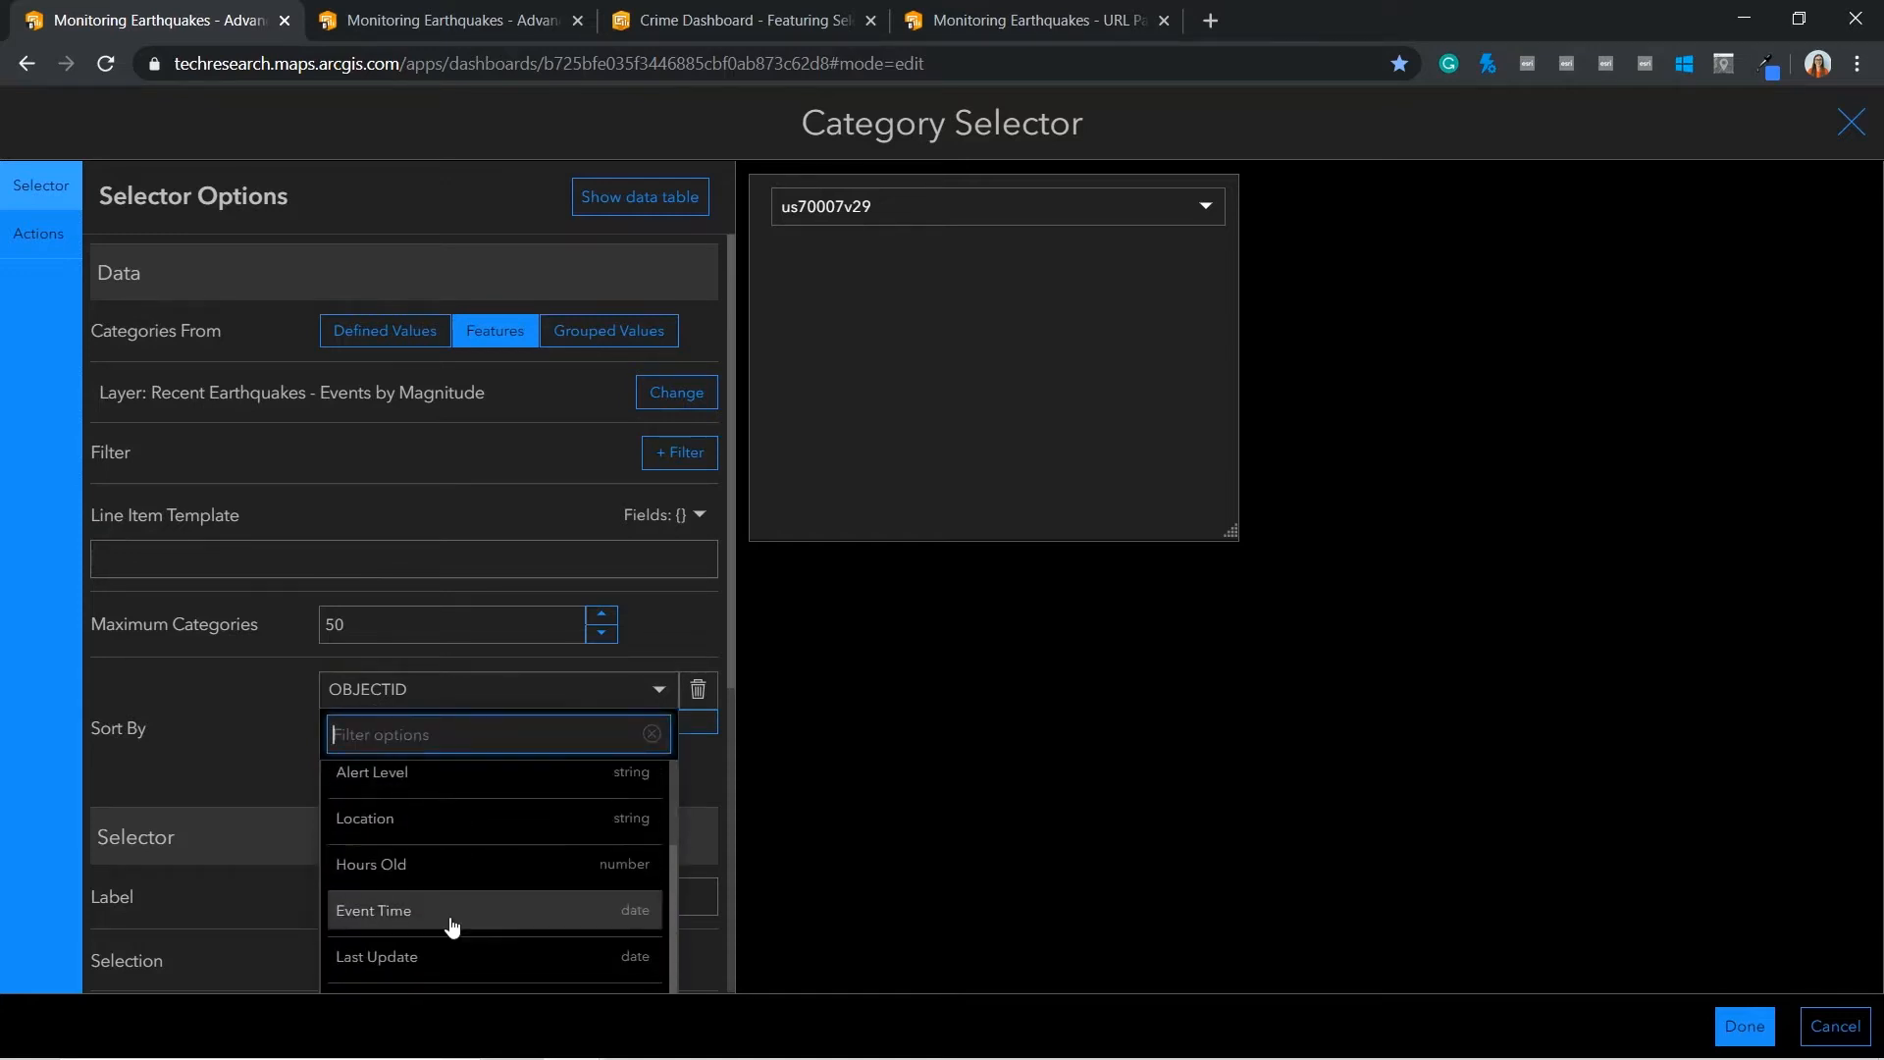
{"action": "left_click", "coordinate": [373, 908]}
{"action": "type", "text": "1"}
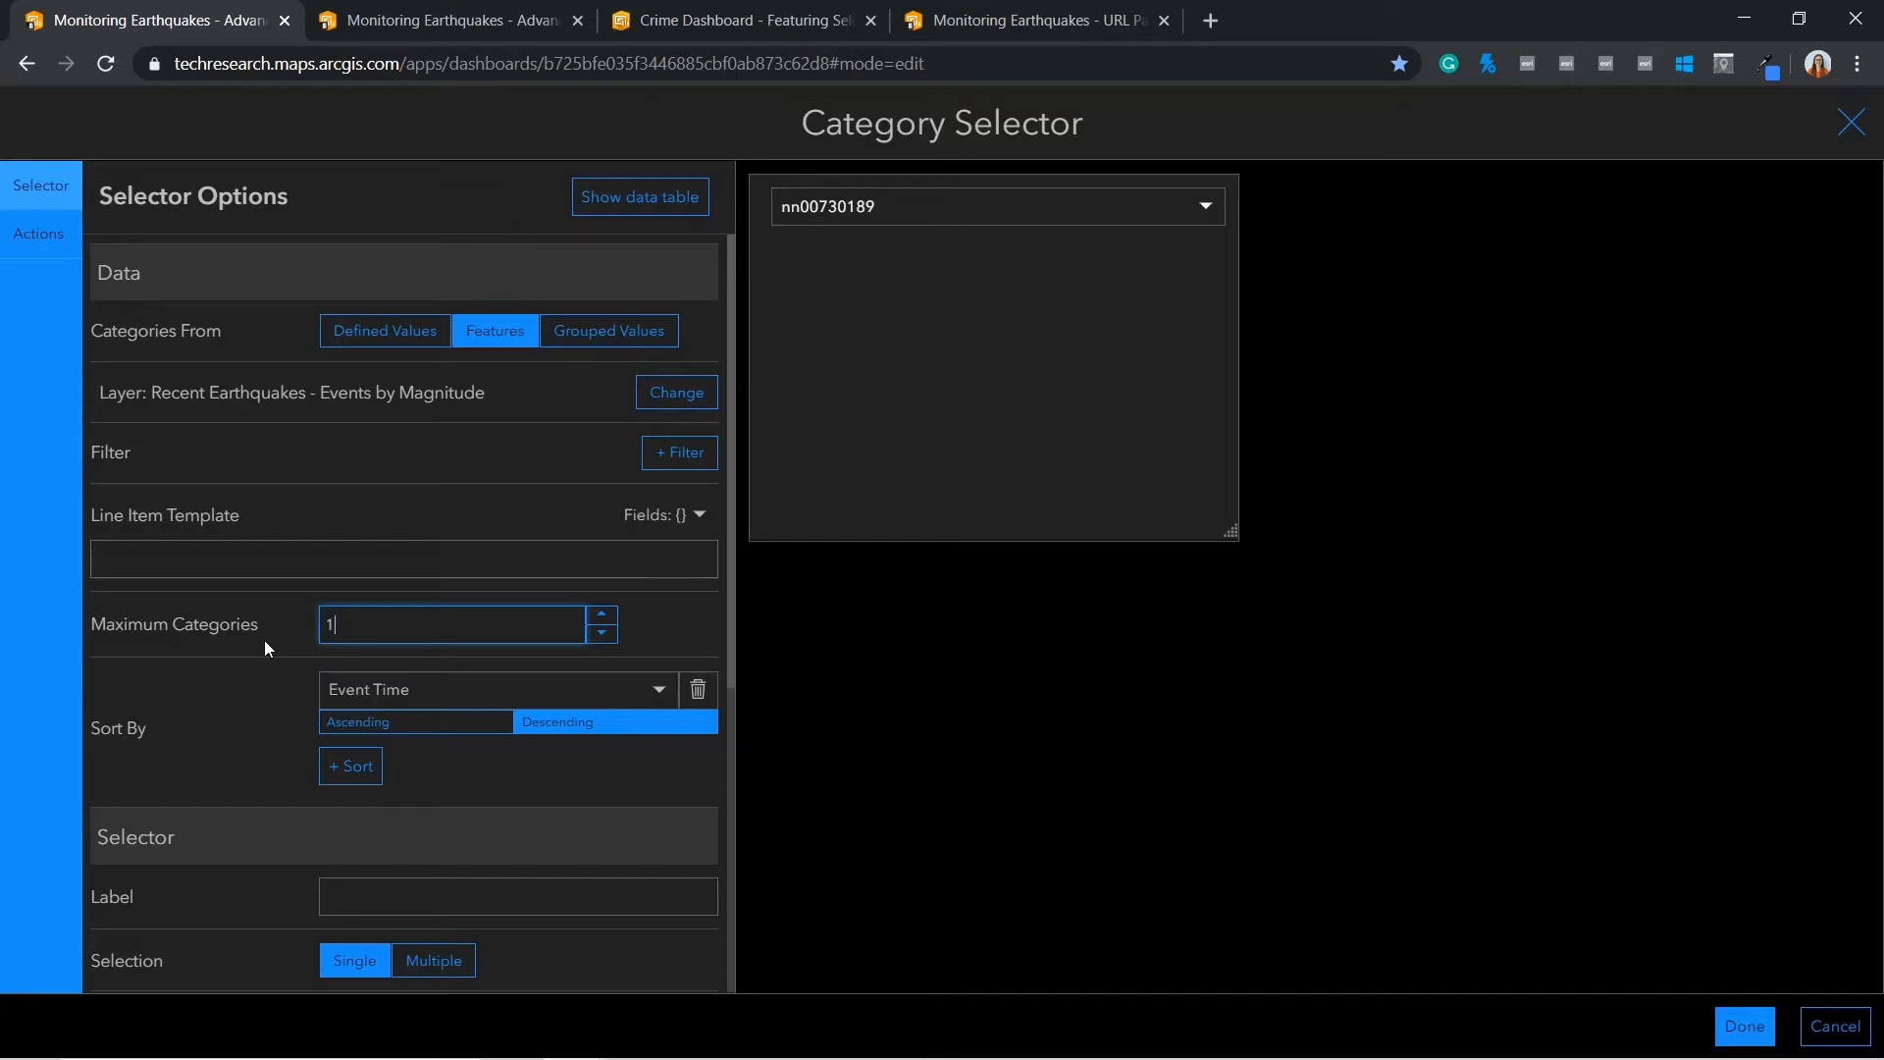
Label each category with the {place} field in the Line Item Template
{"action": "left_click", "coordinate": [402, 558]}
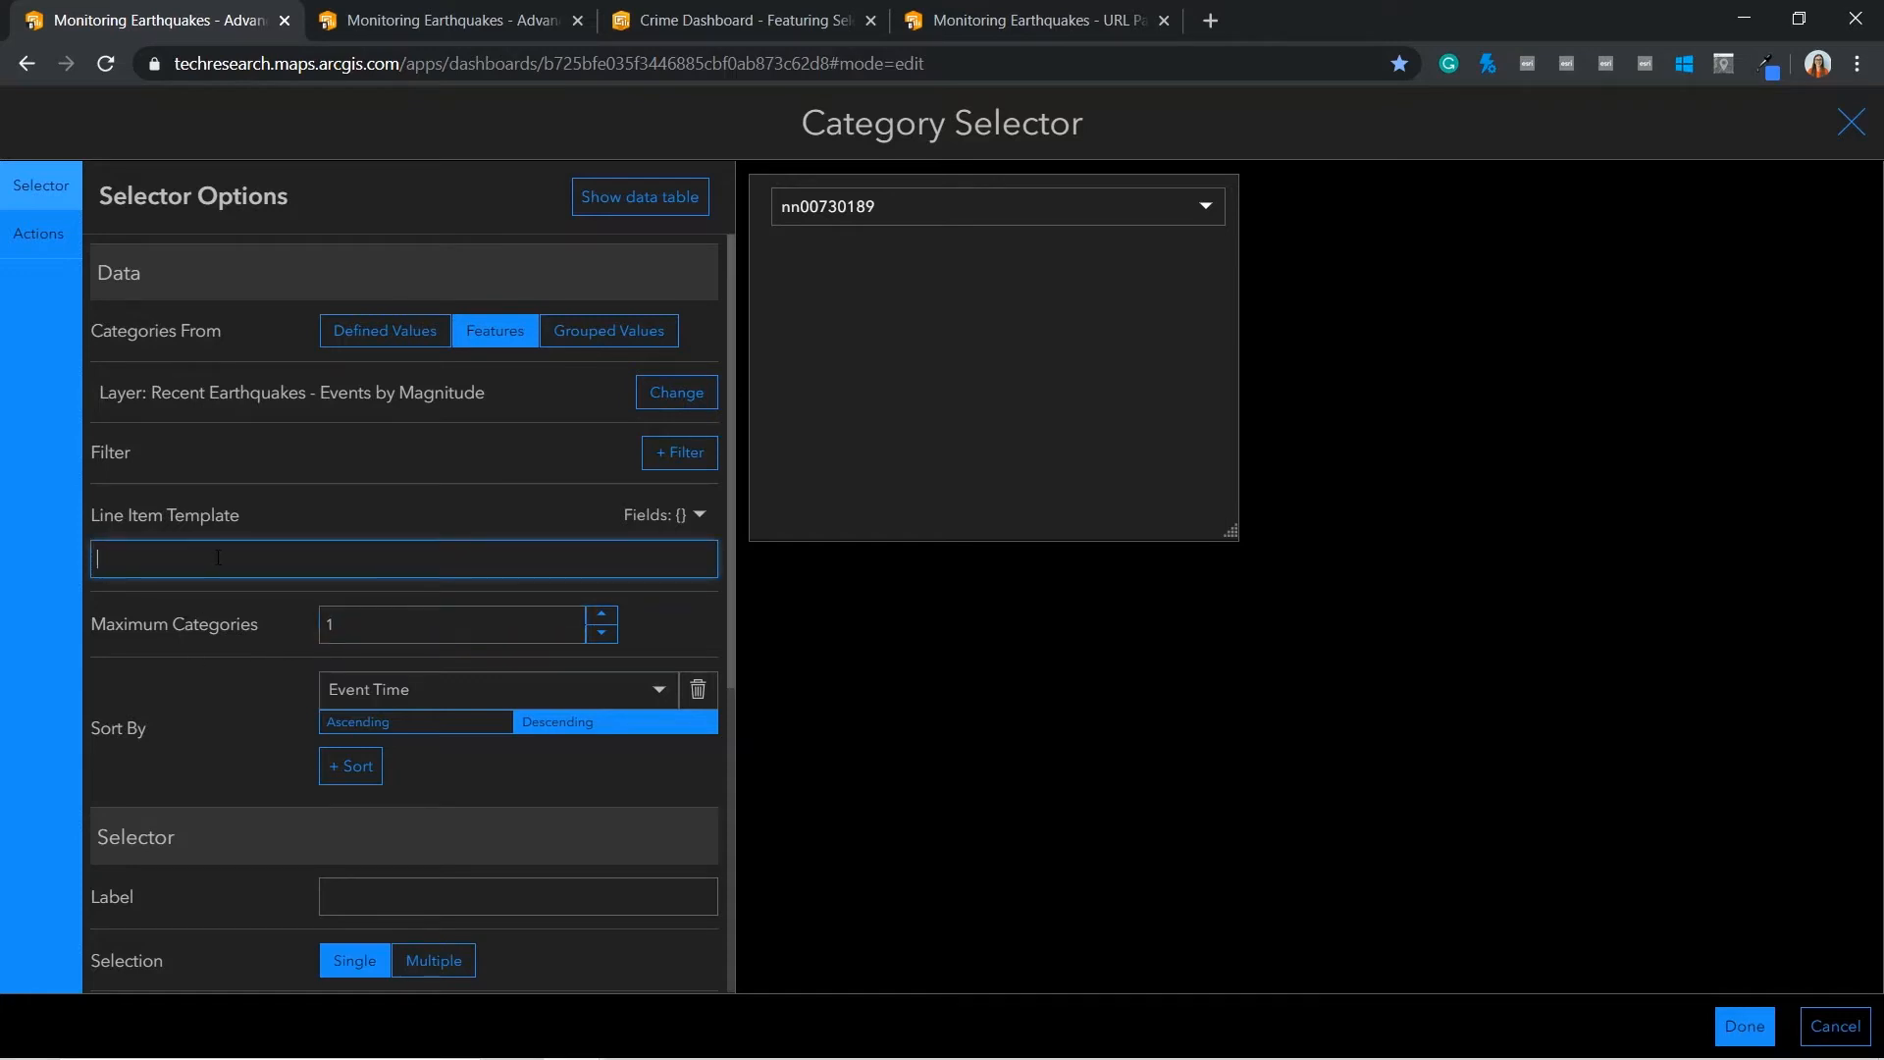
{"action": "mouse_move", "coordinate": [665, 514]}
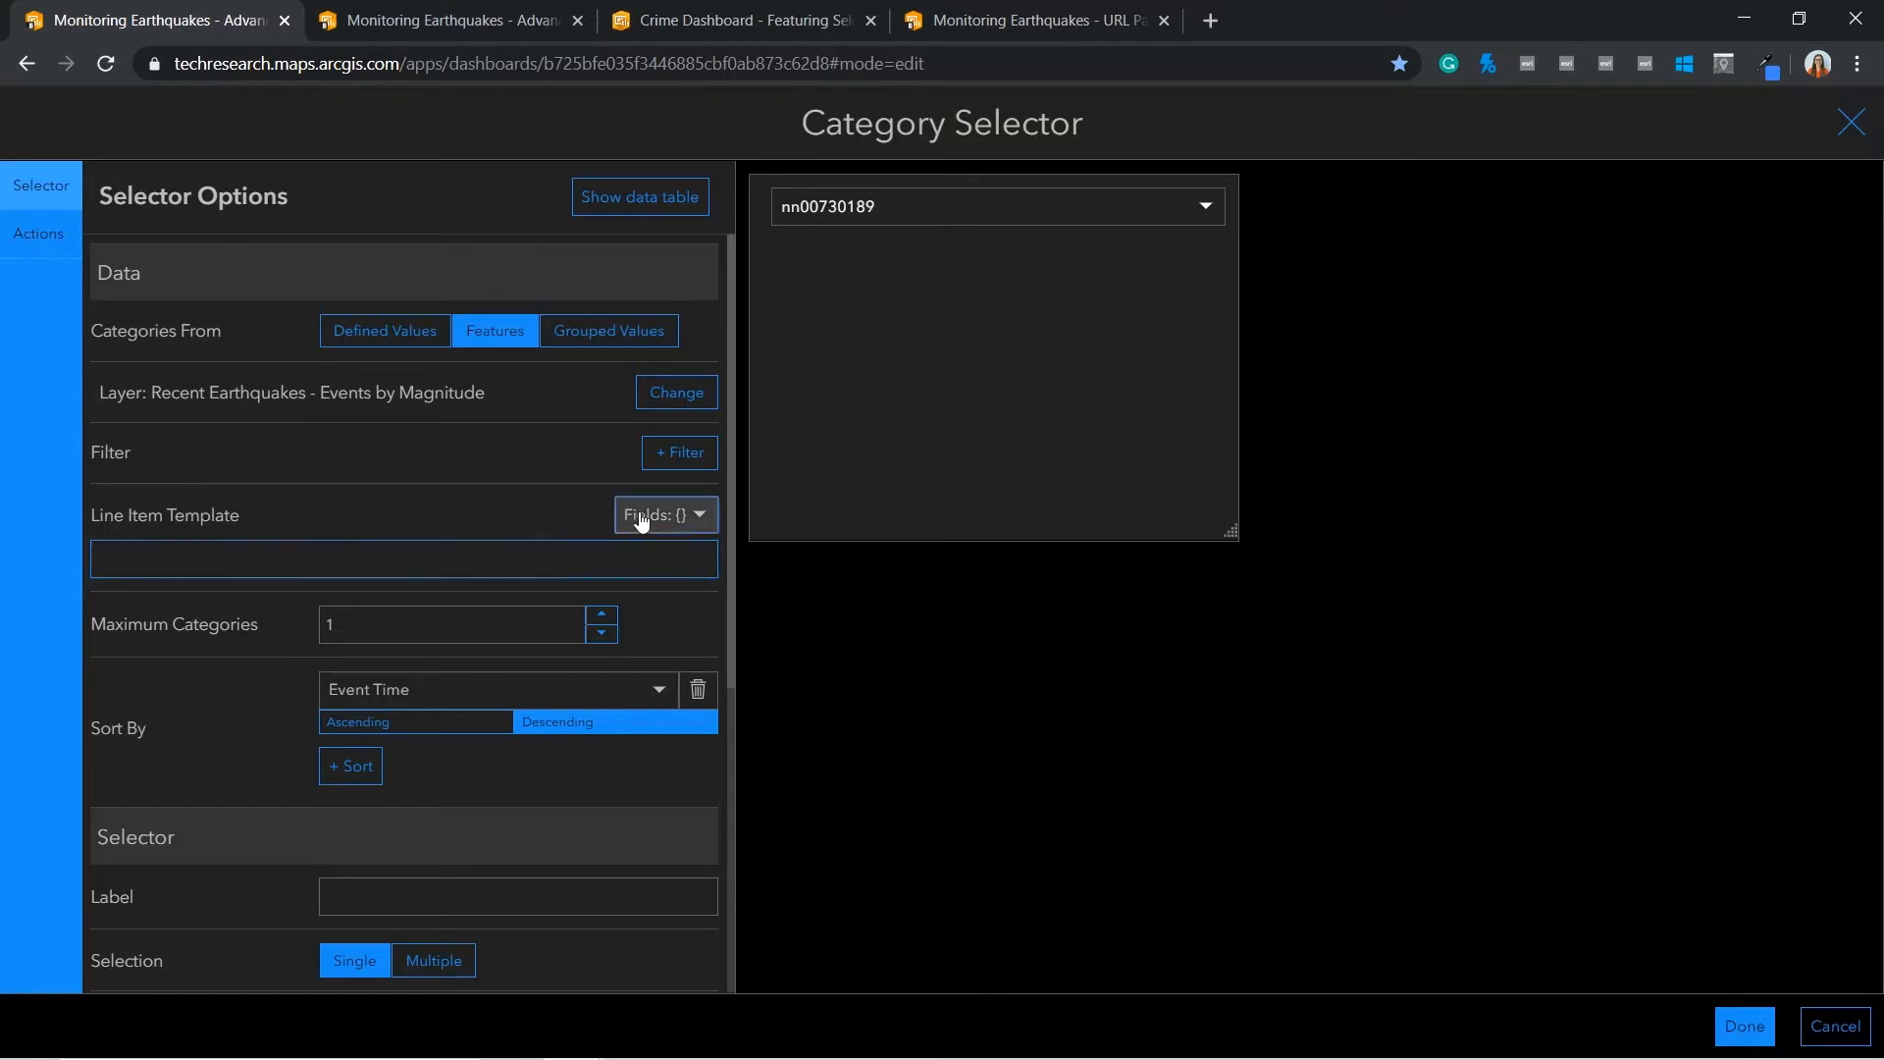
{"action": "left_click", "coordinate": [663, 514]}
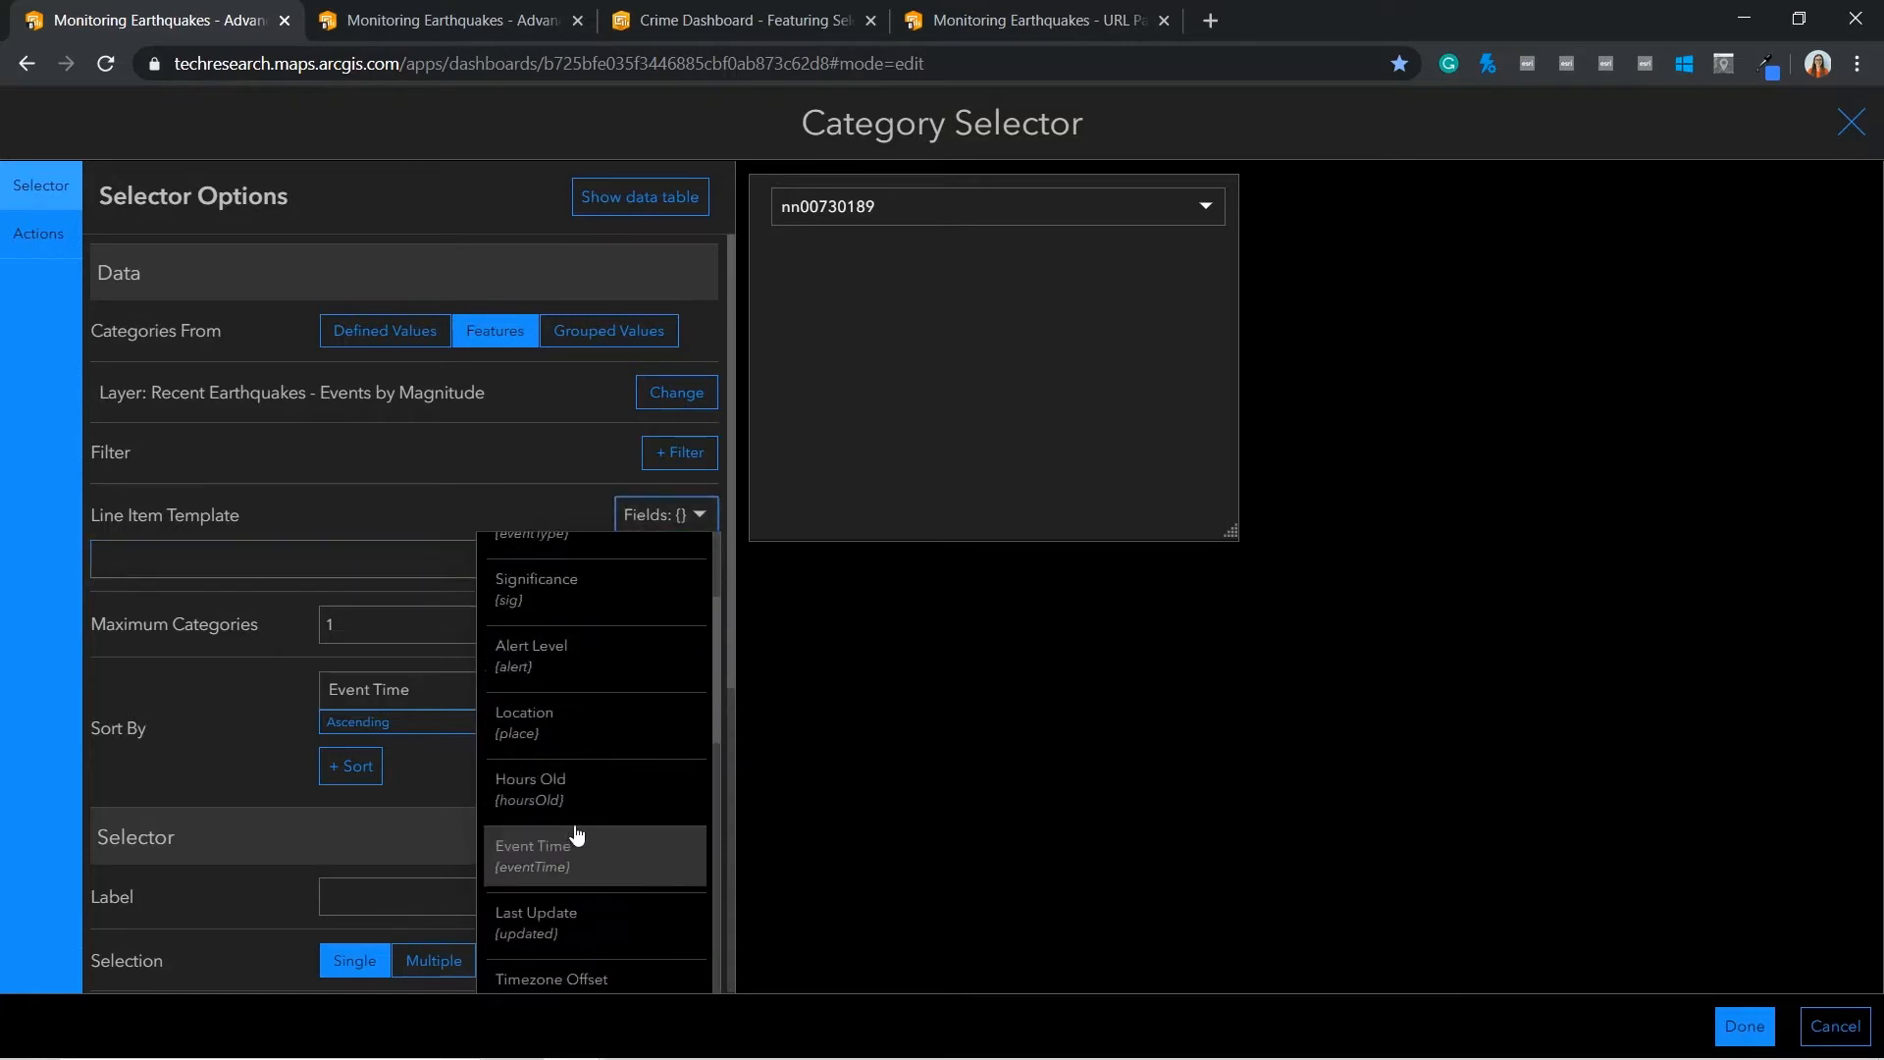
{"action": "left_click", "coordinate": [524, 720]}
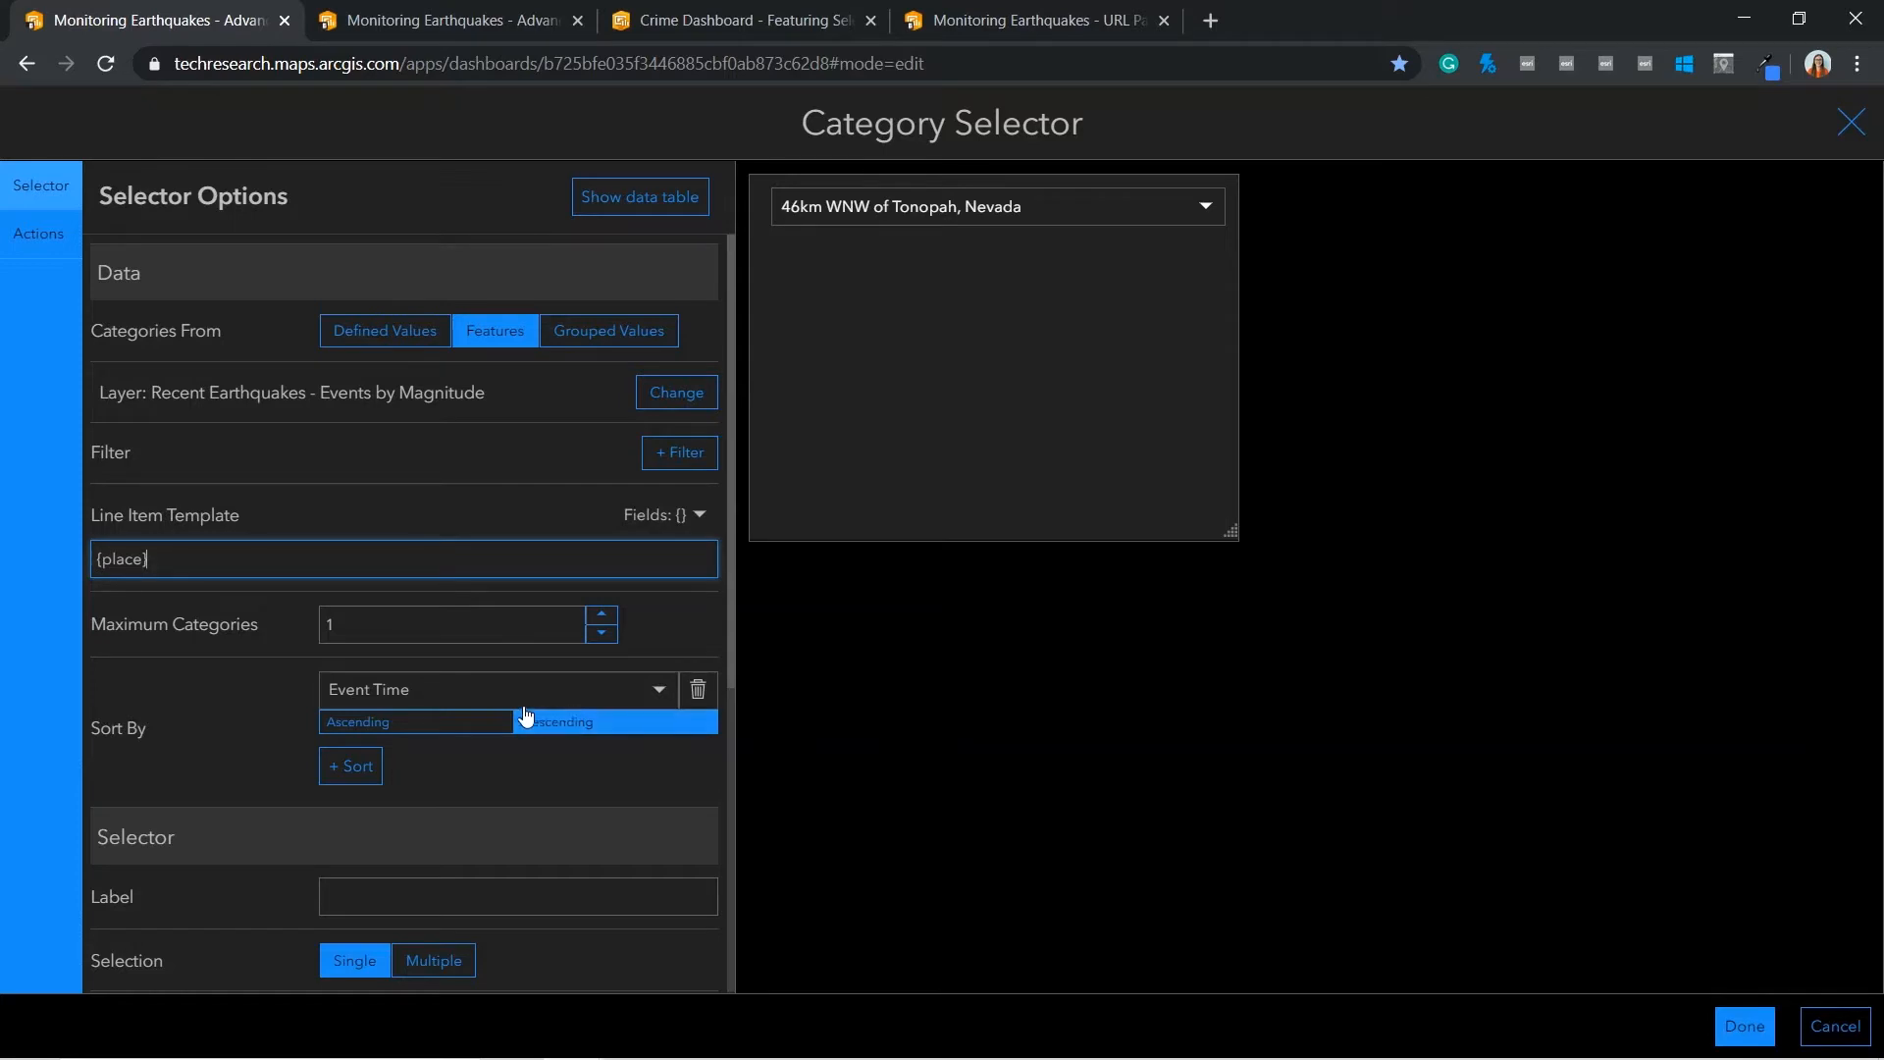
{"action": "left_click", "coordinate": [556, 720]}
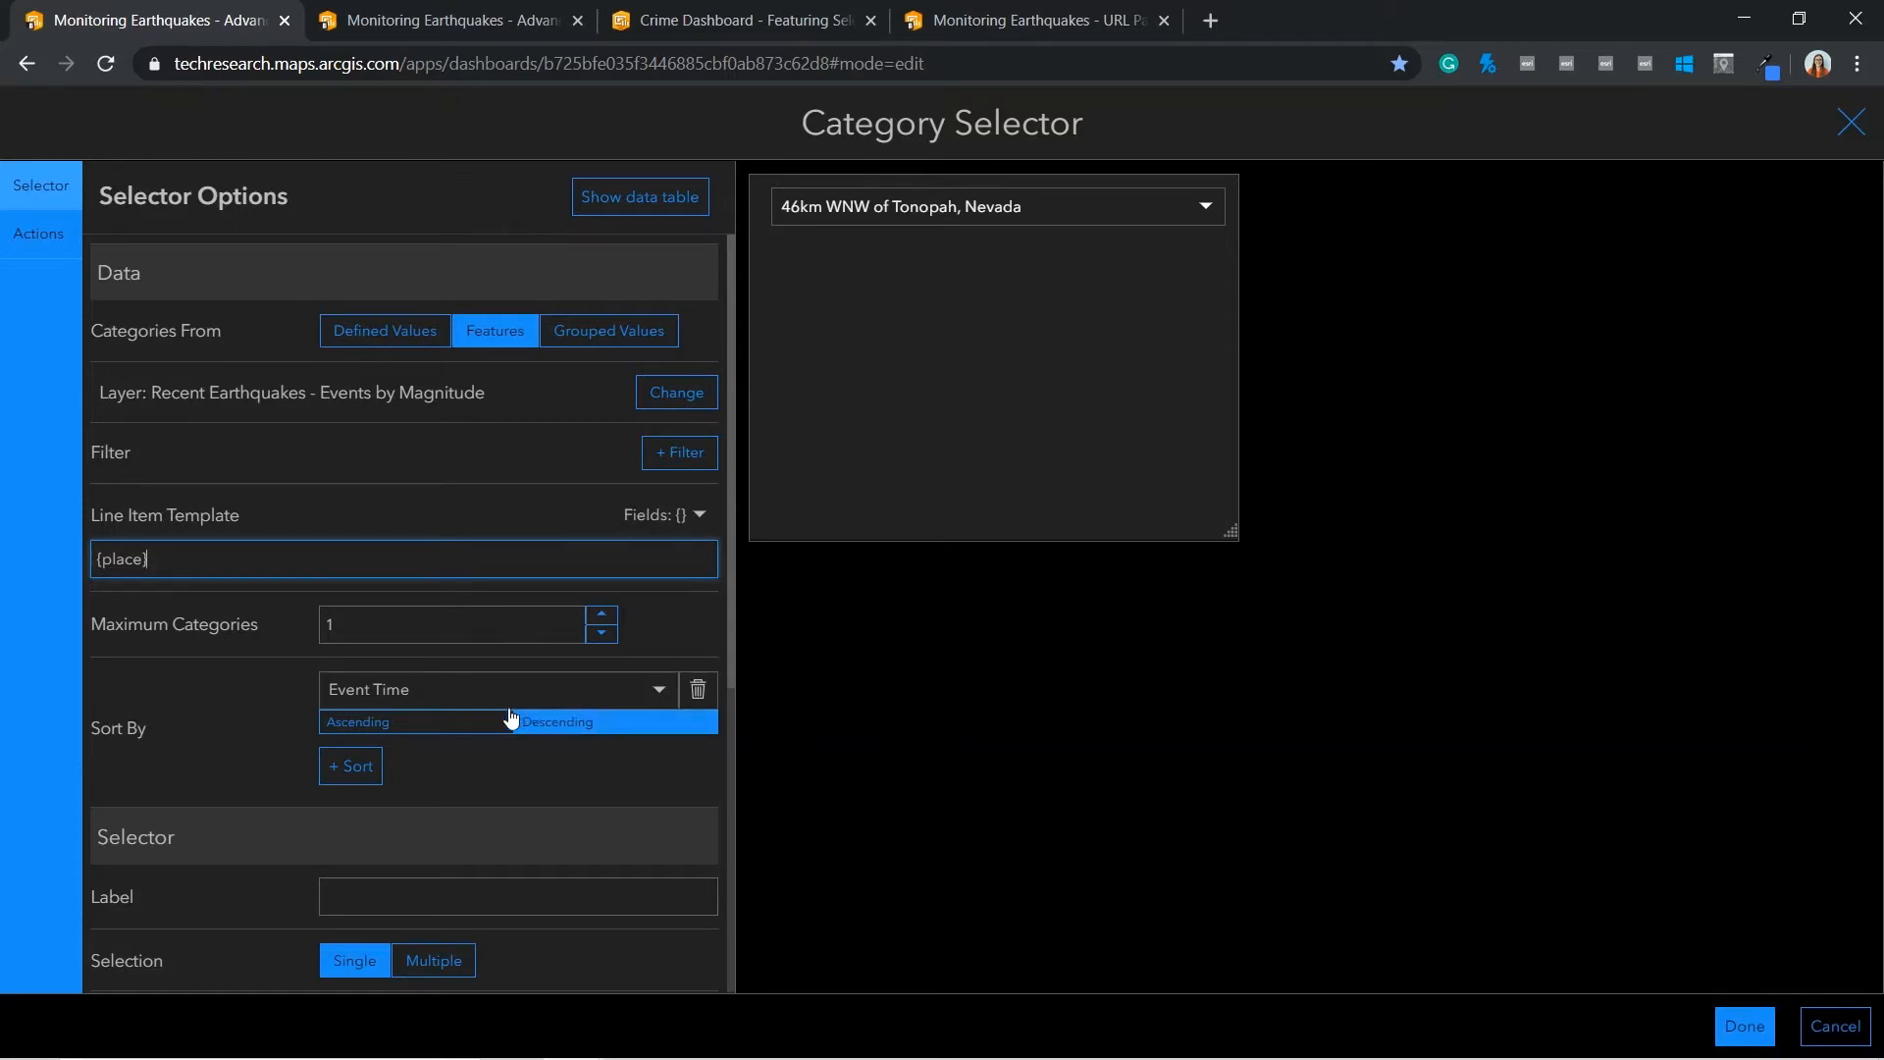
{"action": "scroll", "scroll_direction": "down", "scroll_amount": 3}
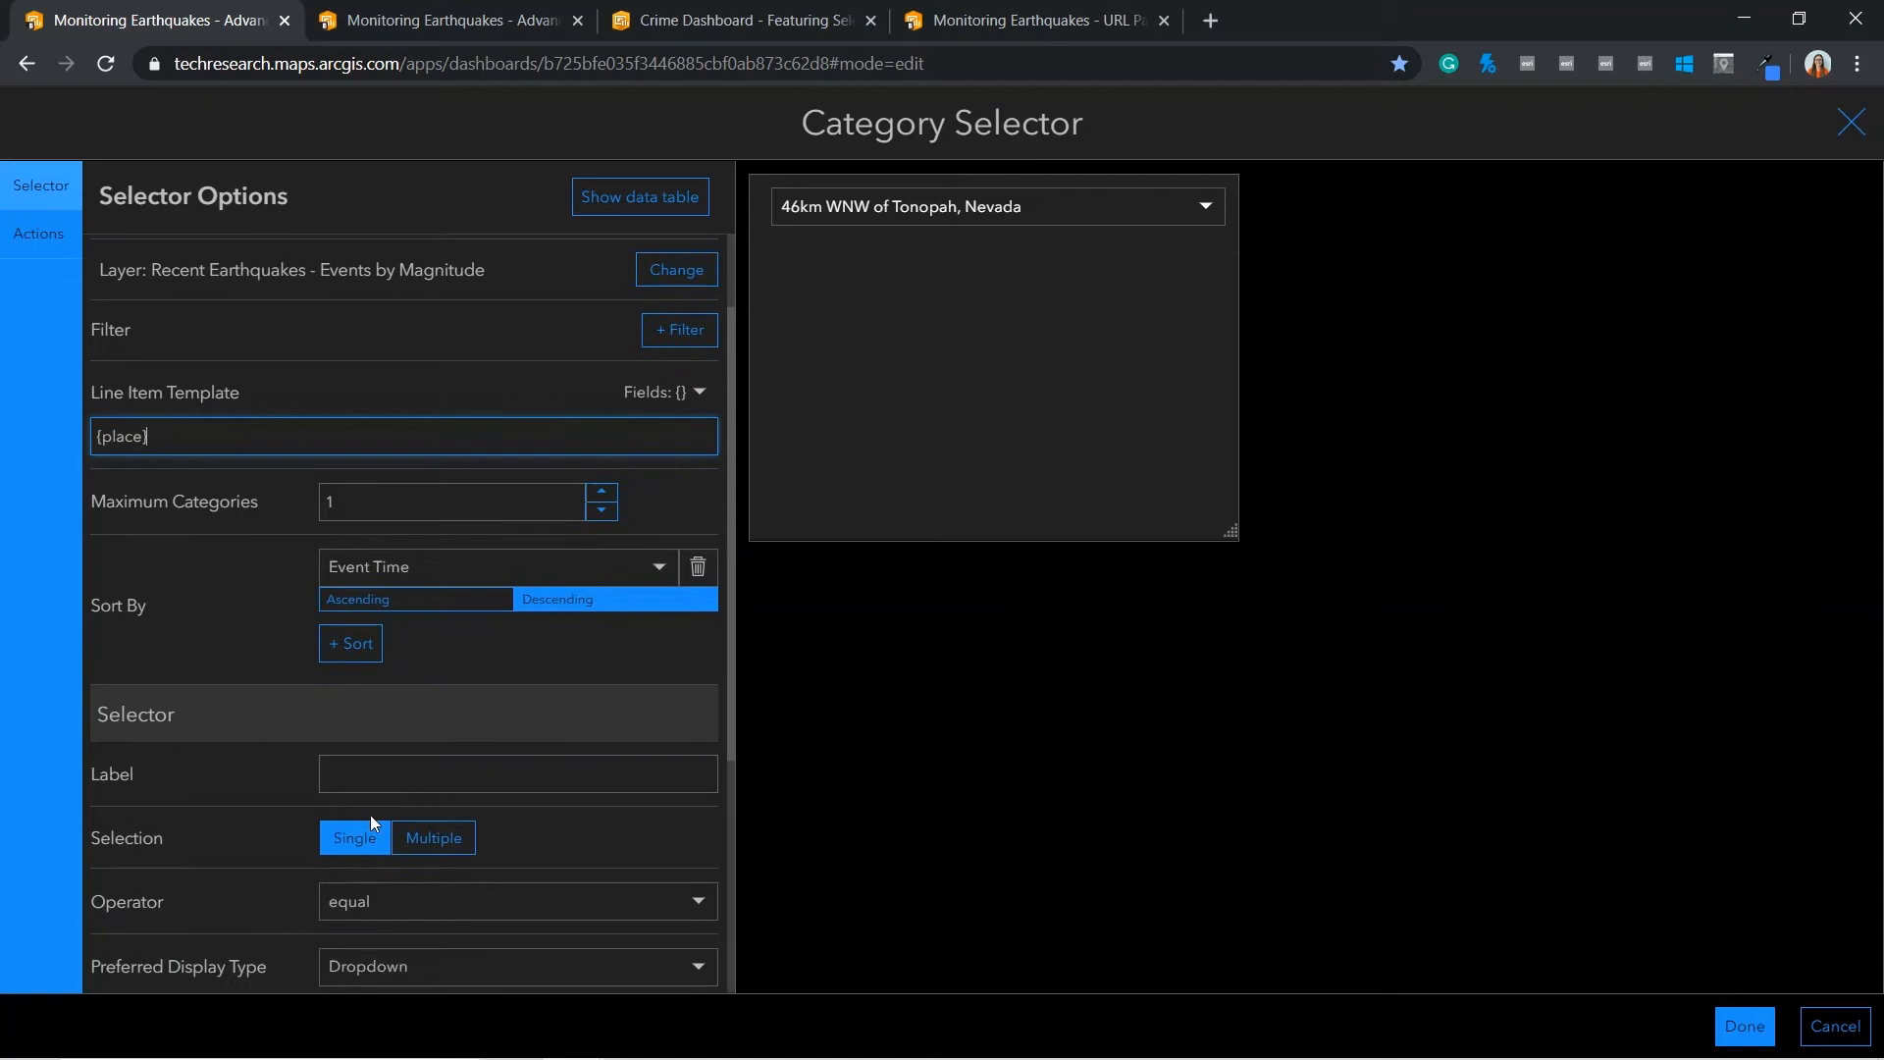
Set the selector's label to 'Auto Zoom'
{"action": "left_click", "coordinate": [516, 773]}
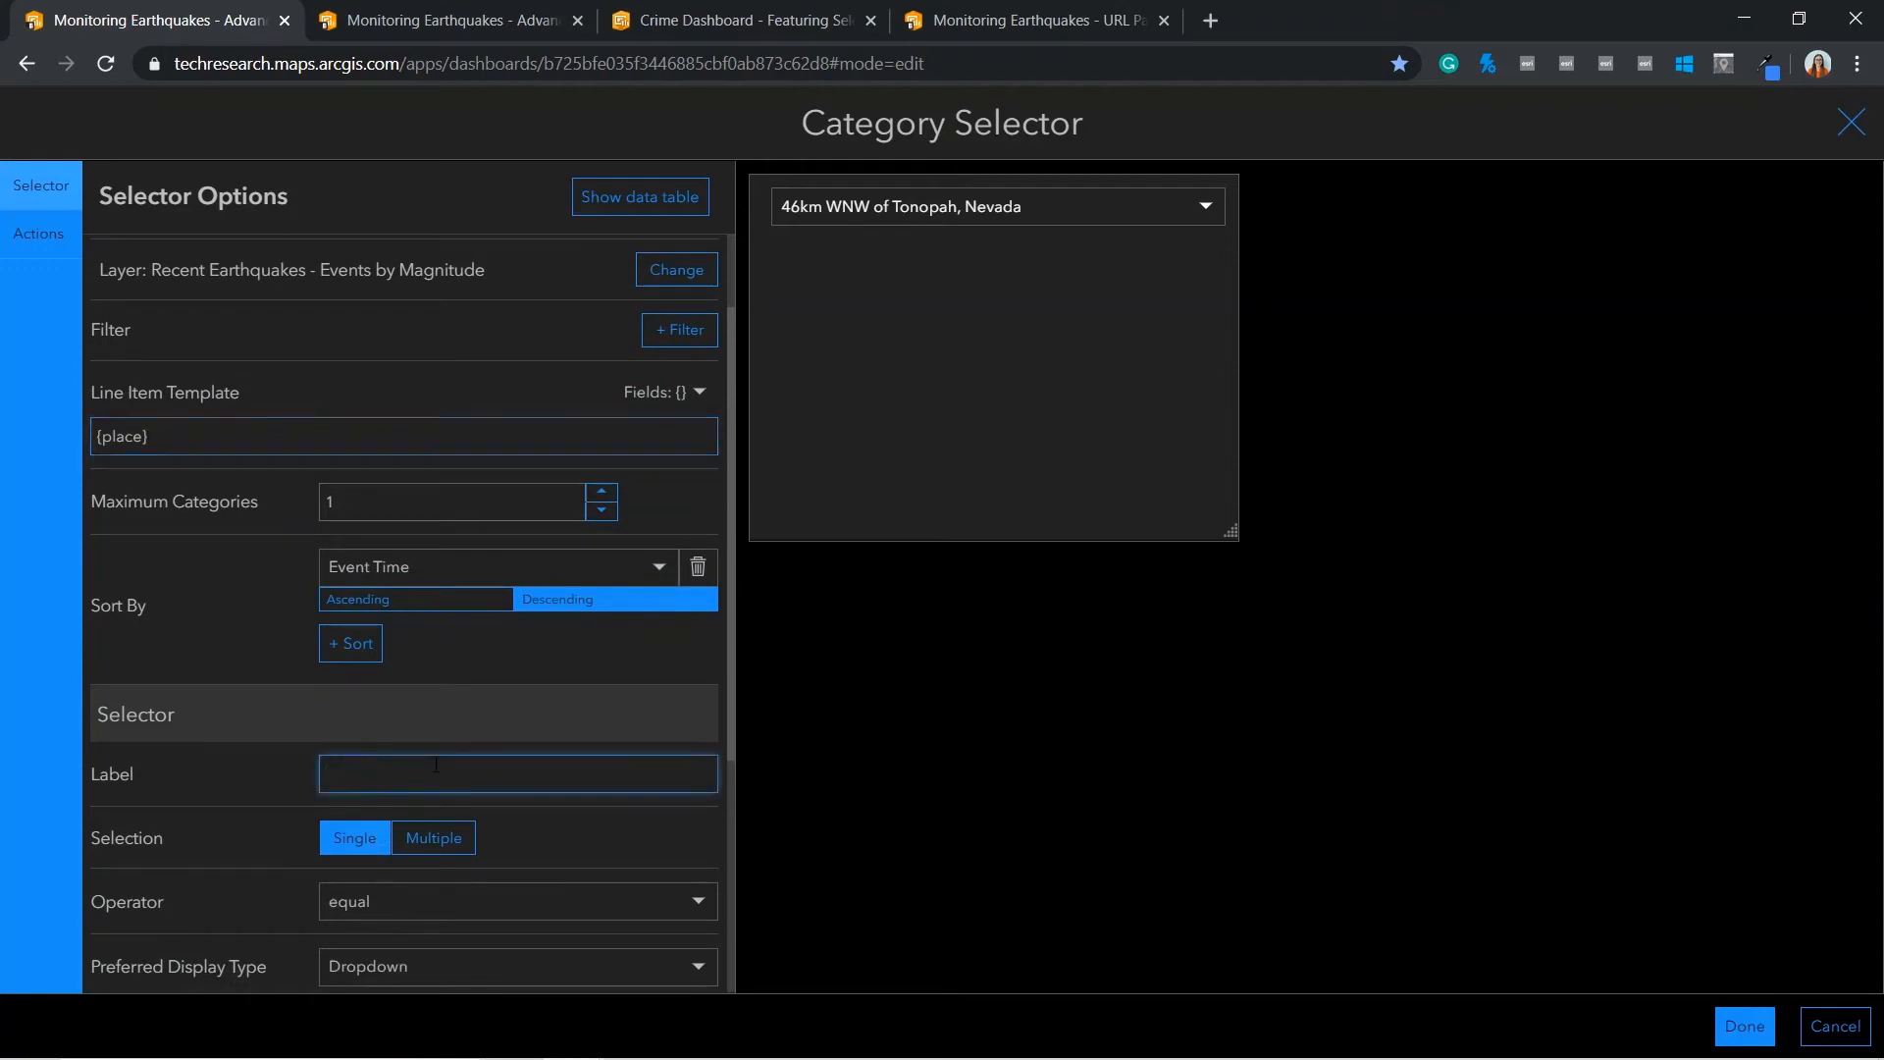
{"action": "type", "text": "Auto"}
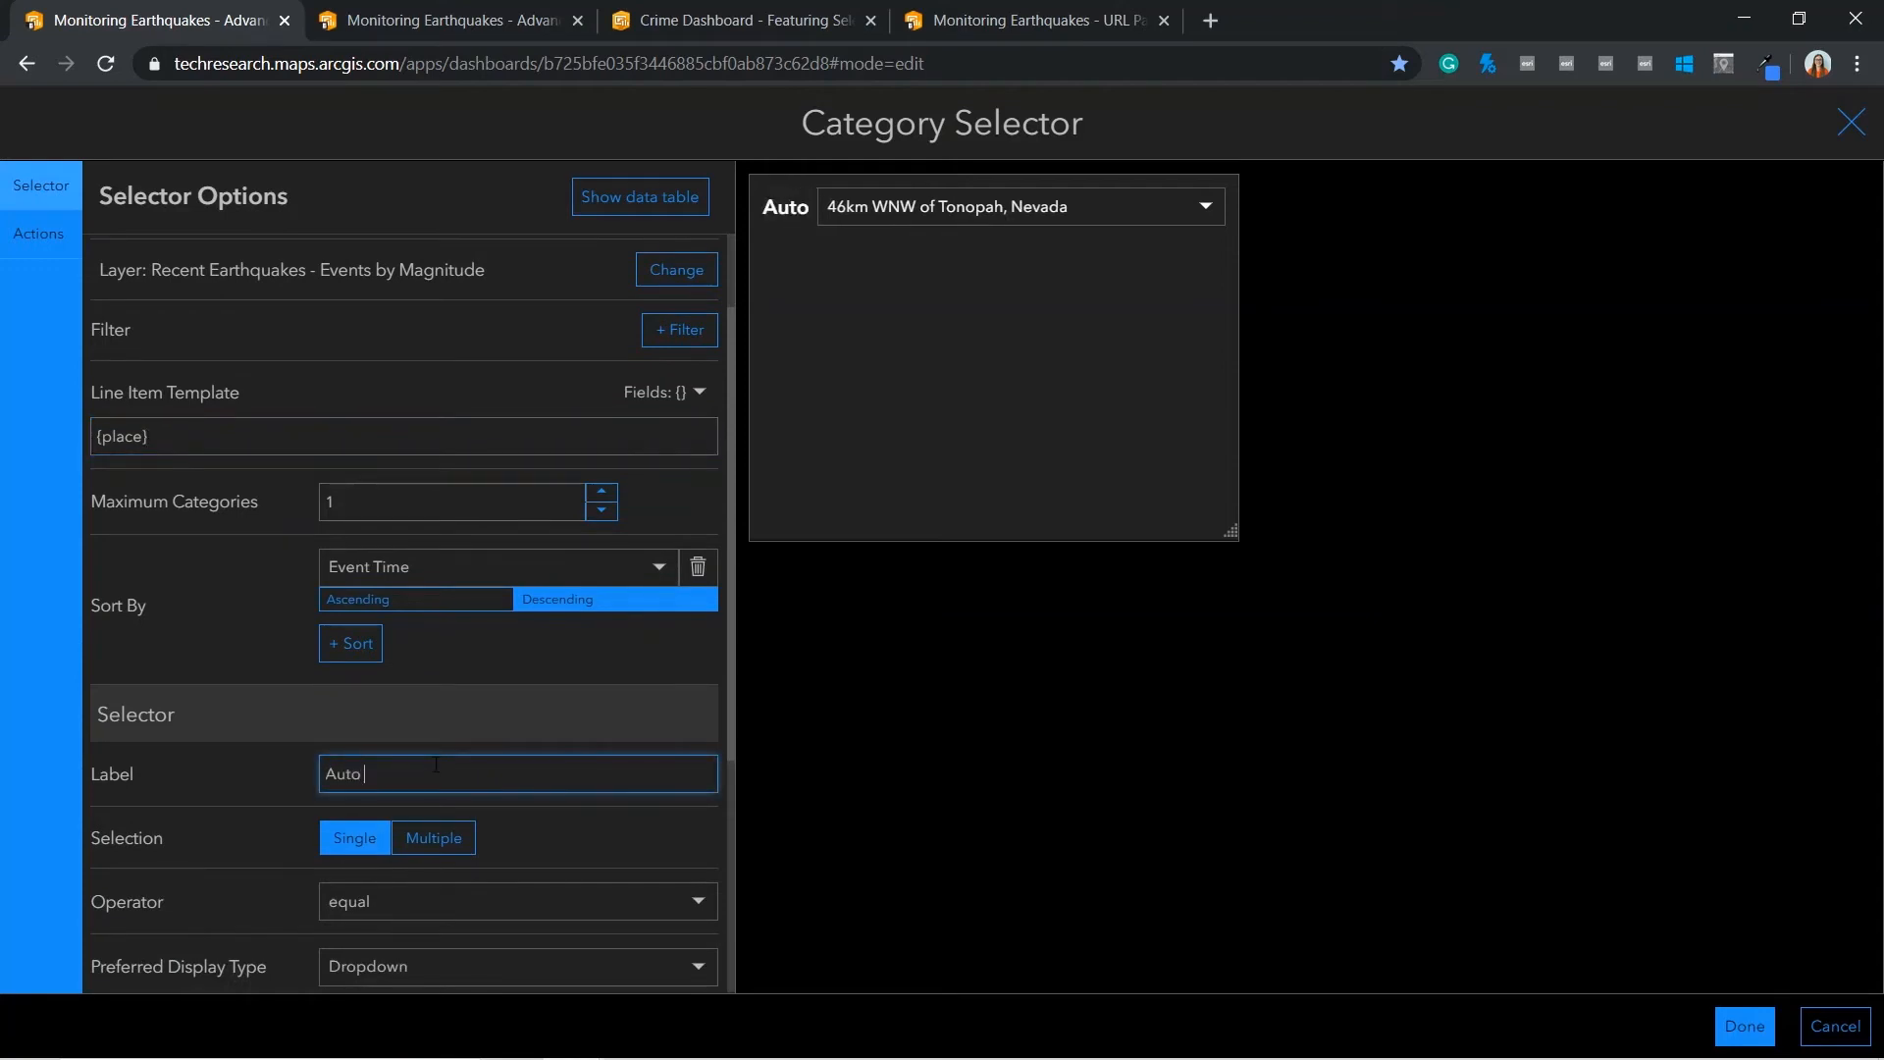
{"action": "type", "text": "Zoom"}
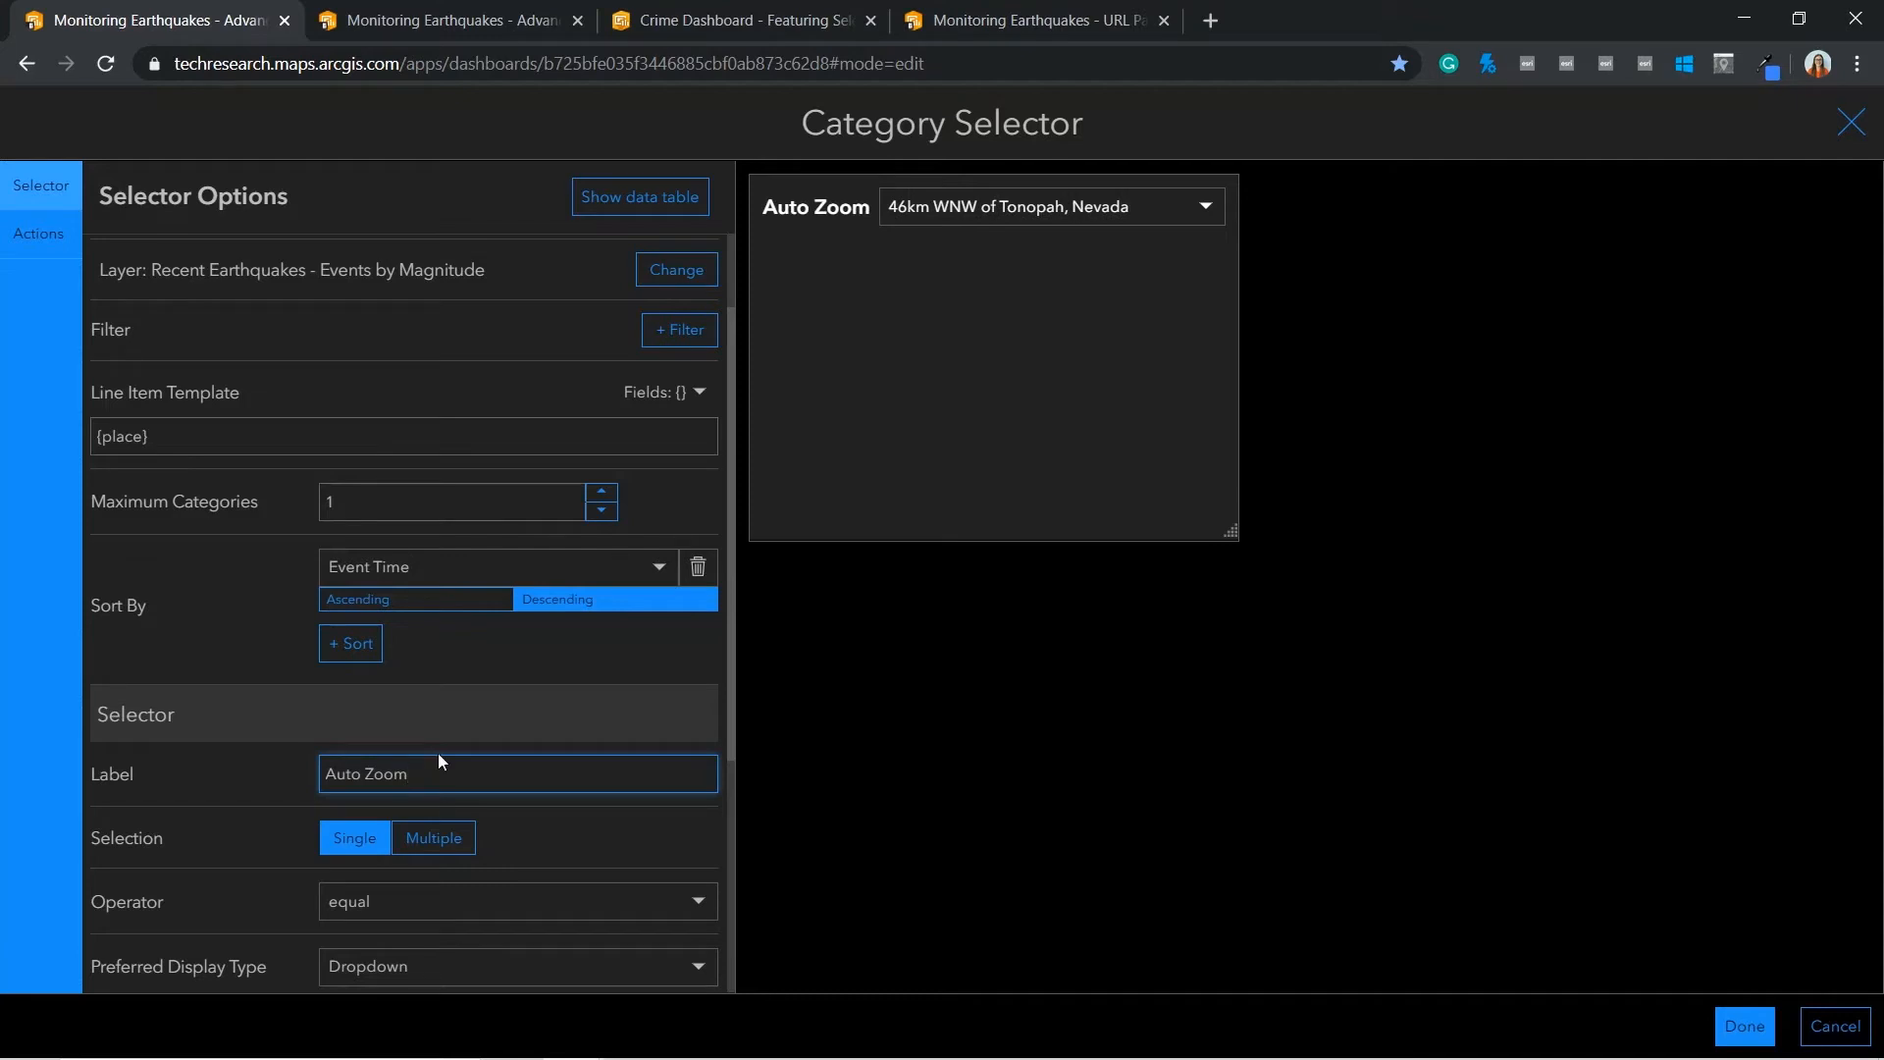
{"action": "mouse_move", "coordinate": [410, 662]}
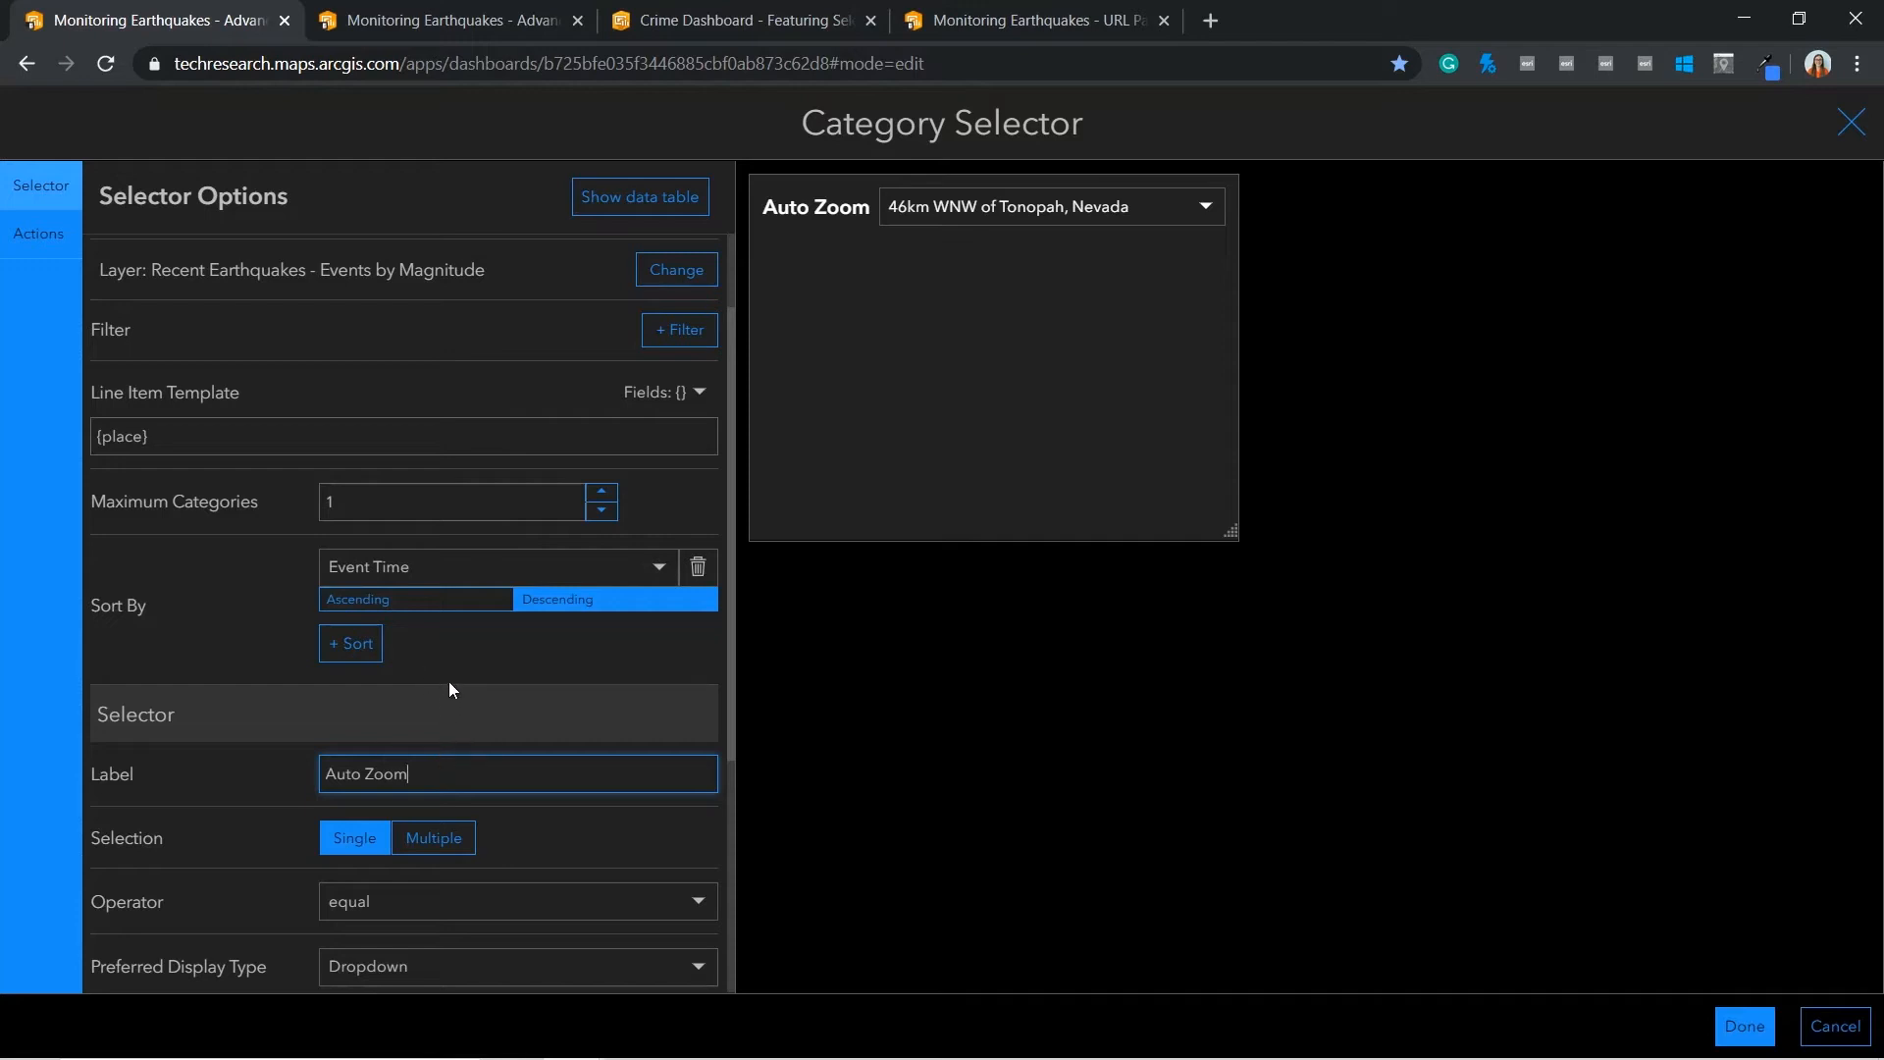
{"action": "mouse_move", "coordinate": [467, 675]}
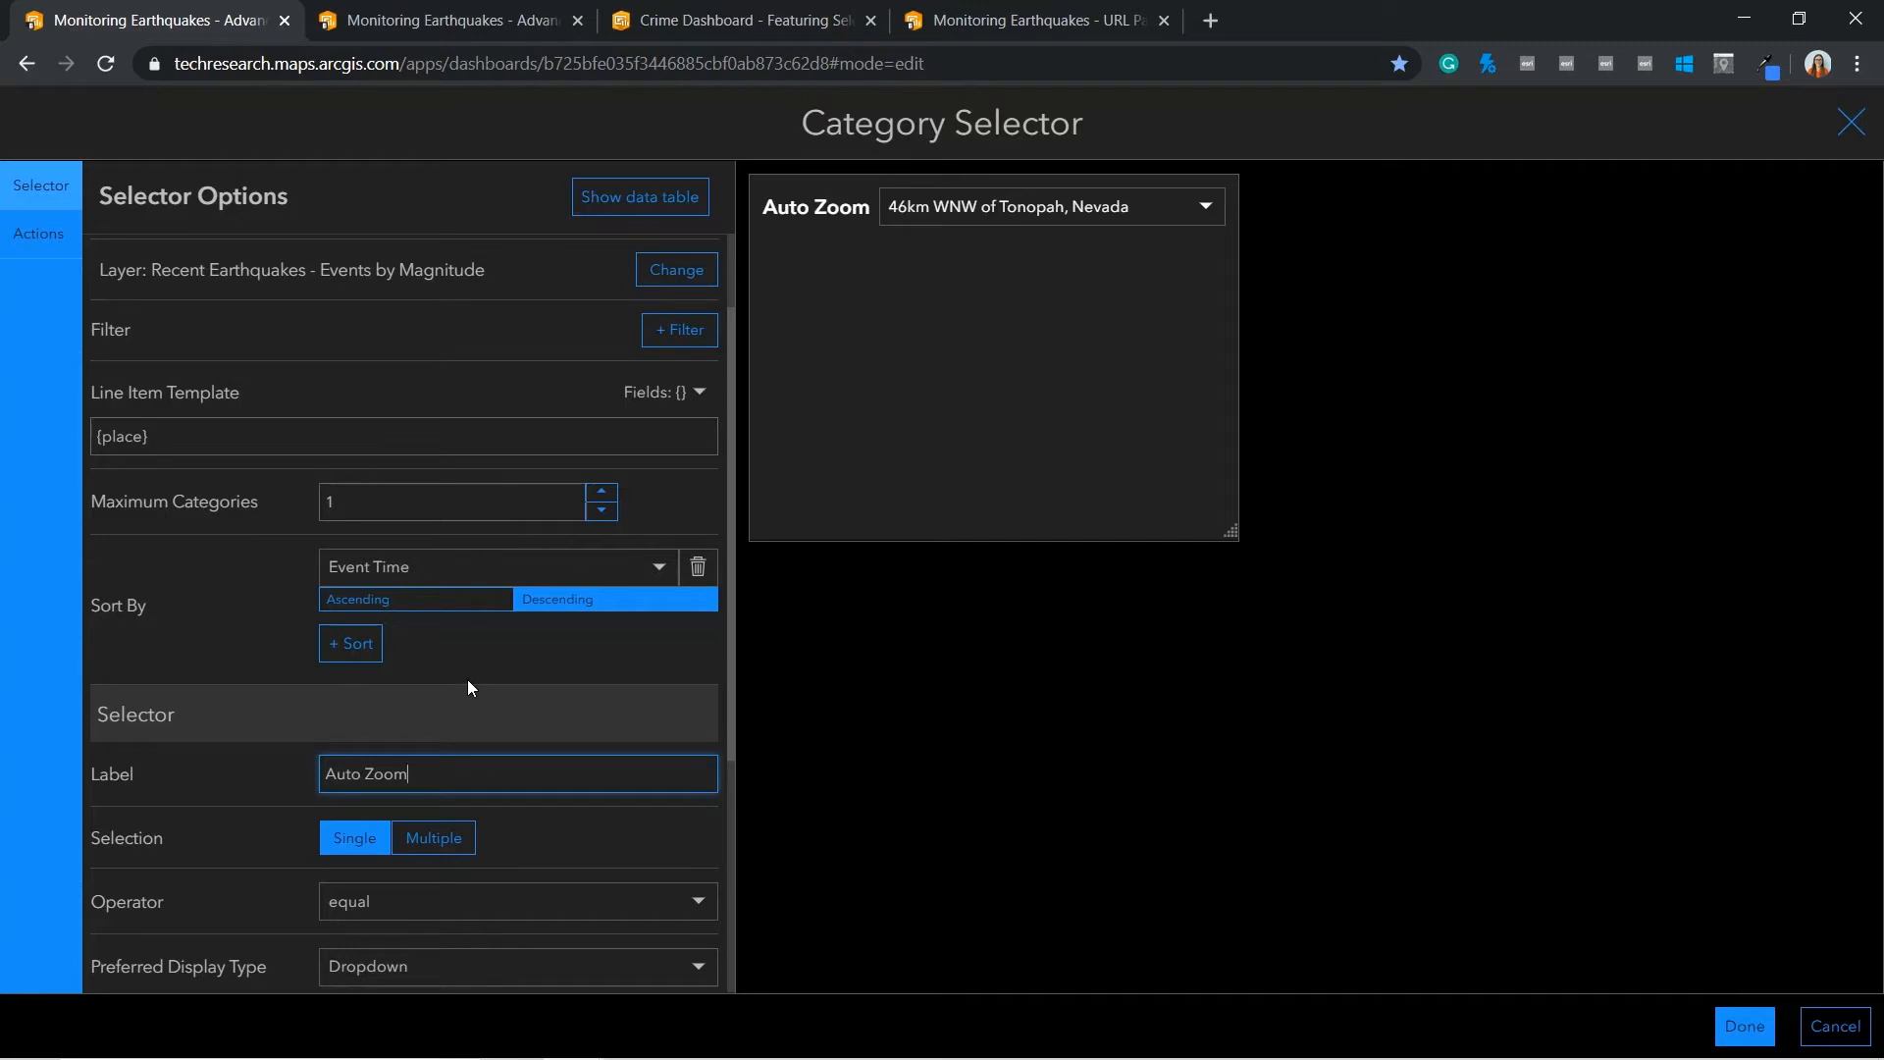
{"action": "mouse_move", "coordinate": [463, 749]}
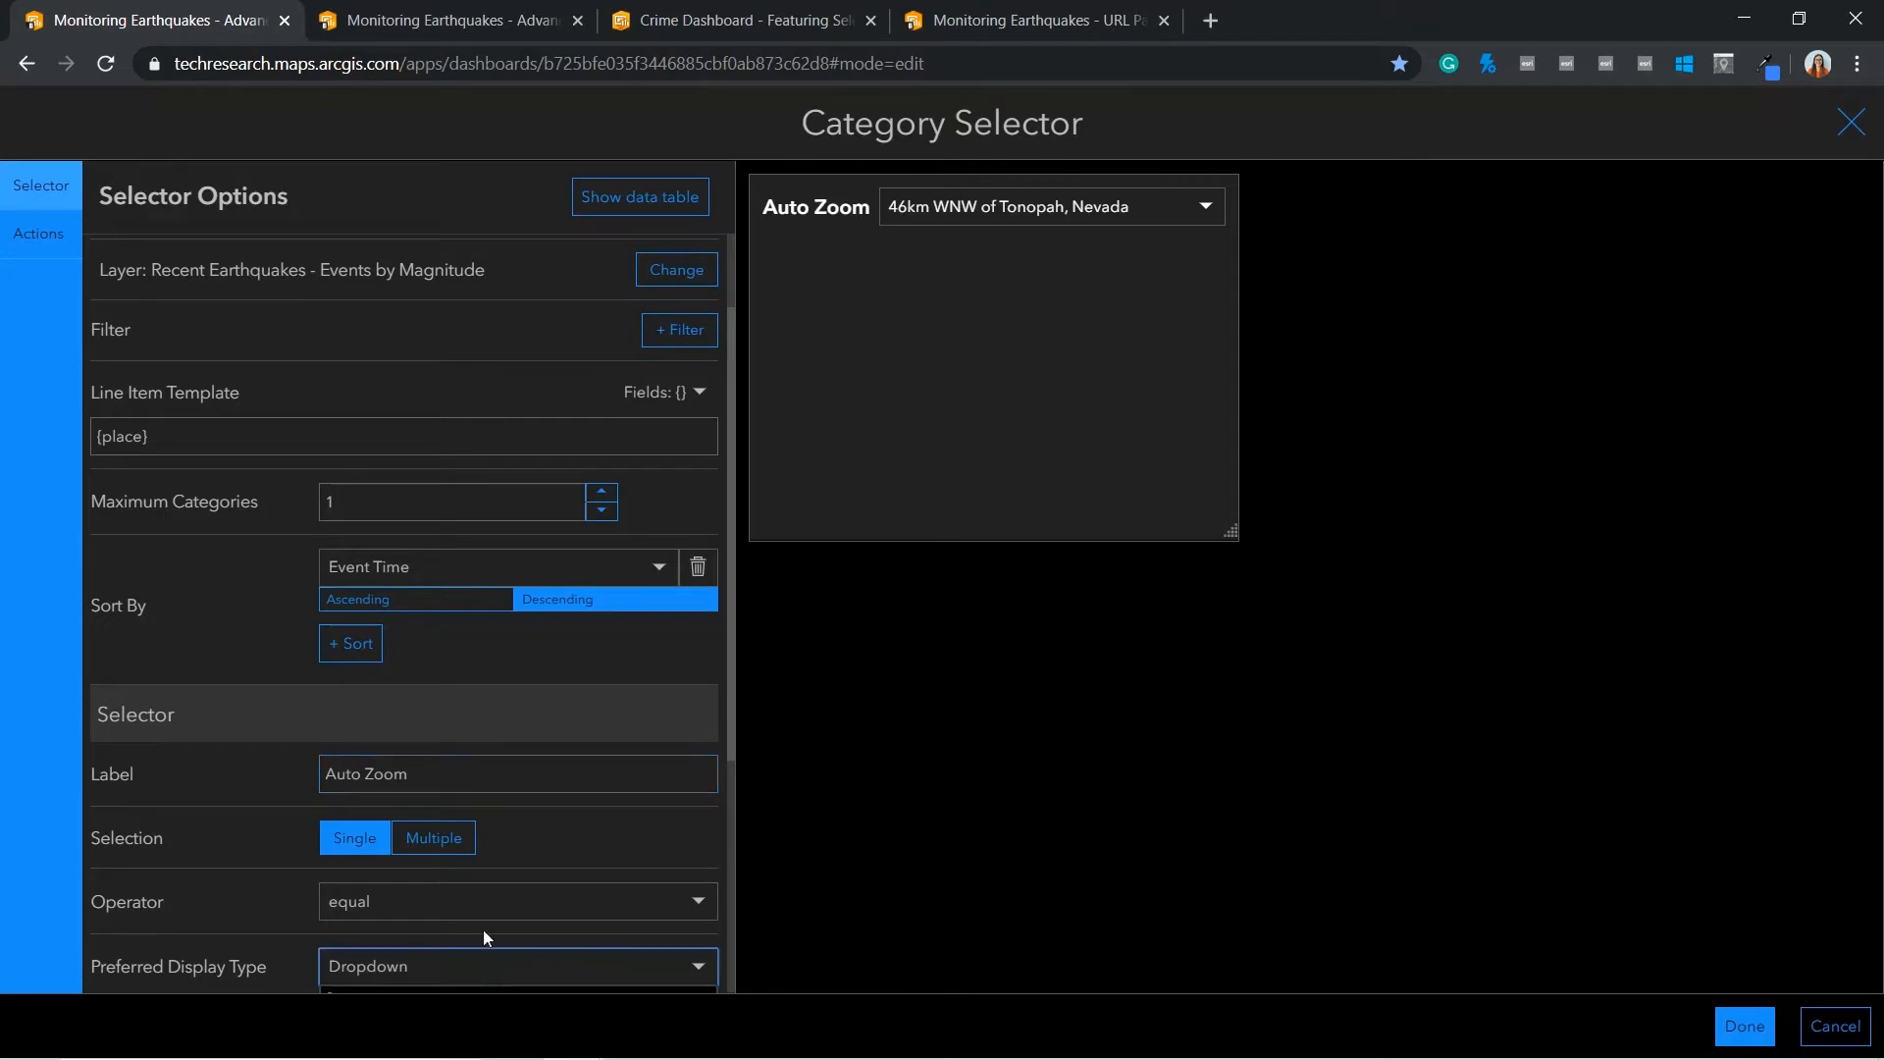
Display the selector as a button bar with a none option 'Off' placed last
{"action": "left_click", "coordinate": [516, 965]}
{"action": "type", "text": "On"}
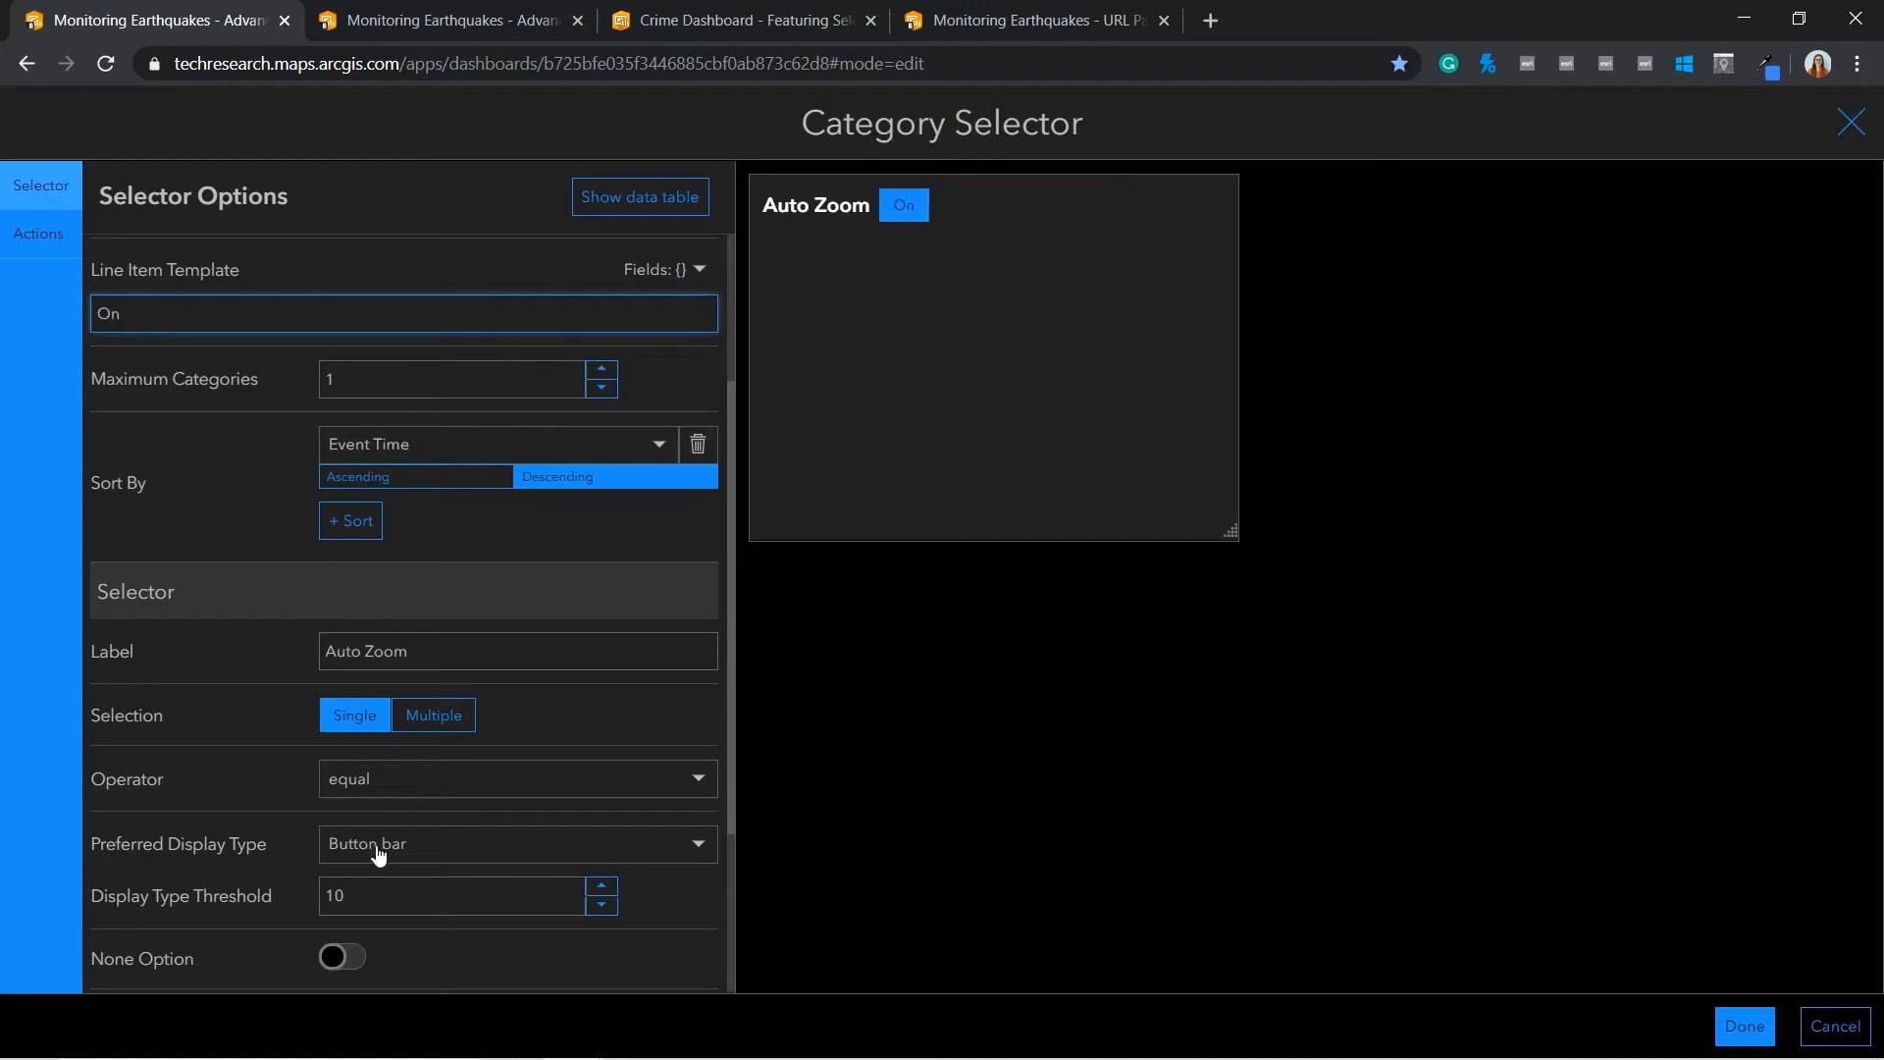
{"action": "left_click", "coordinate": [342, 955]}
{"action": "type", "text": "Off"}
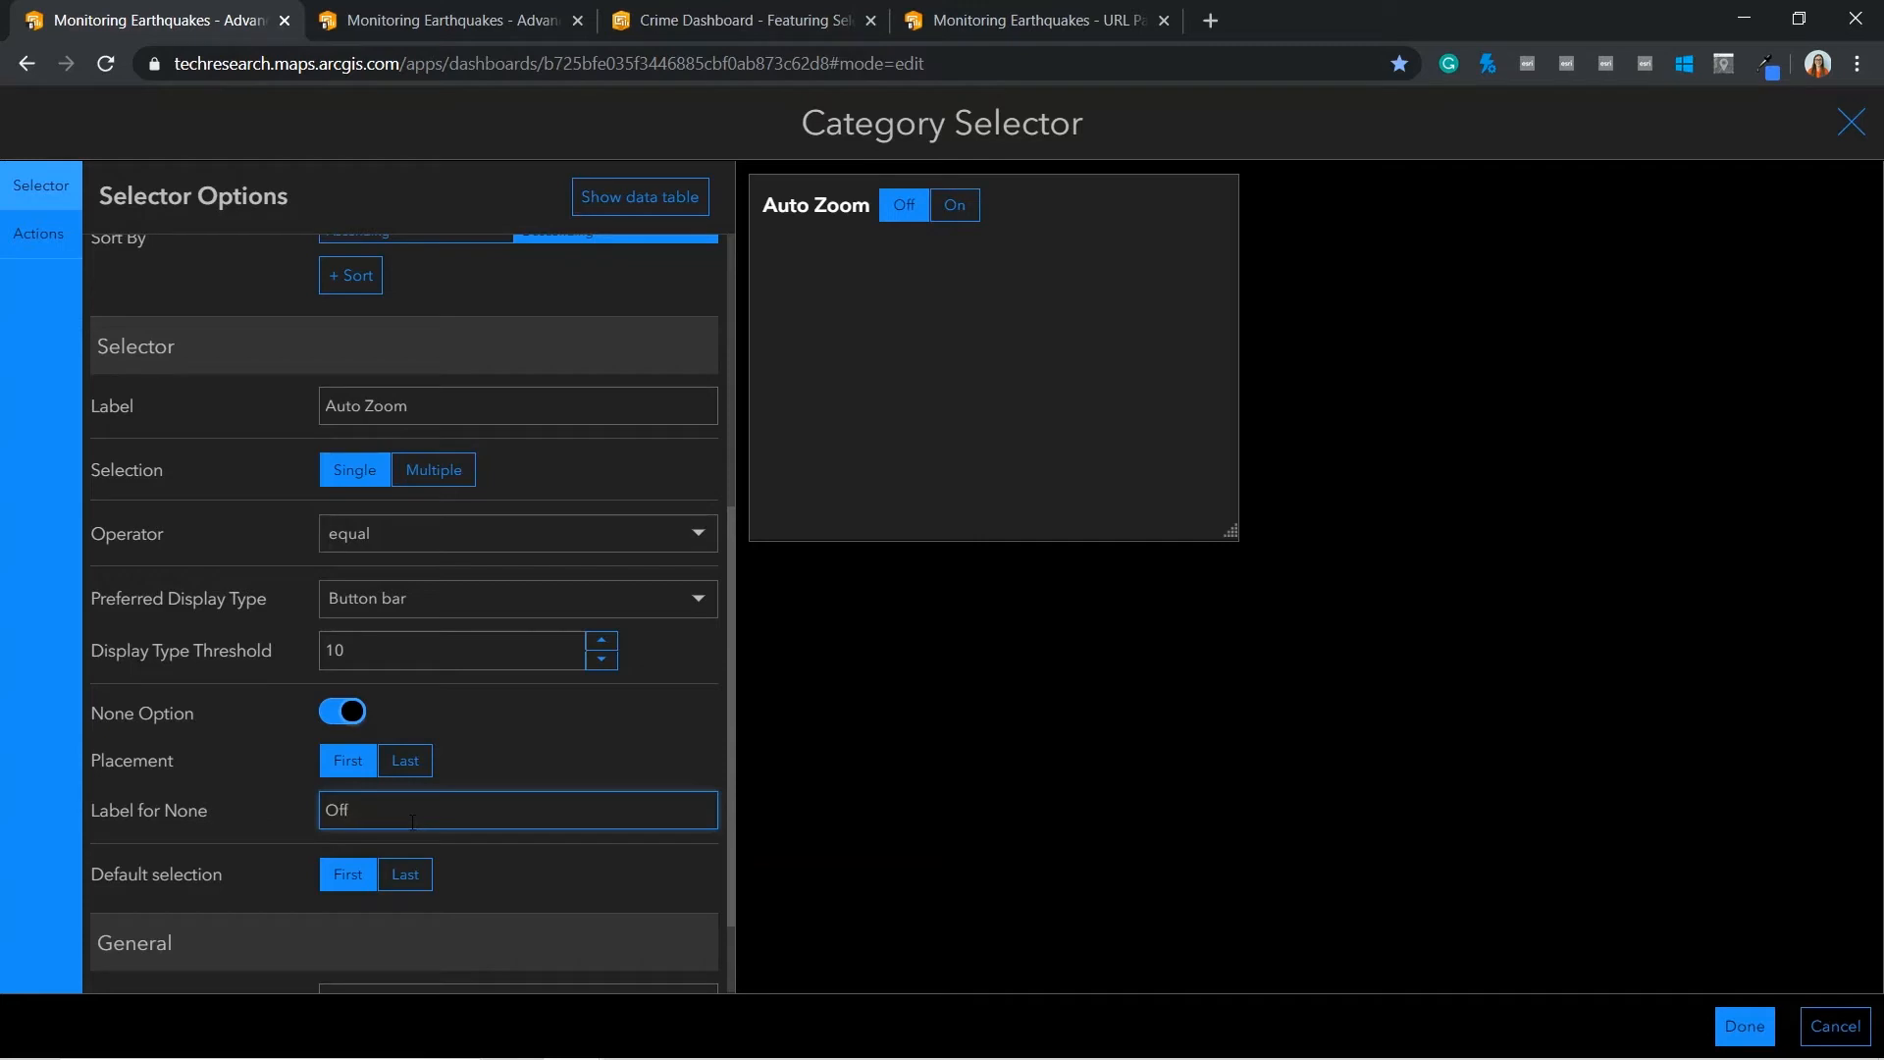
{"action": "left_click", "coordinate": [902, 204]}
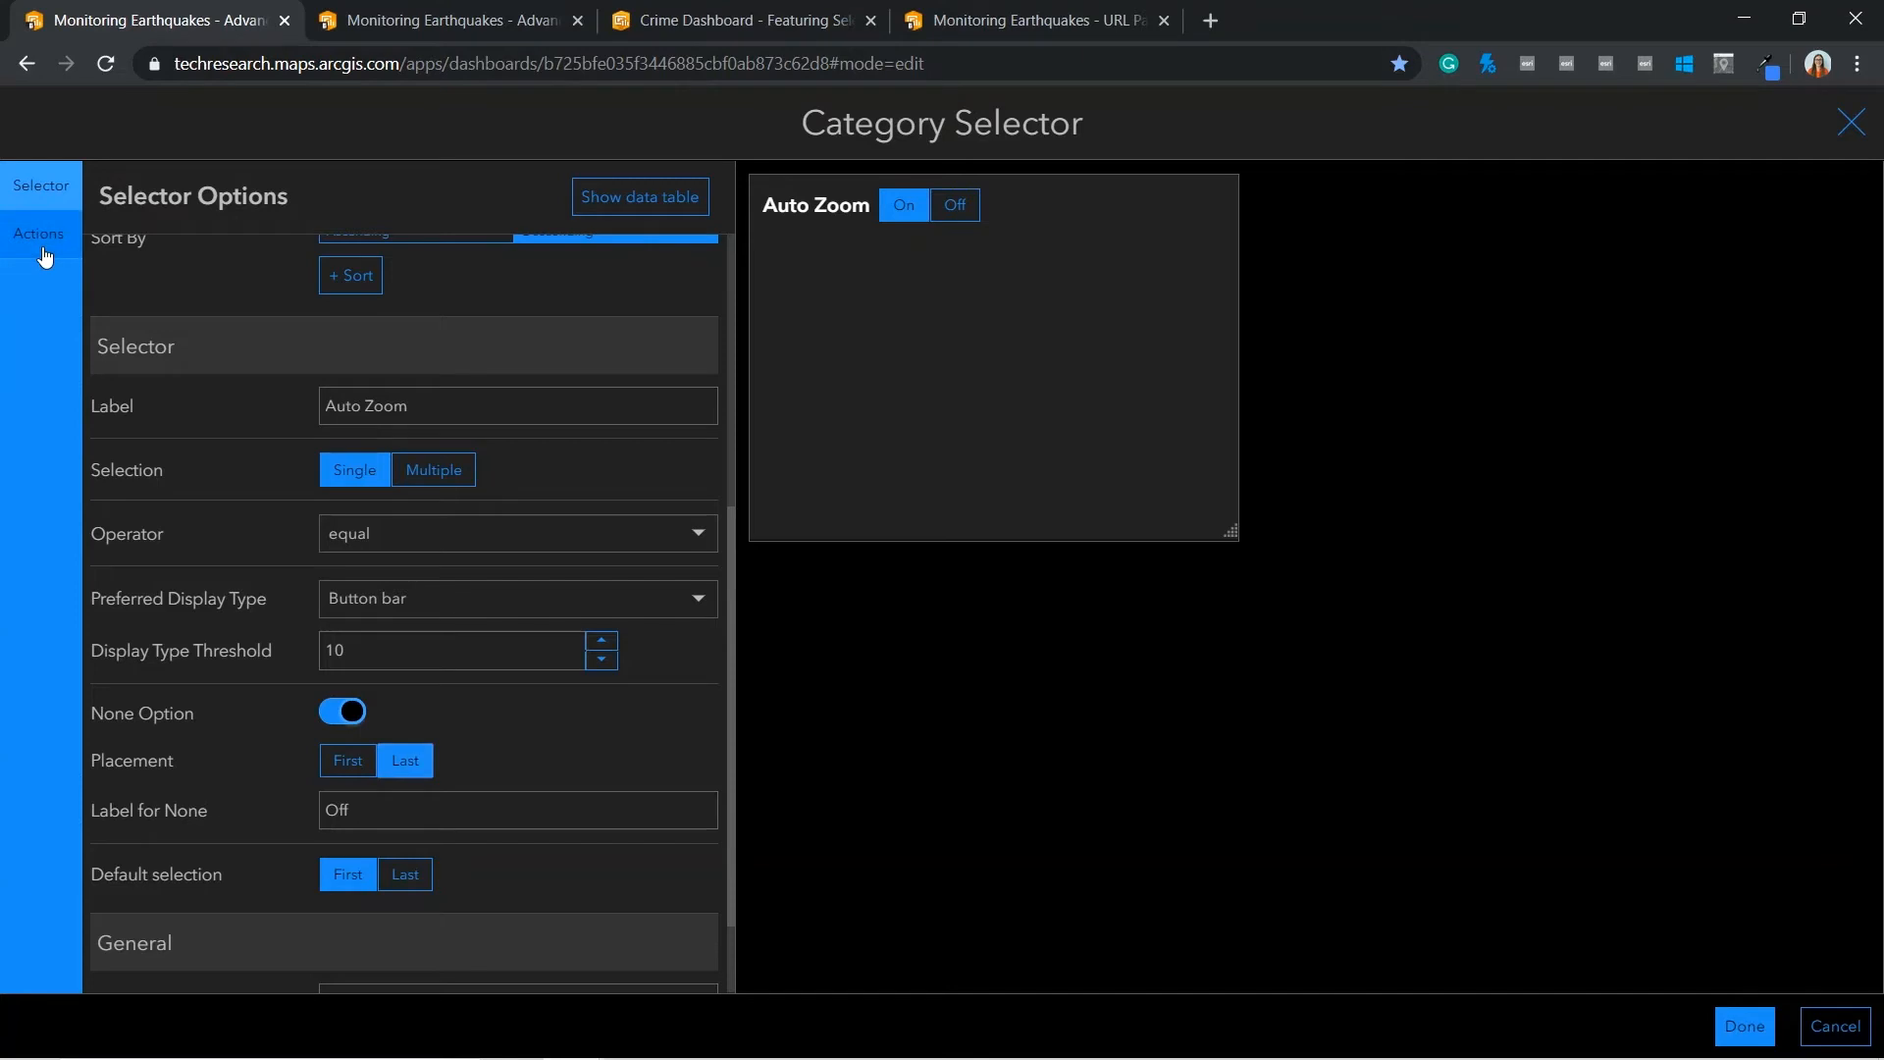
{"action": "left_click", "coordinate": [40, 234]}
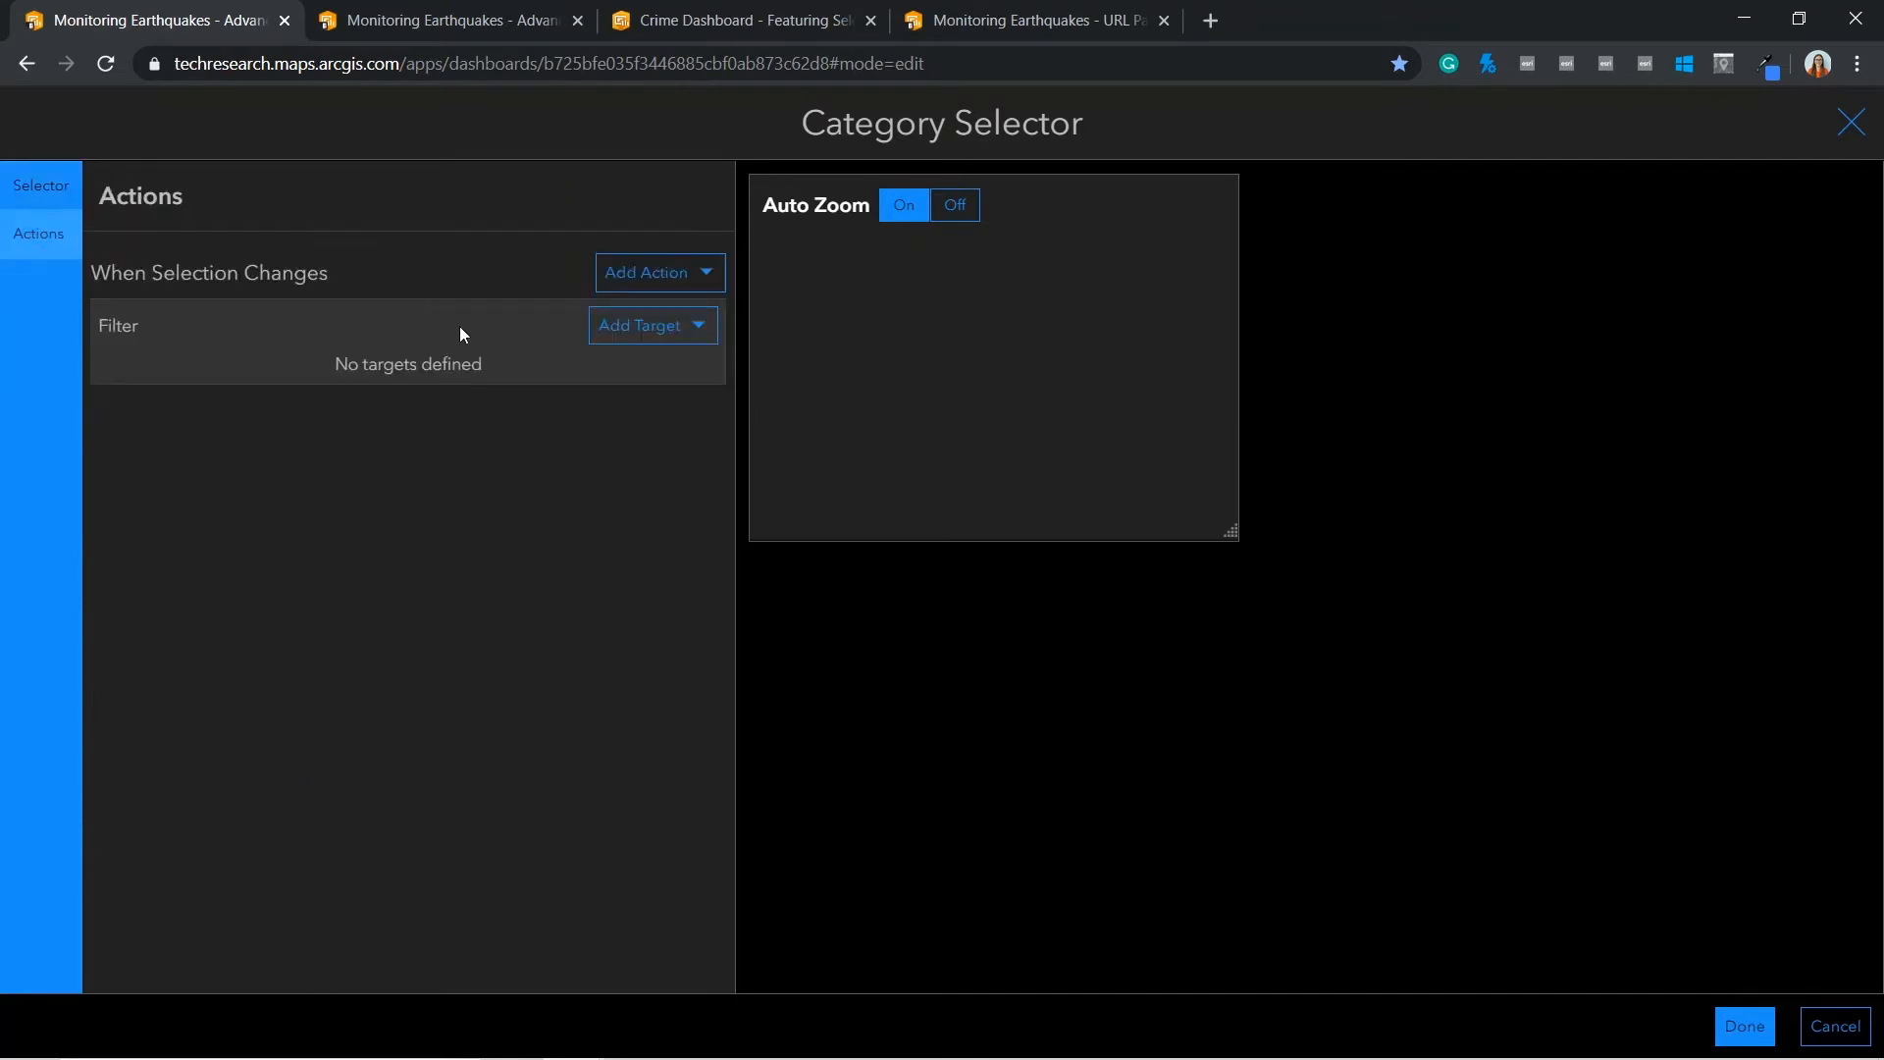
Add a Zoom action targeting Recent Earthquakes and return to the dashboard
{"action": "left_click", "coordinate": [651, 271]}
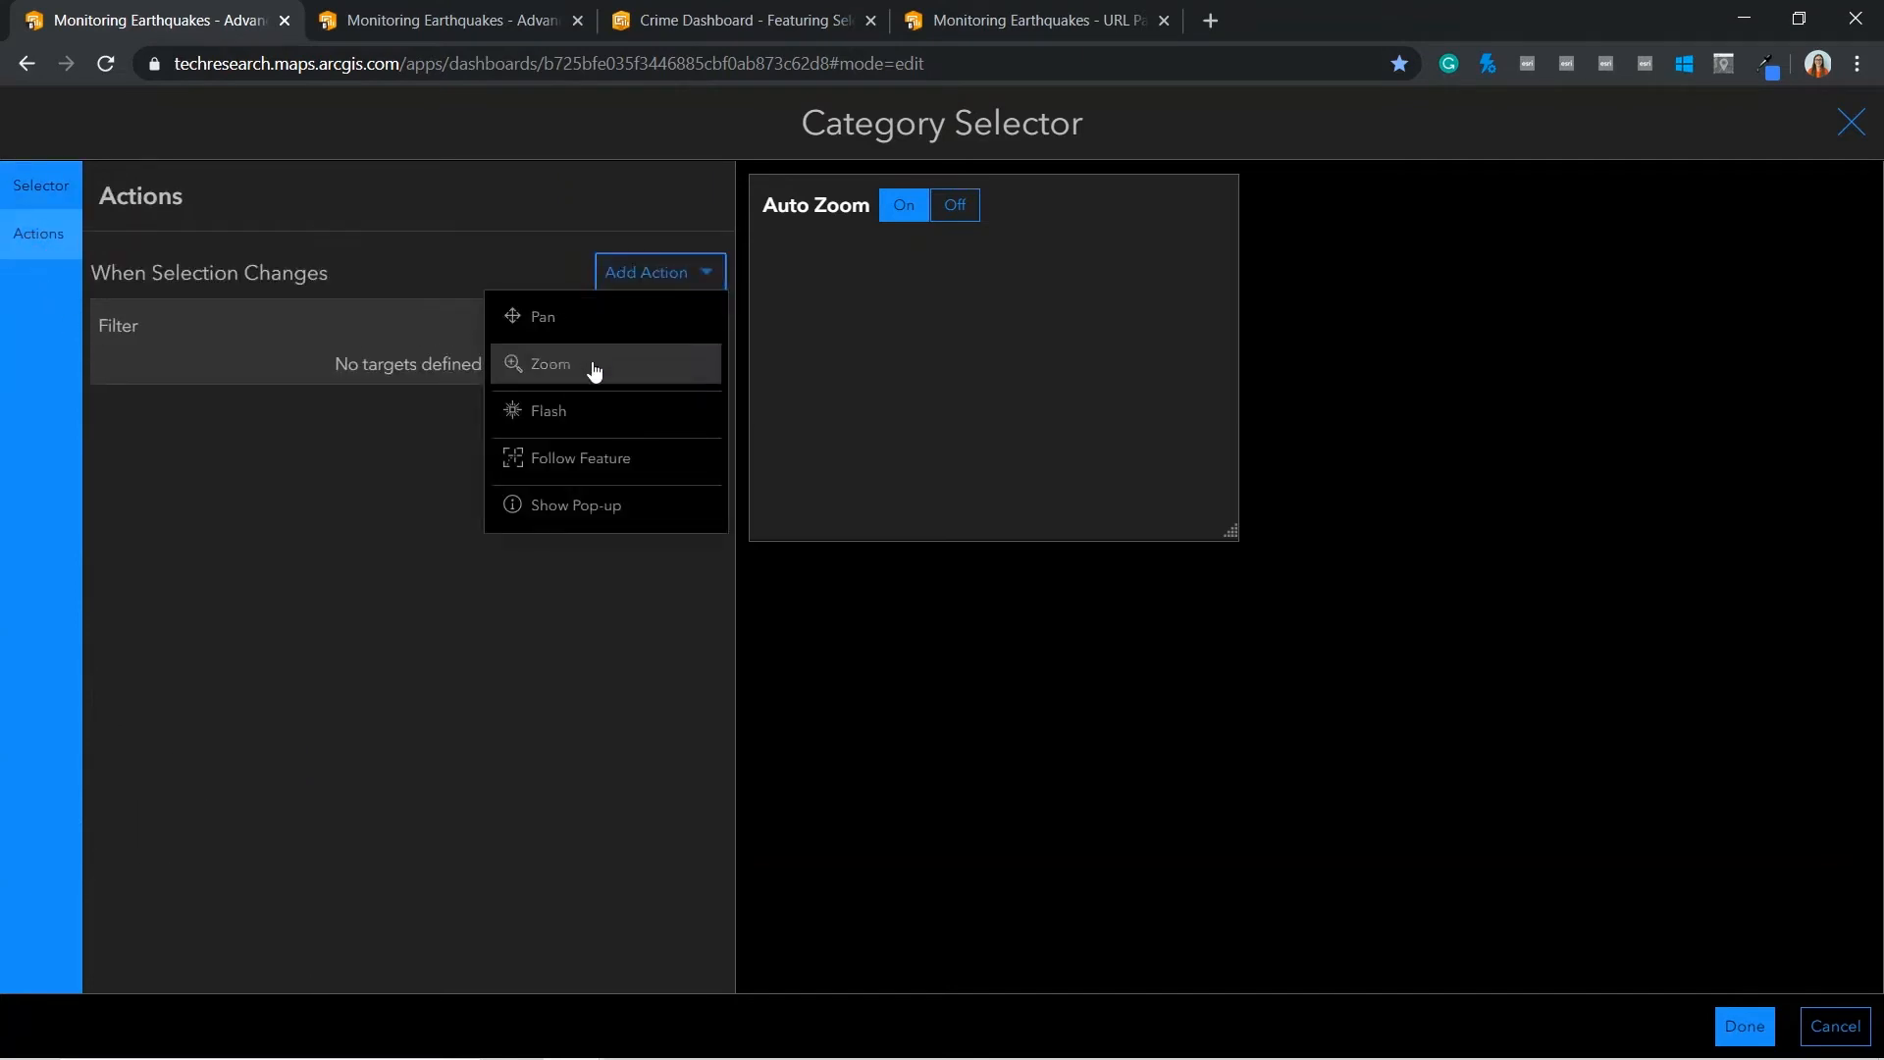
{"action": "left_click", "coordinate": [549, 365]}
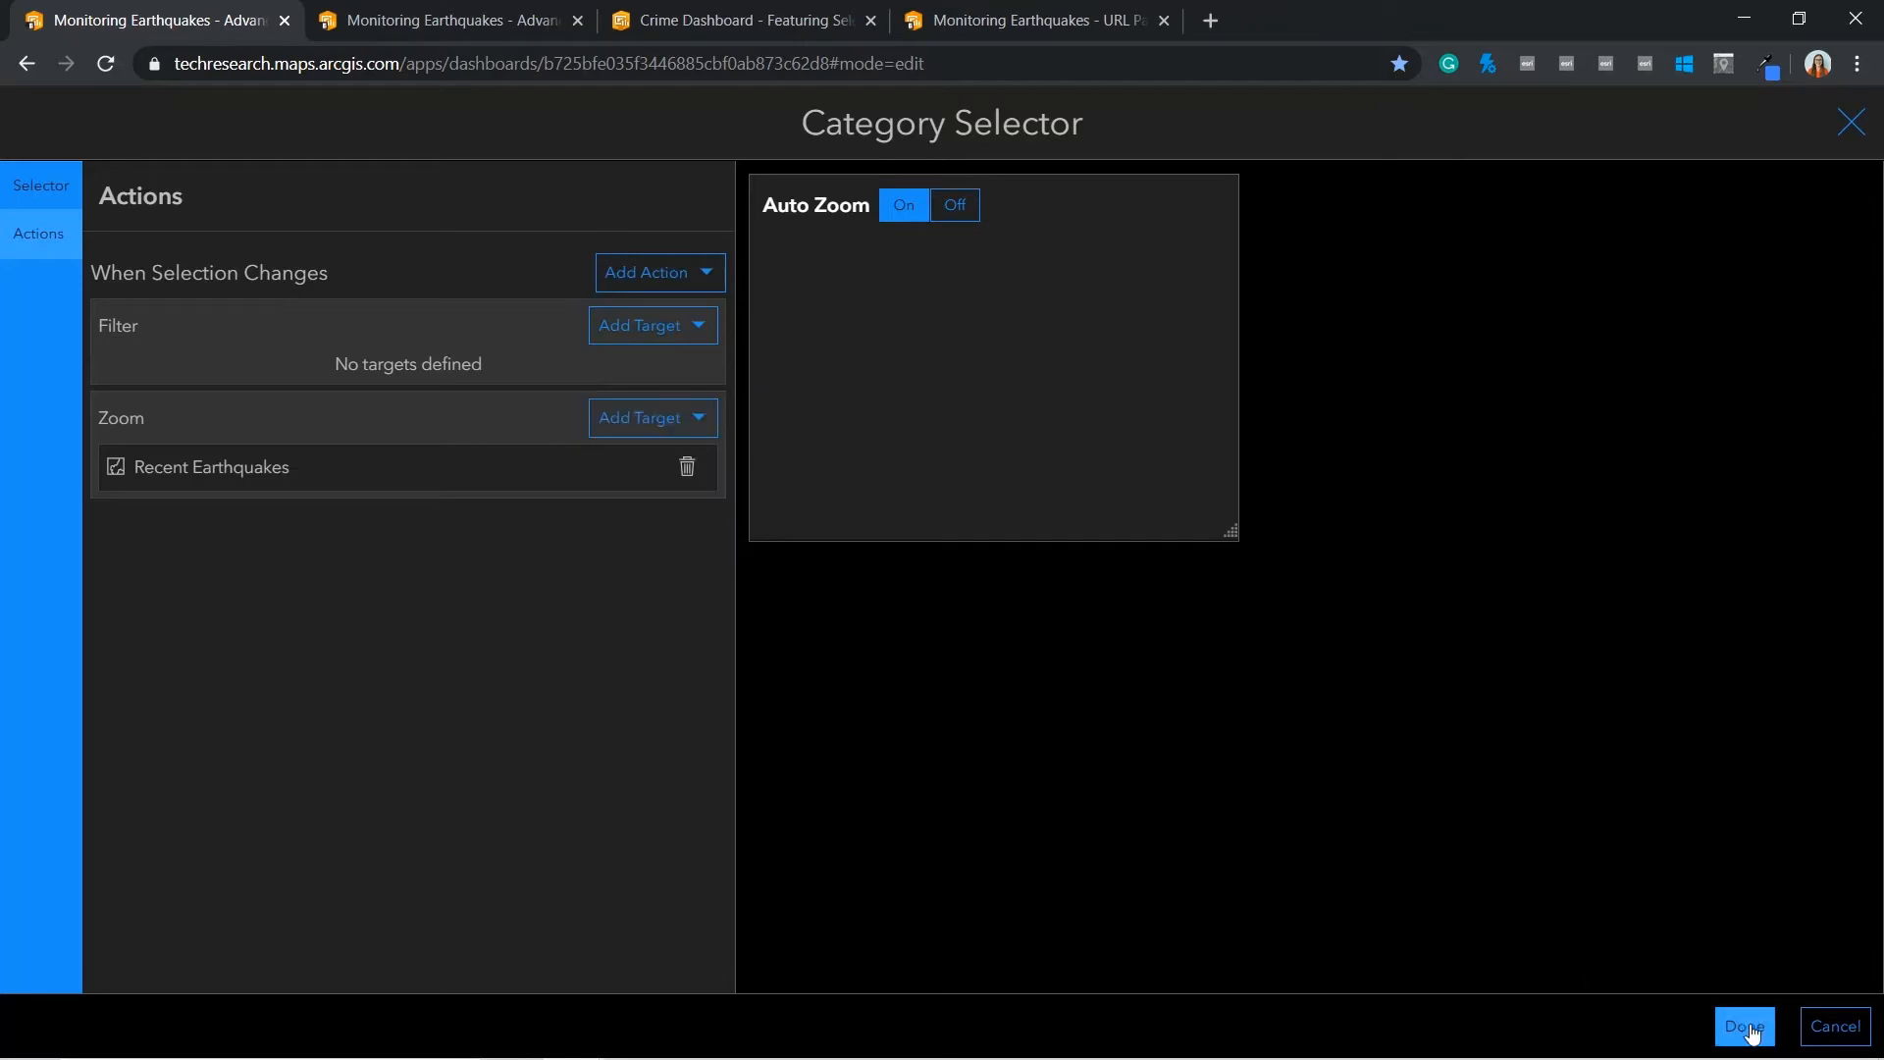
{"action": "left_click", "coordinate": [1743, 1026]}
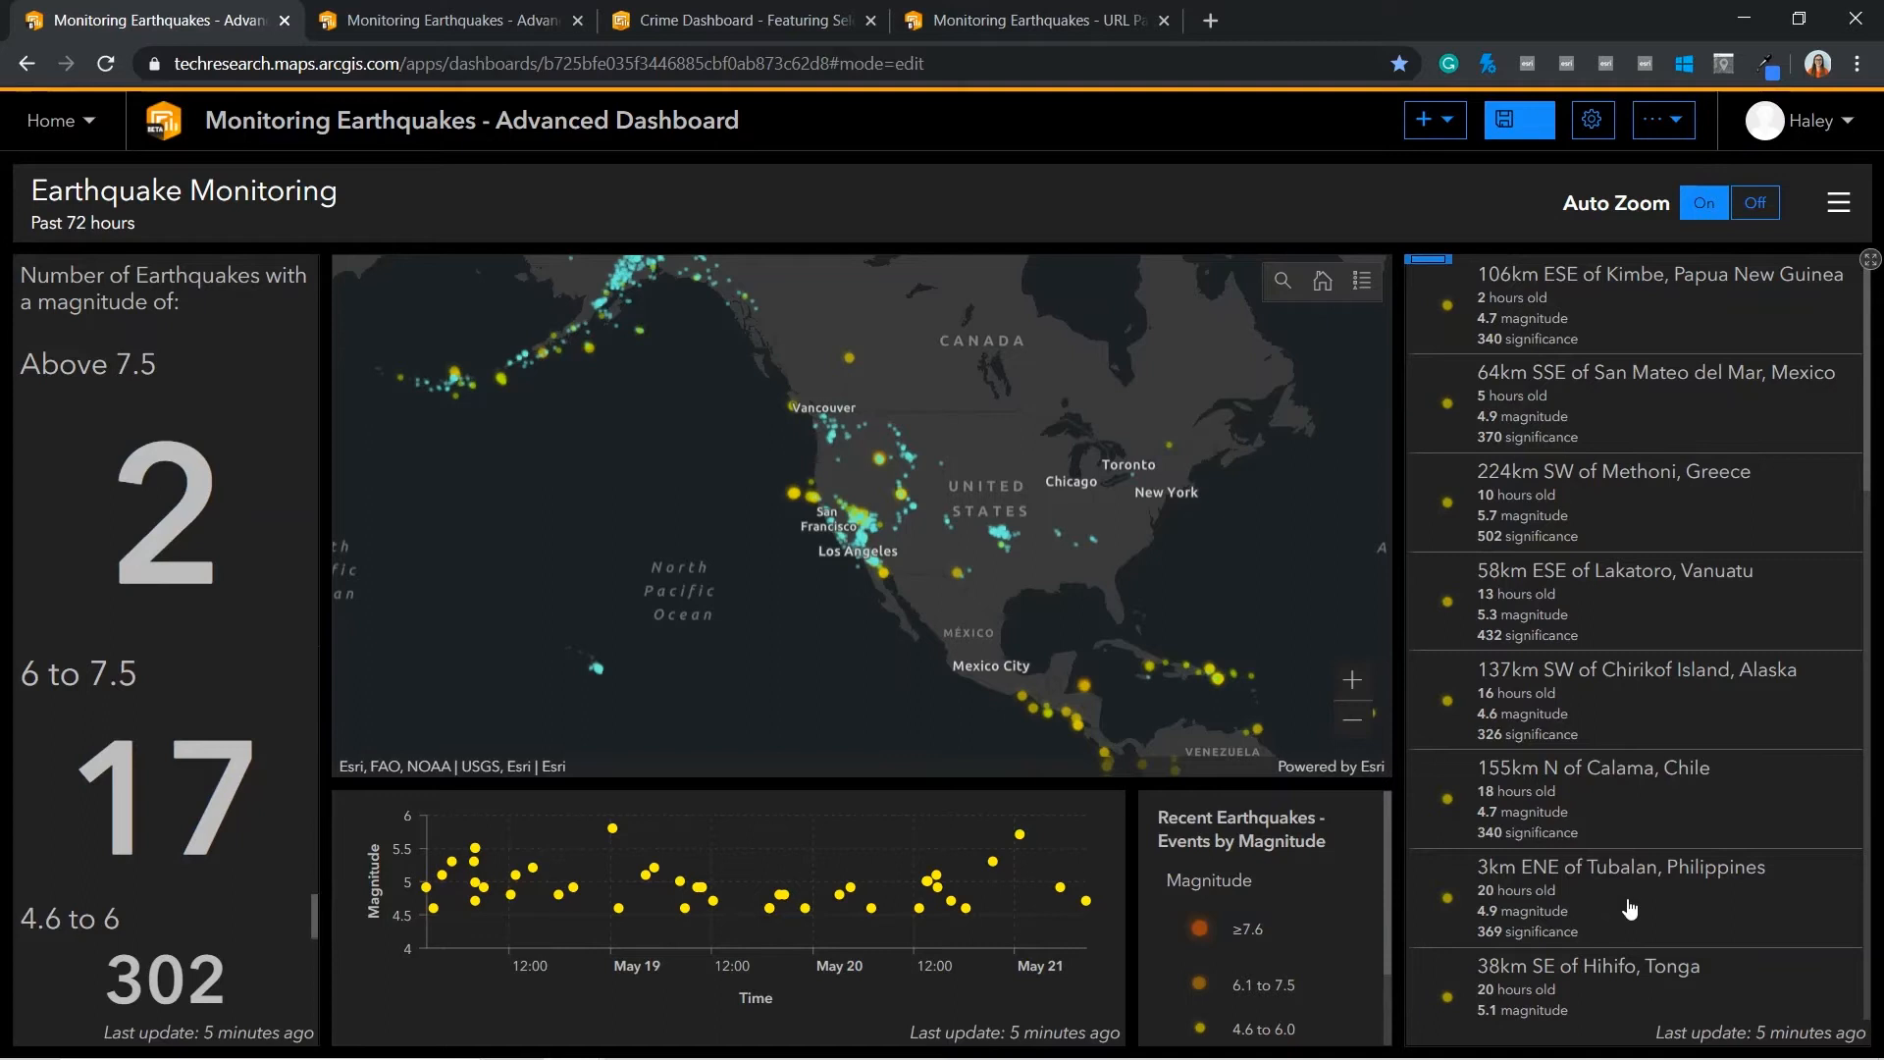
{"action": "mouse_move", "coordinate": [1195, 583]}
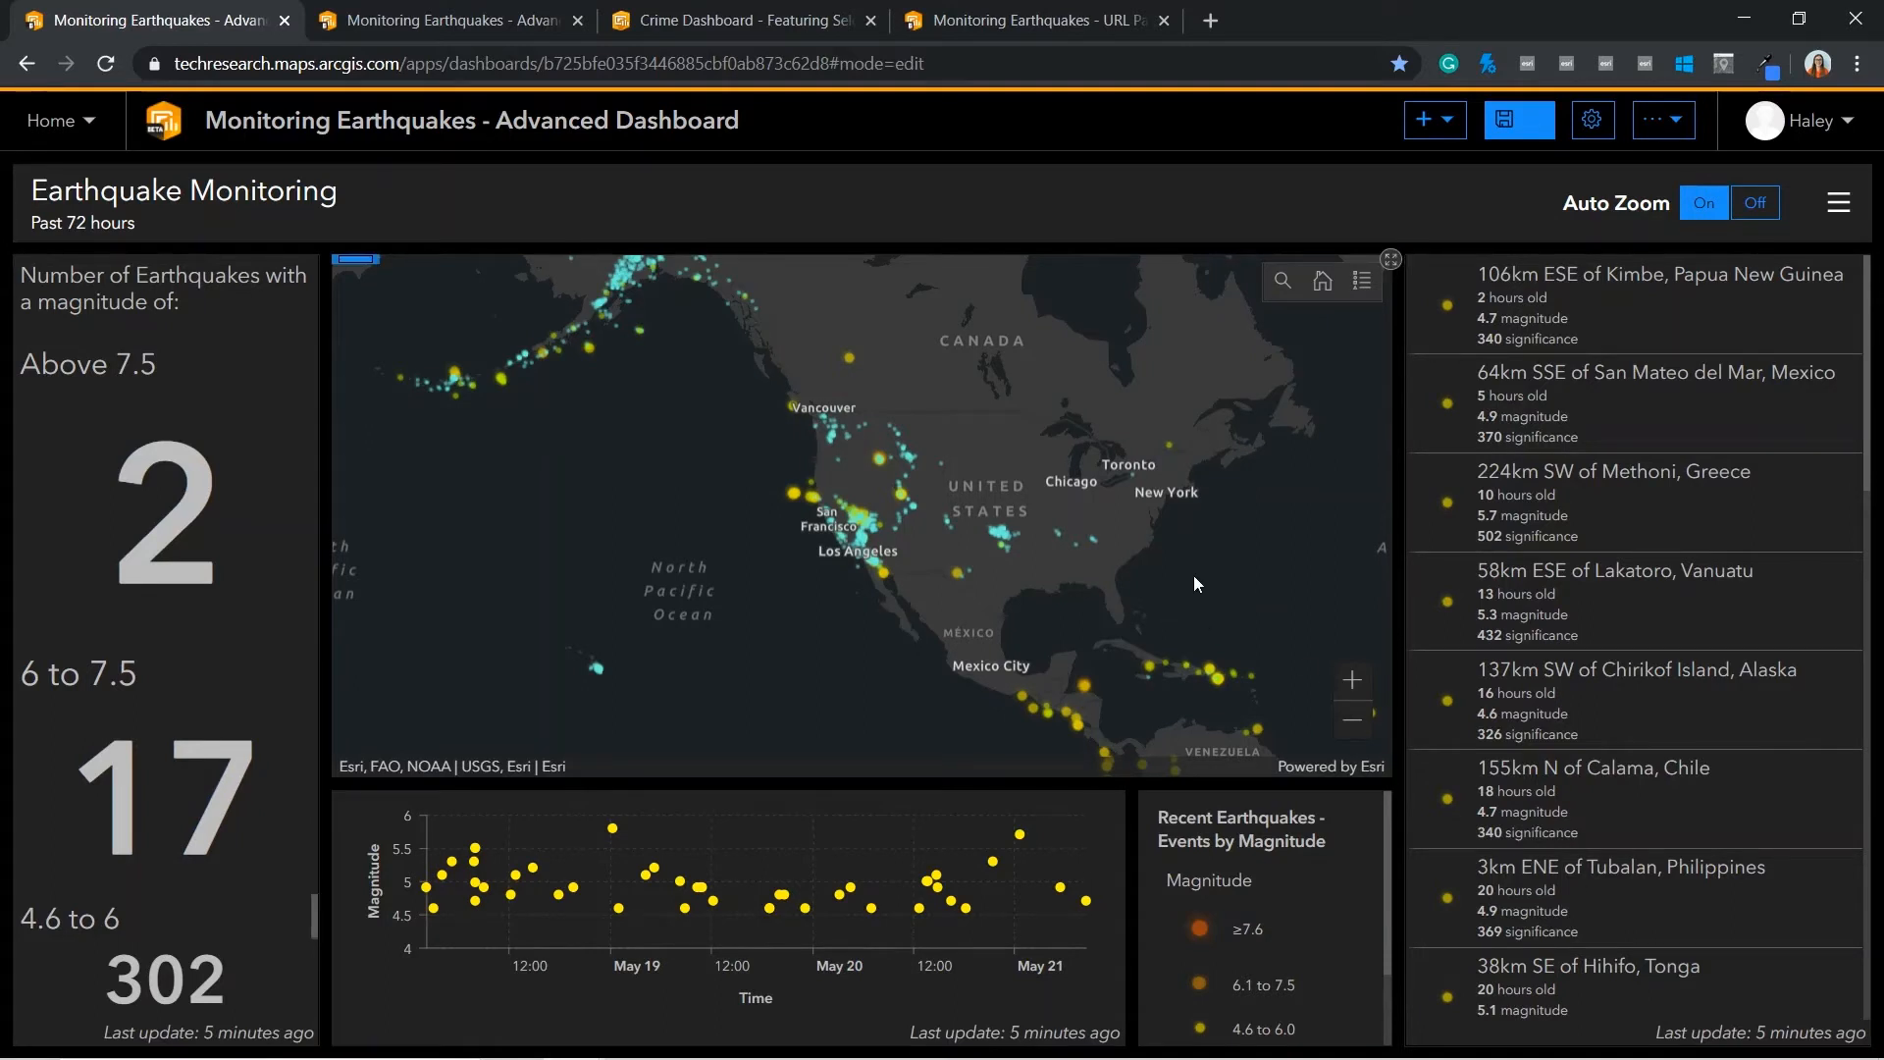
{"action": "mouse_move", "coordinate": [1679, 228]}
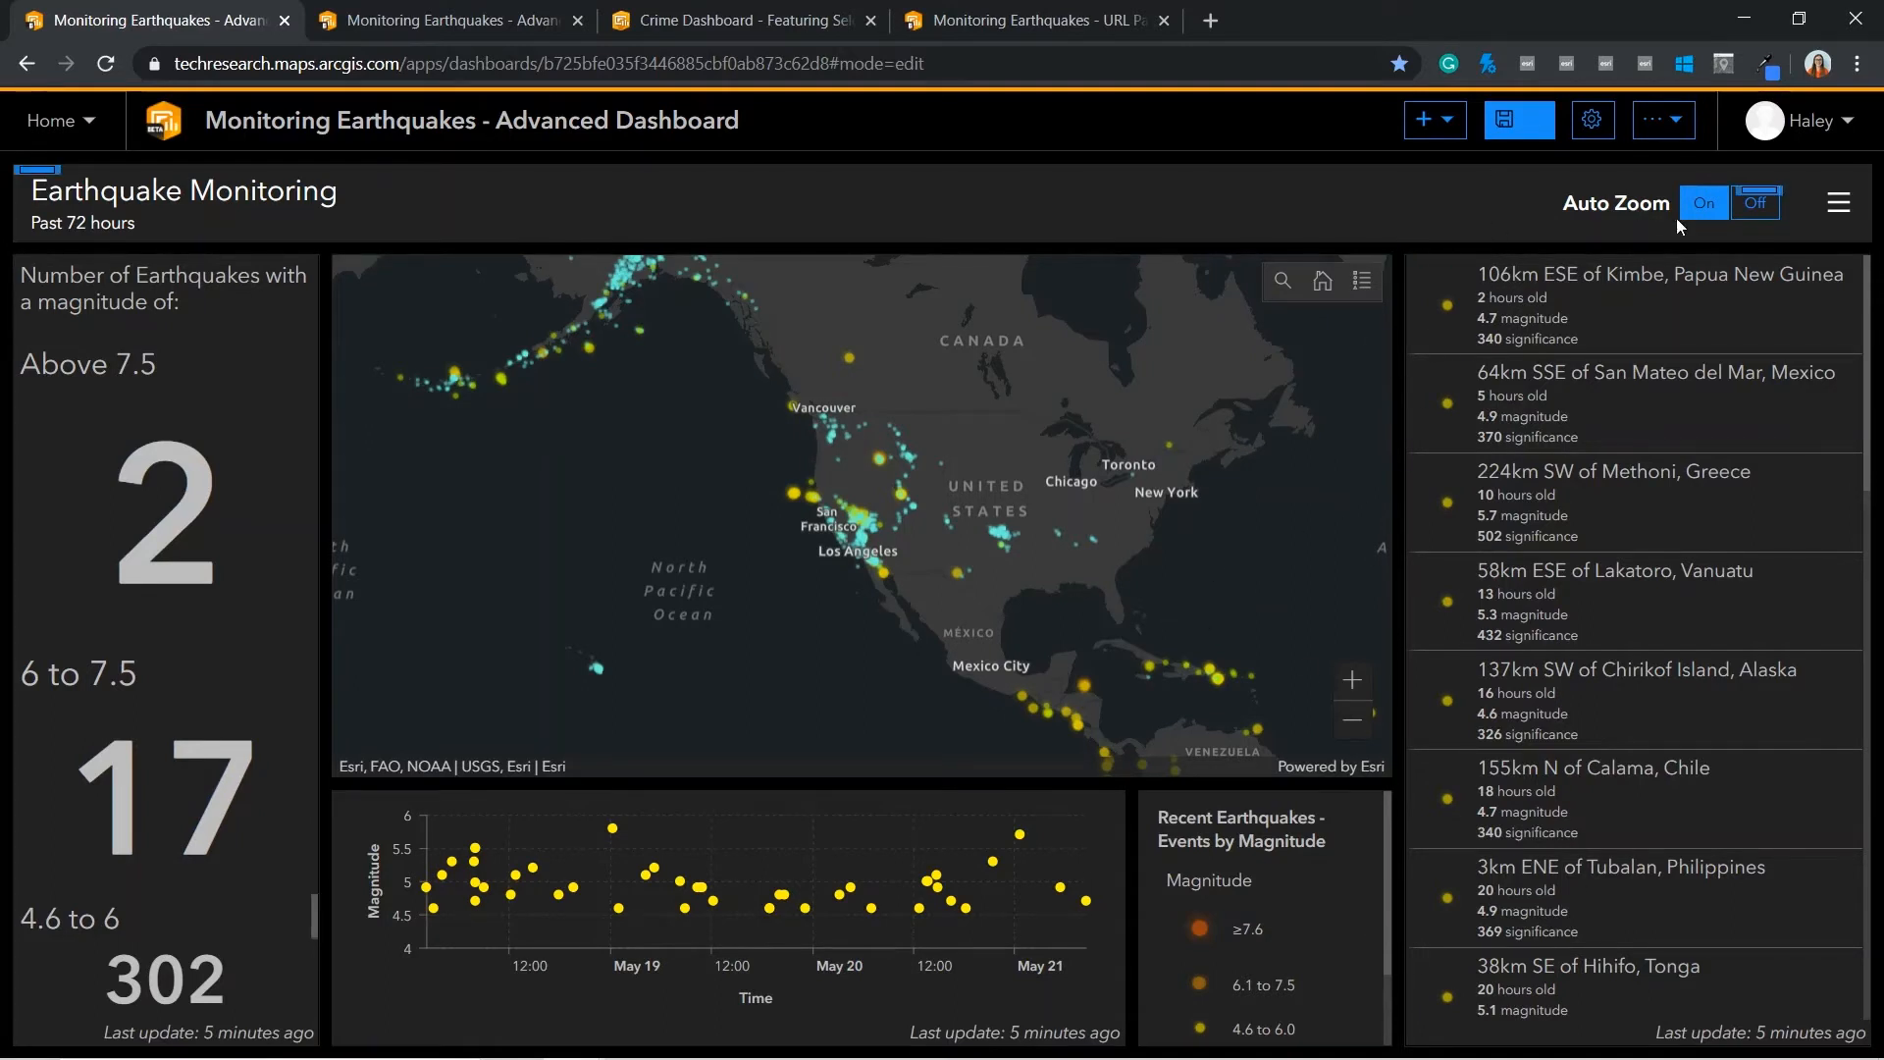
{"action": "mouse_move", "coordinate": [1754, 202]}
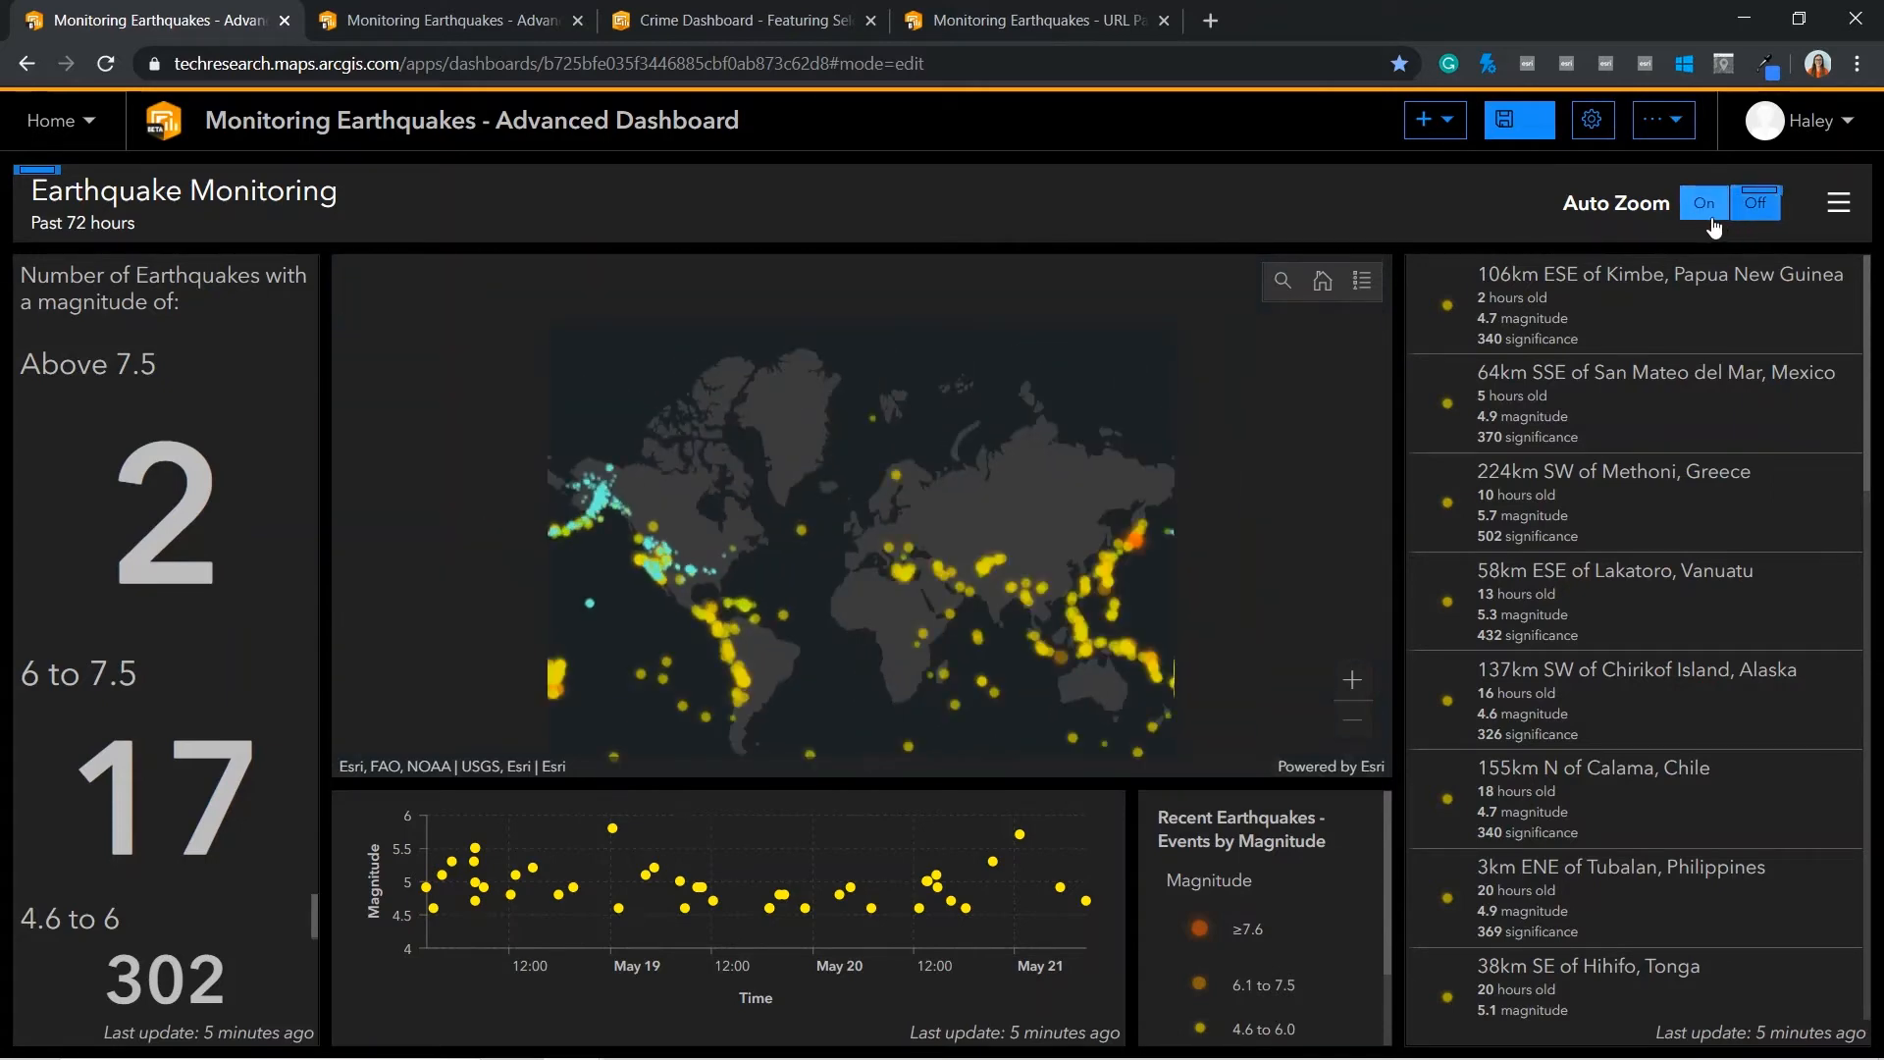
Switch to the copied earthquake dashboard browser tab
{"action": "left_click", "coordinate": [445, 20]}
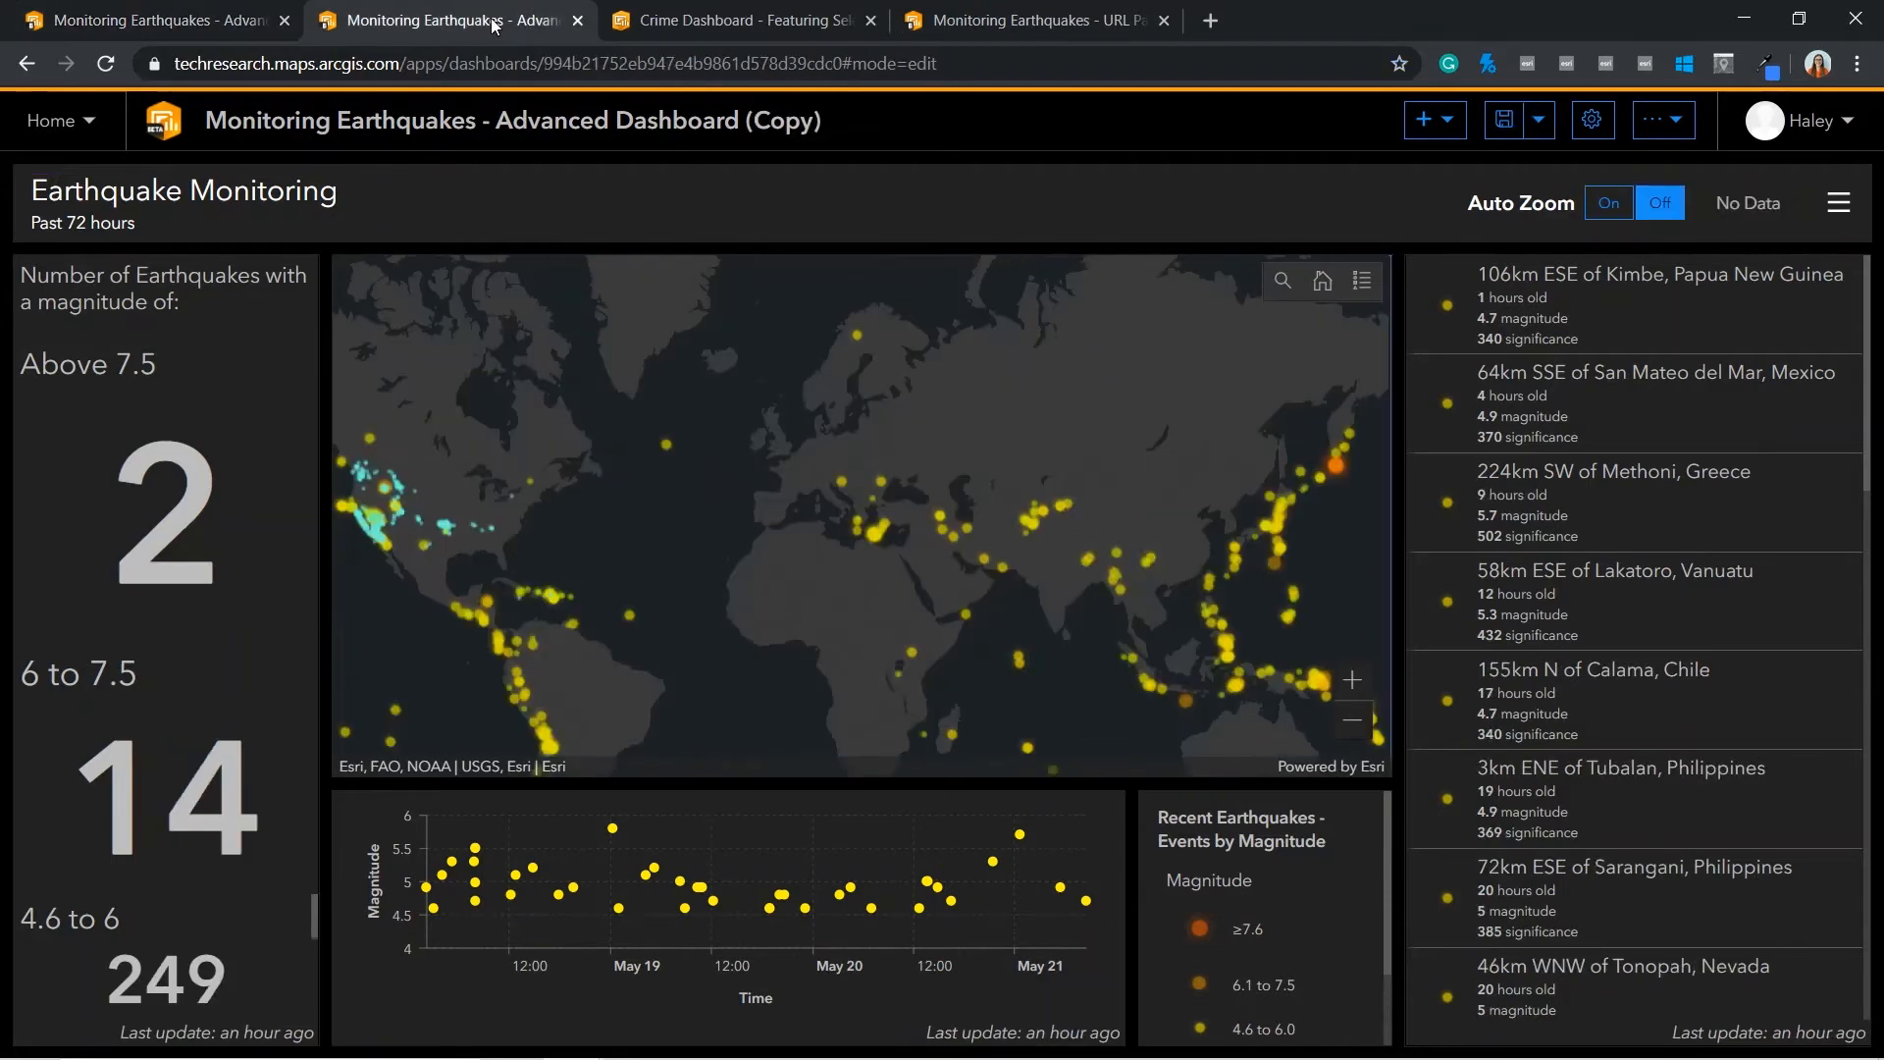
{"action": "mouse_move", "coordinate": [1464, 8]}
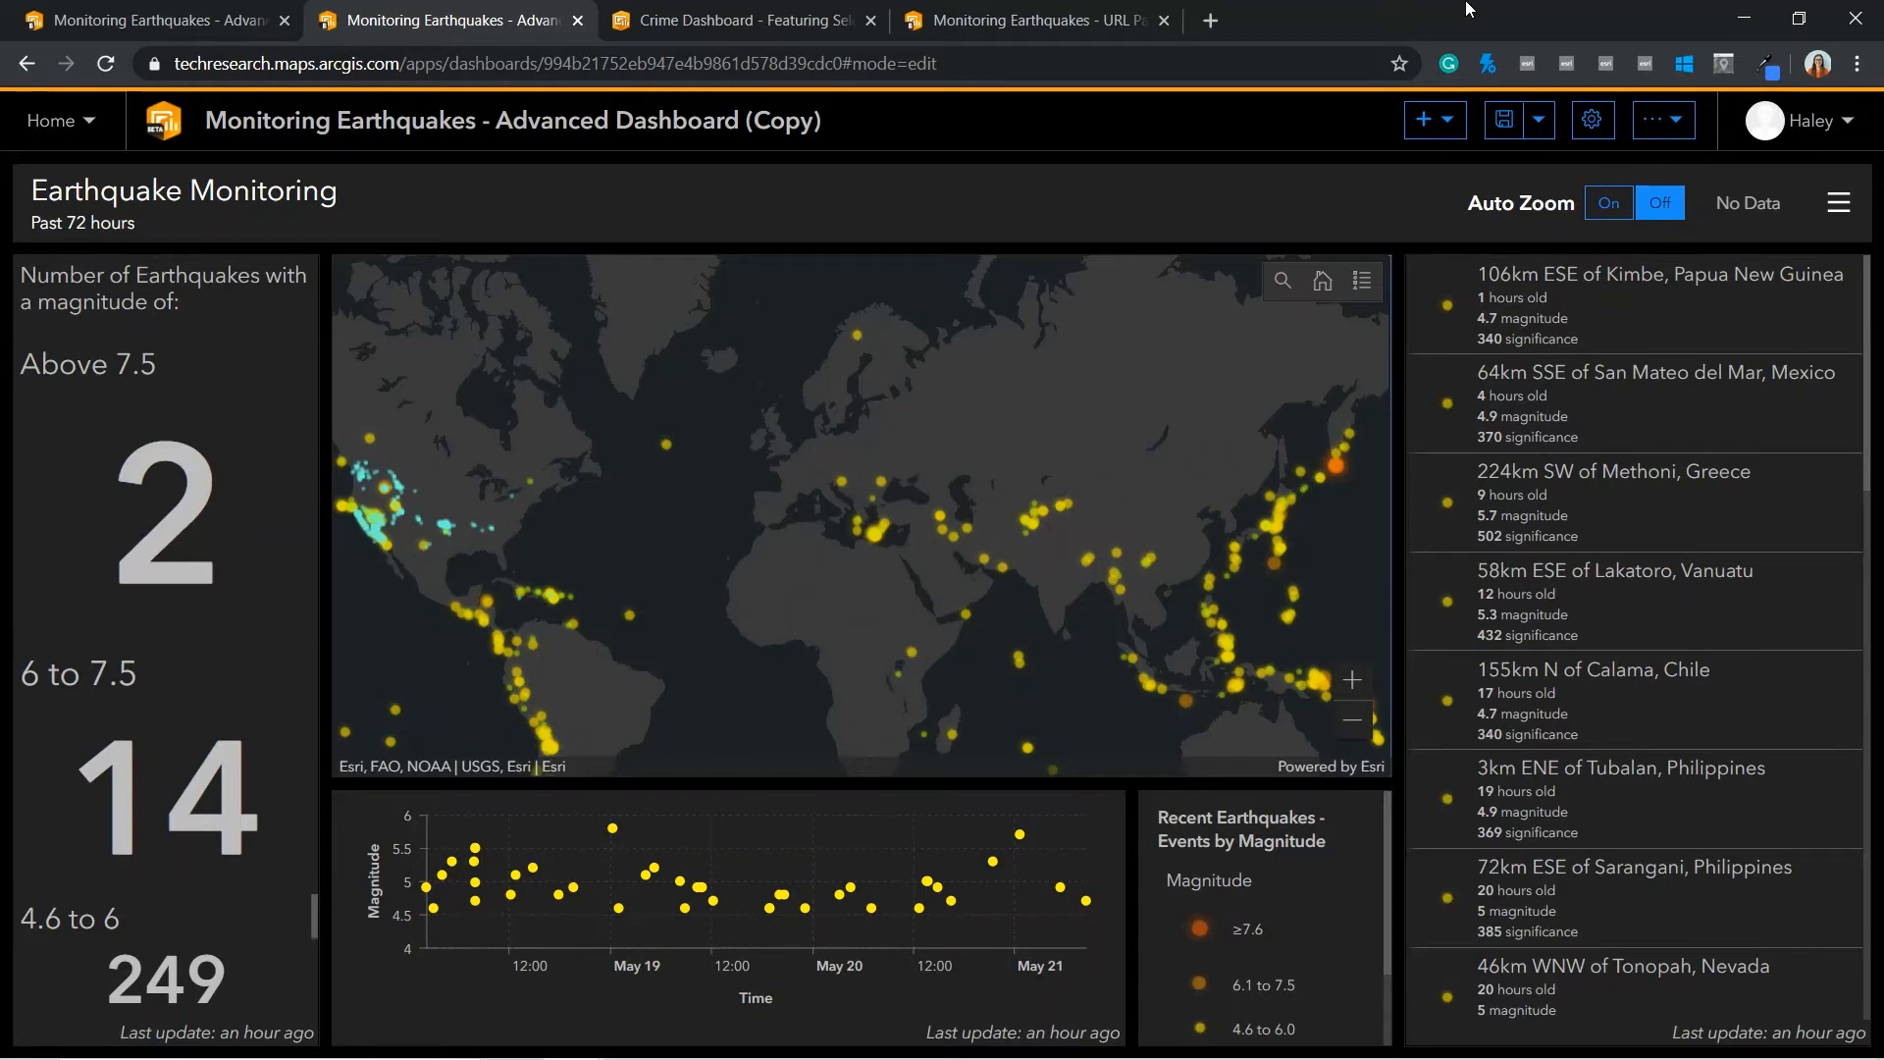
{"action": "mouse_move", "coordinate": [1441, 31]}
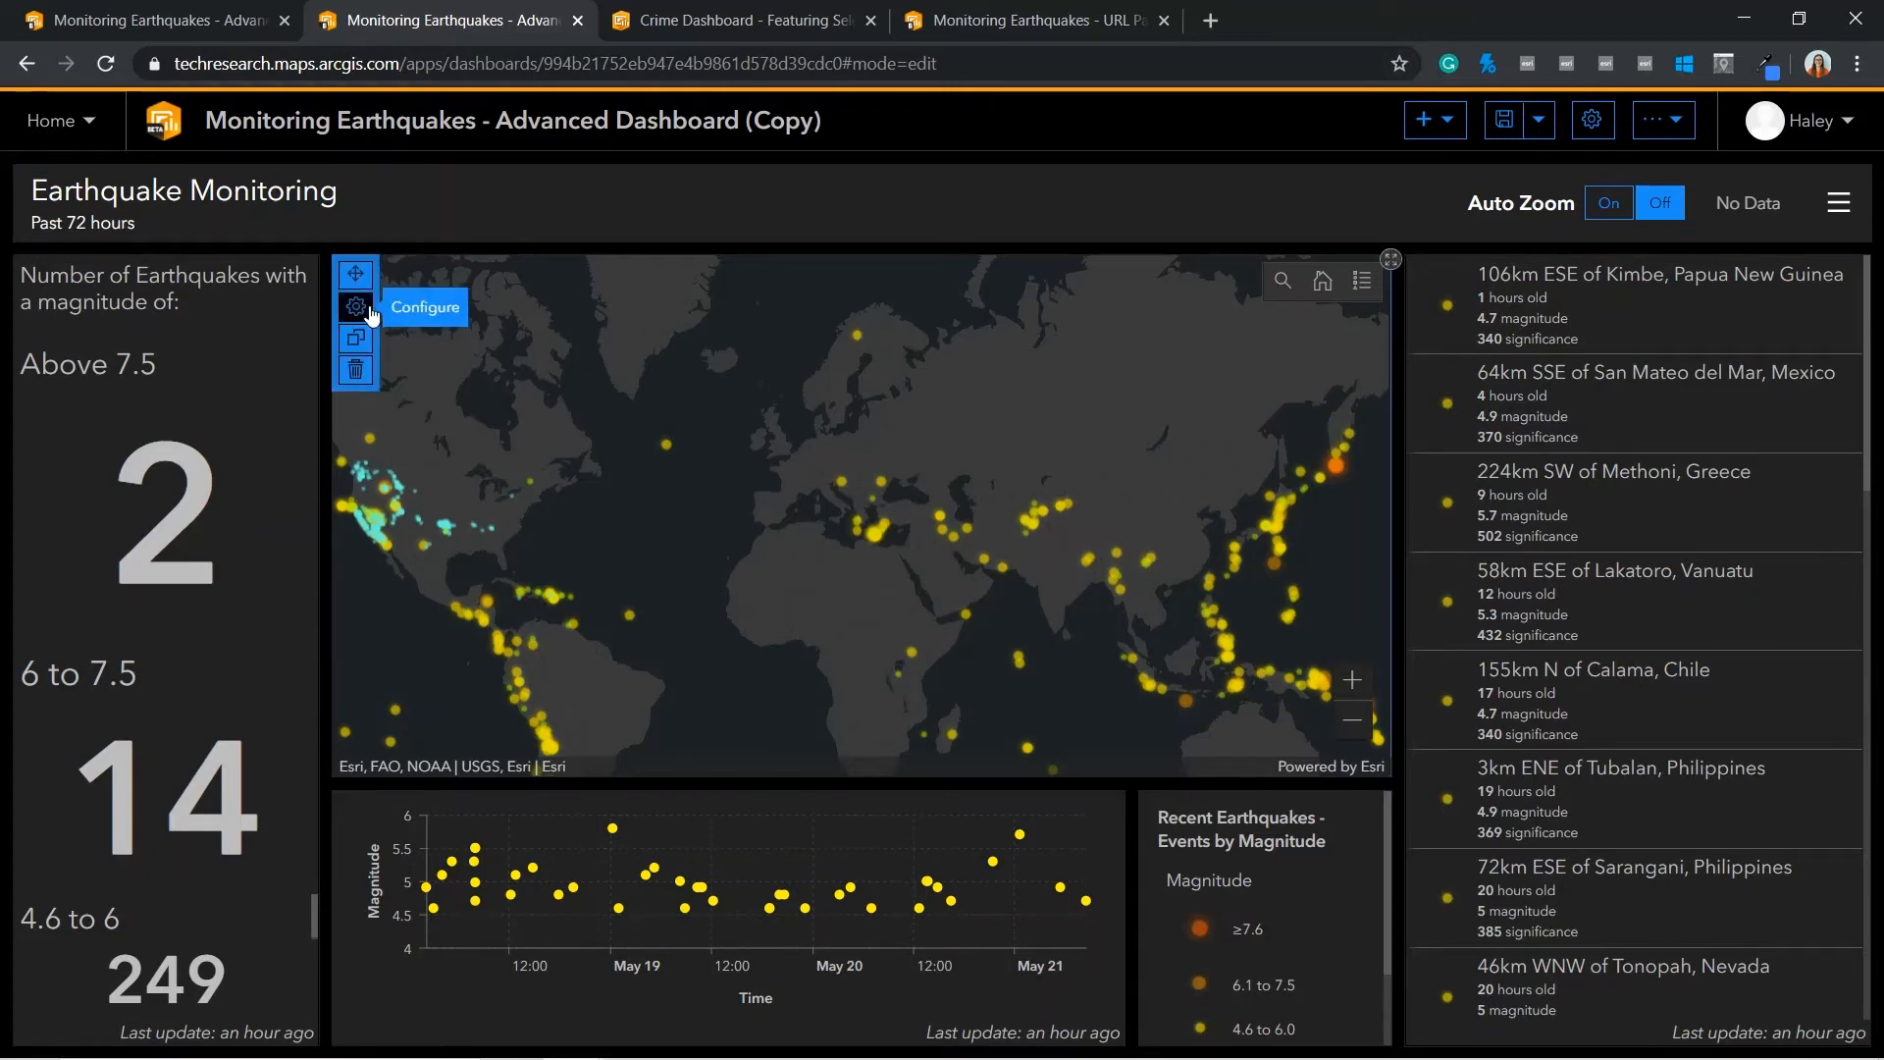
{"action": "left_click", "coordinate": [355, 306]}
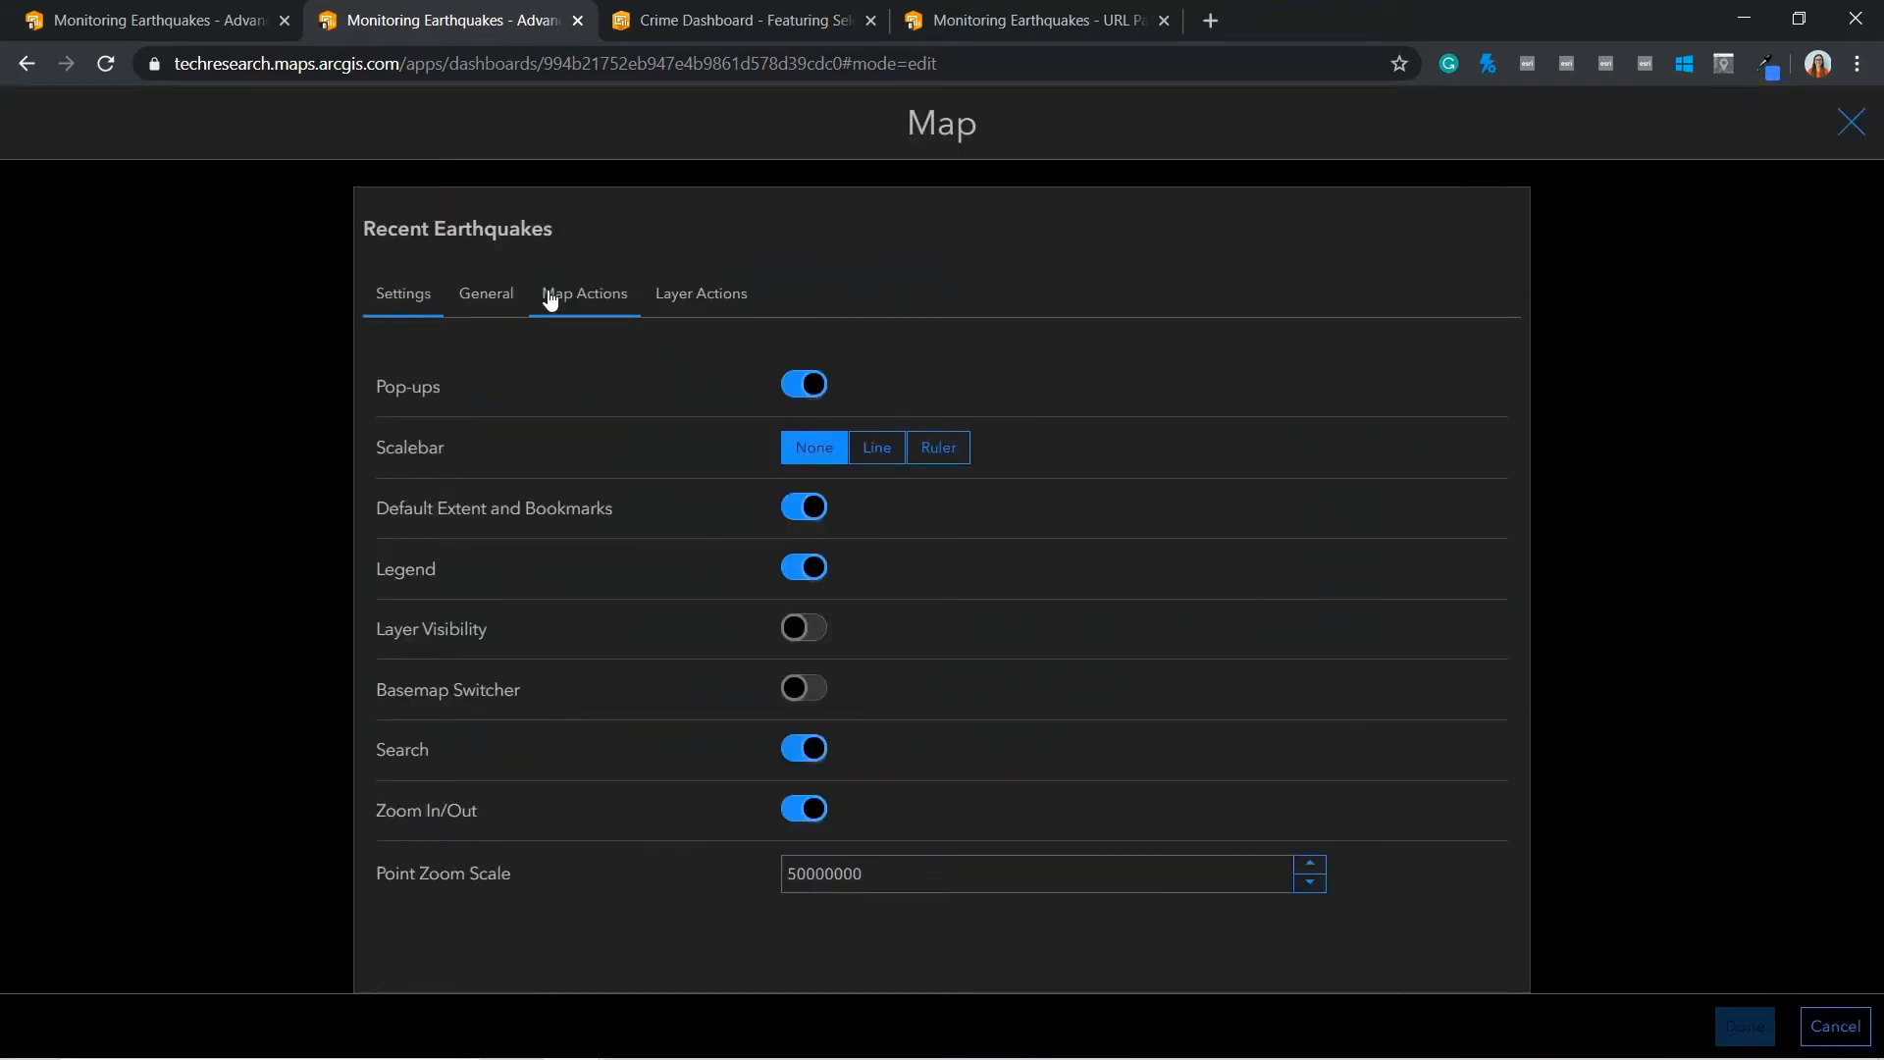
Review the map's extent-change filter targets, cancel, and switch to the crime dashboard
{"action": "left_click", "coordinate": [584, 292]}
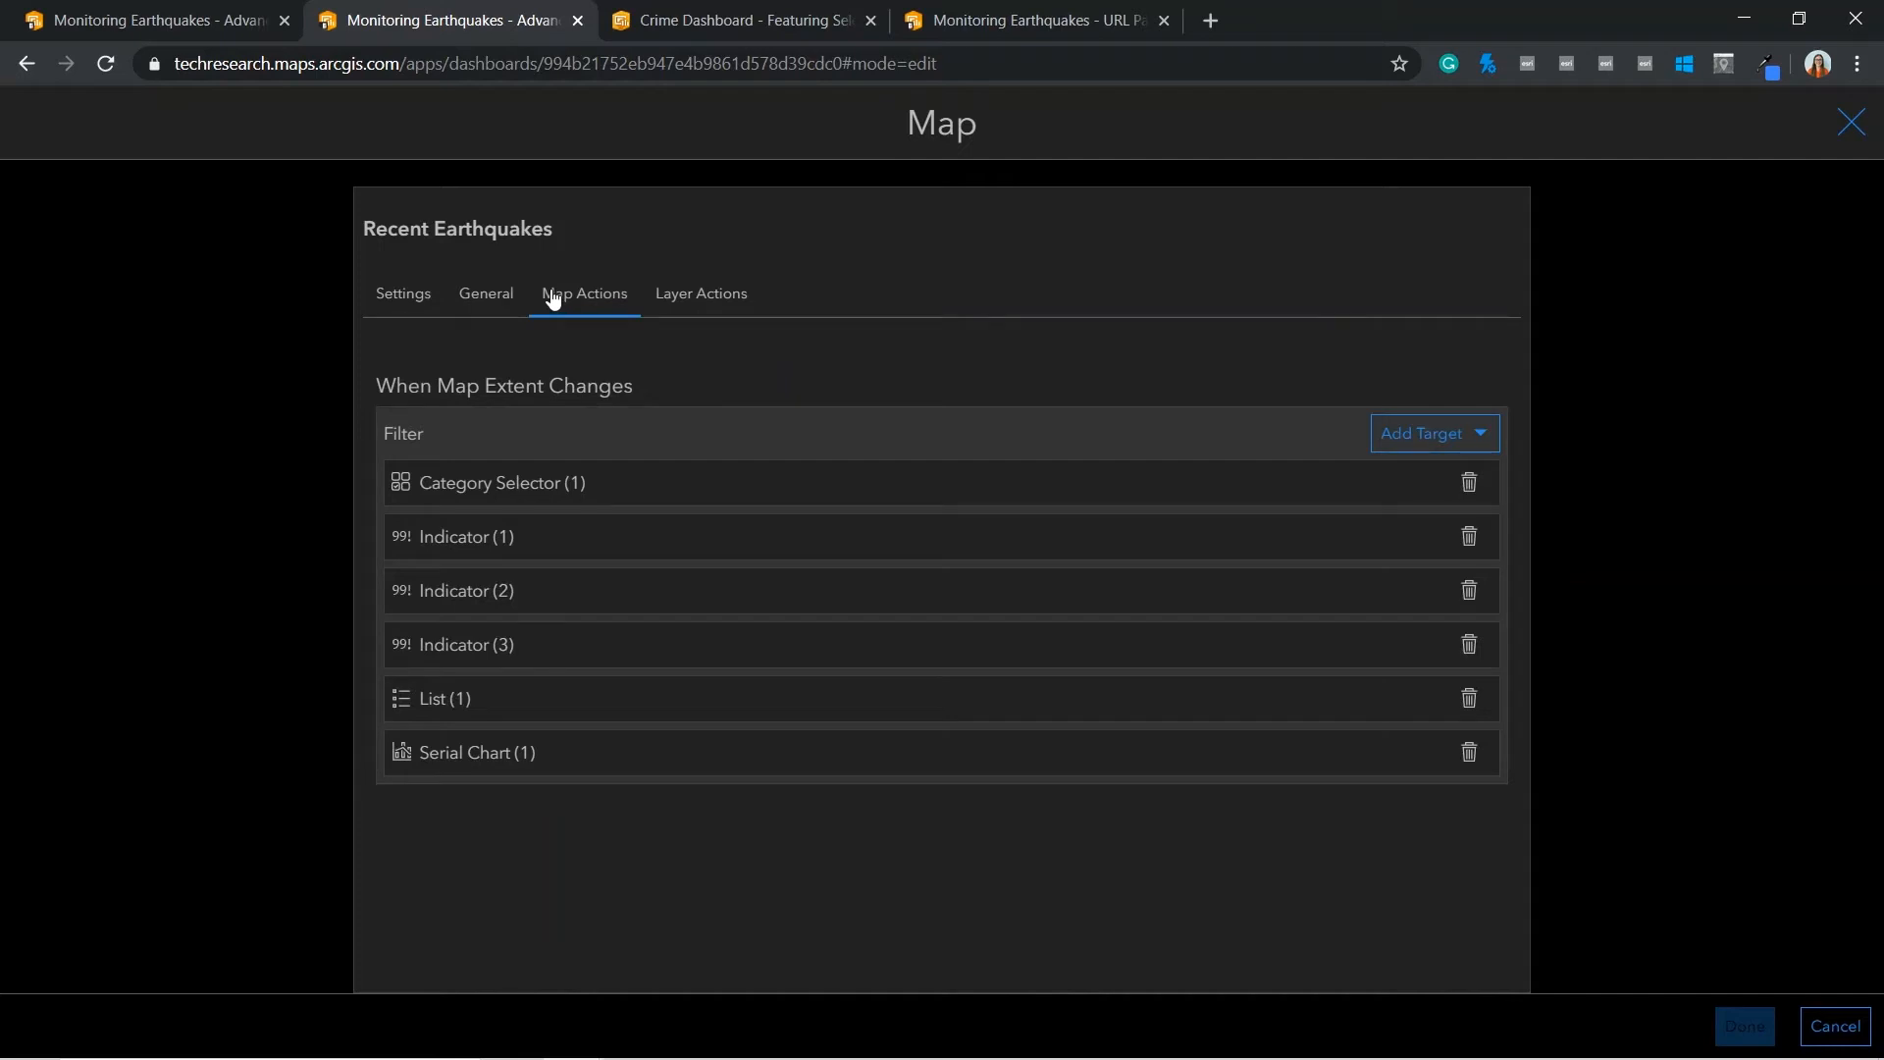
{"action": "mouse_move", "coordinate": [554, 334]}
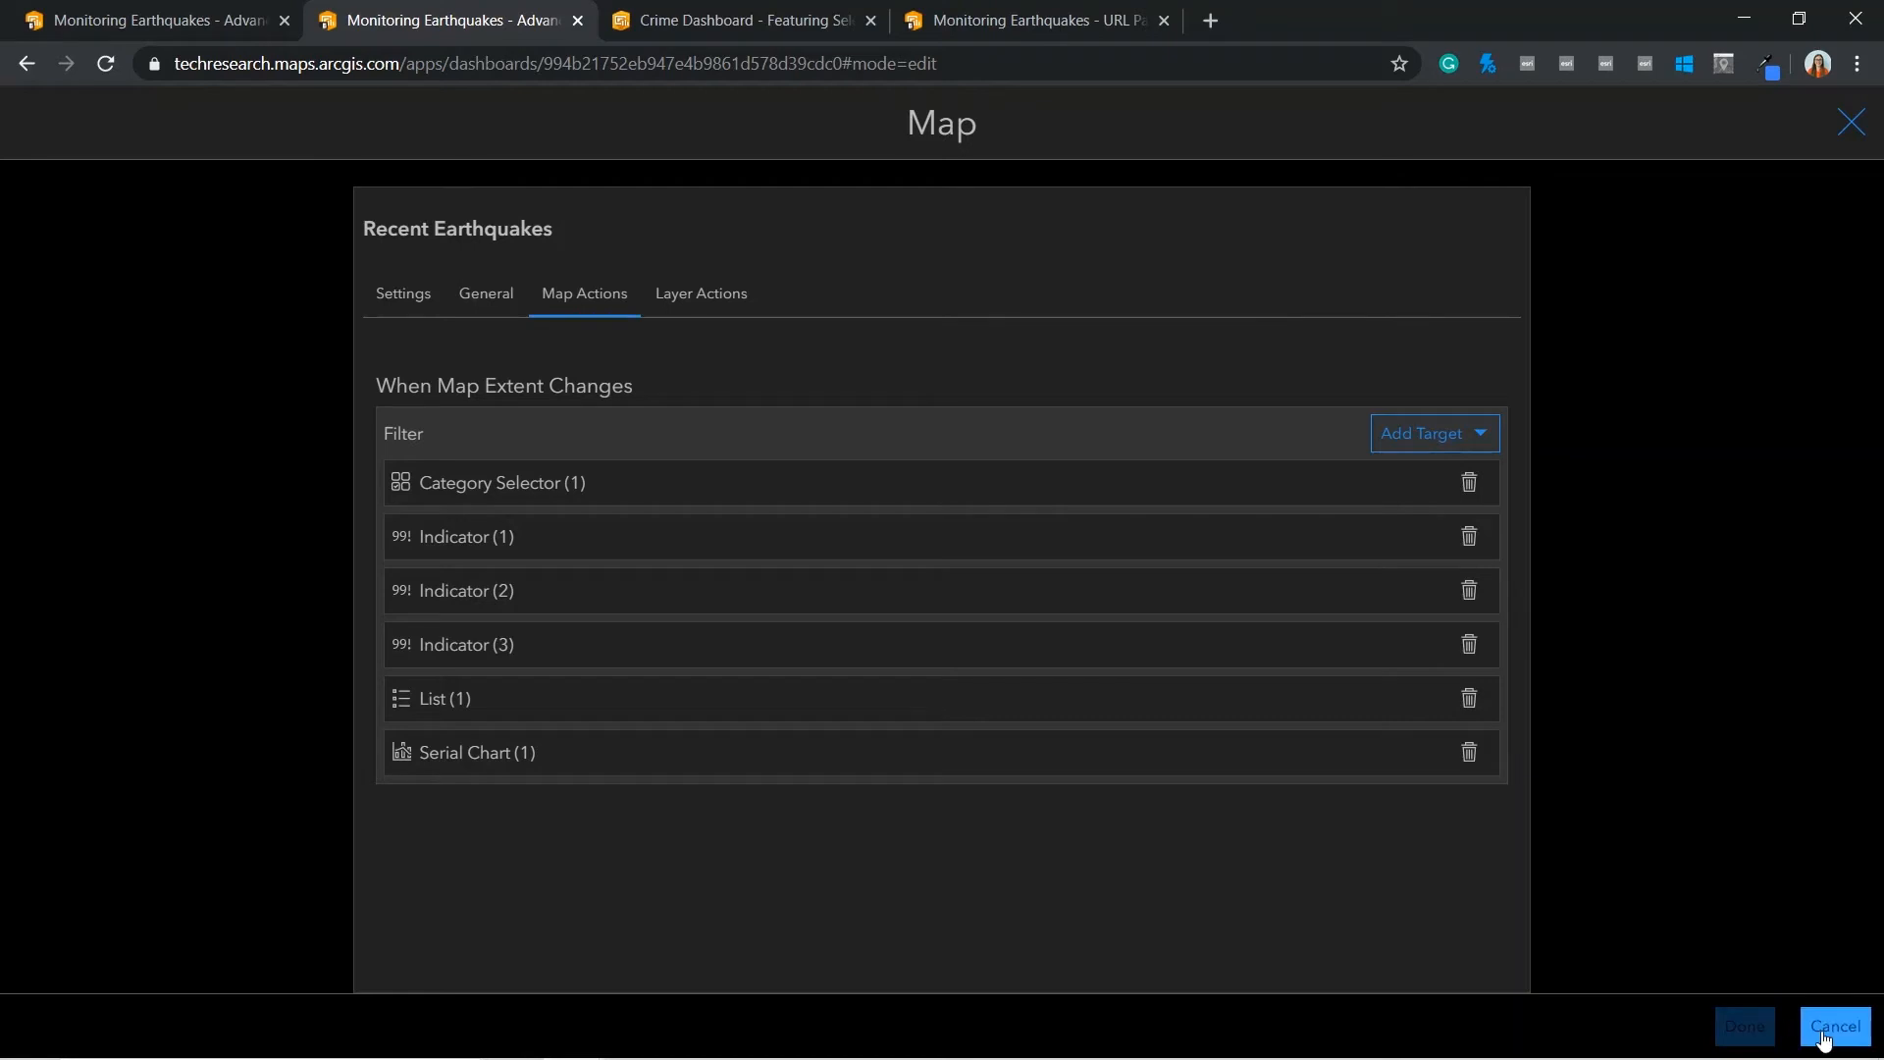
{"action": "left_click", "coordinate": [1833, 1027]}
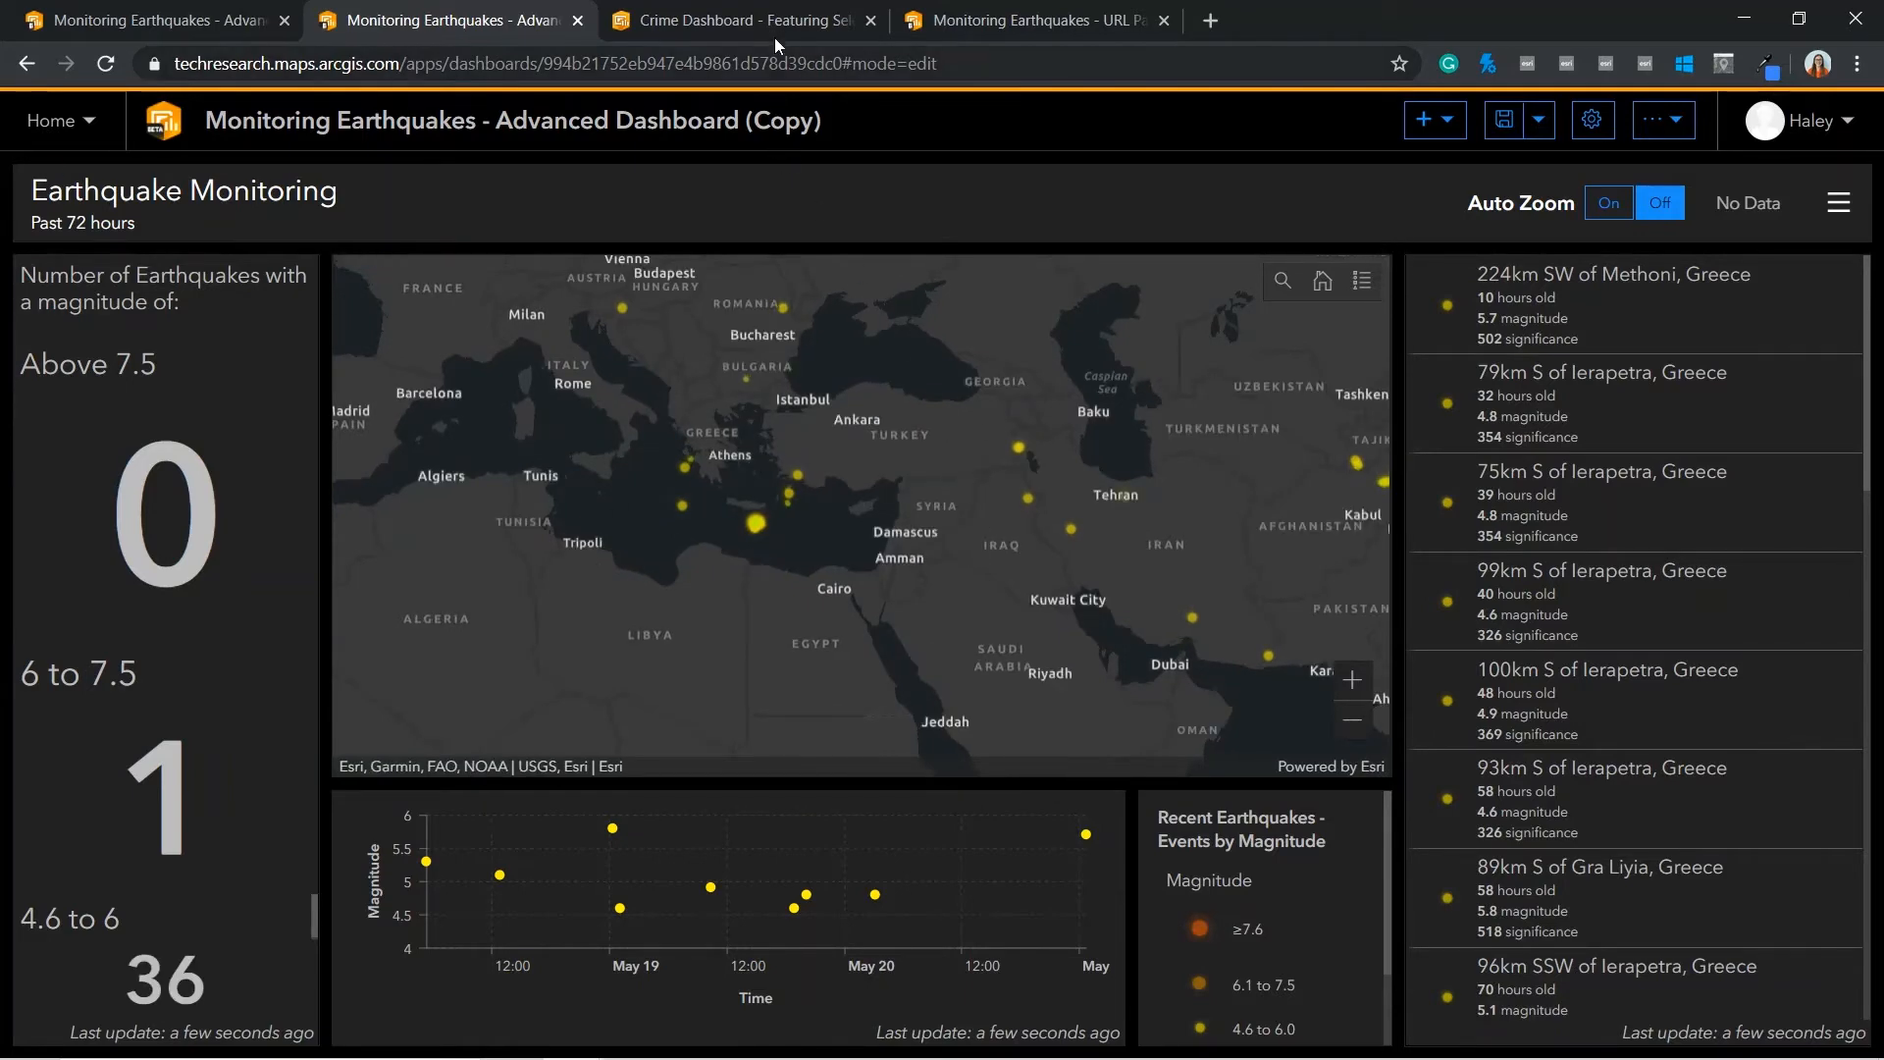
{"action": "left_click", "coordinate": [742, 20]}
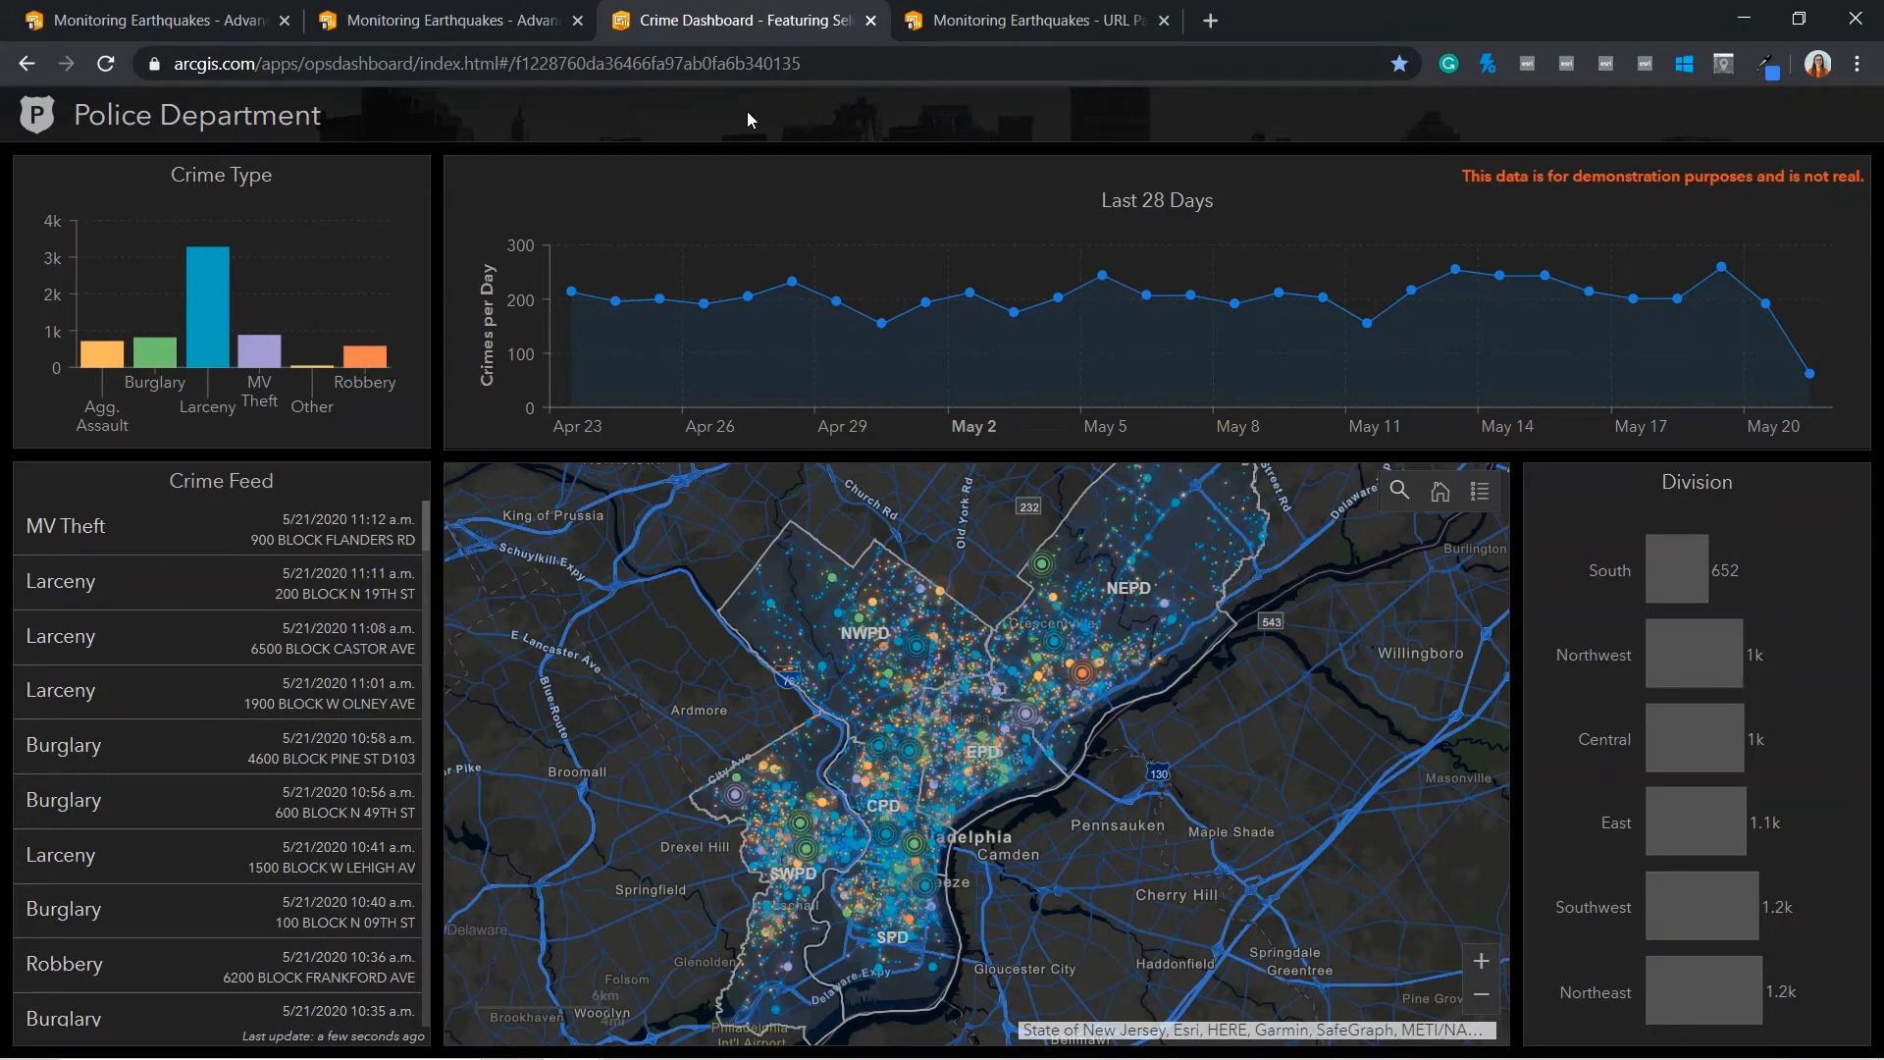
{"action": "mouse_move", "coordinate": [157, 349]}
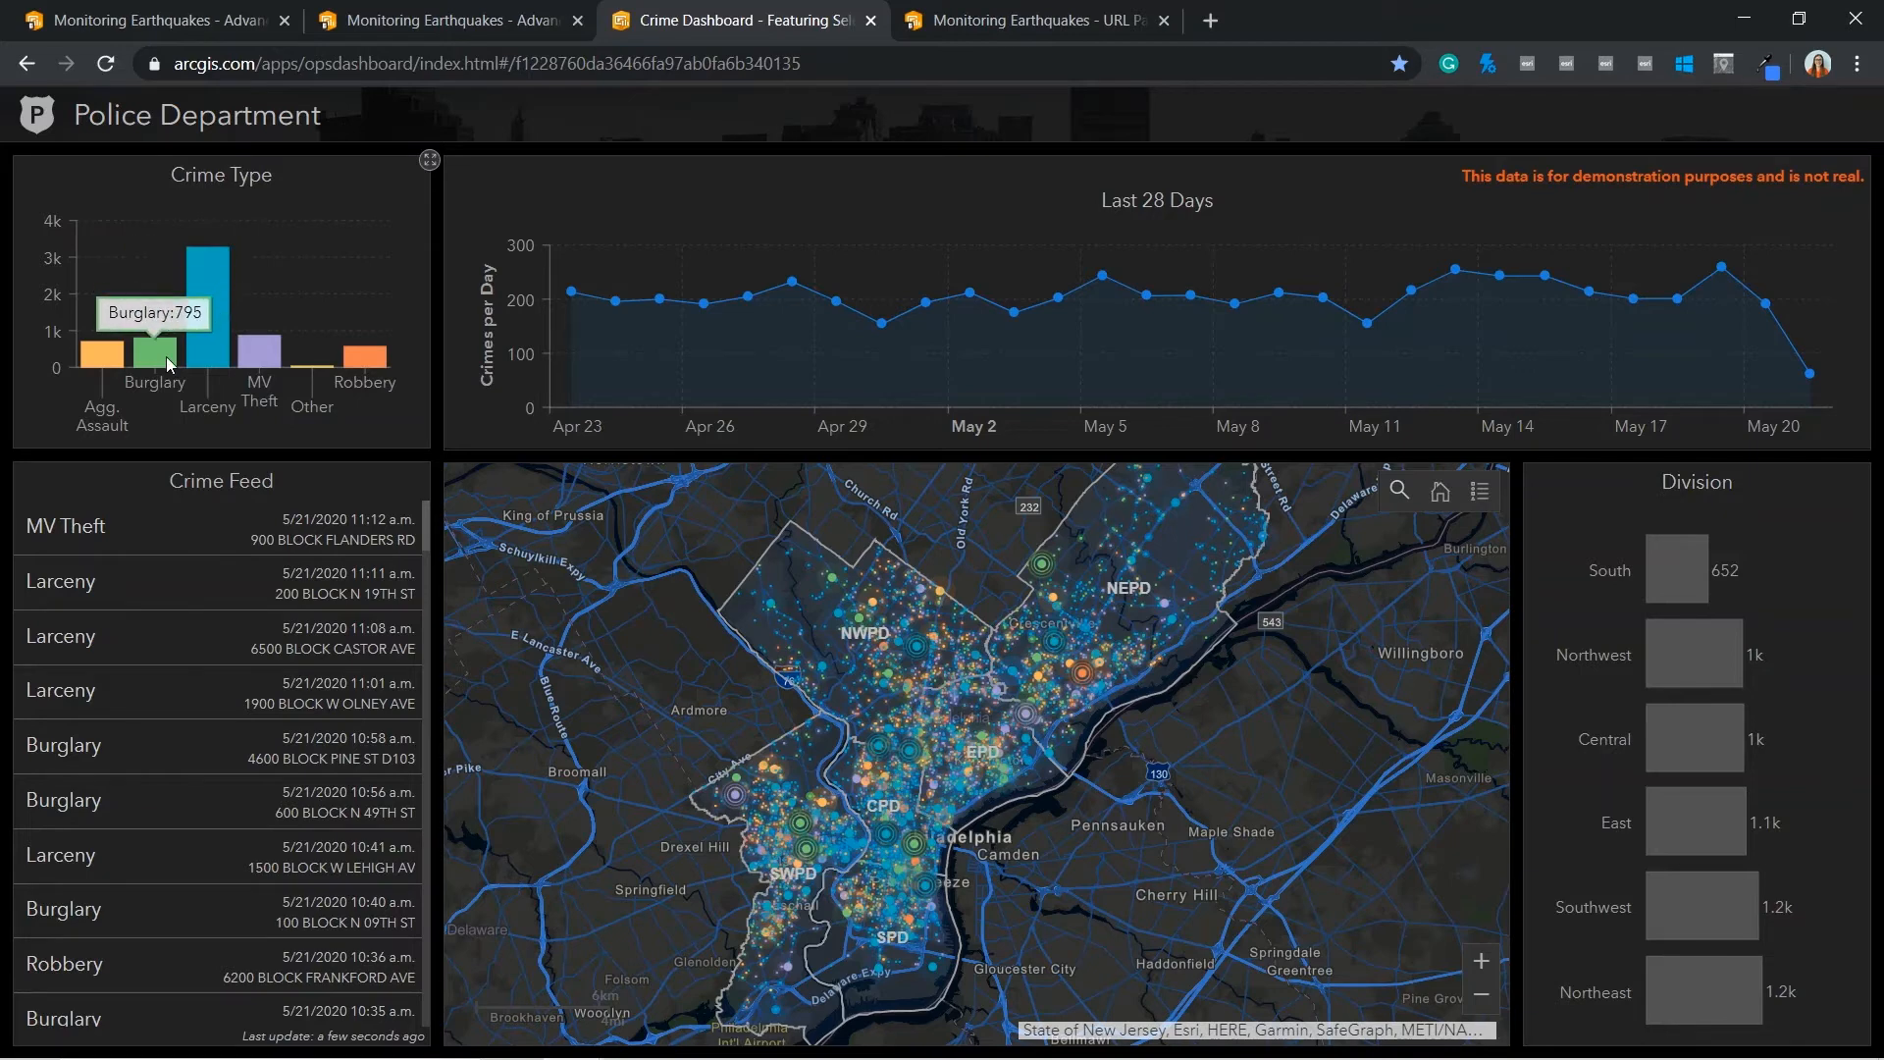
Filter the crime chart to Burglary, then open the URL Parameters dashboard's settings
{"action": "left_click", "coordinate": [153, 324]}
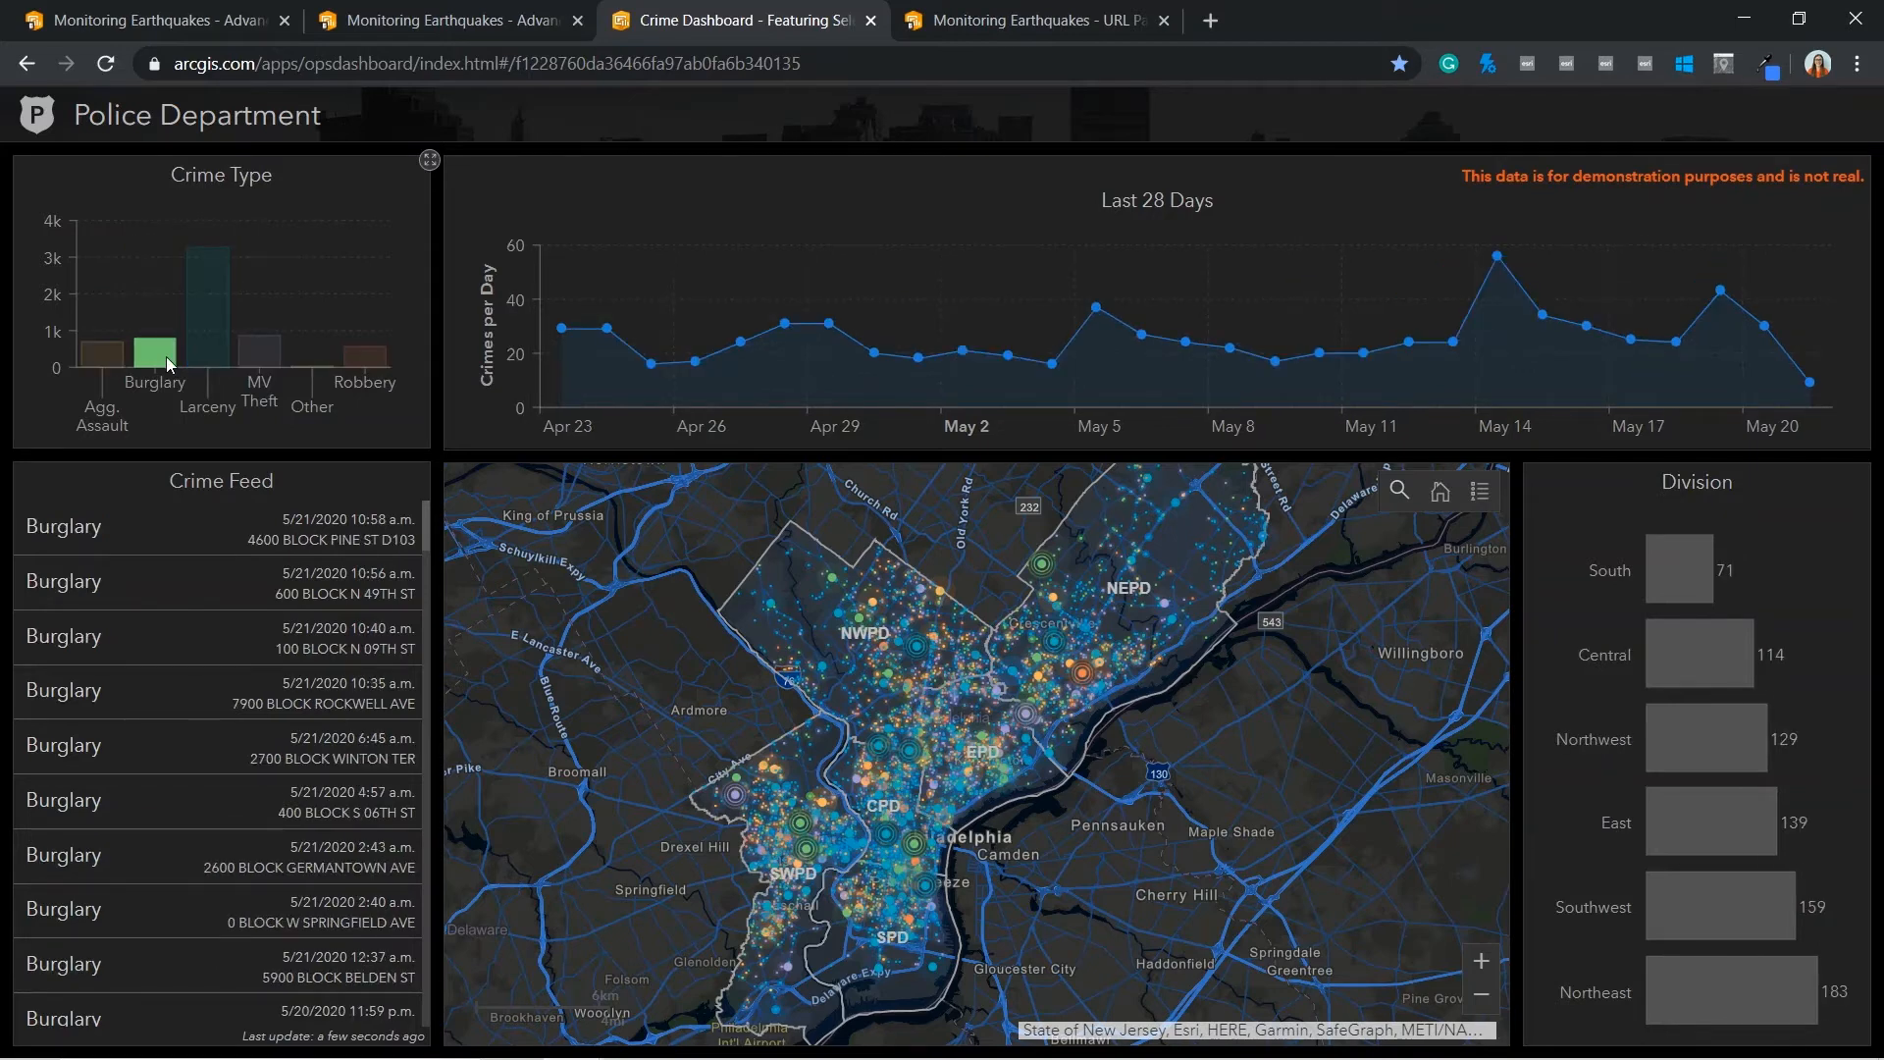
{"action": "left_click", "coordinate": [153, 345]}
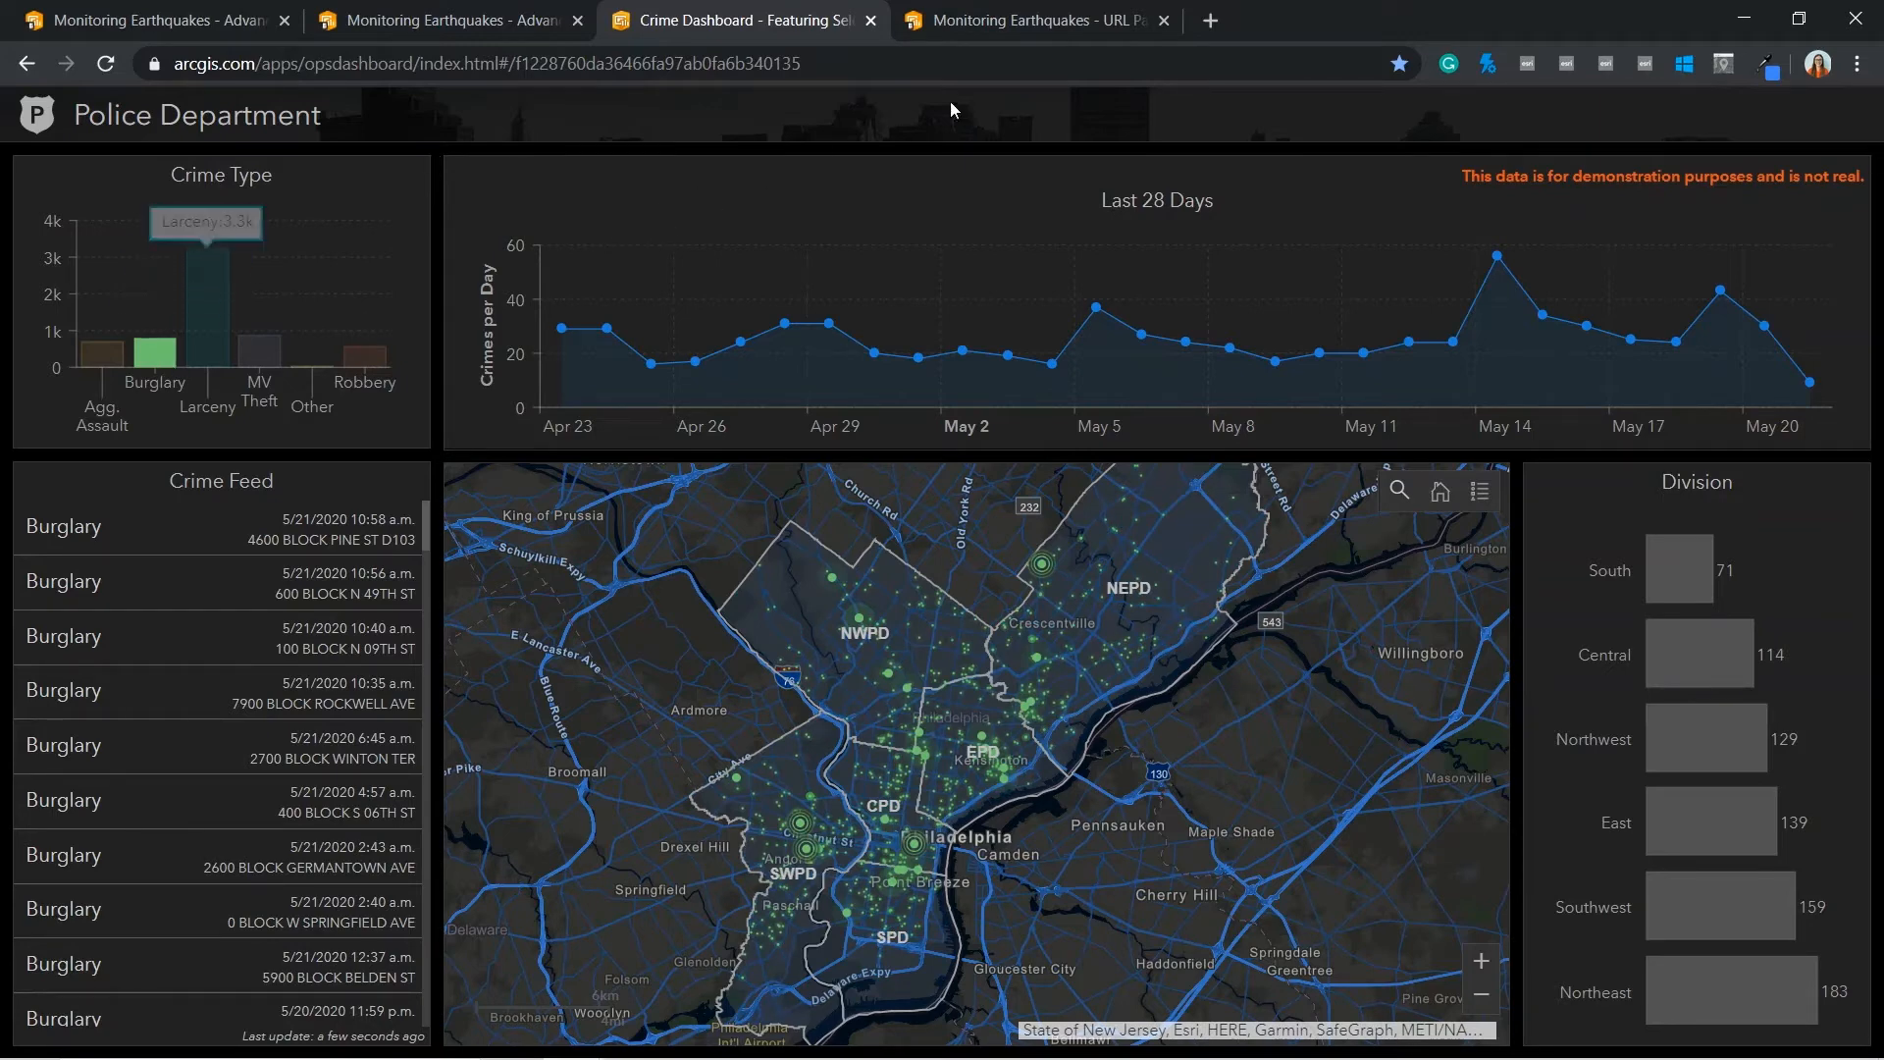
{"action": "left_click", "coordinate": [1034, 20]}
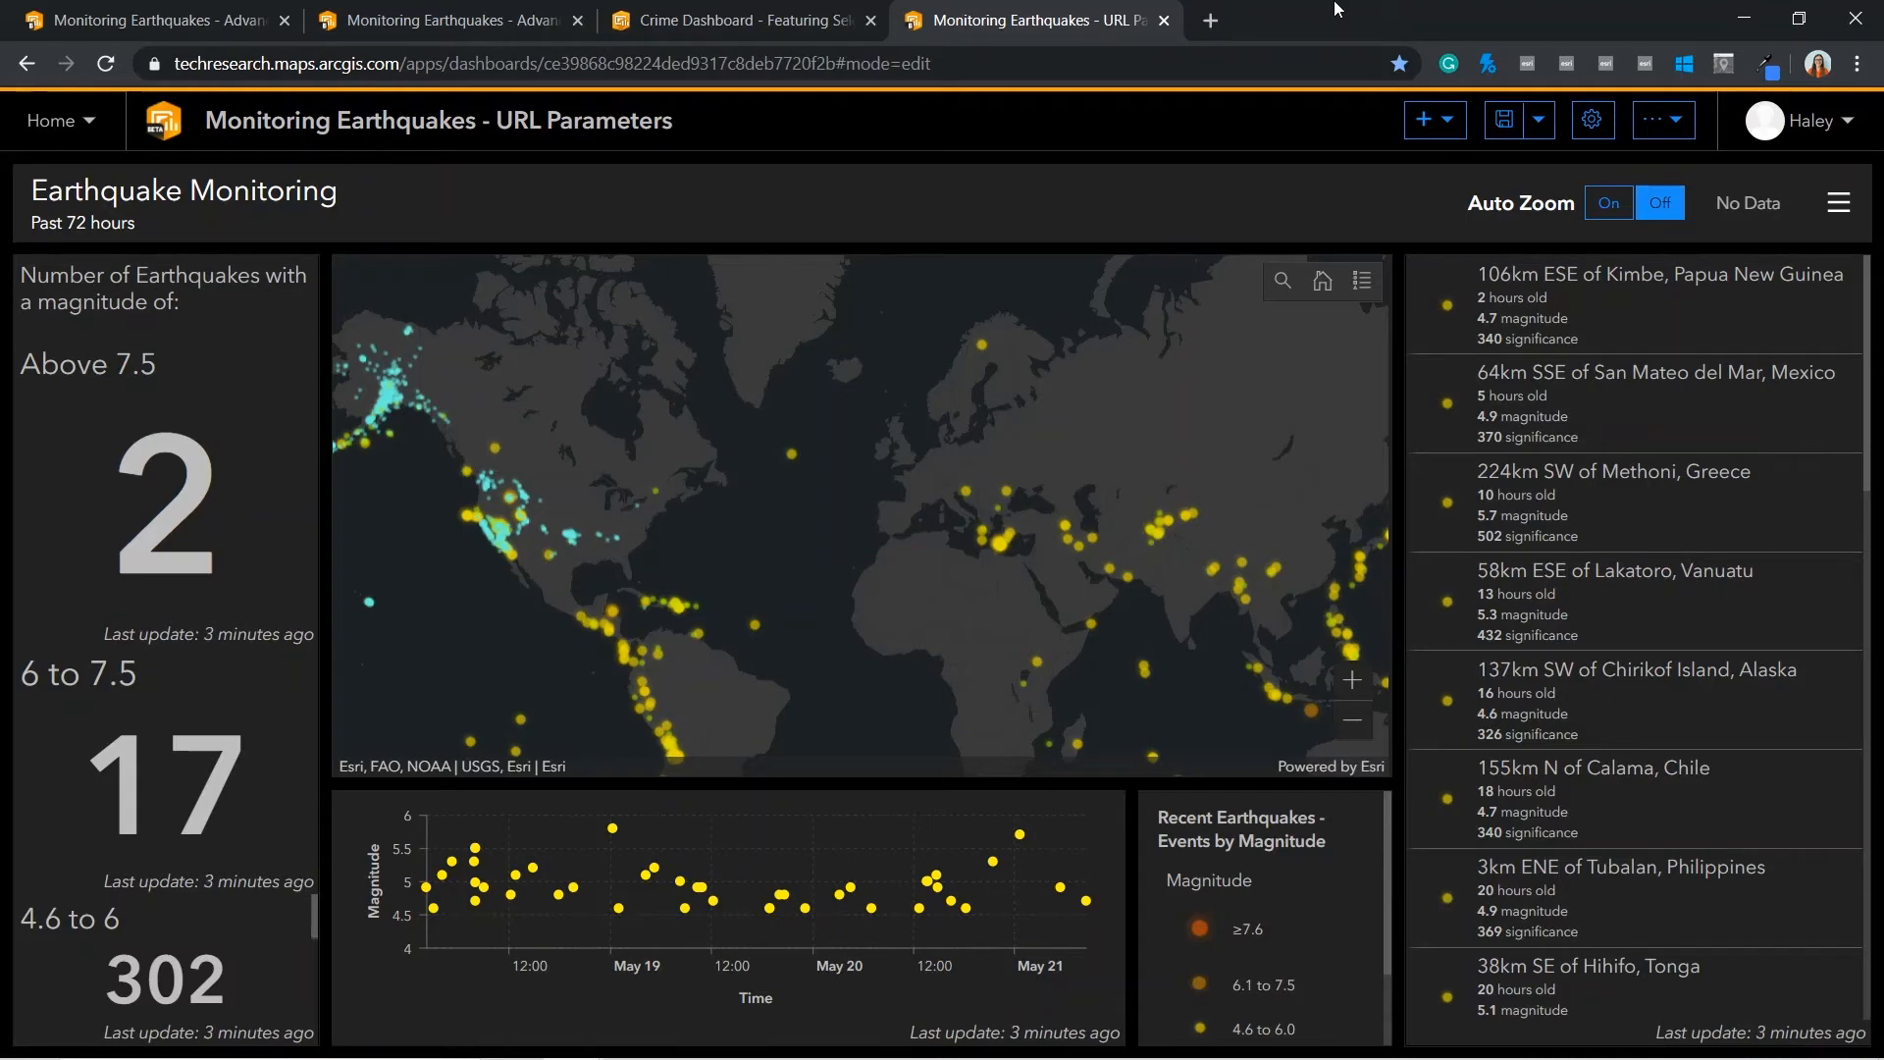
{"action": "mouse_move", "coordinate": [1574, 149]}
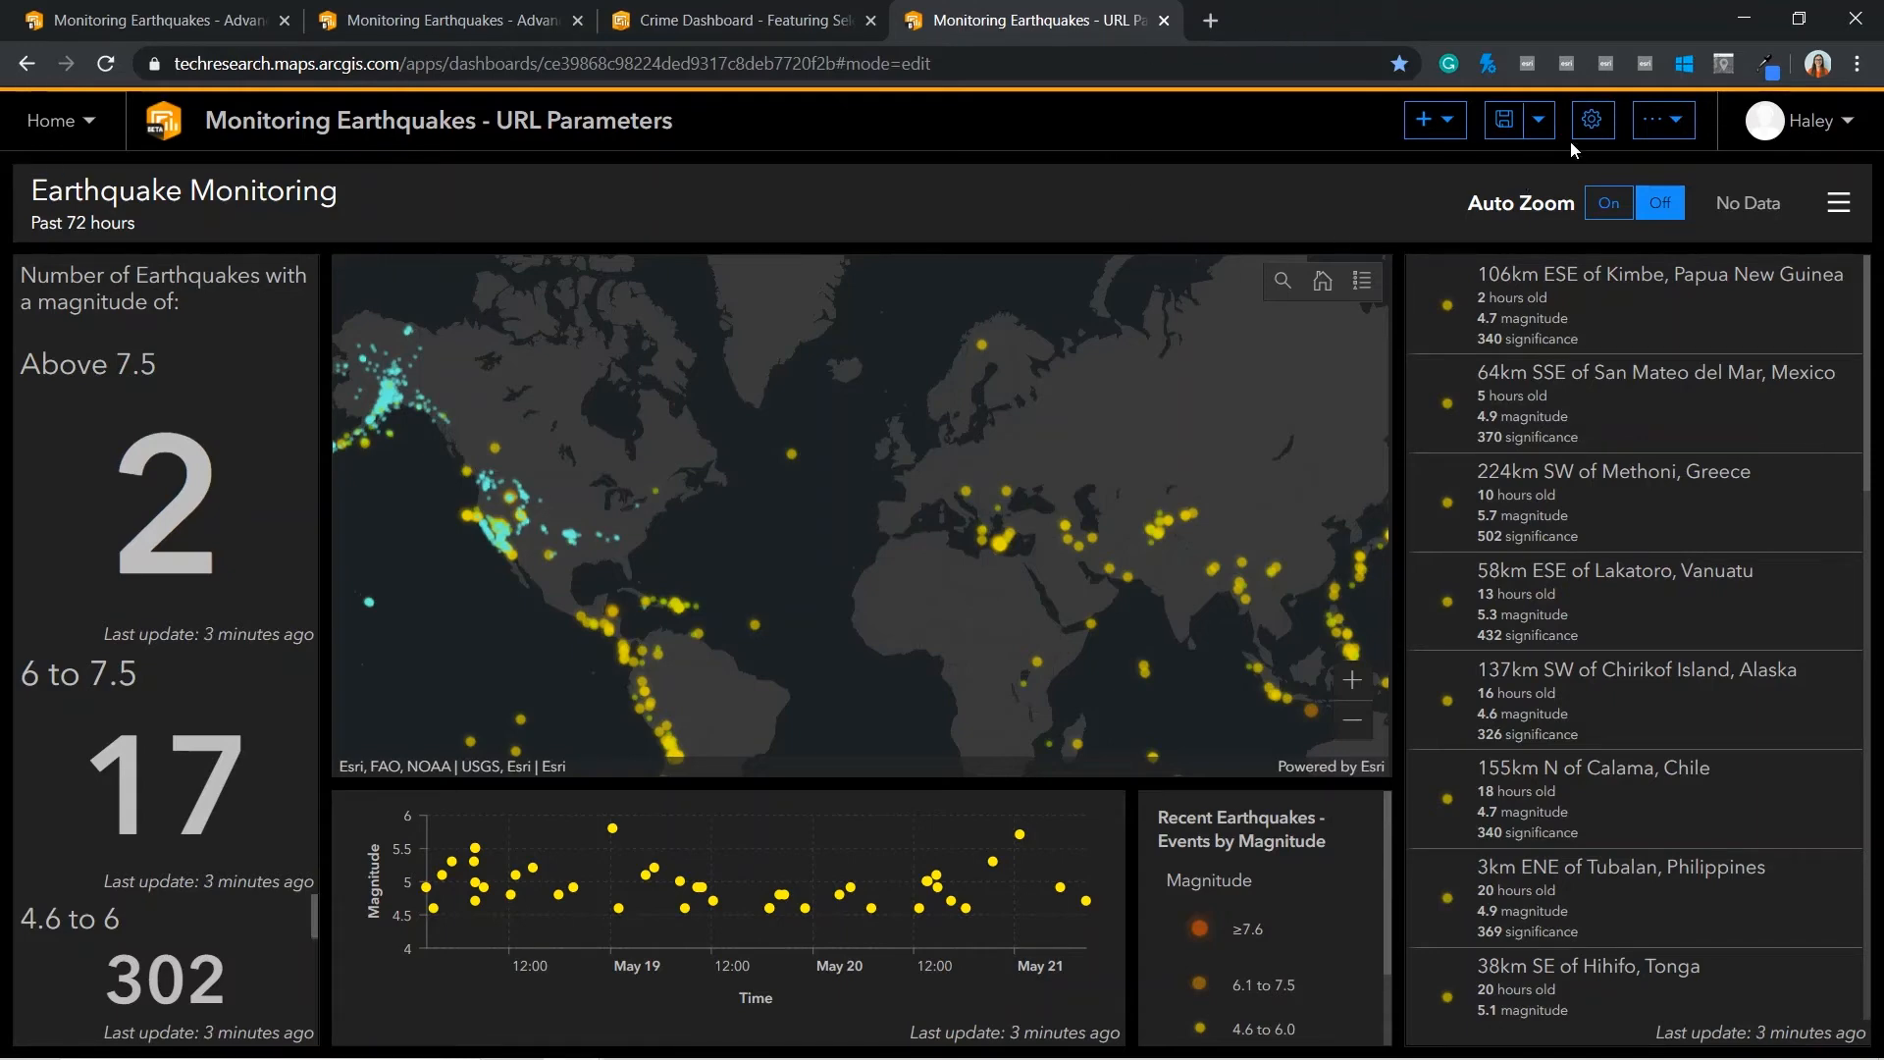
{"action": "left_click", "coordinate": [1591, 120]}
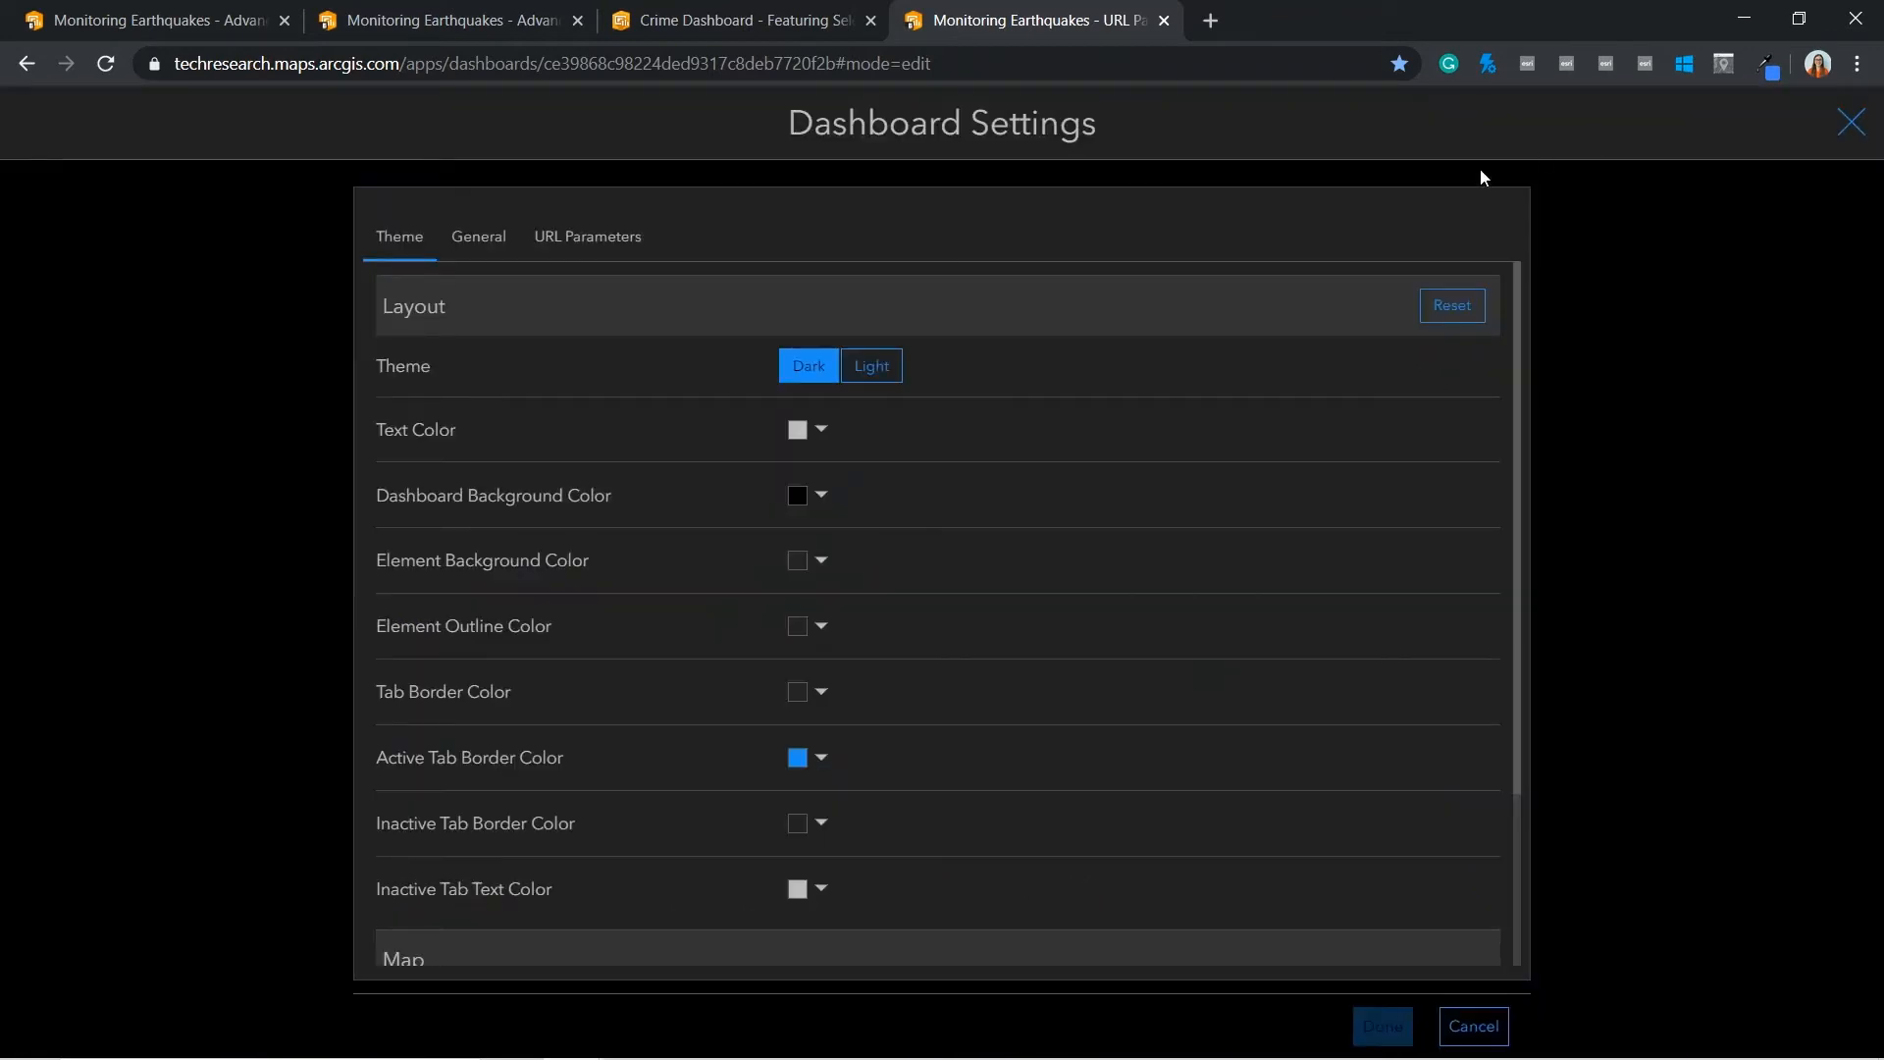
Review the mag URL parameter's filter targets, then reload the dashboard URL with #mag=5 appended
{"action": "left_click", "coordinate": [587, 235]}
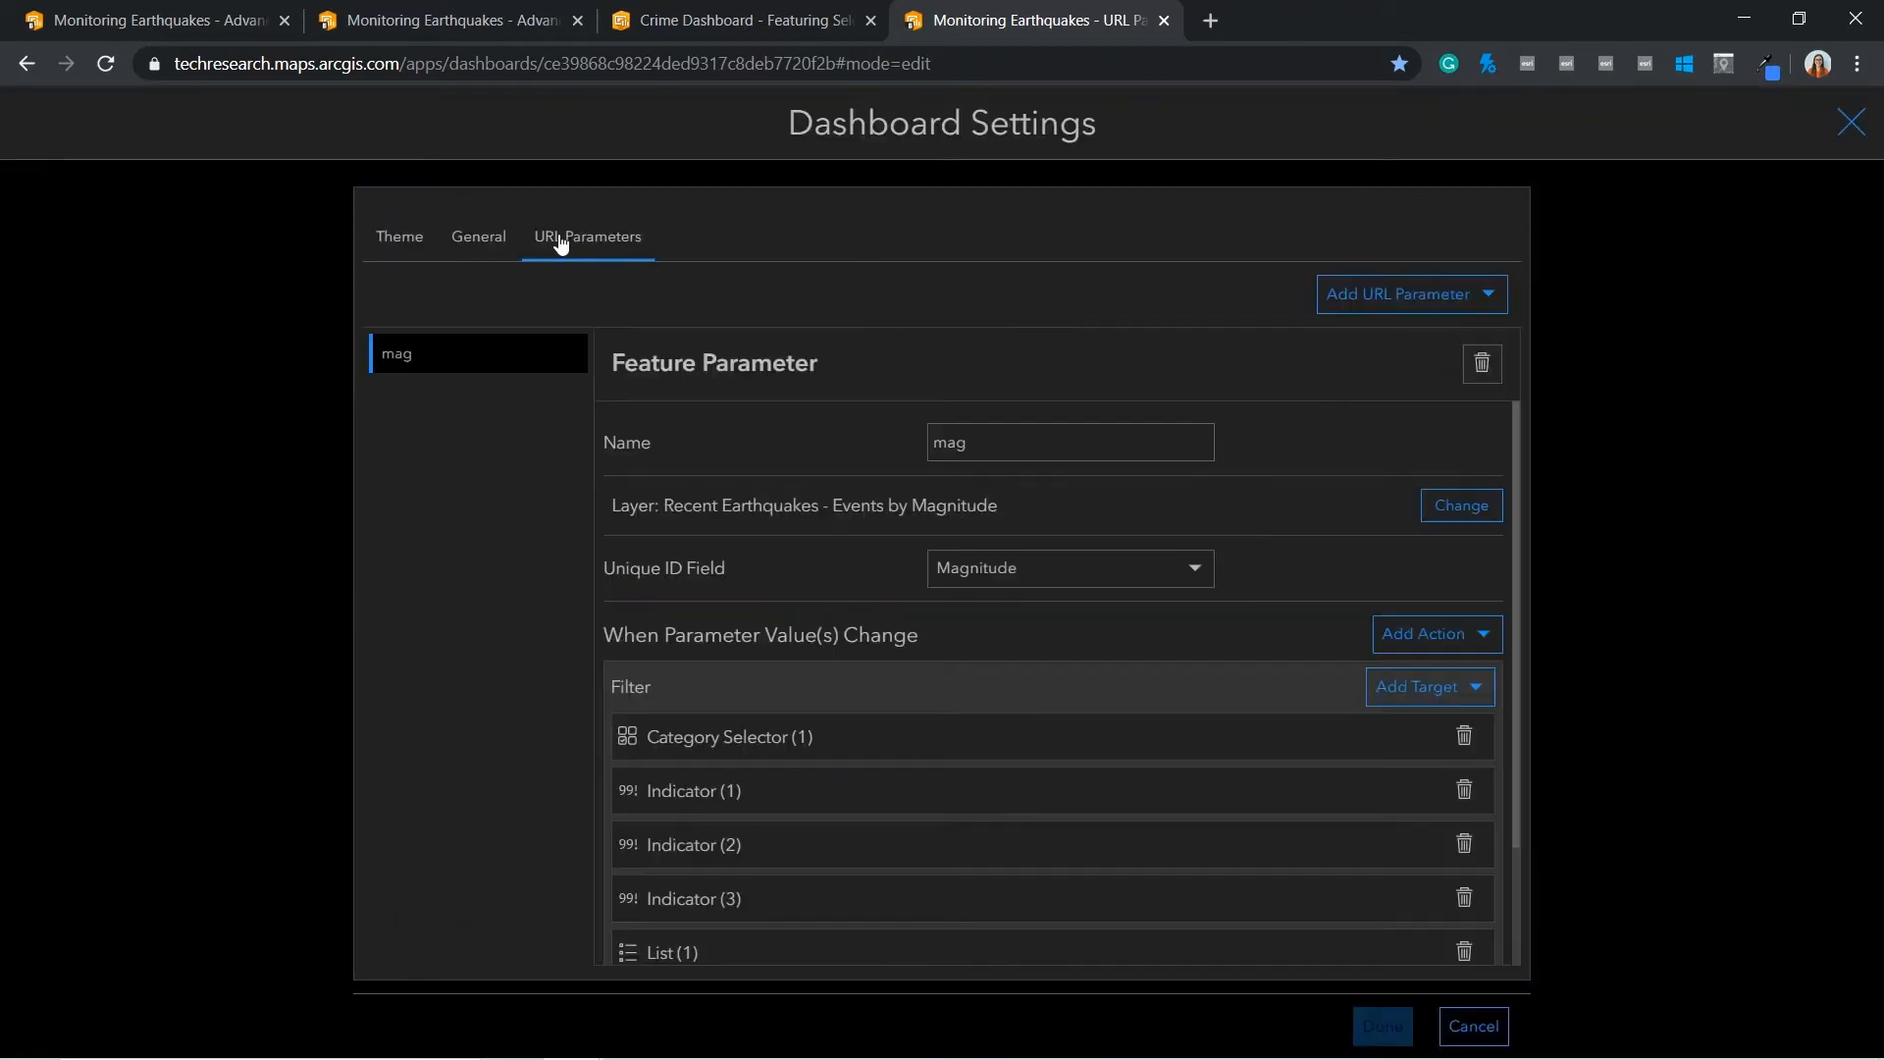
{"action": "mouse_move", "coordinate": [616, 254]}
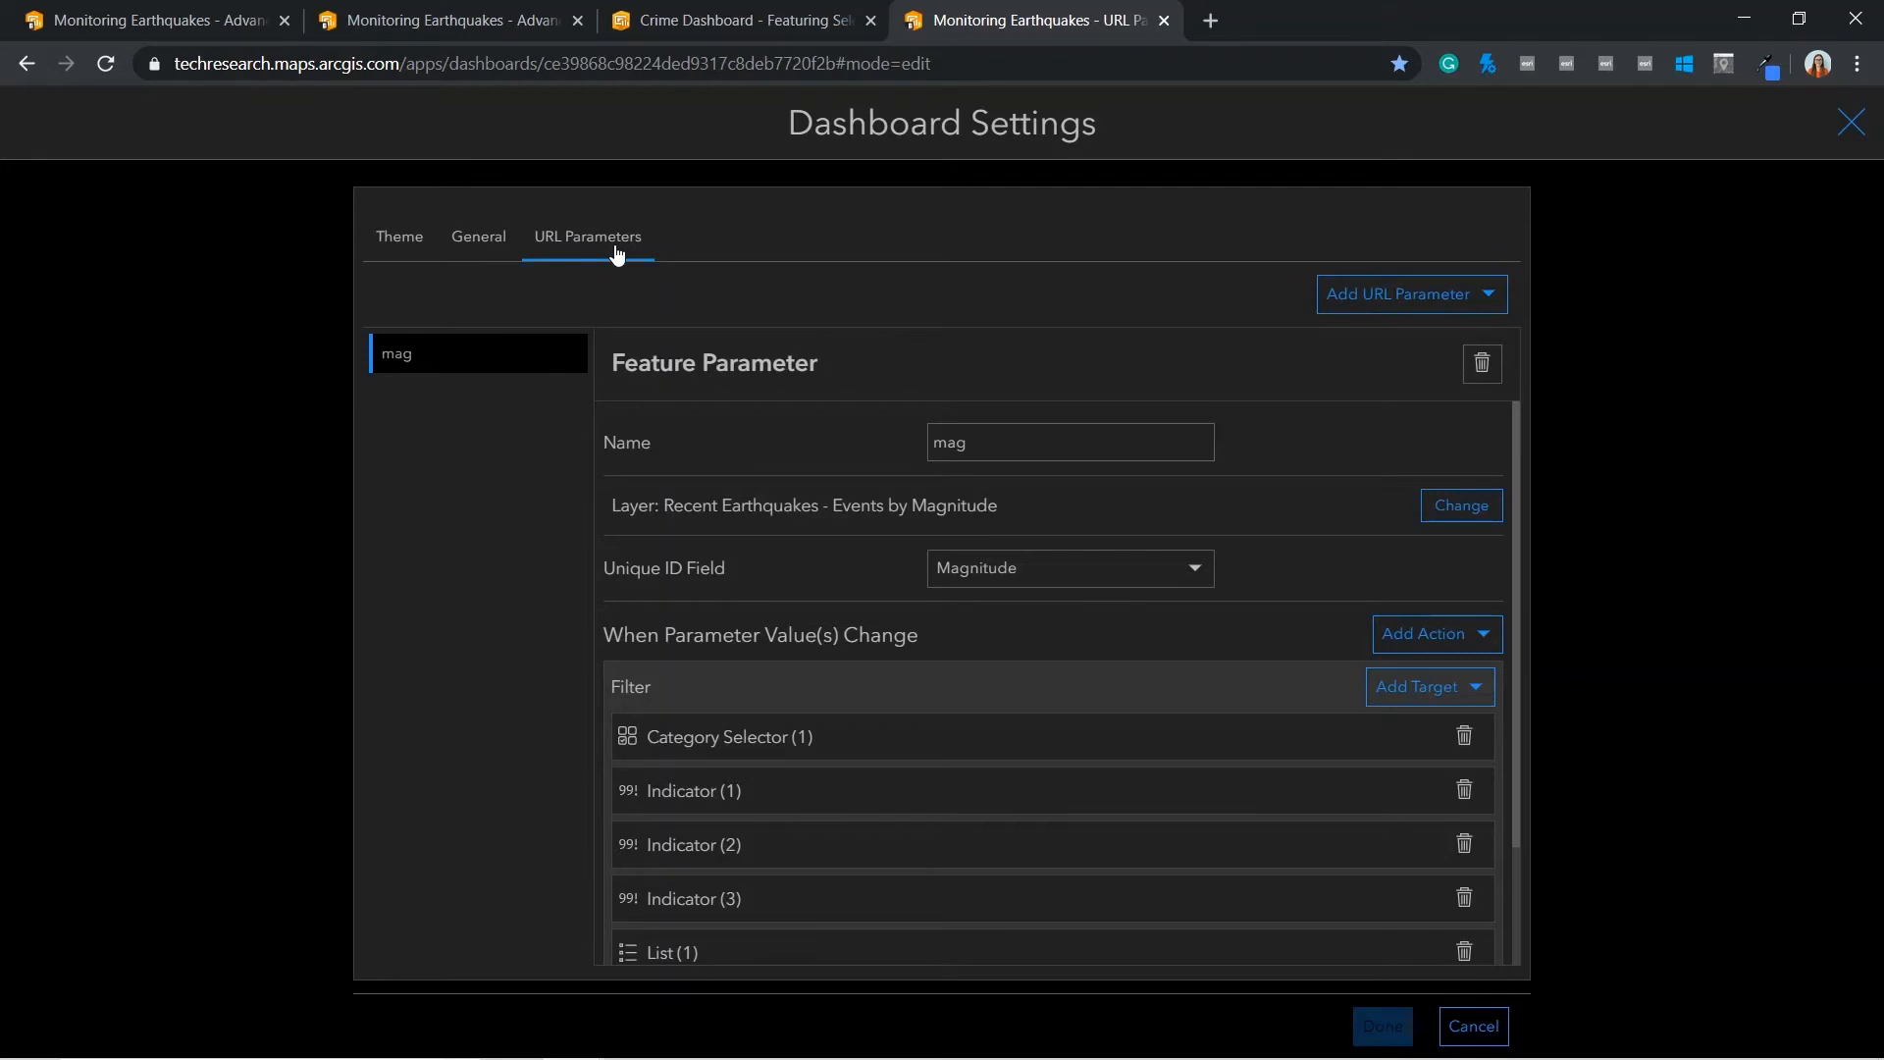
{"action": "mouse_move", "coordinate": [614, 255]}
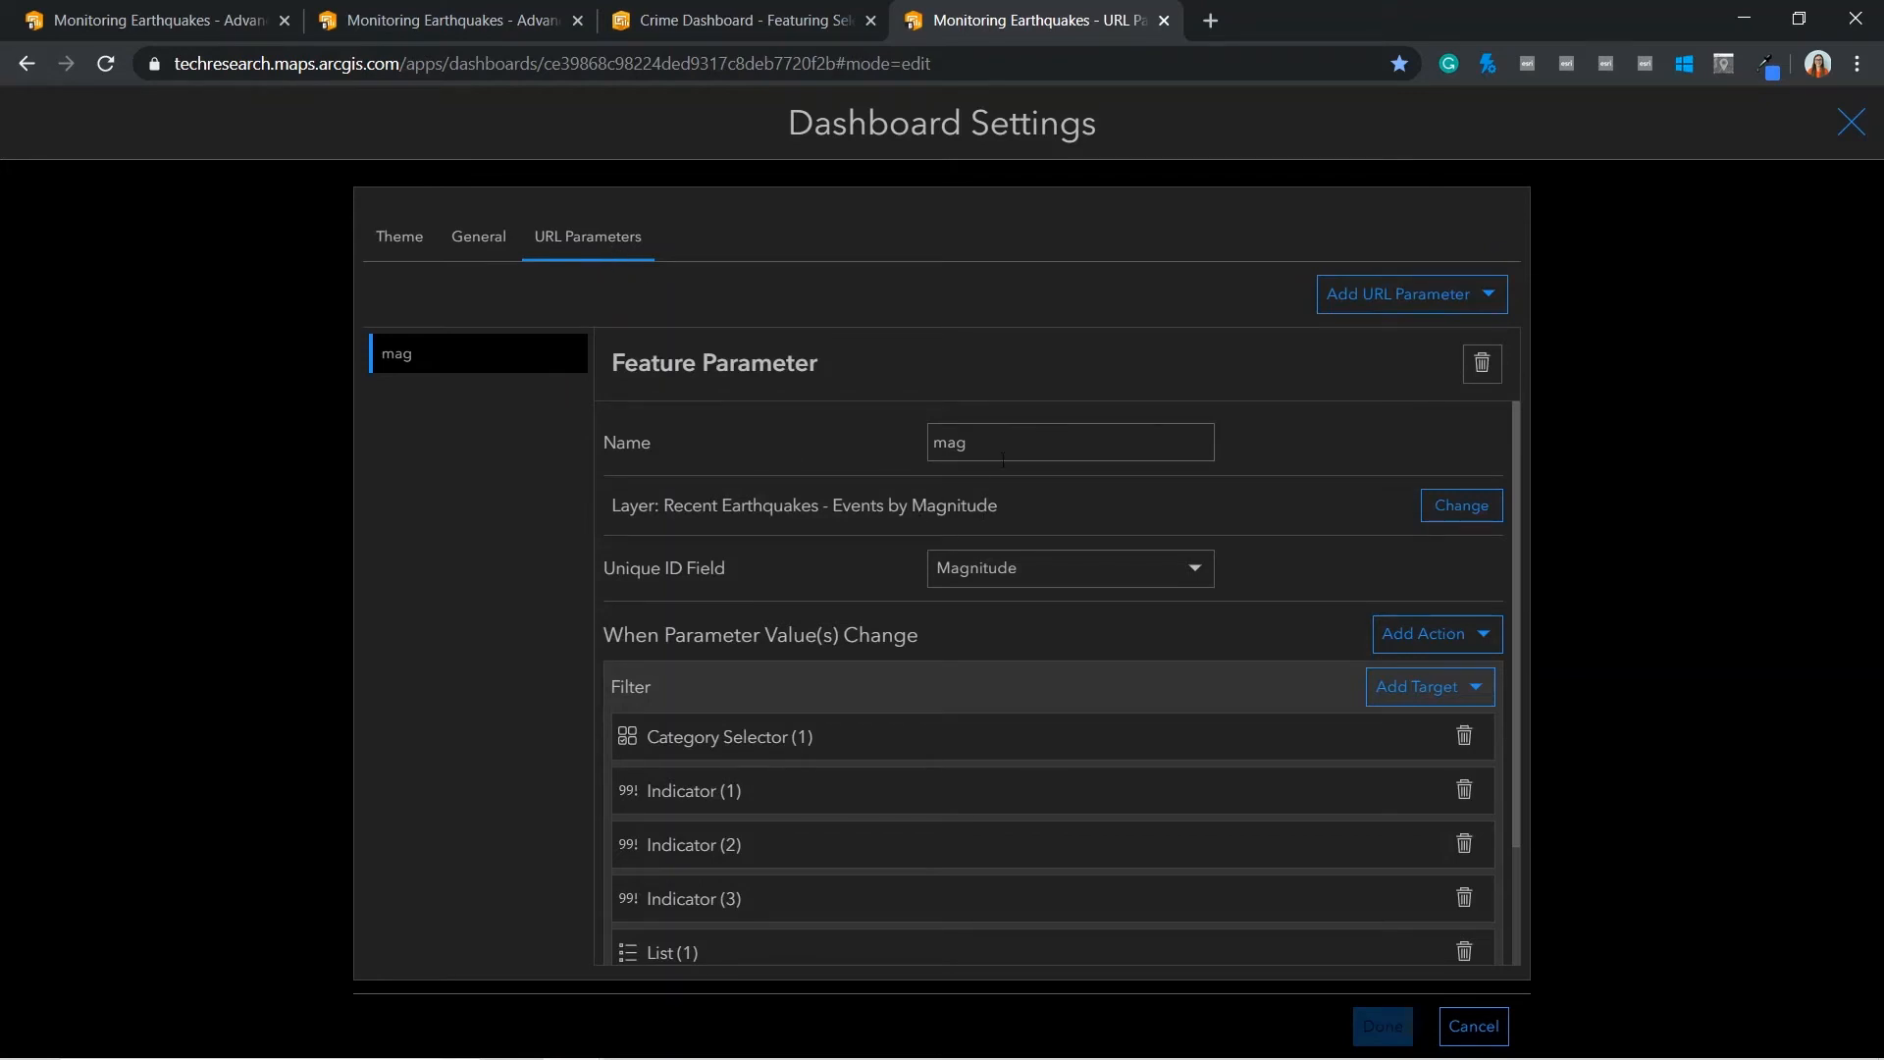
{"action": "left_click", "coordinate": [1068, 441]}
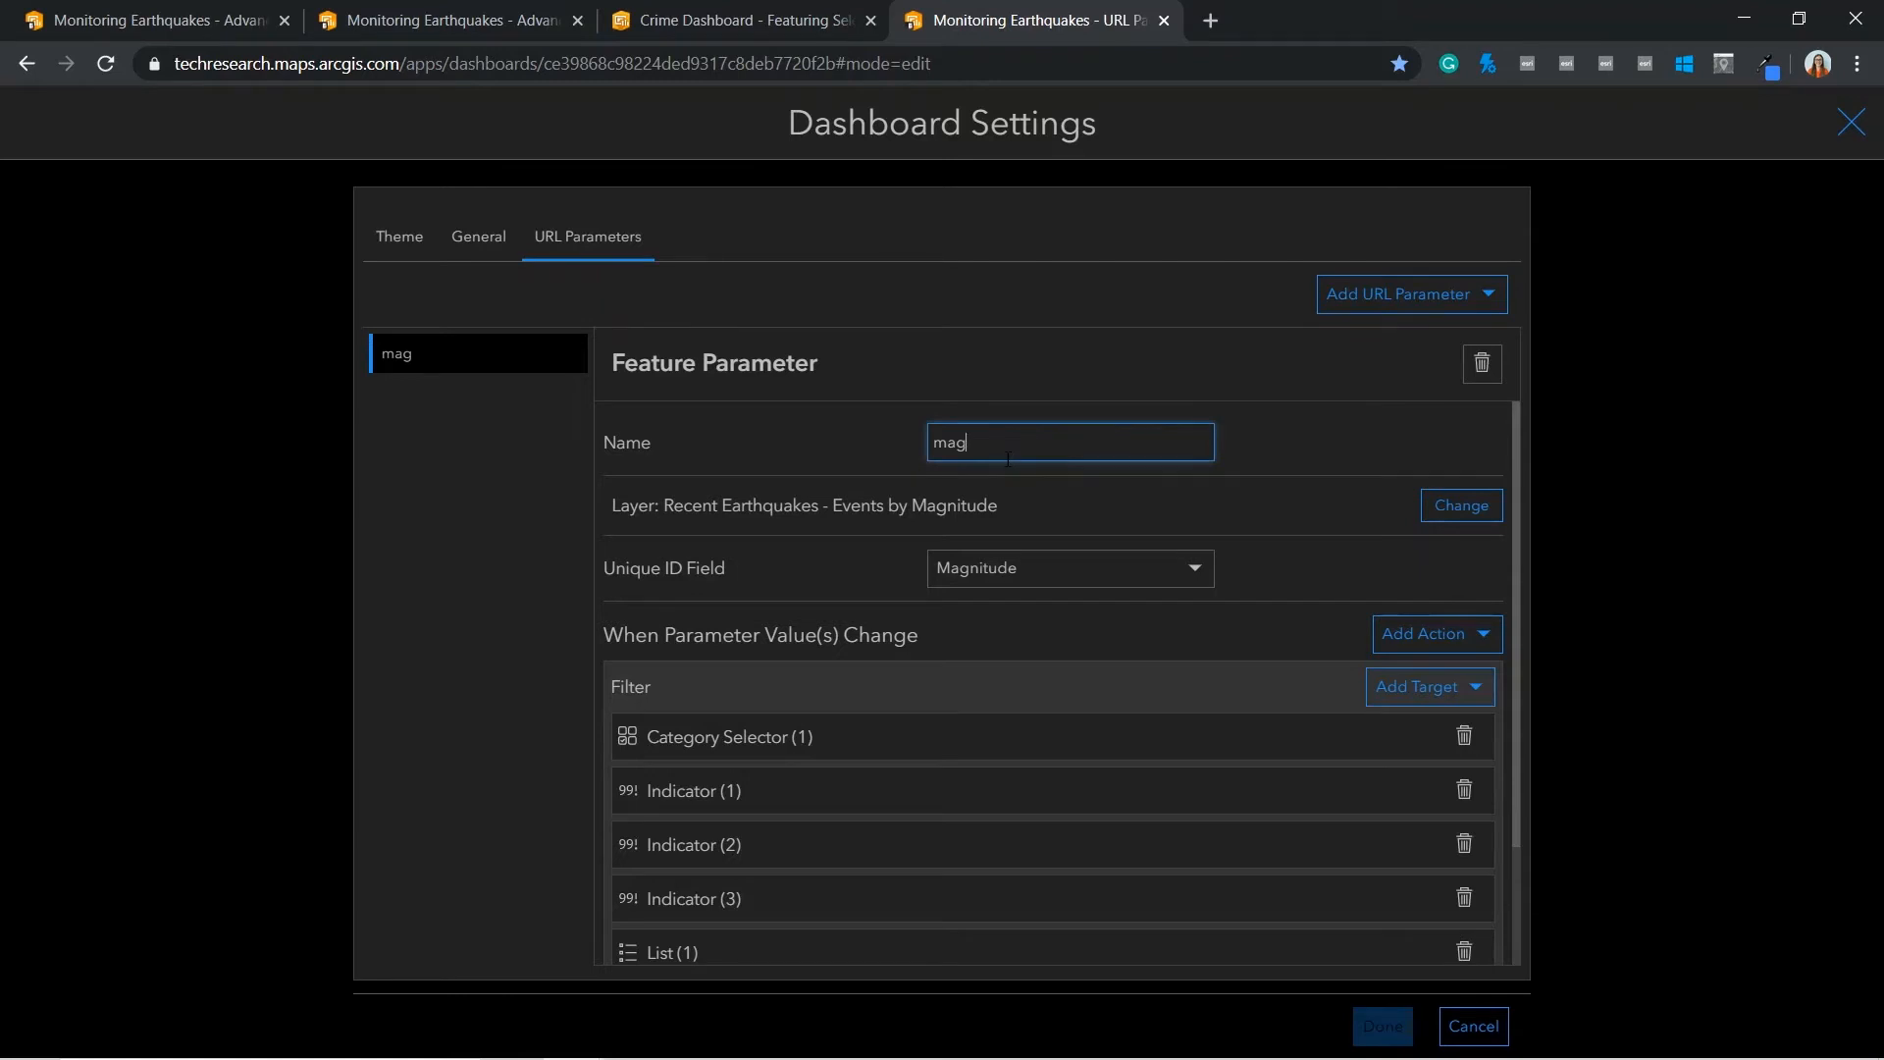
{"action": "mouse_move", "coordinate": [1132, 750]}
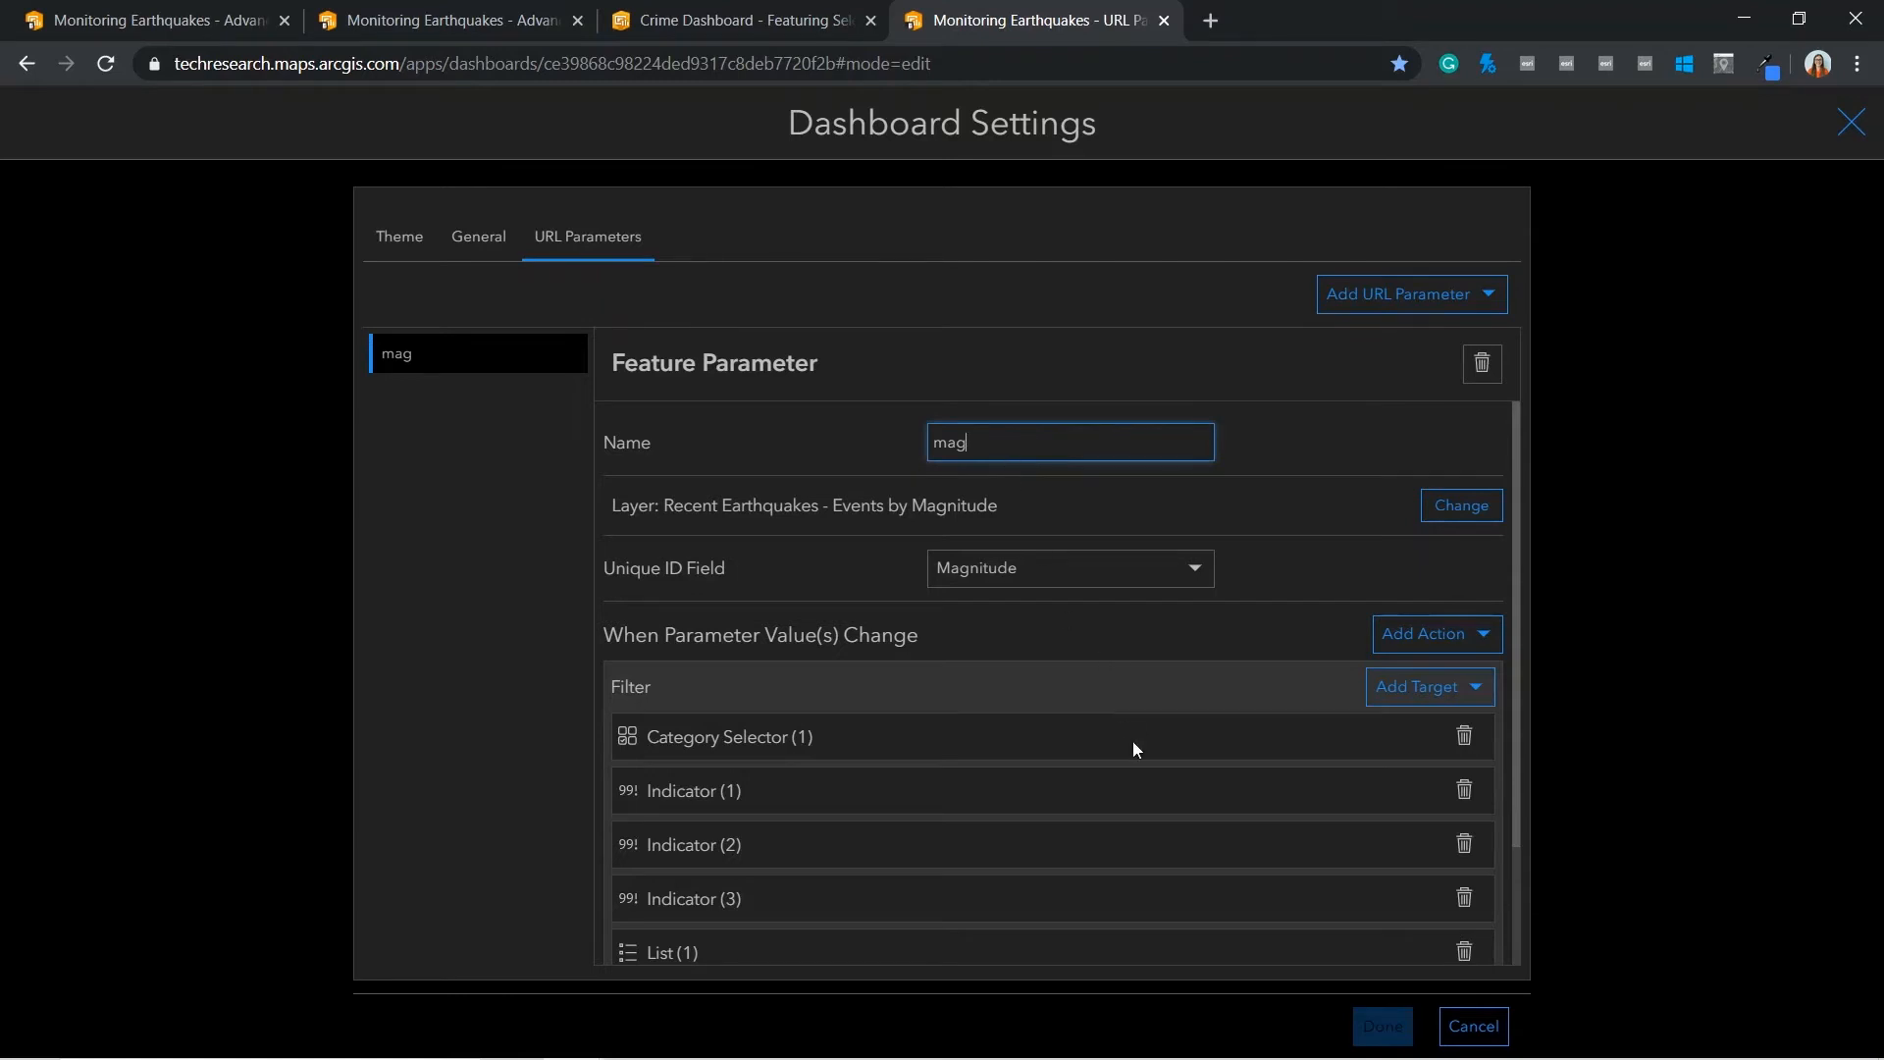
{"action": "scroll", "scroll_direction": "down", "scroll_amount": 3}
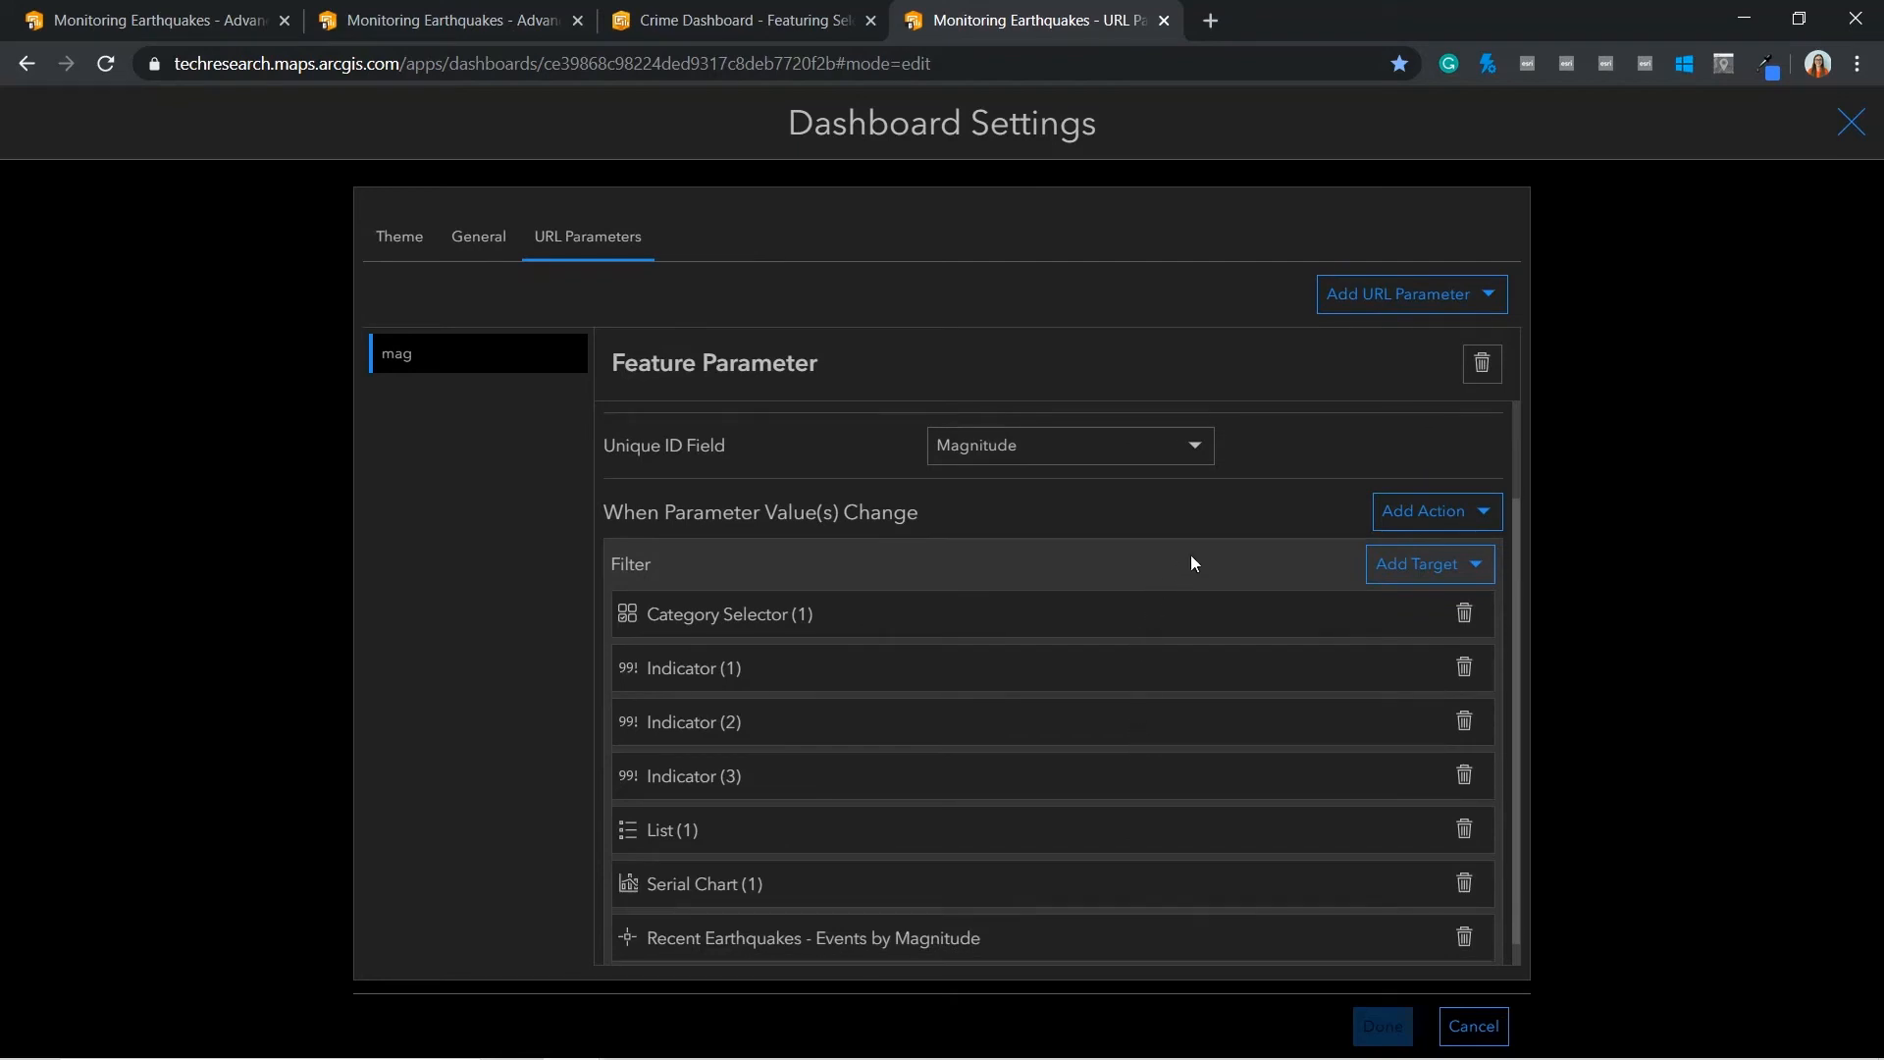
{"action": "mouse_move", "coordinate": [1030, 532]}
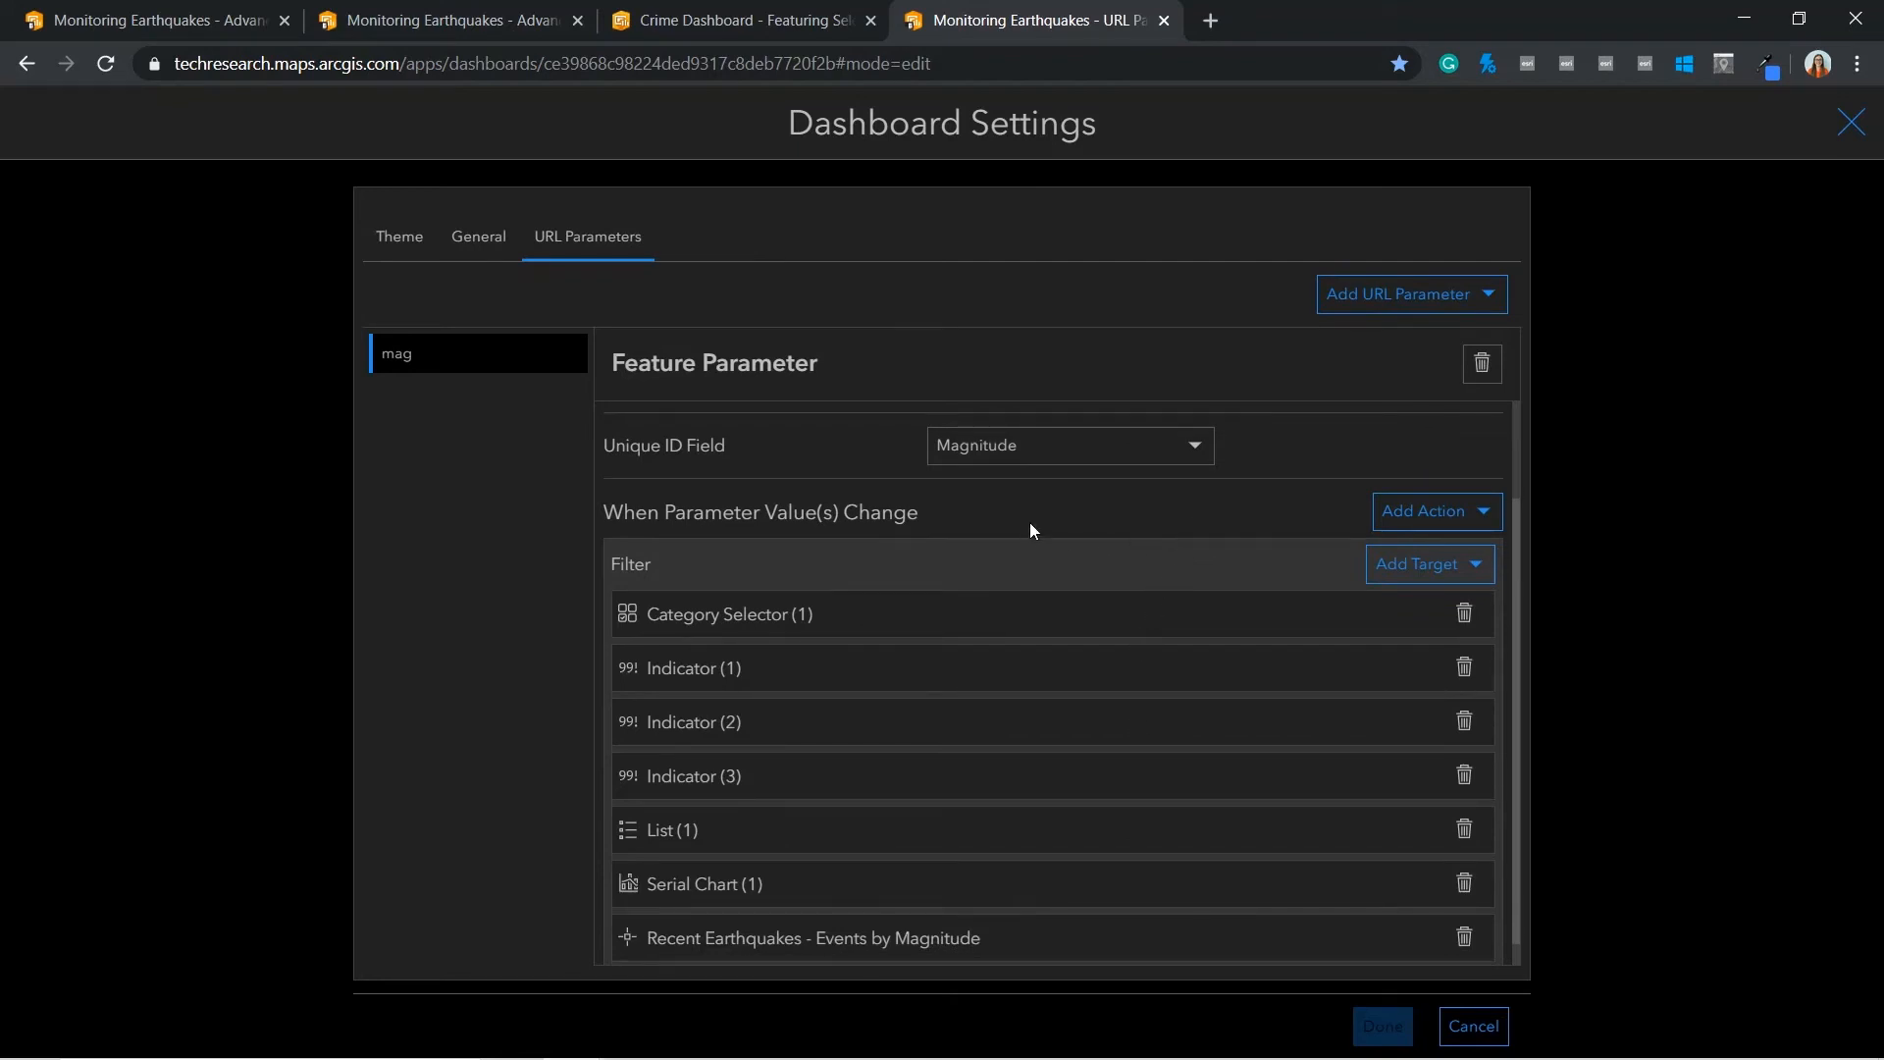
{"action": "mouse_move", "coordinate": [1036, 879]}
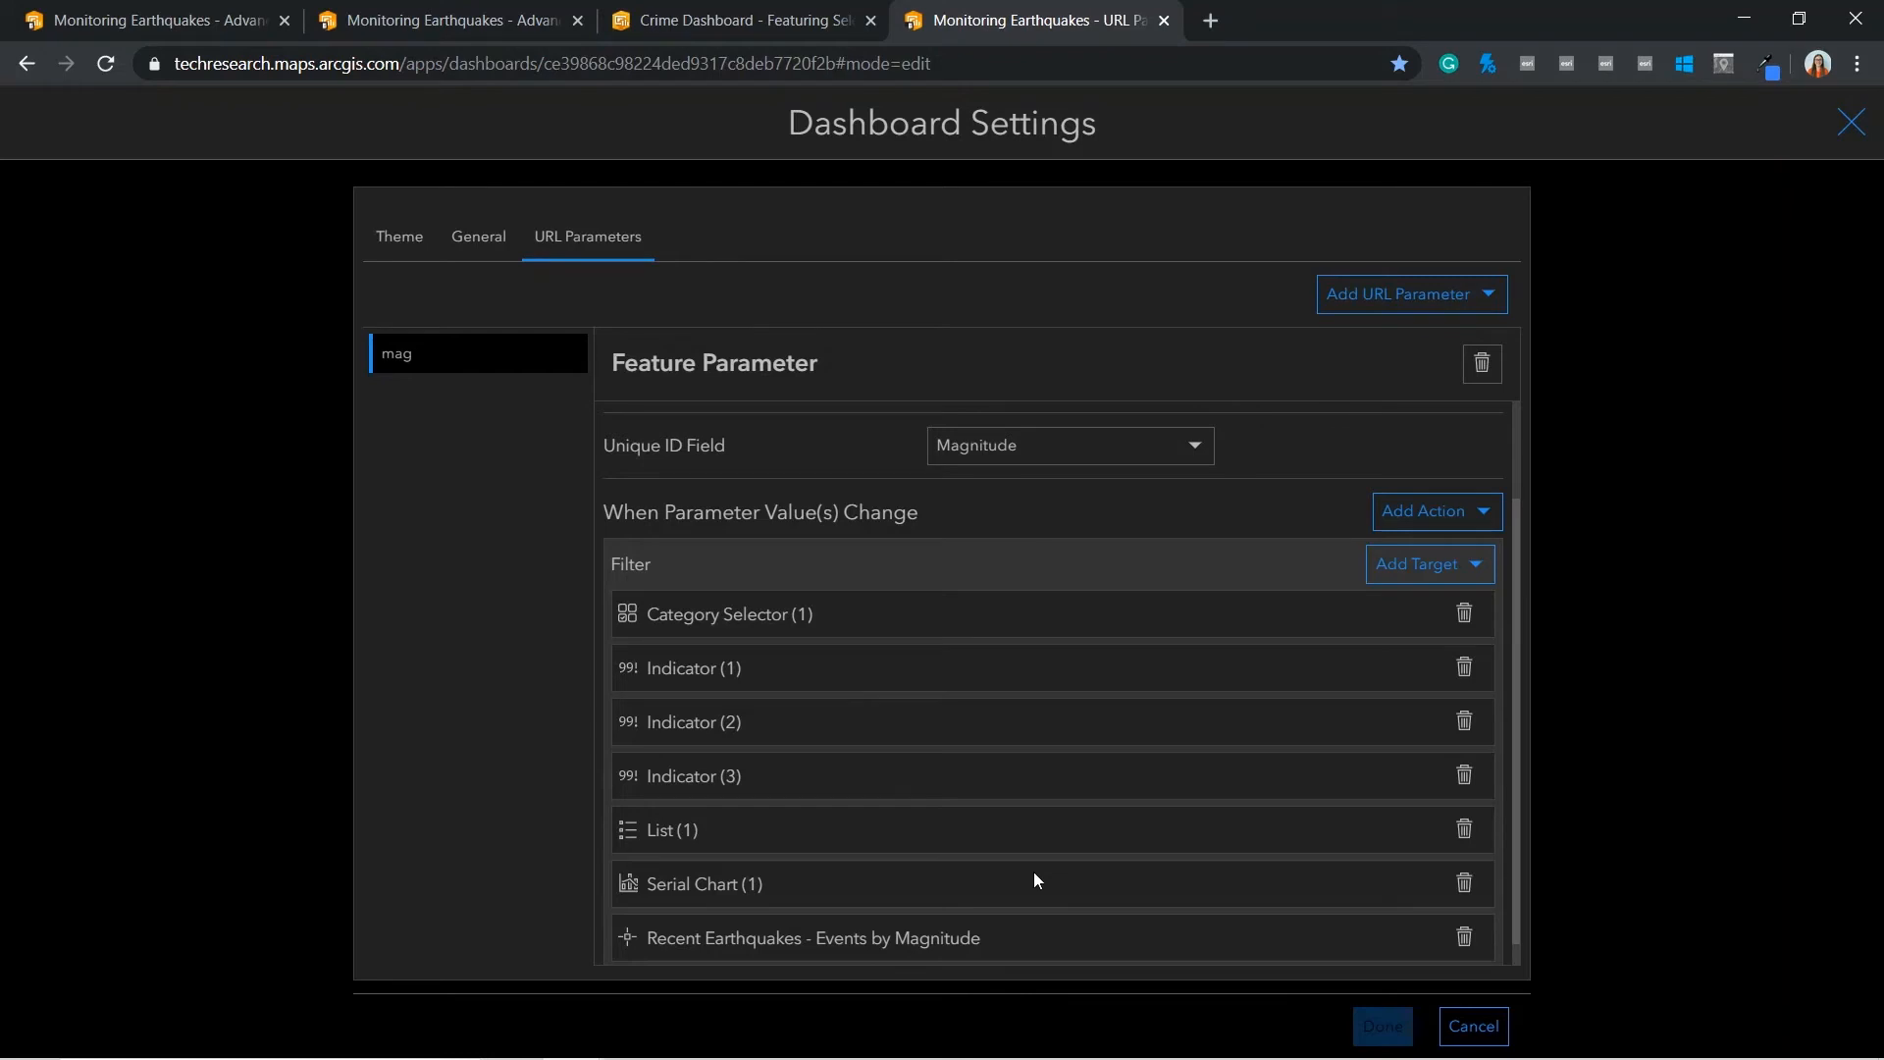
{"action": "left_click", "coordinate": [542, 63]}
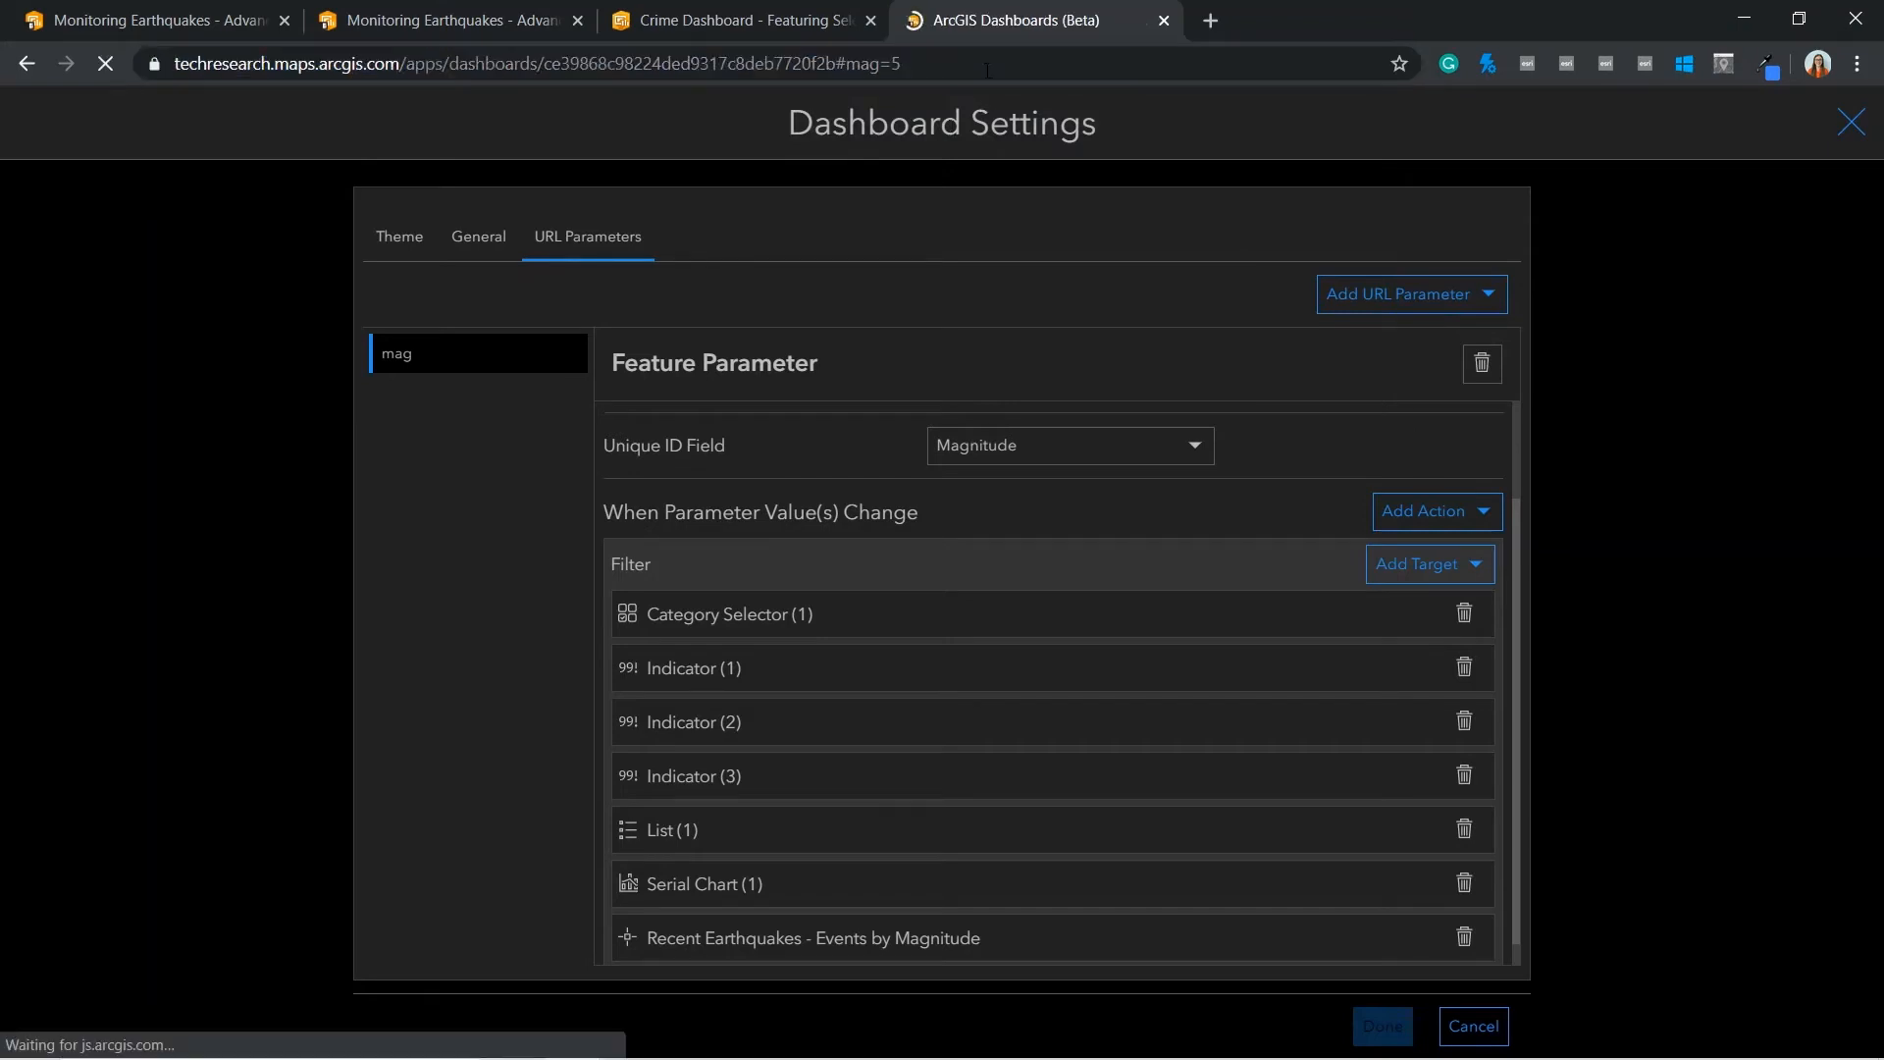
Switch to the Monitoring Earthquakes - Beta (copy) dashboard in edit mode
{"action": "left_click", "coordinate": [1380, 1027]}
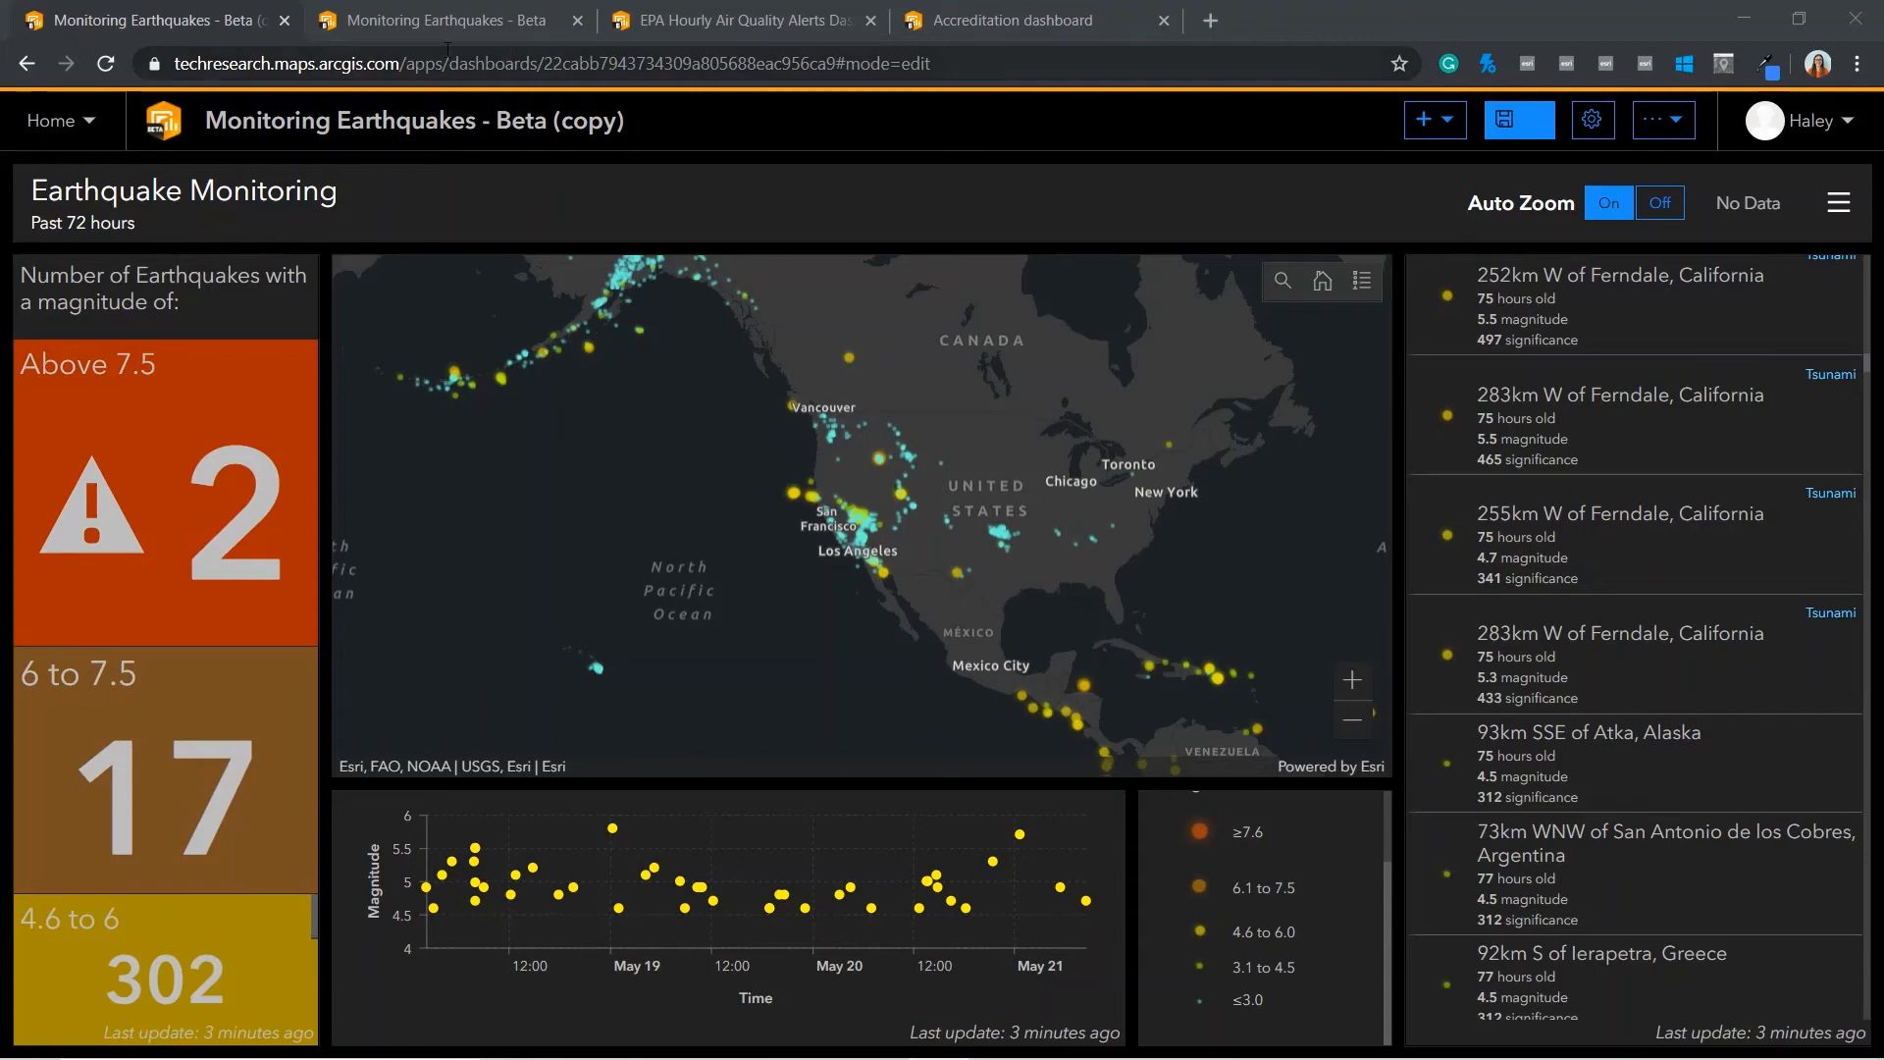
Enable Arcade on the Above 7.5 indicator and declare var bkgcolour = '#222222' turning red when count > 0
{"action": "left_click", "coordinate": [446, 19]}
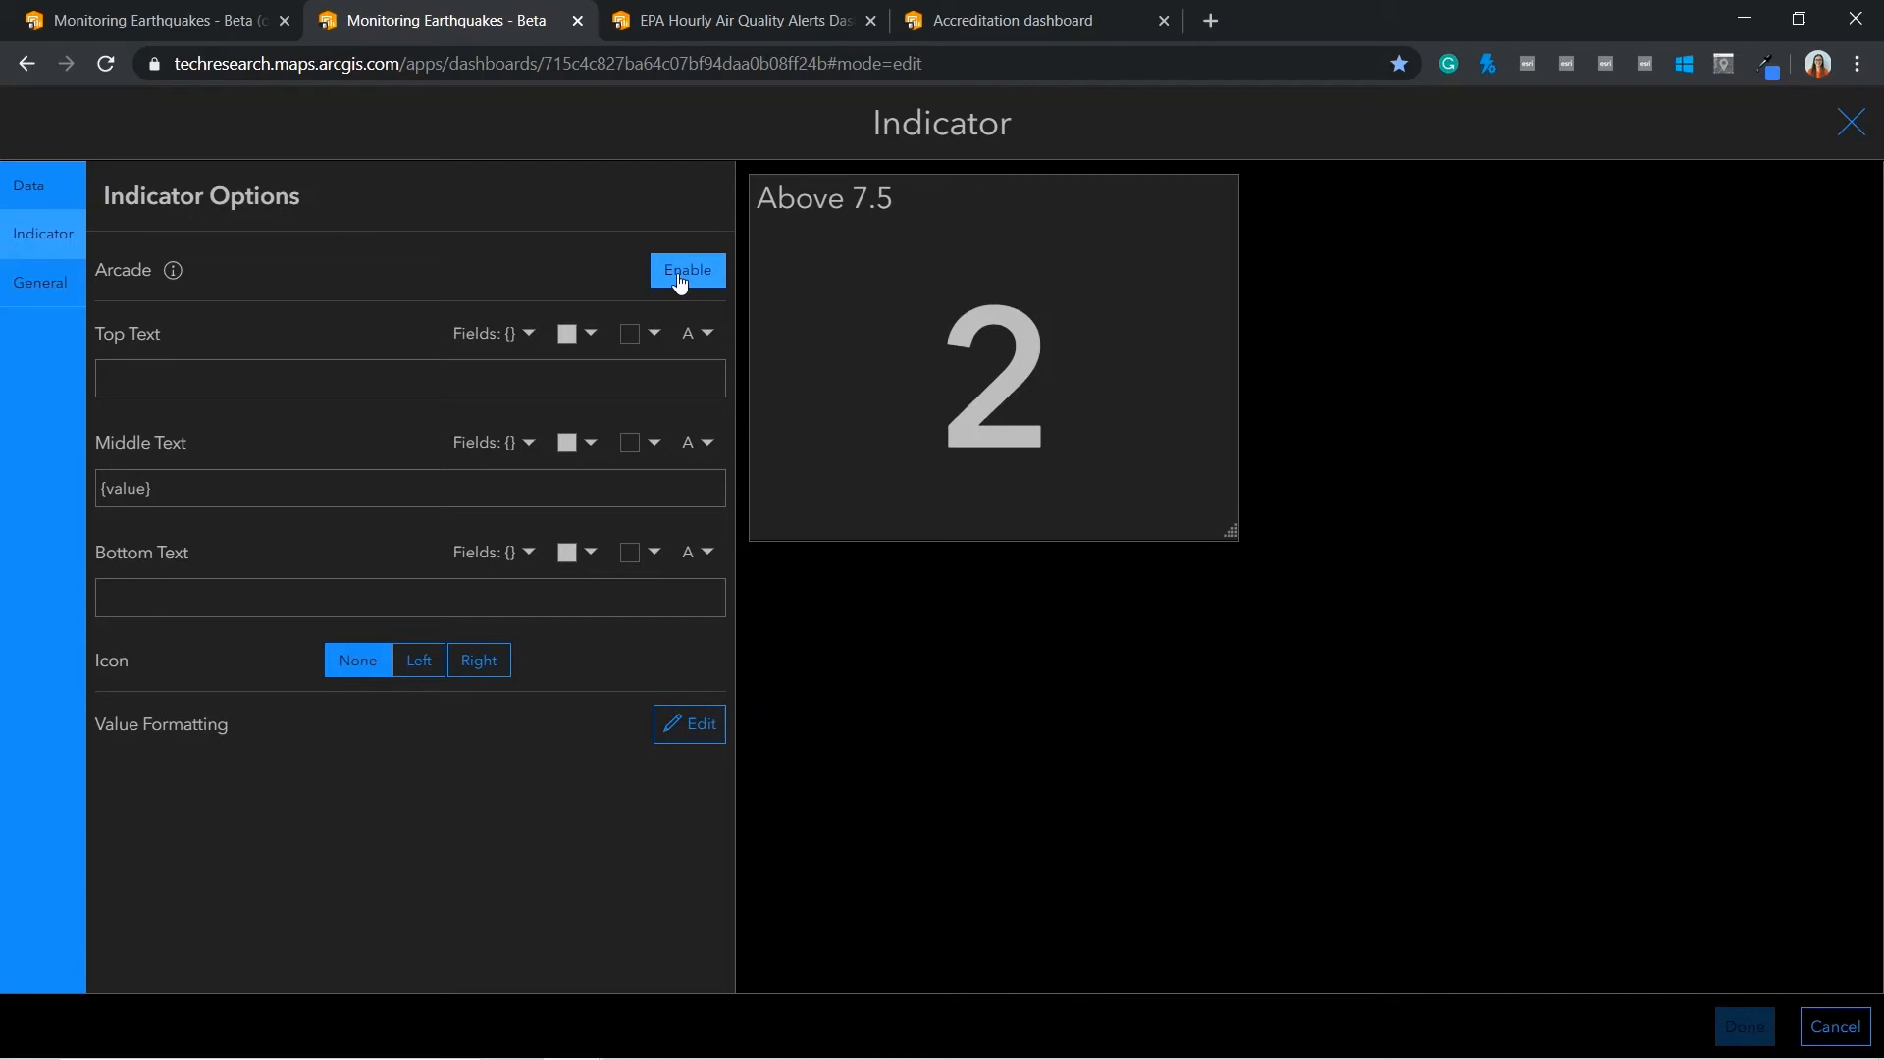
{"action": "left_click", "coordinate": [687, 269]}
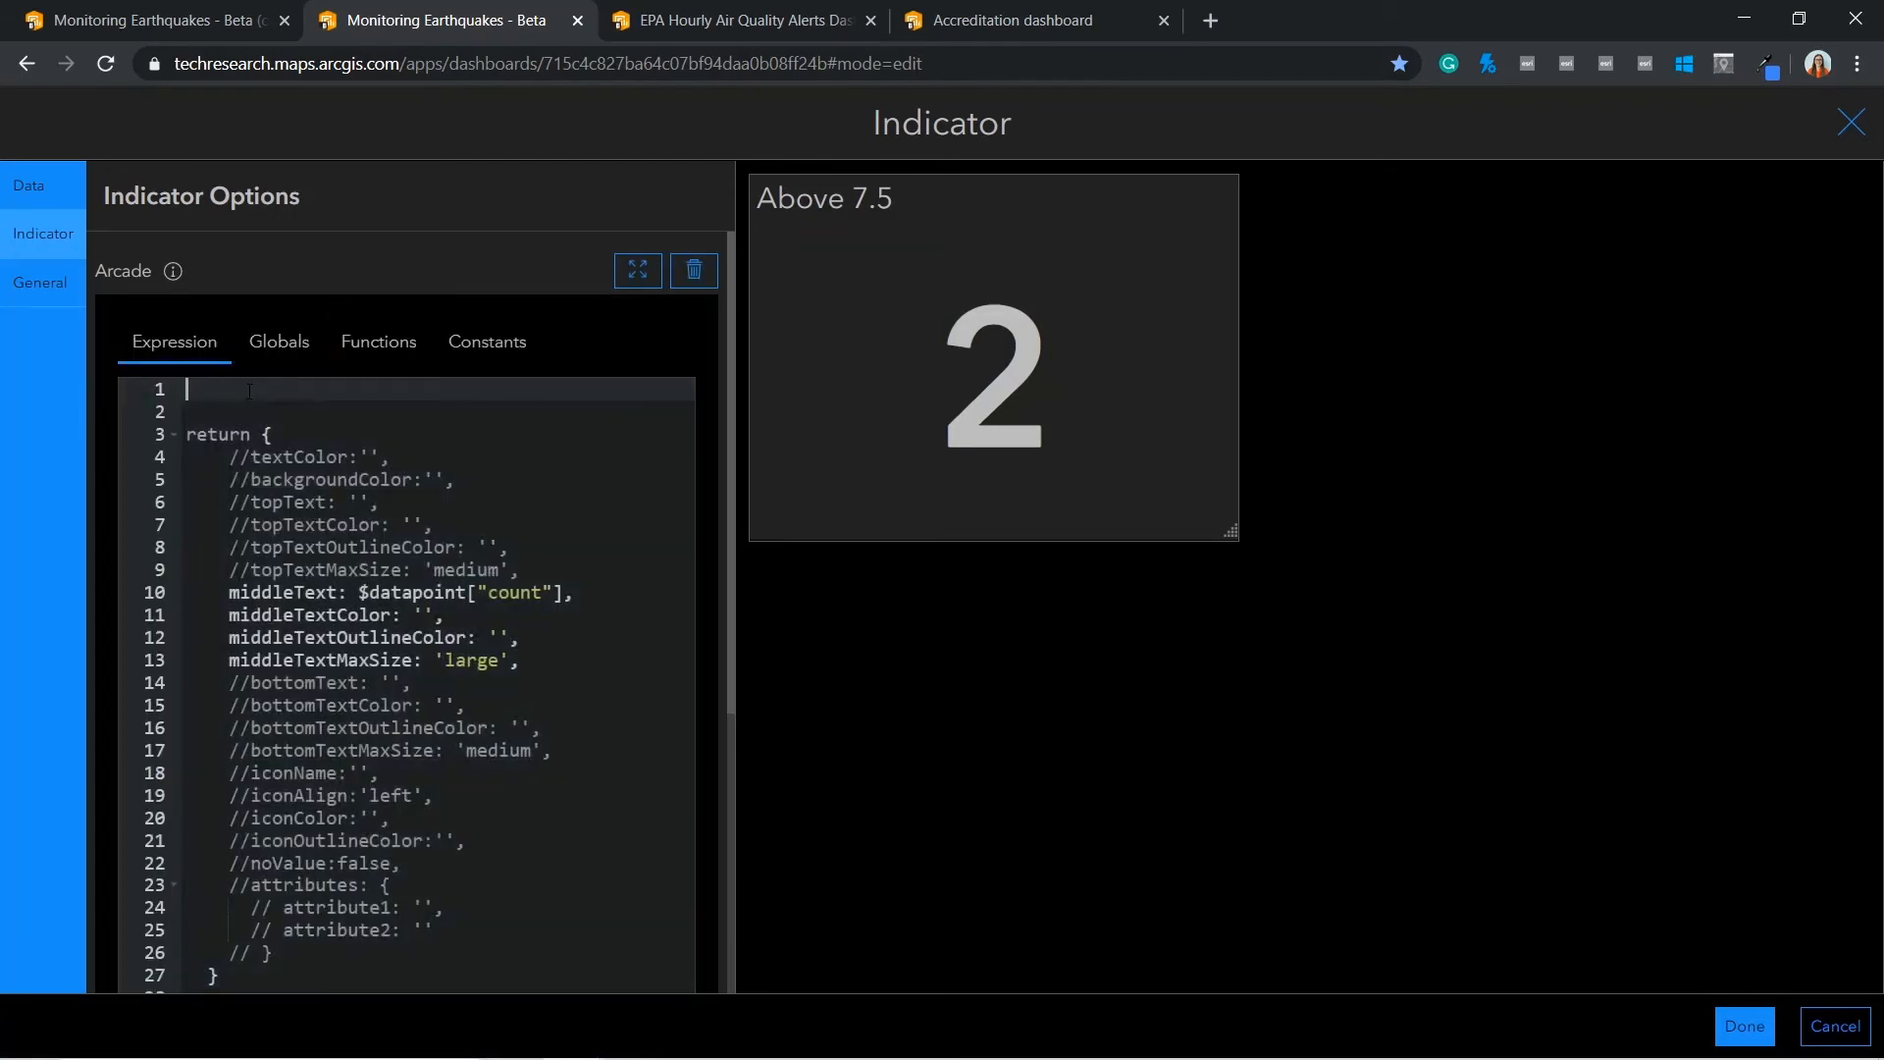
{"action": "type", "text": "var bkgcolour = '#222222';"}
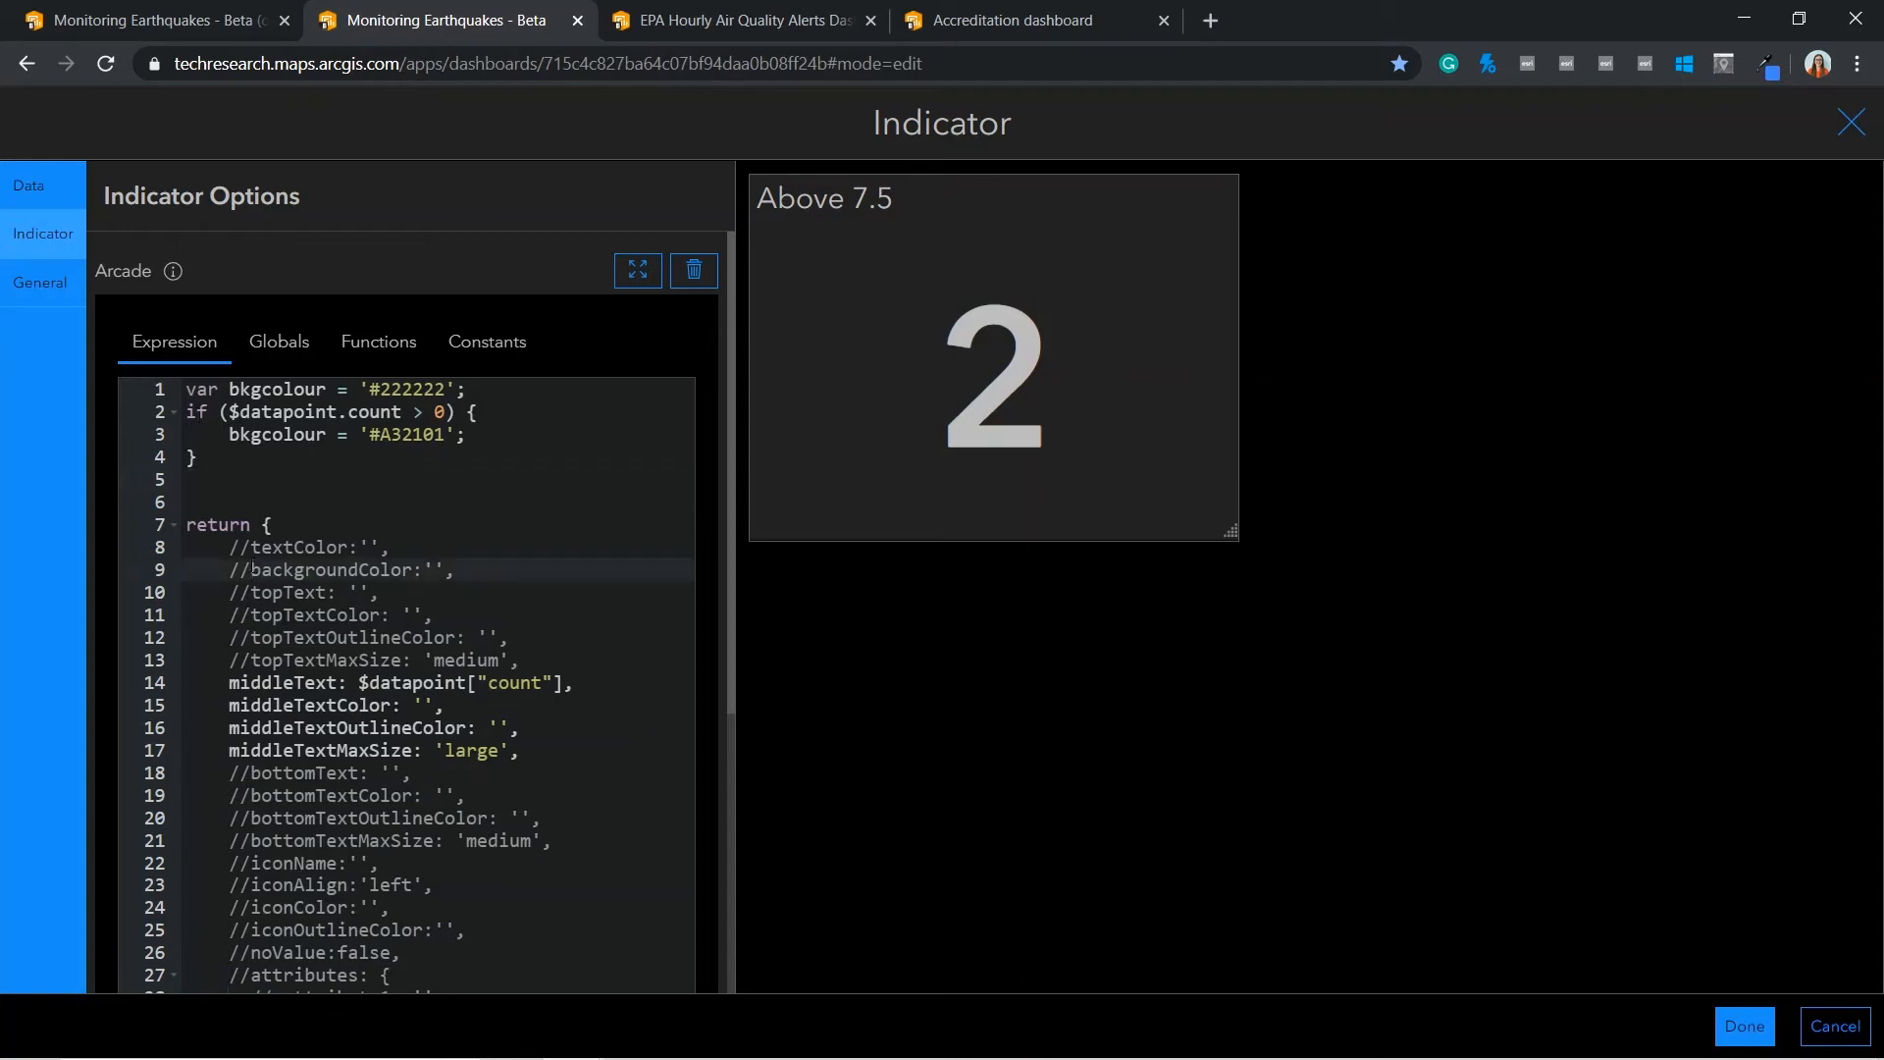
Uncomment backgroundColor in the script and set it to bkgcolour so the indicator previews red
{"action": "left_click", "coordinate": [253, 569]}
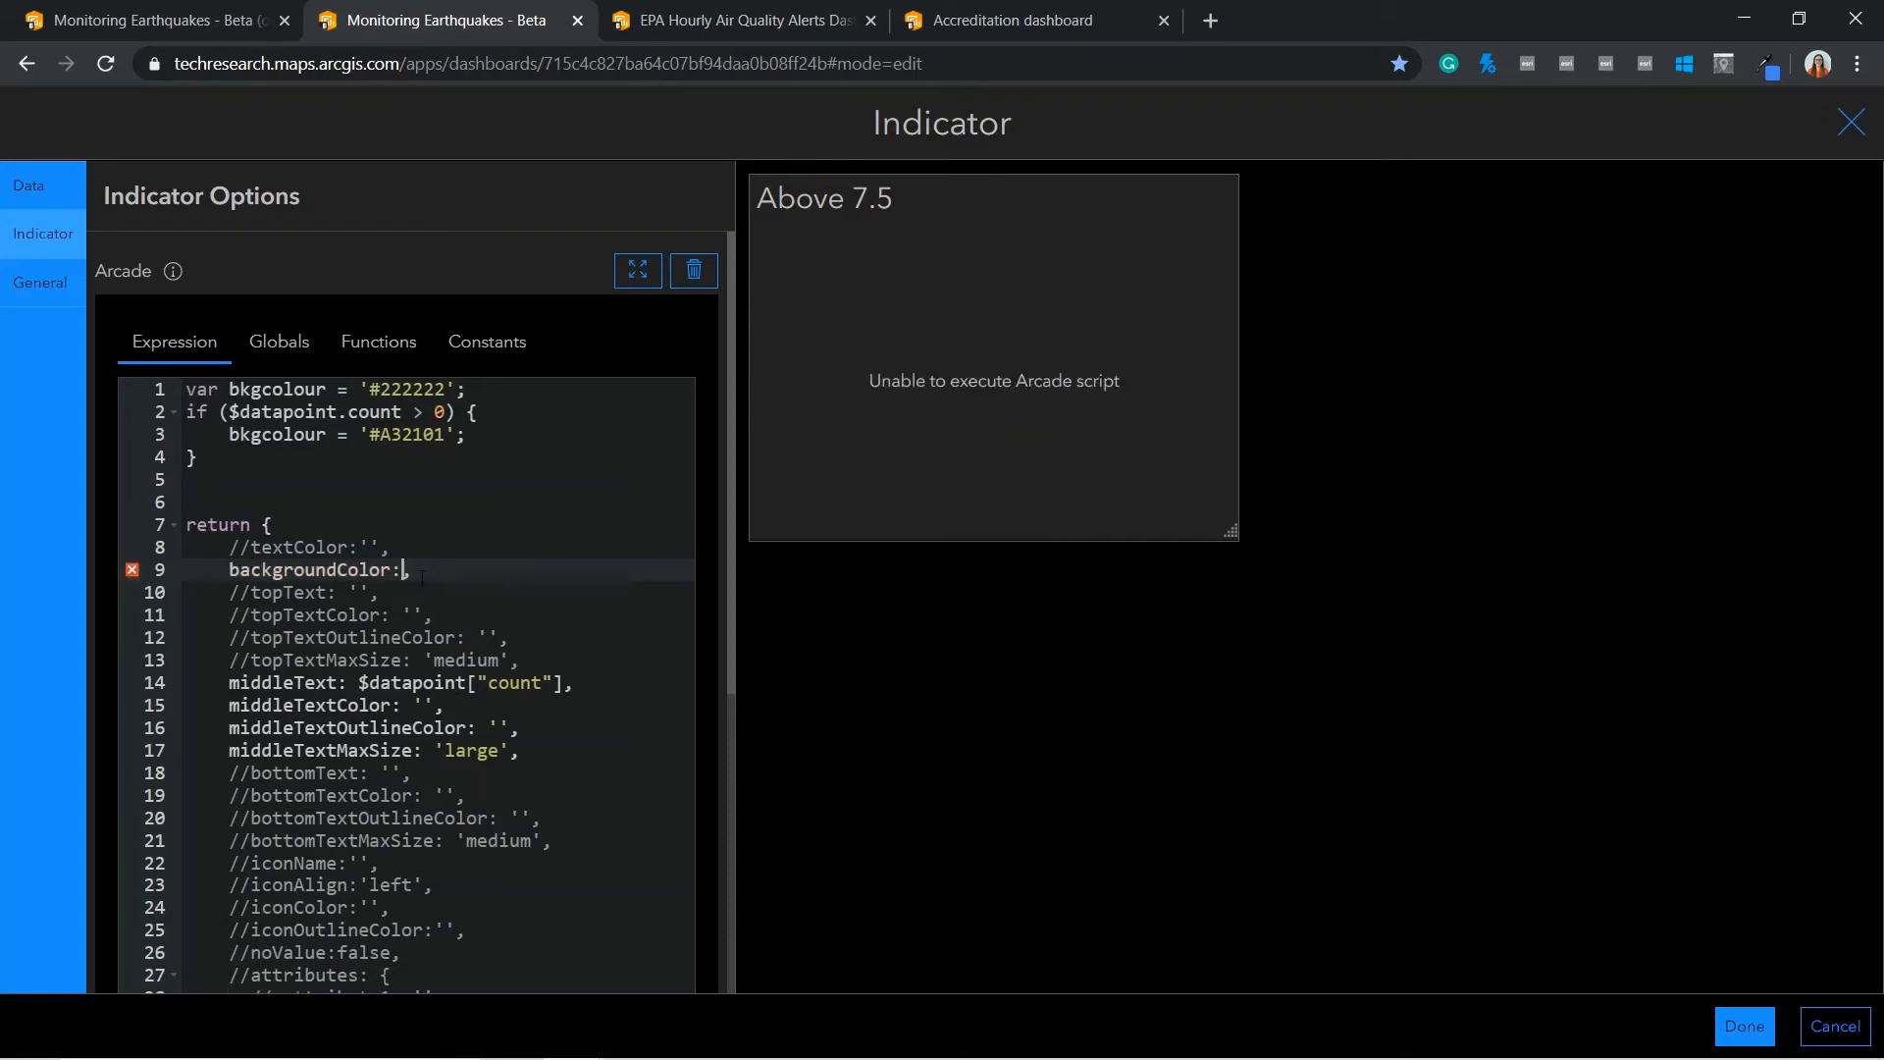
{"action": "type", "text": "bkgcolour"}
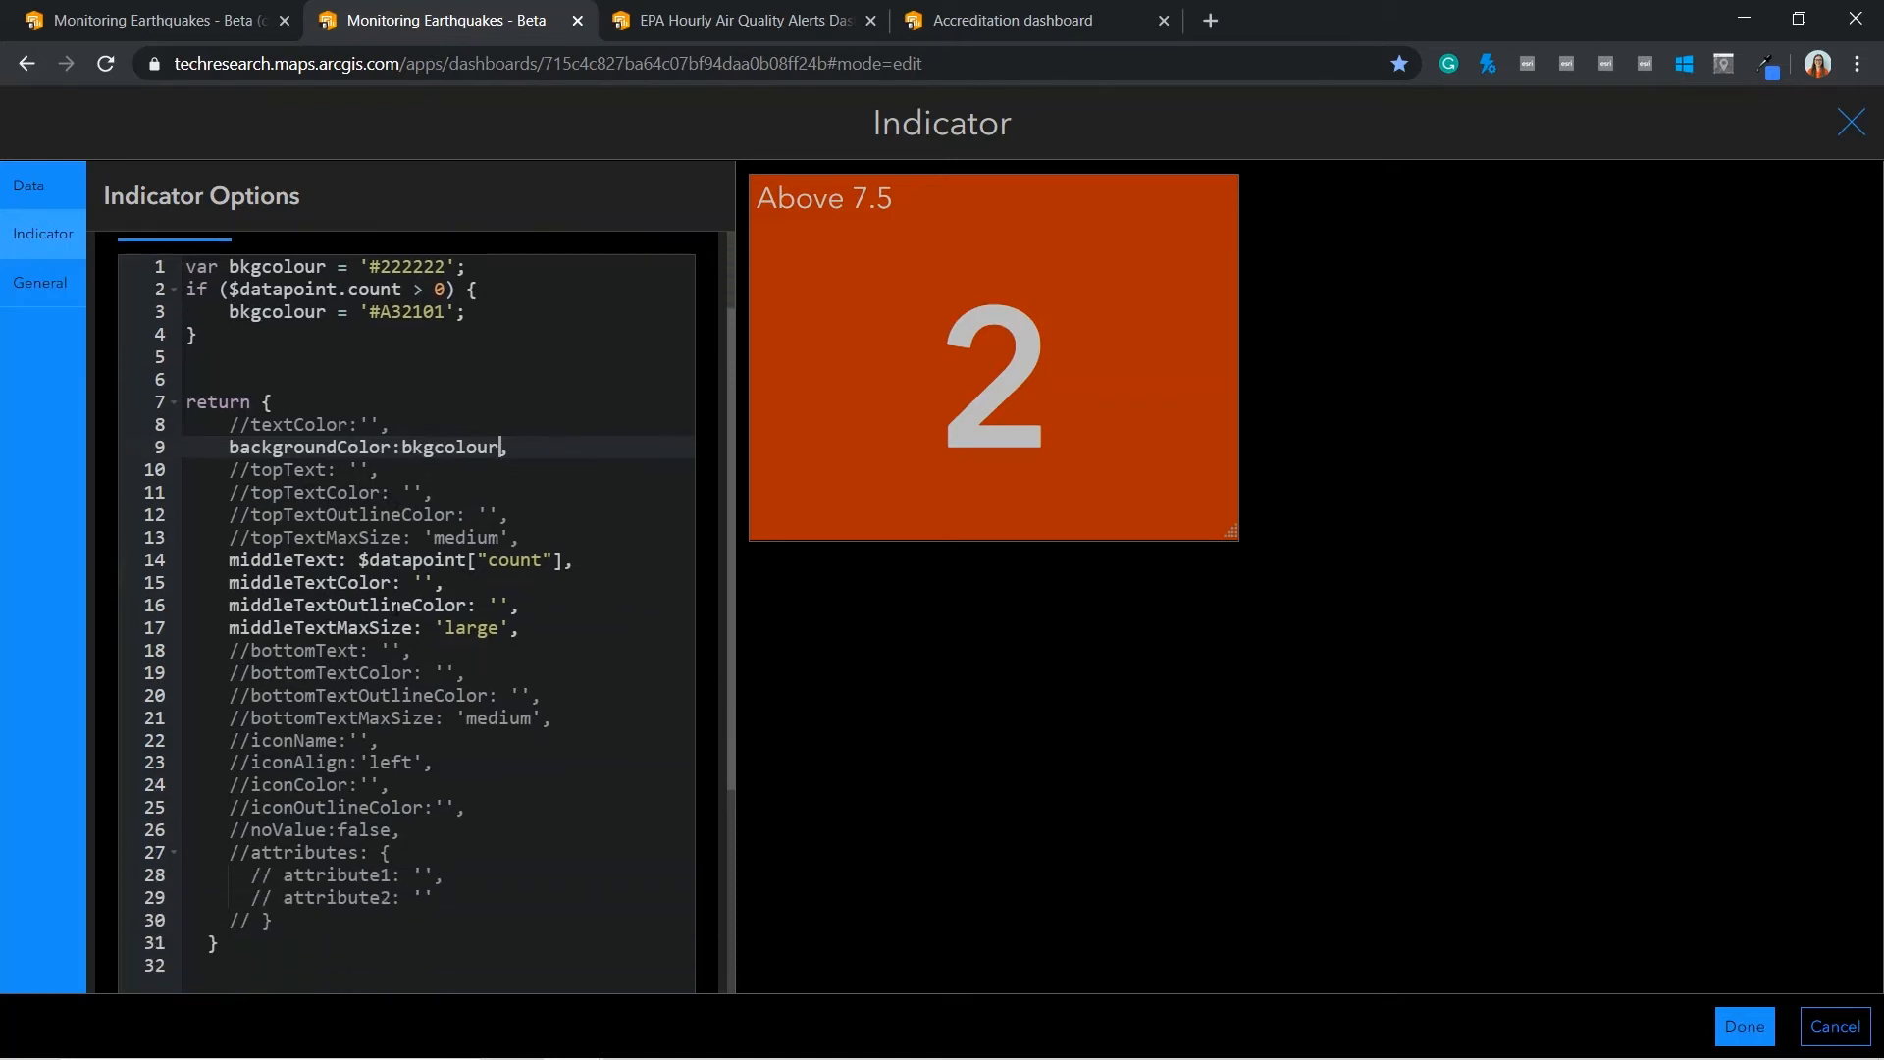
{"action": "scroll", "scroll_direction": "down", "scroll_amount": 3}
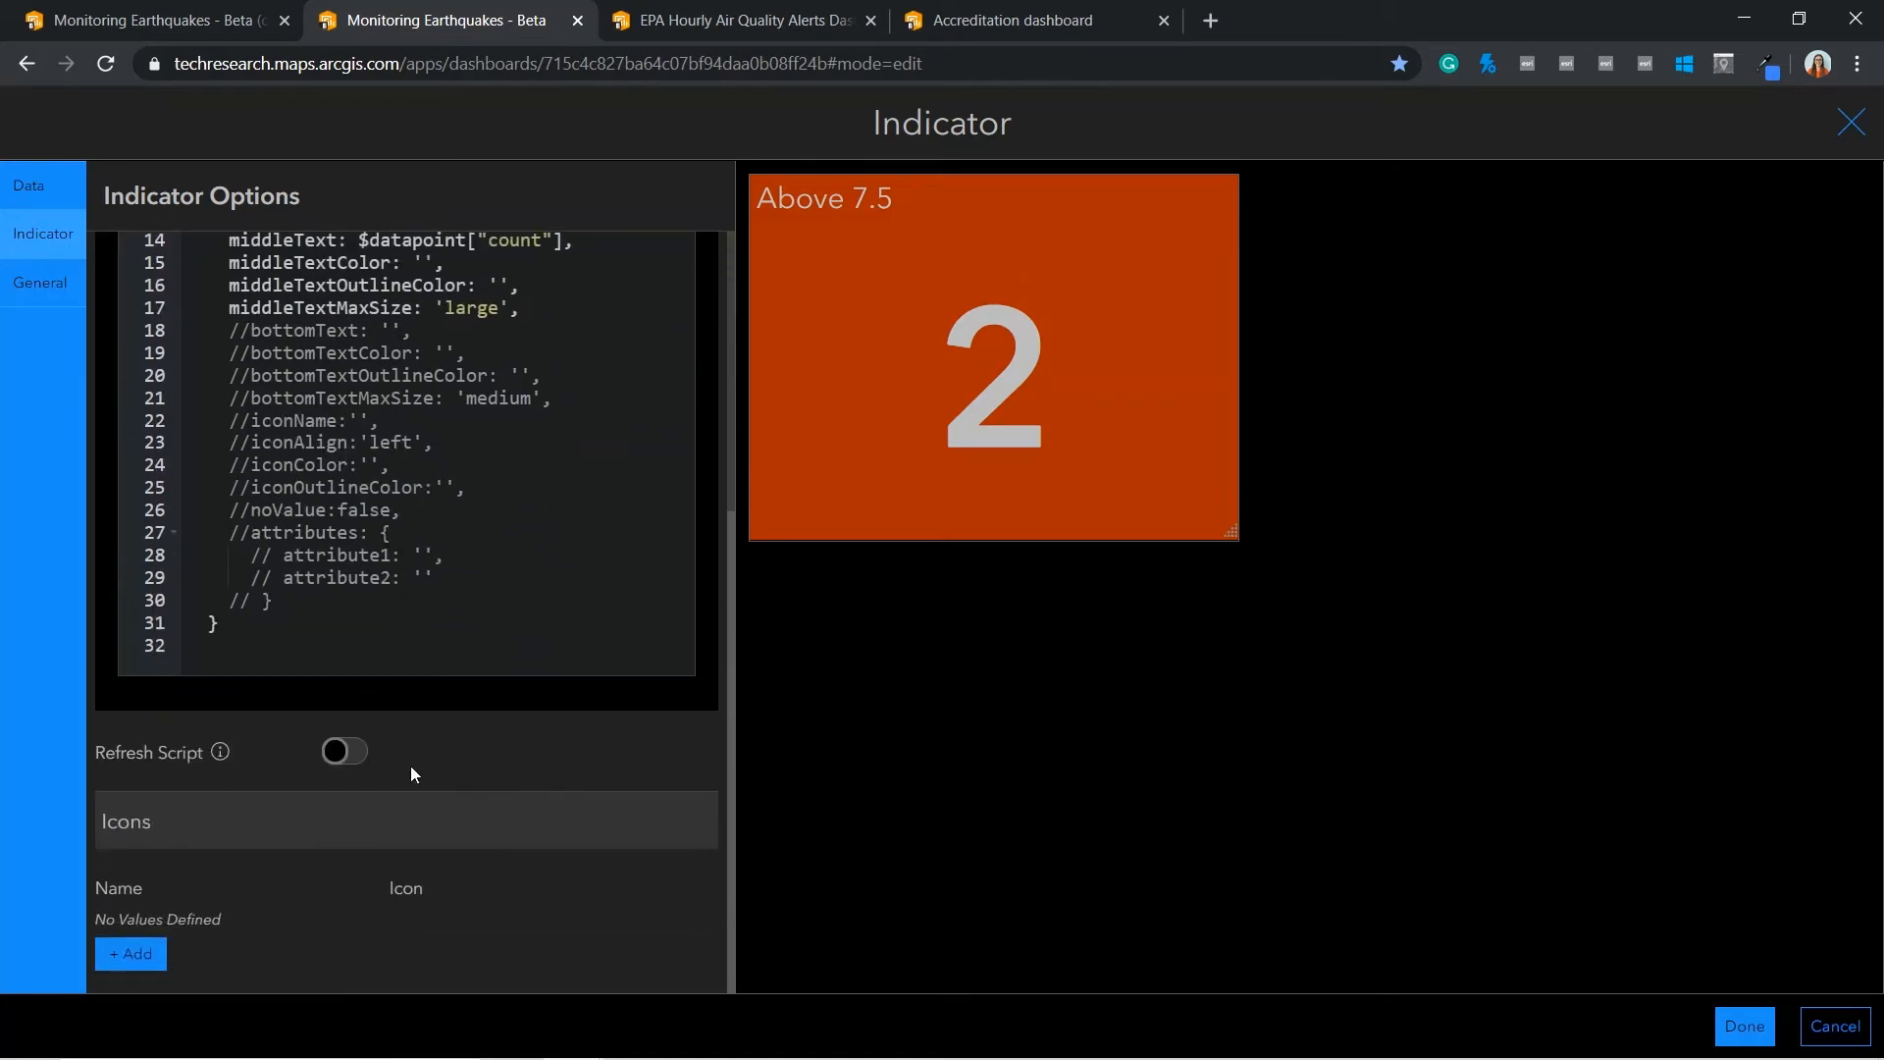
Add a damaged-building icon from the built-in set and name it earthquake
{"action": "left_click", "coordinate": [130, 954]}
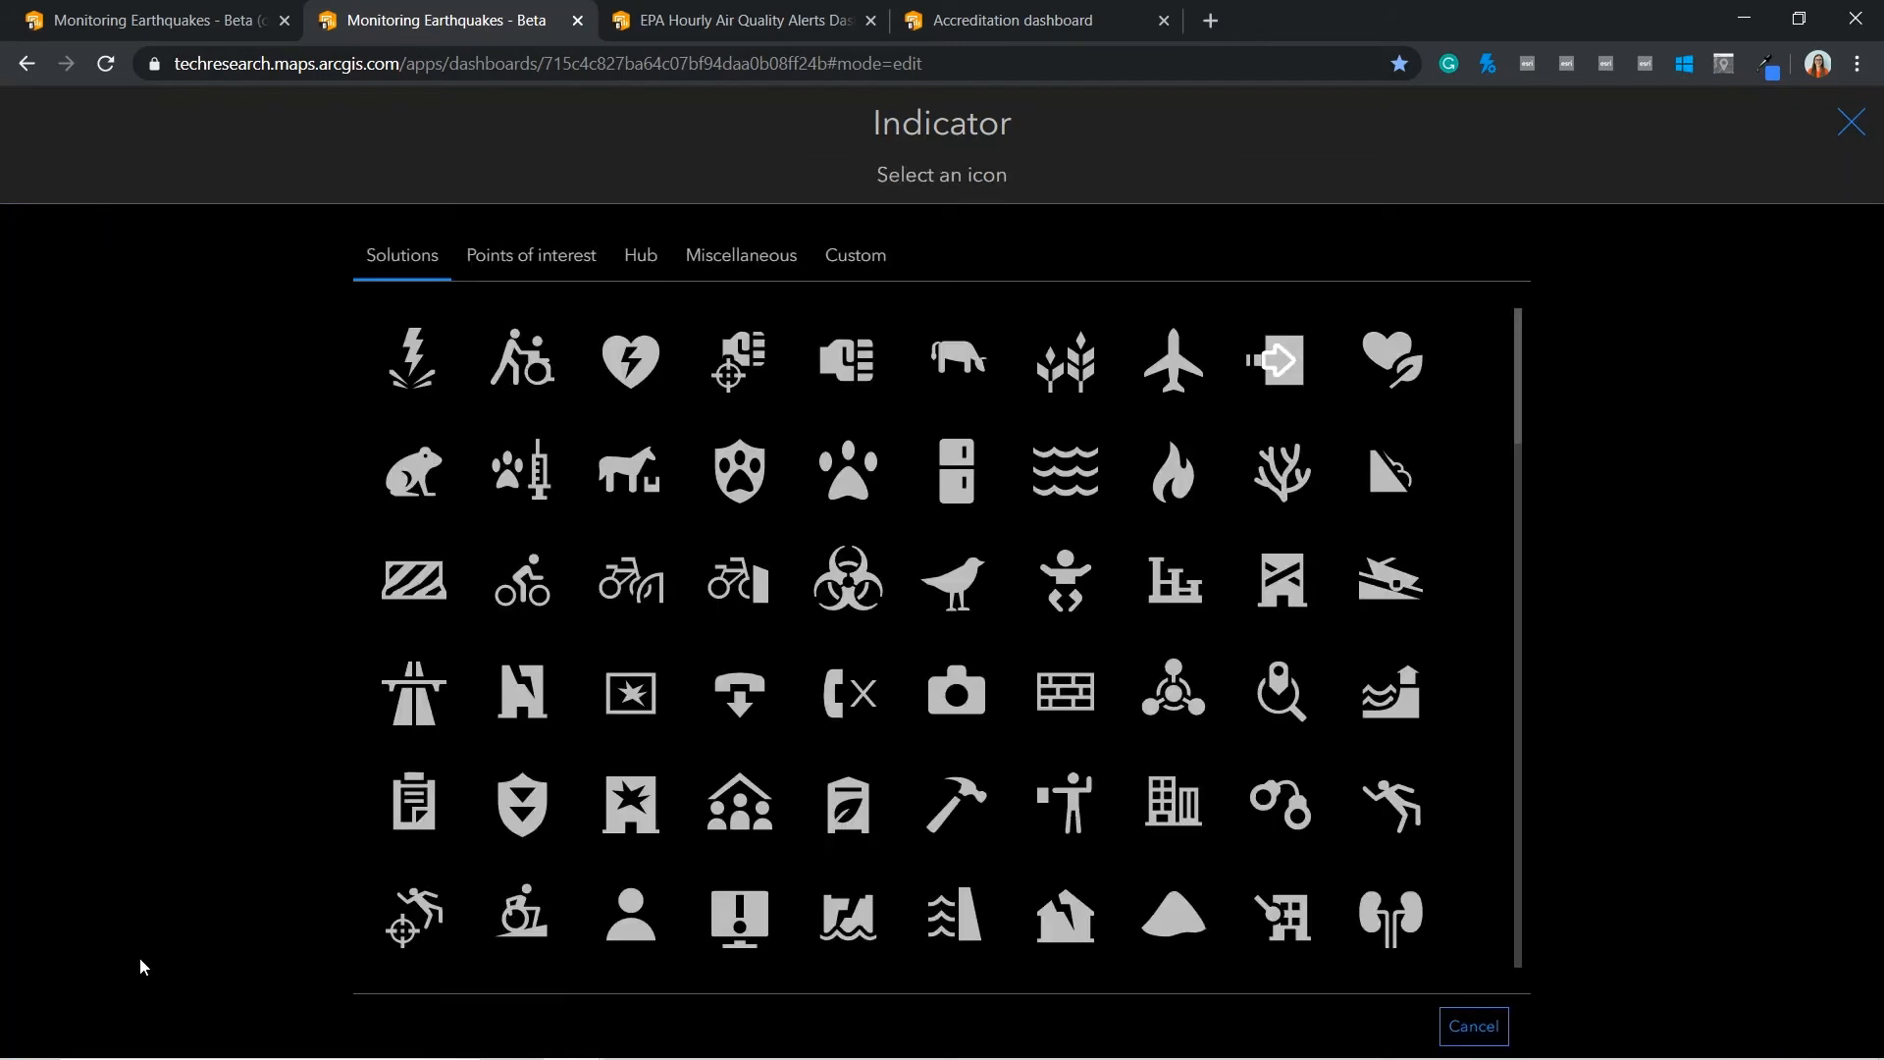
{"action": "mouse_move", "coordinate": [159, 949]}
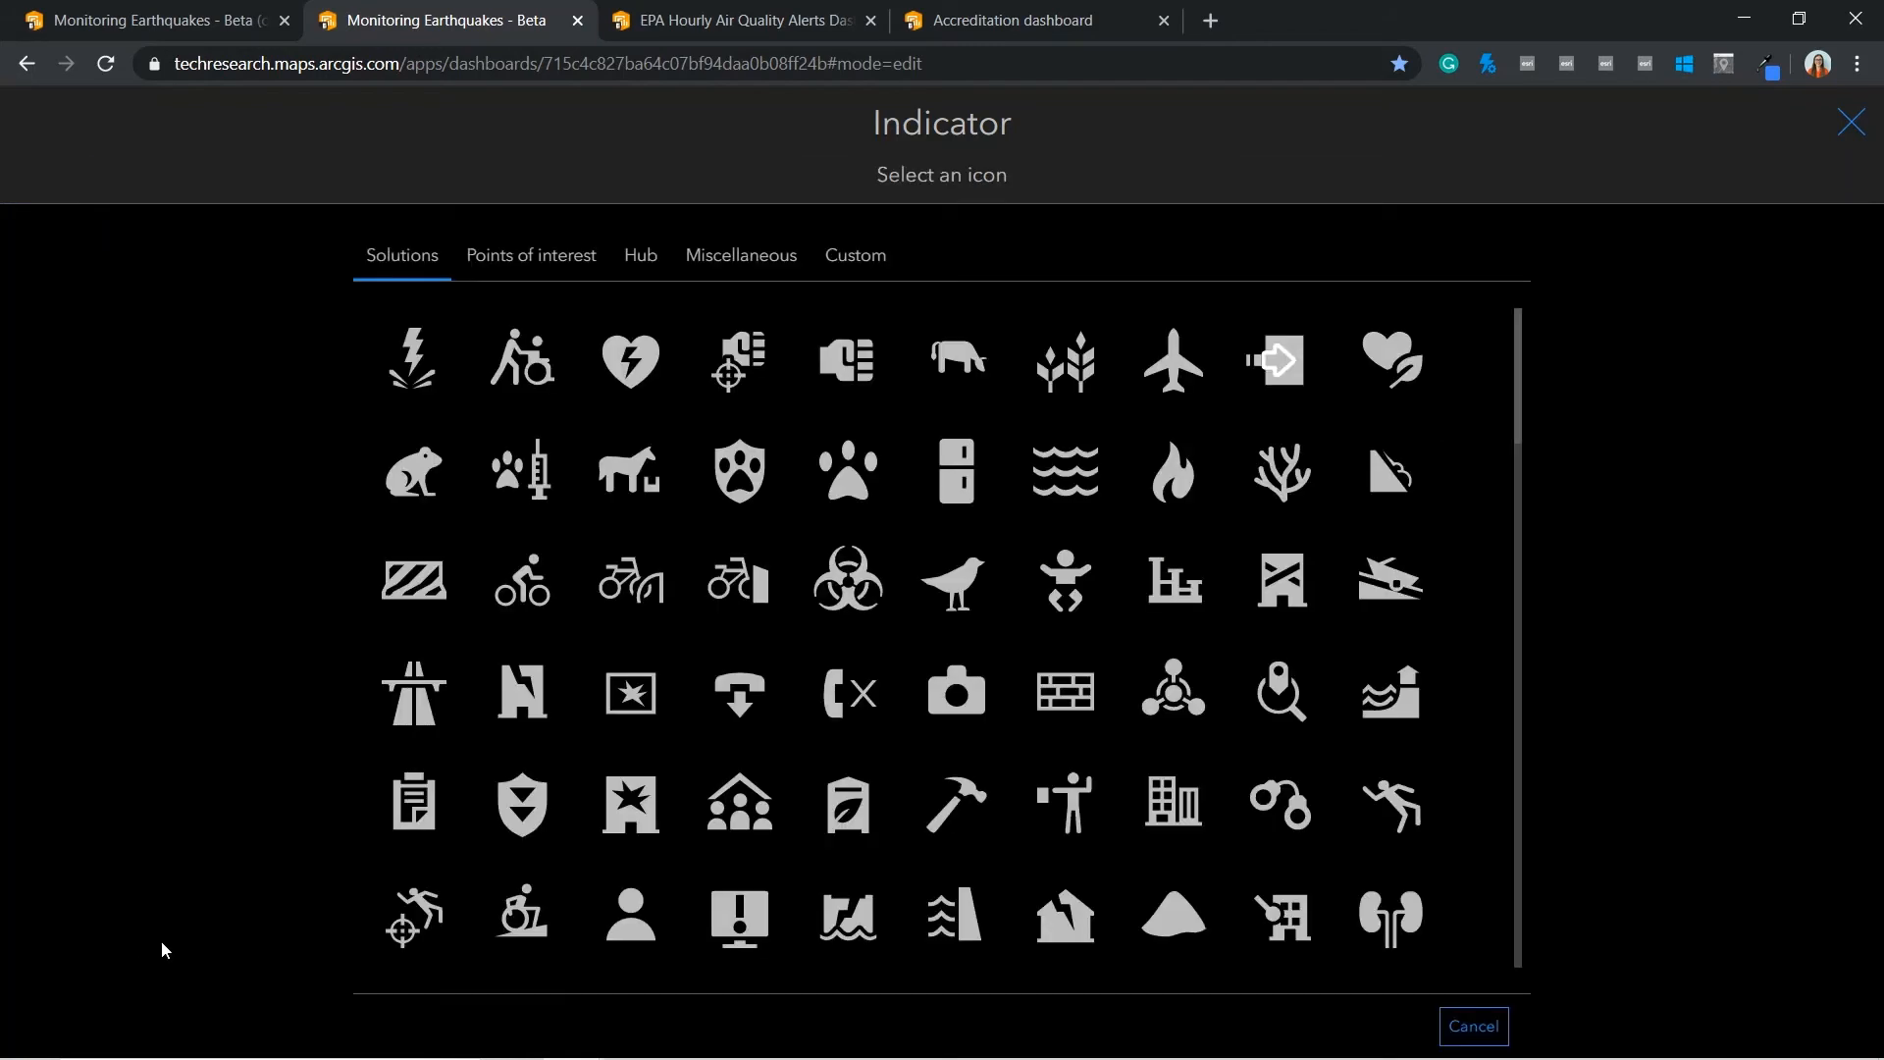
{"action": "left_click", "coordinate": [853, 255]}
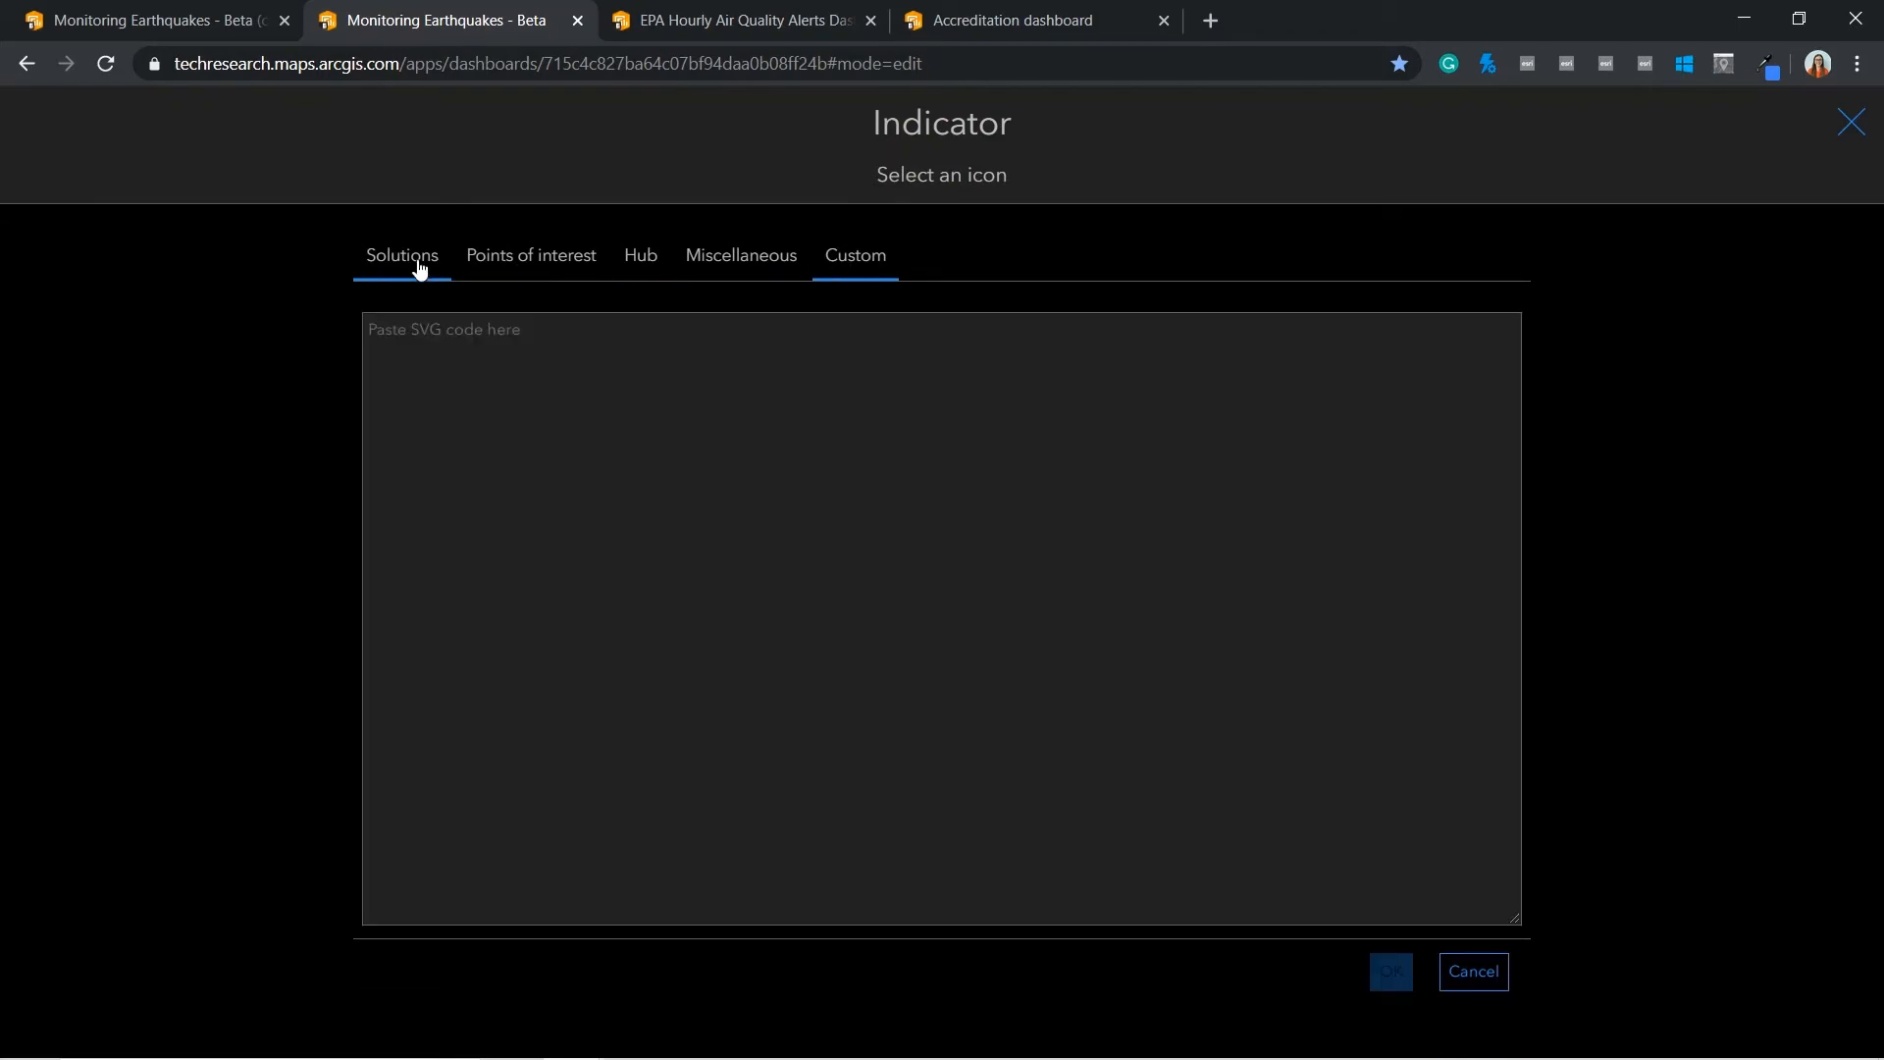
{"action": "left_click", "coordinate": [400, 255]}
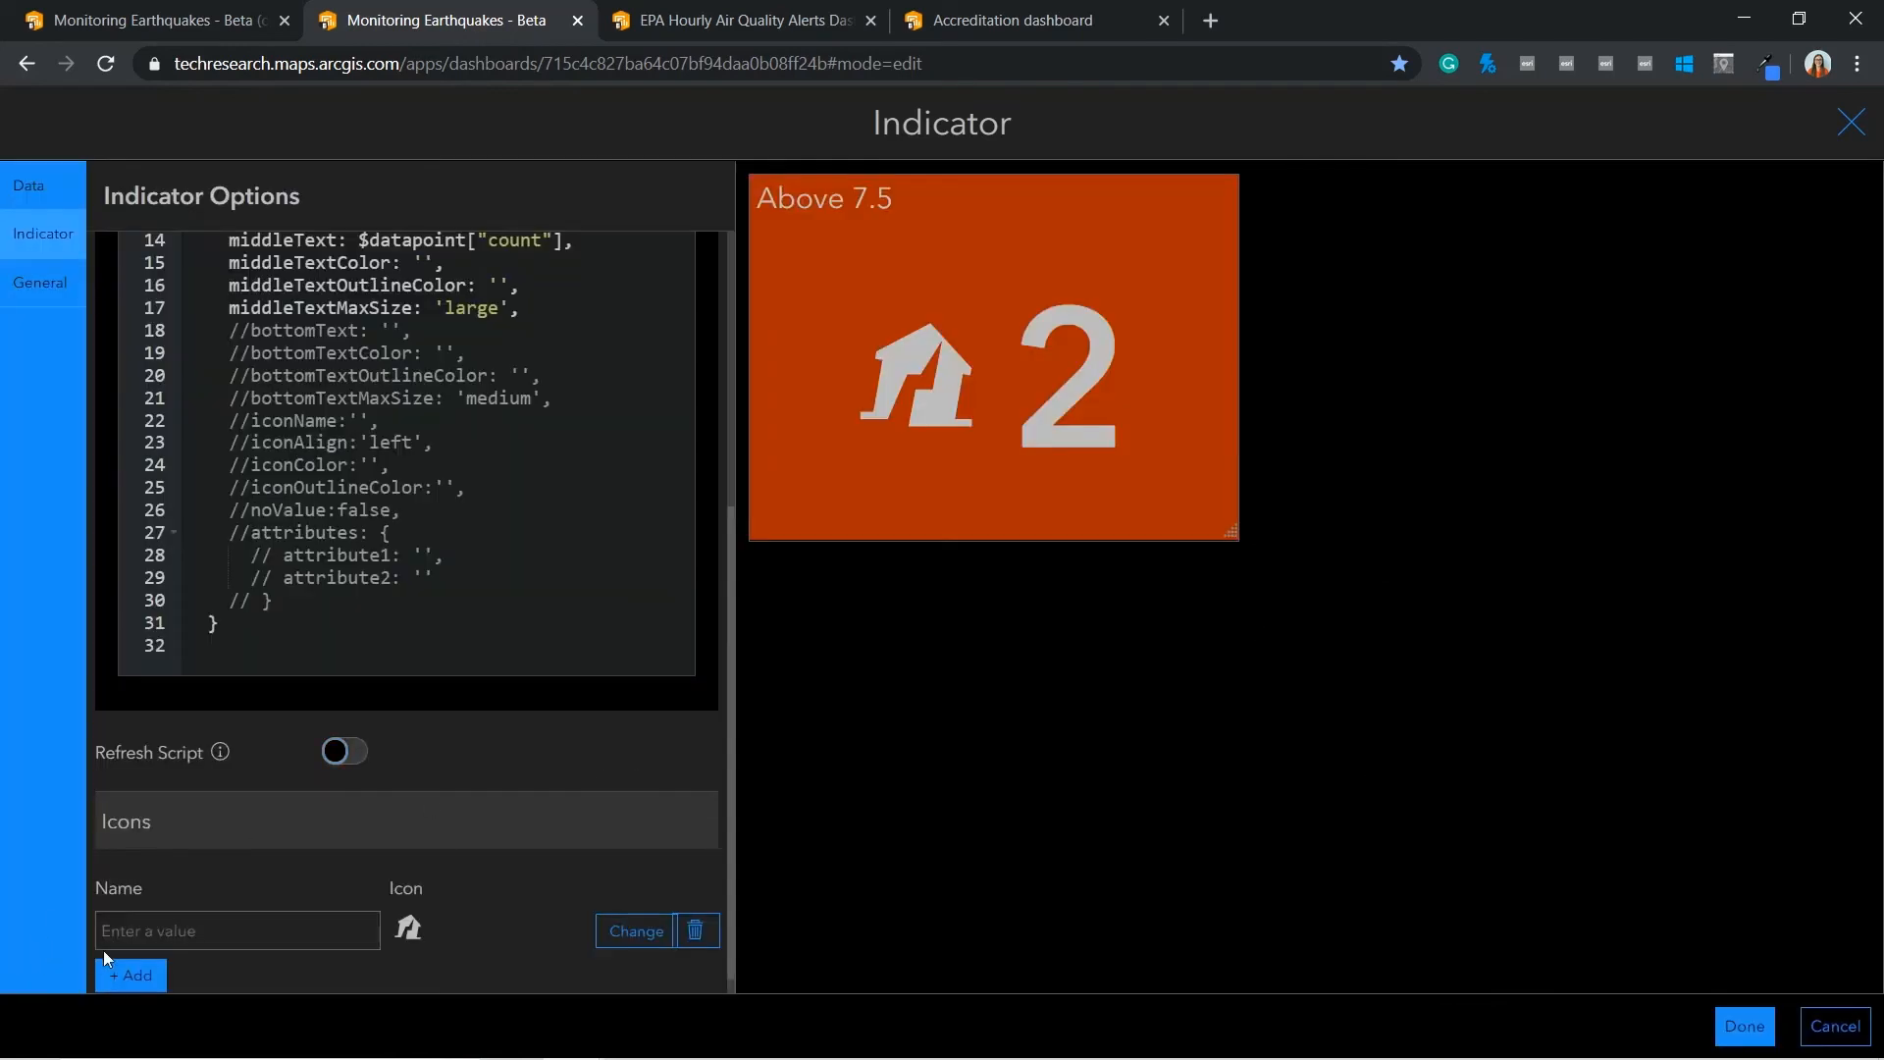
{"action": "type", "text": "ear"}
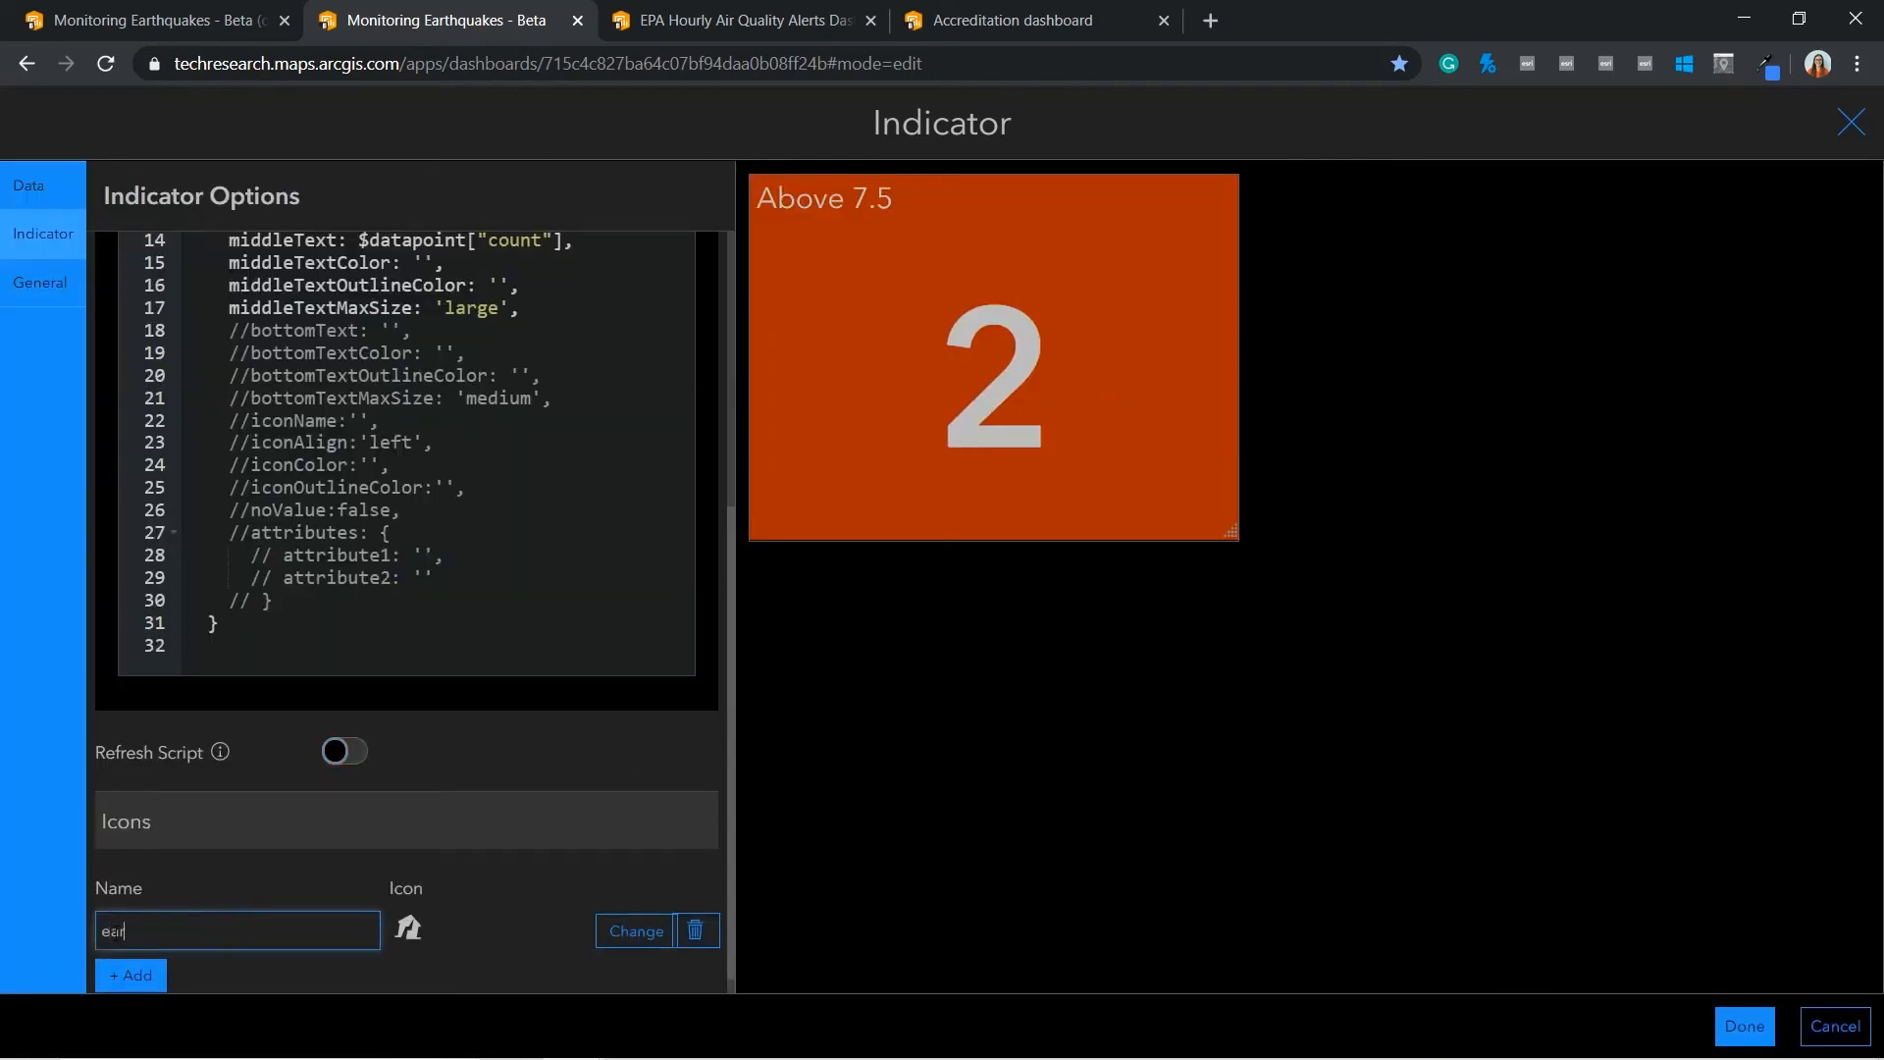
{"action": "type", "text": "thquake"}
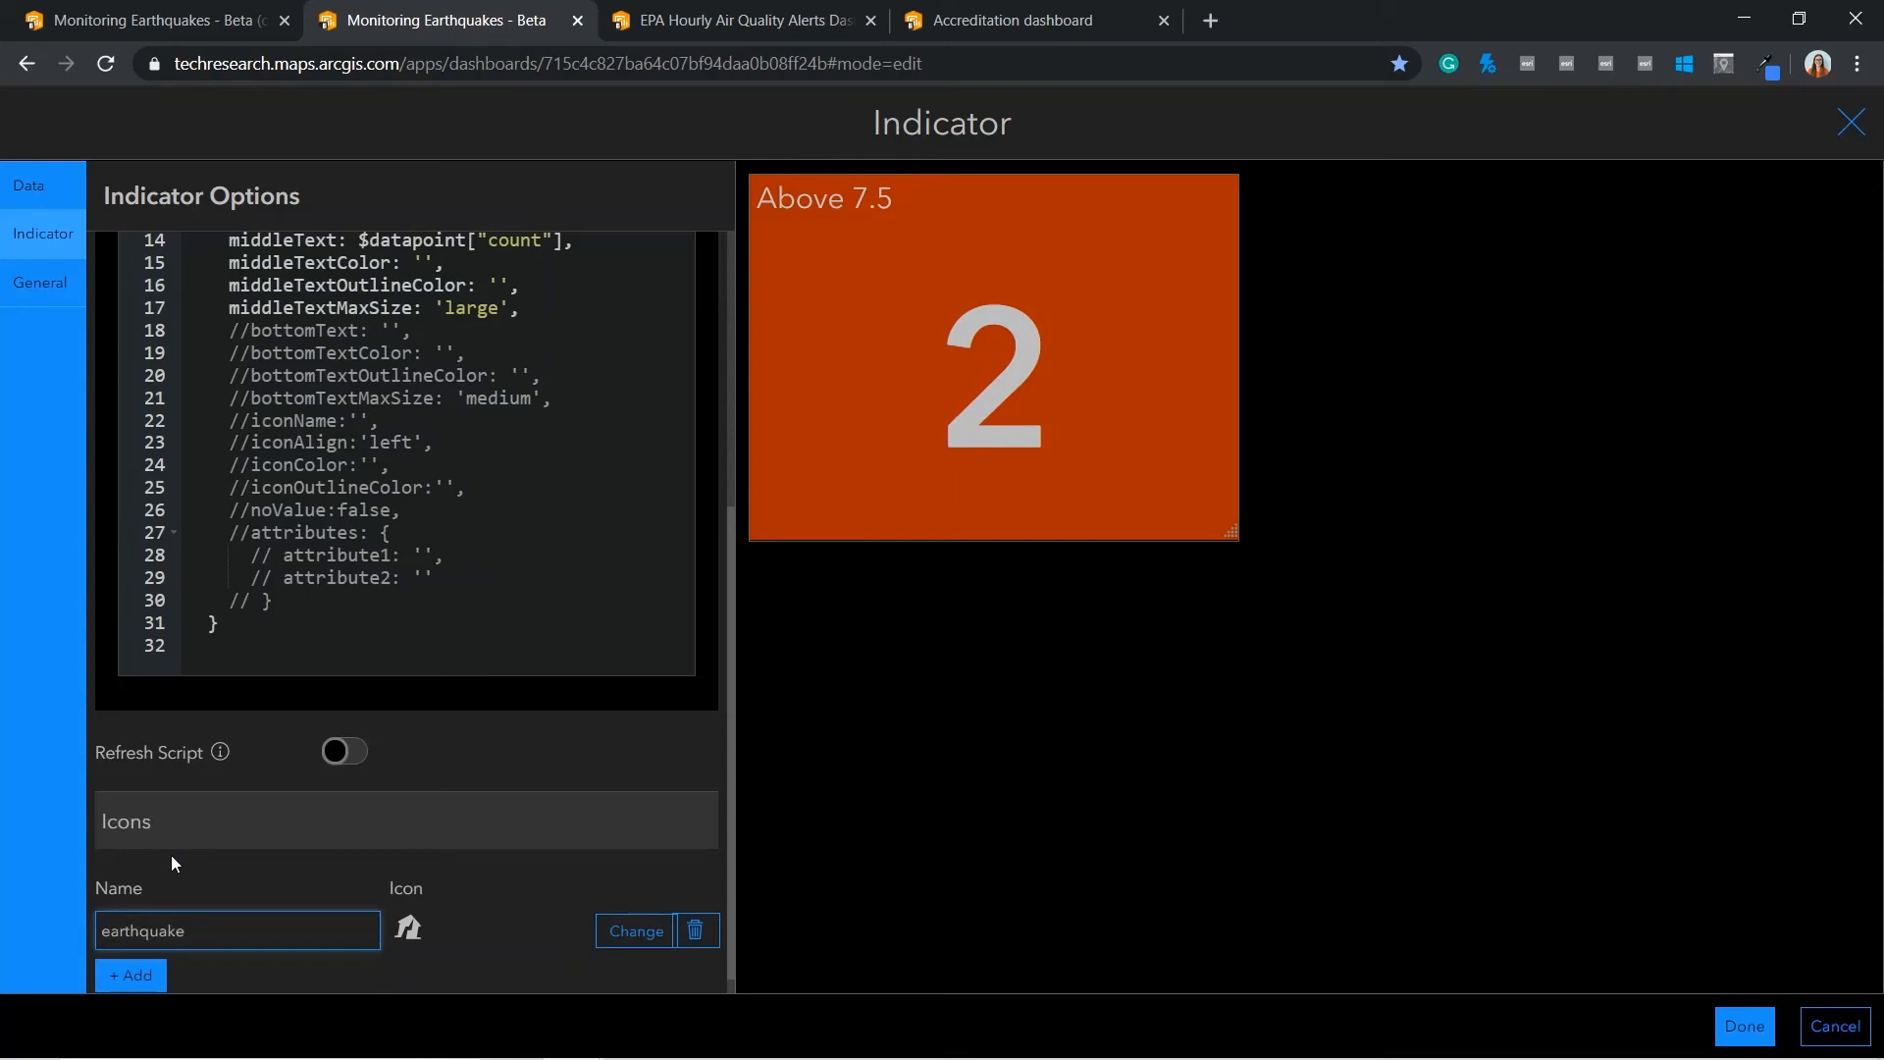
{"action": "mouse_move", "coordinate": [157, 702]}
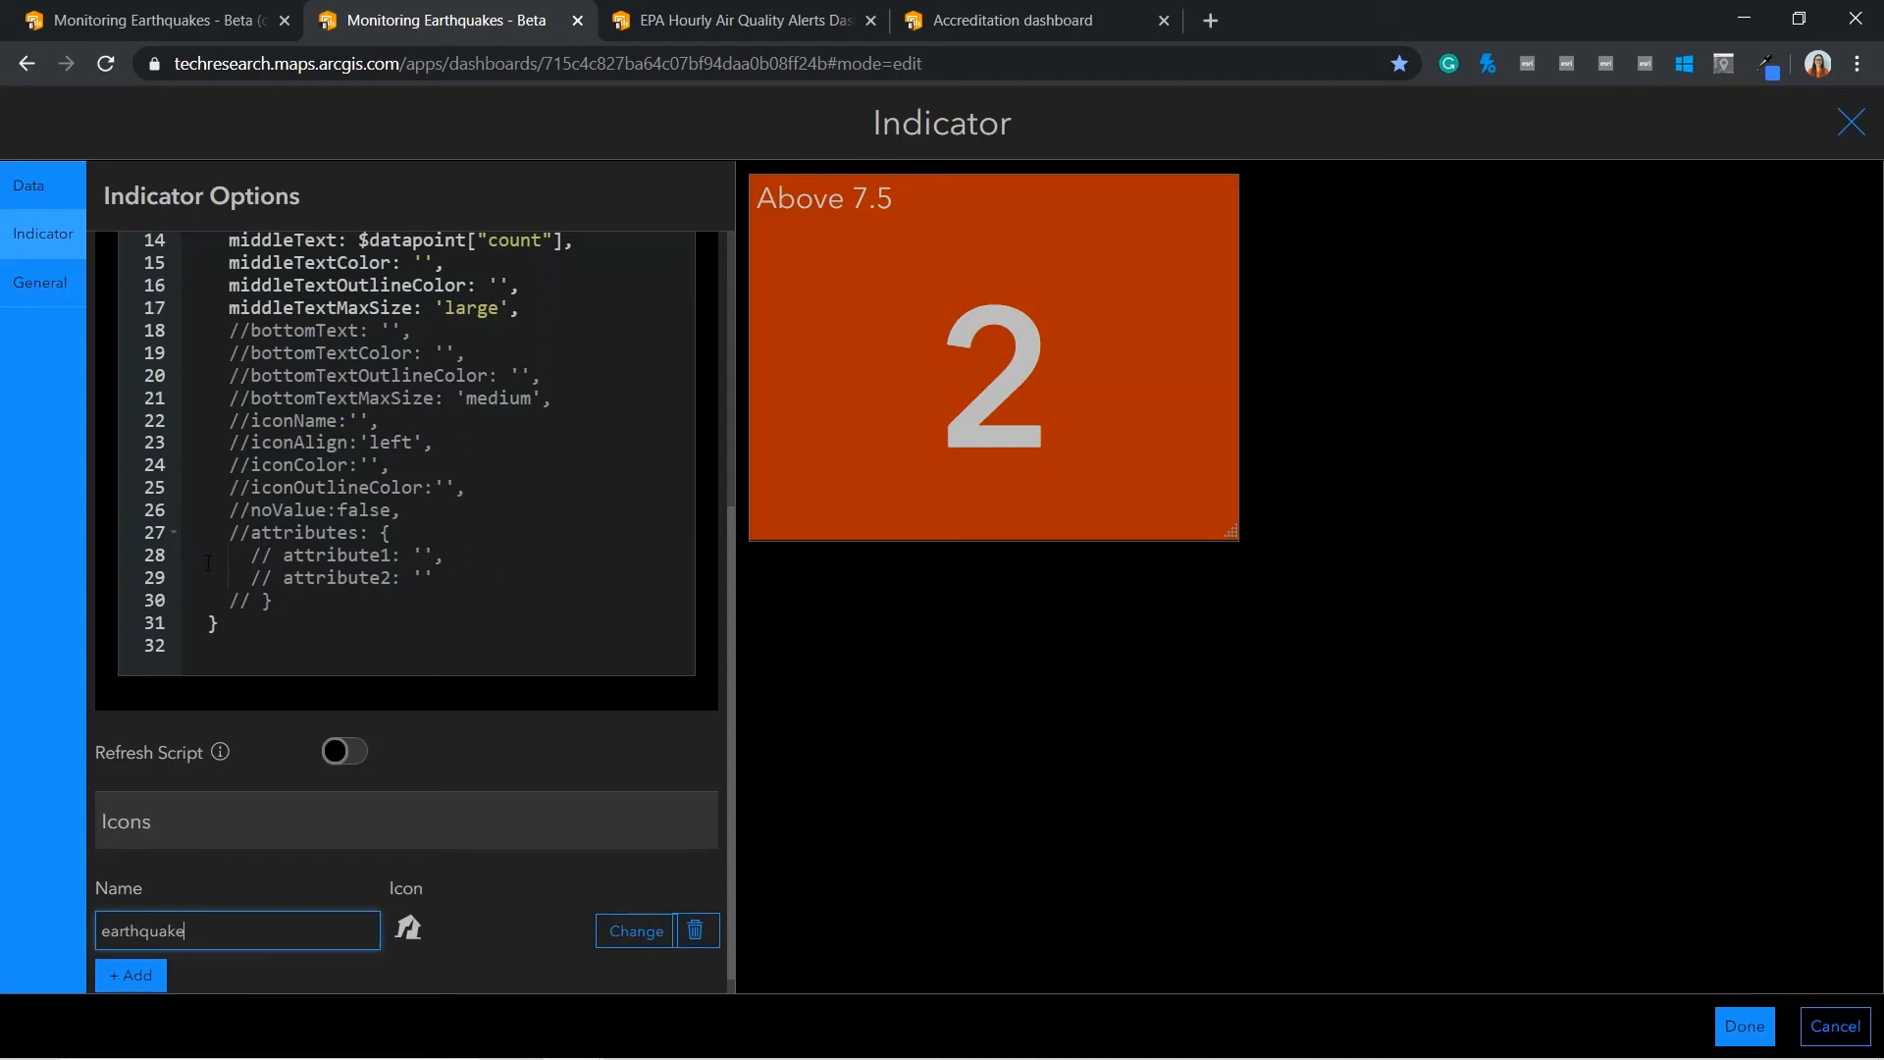
Set iconName to 'earthquake' in the script so the icon shows beside the count
{"action": "left_click", "coordinate": [239, 422]}
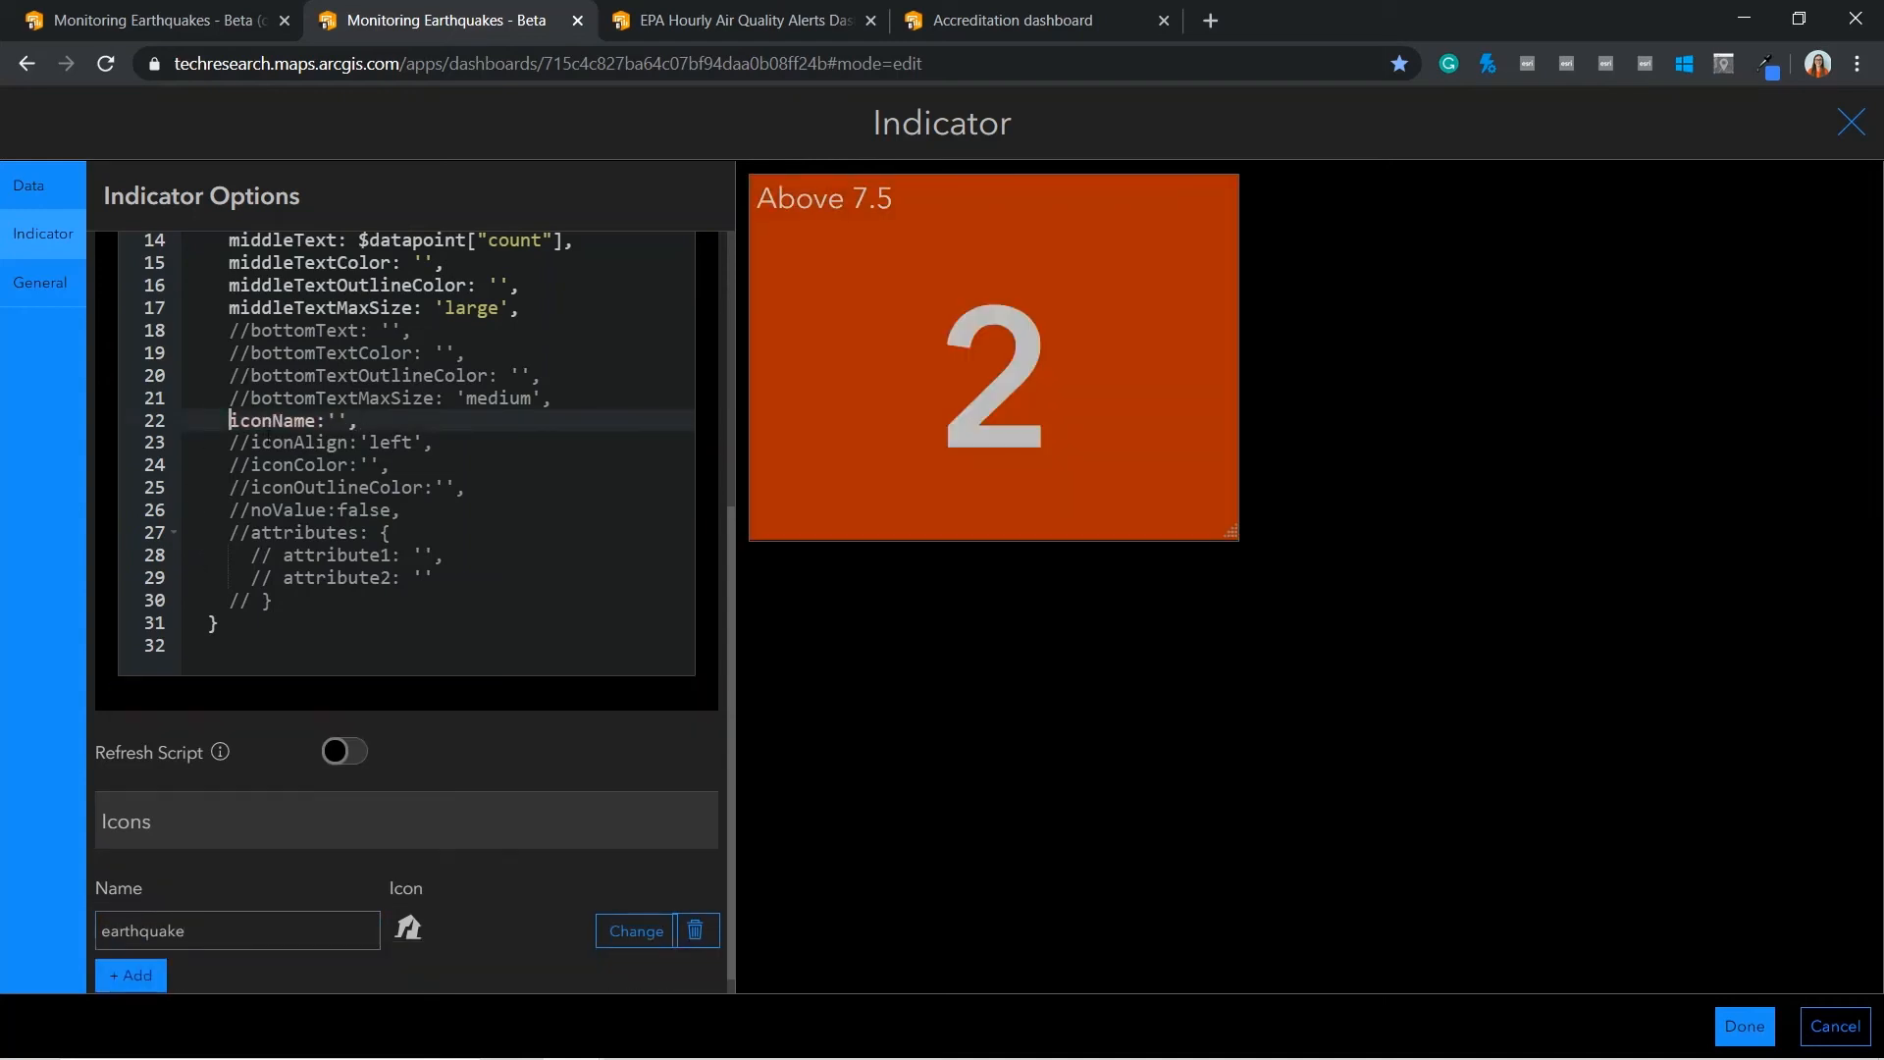
{"action": "type", "text": "e"}
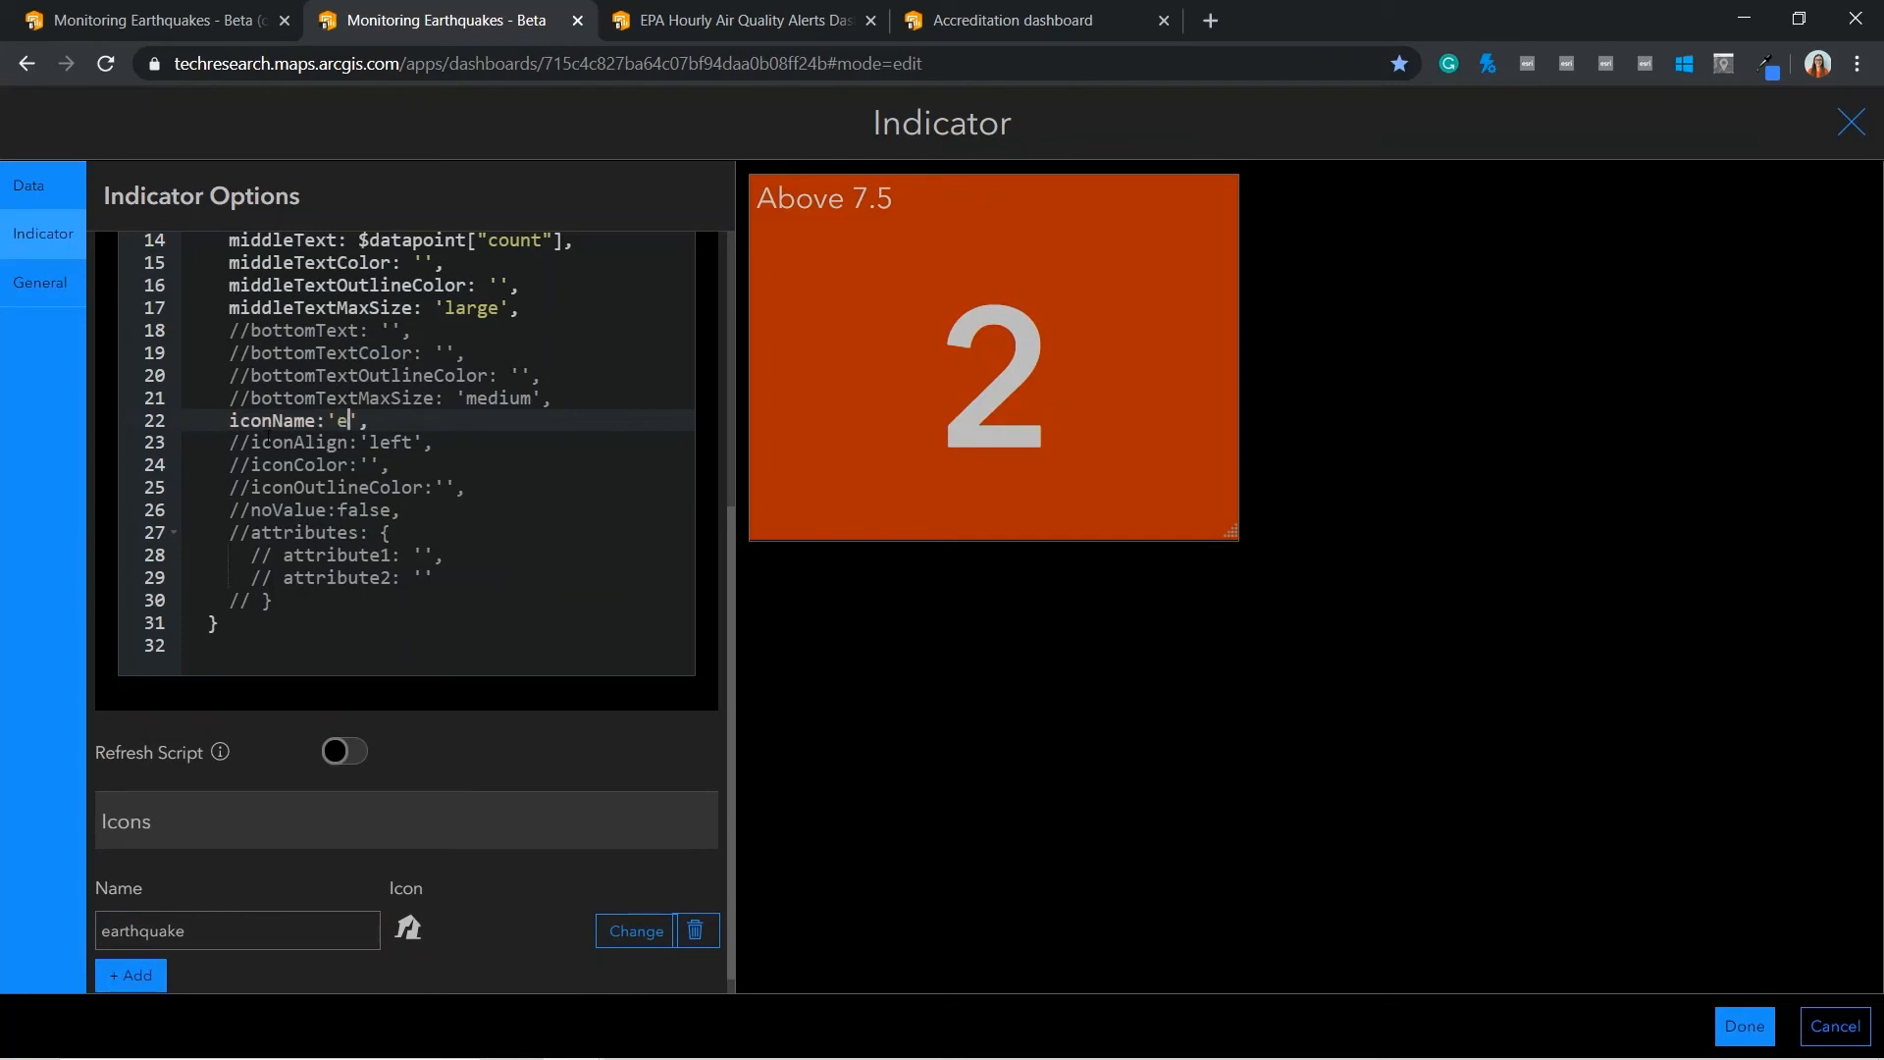
{"action": "type", "text": "arthquake"}
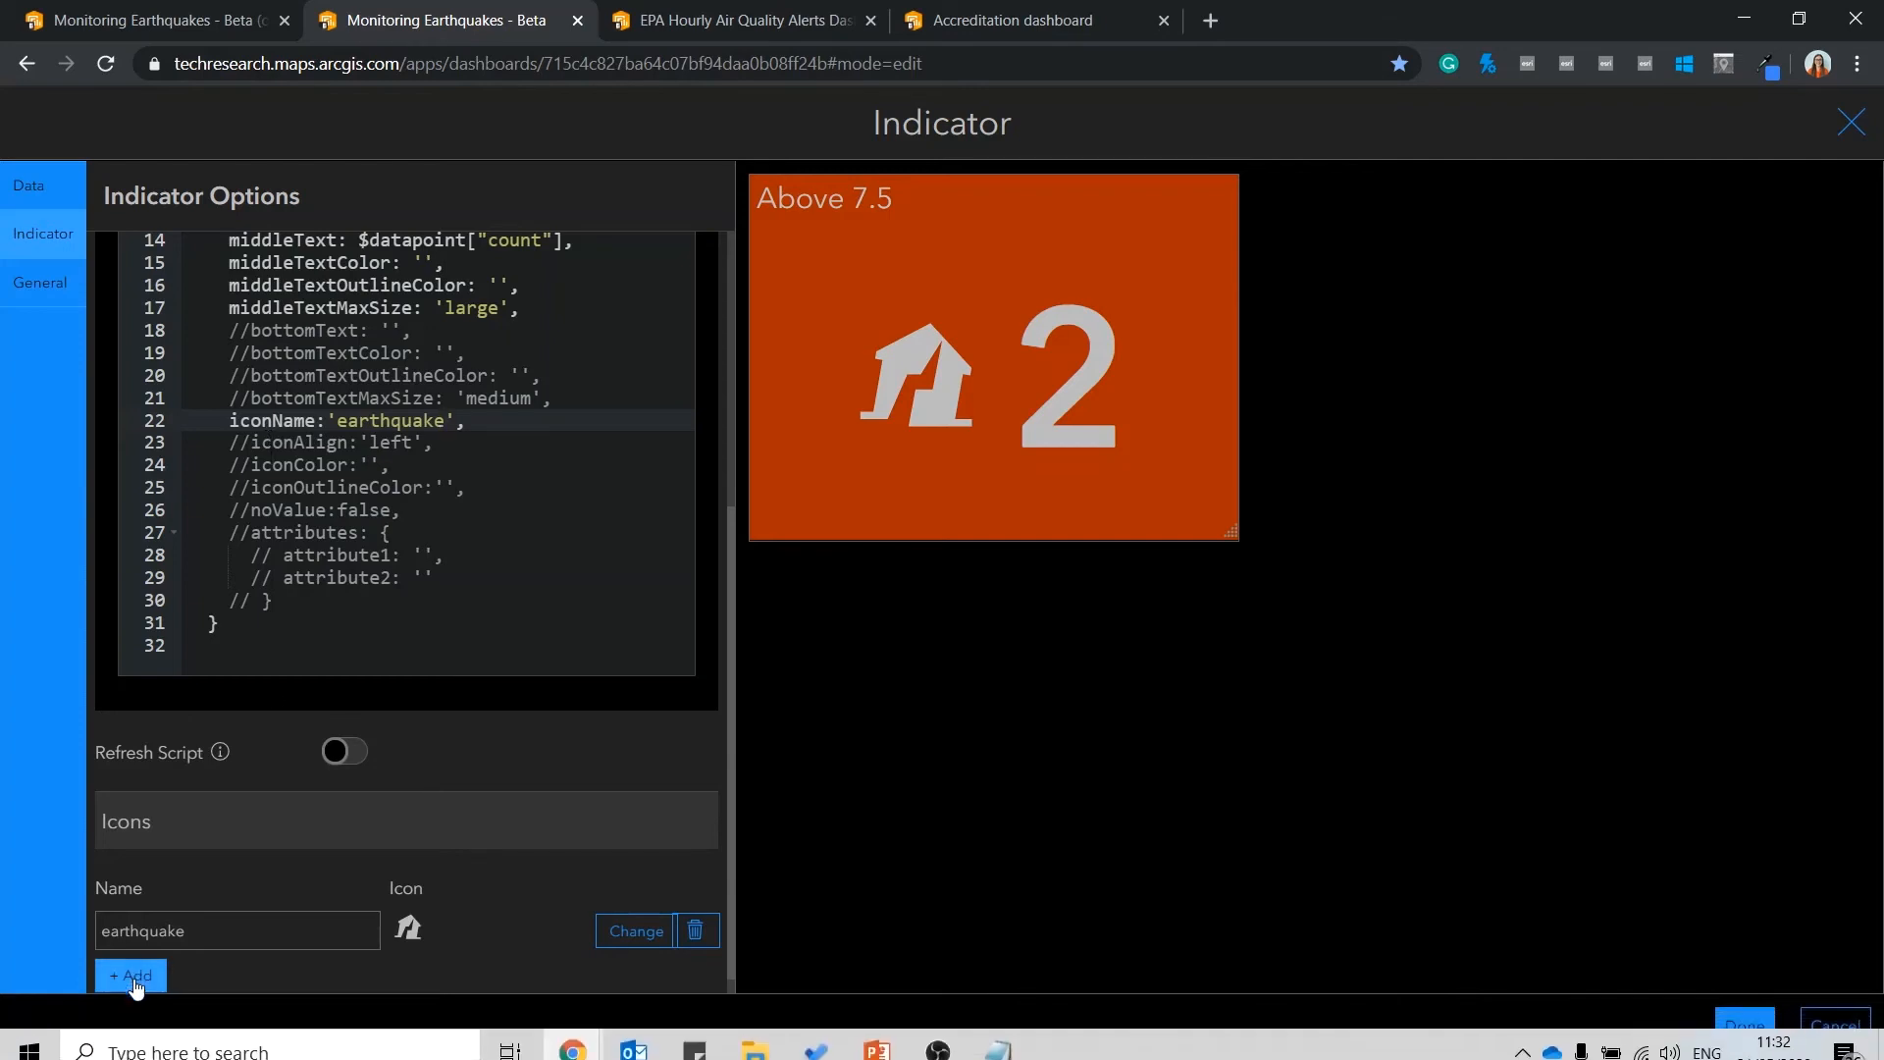
Add a second icon named danger and have the script choose it with the red background when count > 0
{"action": "left_click", "coordinate": [633, 930]}
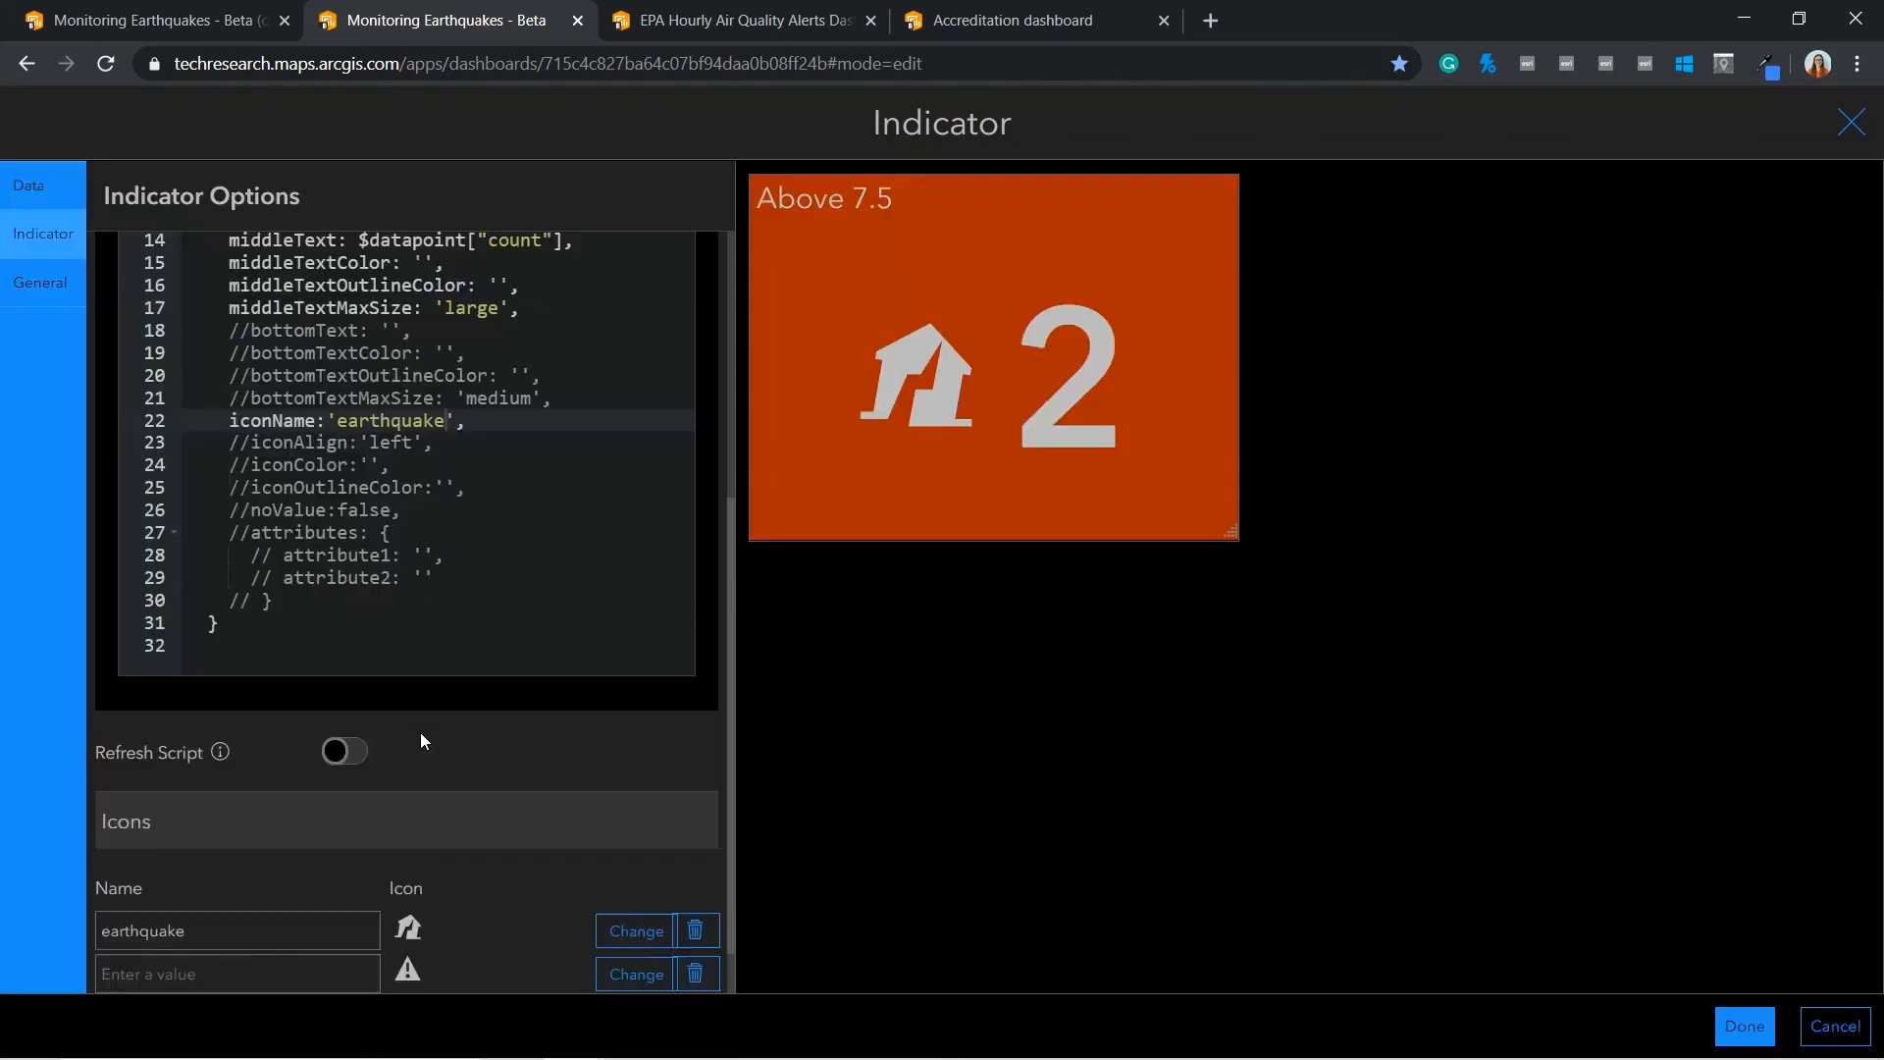
{"action": "type", "text": "danger"}
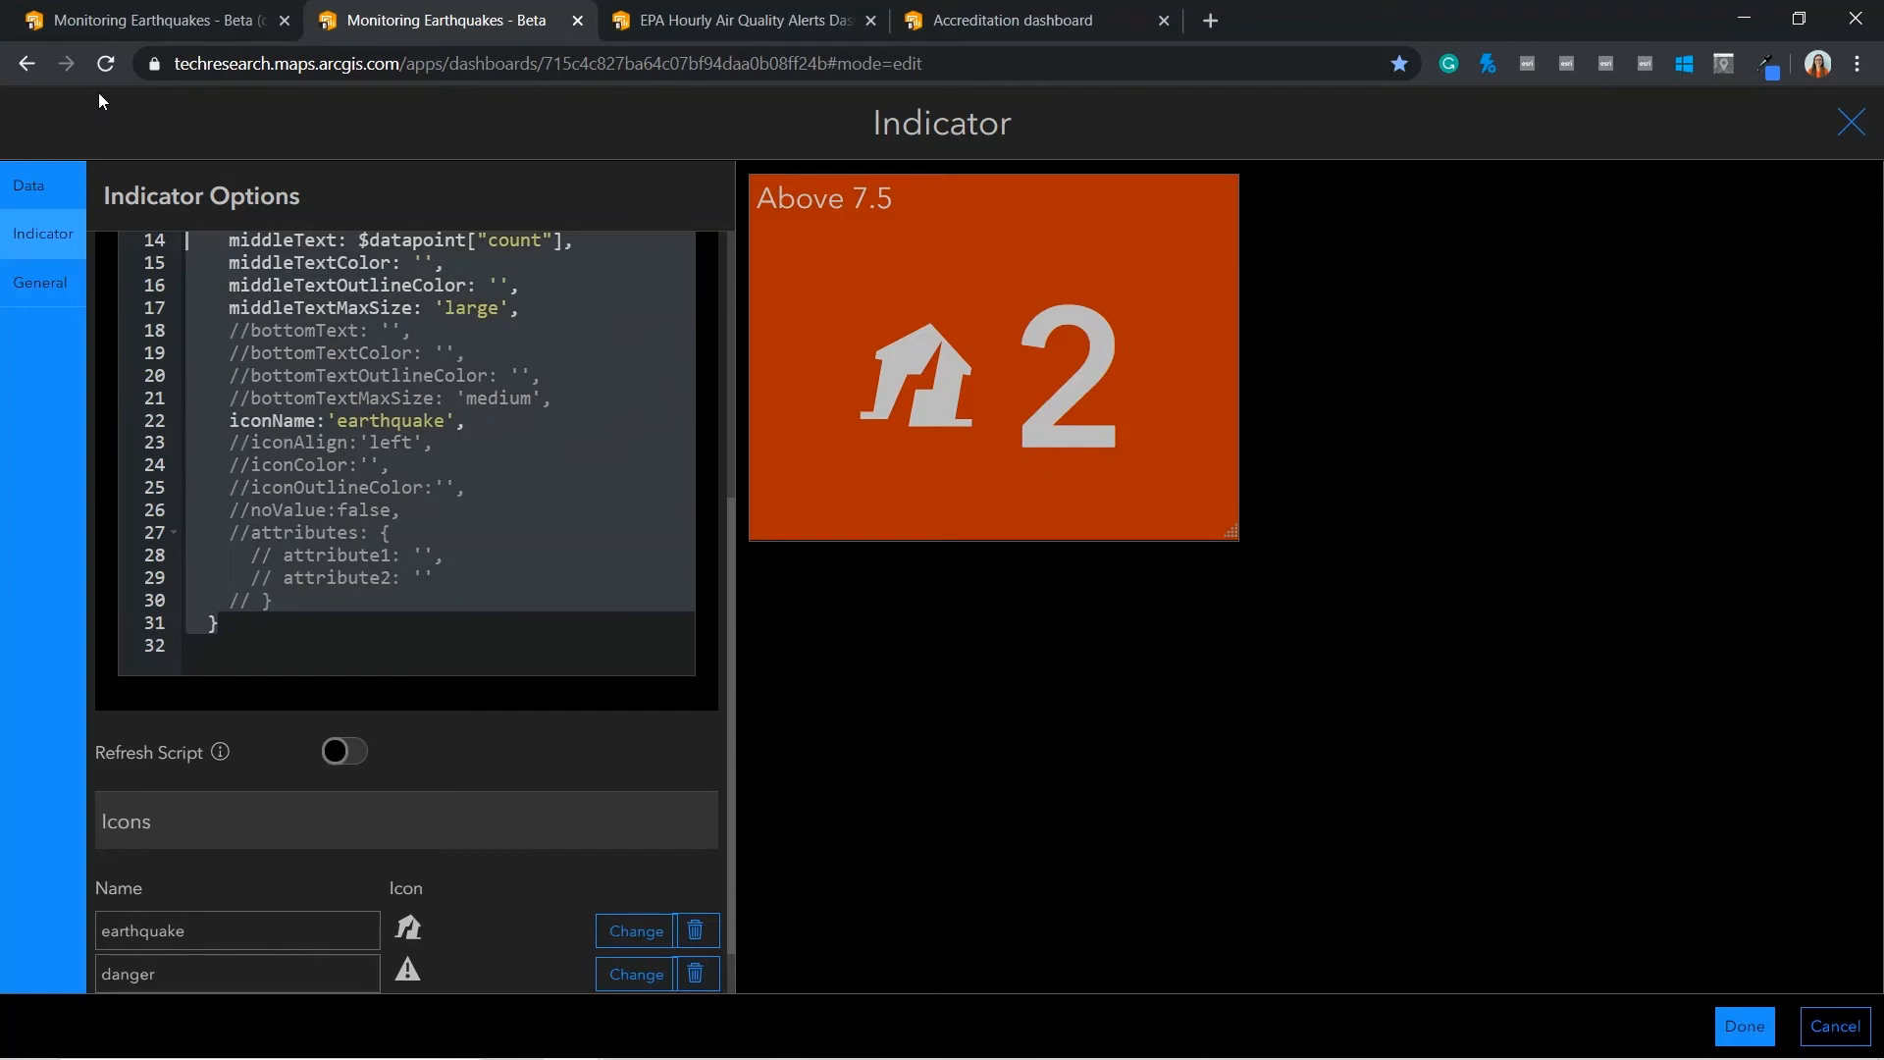
{"action": "scroll", "scroll_direction": "up", "scroll_amount": 3}
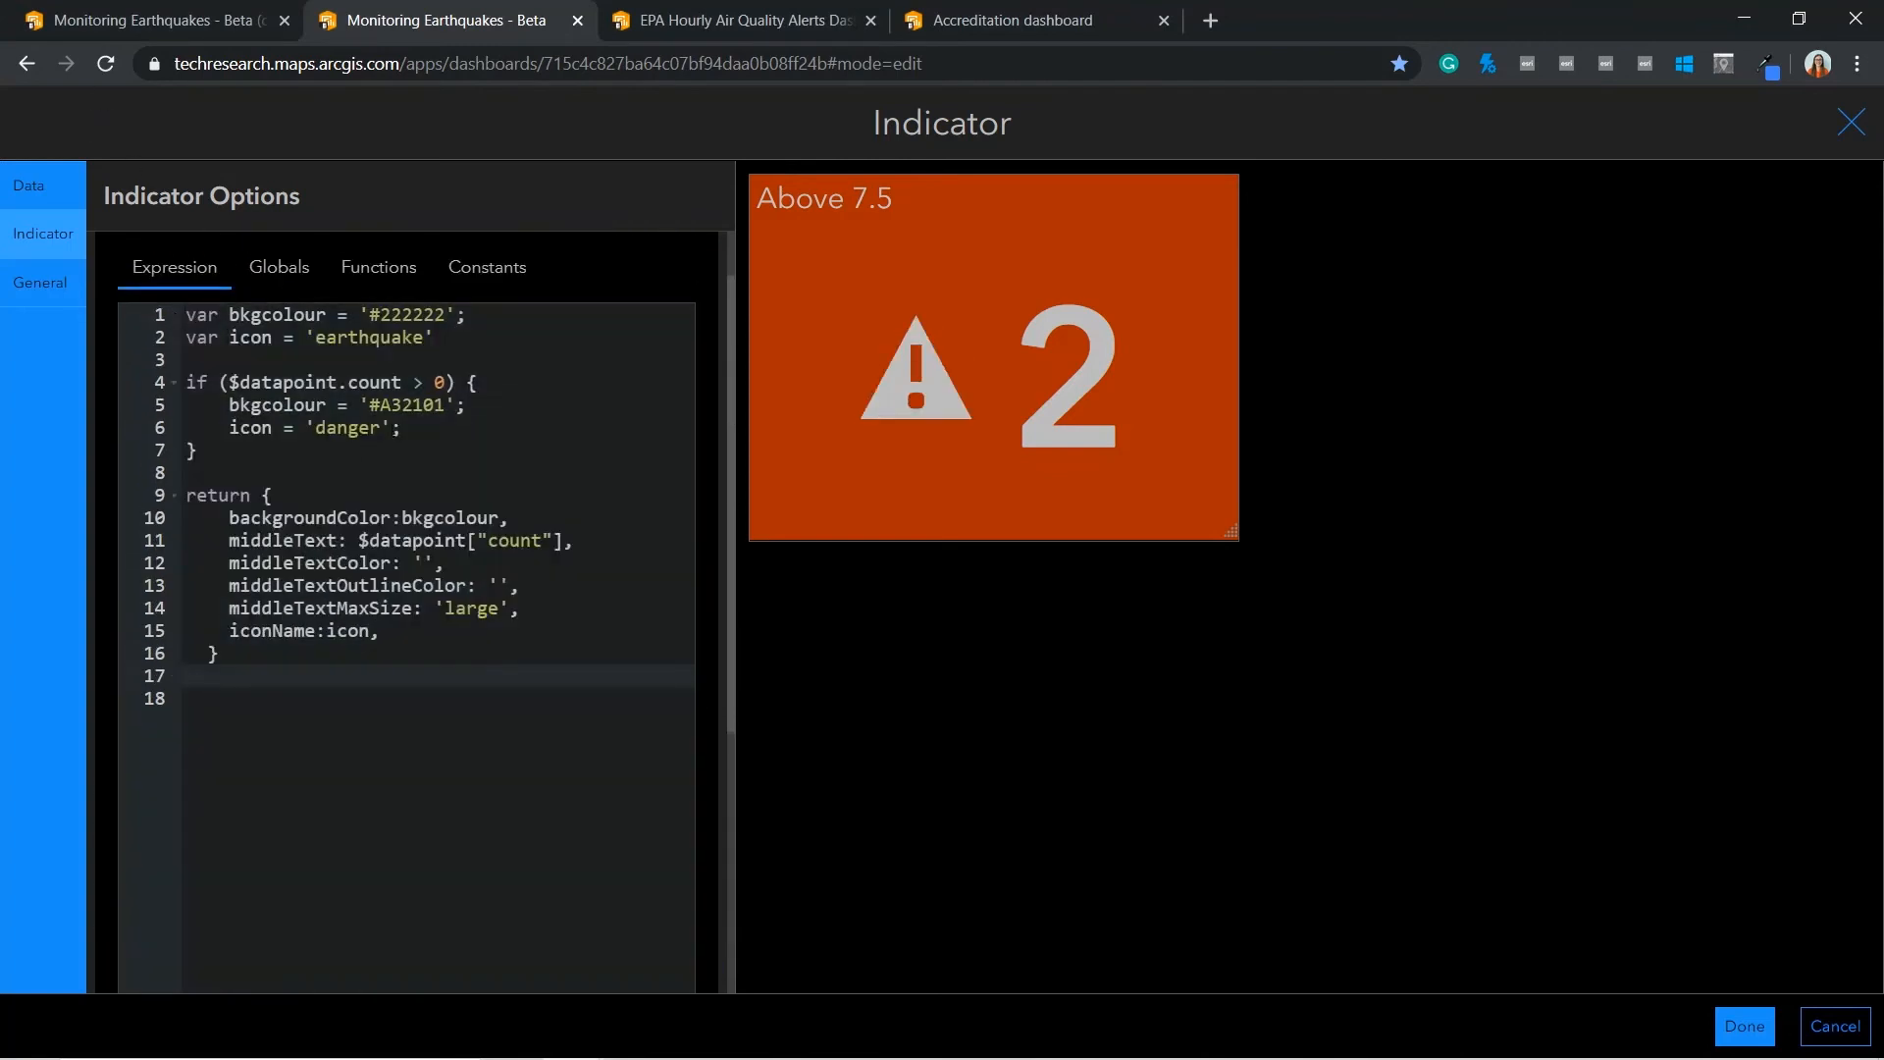
{"action": "mouse_move", "coordinate": [1533, 923]}
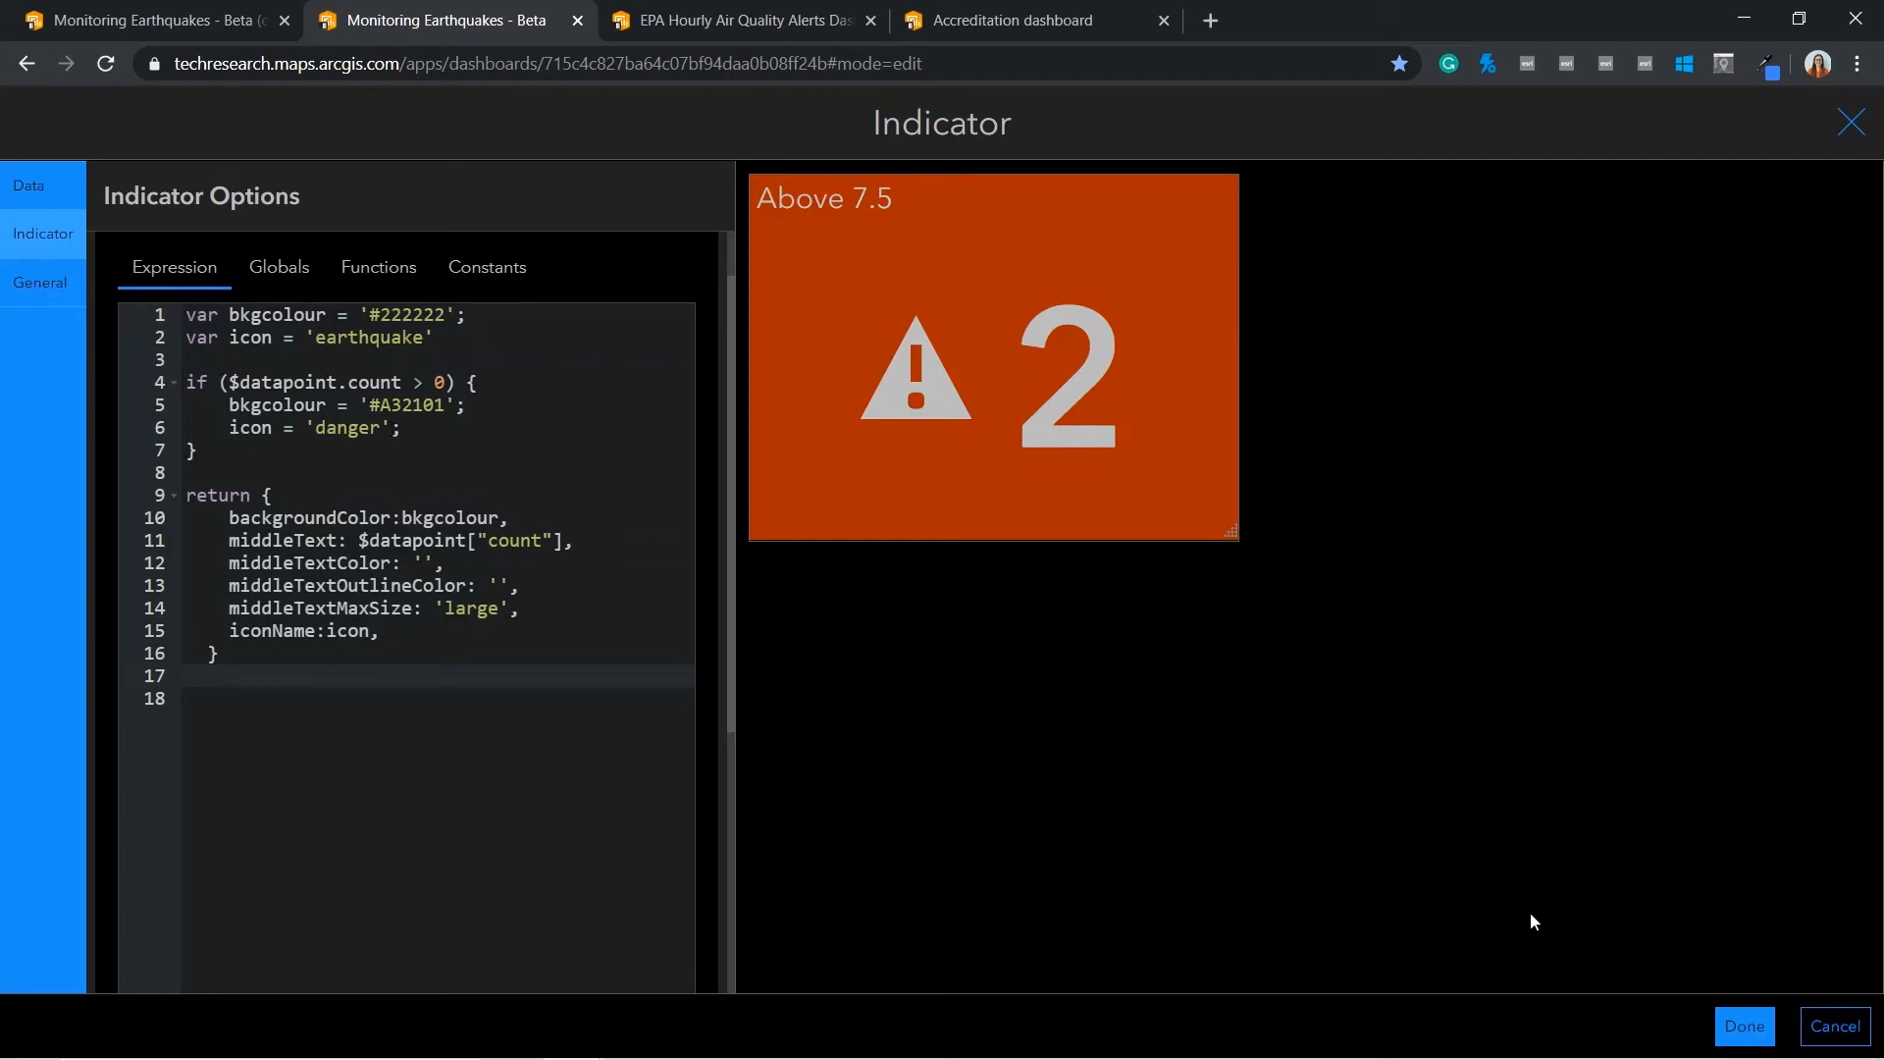
{"action": "mouse_move", "coordinate": [1743, 1026]}
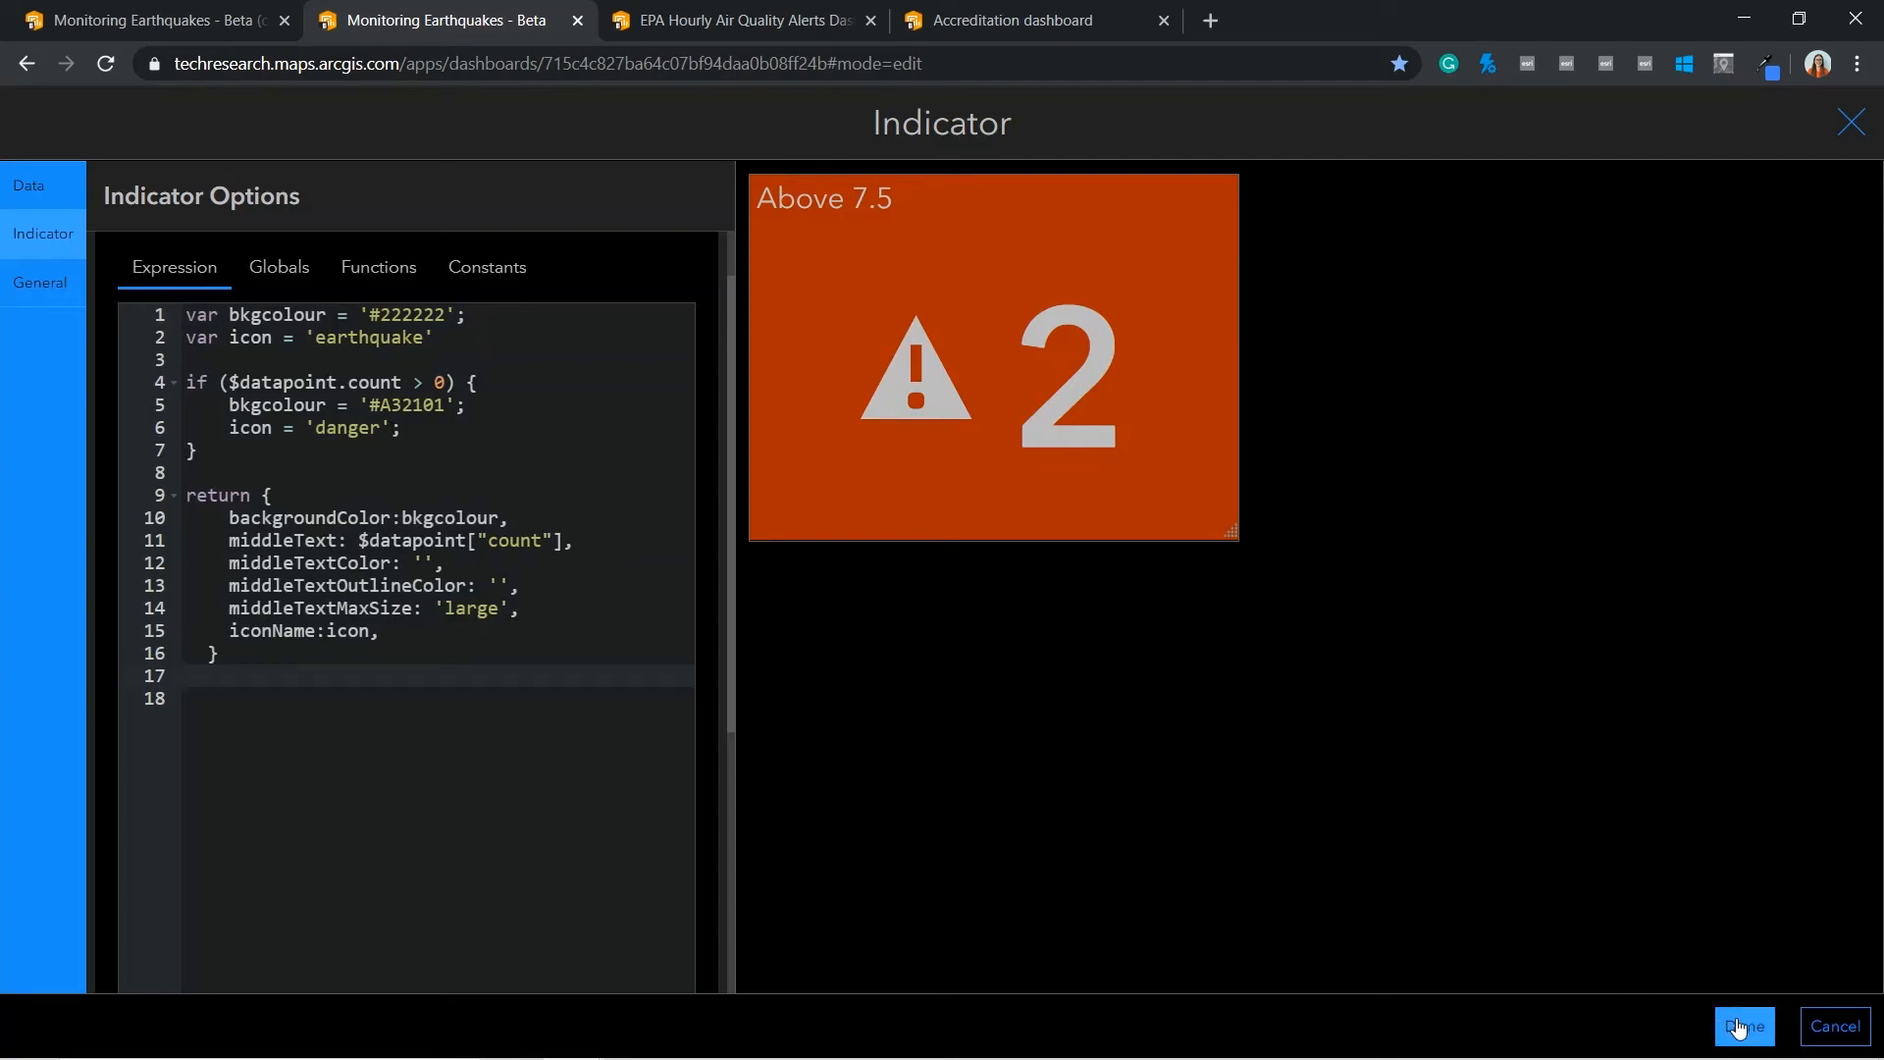
Save the indicator with Done and open the recent earthquakes list's configuration
{"action": "left_click", "coordinate": [1741, 1027]}
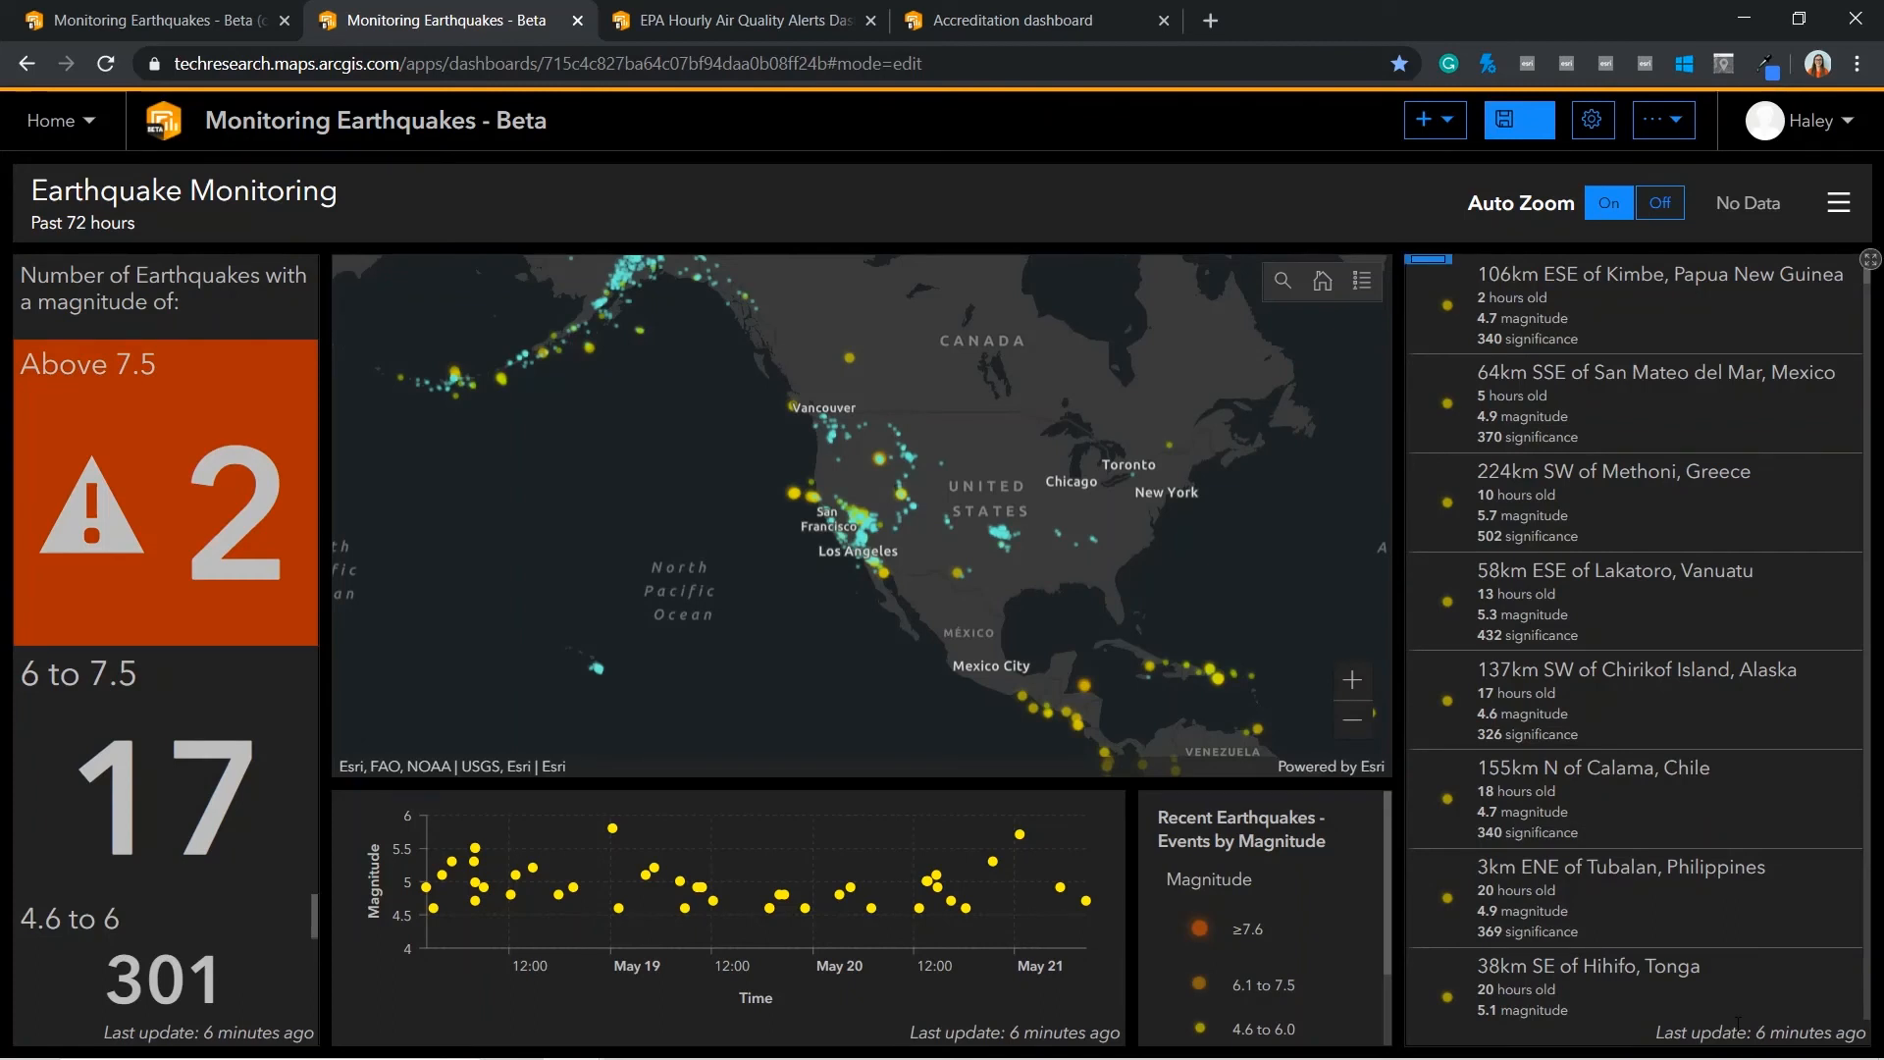
{"action": "mouse_move", "coordinate": [1791, 543]}
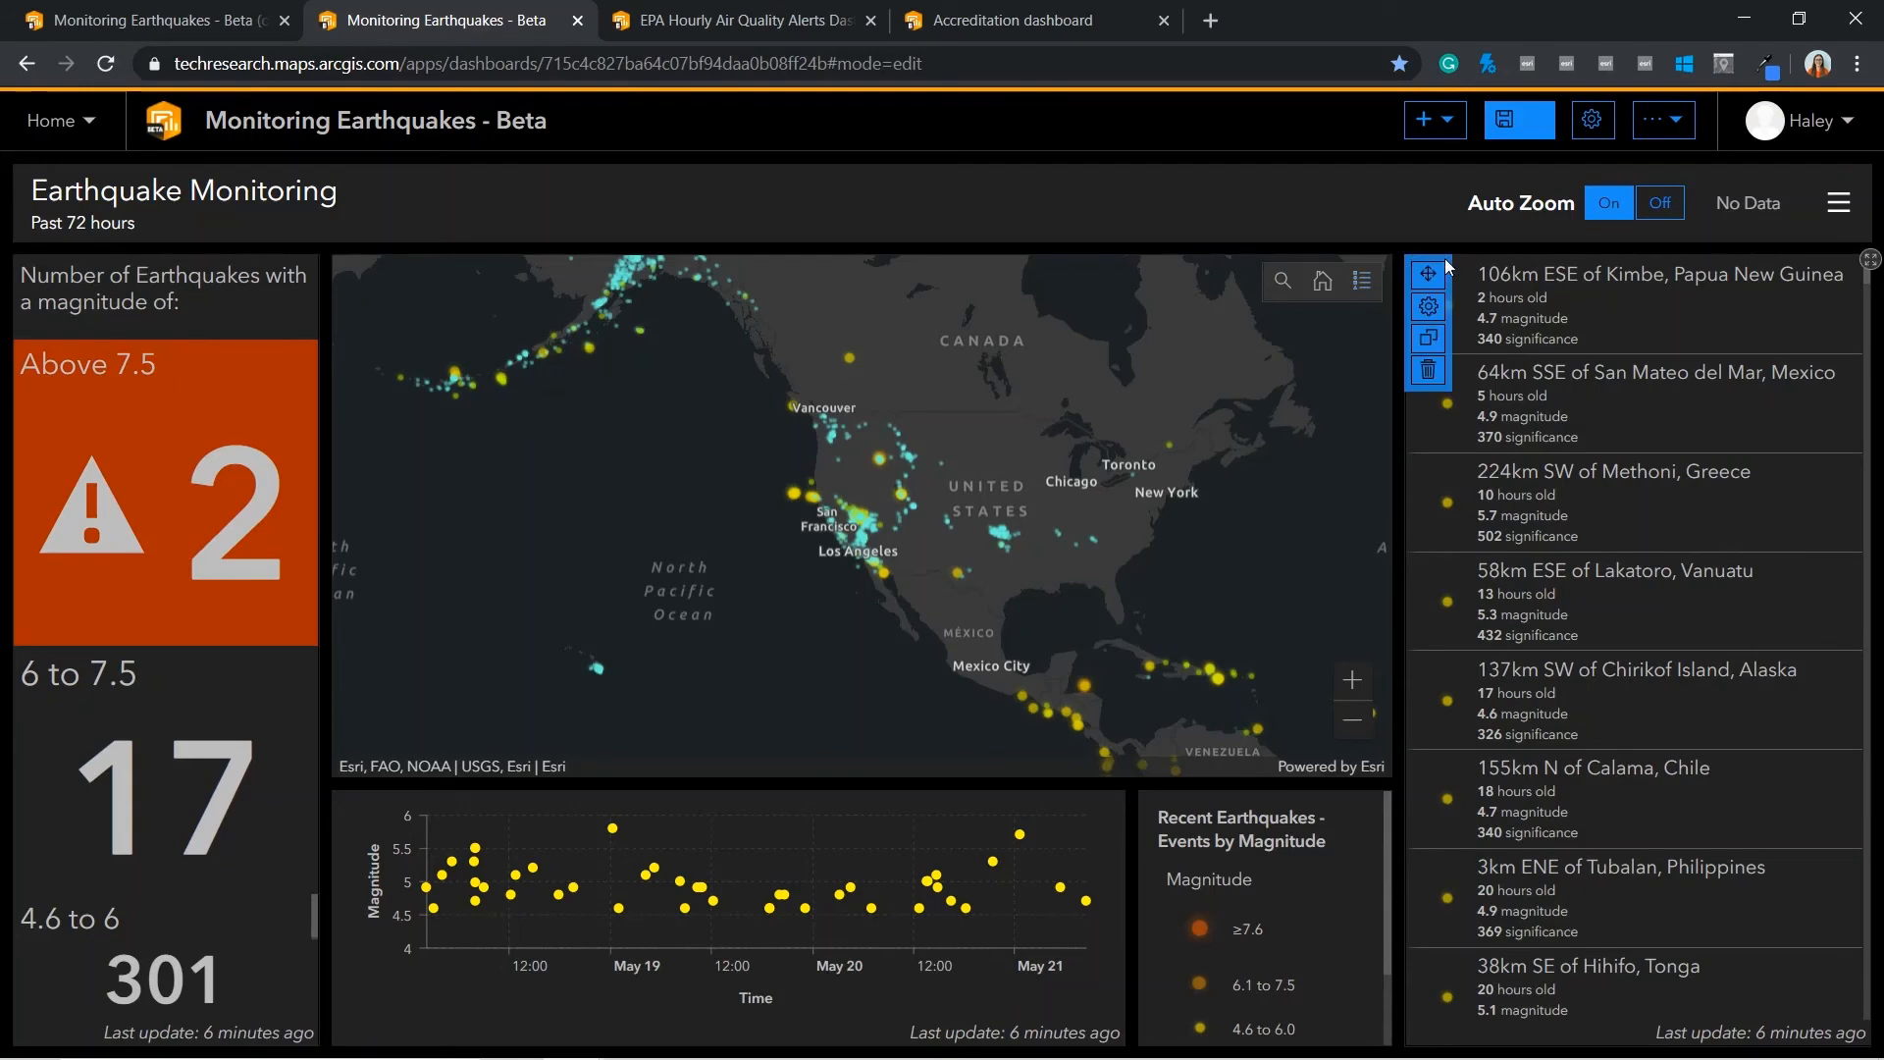
{"action": "left_click", "coordinate": [1427, 306]}
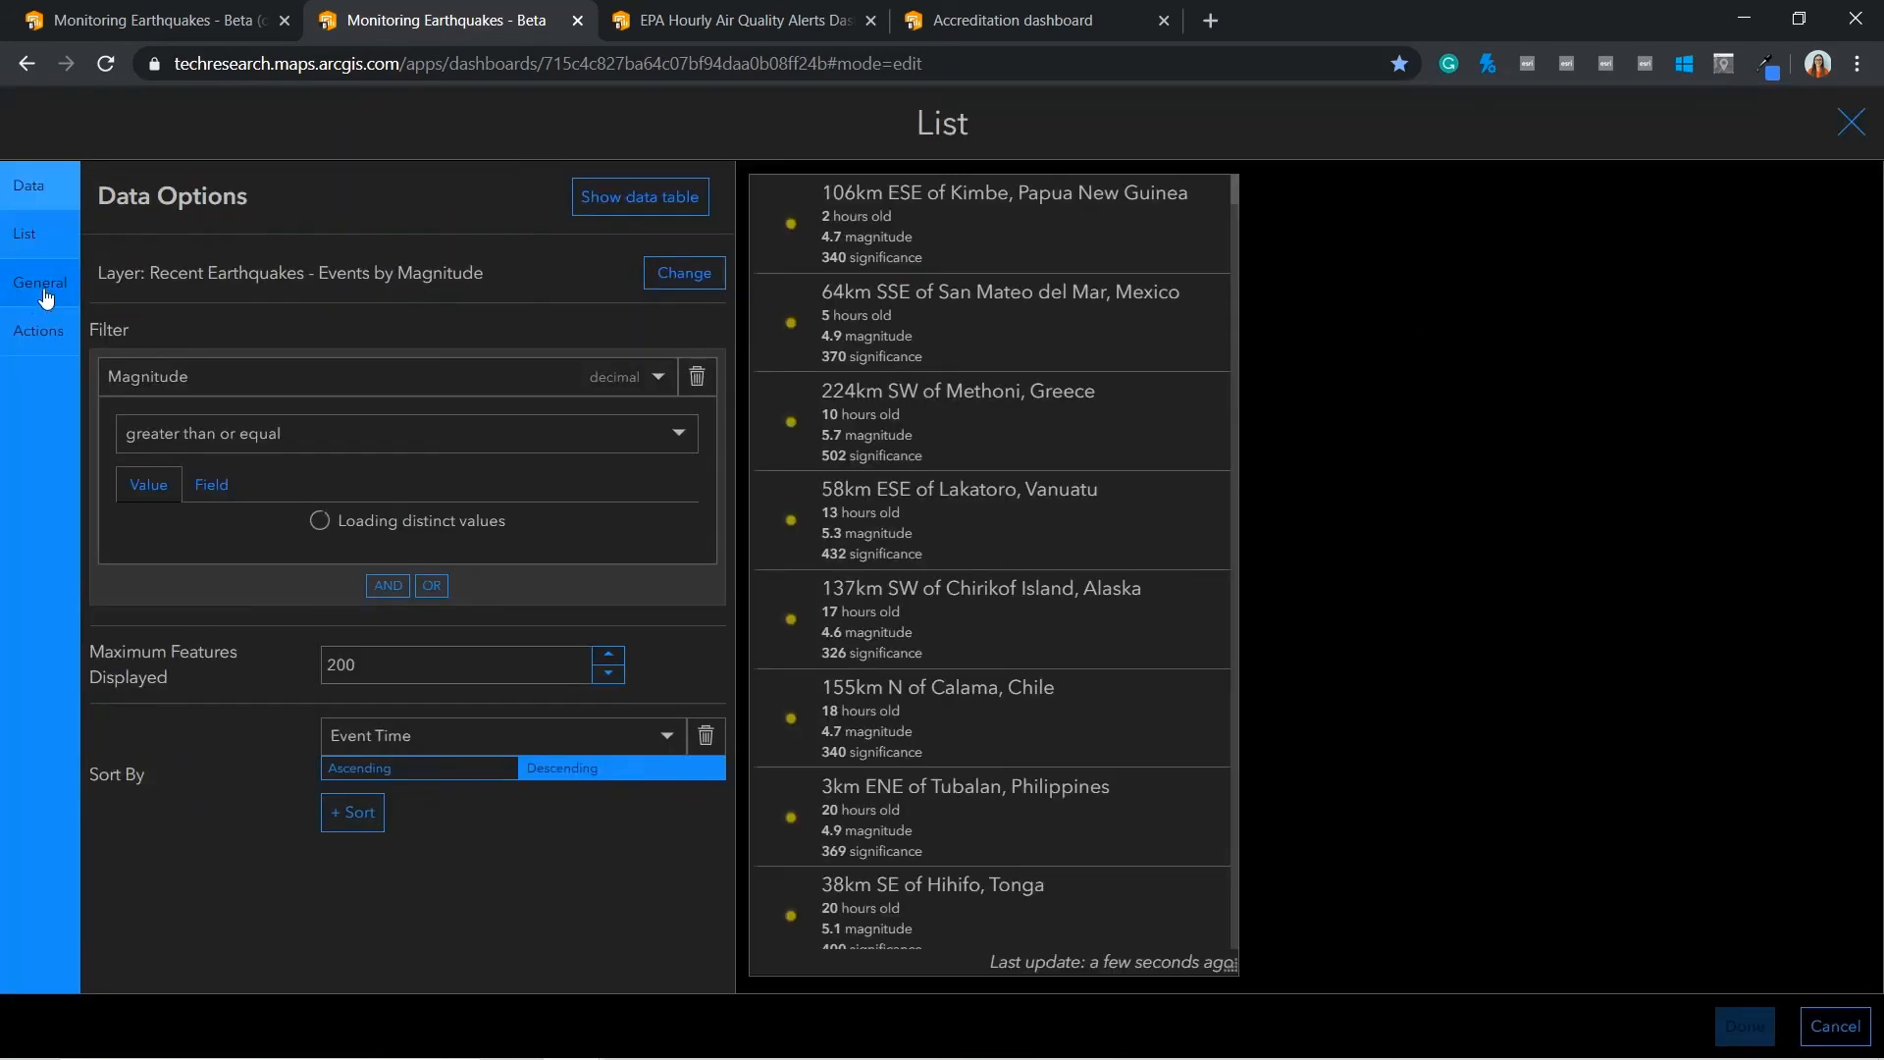
Show the List options with the line item template and scroll to entries with tsunami 1
{"action": "left_click", "coordinate": [23, 233]}
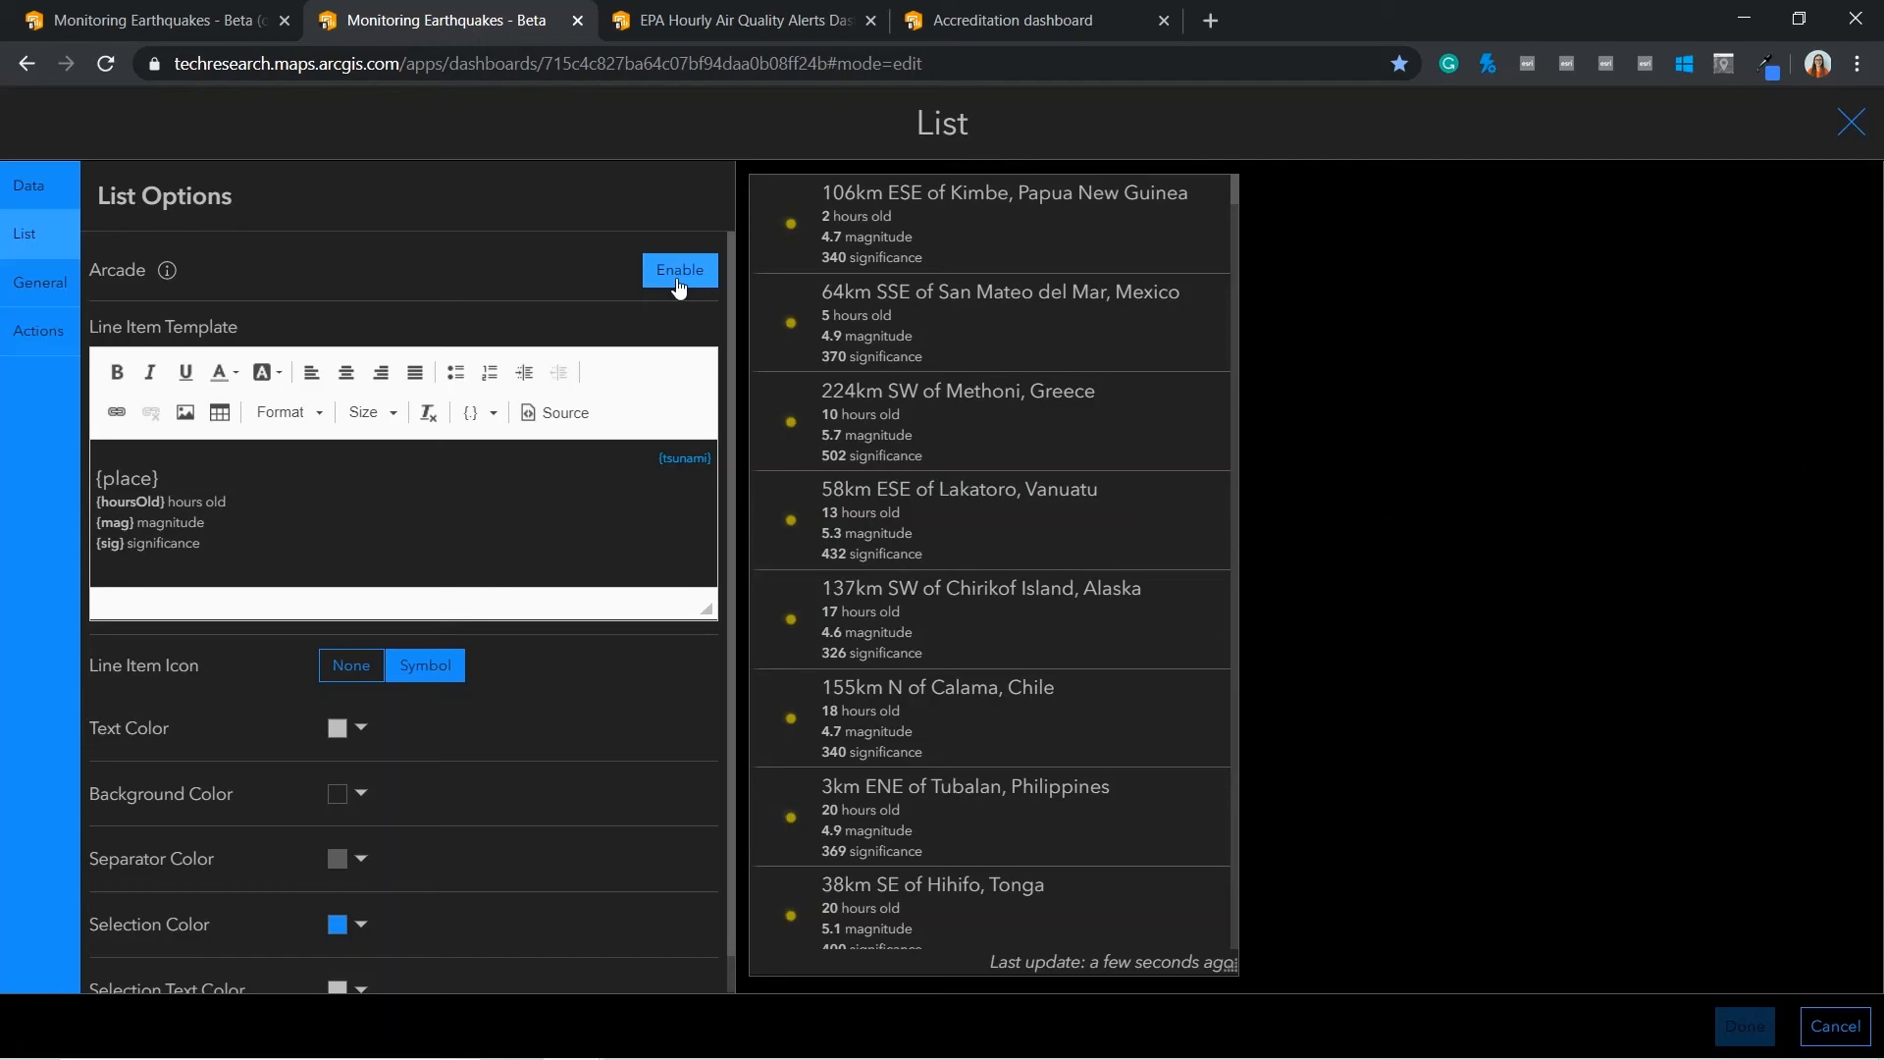
{"action": "scroll", "scroll_direction": "down", "scroll_amount": 3}
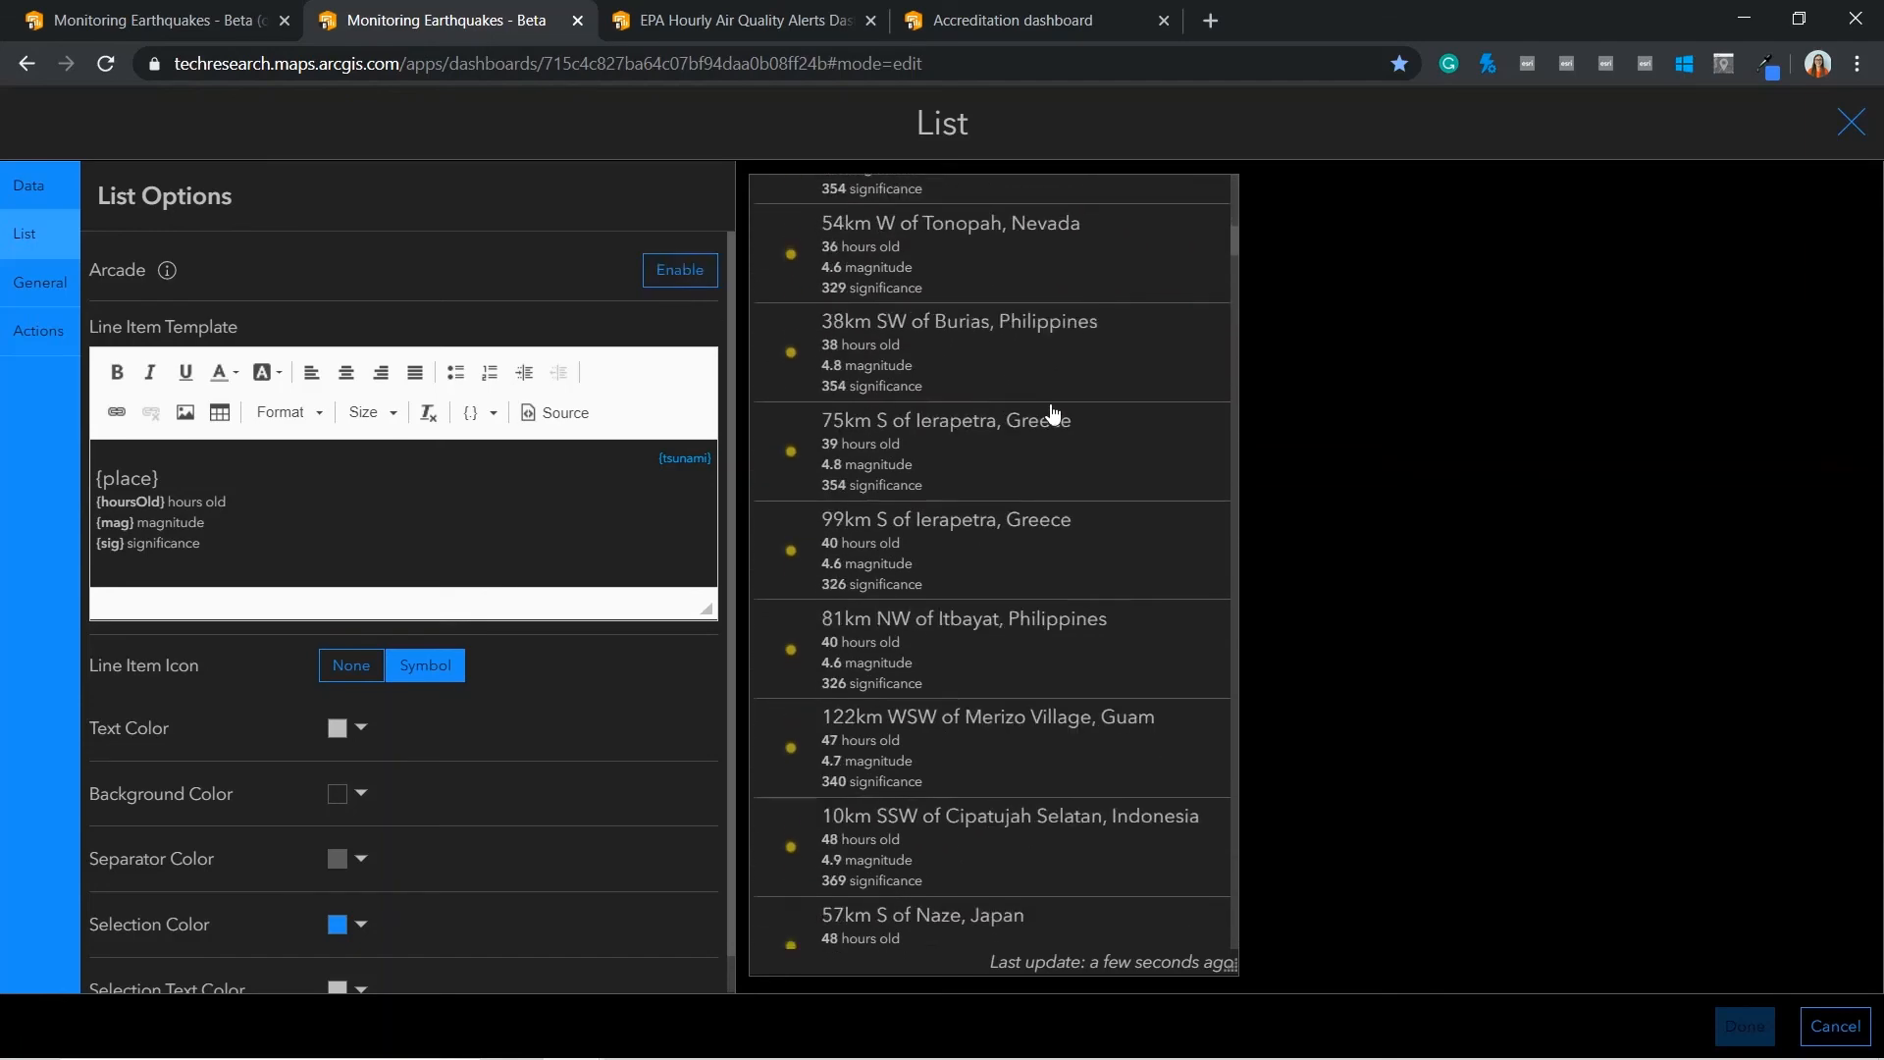
{"action": "scroll", "scroll_direction": "down", "scroll_amount": 3}
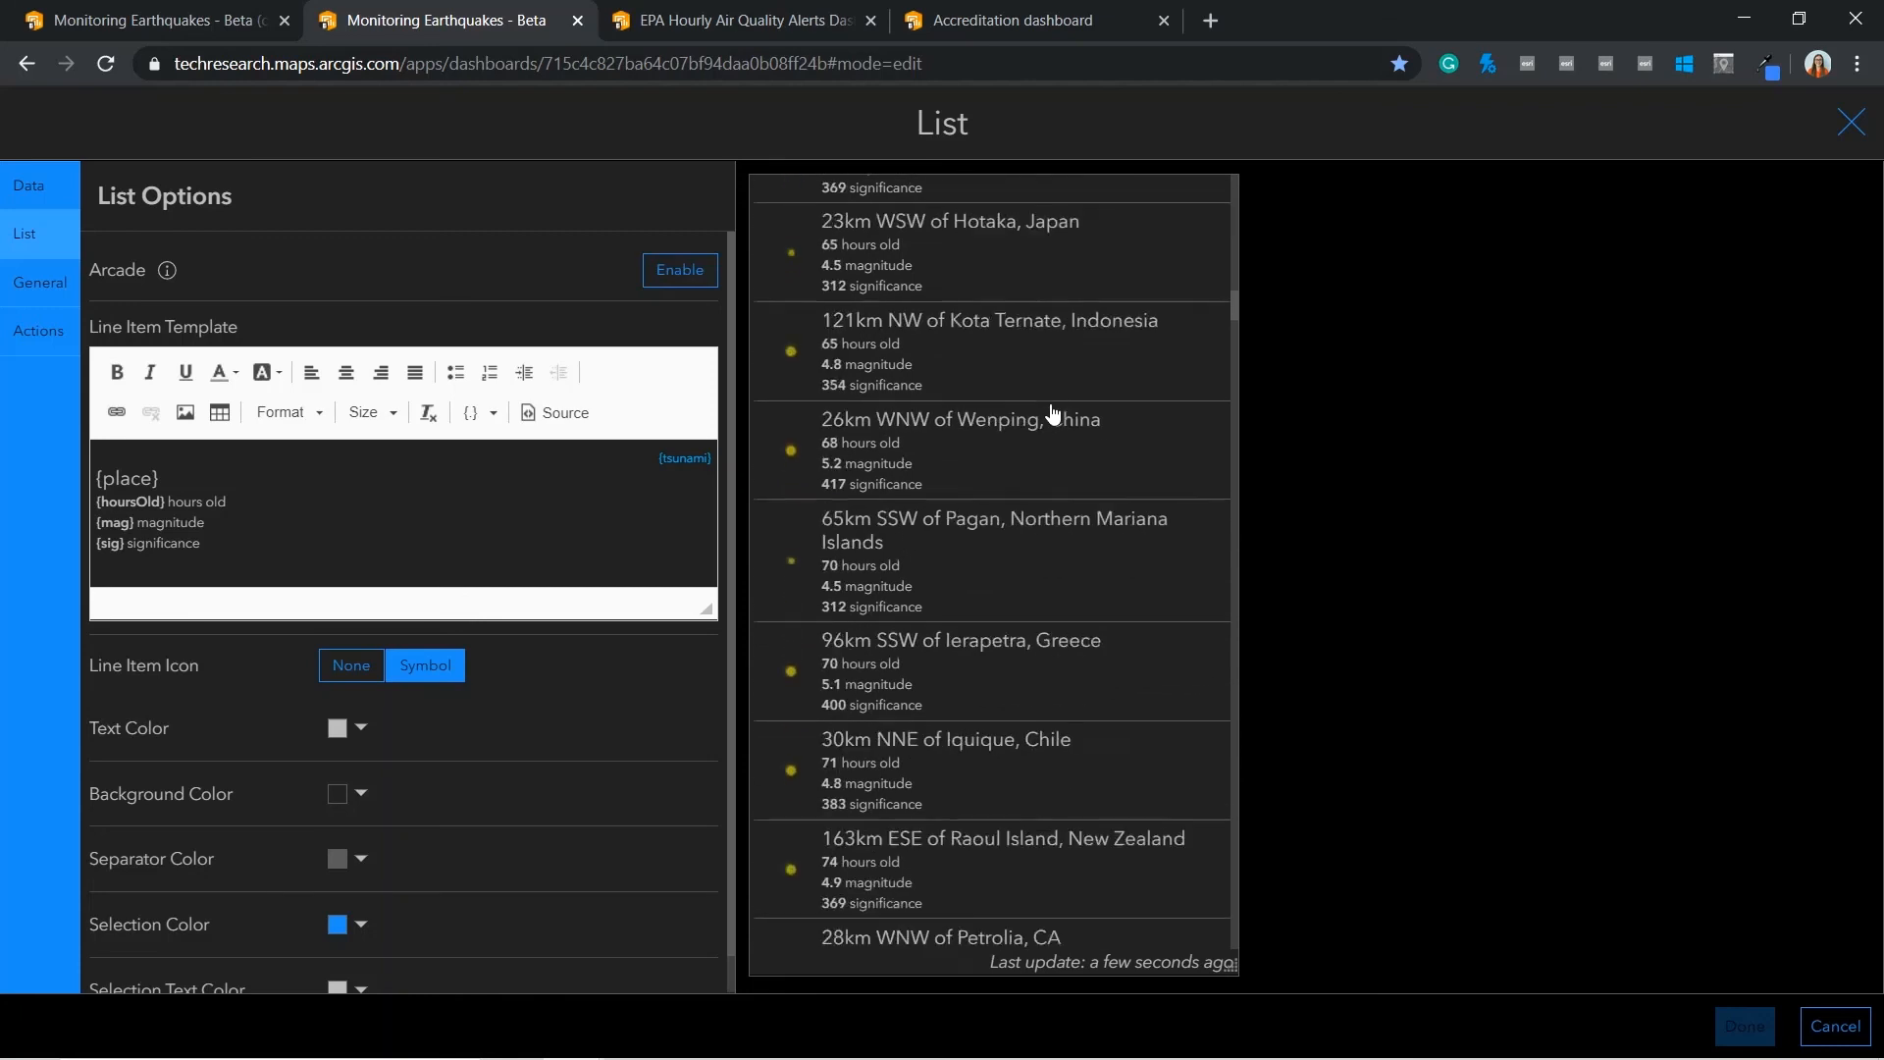
{"action": "scroll", "scroll_direction": "down", "scroll_amount": 3}
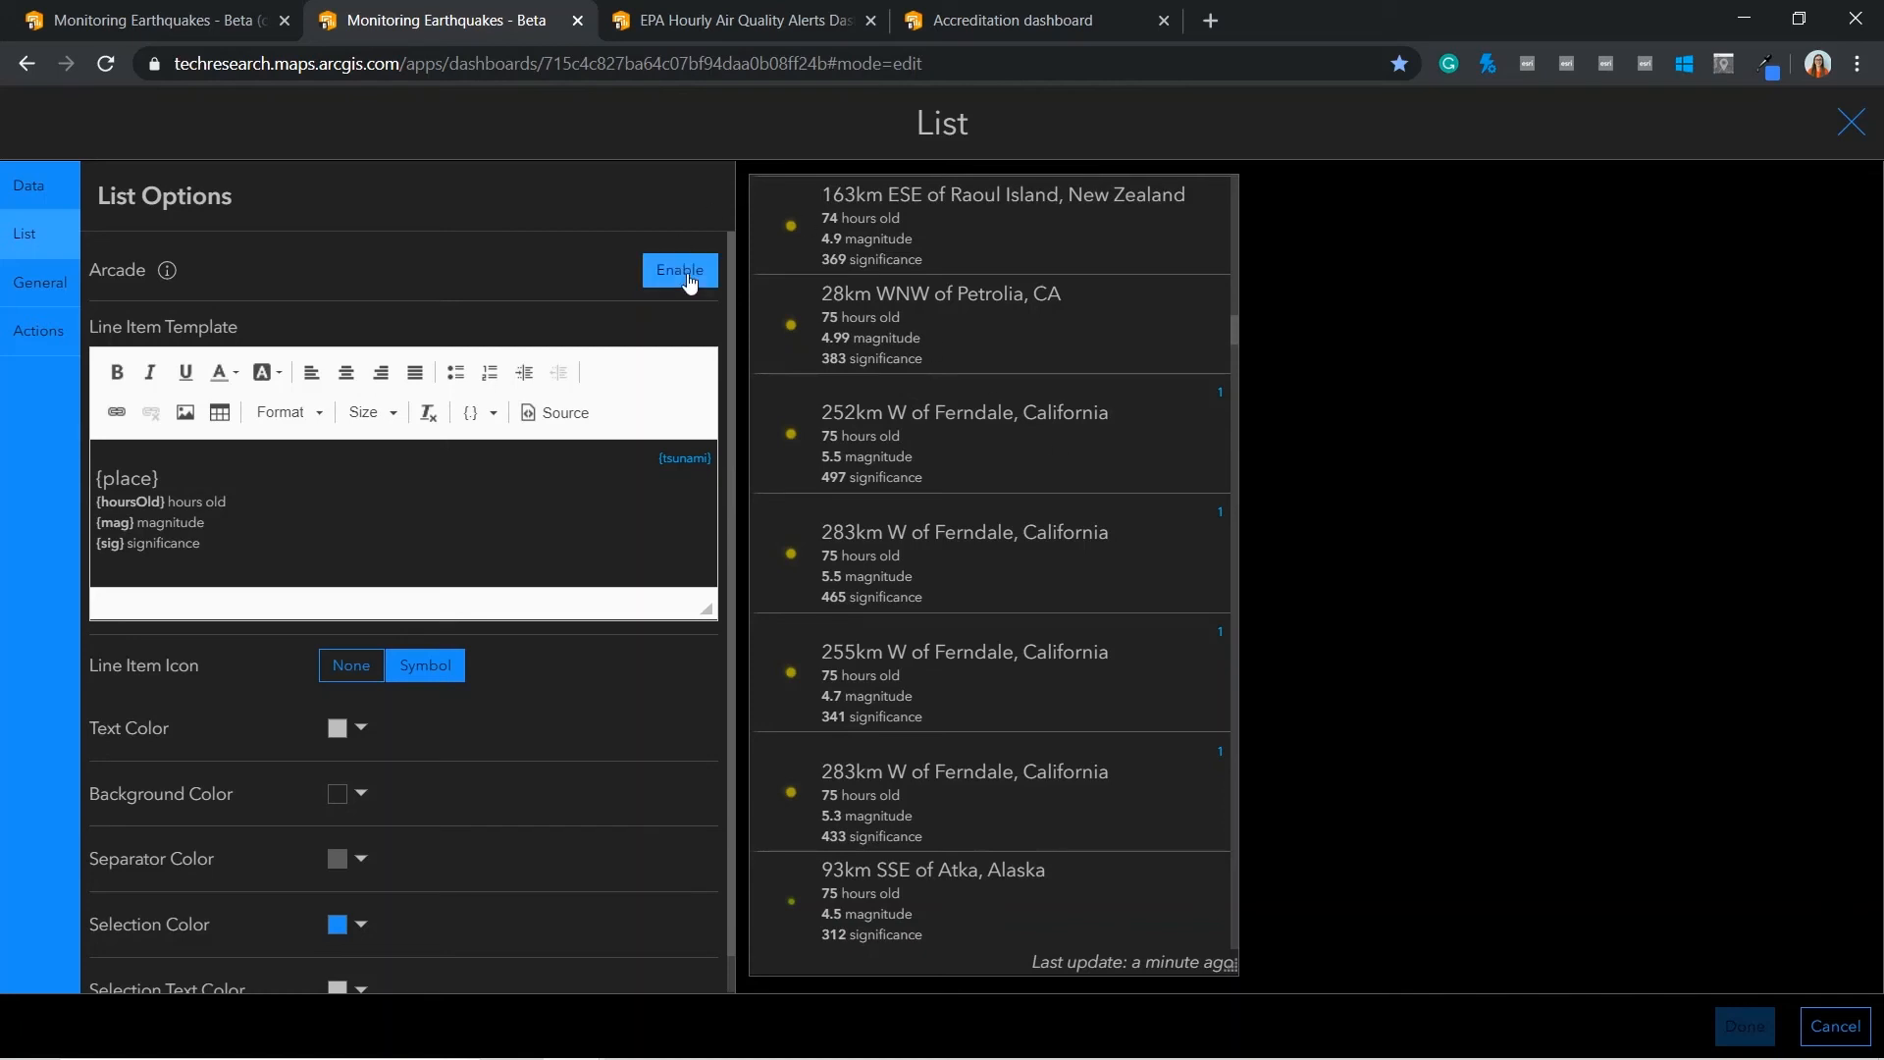
Enable Arcade for the list and return a tsunami attribute via IIF($datapoint.tsunami == 1, 'Tsunami', '')
{"action": "left_click", "coordinate": [679, 269]}
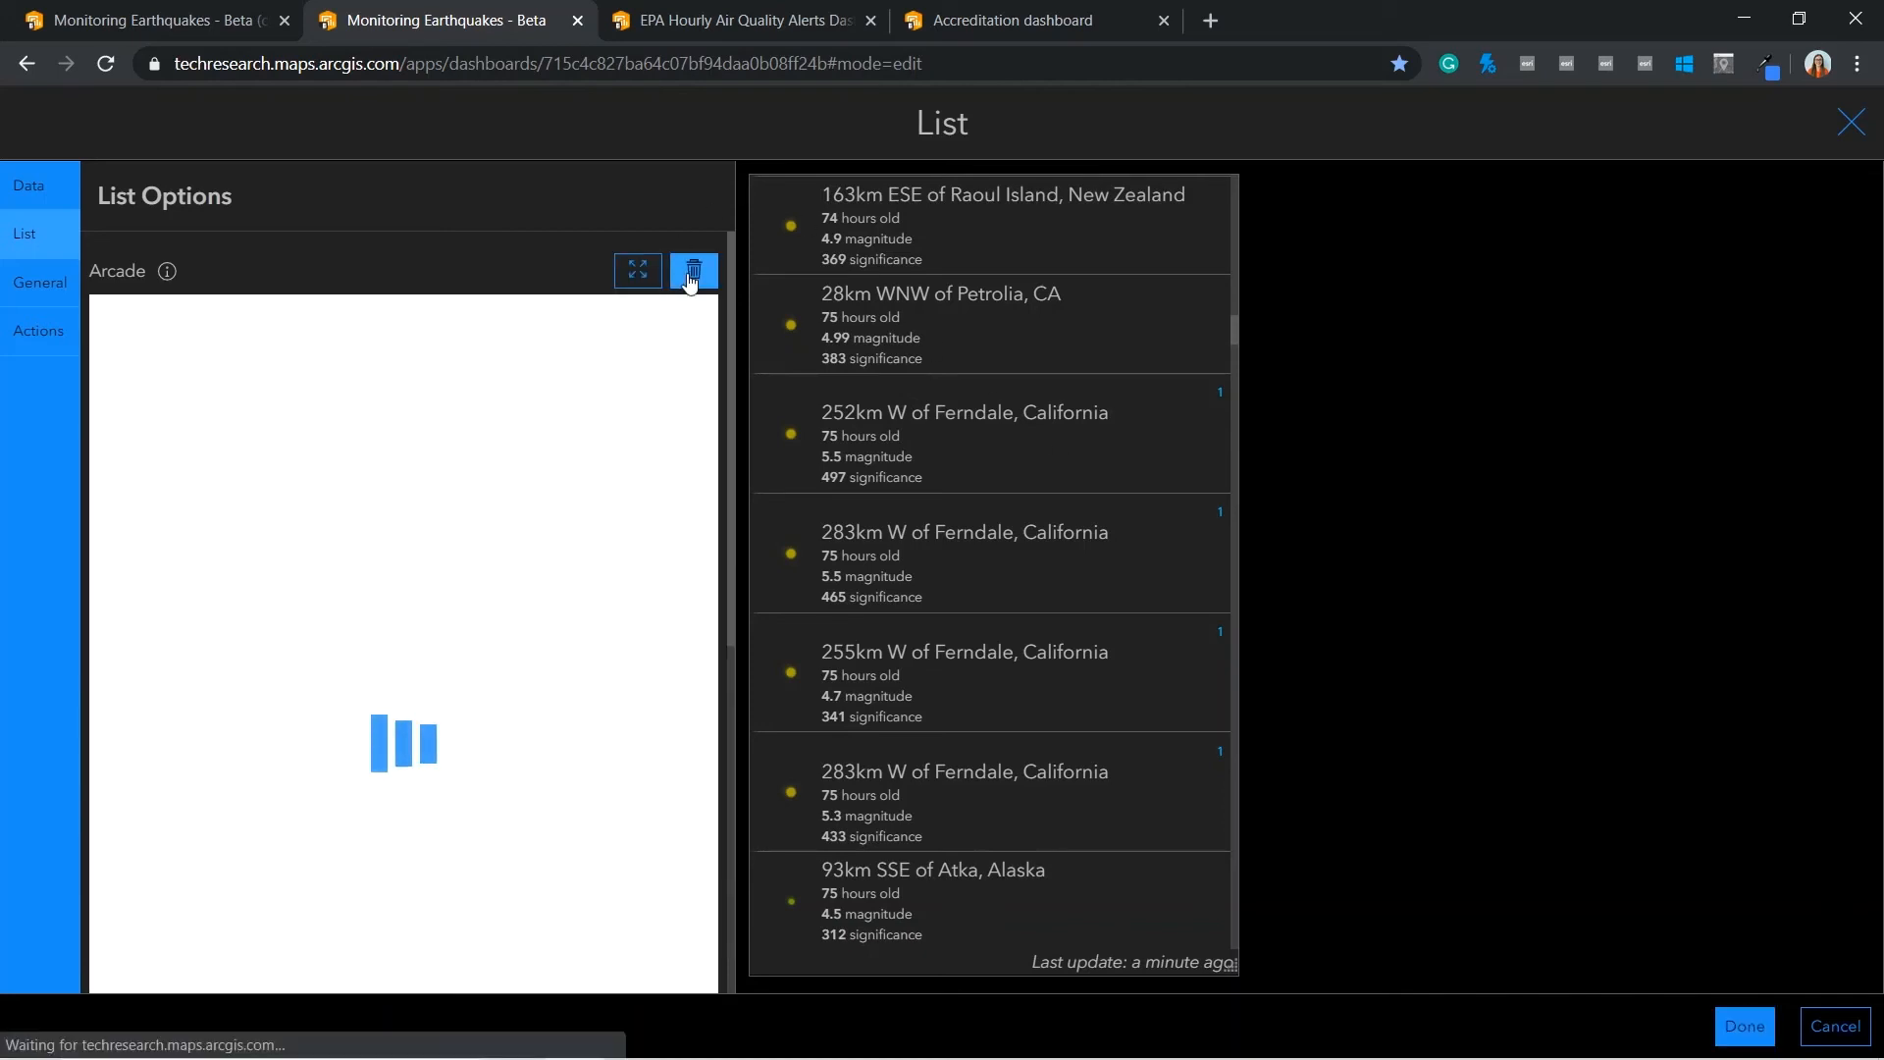
{"action": "left_click", "coordinate": [693, 270]}
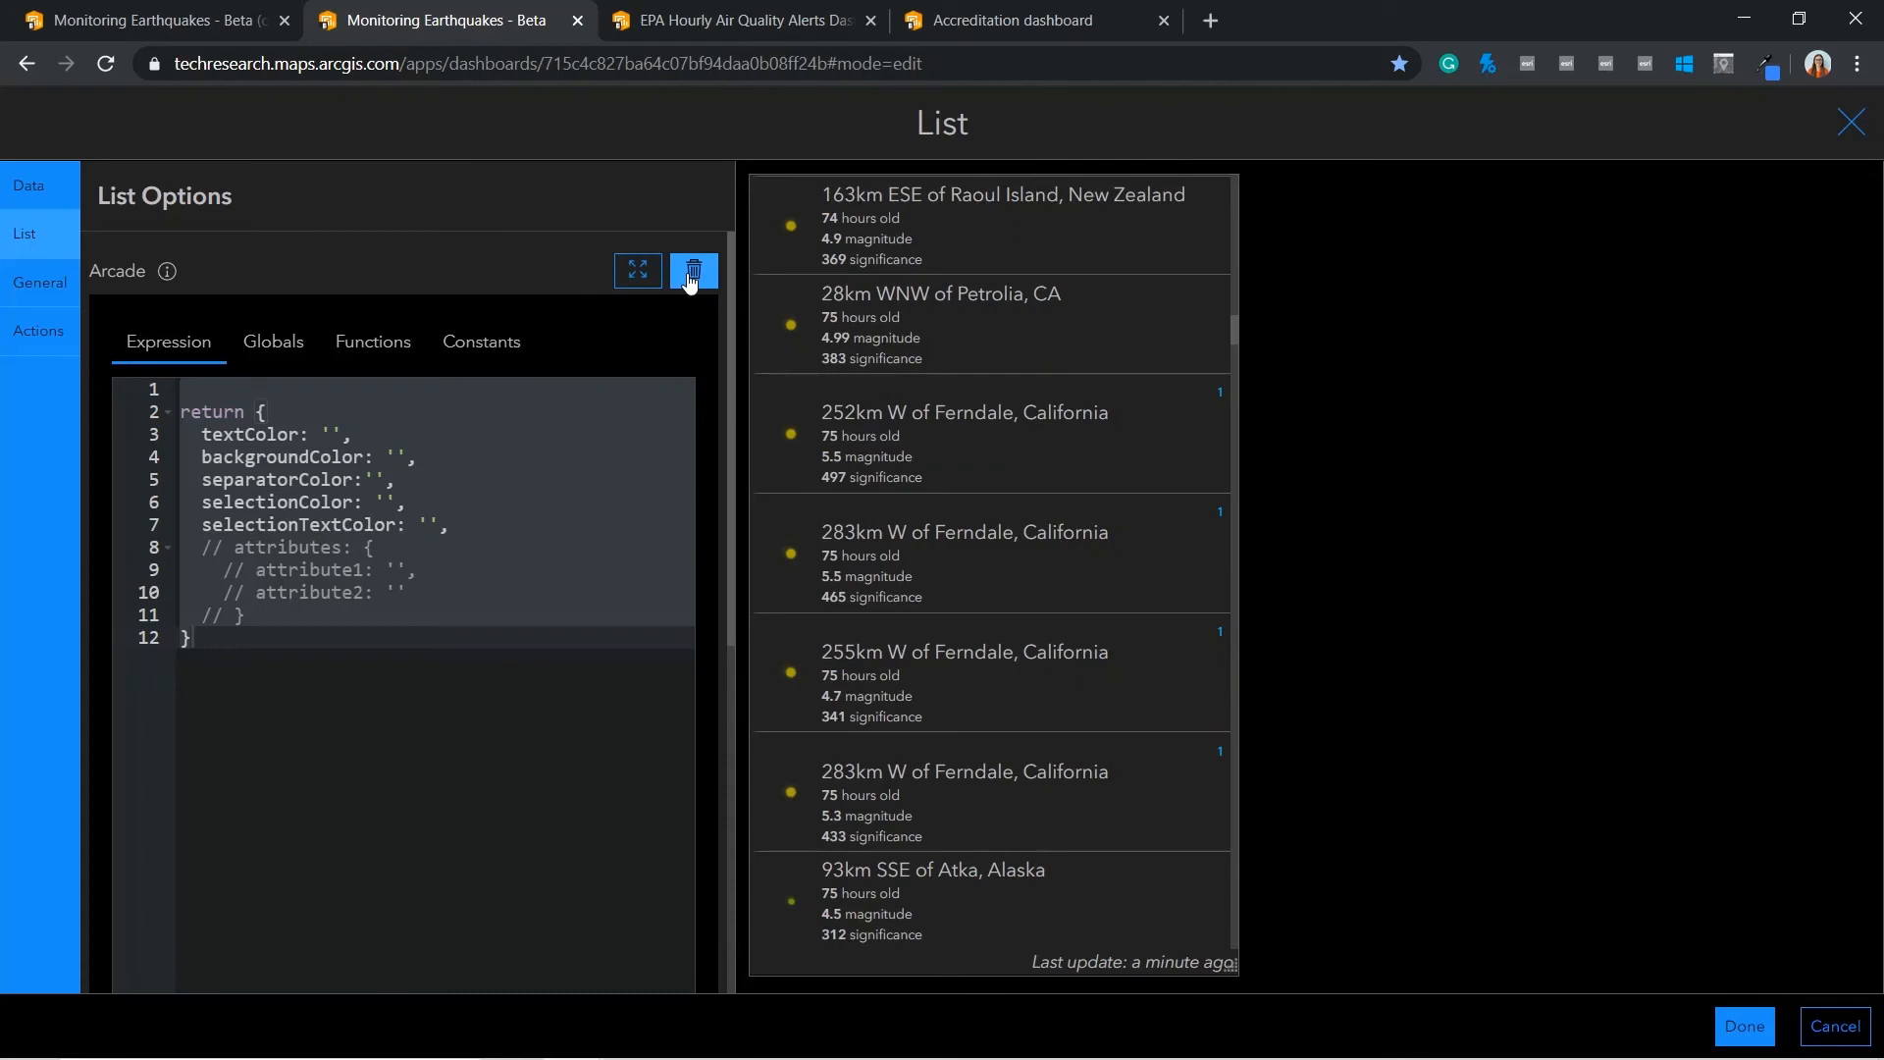
{"action": "mouse_move", "coordinate": [692, 269]}
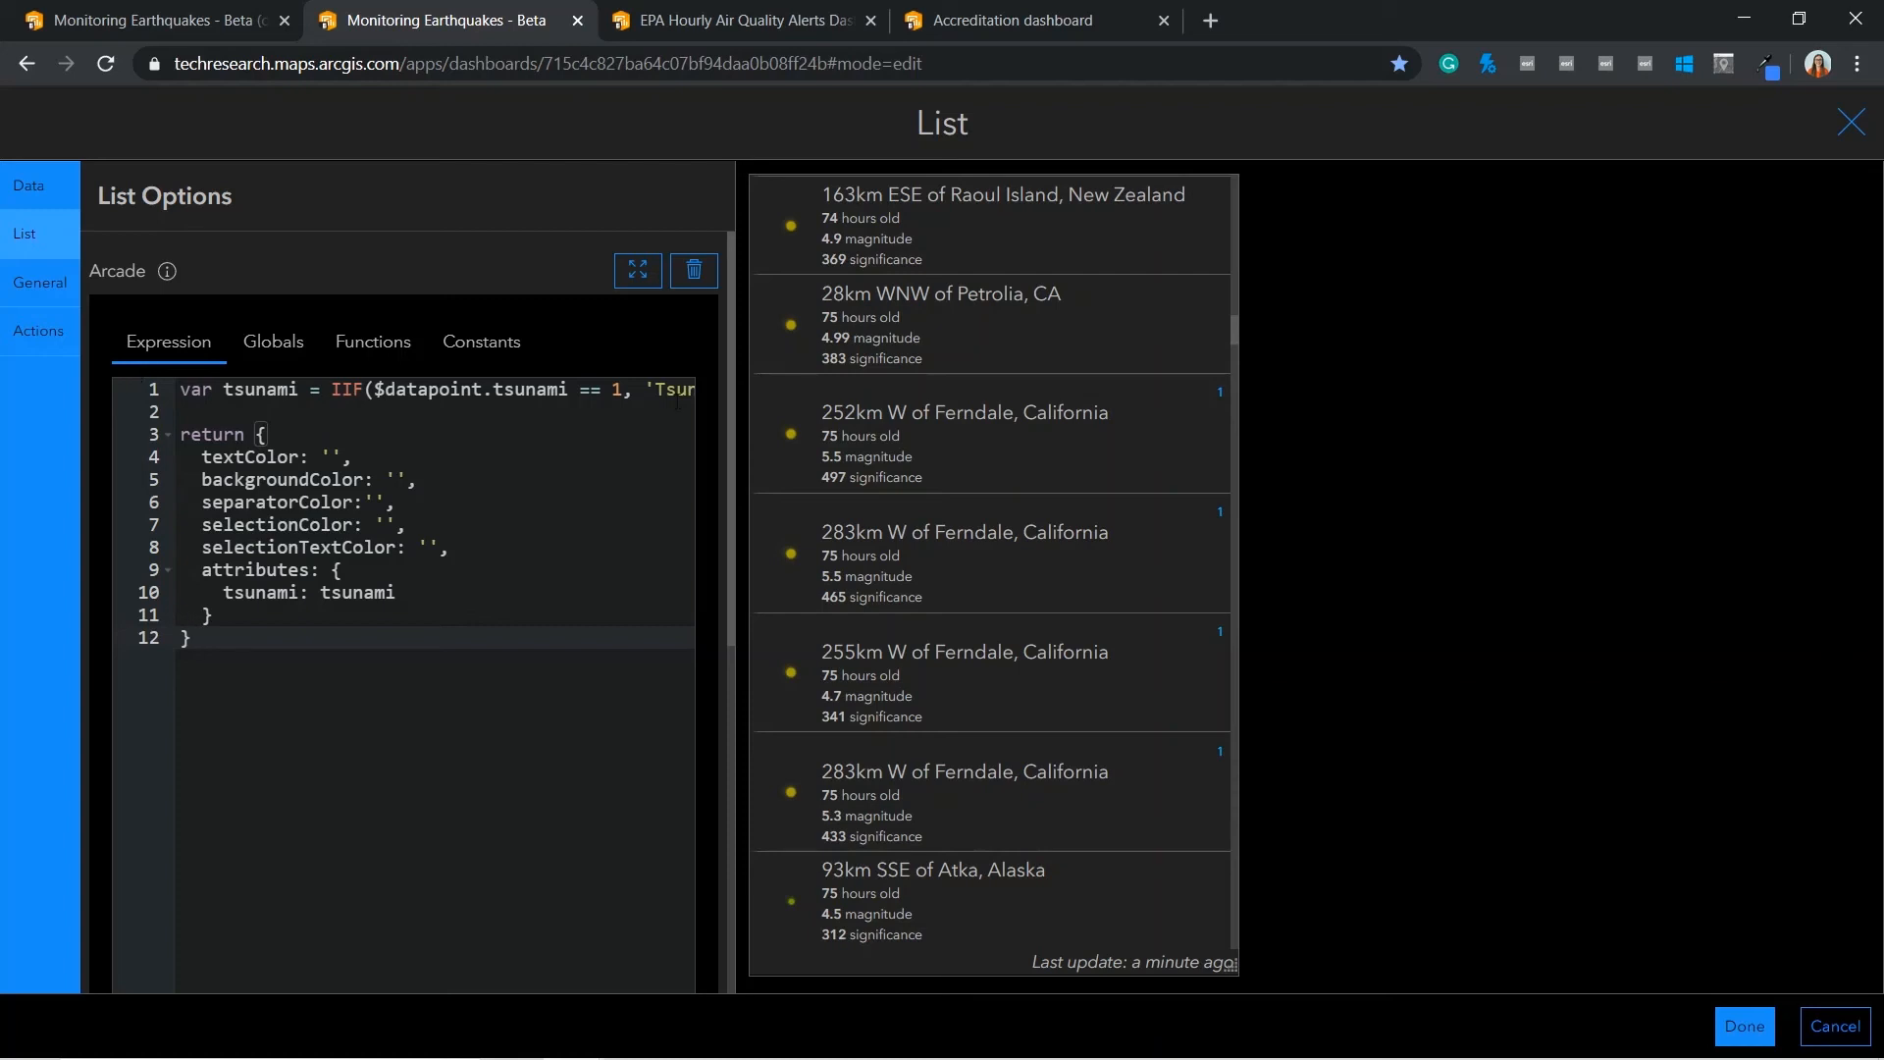
{"action": "left_click", "coordinate": [192, 638]}
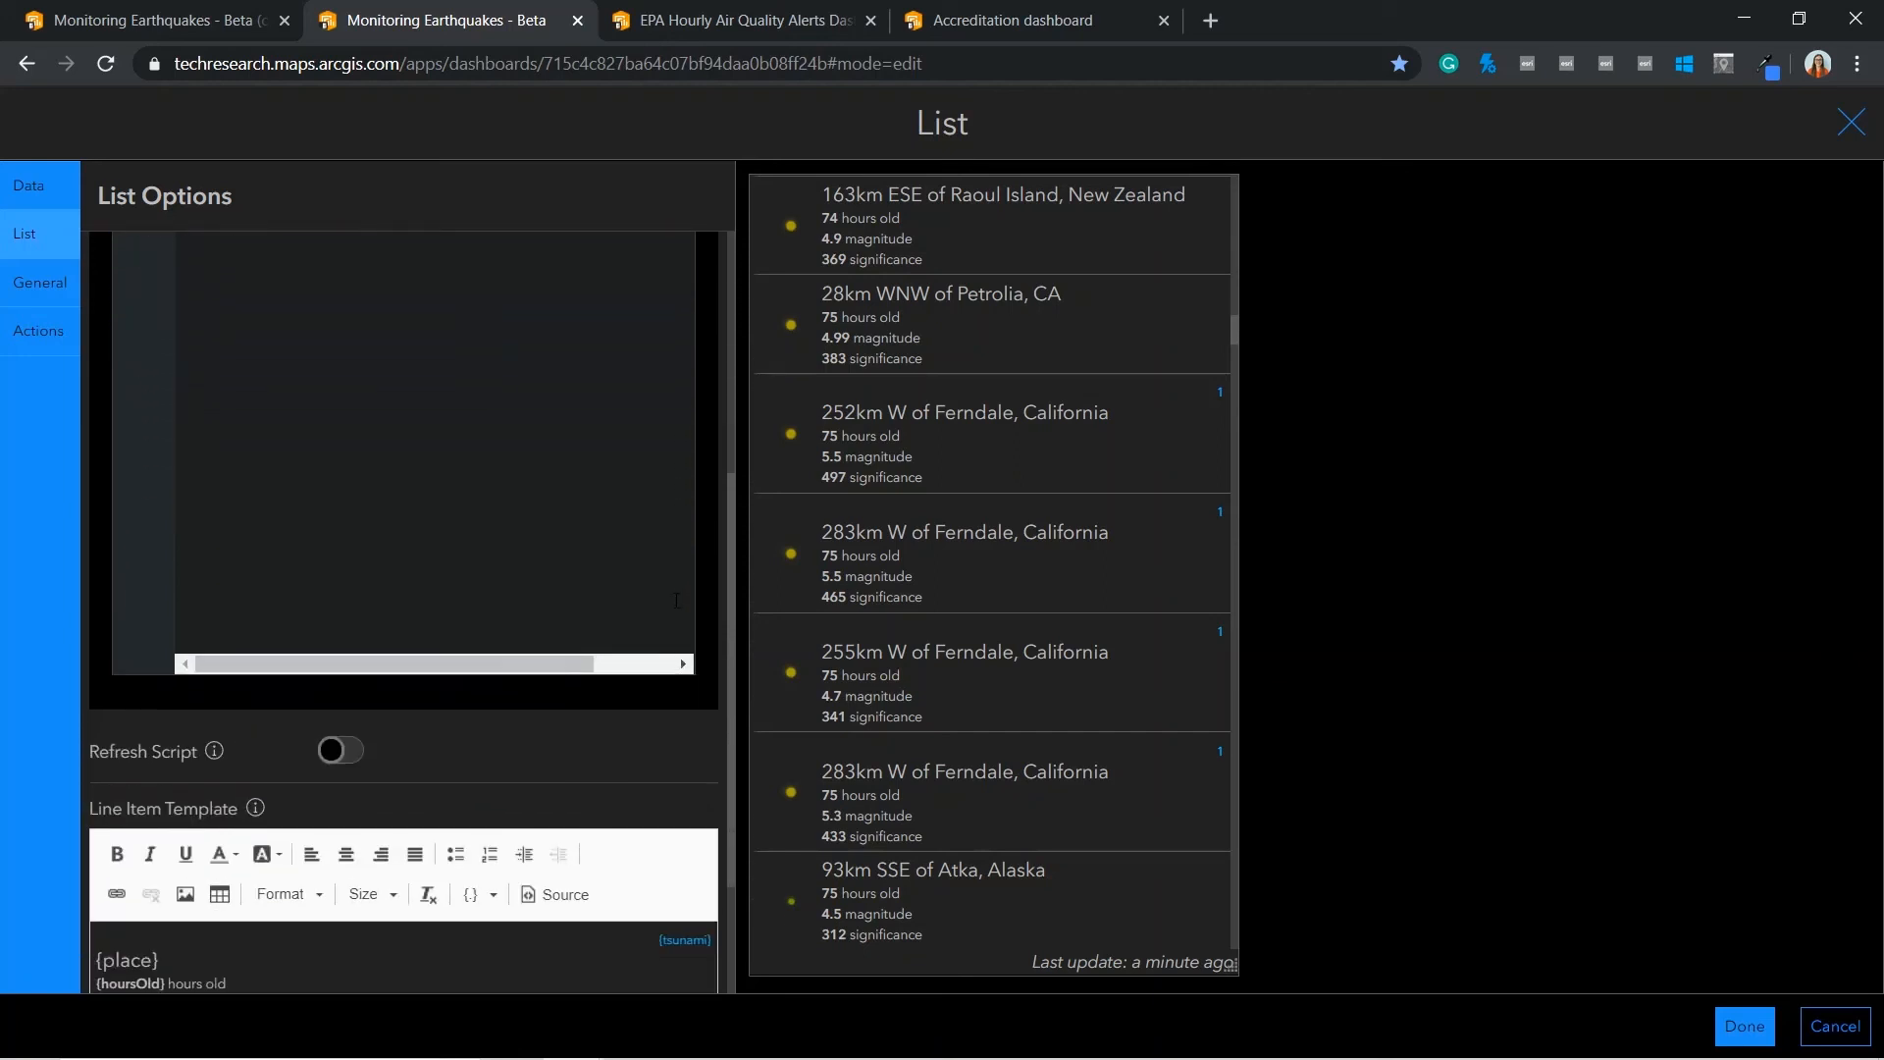
Locate the Line Item Template and begin a magnitude-based bkgcolour variable in the Arcade script
{"action": "scroll", "scroll_direction": "down", "scroll_amount": 3}
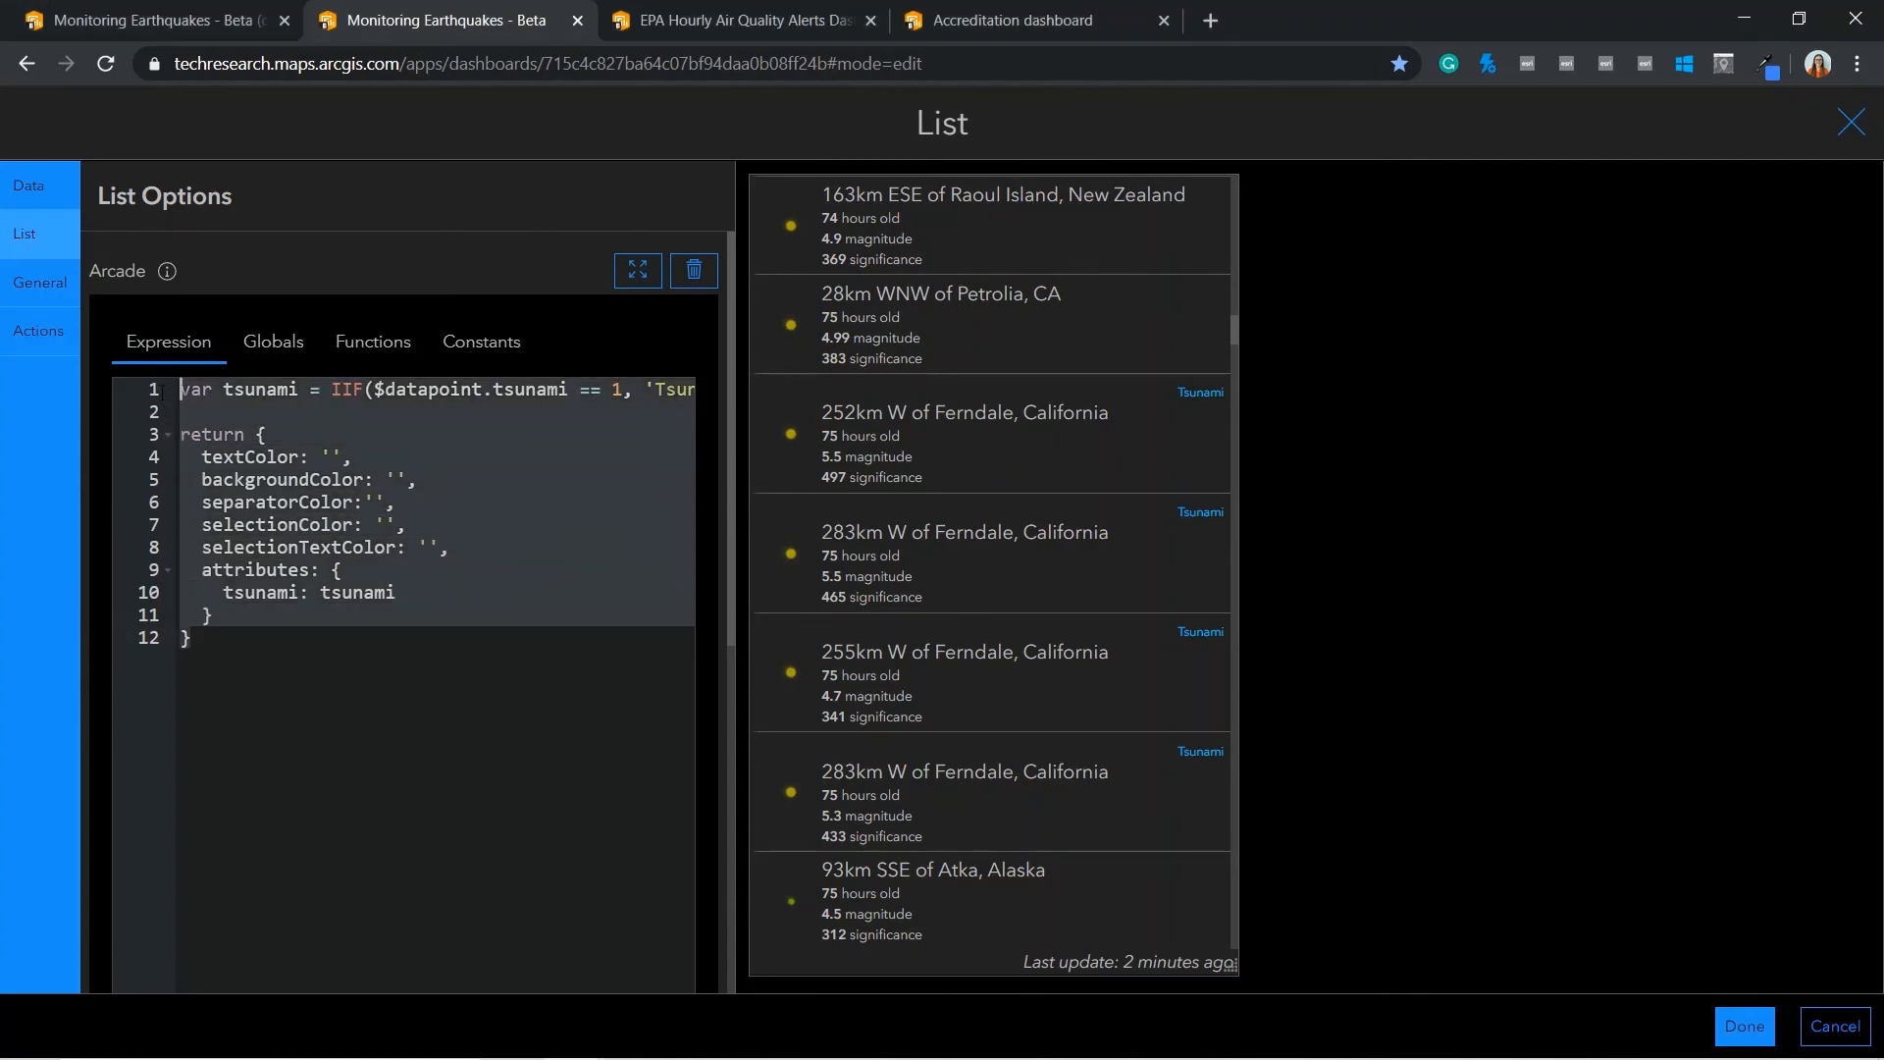
{"action": "type", "text": "var bkgcolour = IIF($datapoint.mag > 7.5, '#A321"}
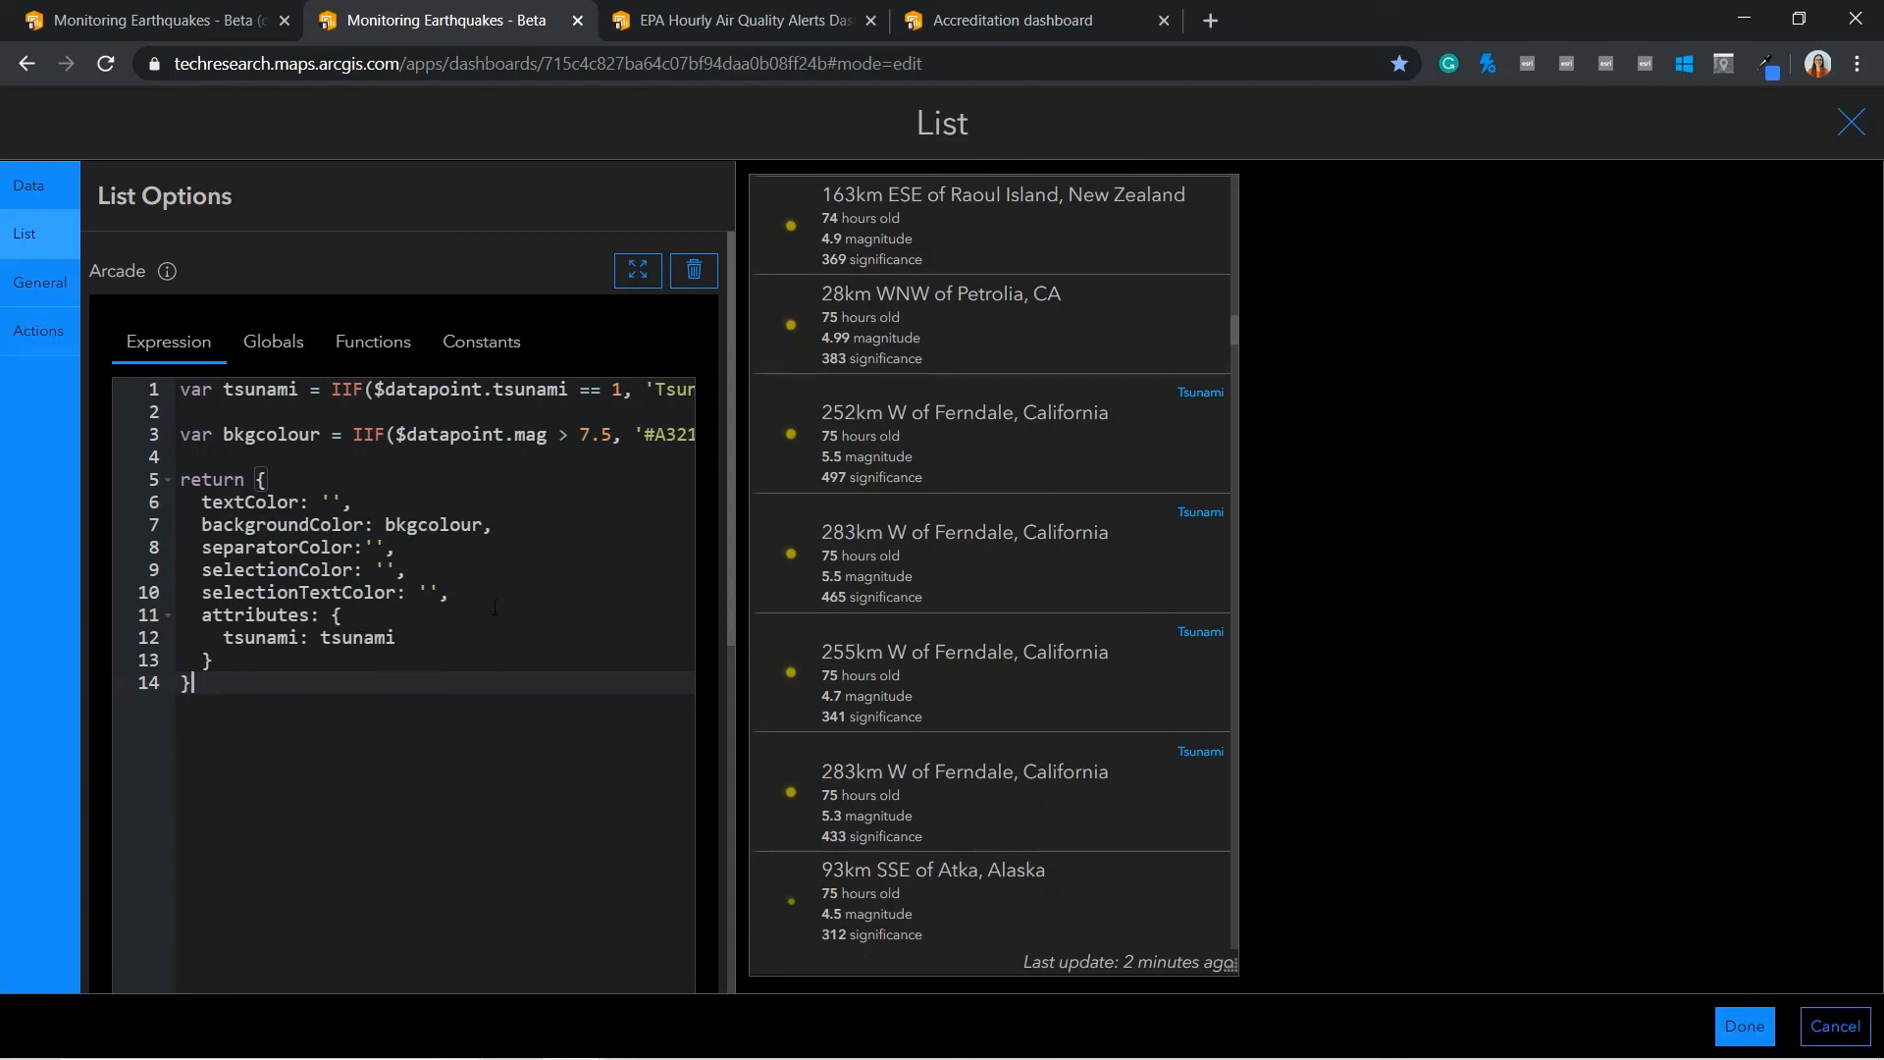
Finish bkgcolour = IIF($datapoint.mag > 7.5, '#A32101', ''), apply it as backgroundColor, and confirm Done
{"action": "left_click", "coordinate": [579, 435]}
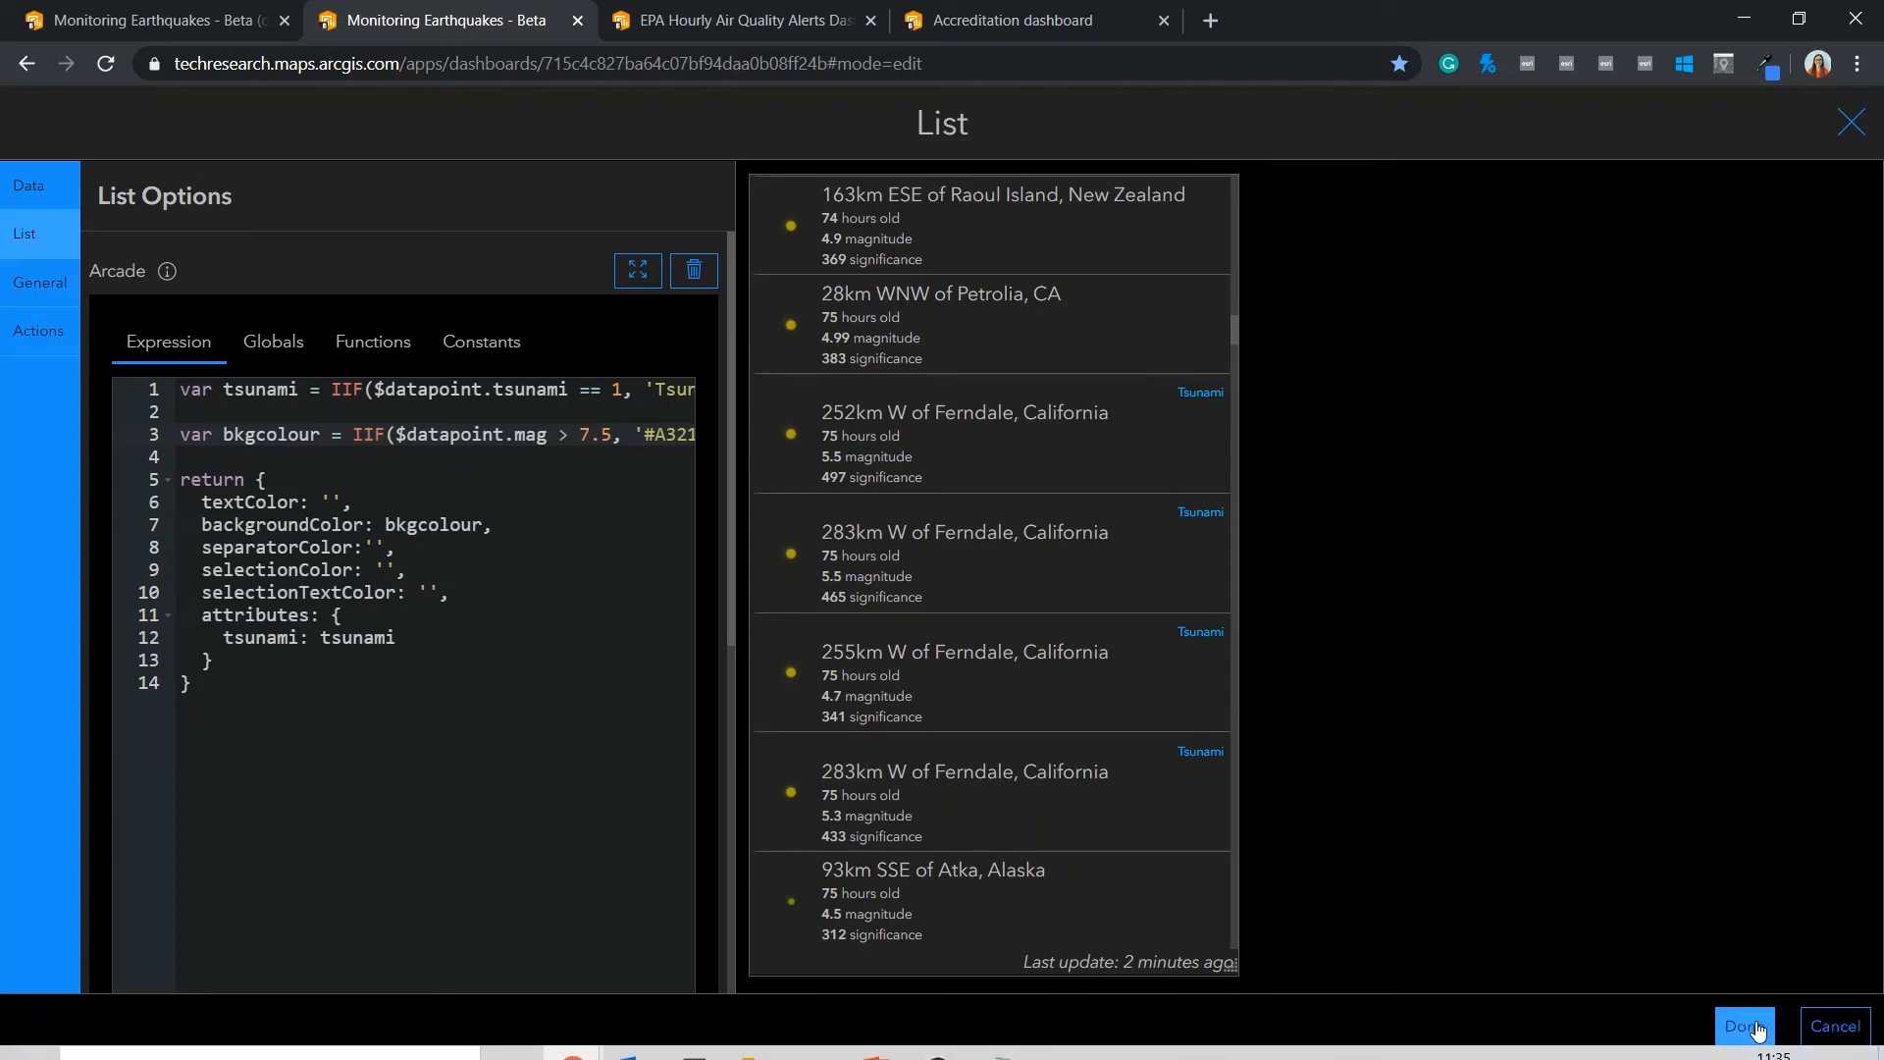
{"action": "left_click", "coordinate": [1742, 1026]}
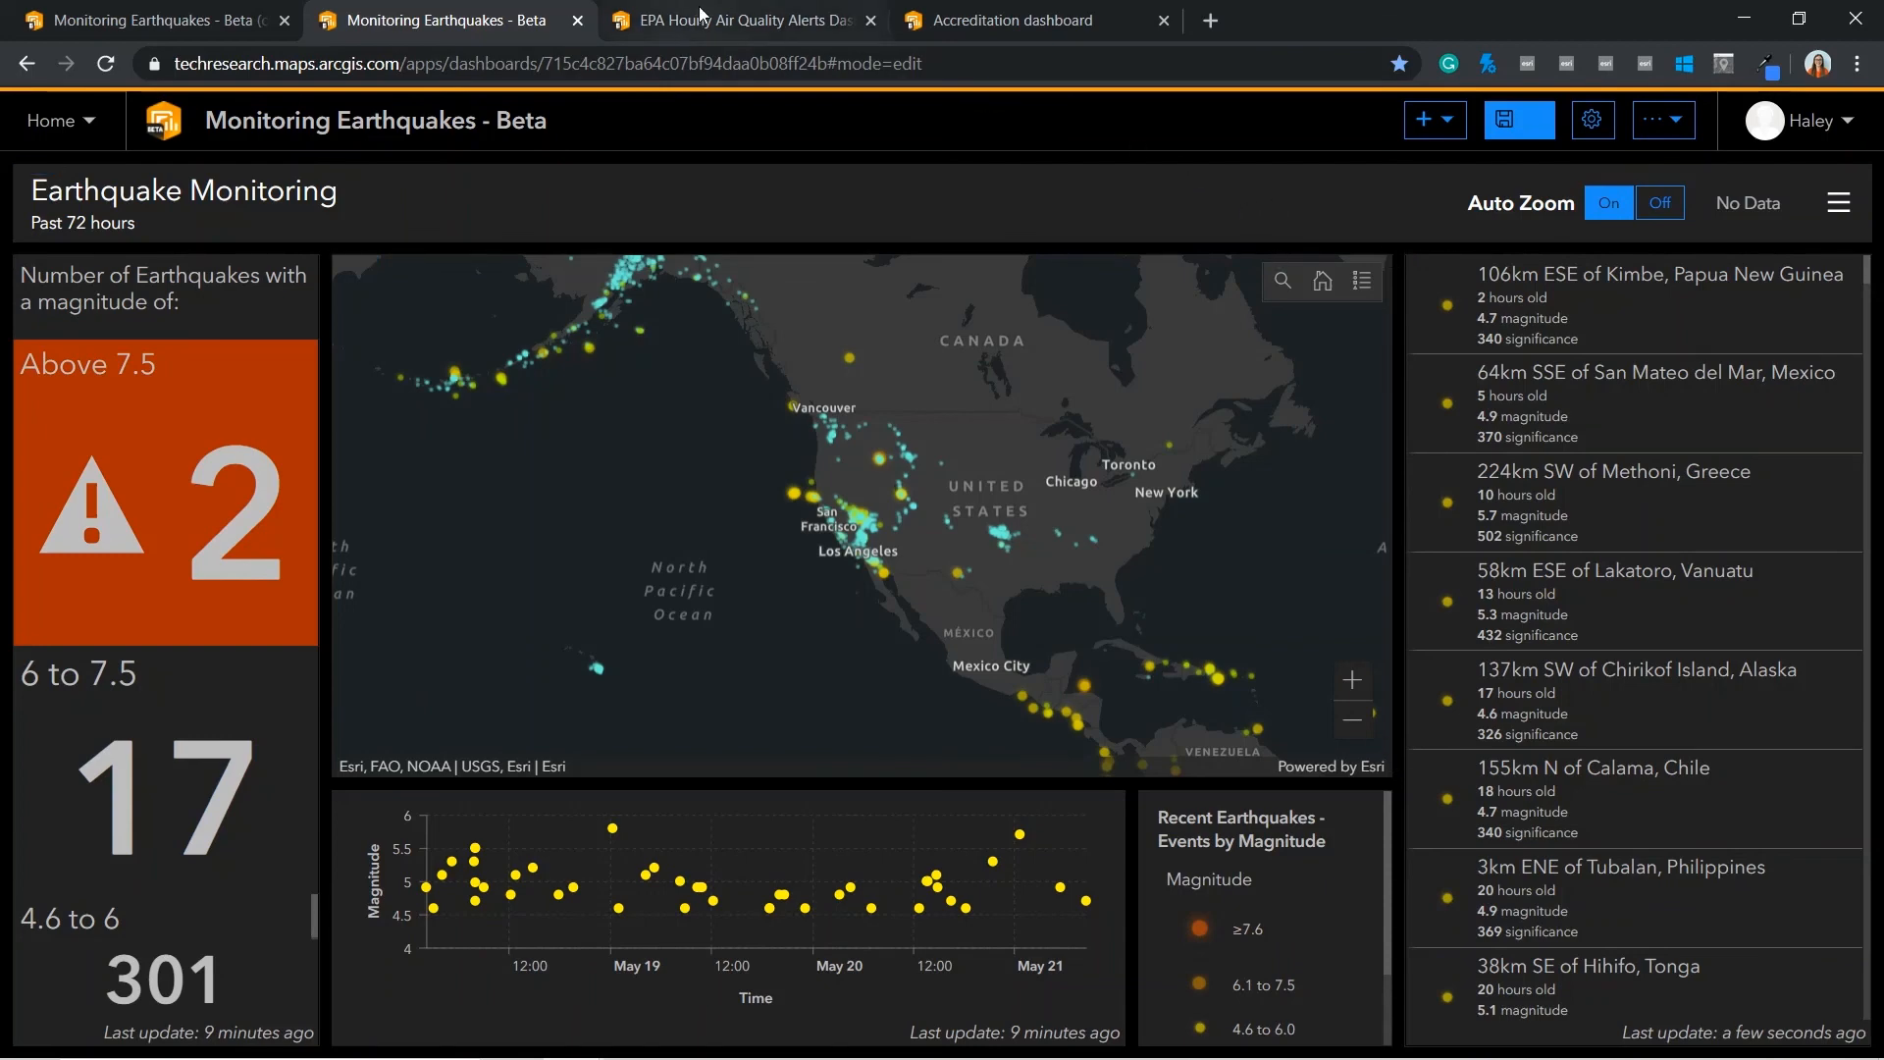
{"action": "left_click", "coordinate": [741, 20]}
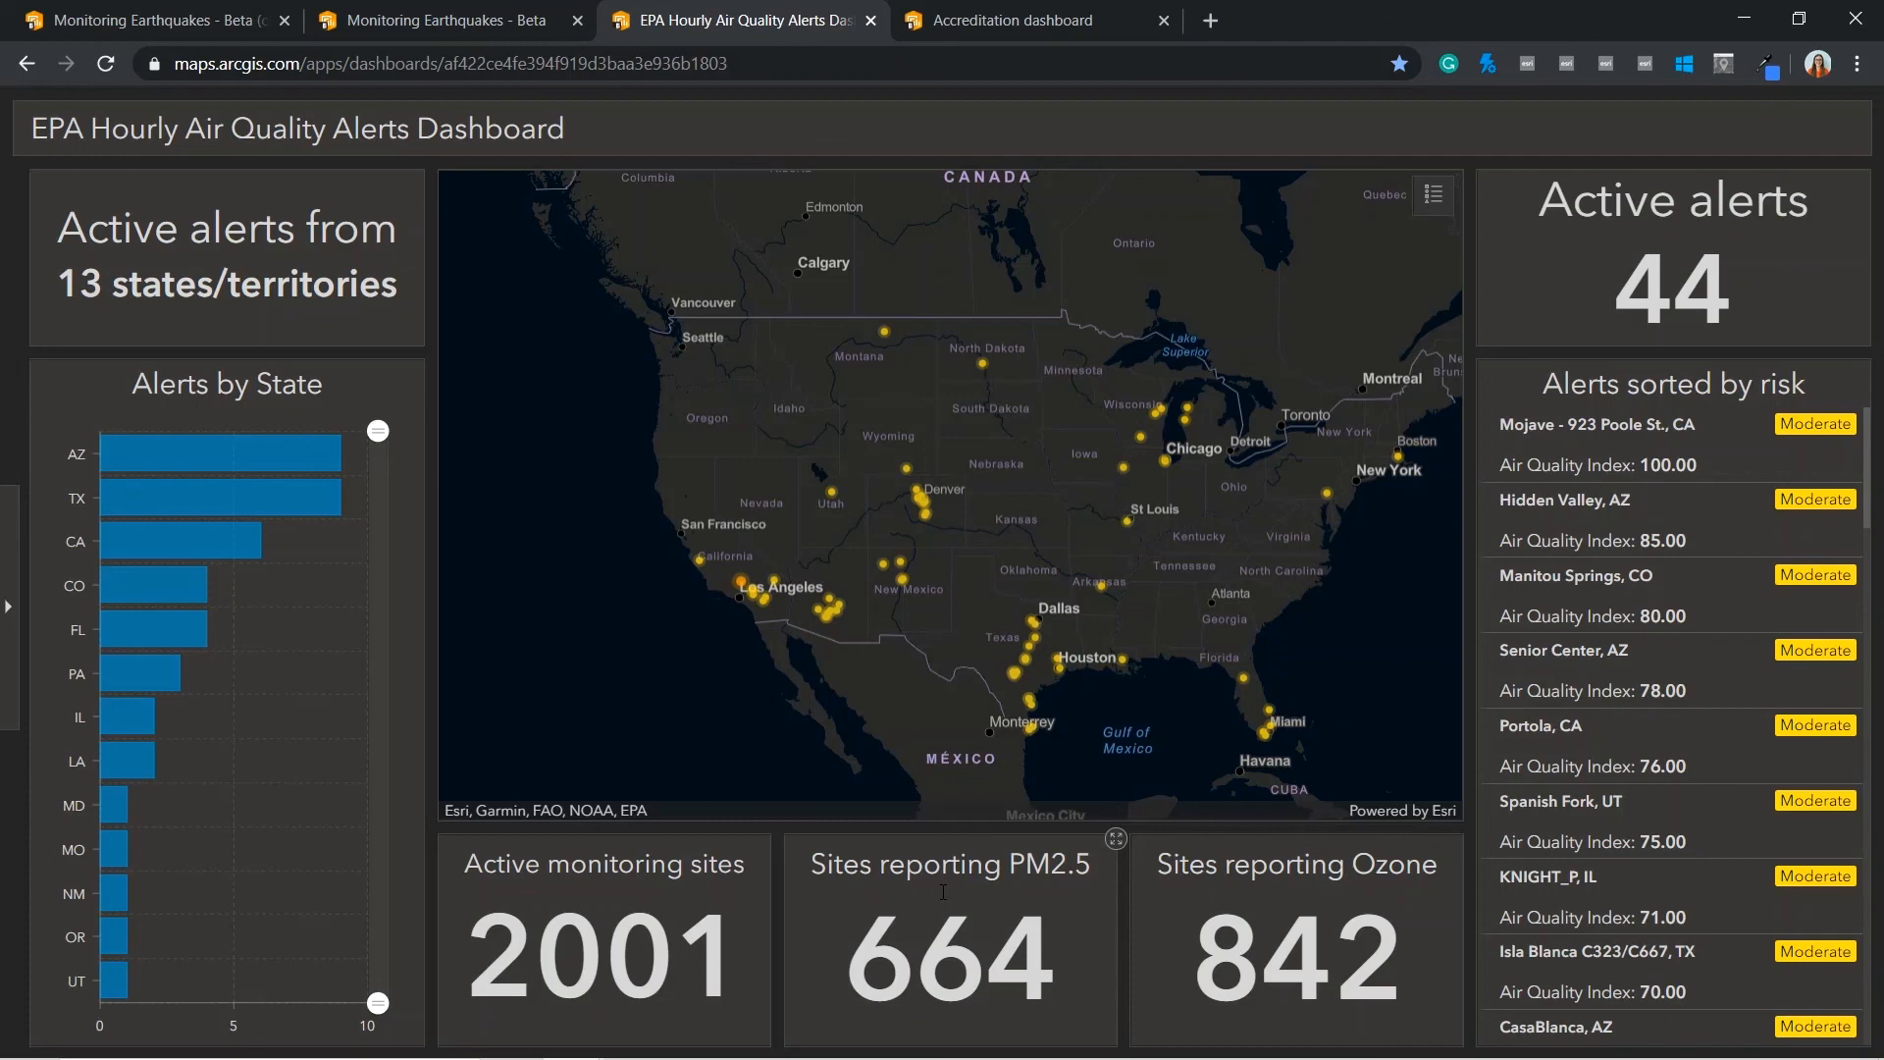
View the Fire Accreditation Dashboard with its dispatch, turnout and travel-time KPIs
{"action": "left_click", "coordinate": [1030, 20]}
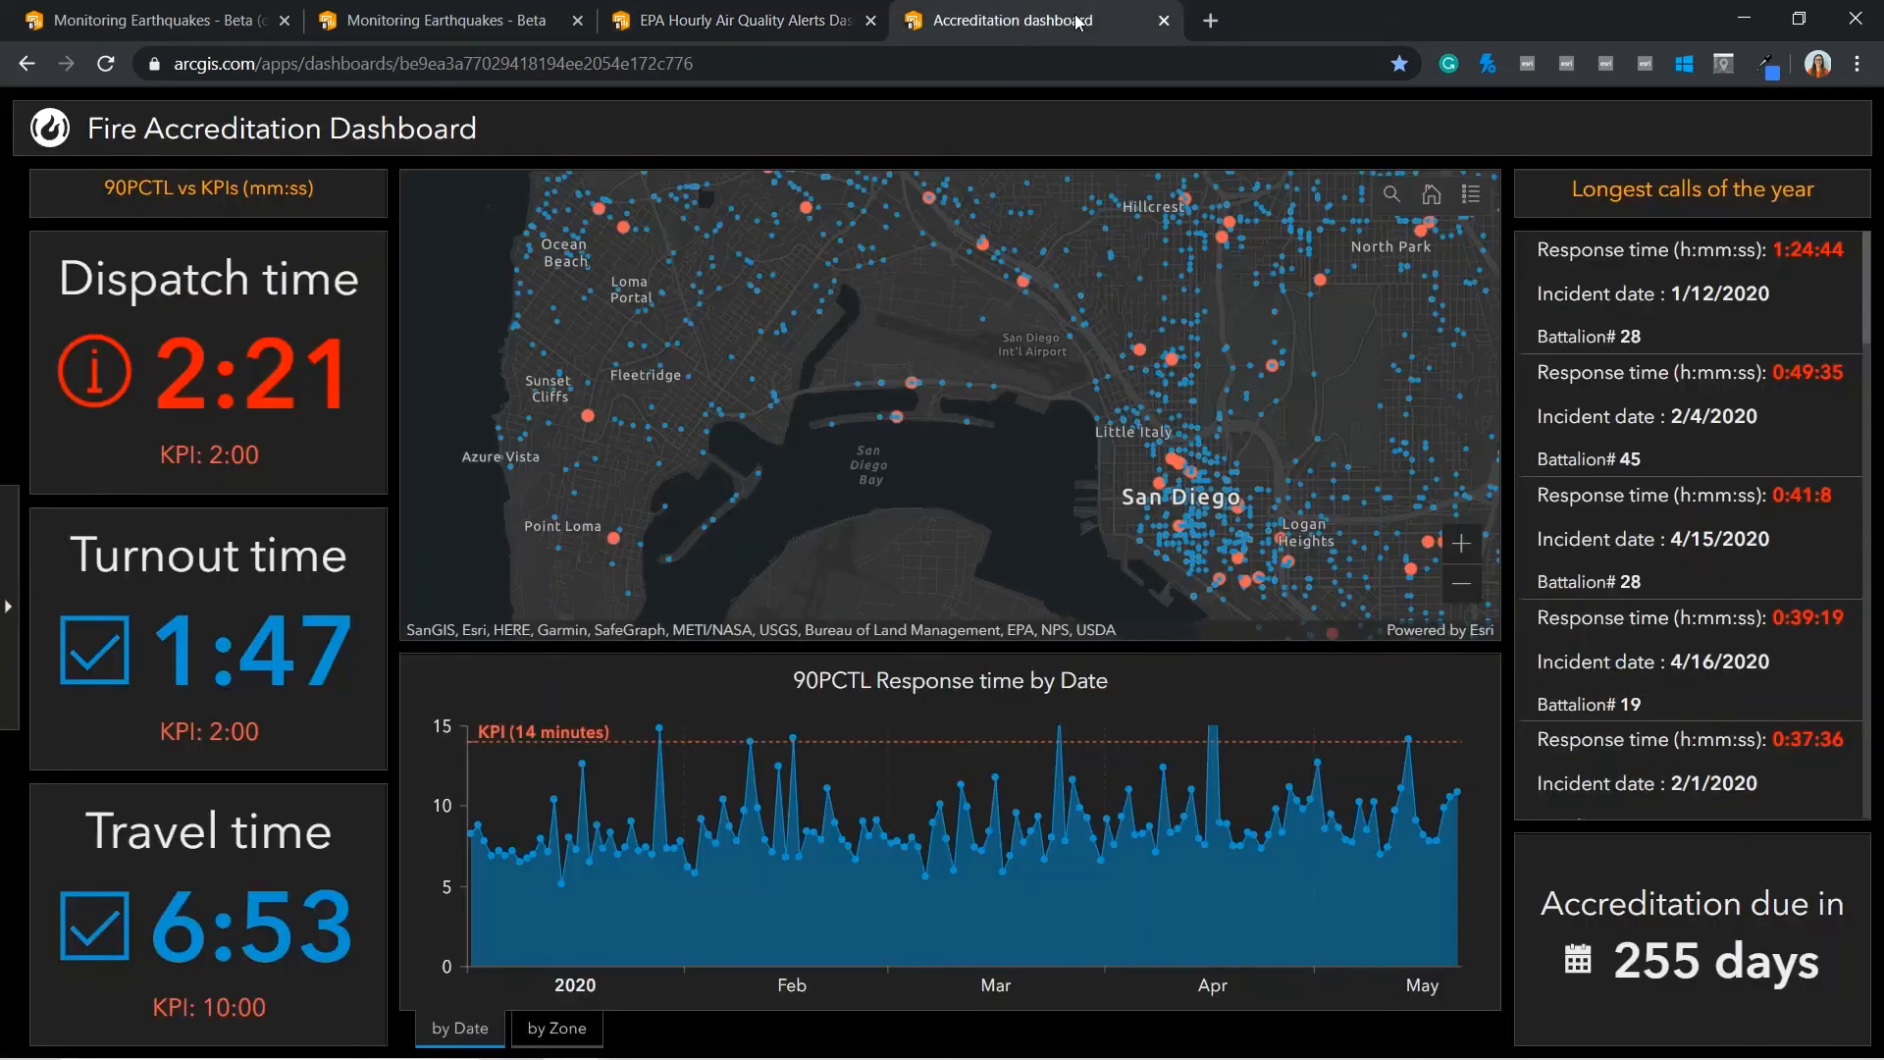